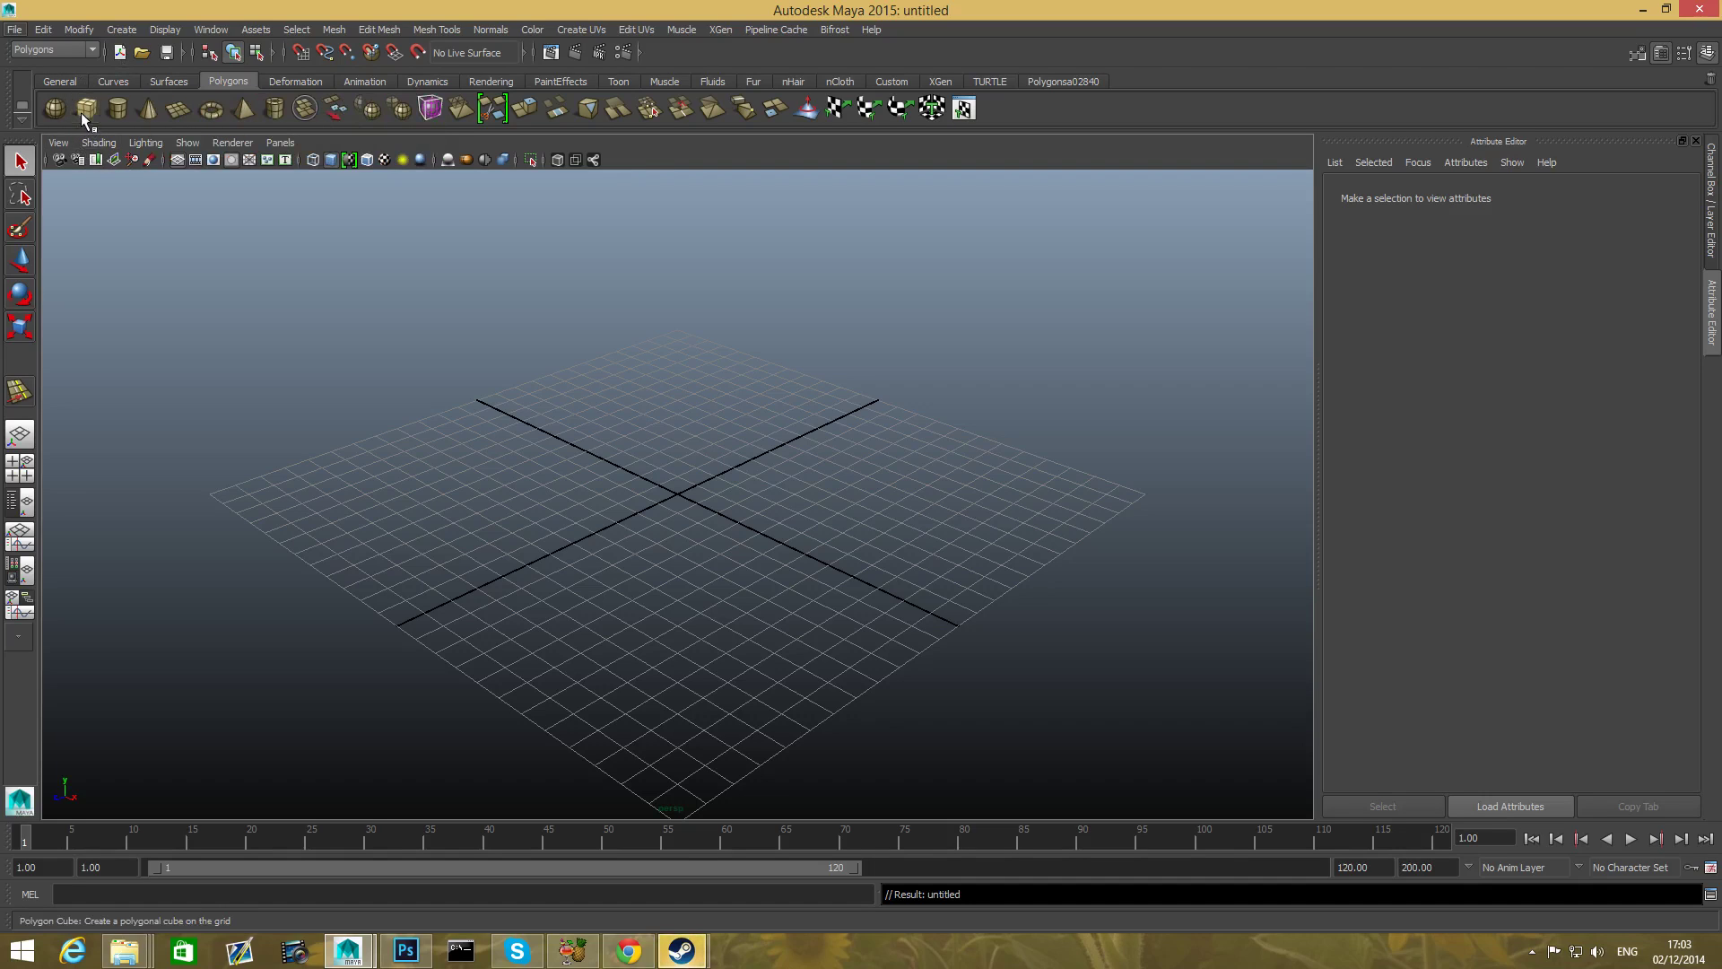
- Create a polygon cube, enable smooth wireframe shading, and raise the cube high above the grid
{"action": "left_click", "coordinate": [86, 109]}
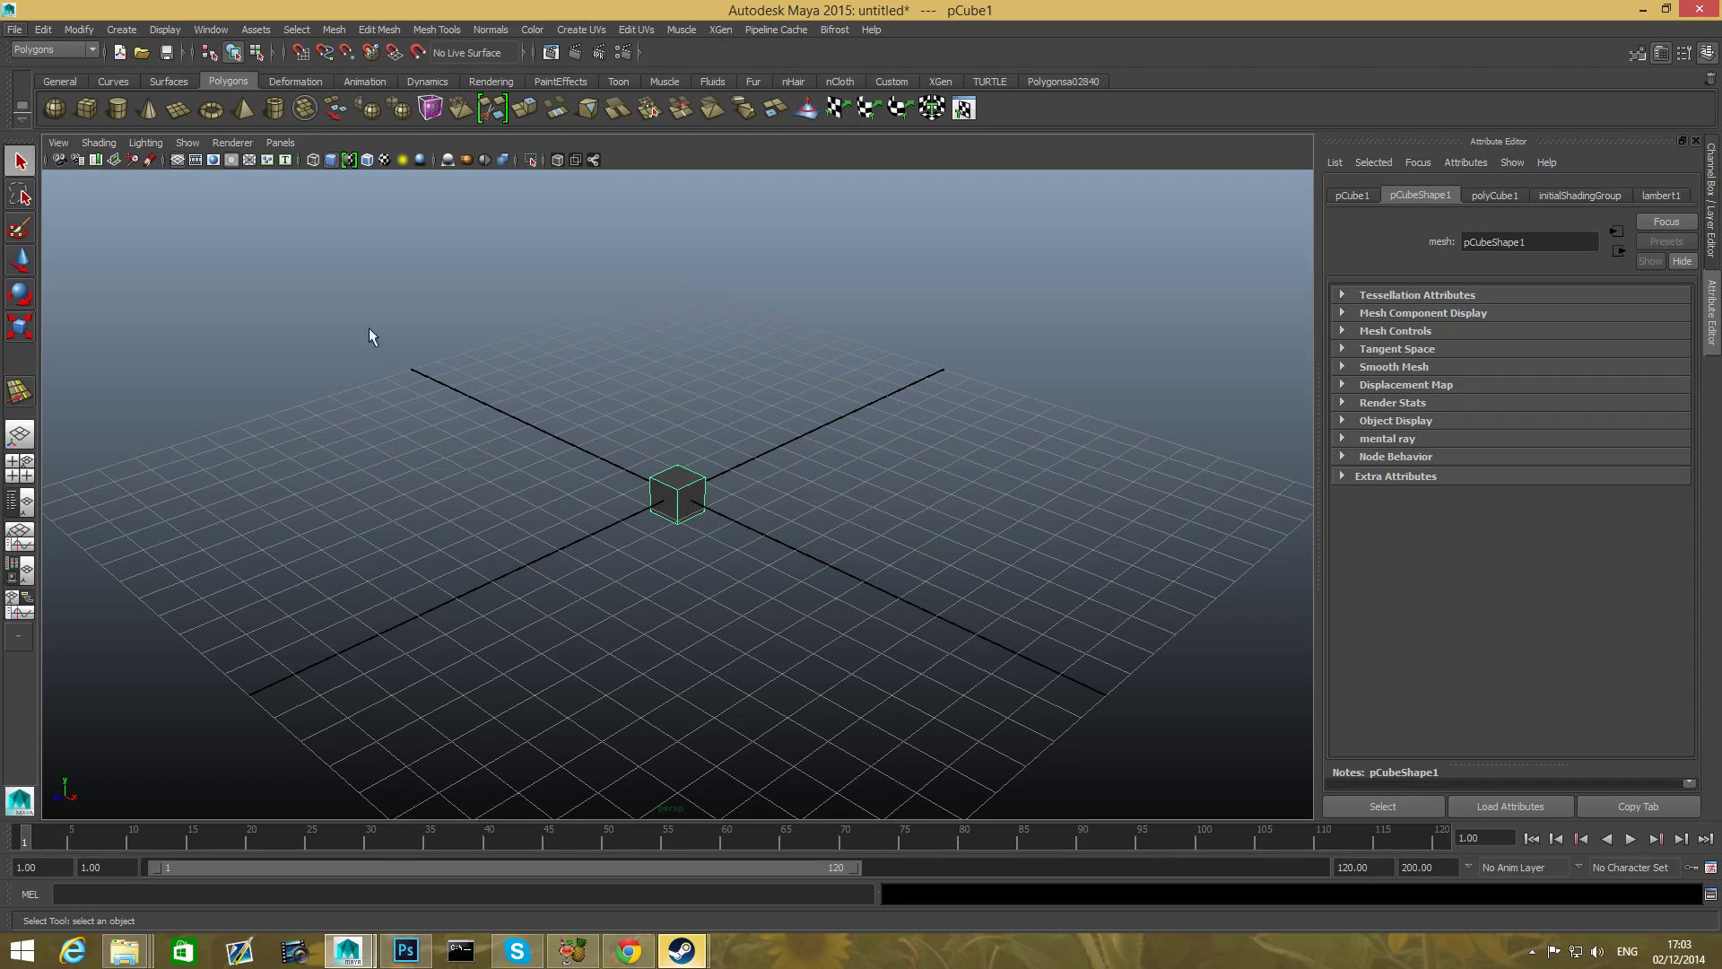
{"action": "left_click", "coordinate": [97, 142]}
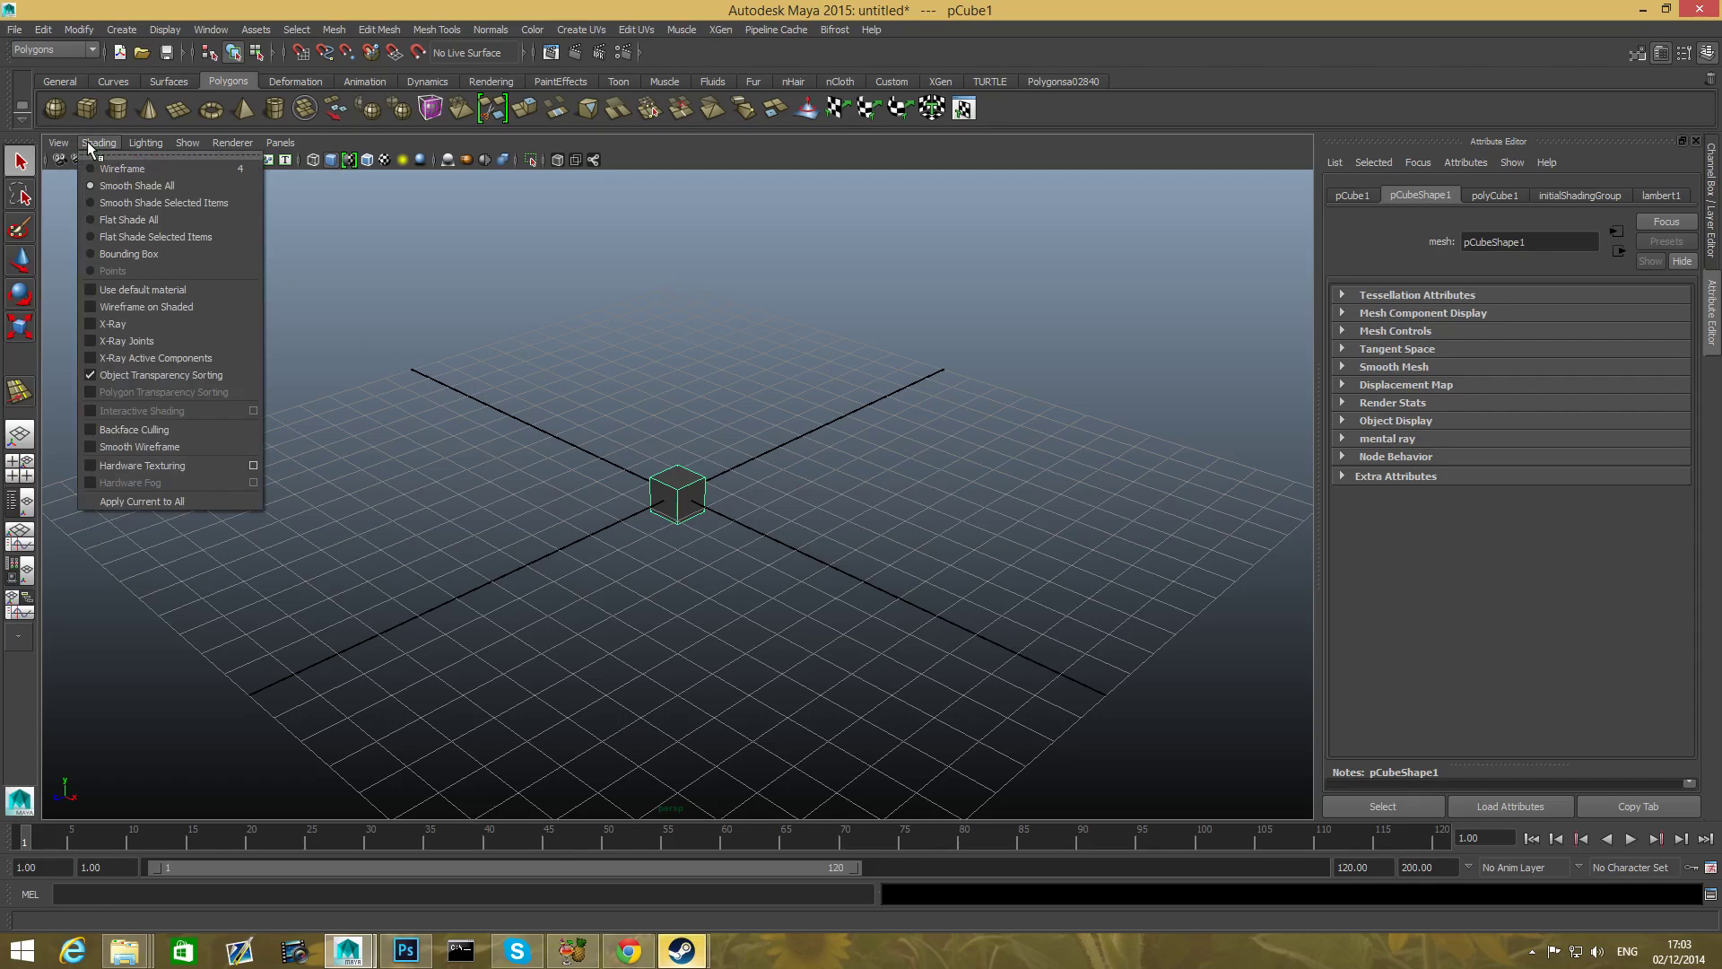
{"action": "mouse_move", "coordinate": [98, 447]}
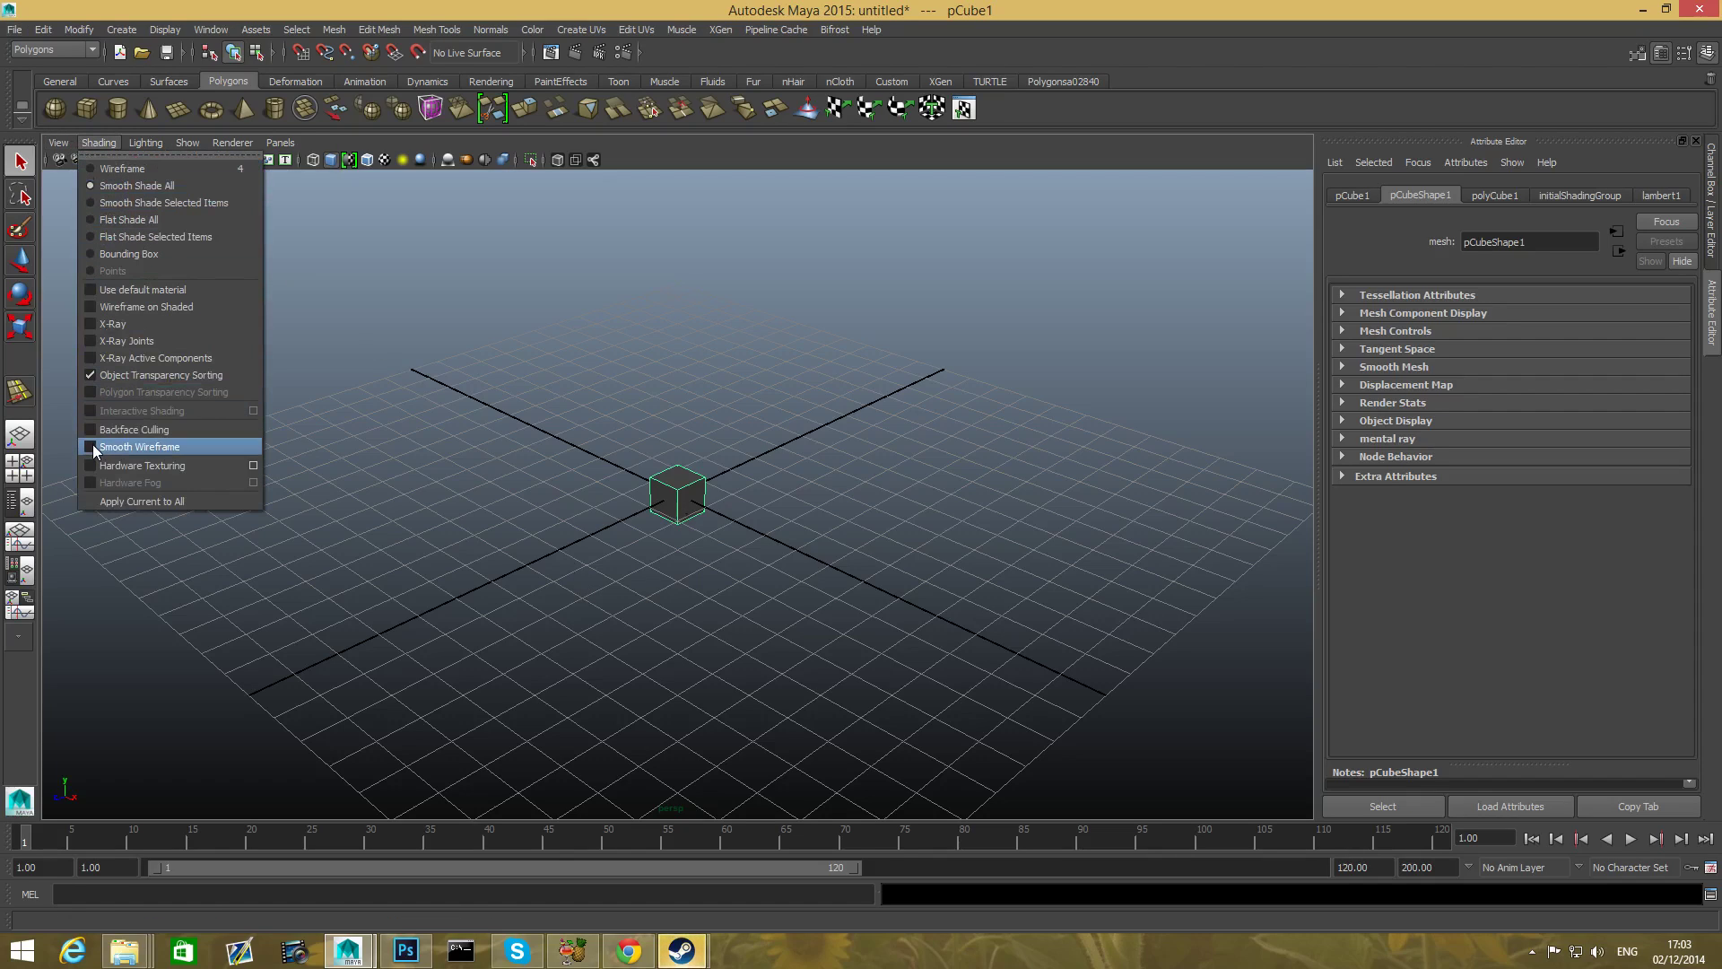
{"action": "left_click", "coordinate": [139, 446]}
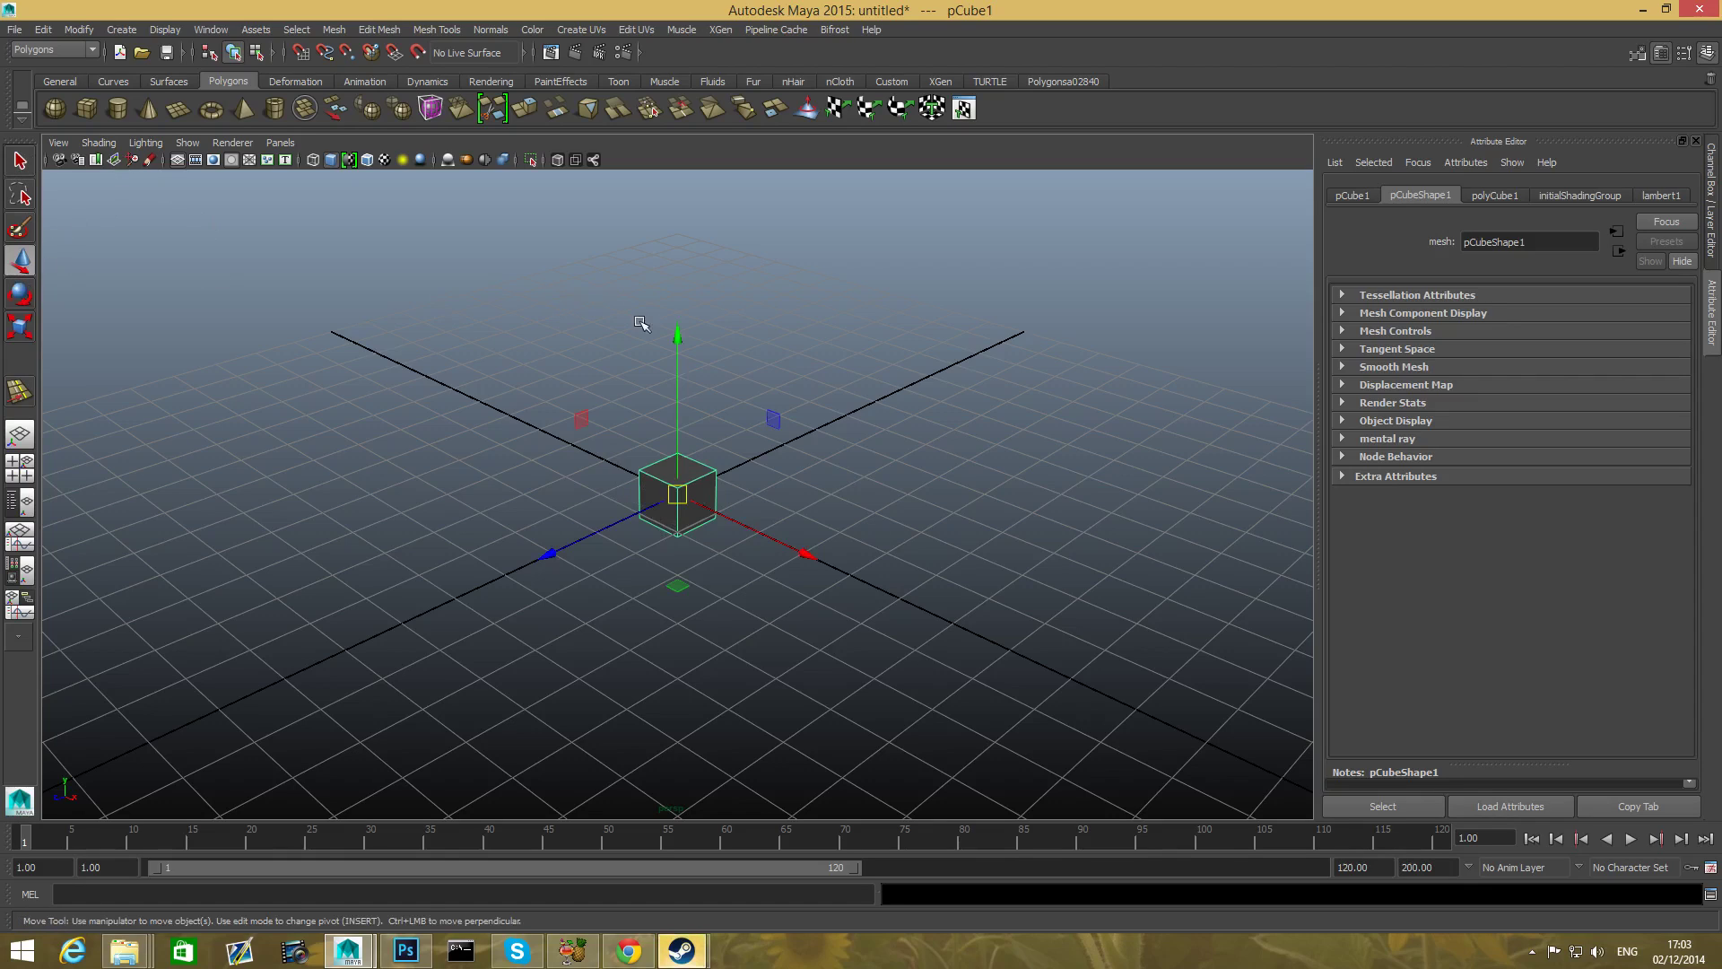
{"action": "left_click_drag", "start_coordinate": [676, 489], "coordinate": [677, 234]}
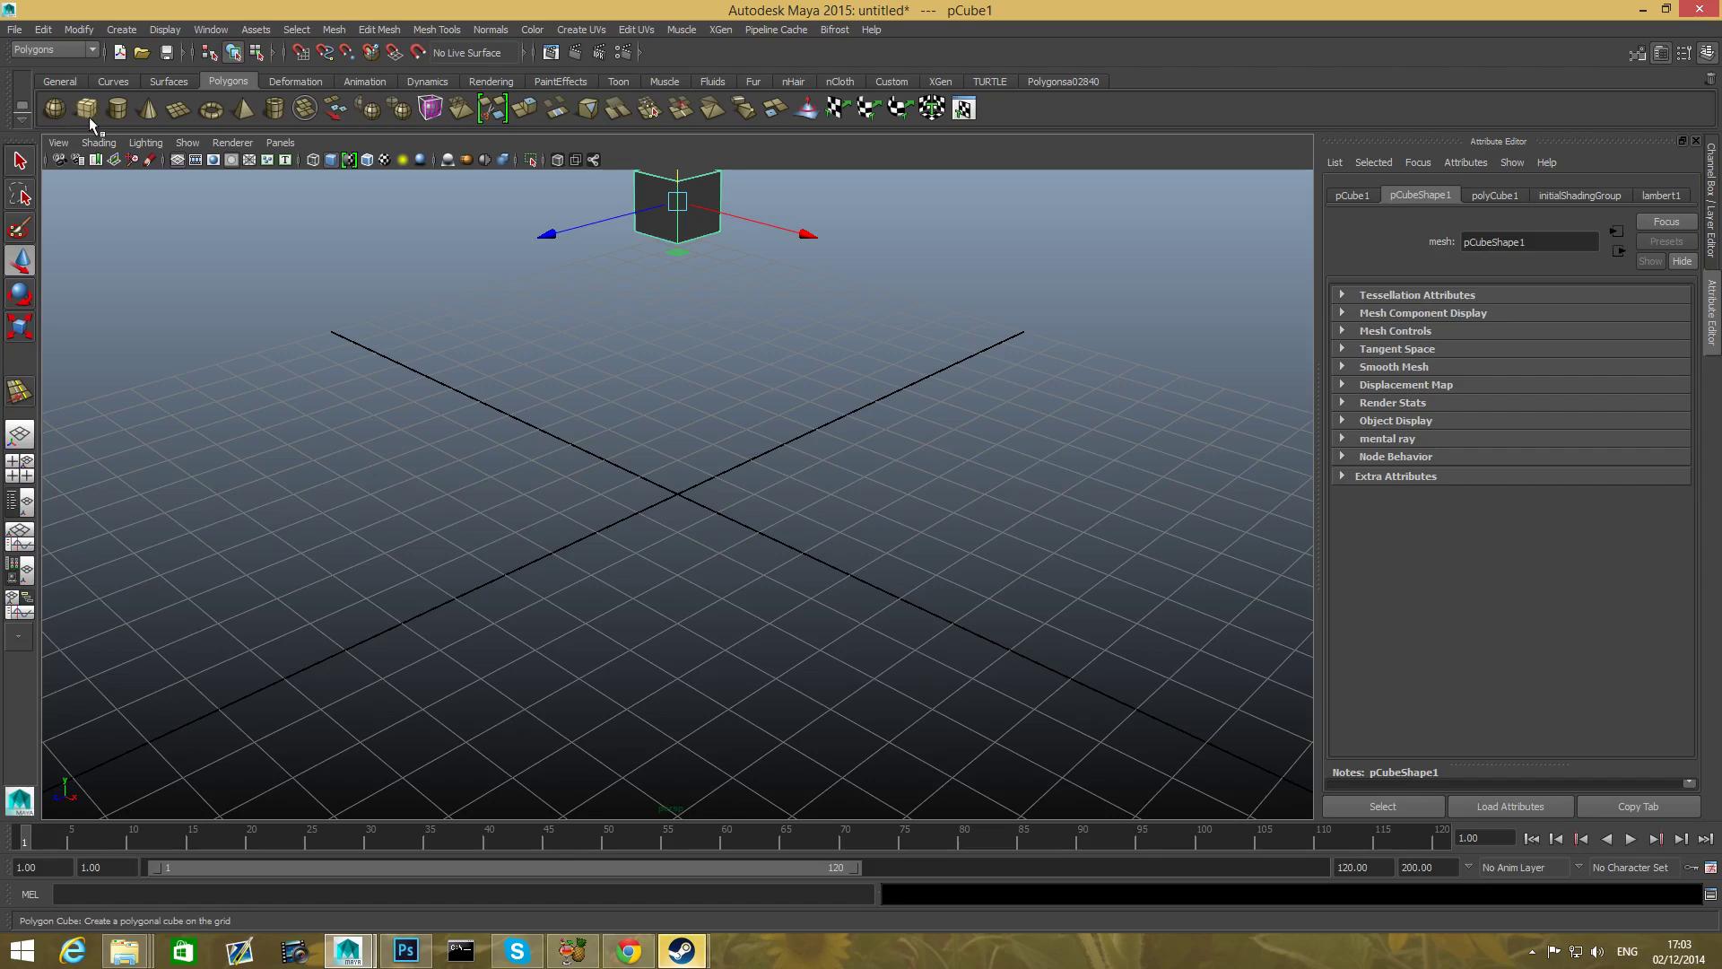
- Add a second polygon cube, pCube2, on the grid below the raised cube
{"action": "left_click", "coordinate": [76, 110]}
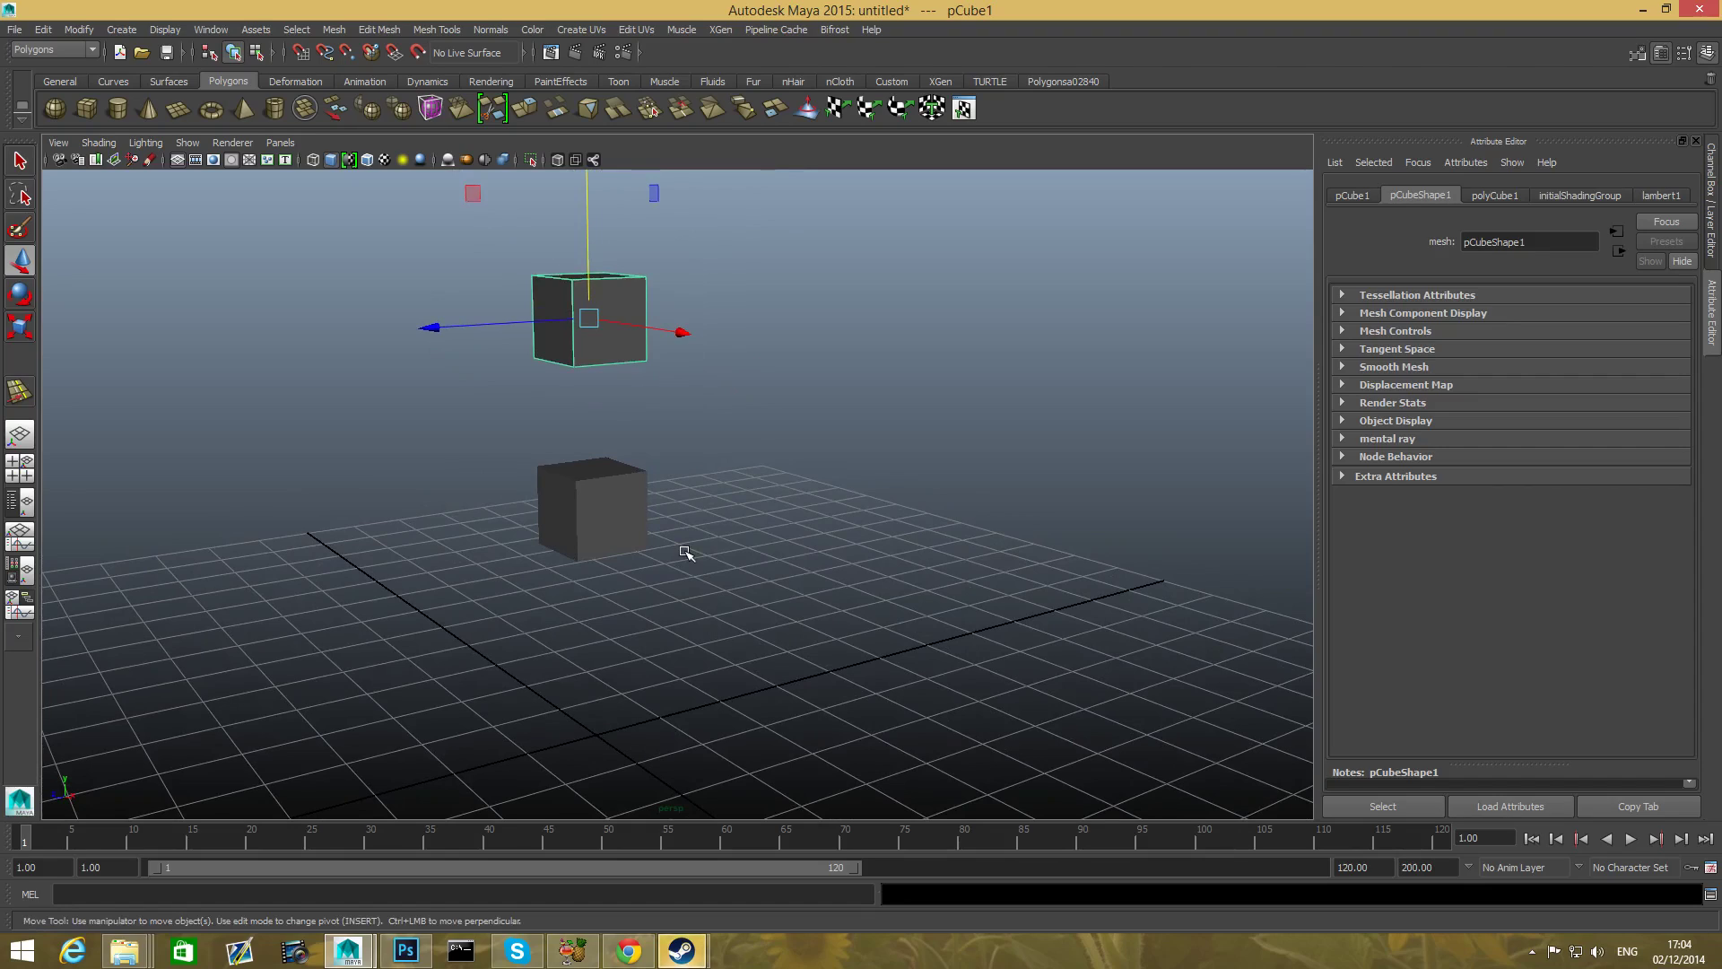
{"action": "mouse_move", "coordinate": [638, 518]}
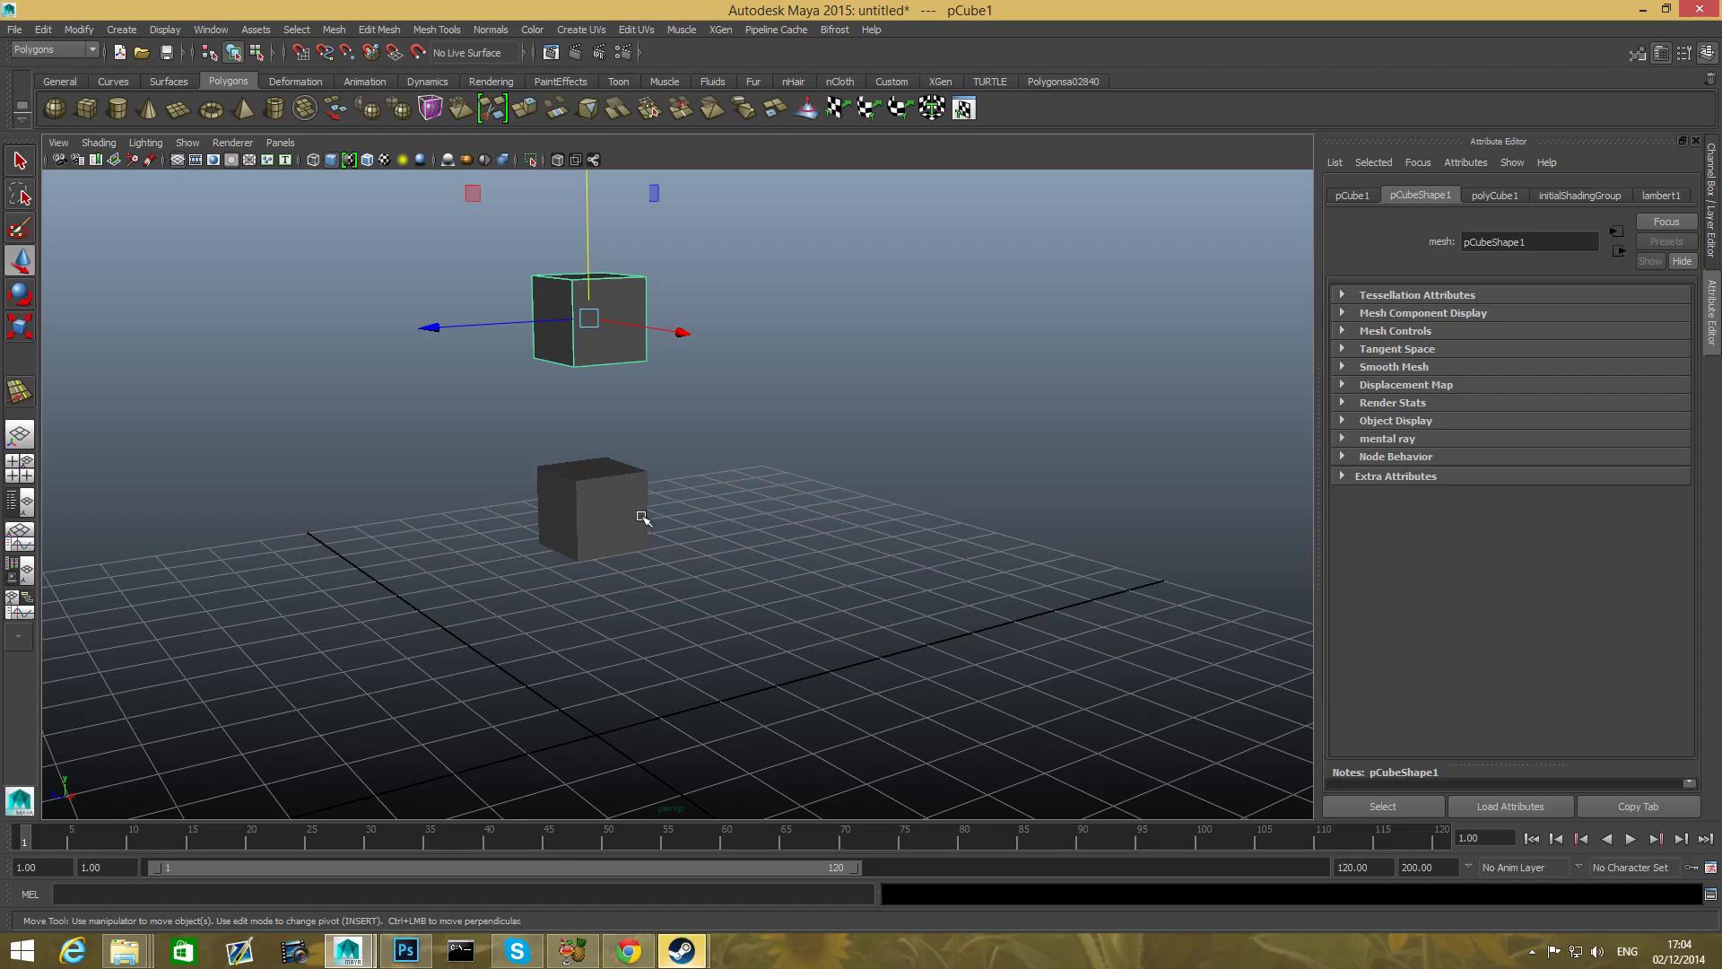
{"action": "mouse_move", "coordinate": [537, 518]}
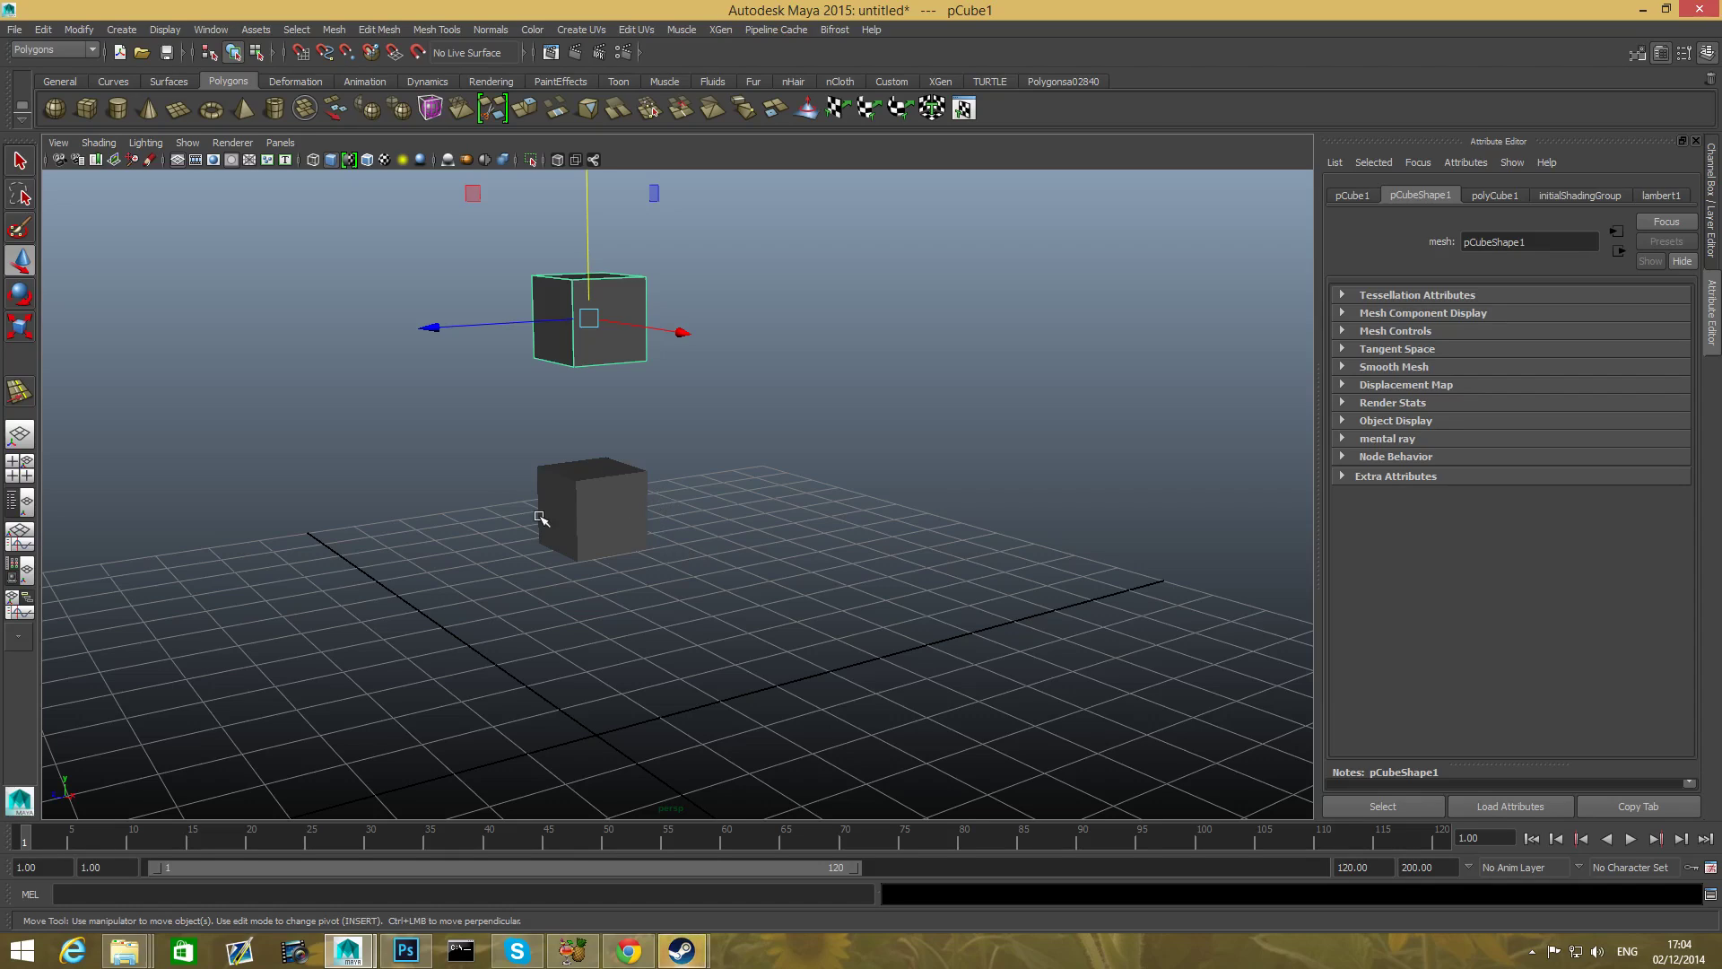
{"action": "mouse_move", "coordinate": [612, 513]}
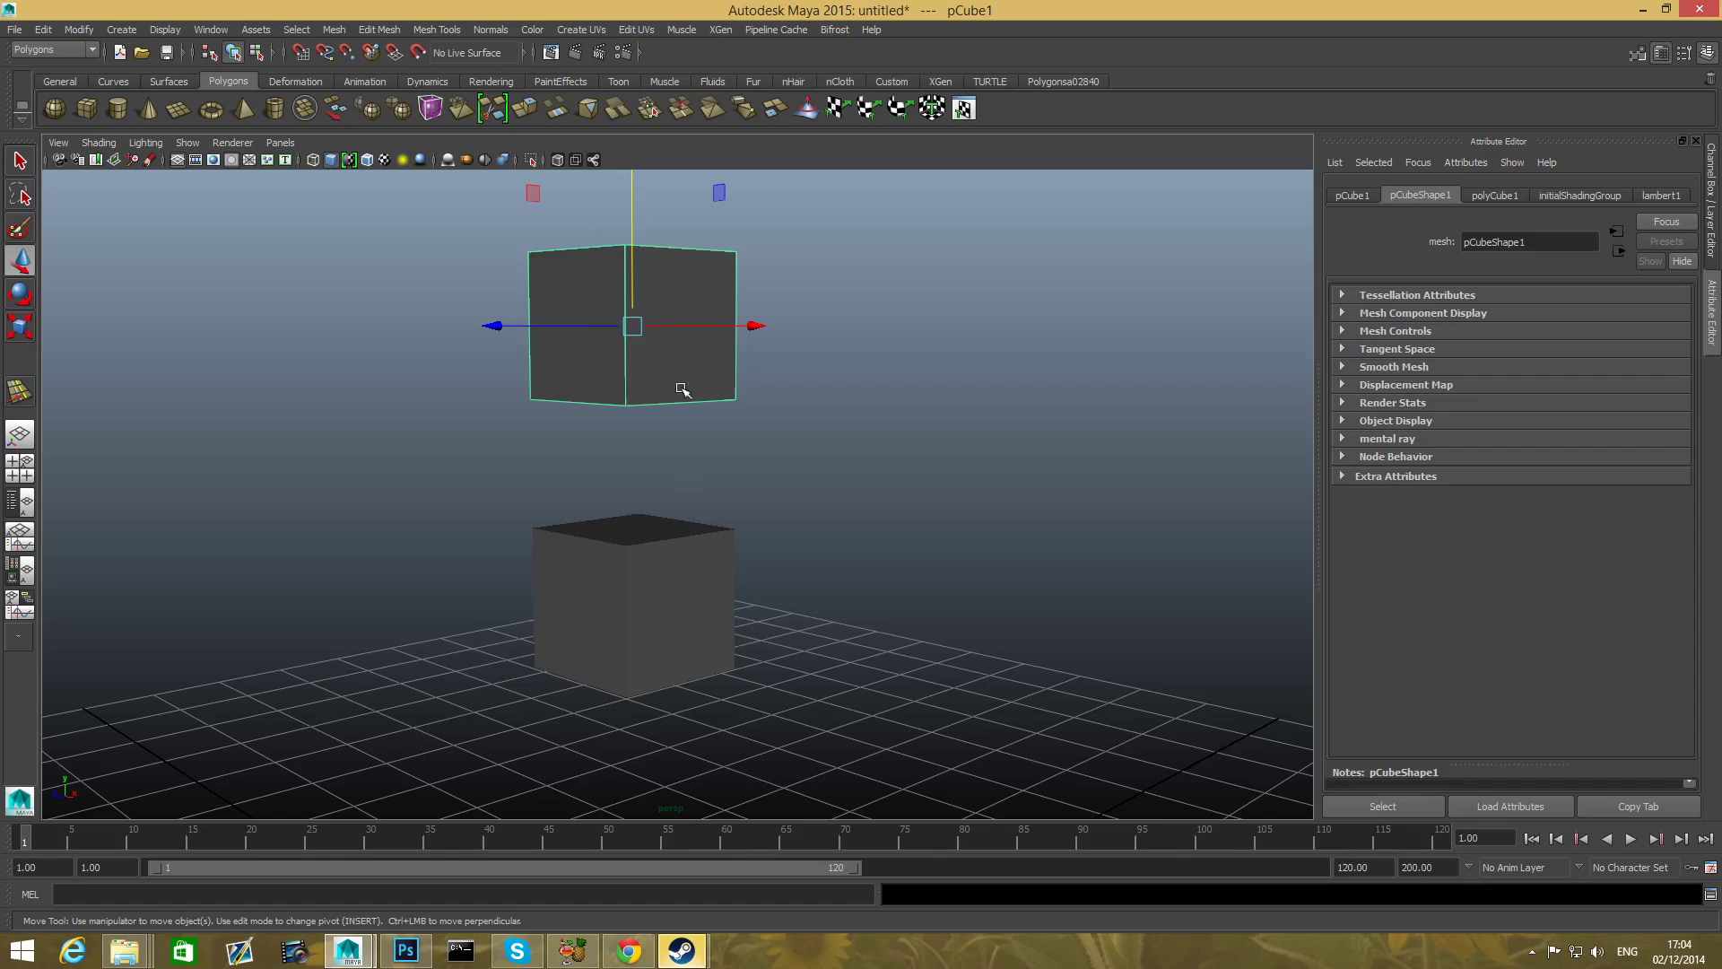
{"action": "mouse_move", "coordinate": [531, 160]}
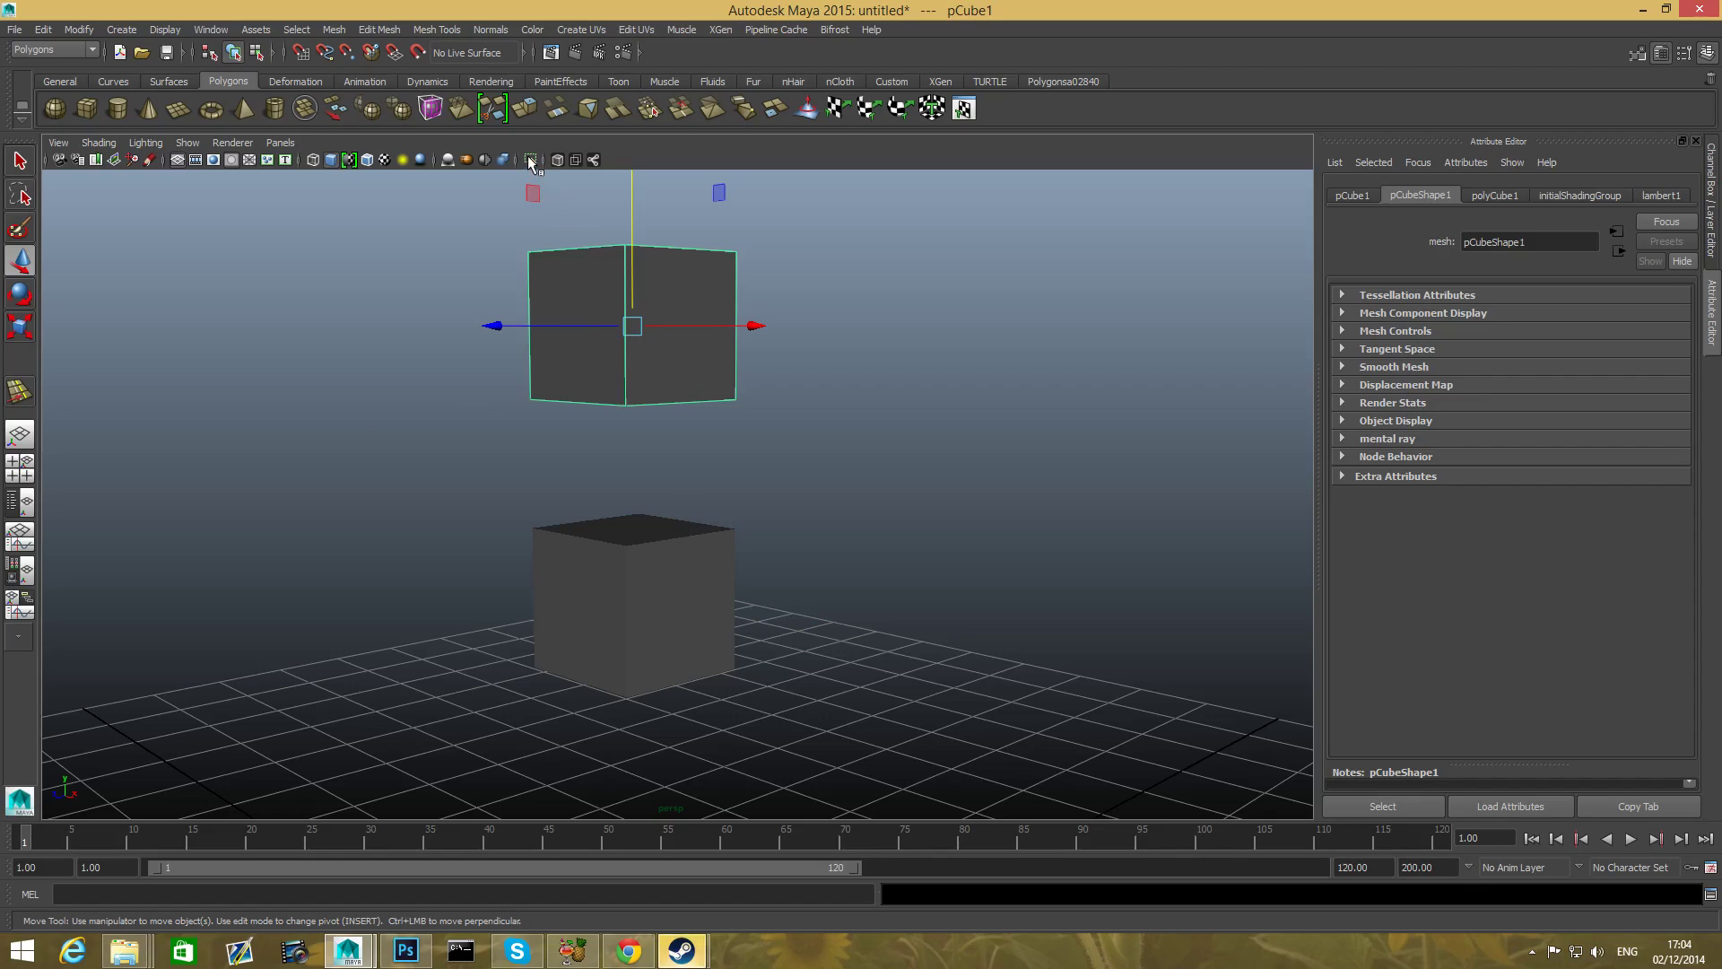
{"action": "mouse_move", "coordinate": [532, 160]}
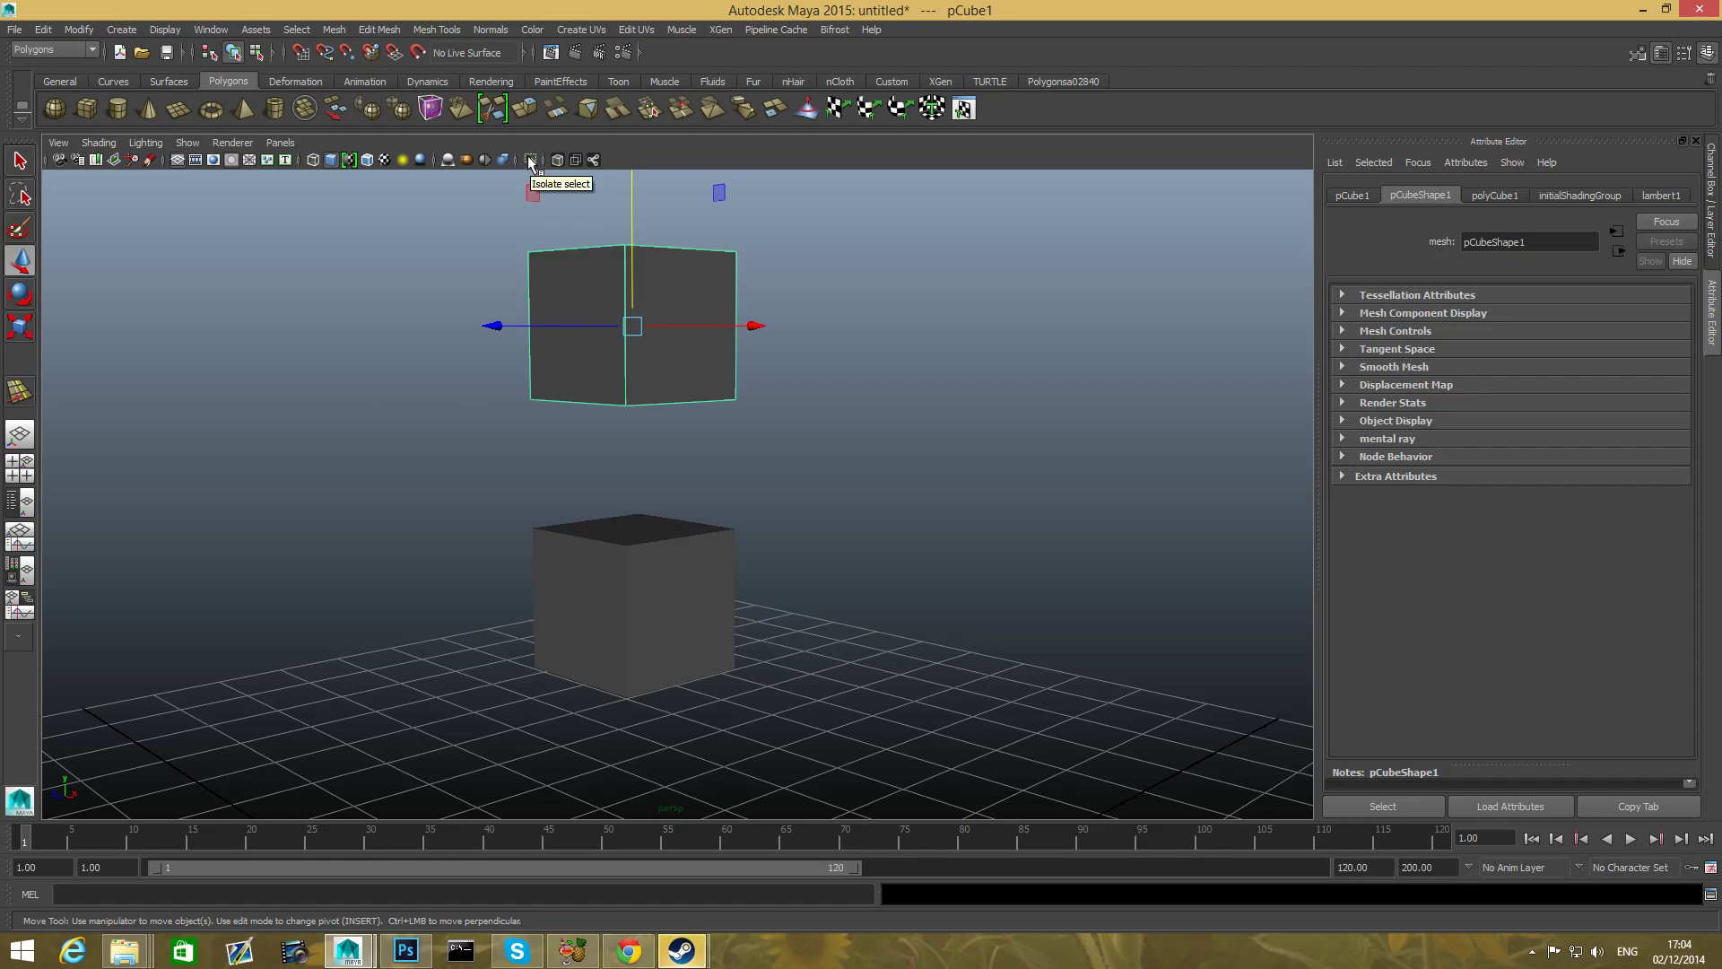
{"action": "mouse_move", "coordinate": [651, 512]}
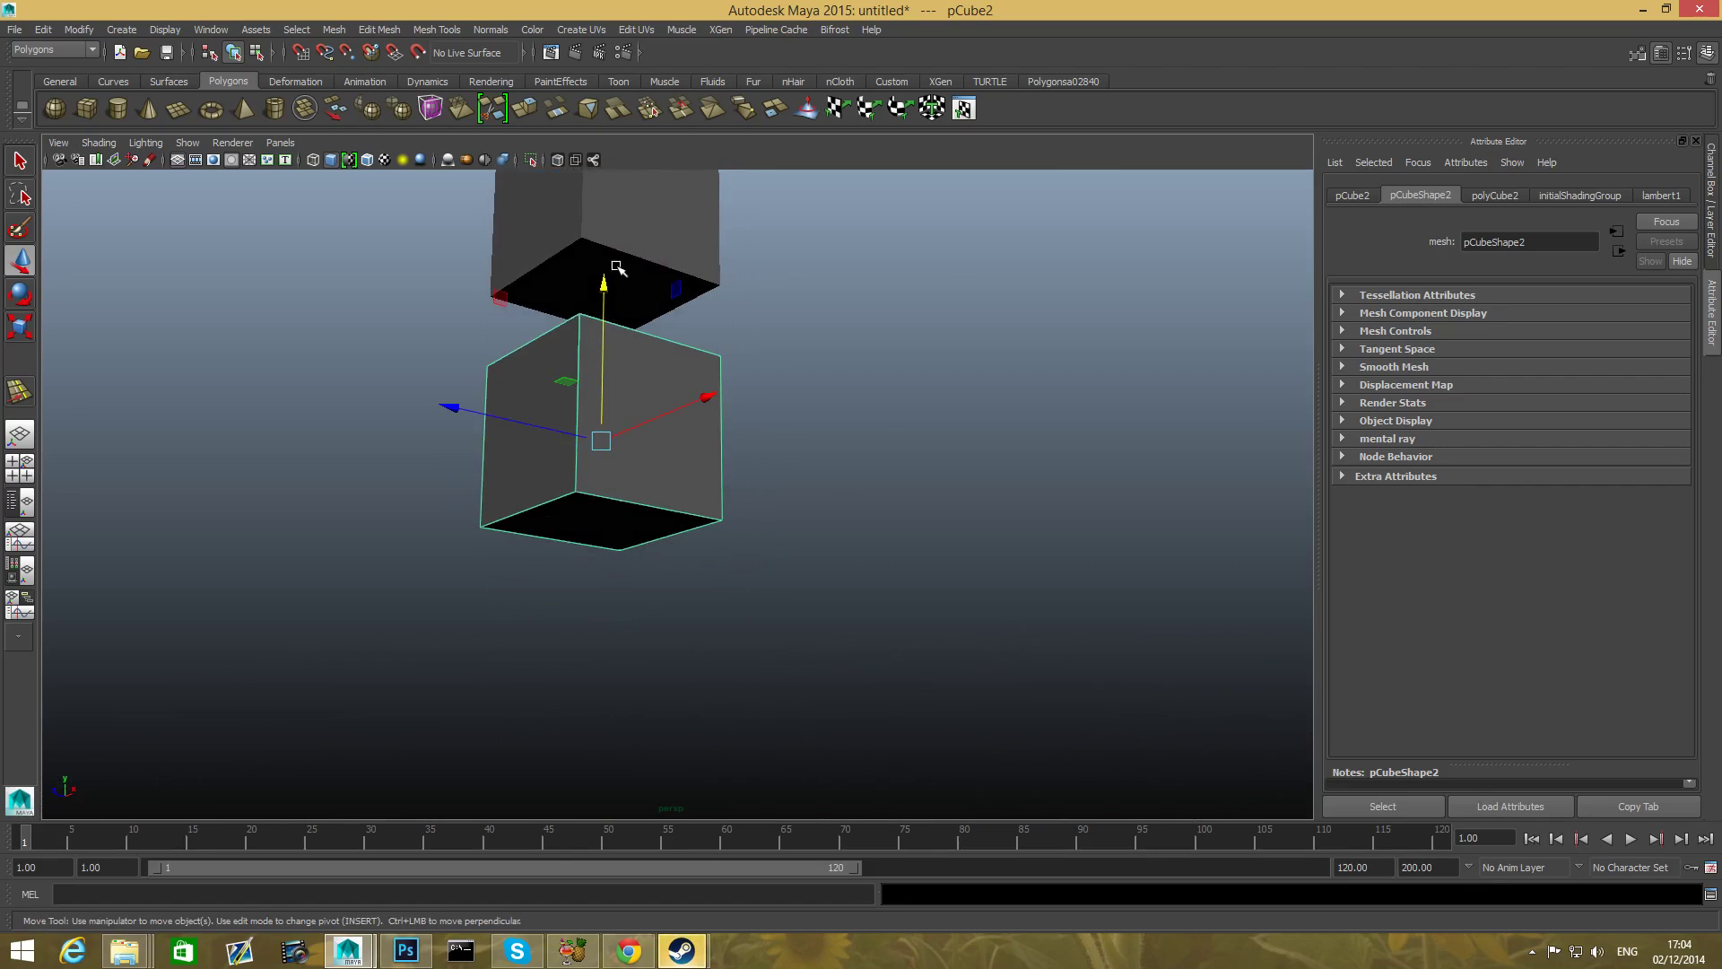
- Select the upper cube pCube1 and tumble the view to face its underside
{"action": "left_click", "coordinate": [617, 265]}
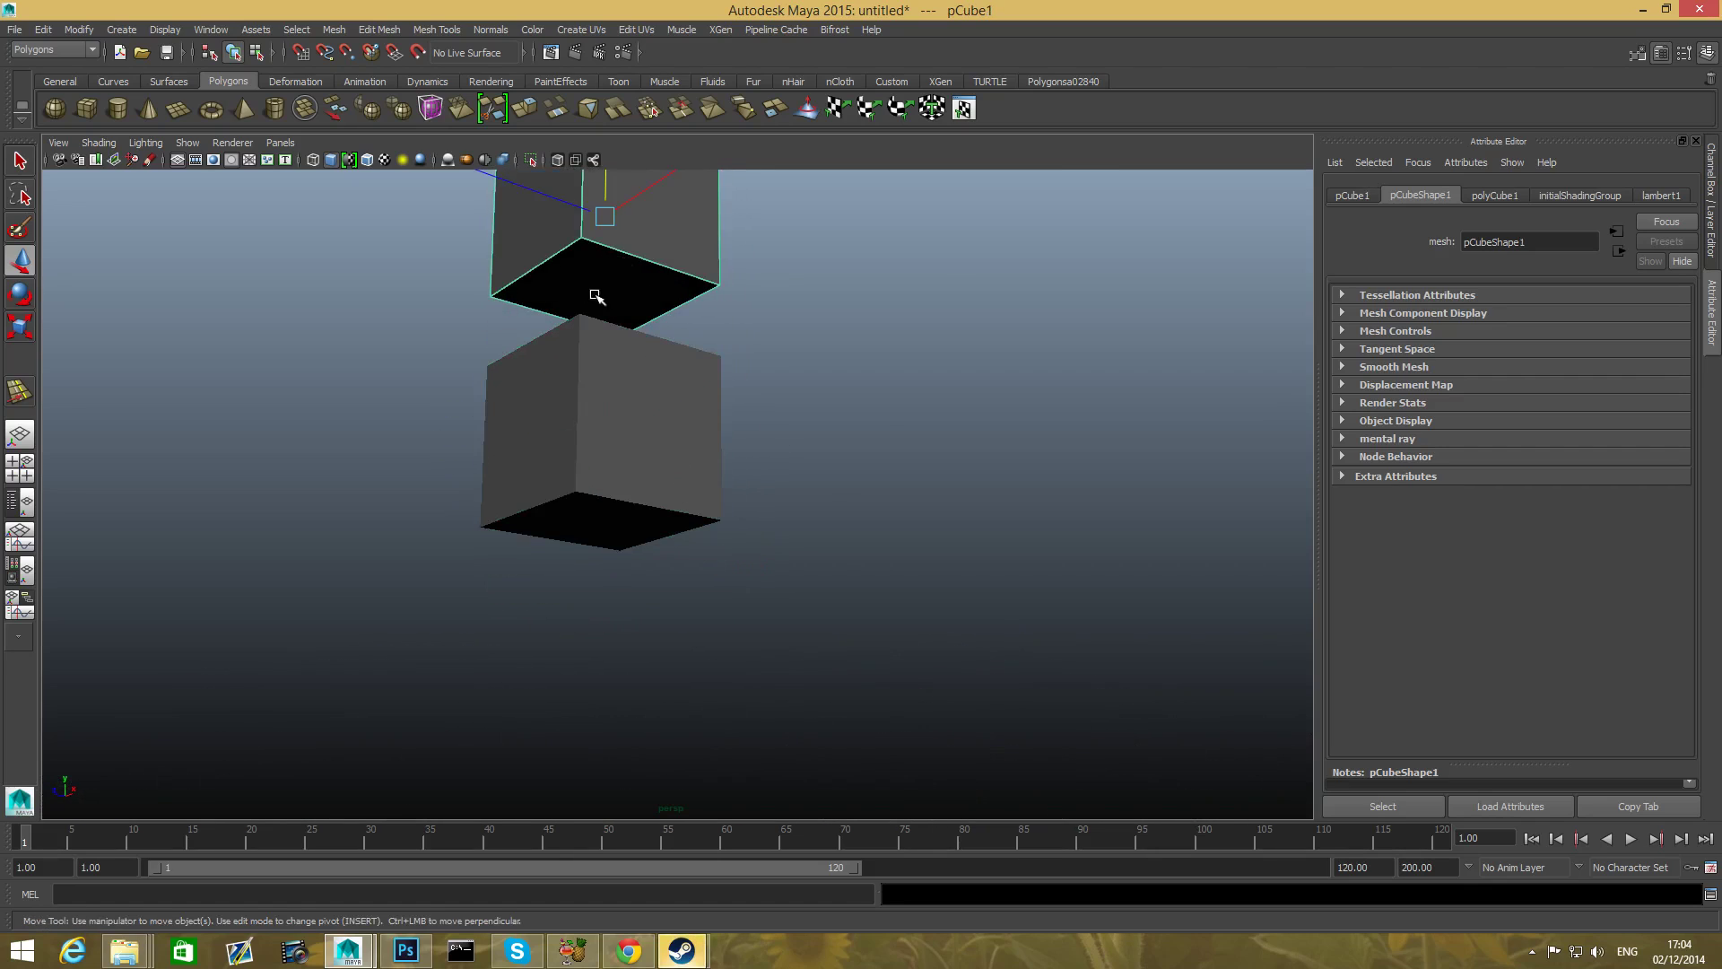
{"action": "mouse_move", "coordinate": [612, 286]}
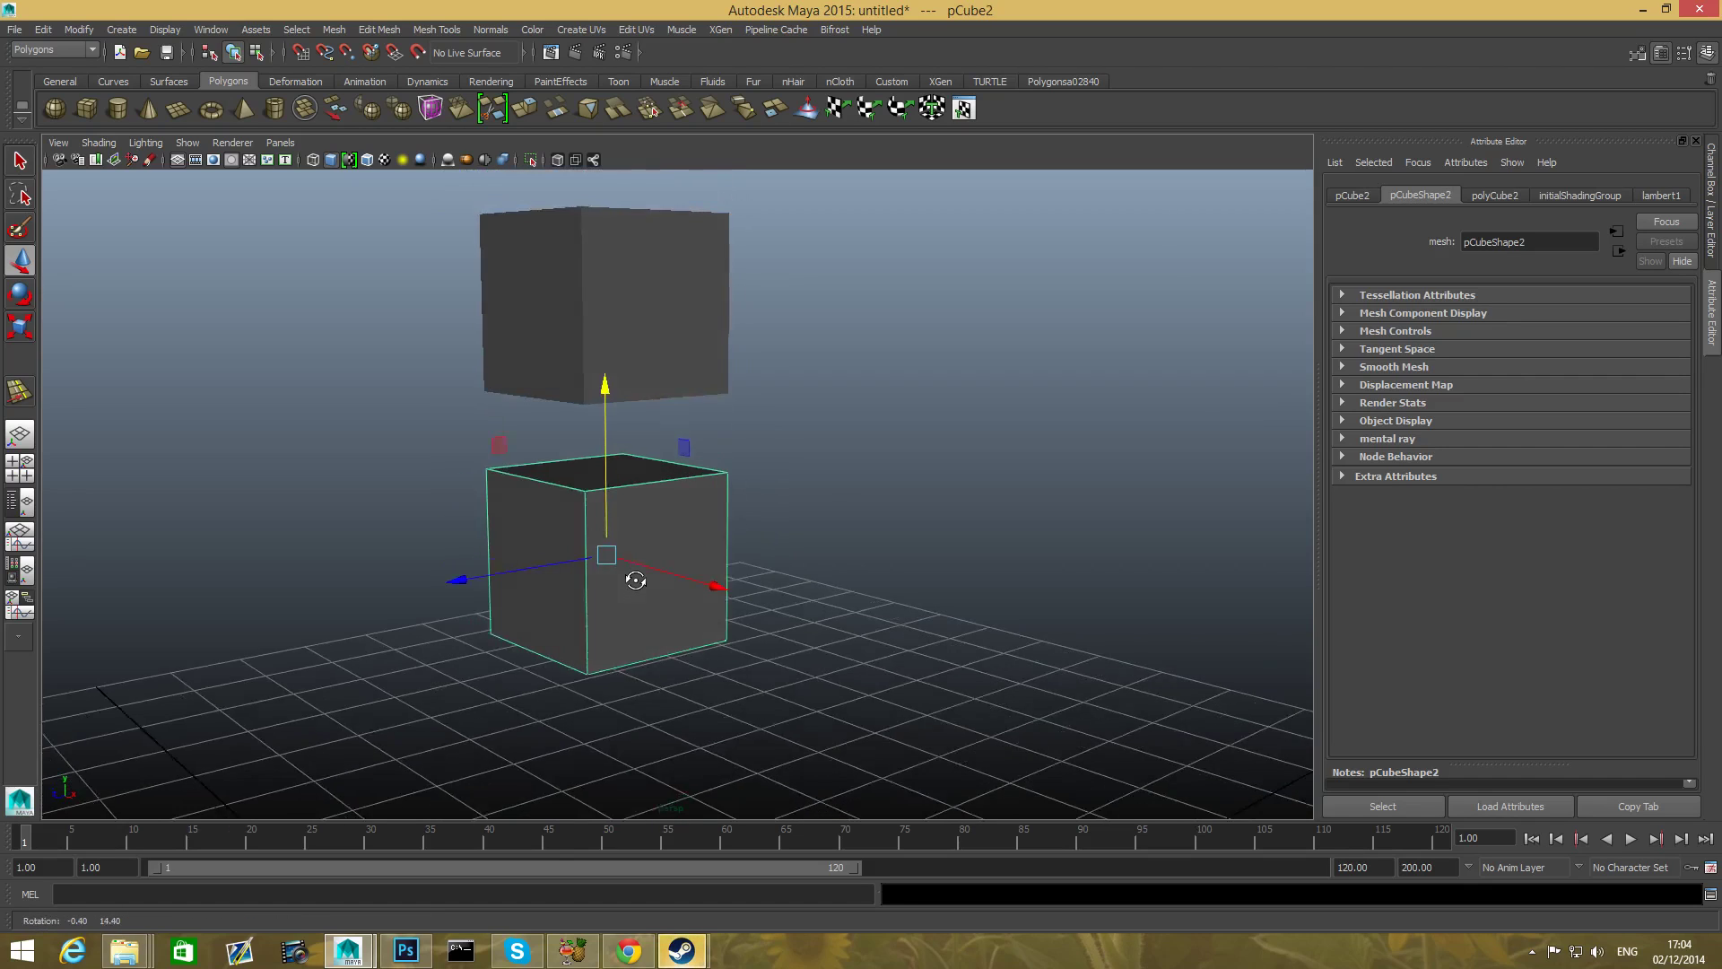
{"action": "left_click_drag", "start_coordinate": [635, 579], "coordinate": [615, 535]}
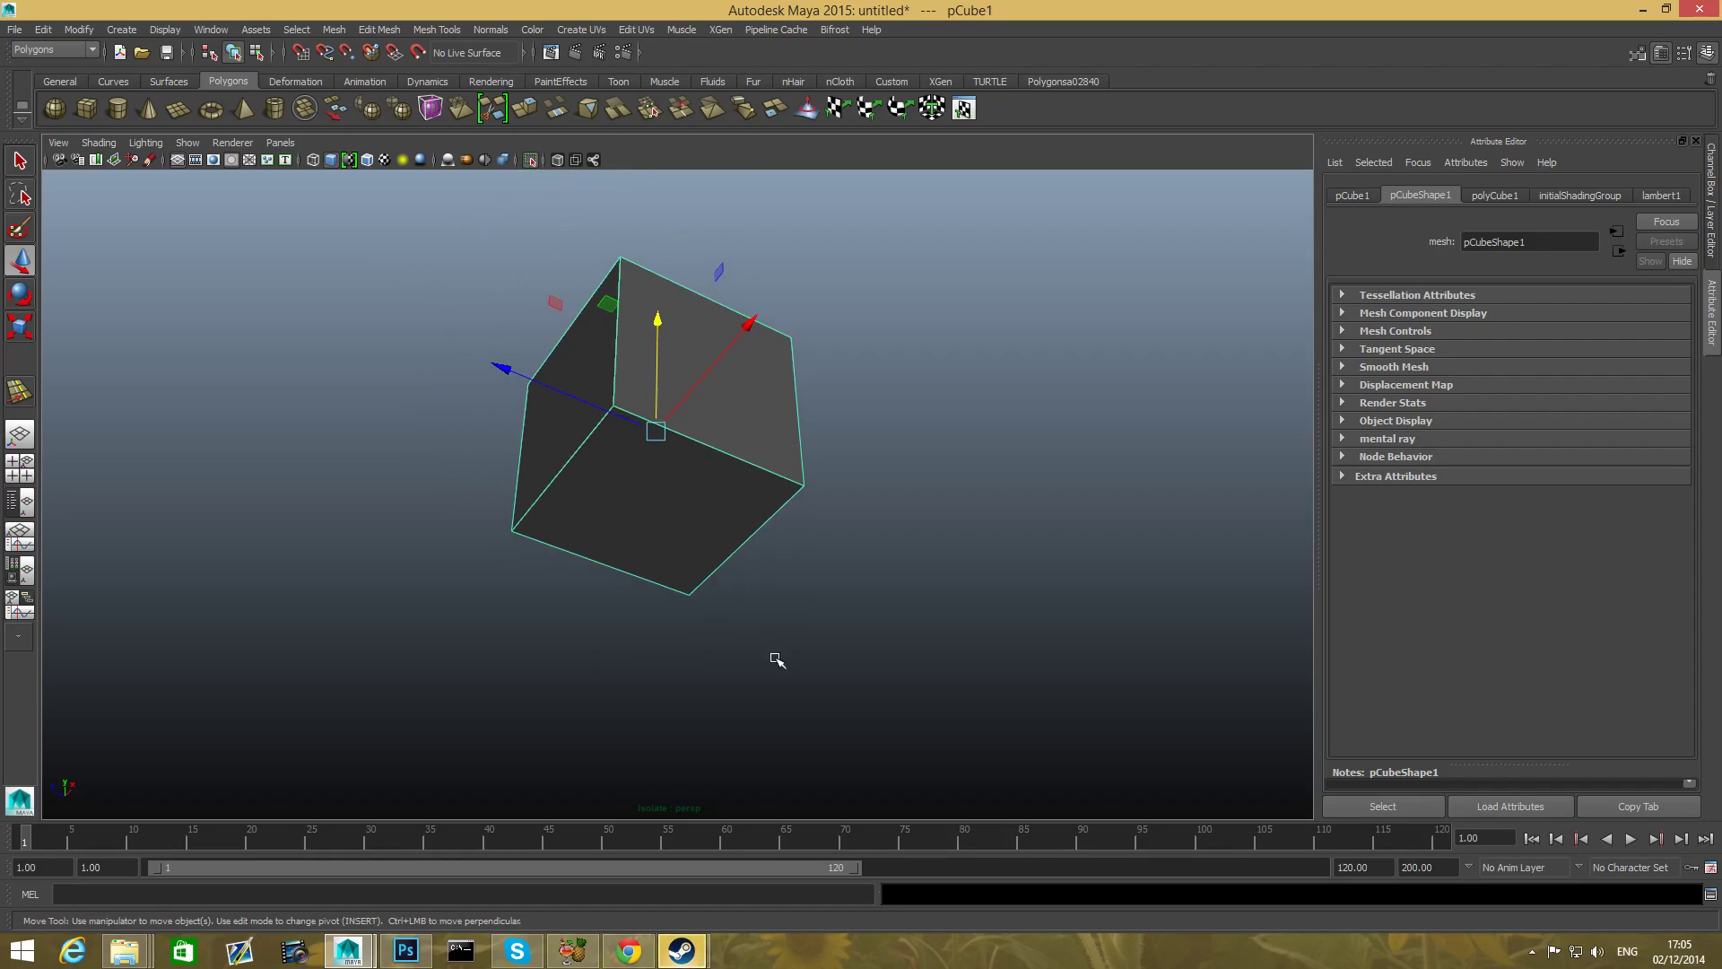
{"action": "mouse_move", "coordinate": [658, 575]}
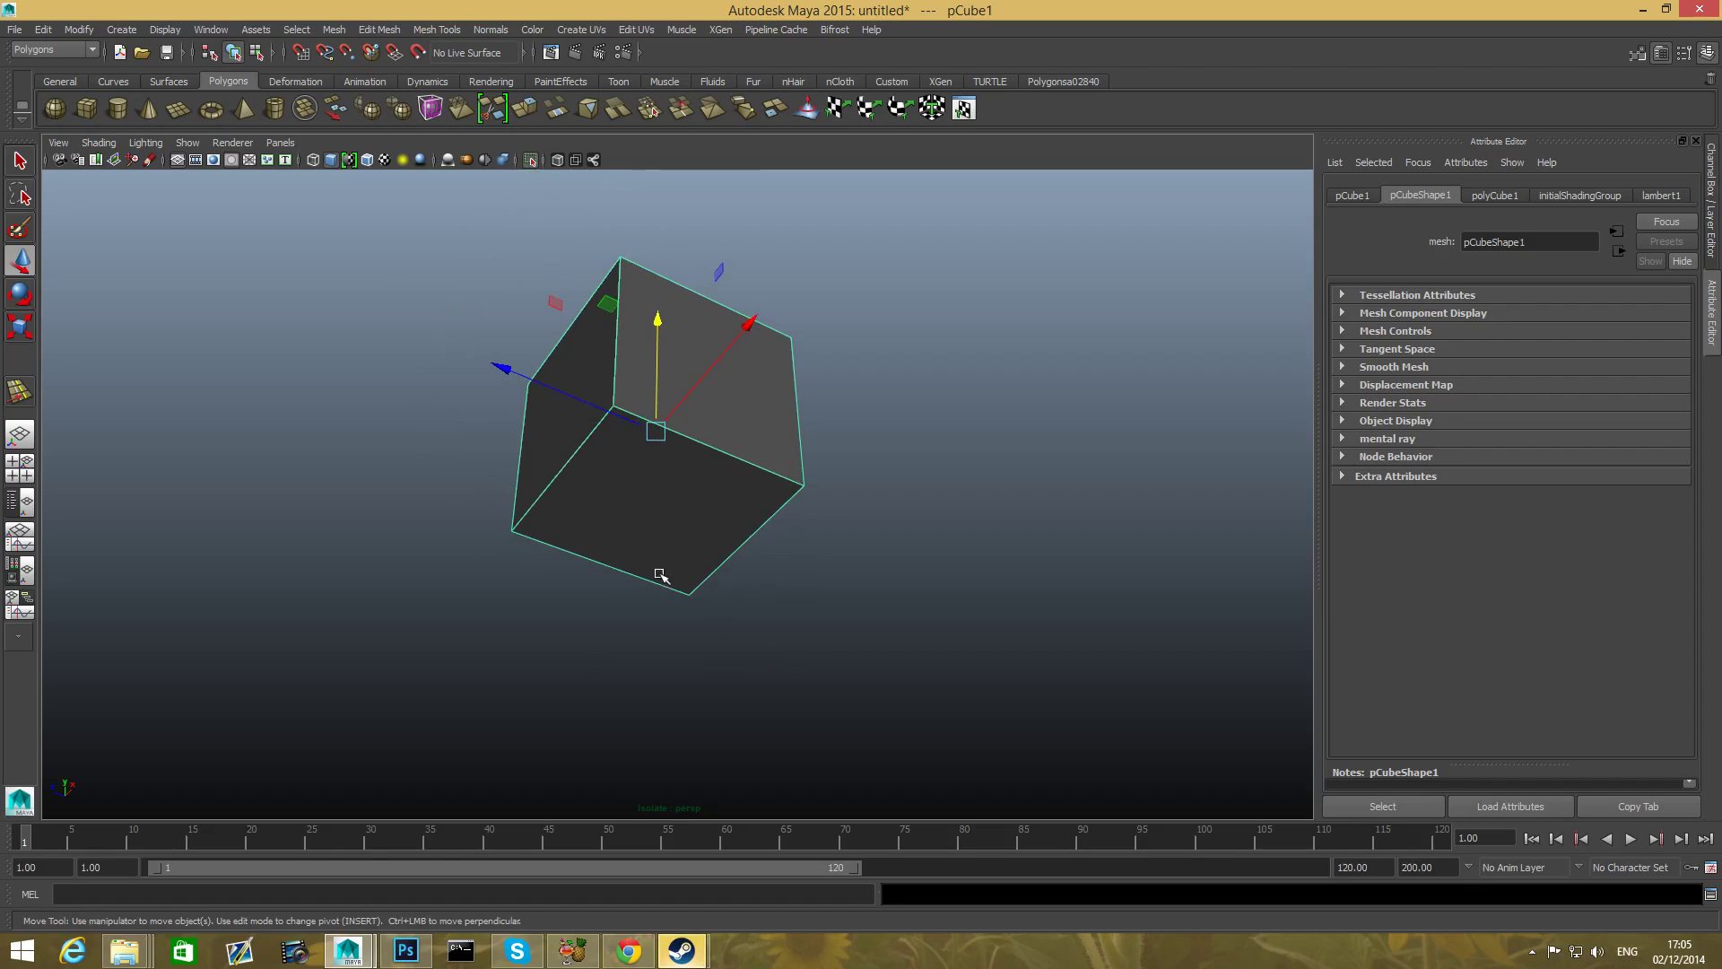
{"action": "mouse_move", "coordinate": [581, 504]}
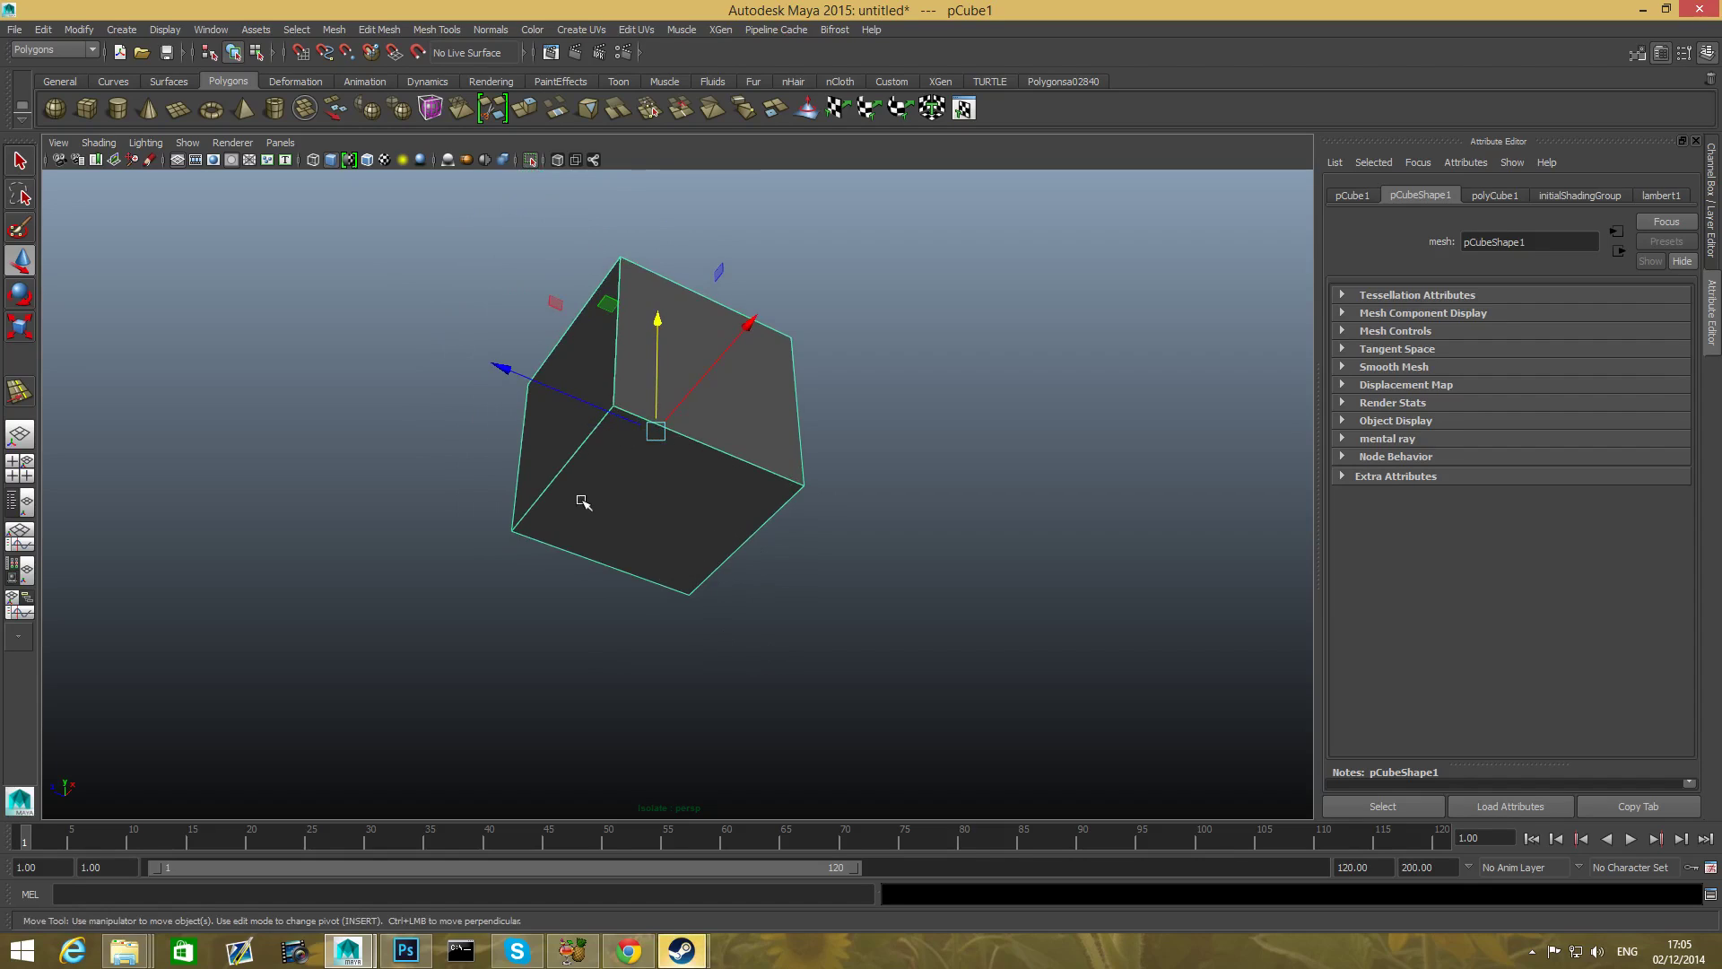
{"action": "mouse_move", "coordinate": [636, 456]}
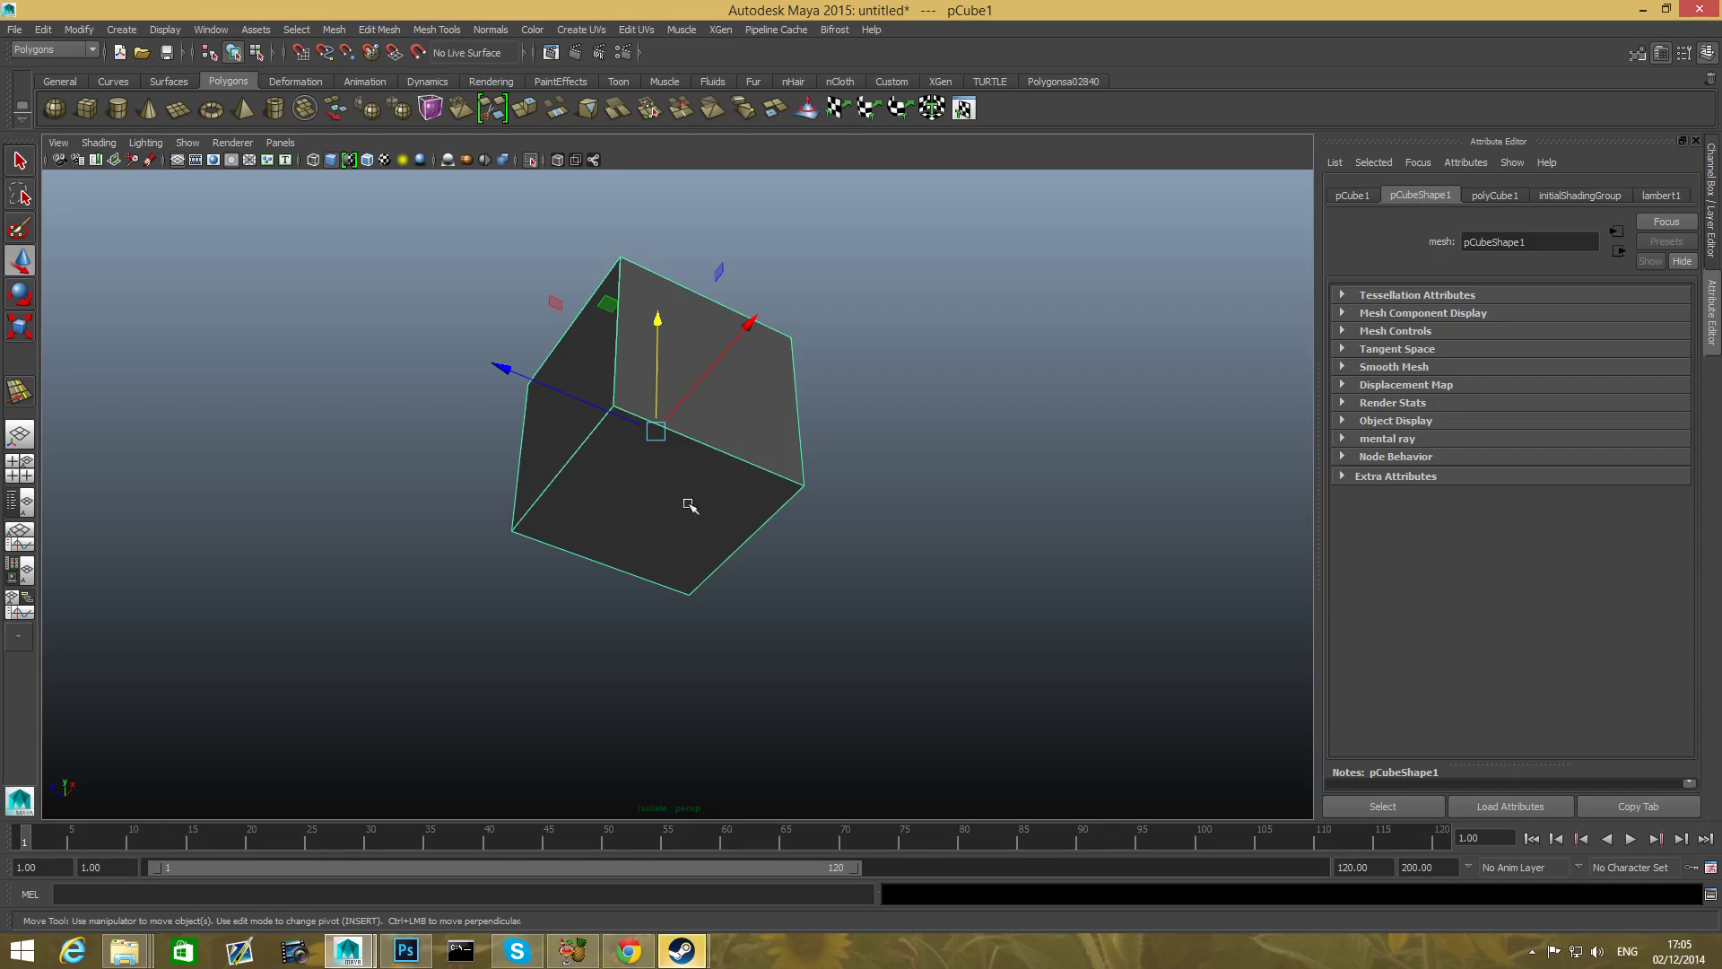
{"action": "mouse_move", "coordinate": [687, 523]}
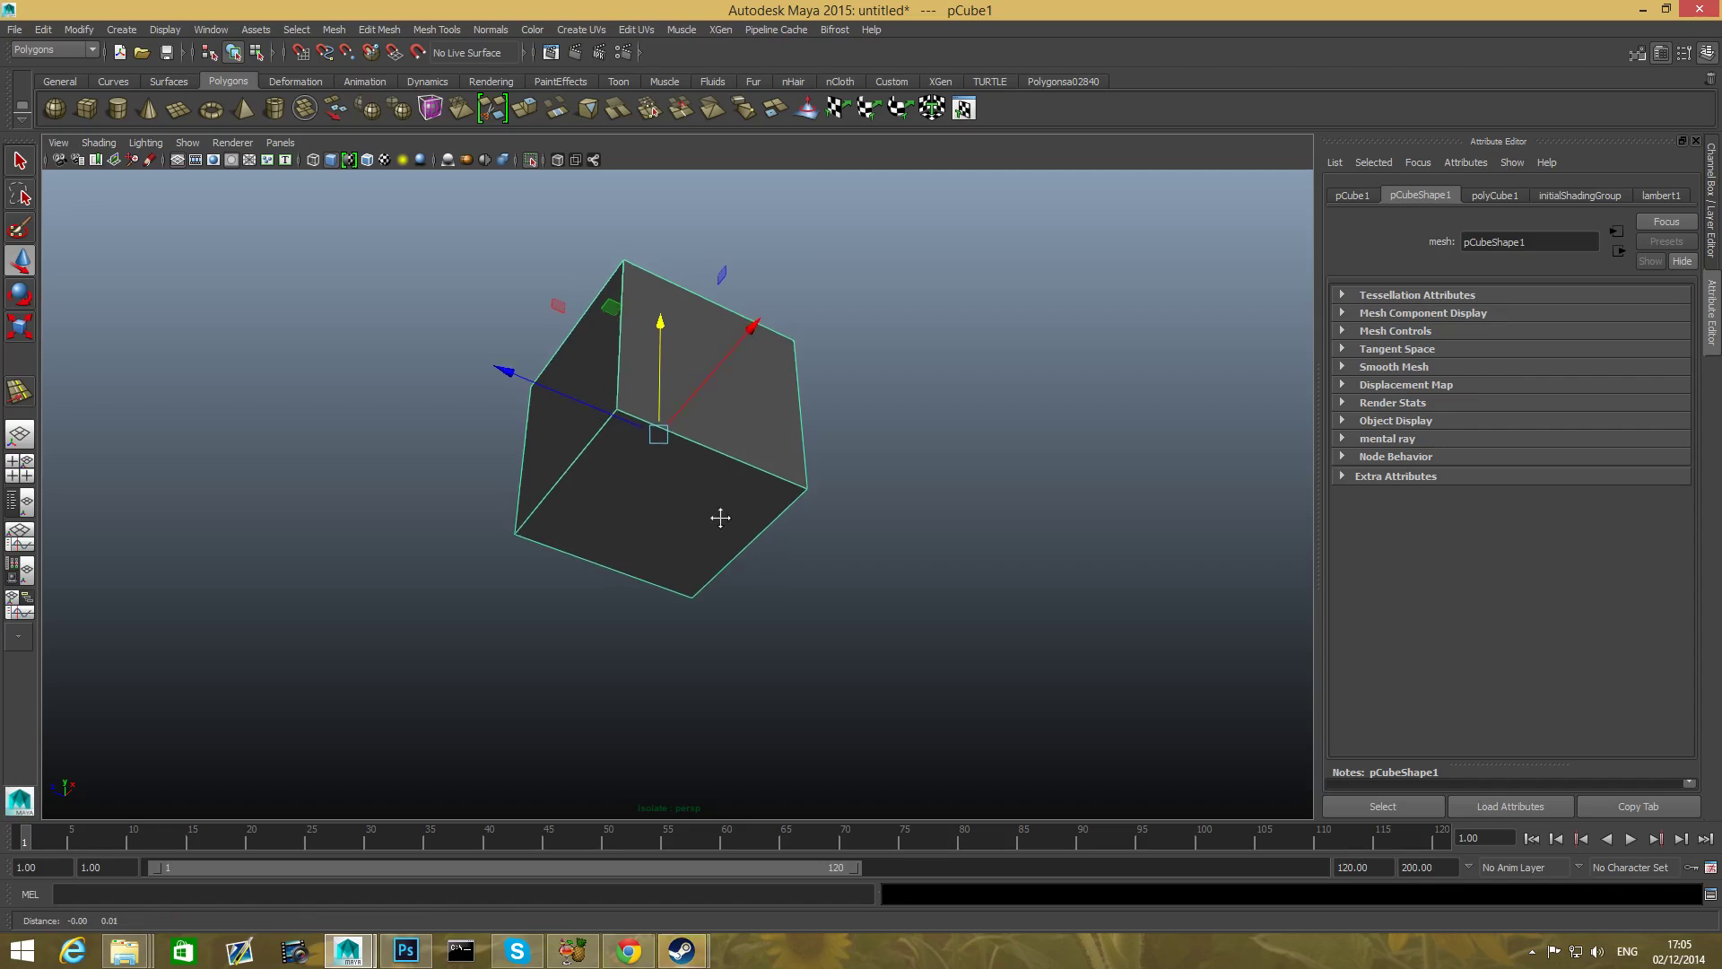
{"action": "left_click_drag", "start_coordinate": [719, 518], "coordinate": [754, 522]}
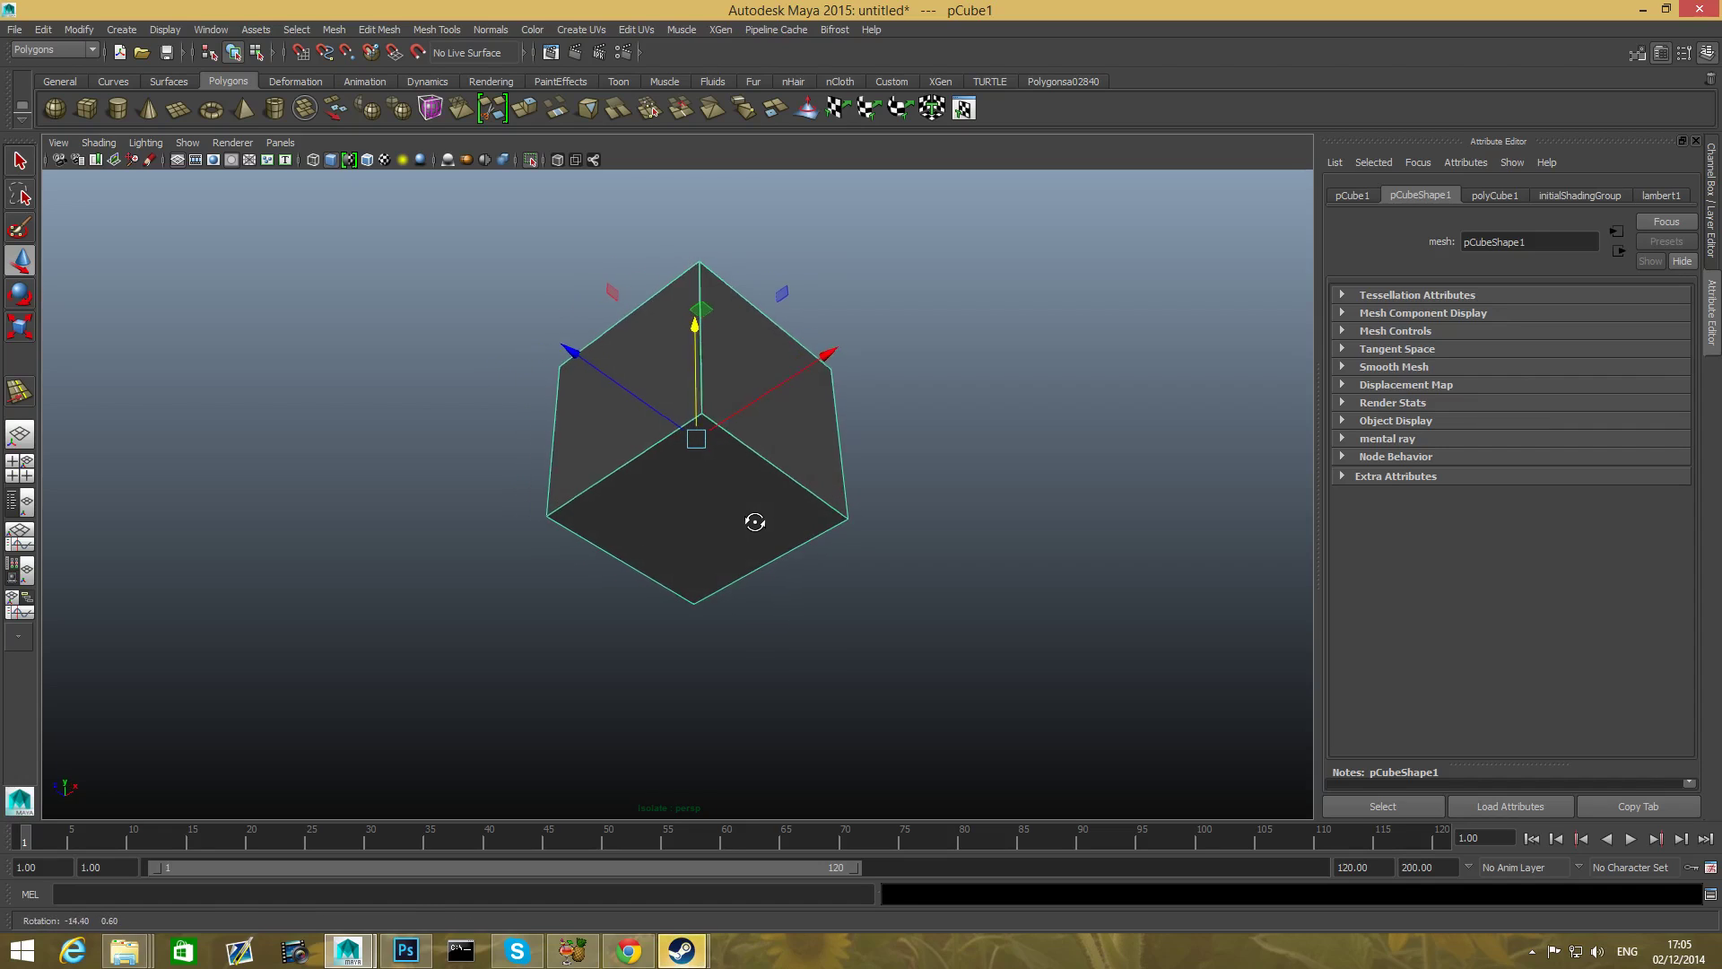
{"action": "left_click_drag", "start_coordinate": [754, 522], "coordinate": [686, 543]}
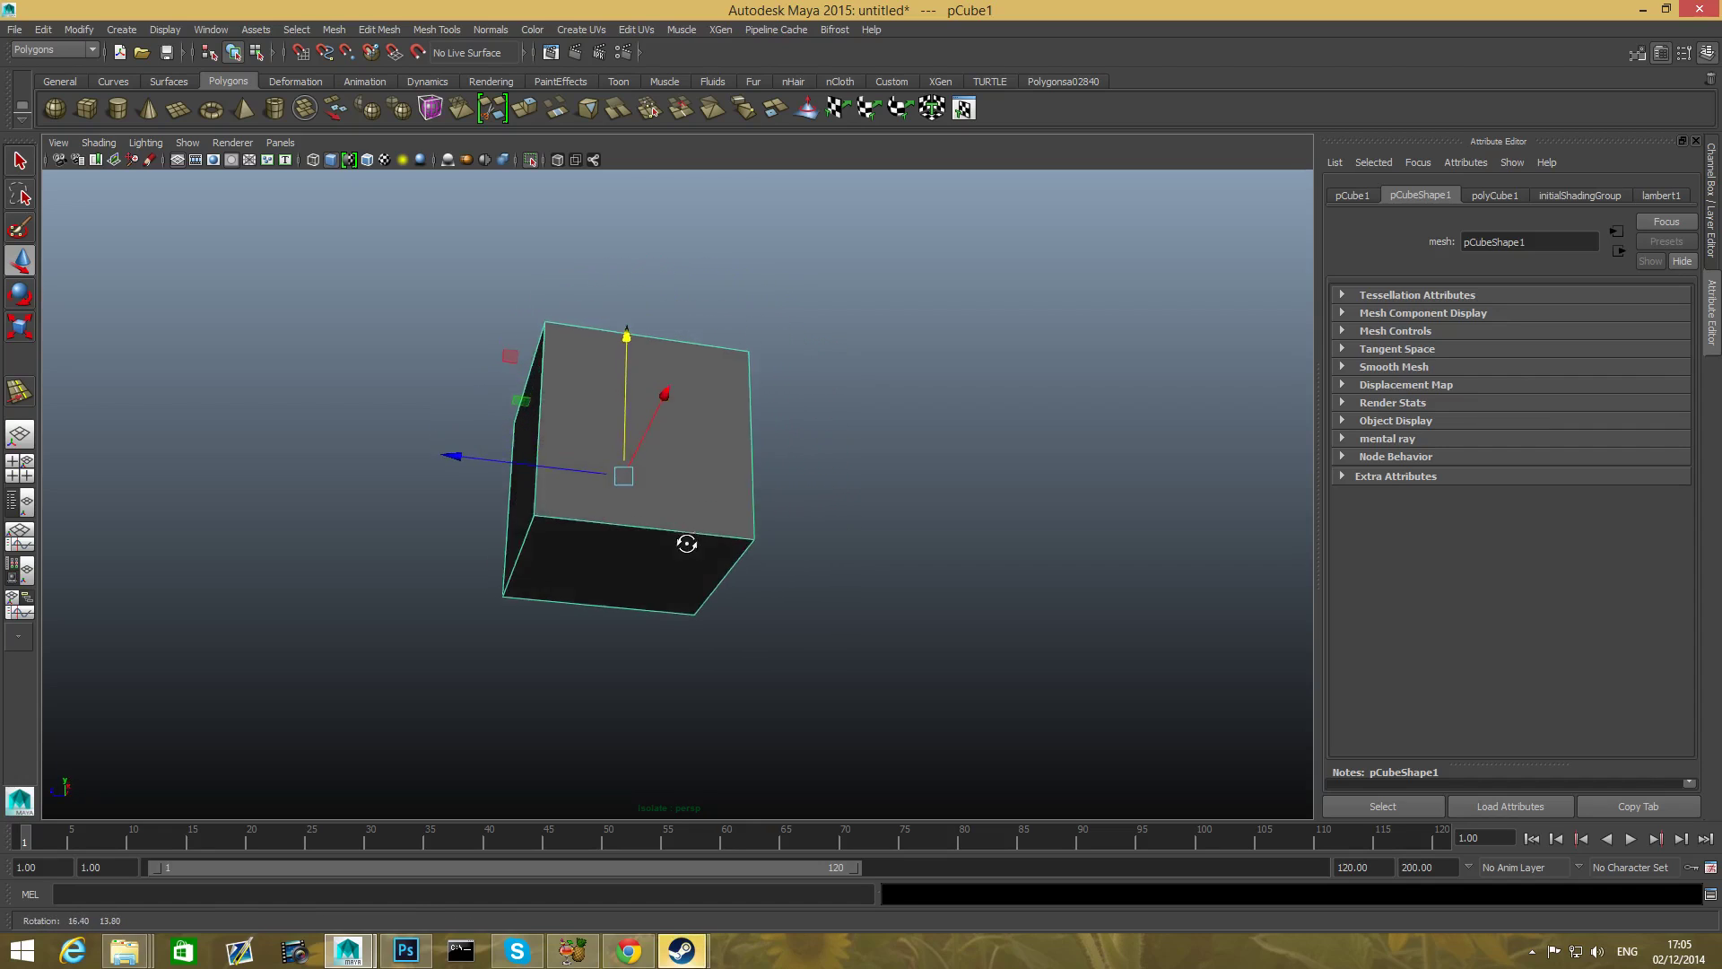
{"action": "left_click_drag", "start_coordinate": [686, 543], "coordinate": [744, 513]}
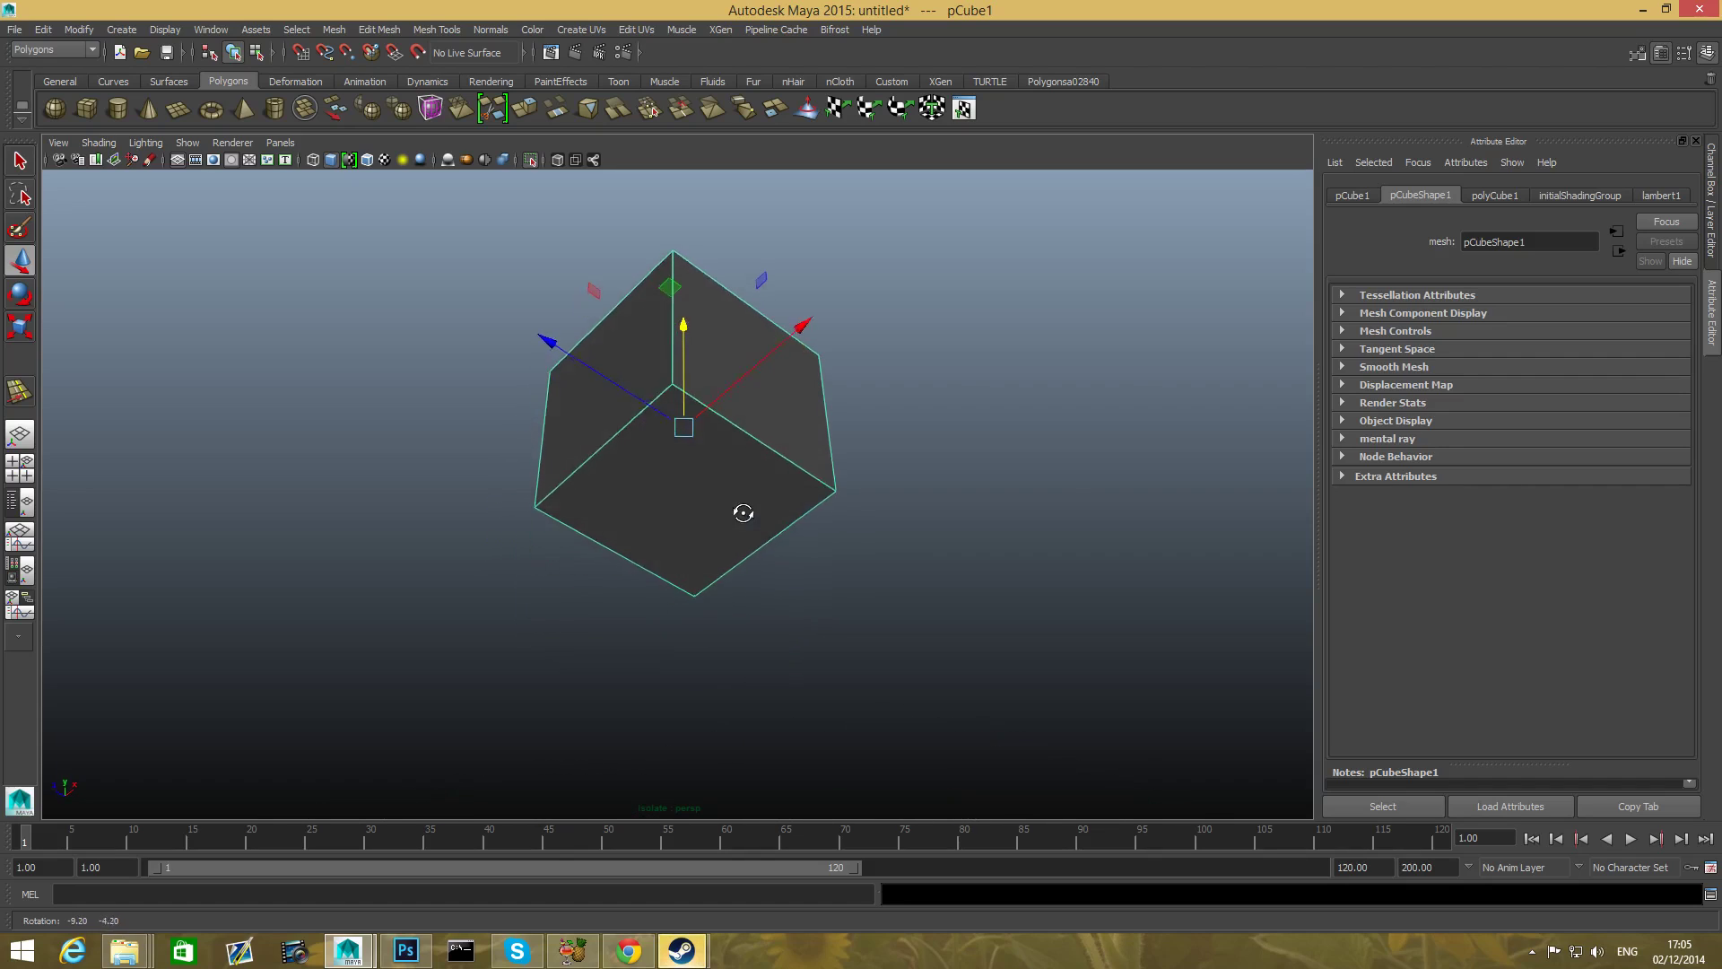
- Switch the upper cube to face mode and select its bottom face
{"action": "right_click", "coordinate": [728, 451]}
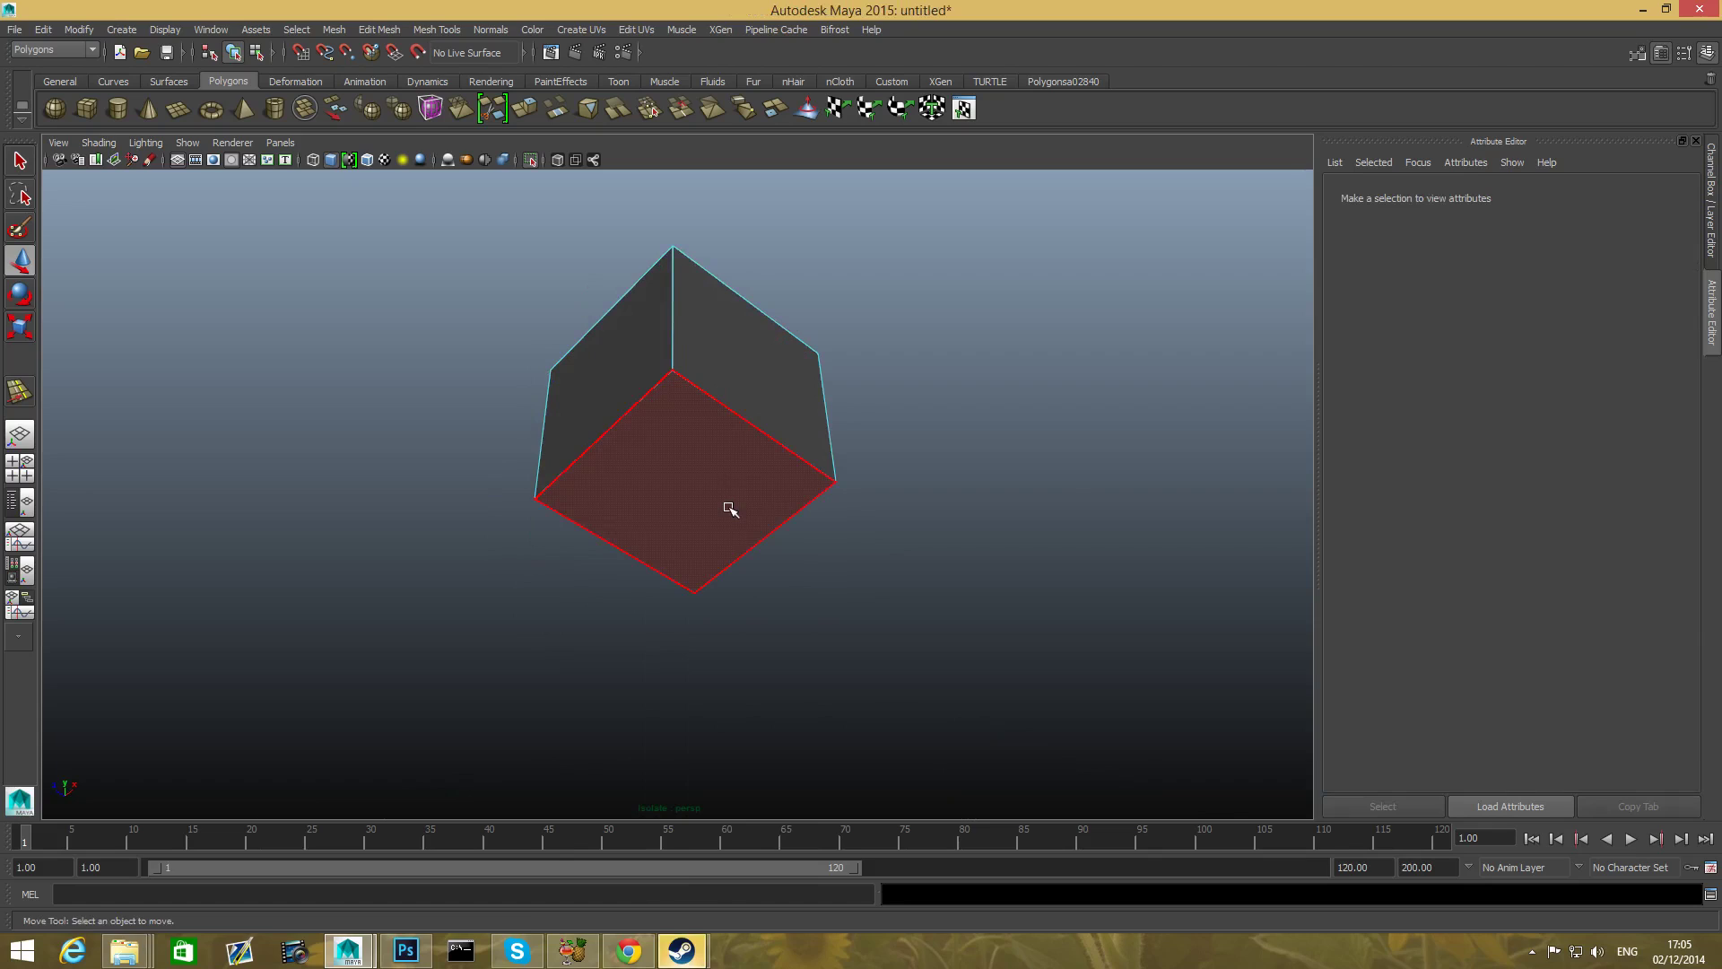
{"action": "mouse_move", "coordinate": [725, 532]}
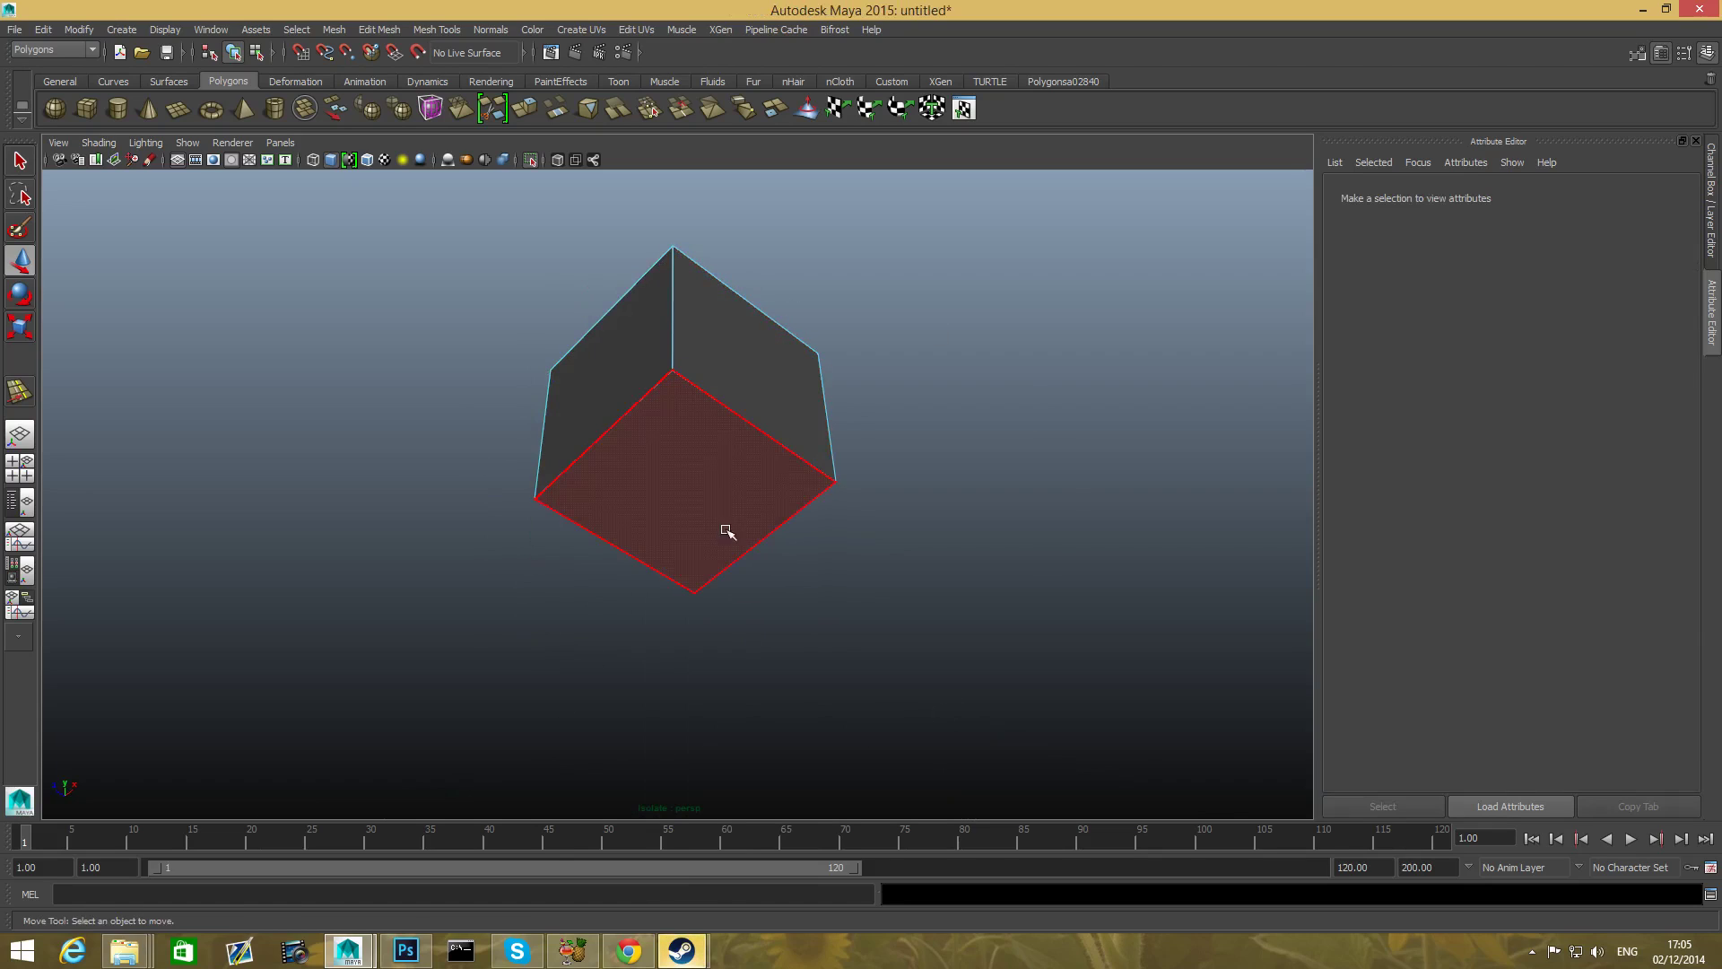
{"action": "left_click", "coordinate": [727, 531]}
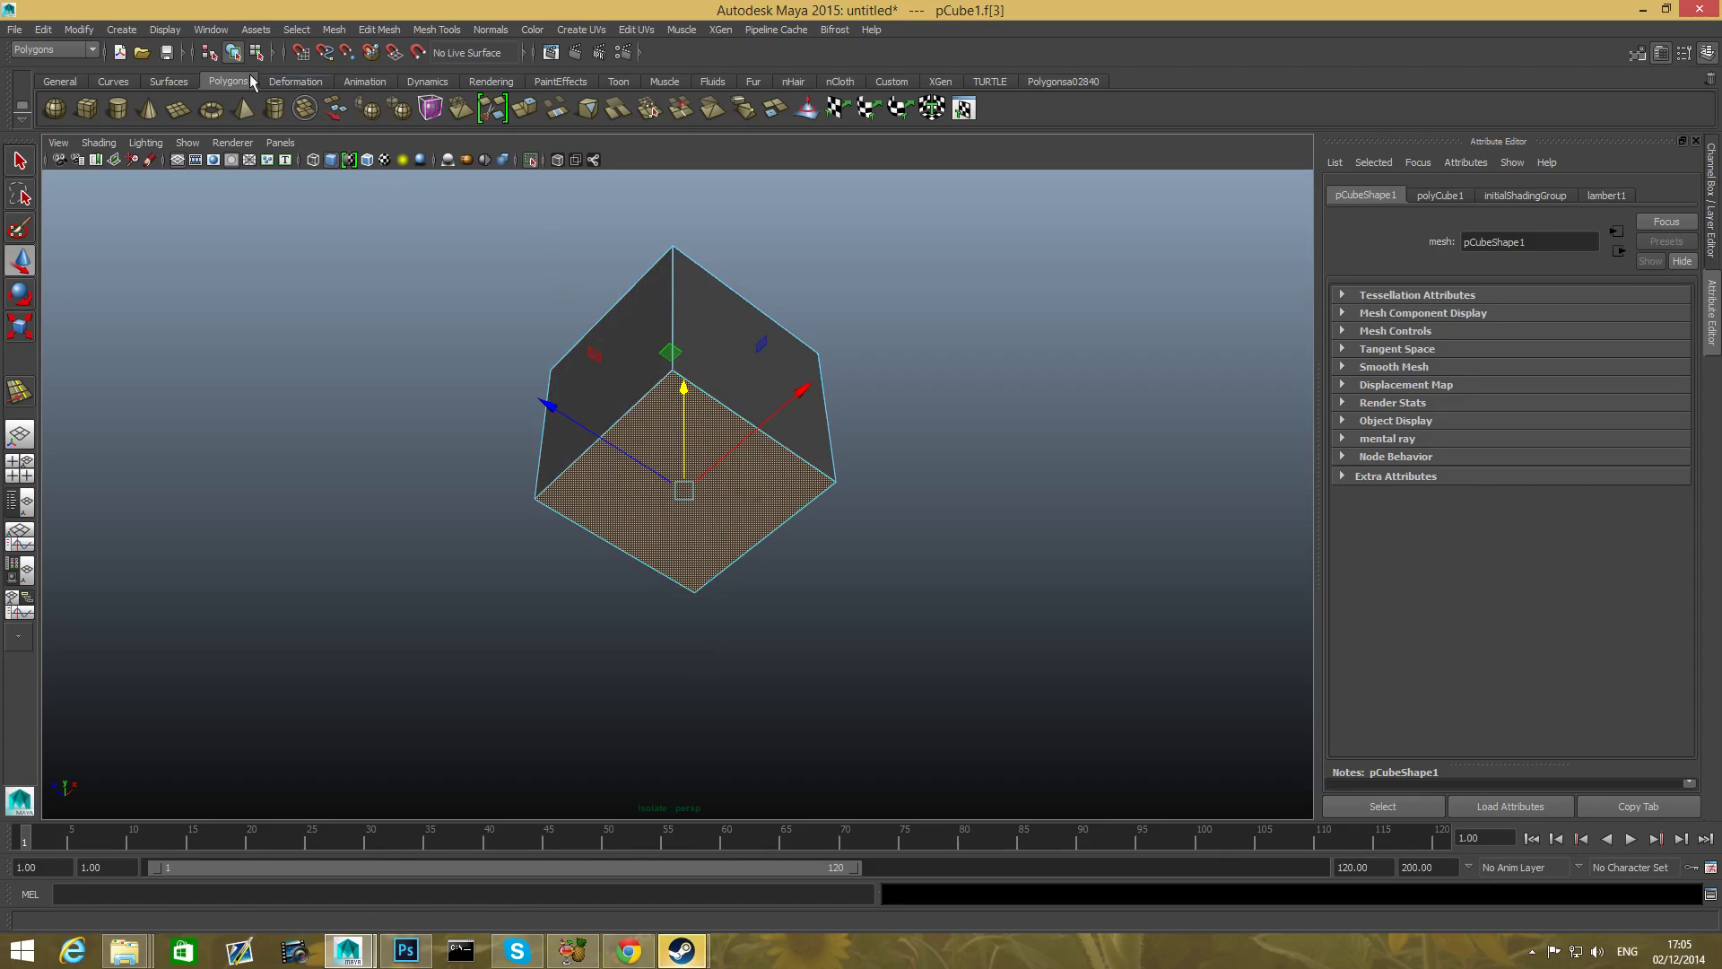
{"action": "mouse_move", "coordinate": [223, 90]}
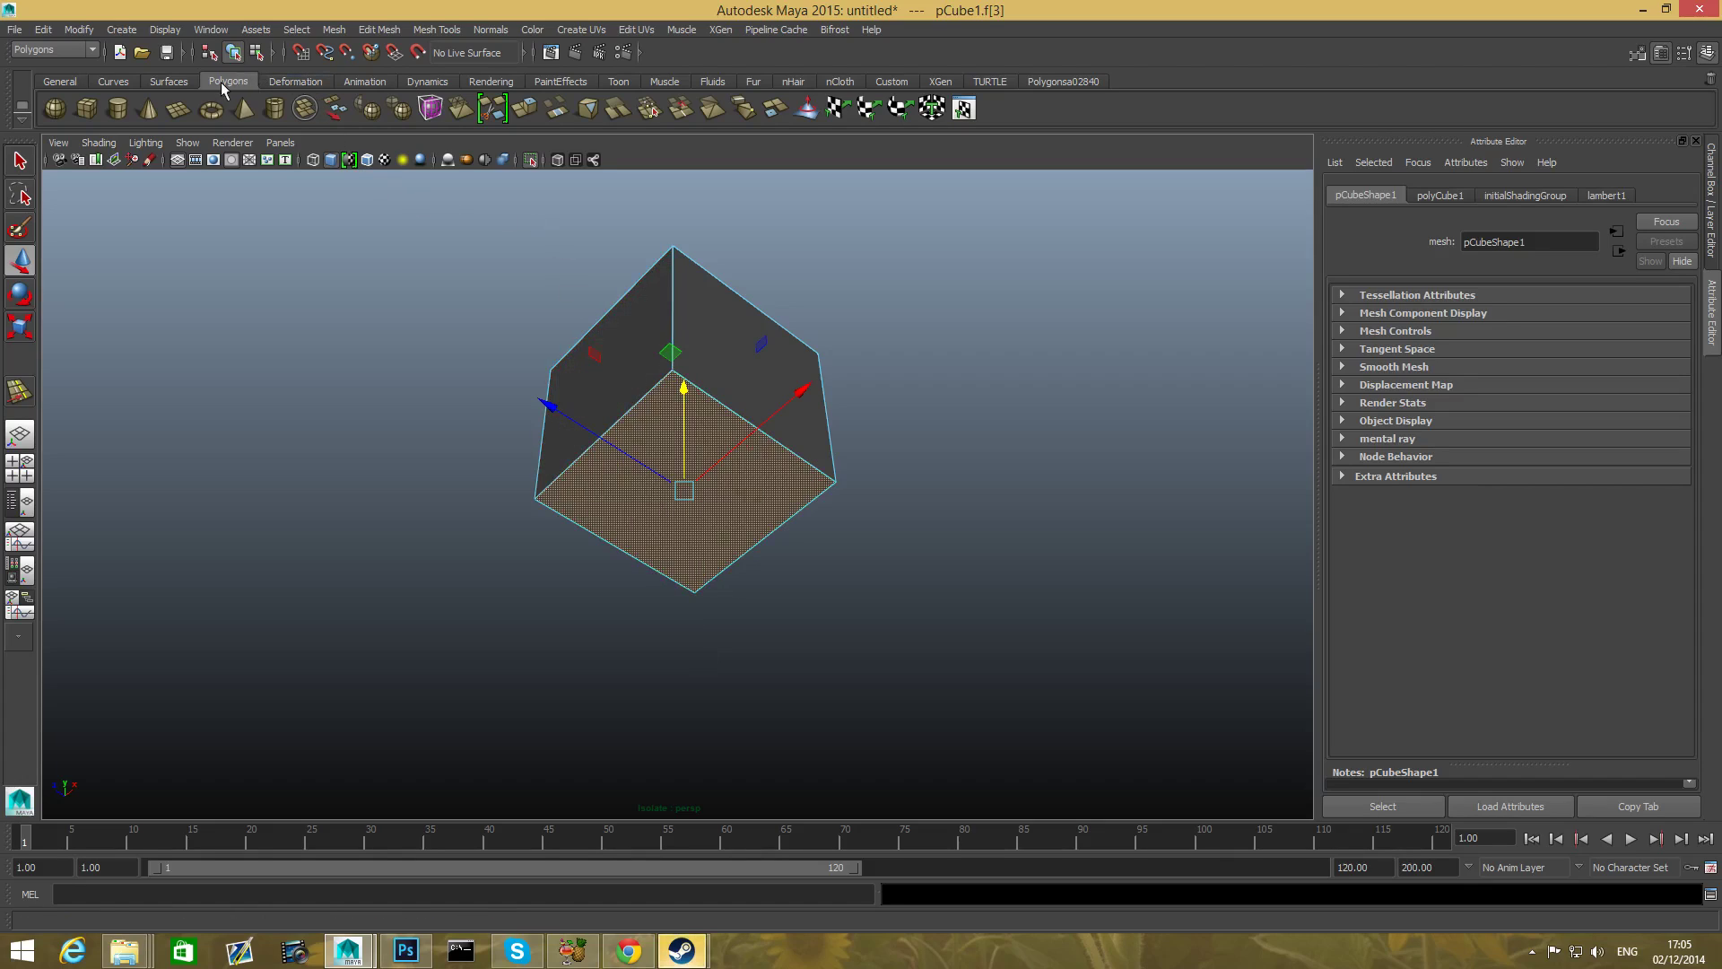
{"action": "mouse_move", "coordinate": [526, 110]}
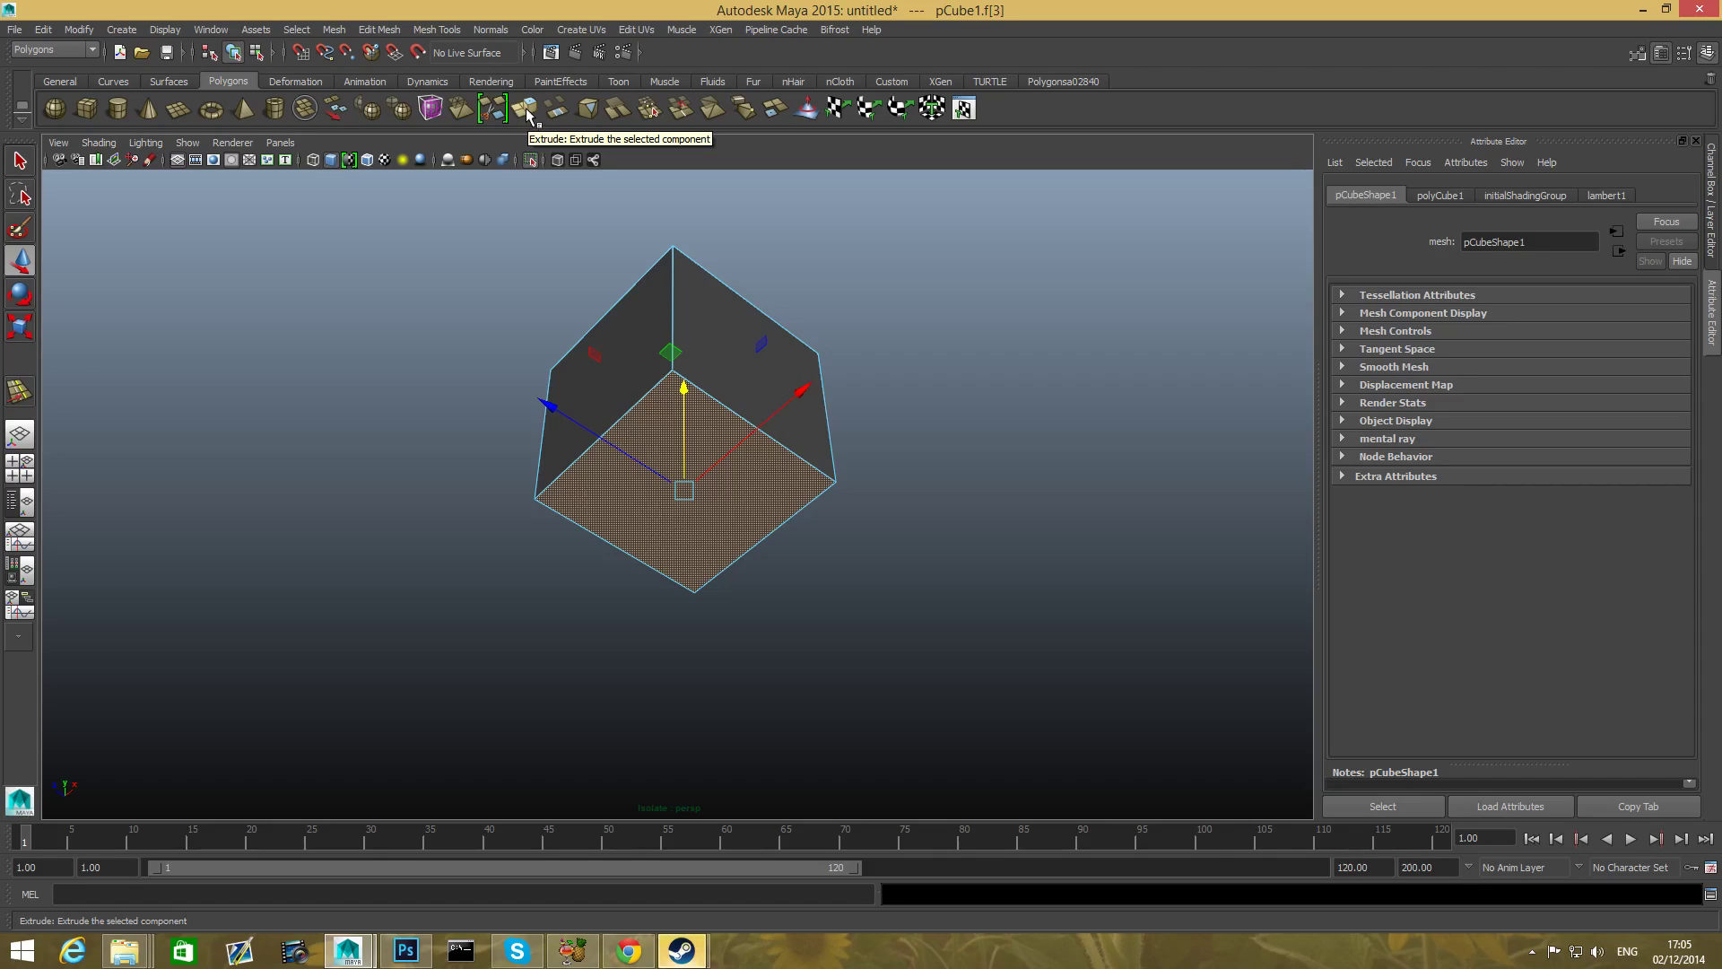
{"action": "mouse_move", "coordinate": [528, 109]}
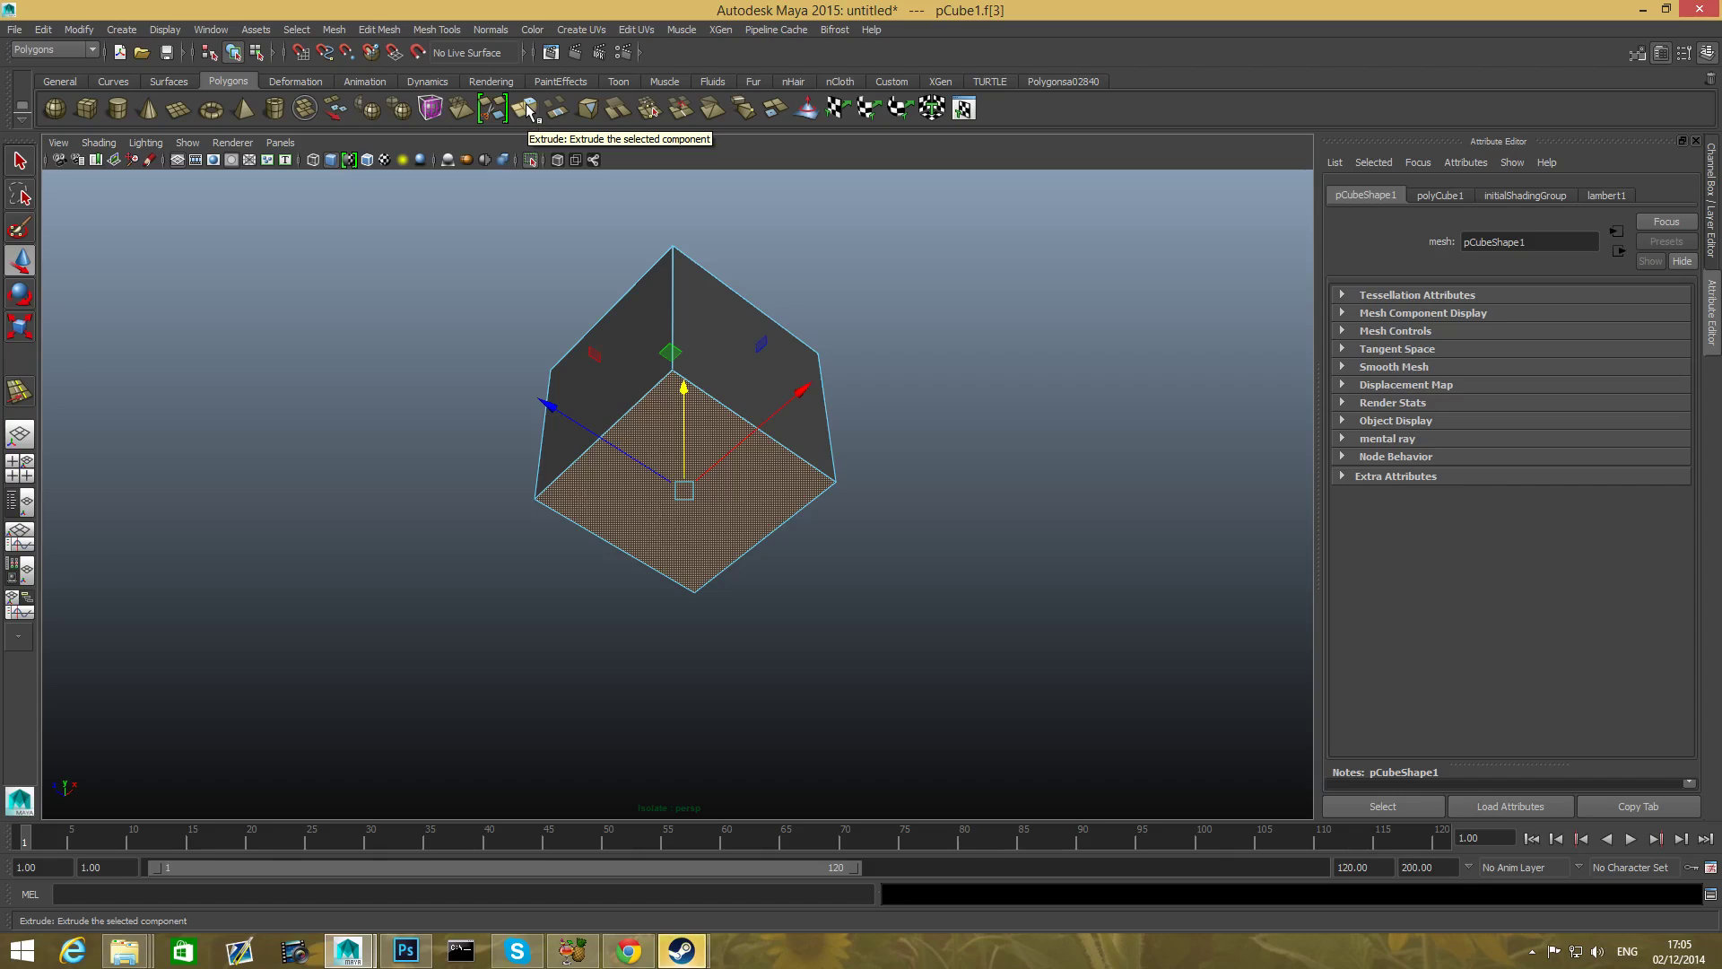
- Extrude the cube's bottom face and reselect the newly extruded face
{"action": "left_click", "coordinate": [527, 107]}
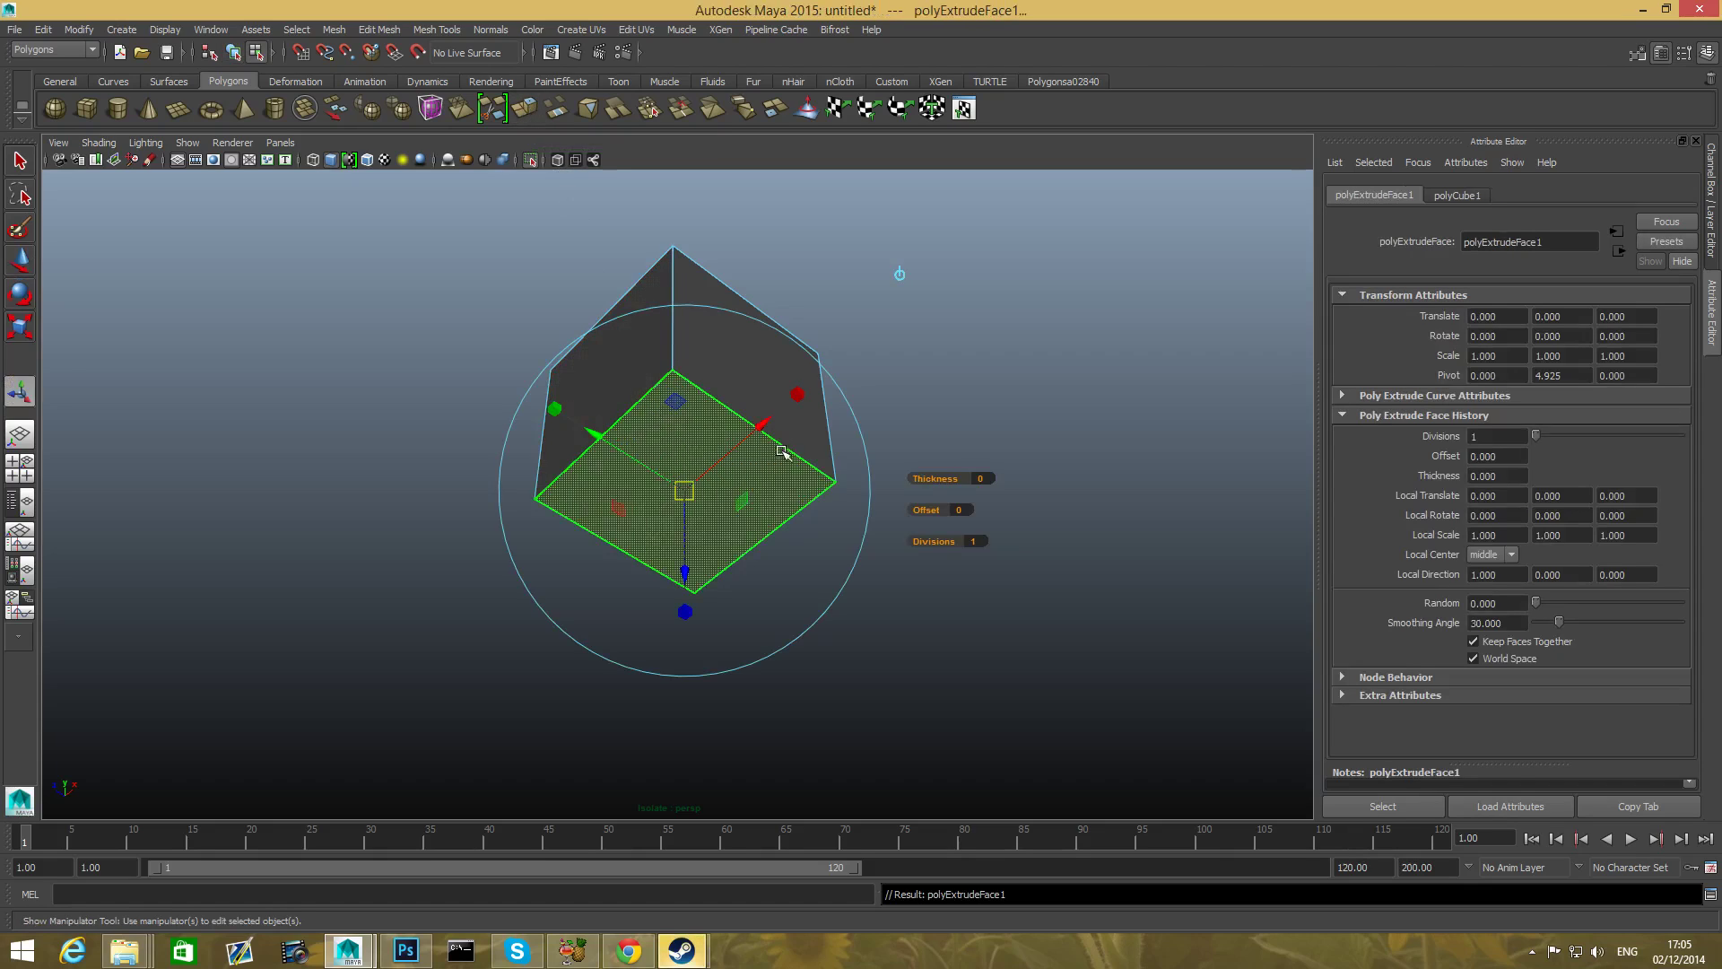
{"action": "mouse_move", "coordinate": [666, 437]}
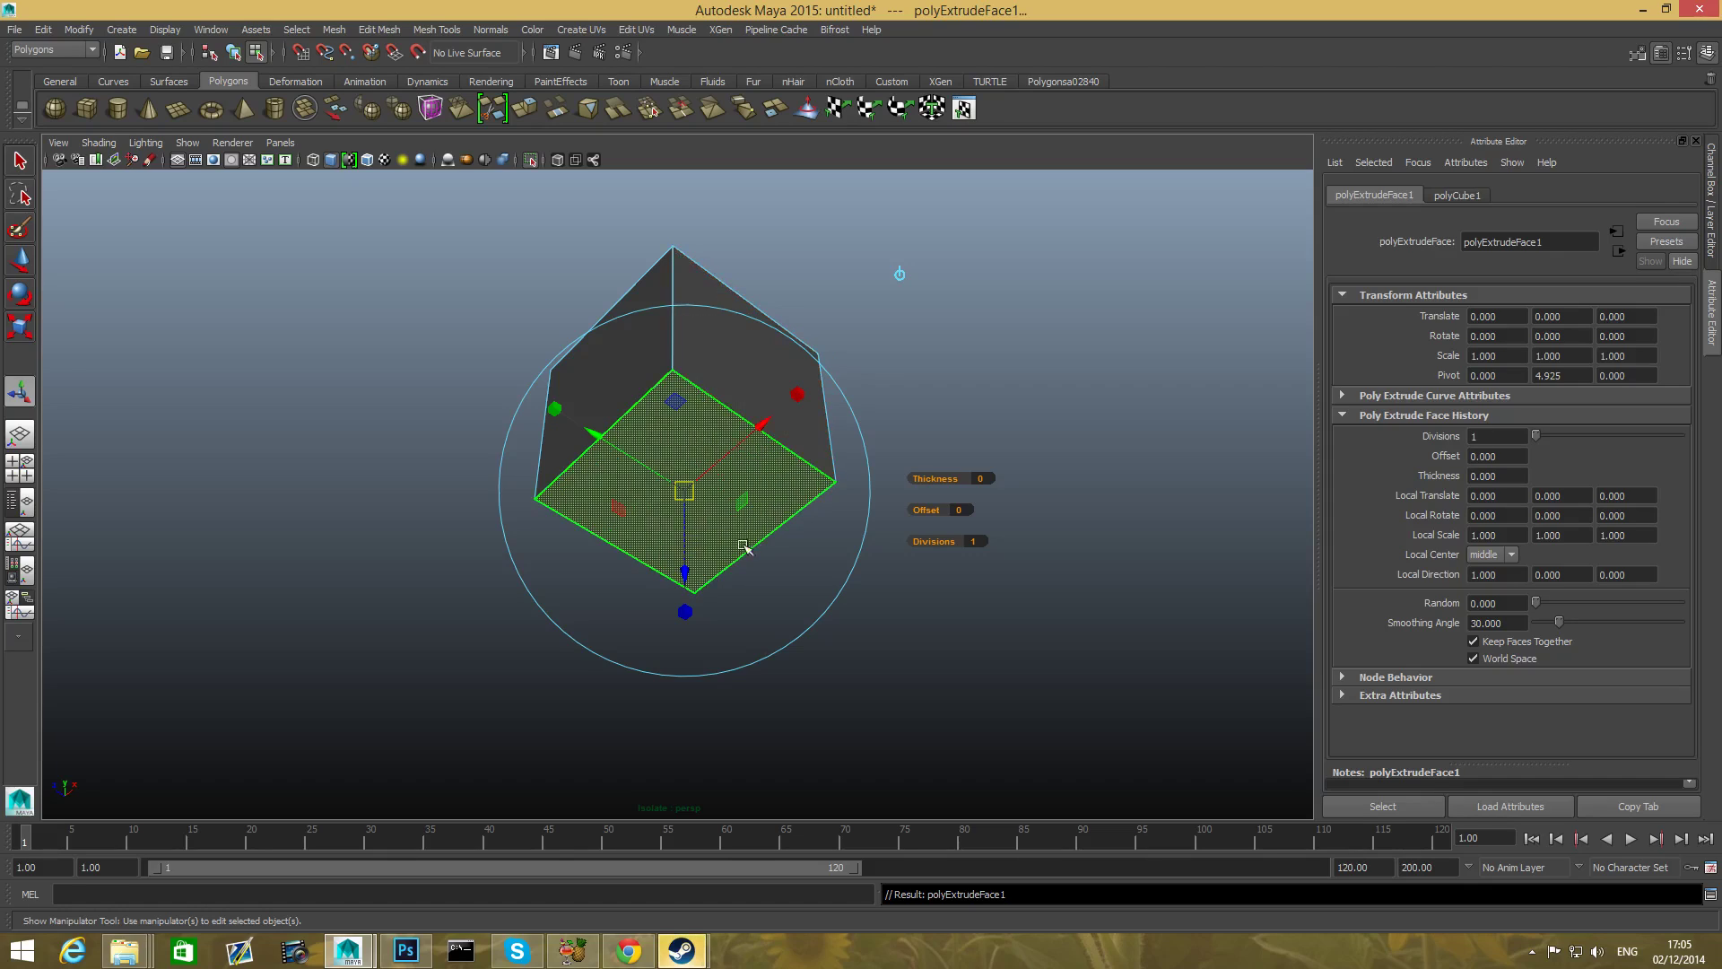
{"action": "left_click", "coordinate": [781, 385]}
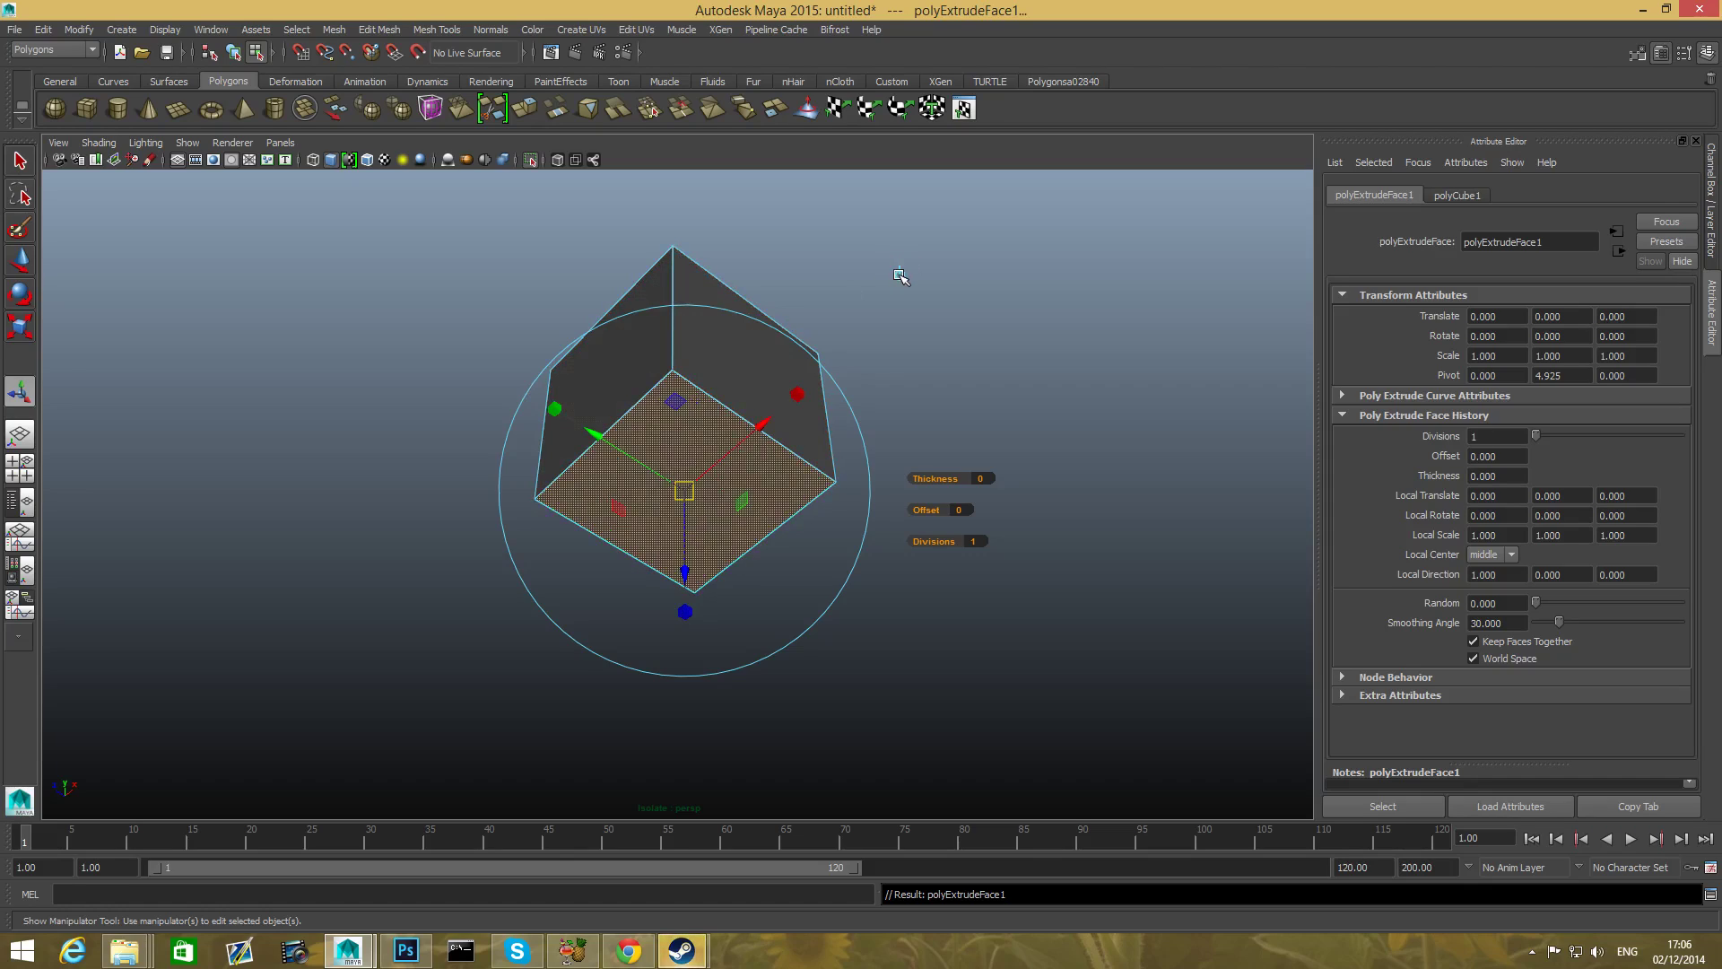
{"action": "mouse_move", "coordinate": [835, 392]}
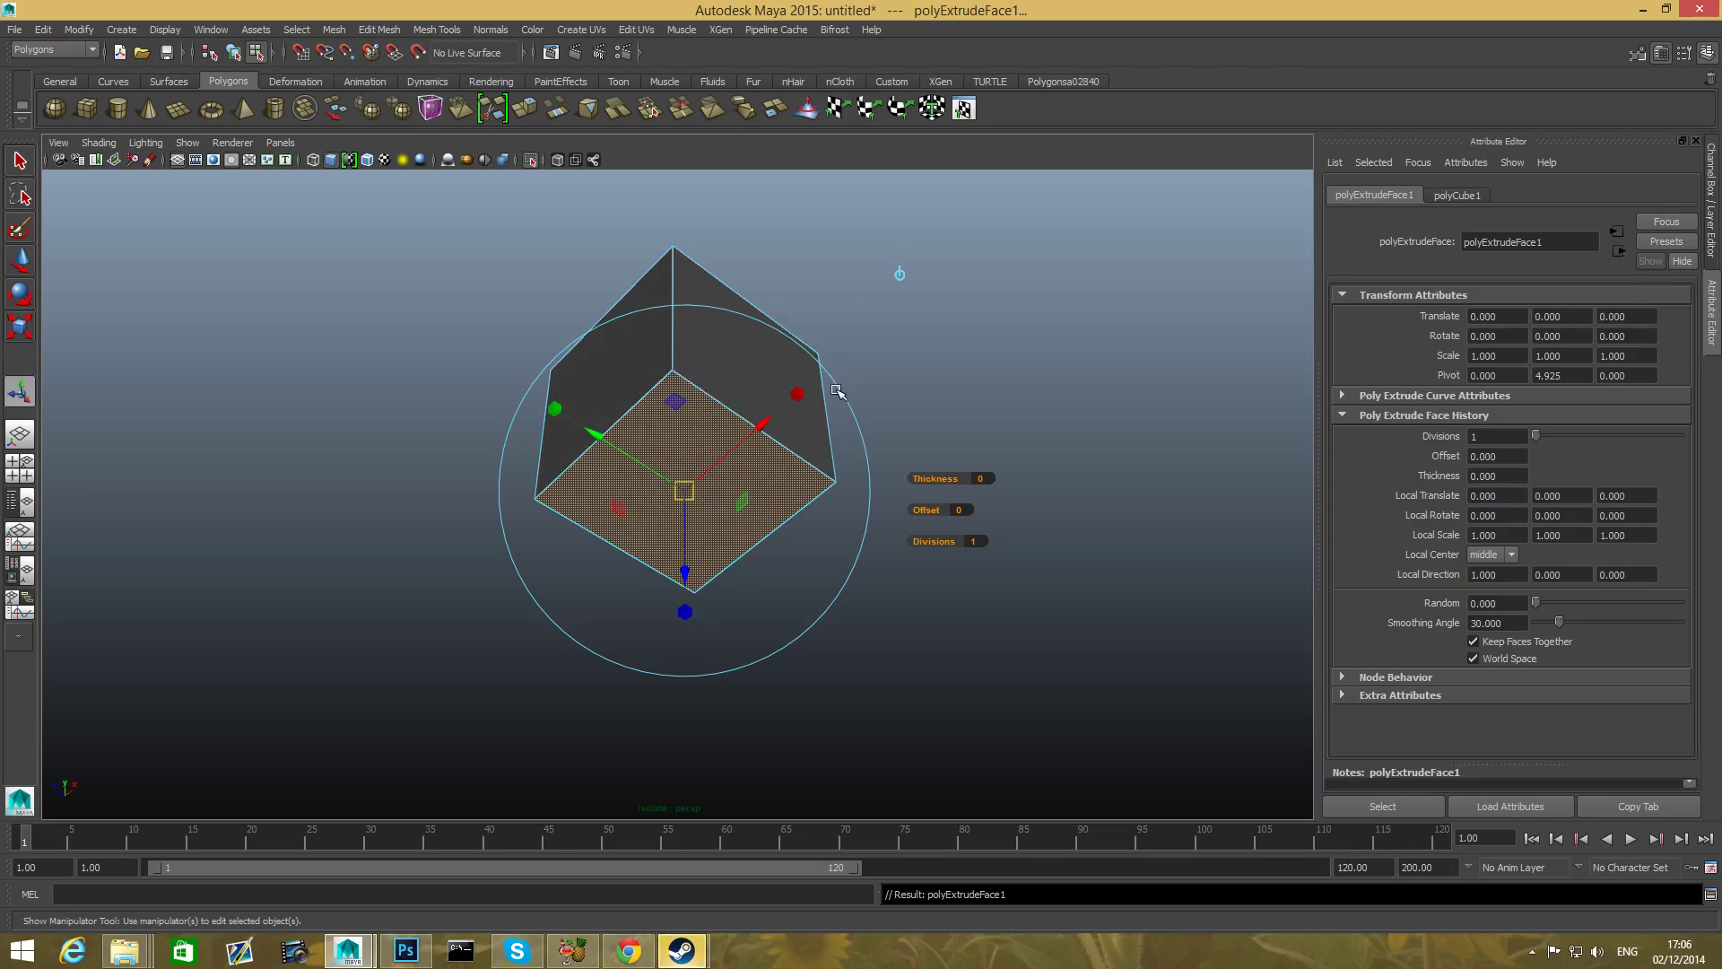
{"action": "mouse_move", "coordinate": [611, 316]}
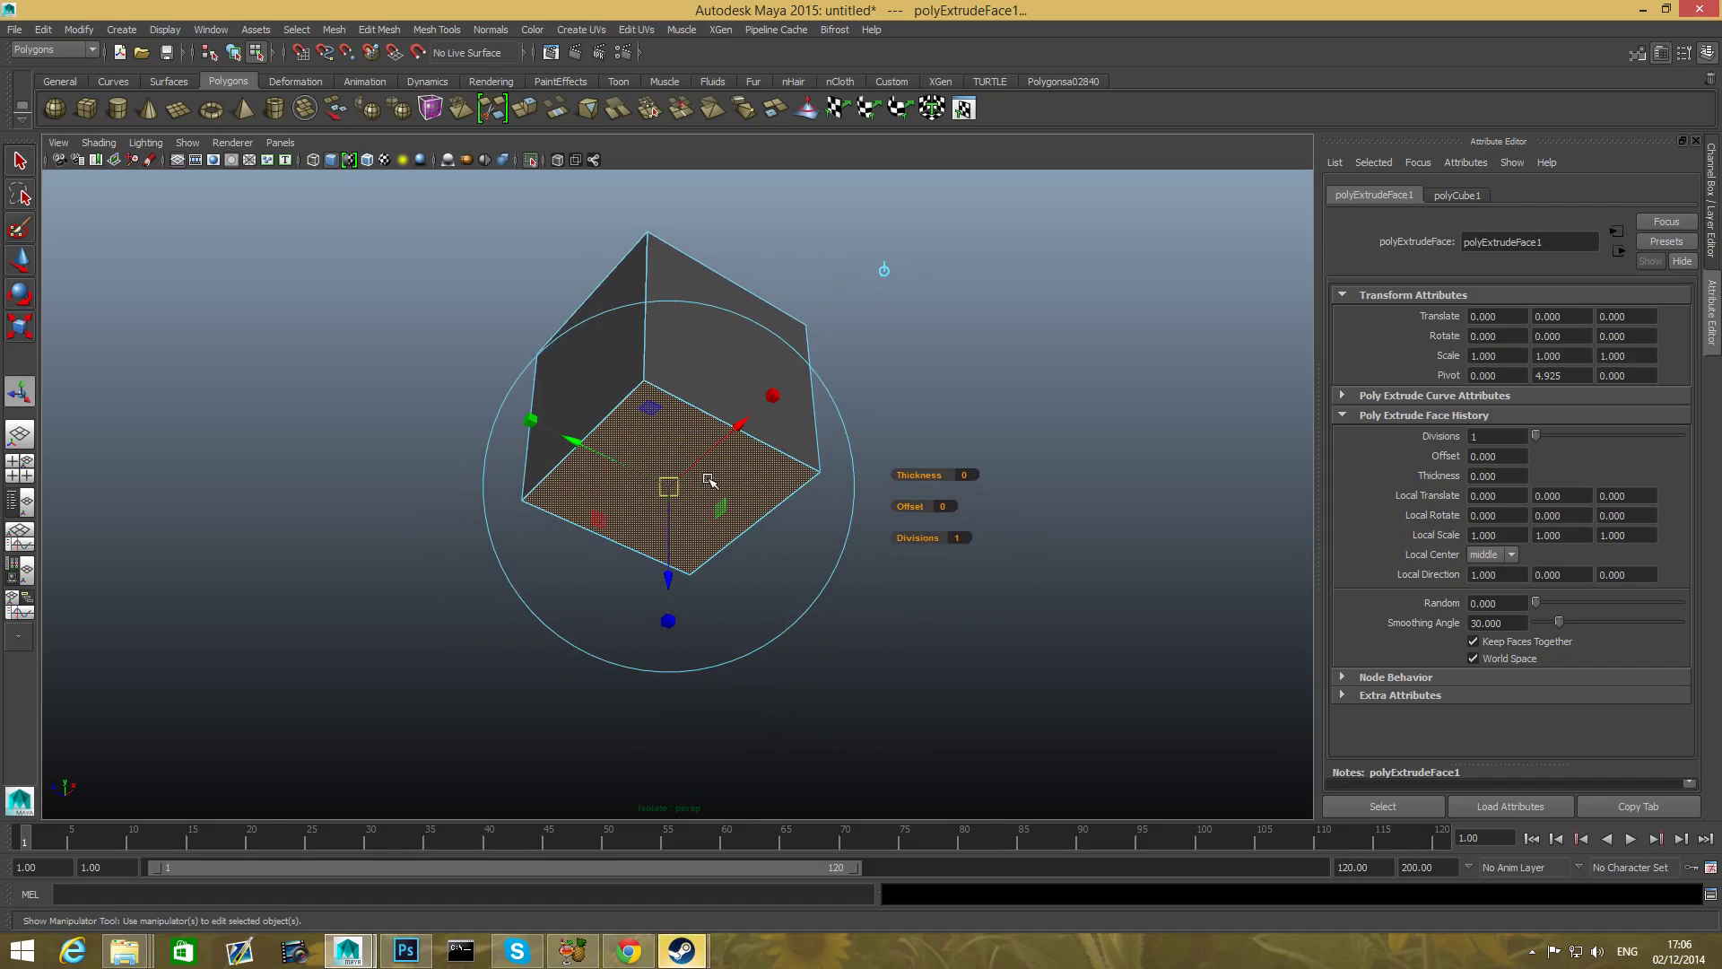
{"action": "left_click", "coordinate": [703, 486]}
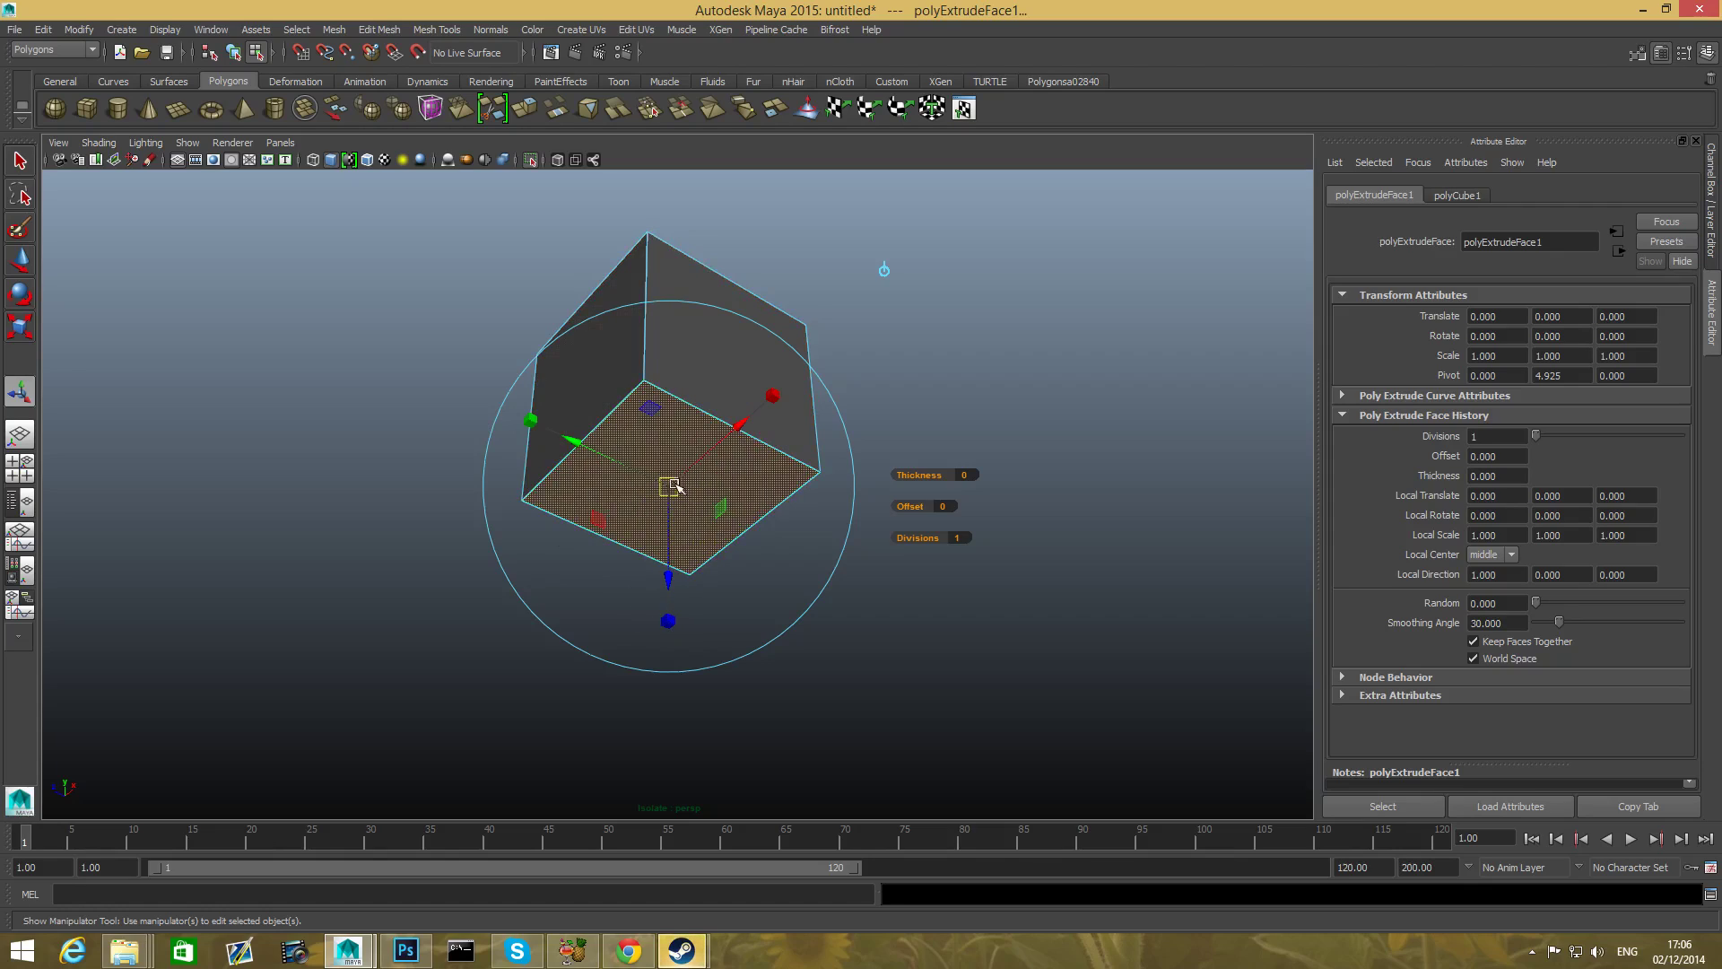
{"action": "left_click", "coordinate": [667, 488]}
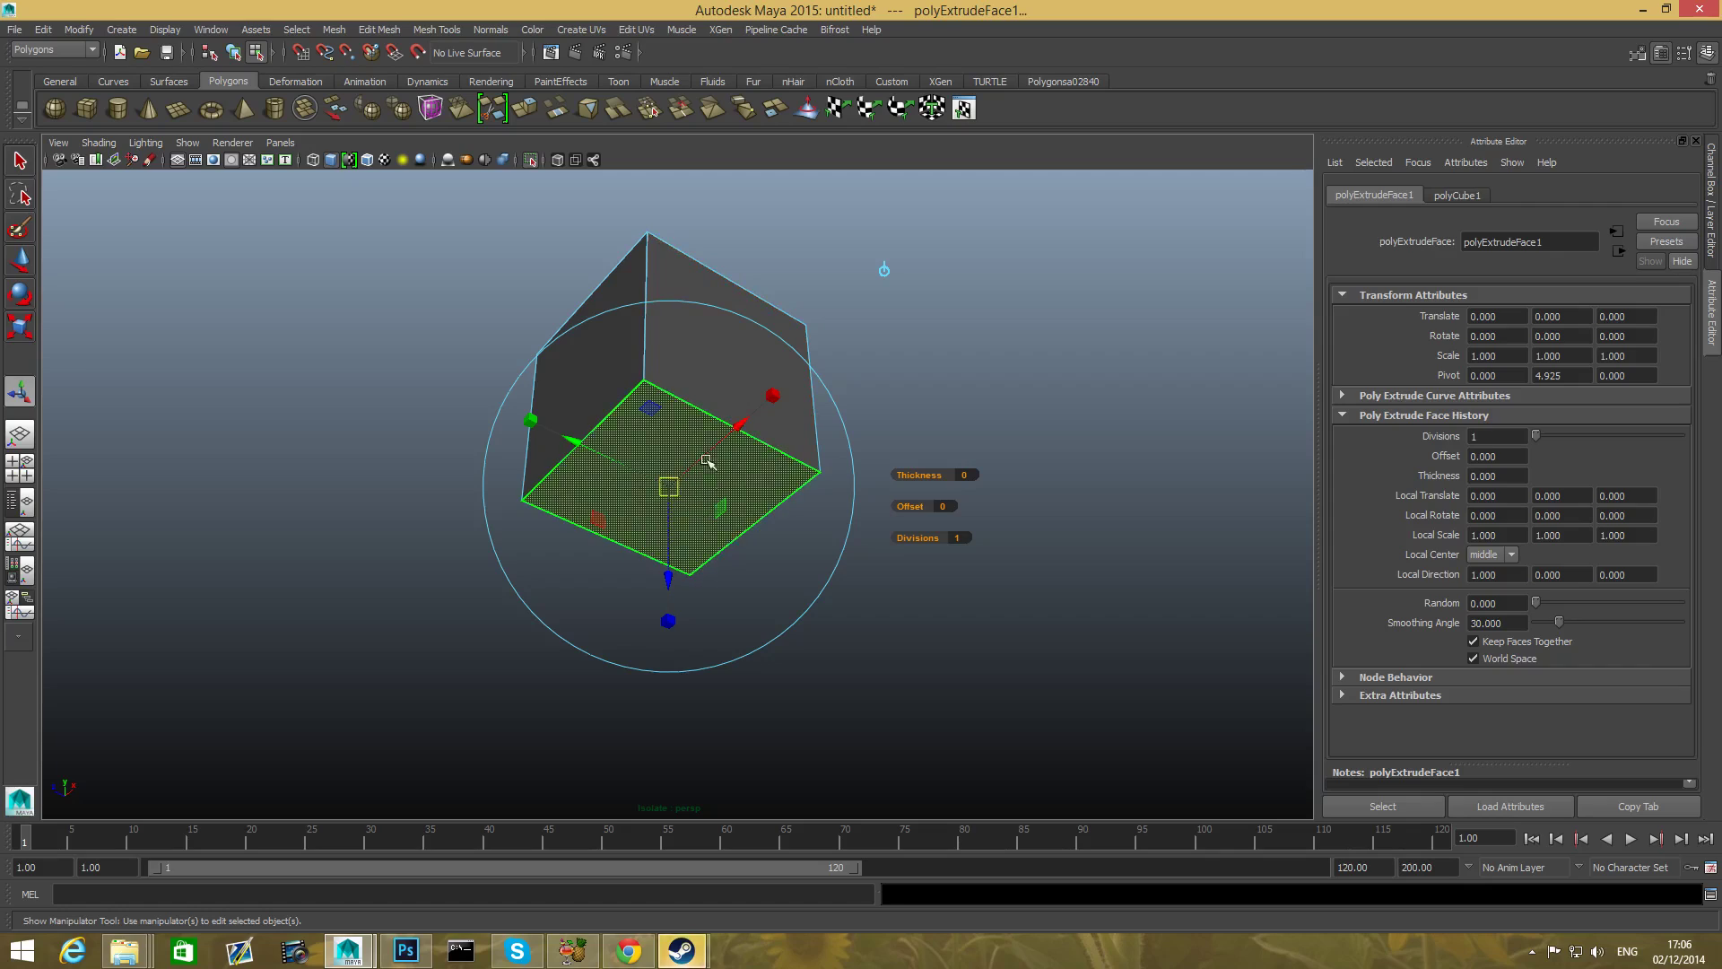
{"action": "mouse_move", "coordinate": [719, 464]}
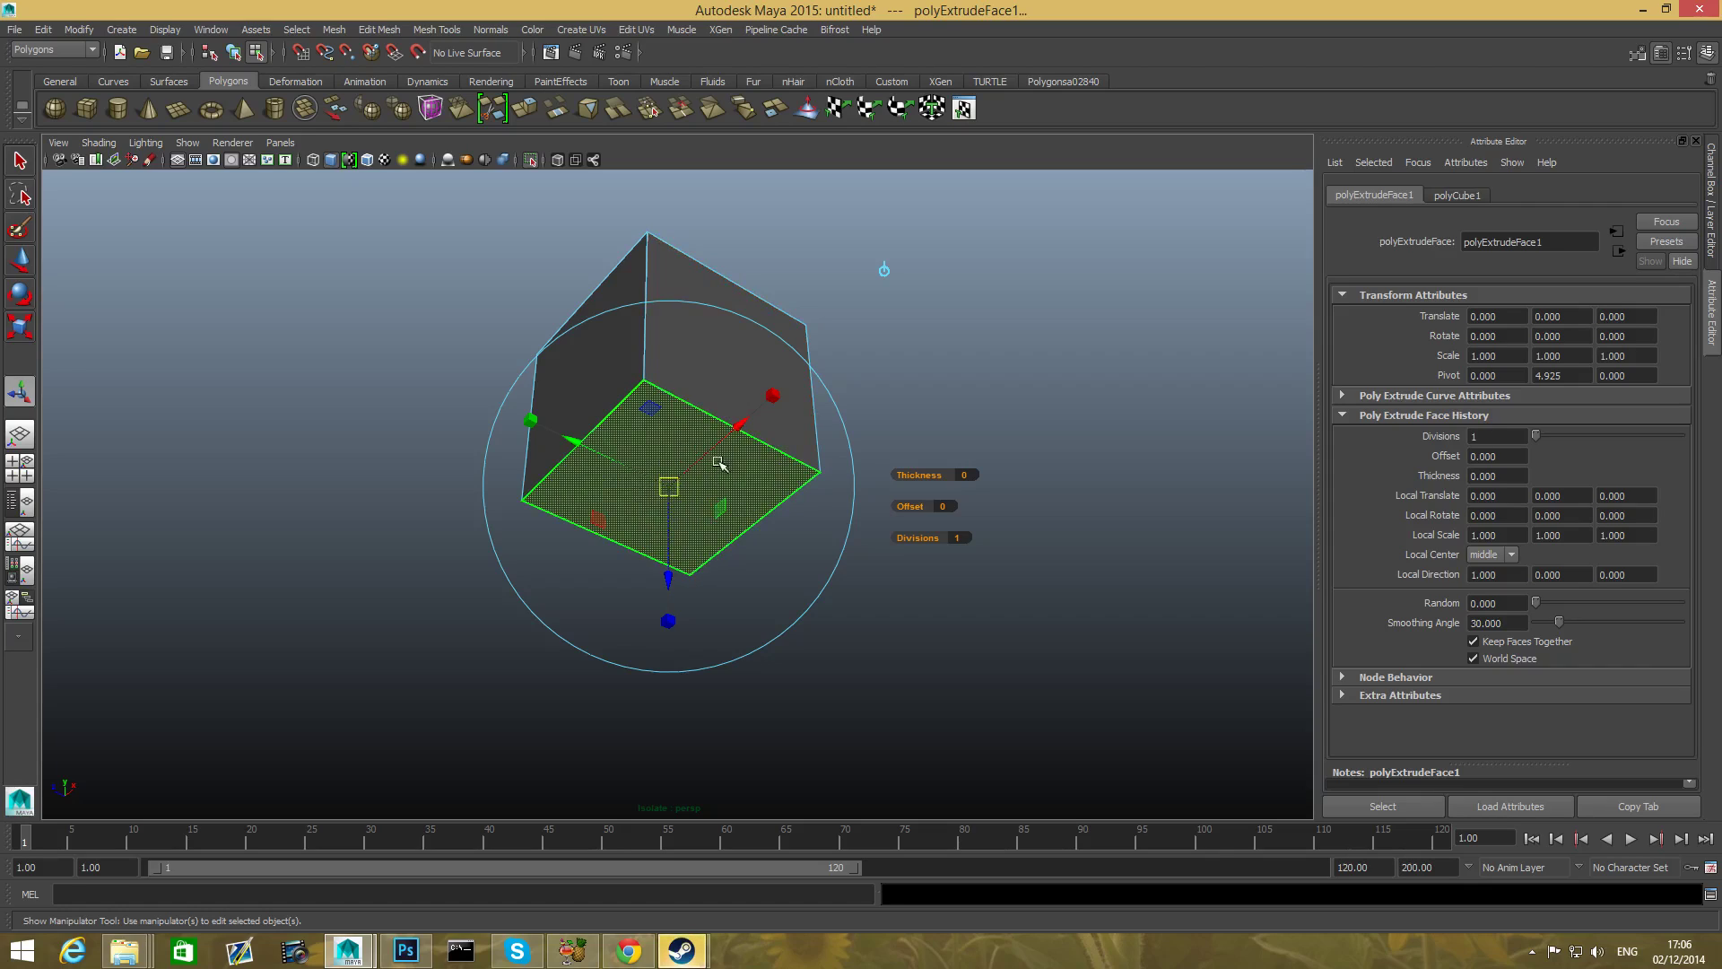
{"action": "mouse_move", "coordinate": [605, 393]}
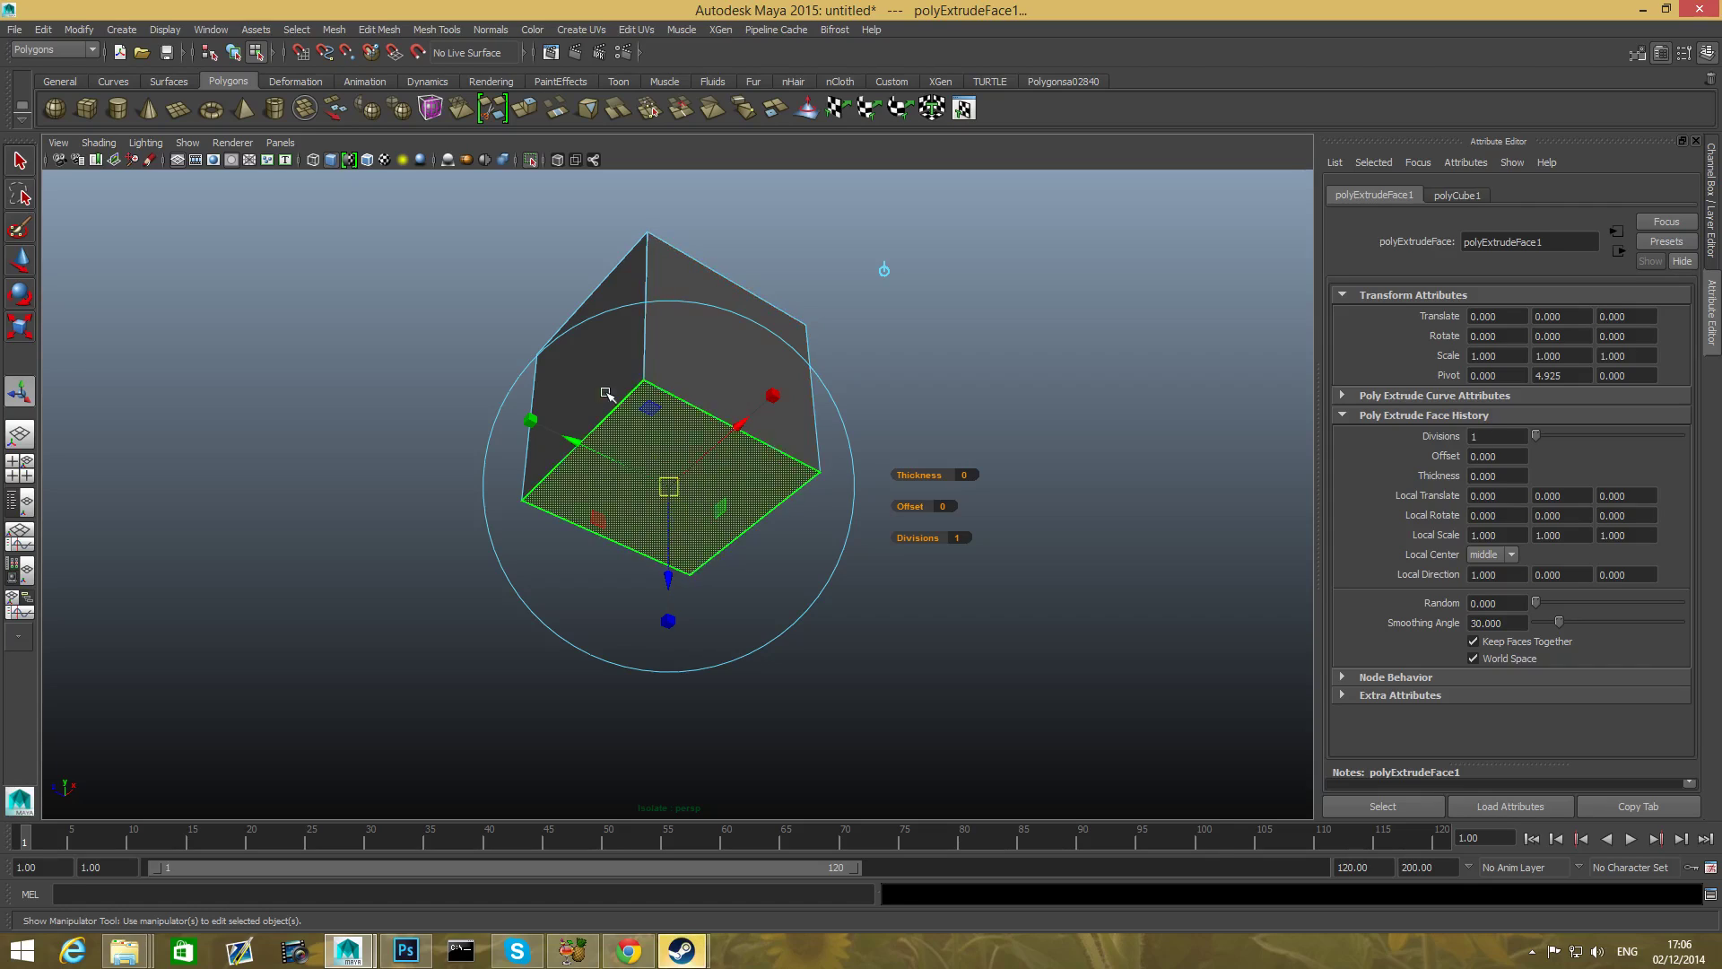
{"action": "left_click", "coordinate": [741, 407]}
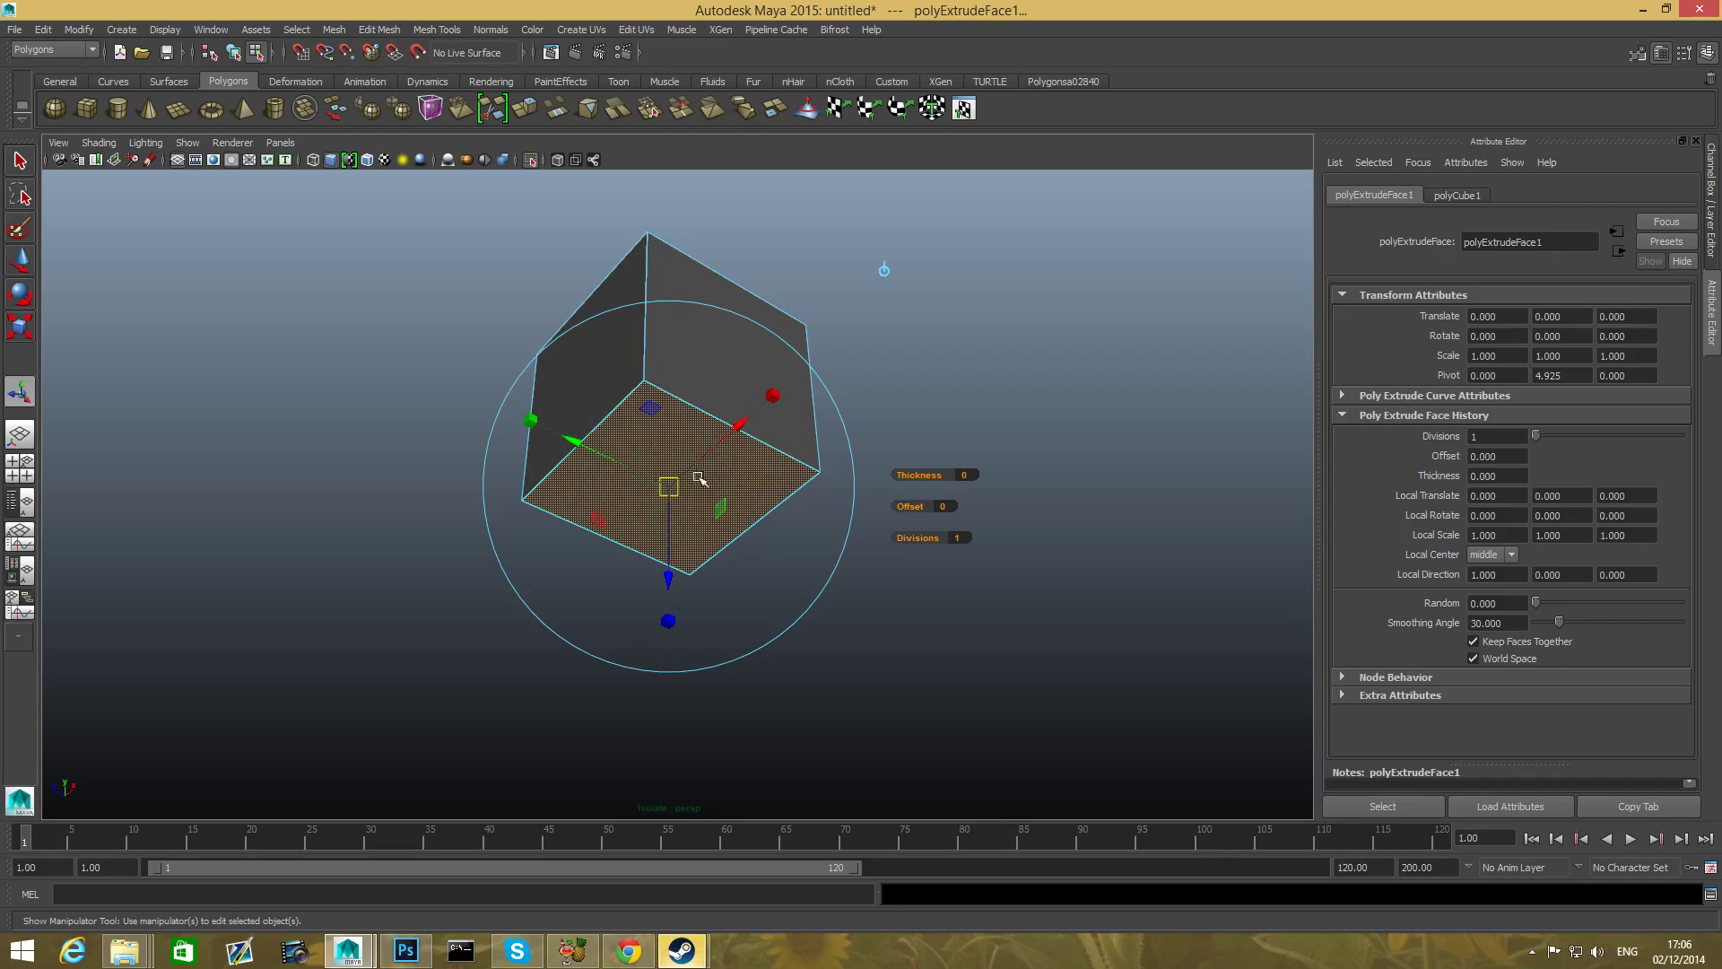
{"action": "mouse_move", "coordinate": [772, 397]}
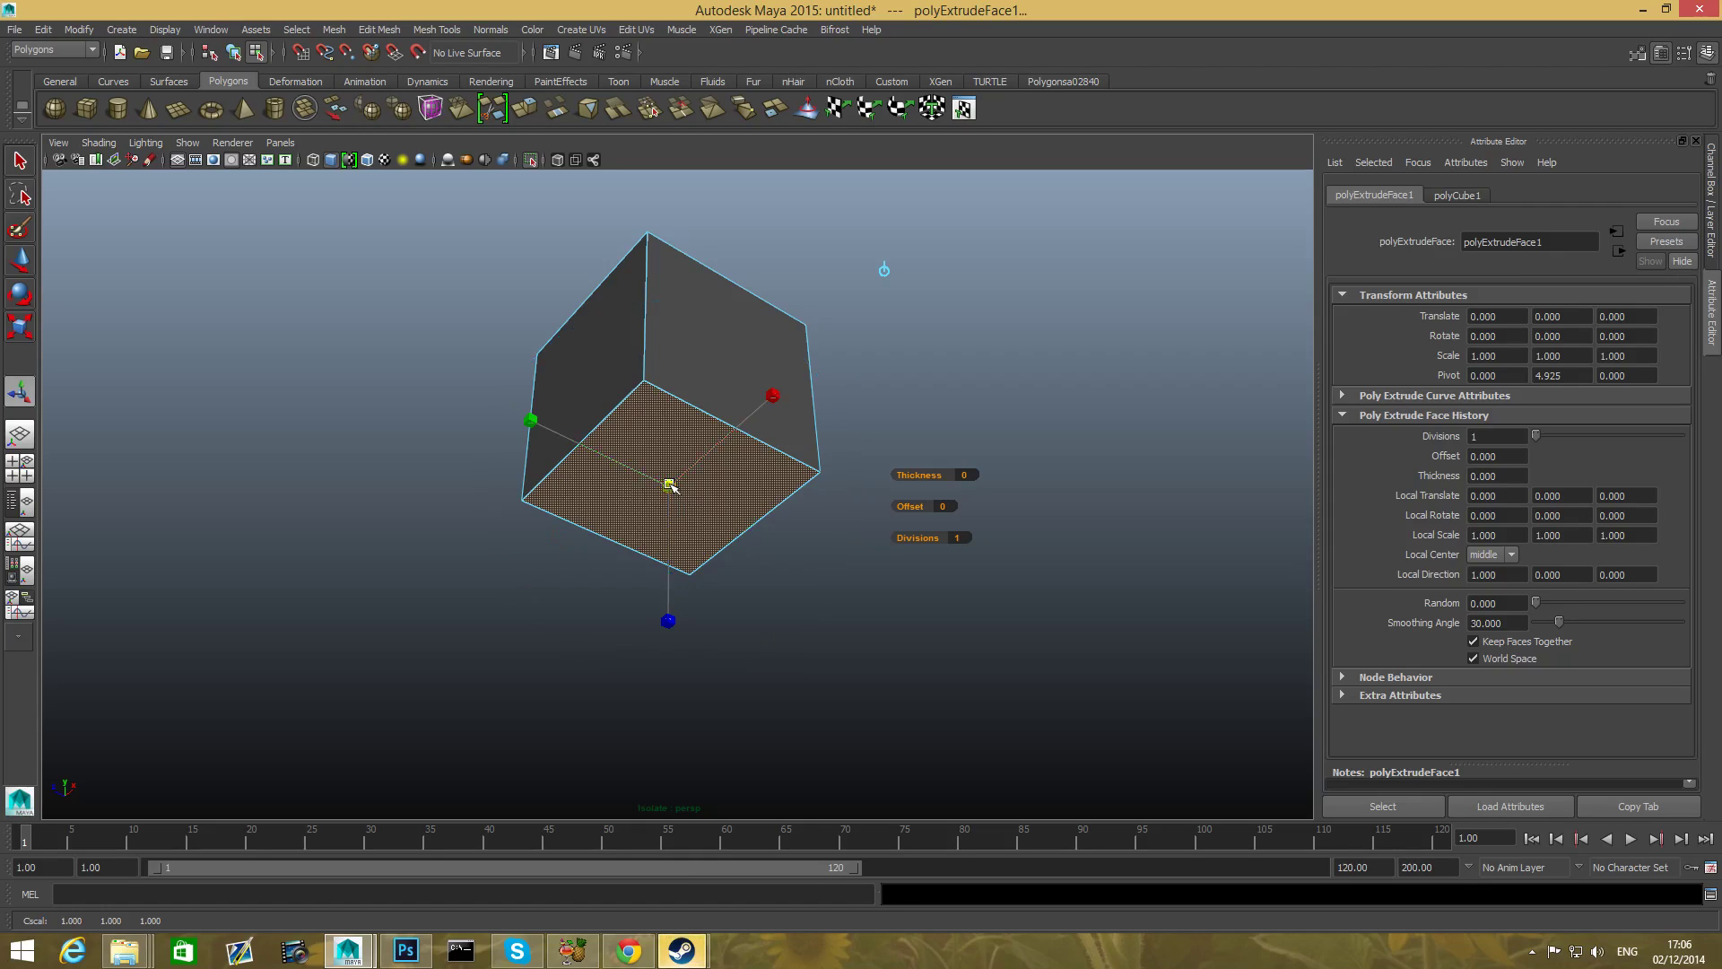
- Scale the extruded bottom face down to about 0.43 local scale
{"action": "left_click_drag", "start_coordinate": [670, 486], "coordinate": [655, 486]}
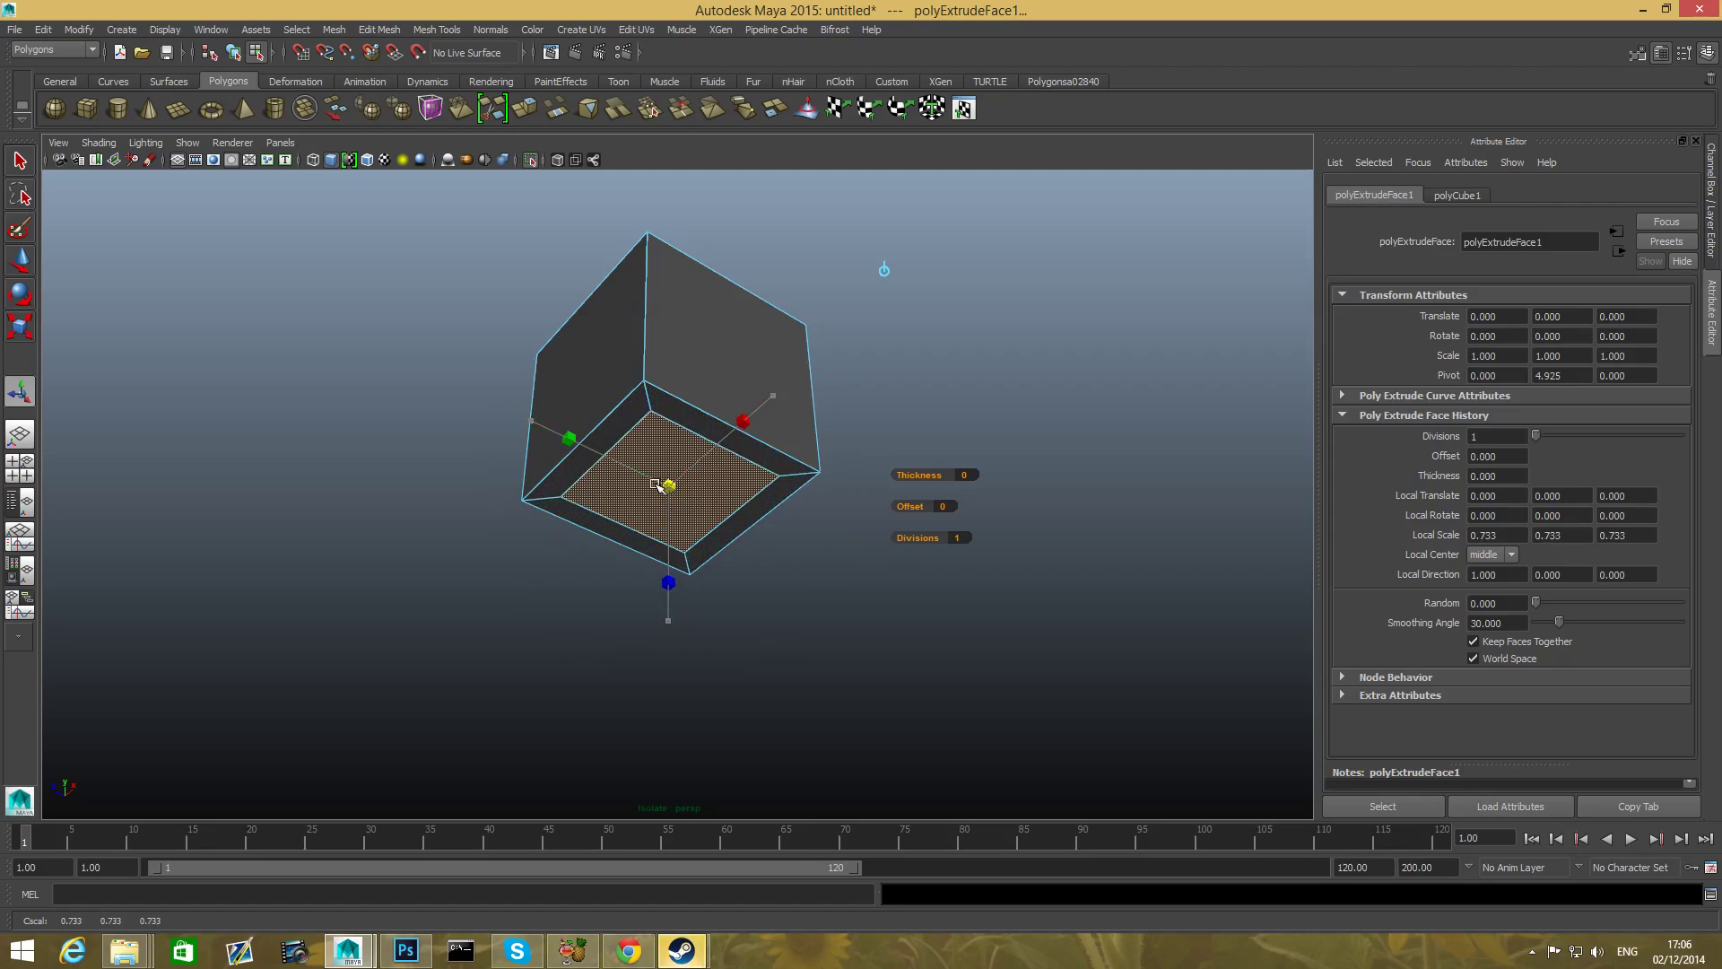
{"action": "left_click_drag", "start_coordinate": [656, 483], "coordinate": [667, 486]}
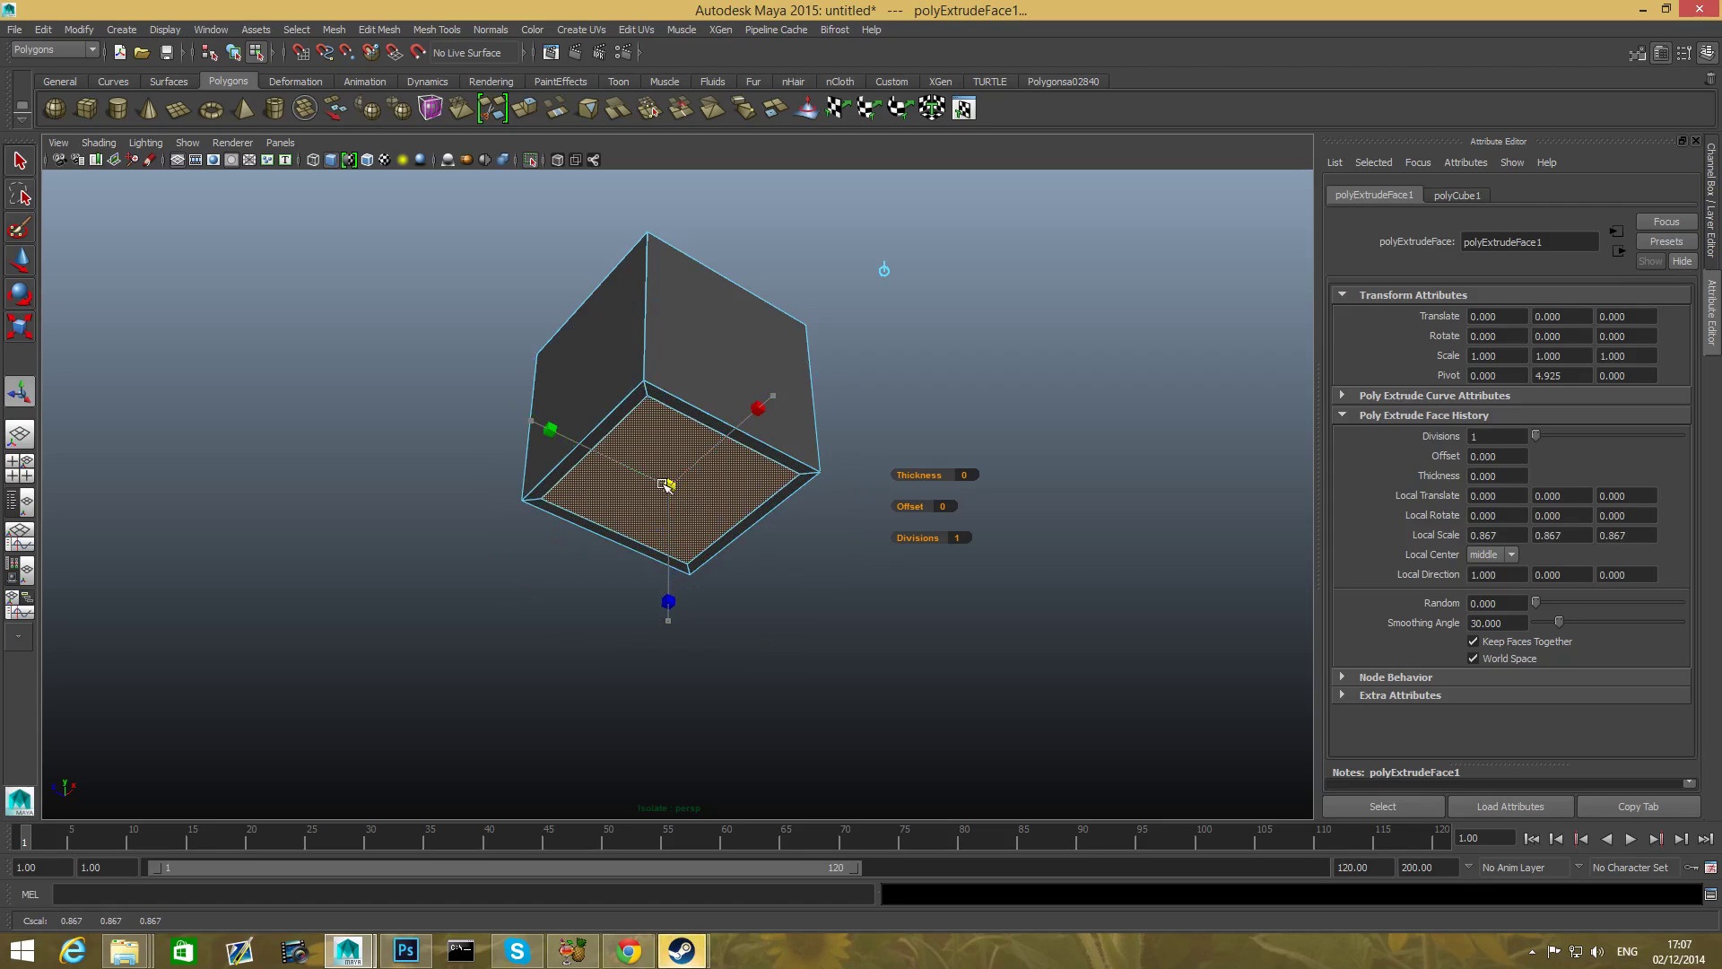
{"action": "left_click_drag", "start_coordinate": [667, 485], "coordinate": [654, 489]}
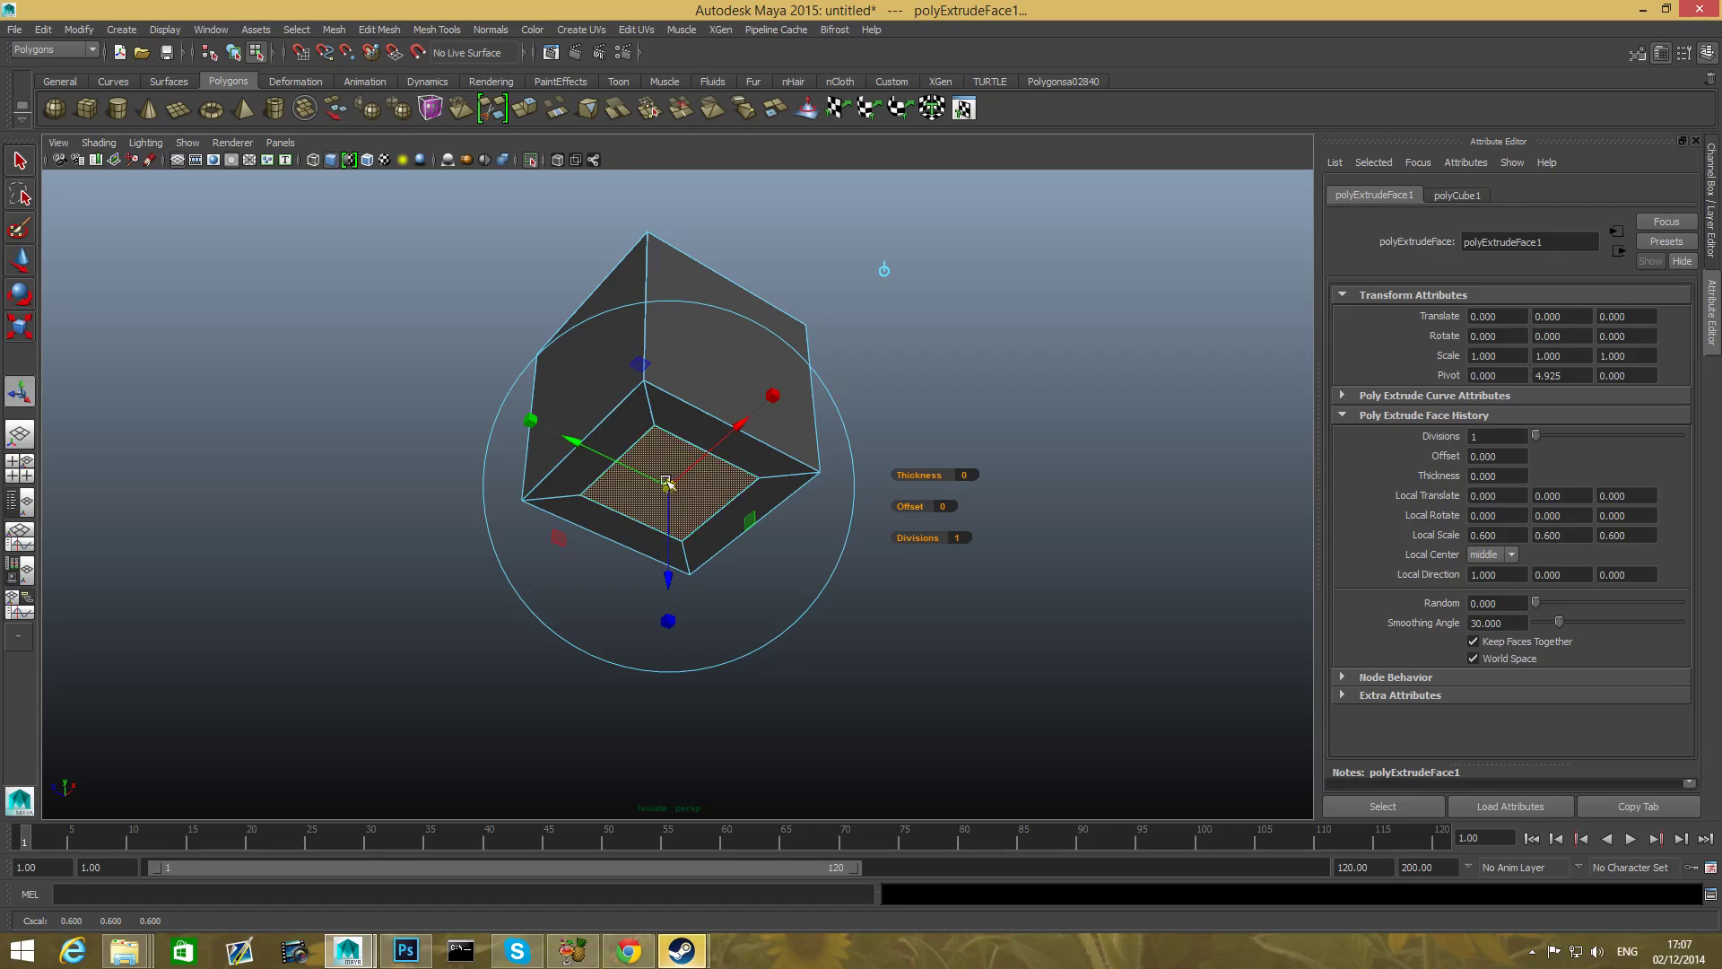
{"action": "left_click", "coordinate": [746, 446]}
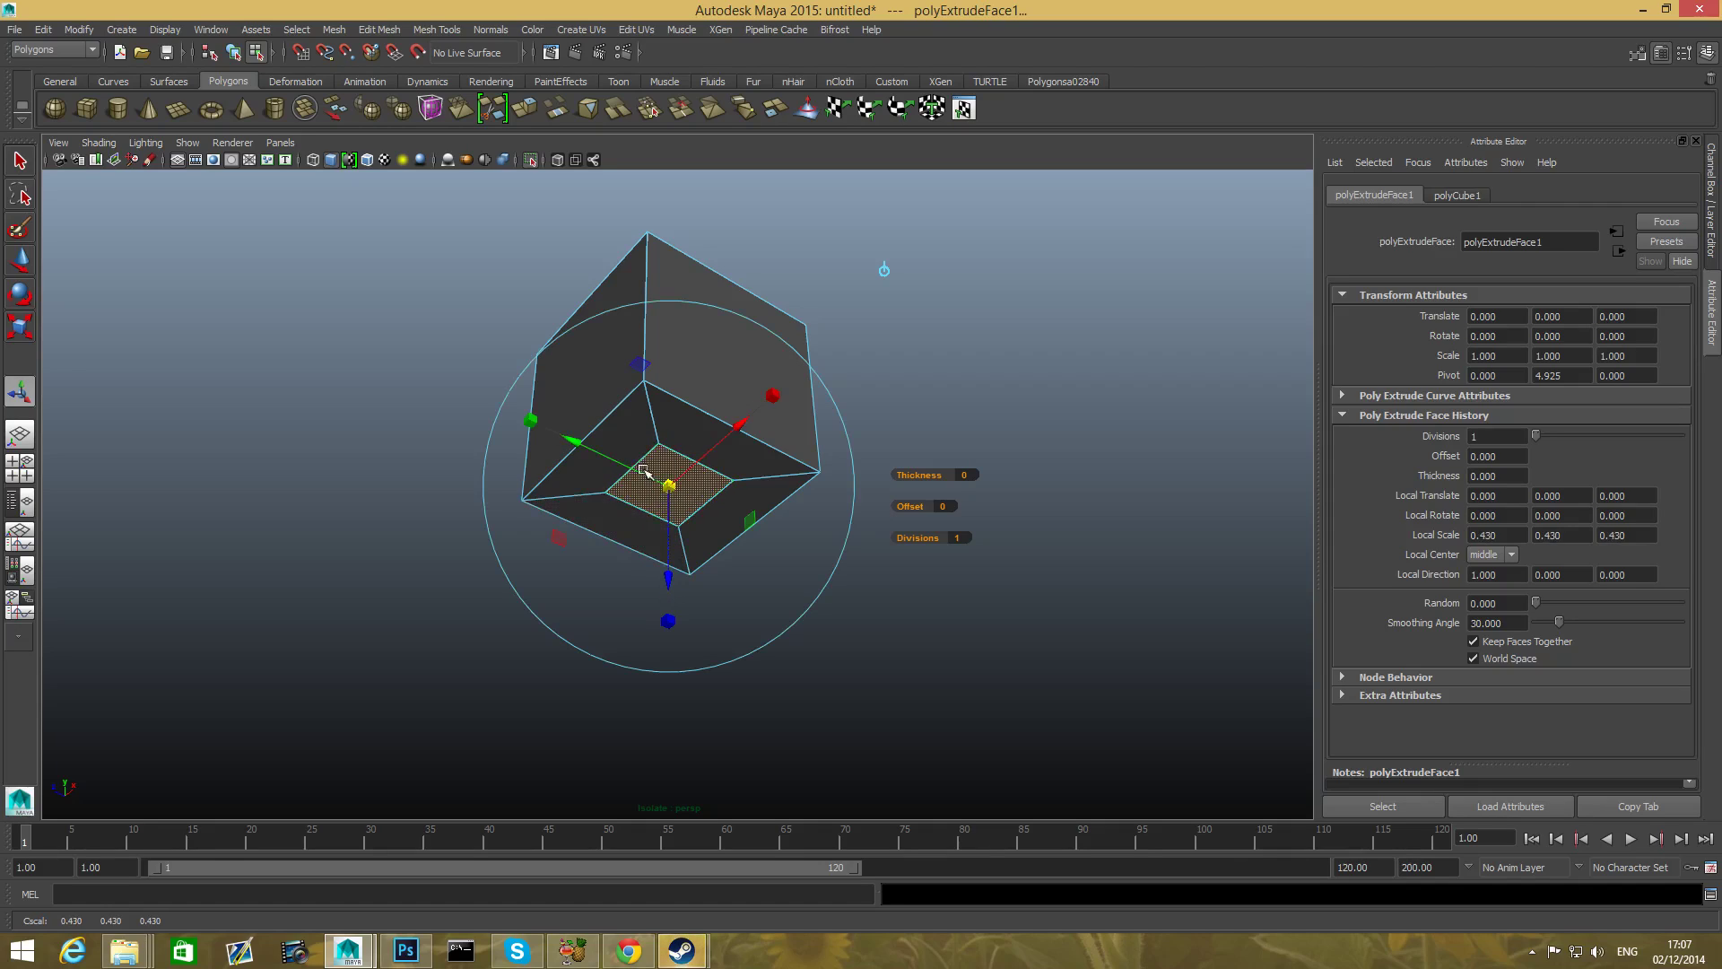
{"action": "mouse_move", "coordinate": [683, 652]}
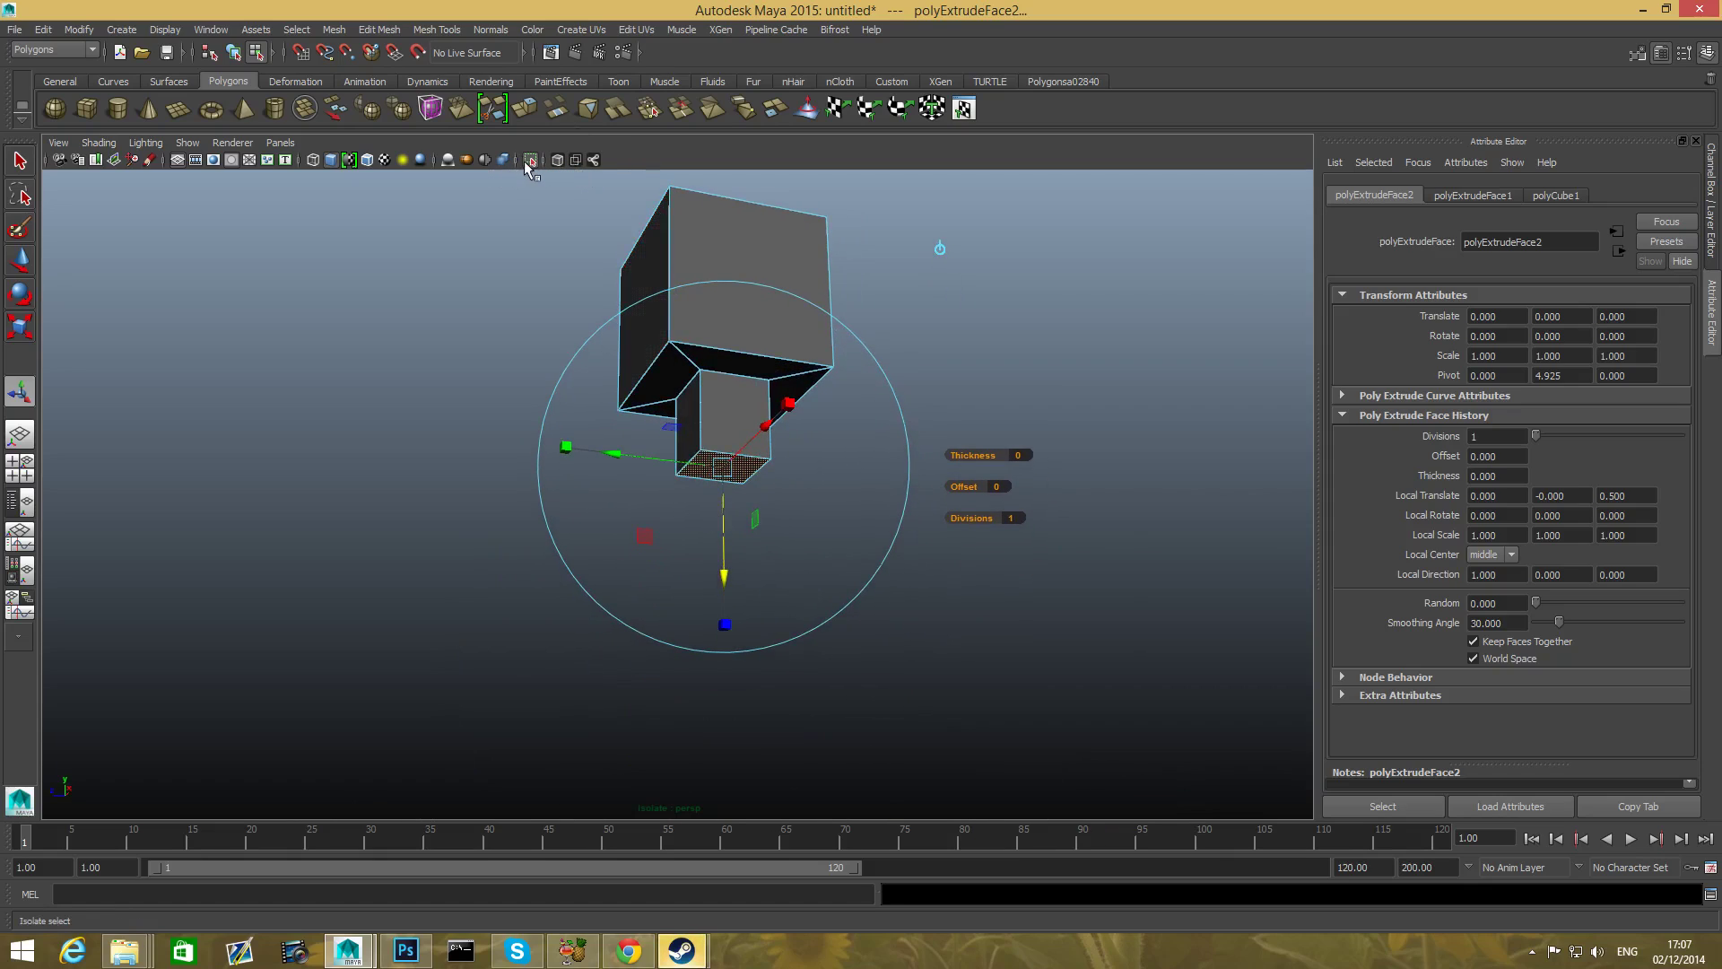
{"action": "mouse_move", "coordinate": [530, 159]}
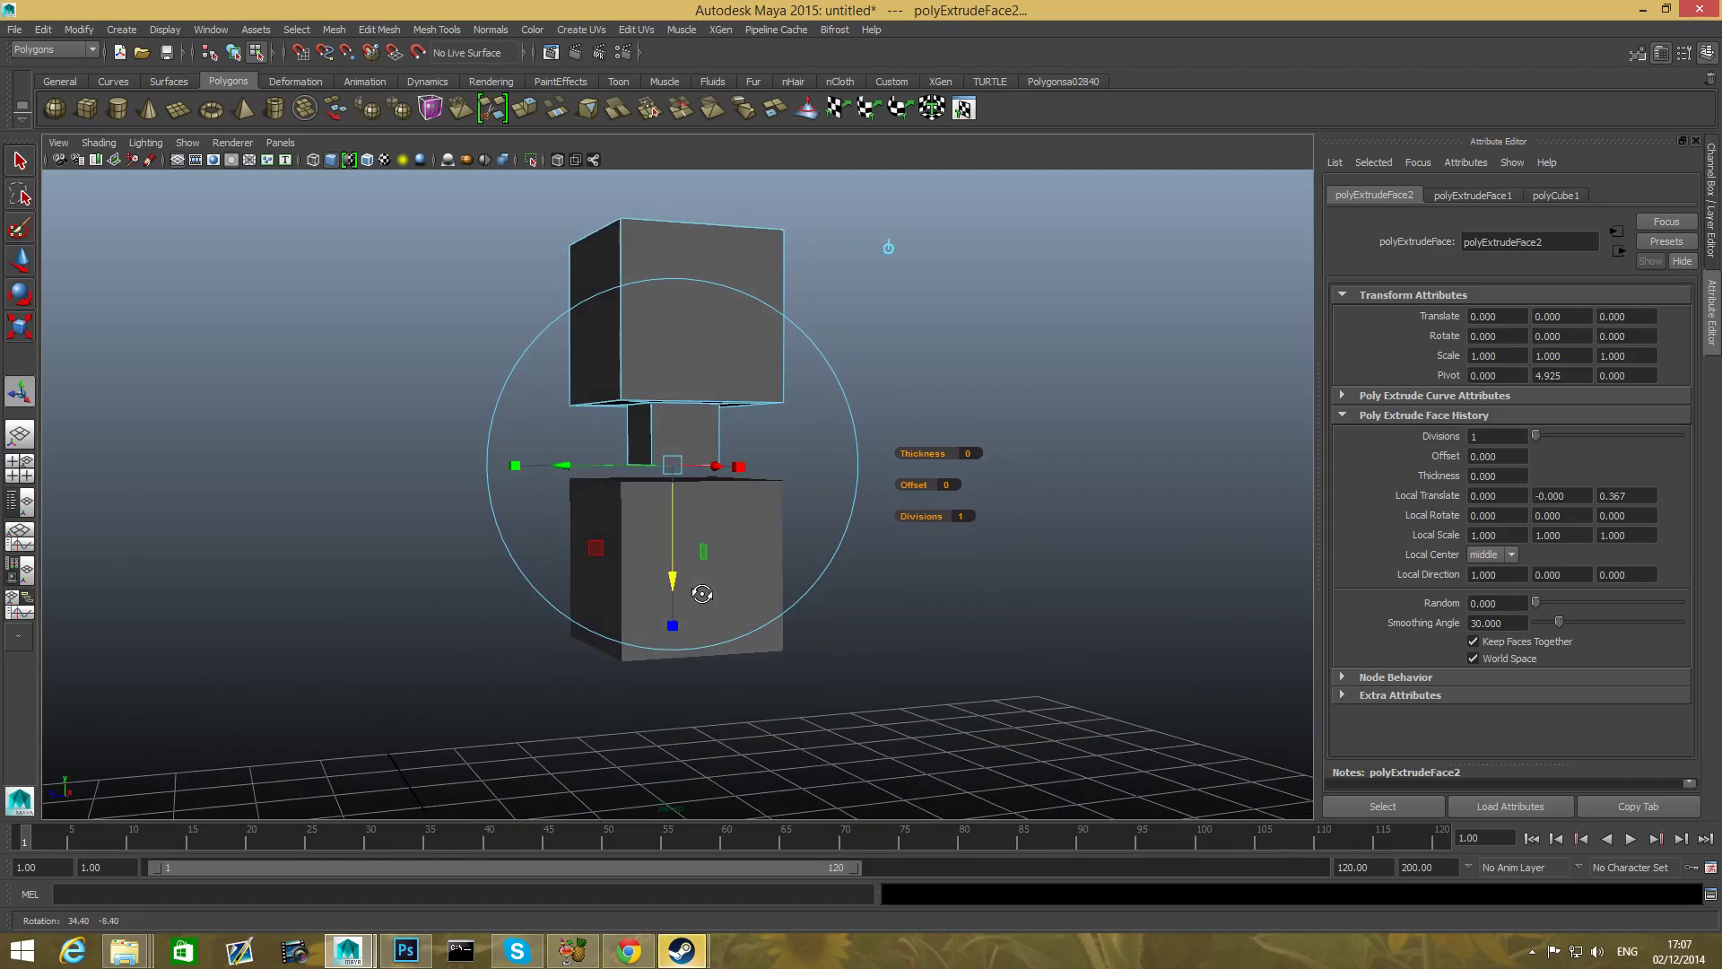
- Set the neck extrude to about 0.367 and reselect the whole head object
{"action": "left_click", "coordinate": [689, 386]}
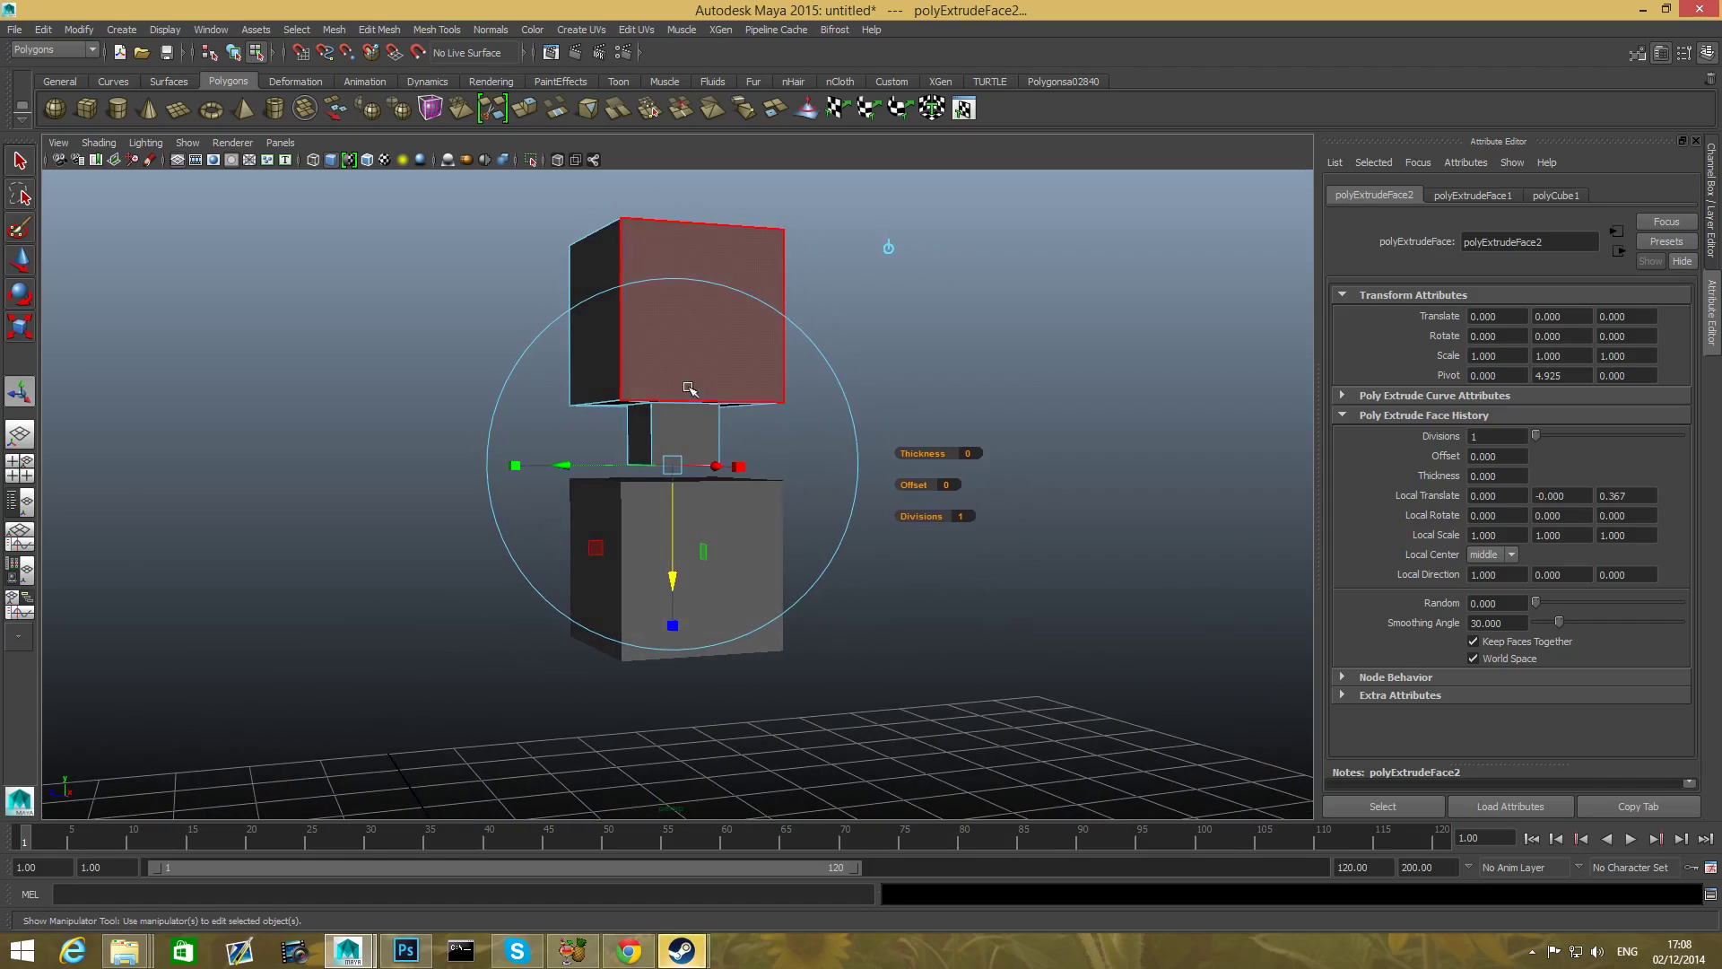
{"action": "mouse_move", "coordinate": [703, 380]}
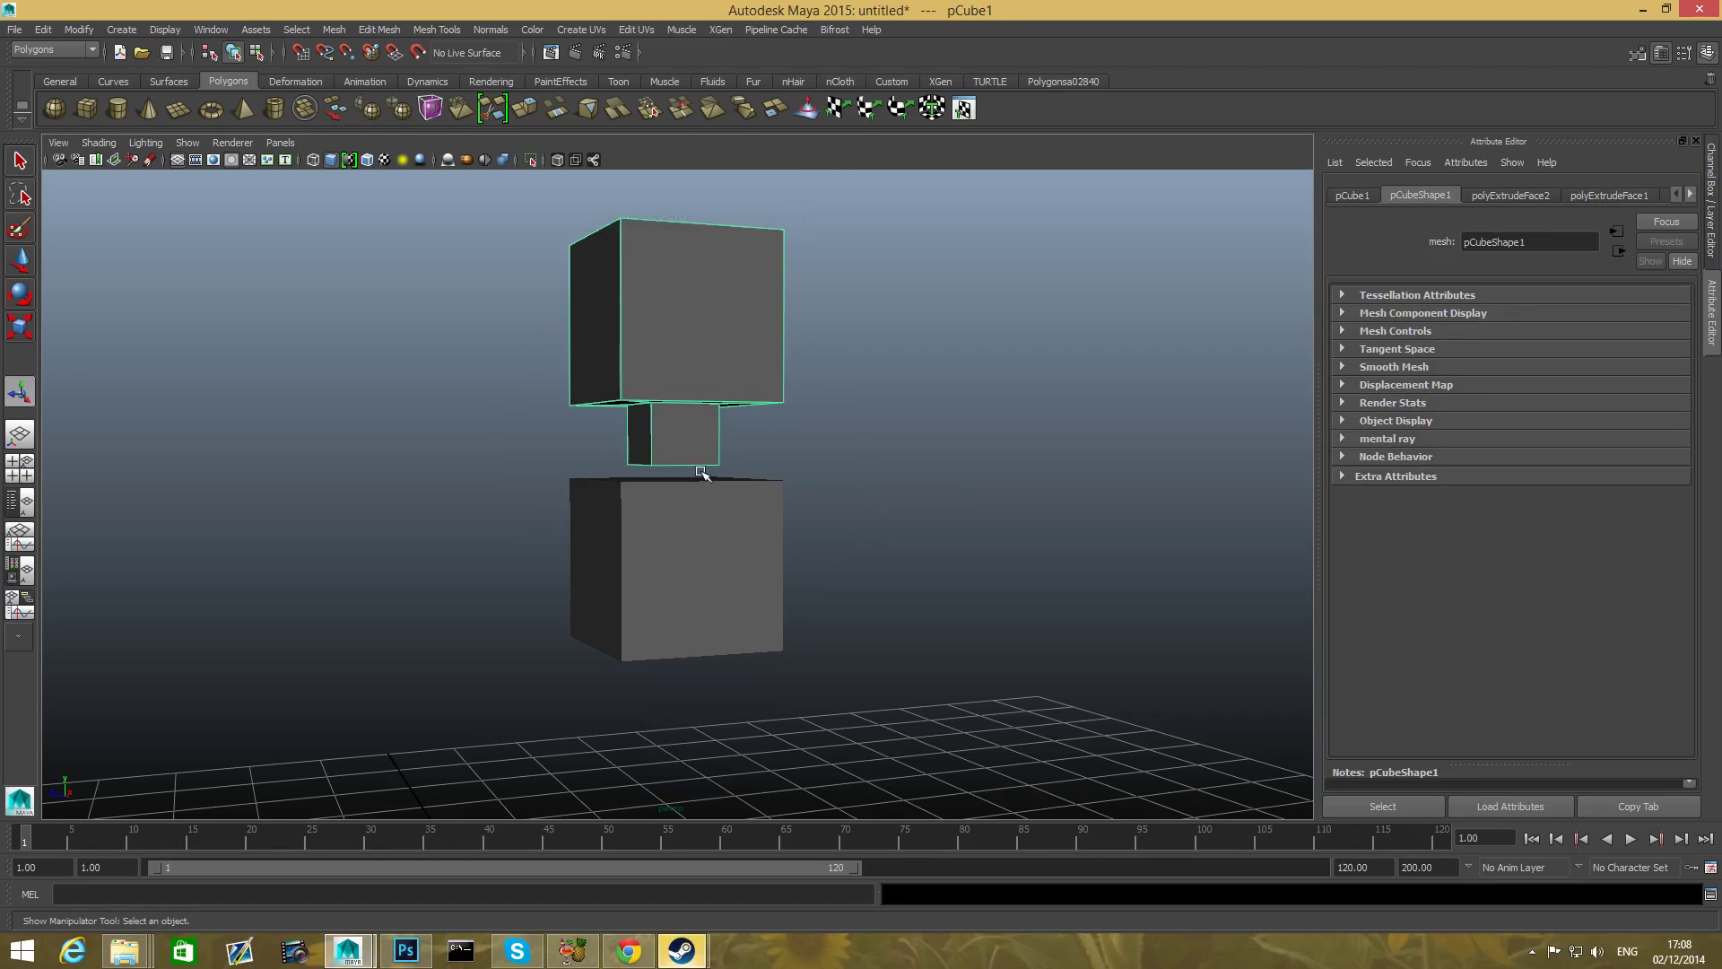
{"action": "mouse_move", "coordinate": [771, 317]}
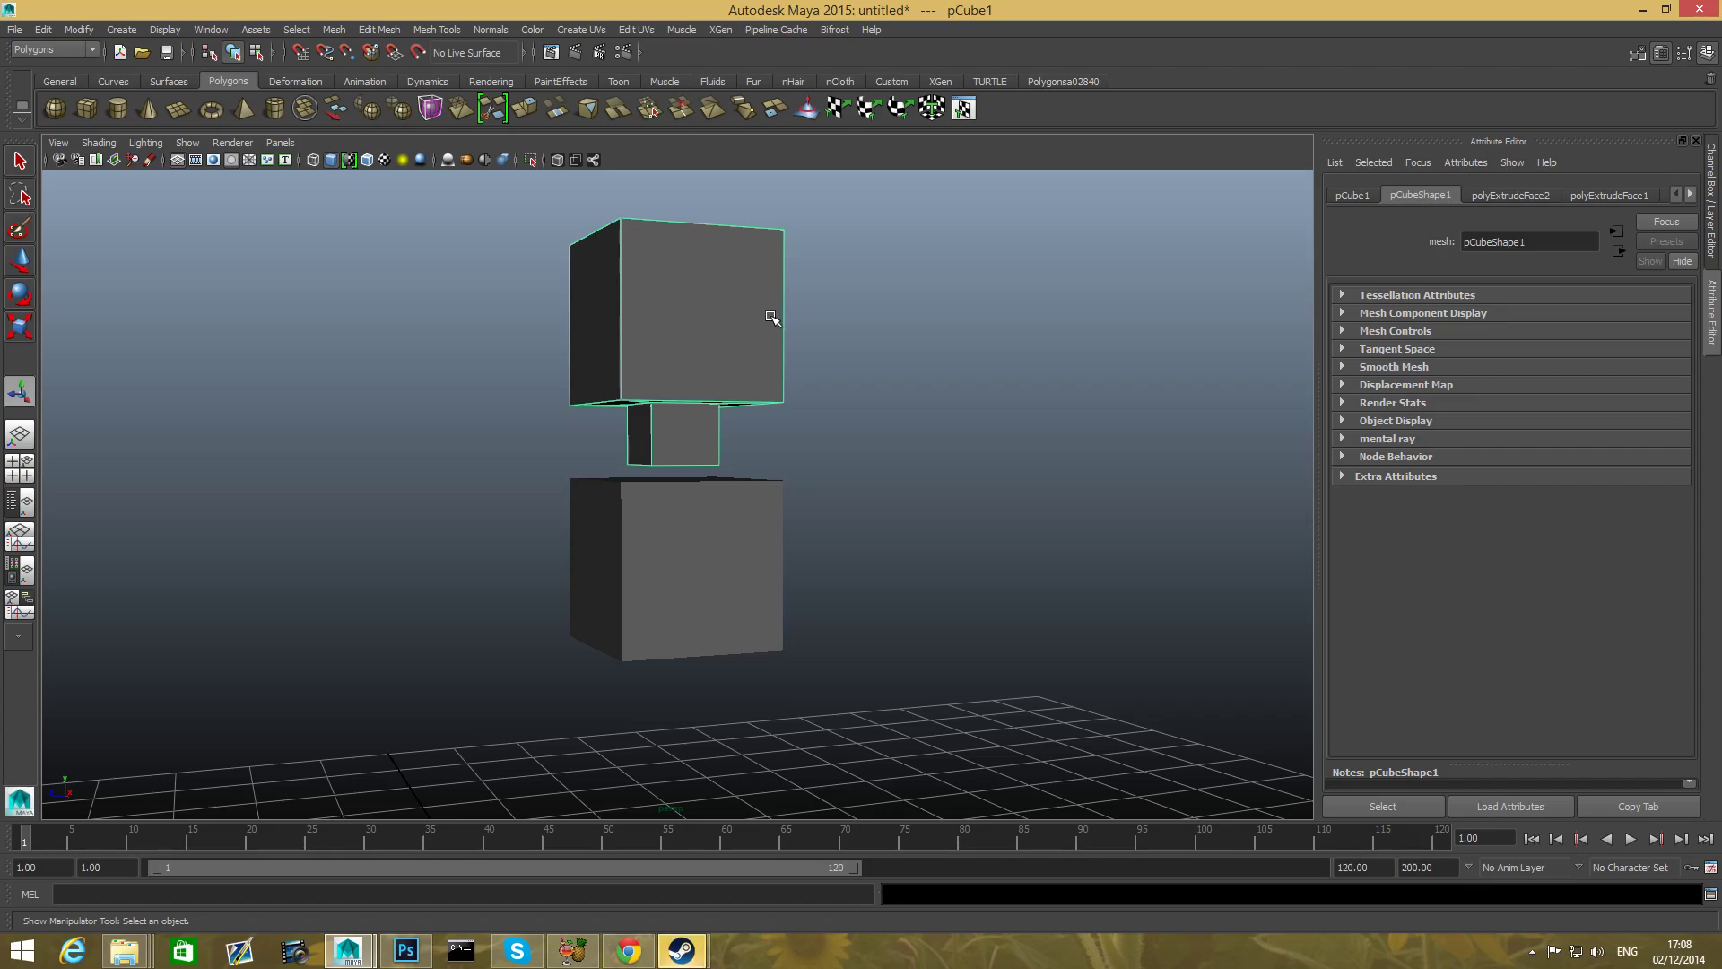
{"action": "mouse_move", "coordinate": [757, 452]}
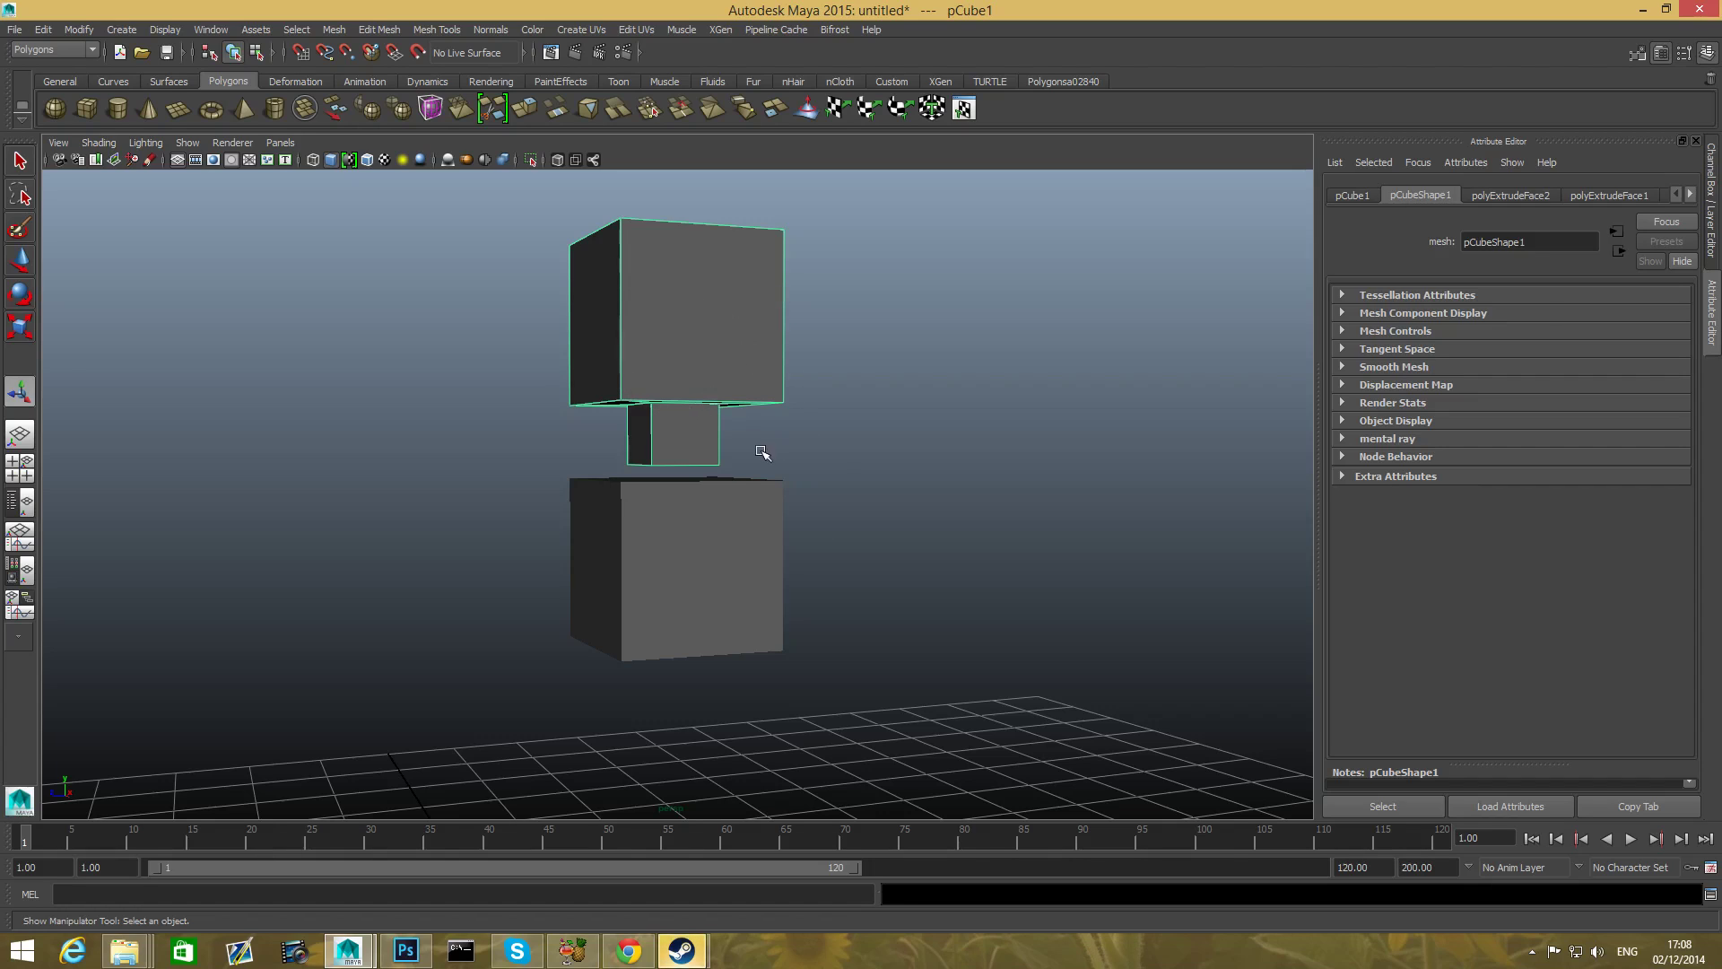
{"action": "left_click_drag", "start_coordinate": [763, 454], "coordinate": [734, 524]}
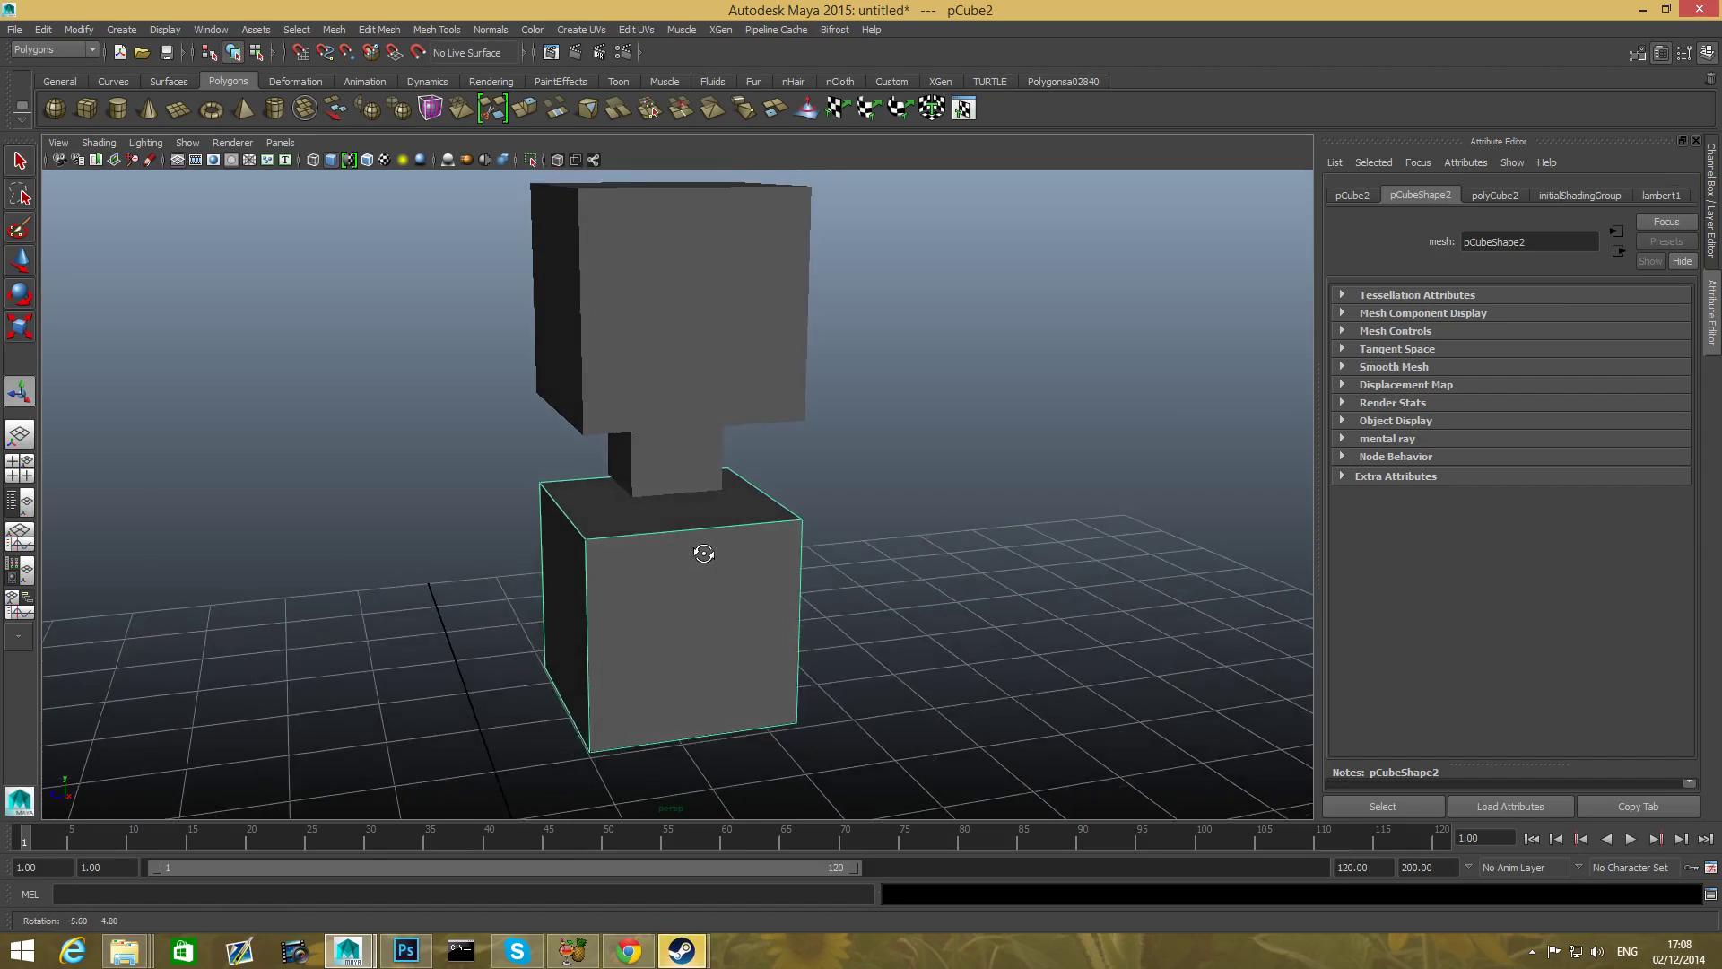
- Orbit around the figure to view it from the side, above, and front
{"action": "left_click_drag", "start_coordinate": [703, 552], "coordinate": [728, 549]}
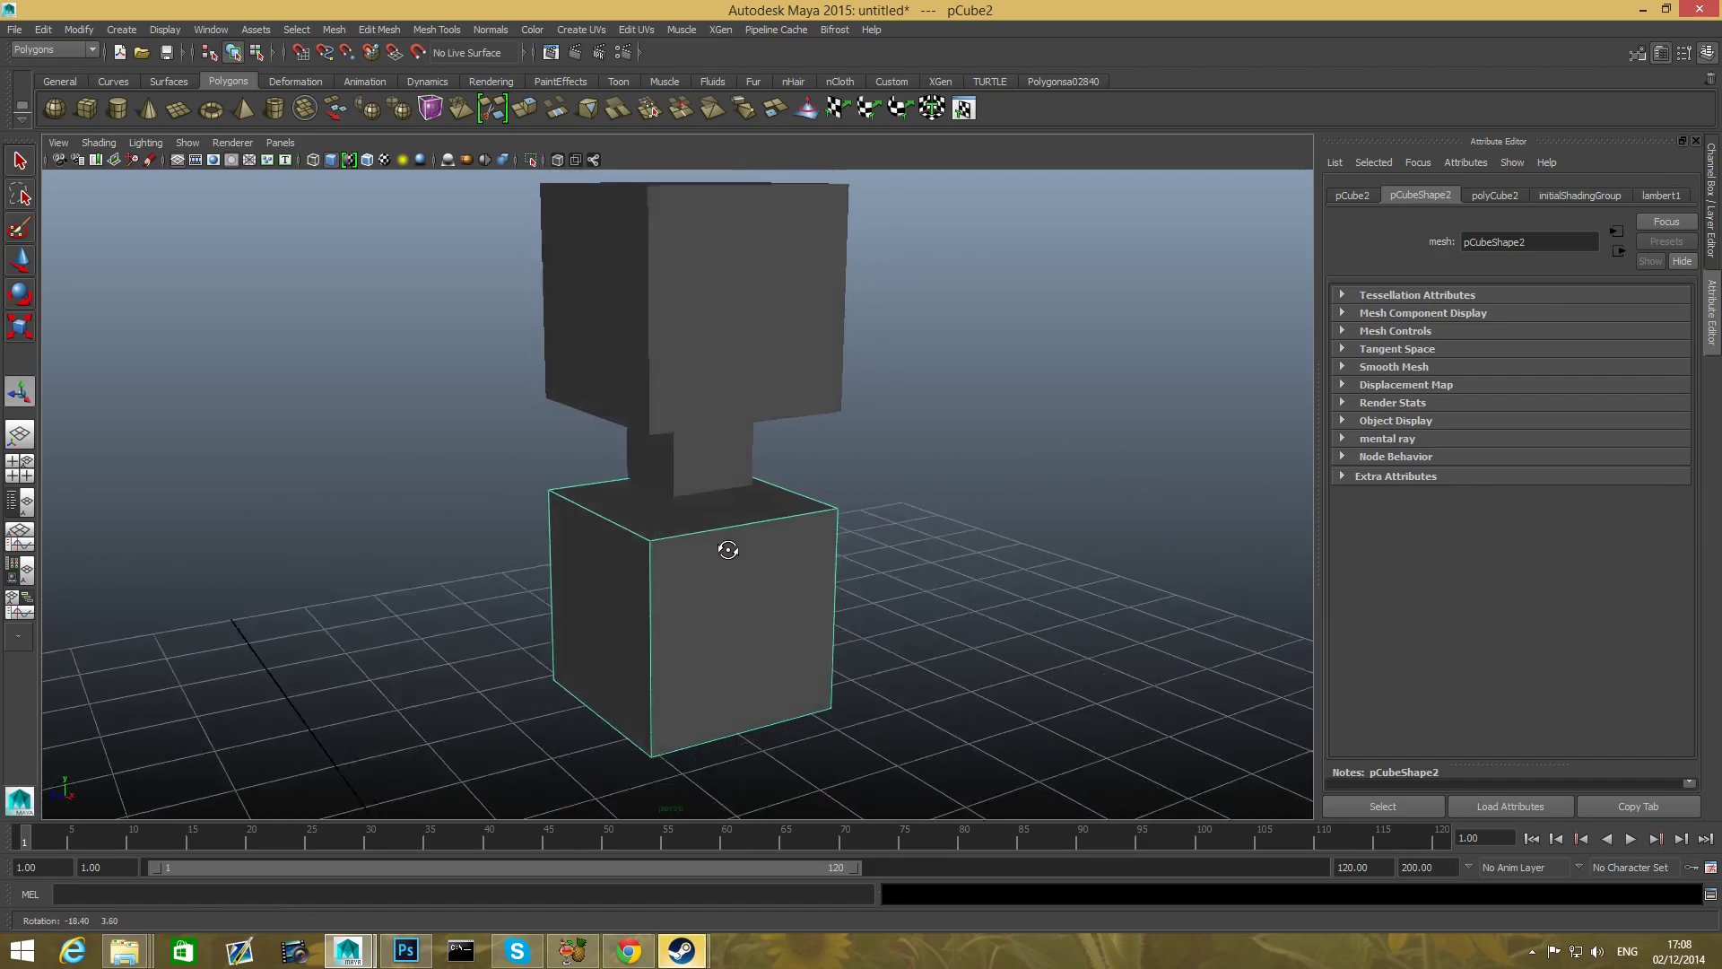
{"action": "left_click_drag", "start_coordinate": [728, 549], "coordinate": [613, 464]}
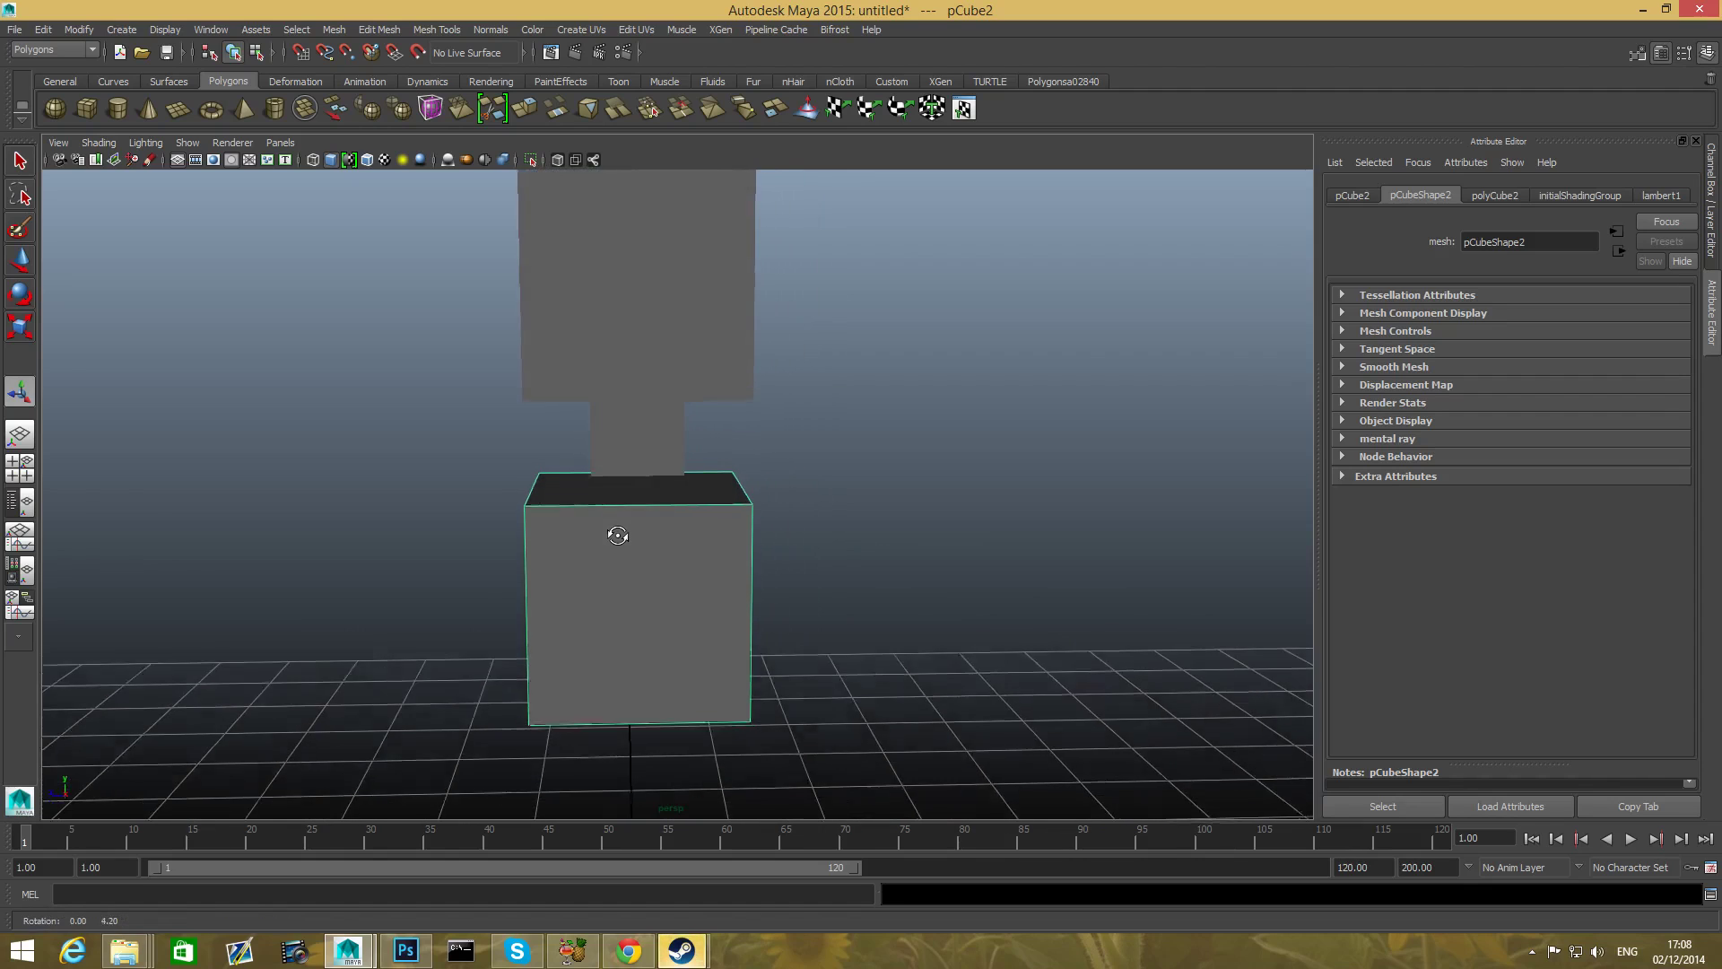
{"action": "left_click_drag", "start_coordinate": [617, 535], "coordinate": [673, 524]}
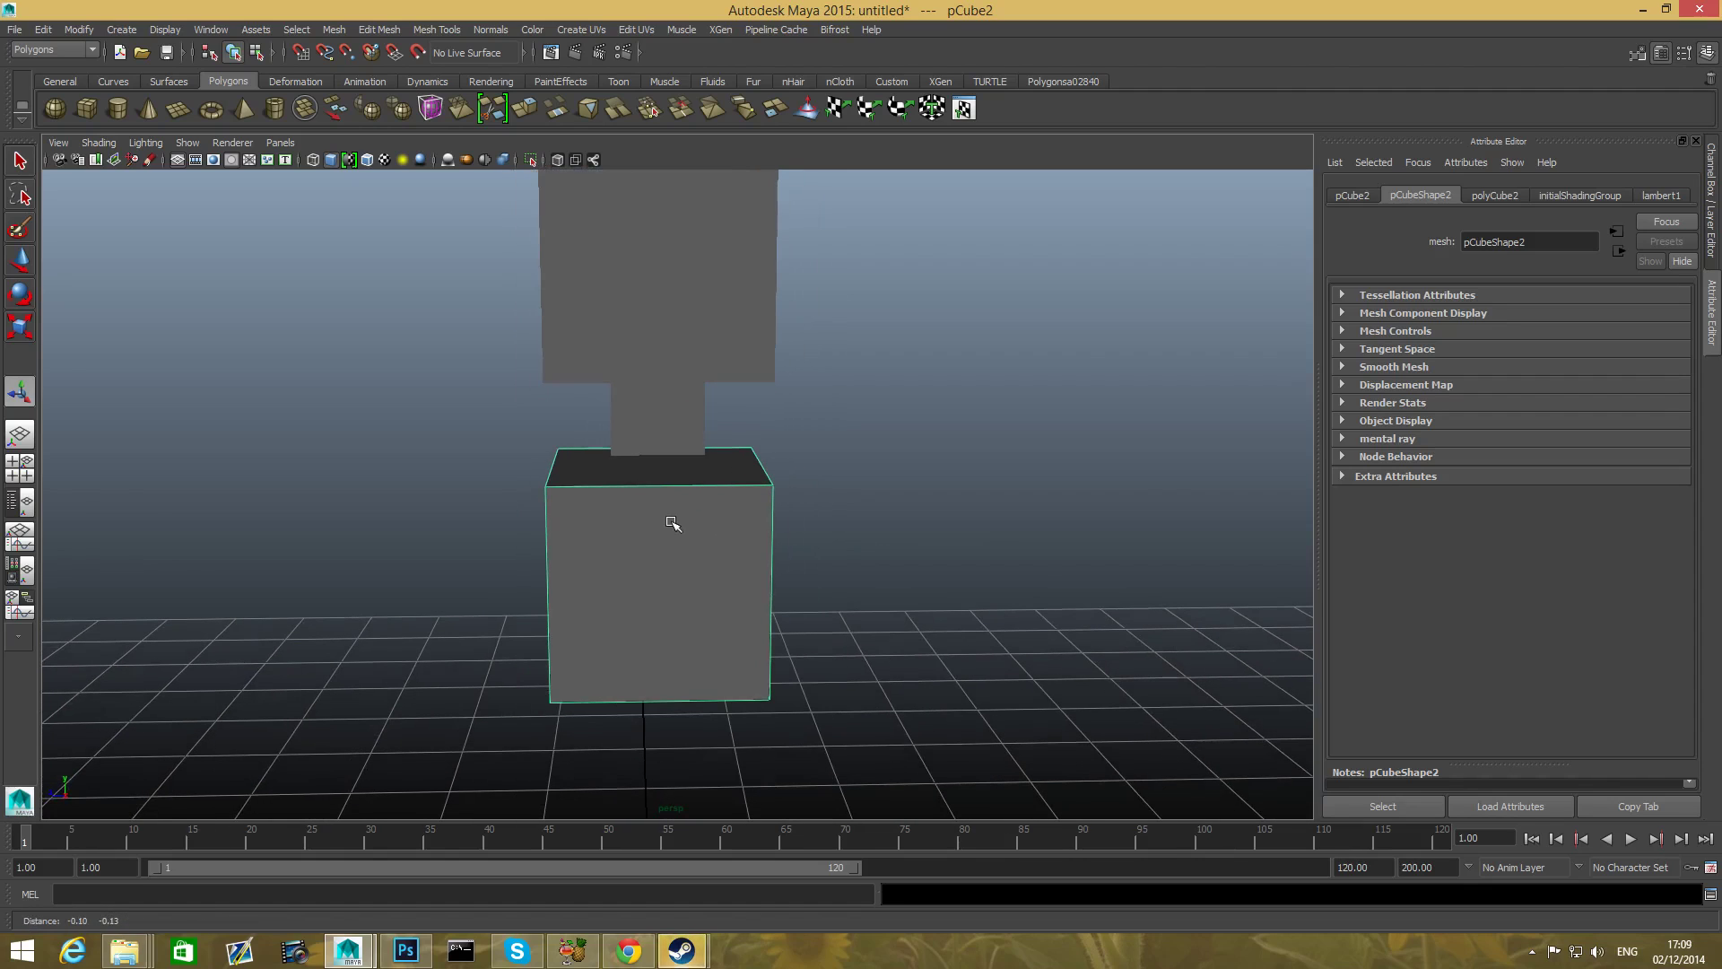
{"action": "left_click_drag", "start_coordinate": [674, 524], "coordinate": [689, 486]}
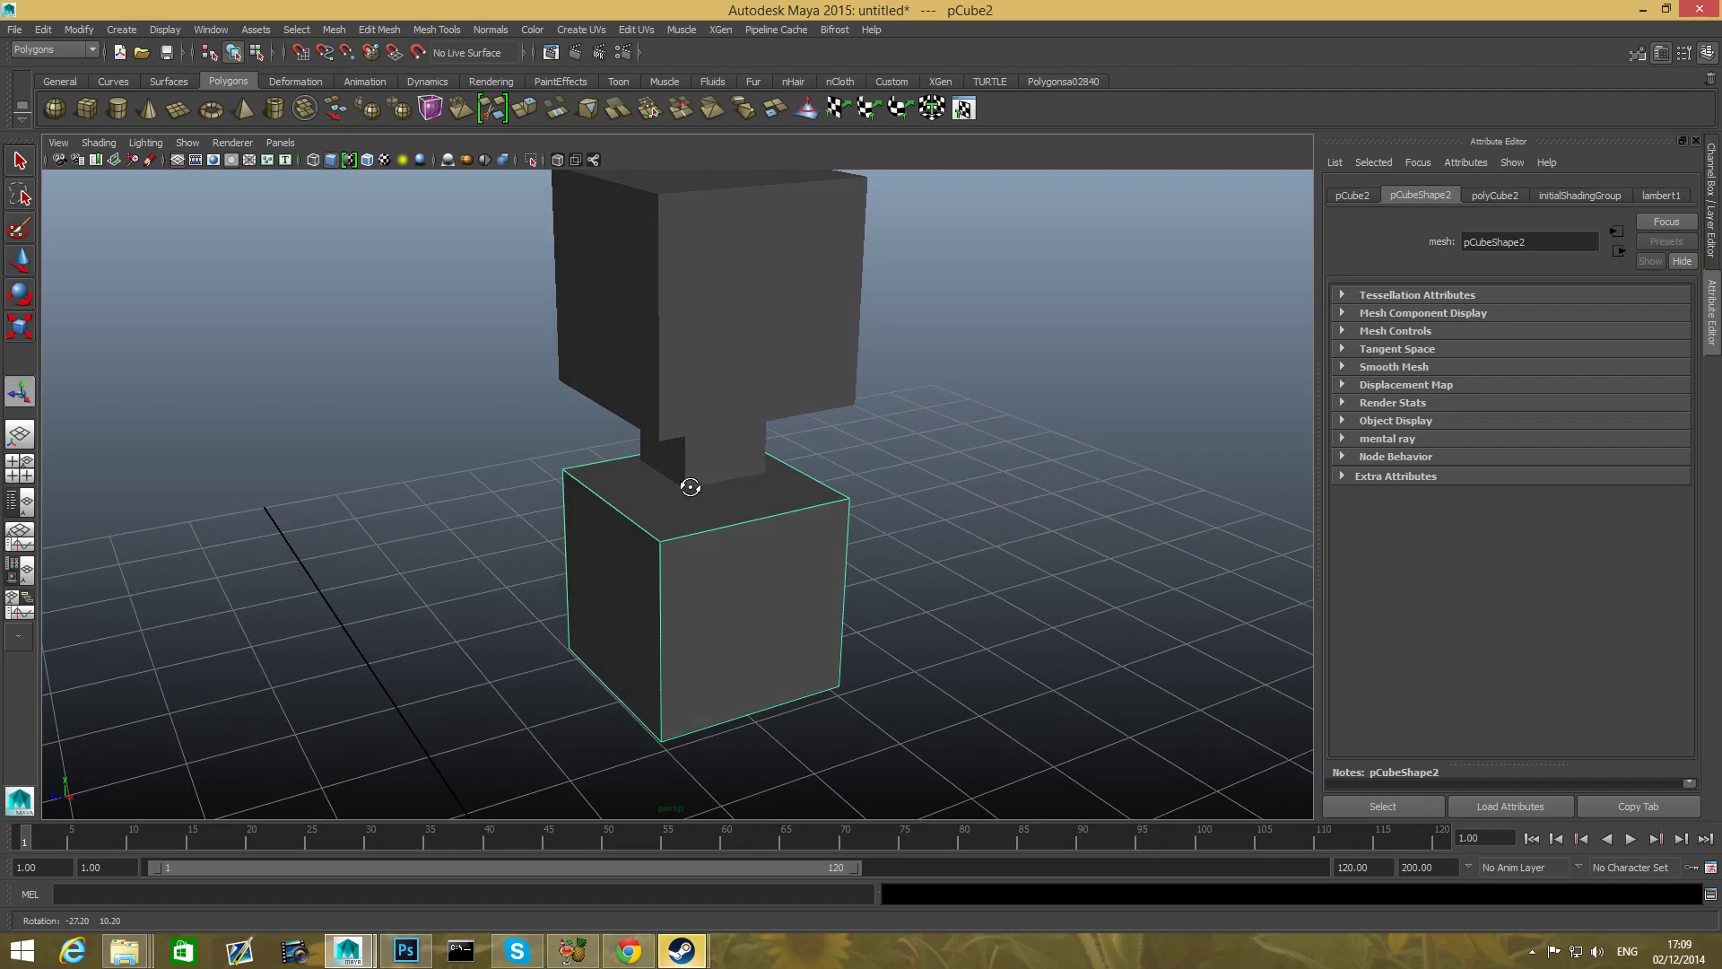
{"action": "left_click_drag", "start_coordinate": [690, 486], "coordinate": [631, 476]}
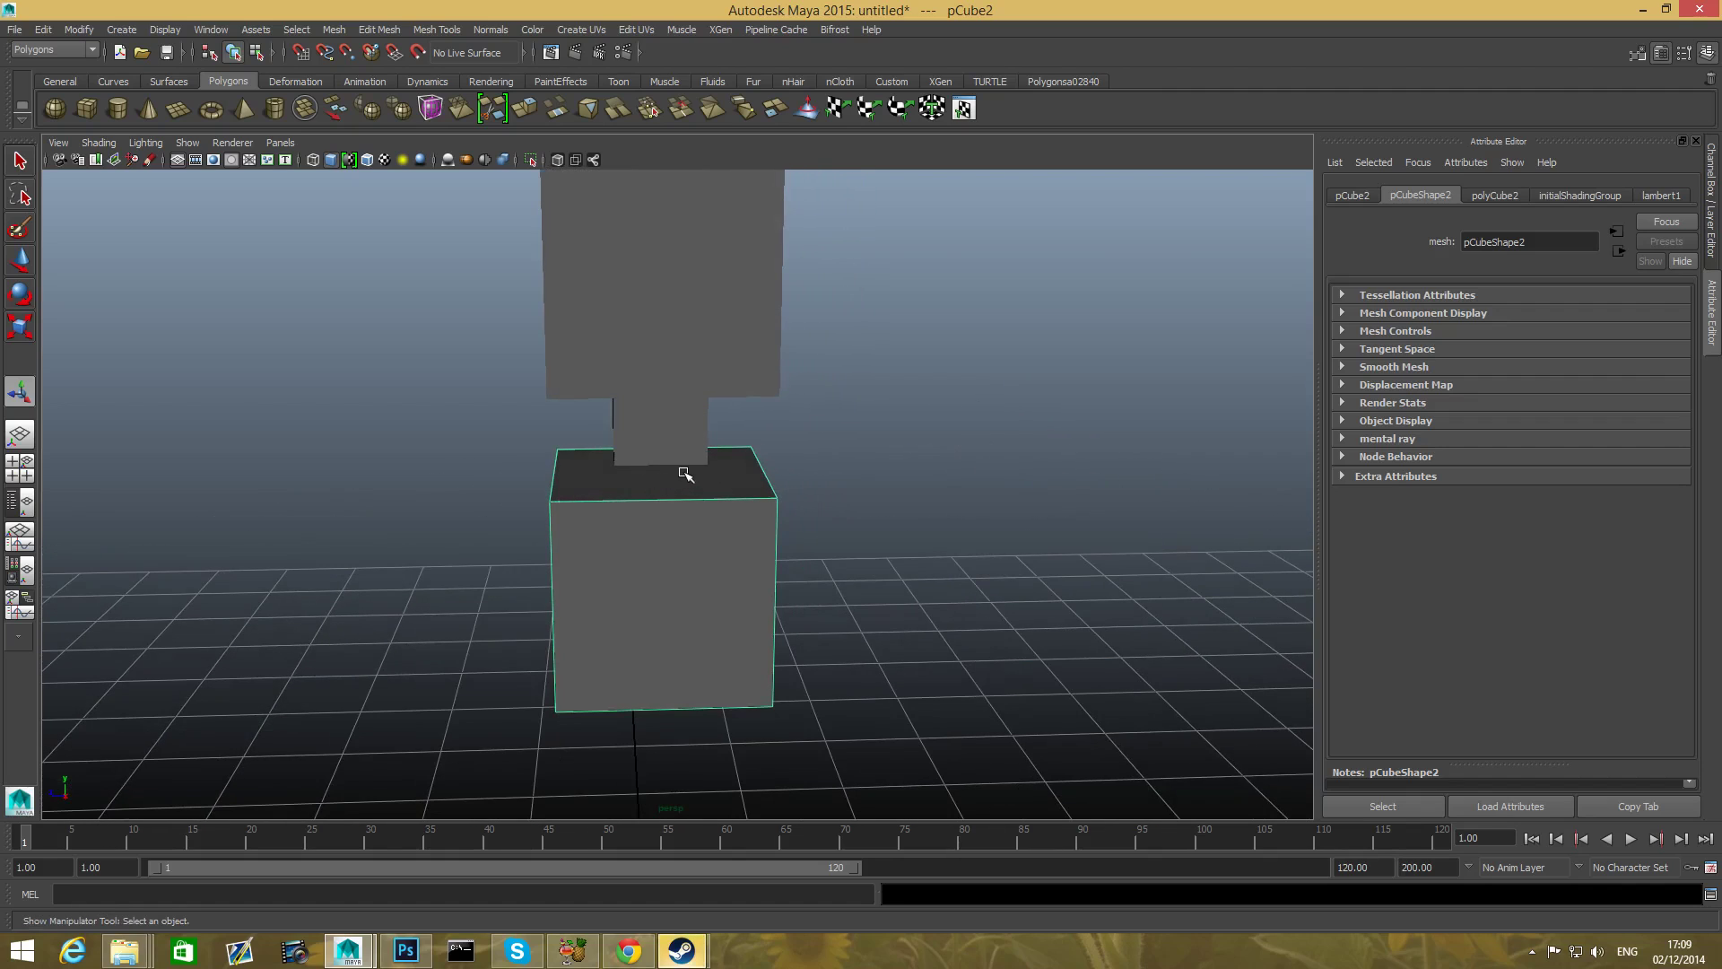
{"action": "mouse_move", "coordinate": [700, 495]}
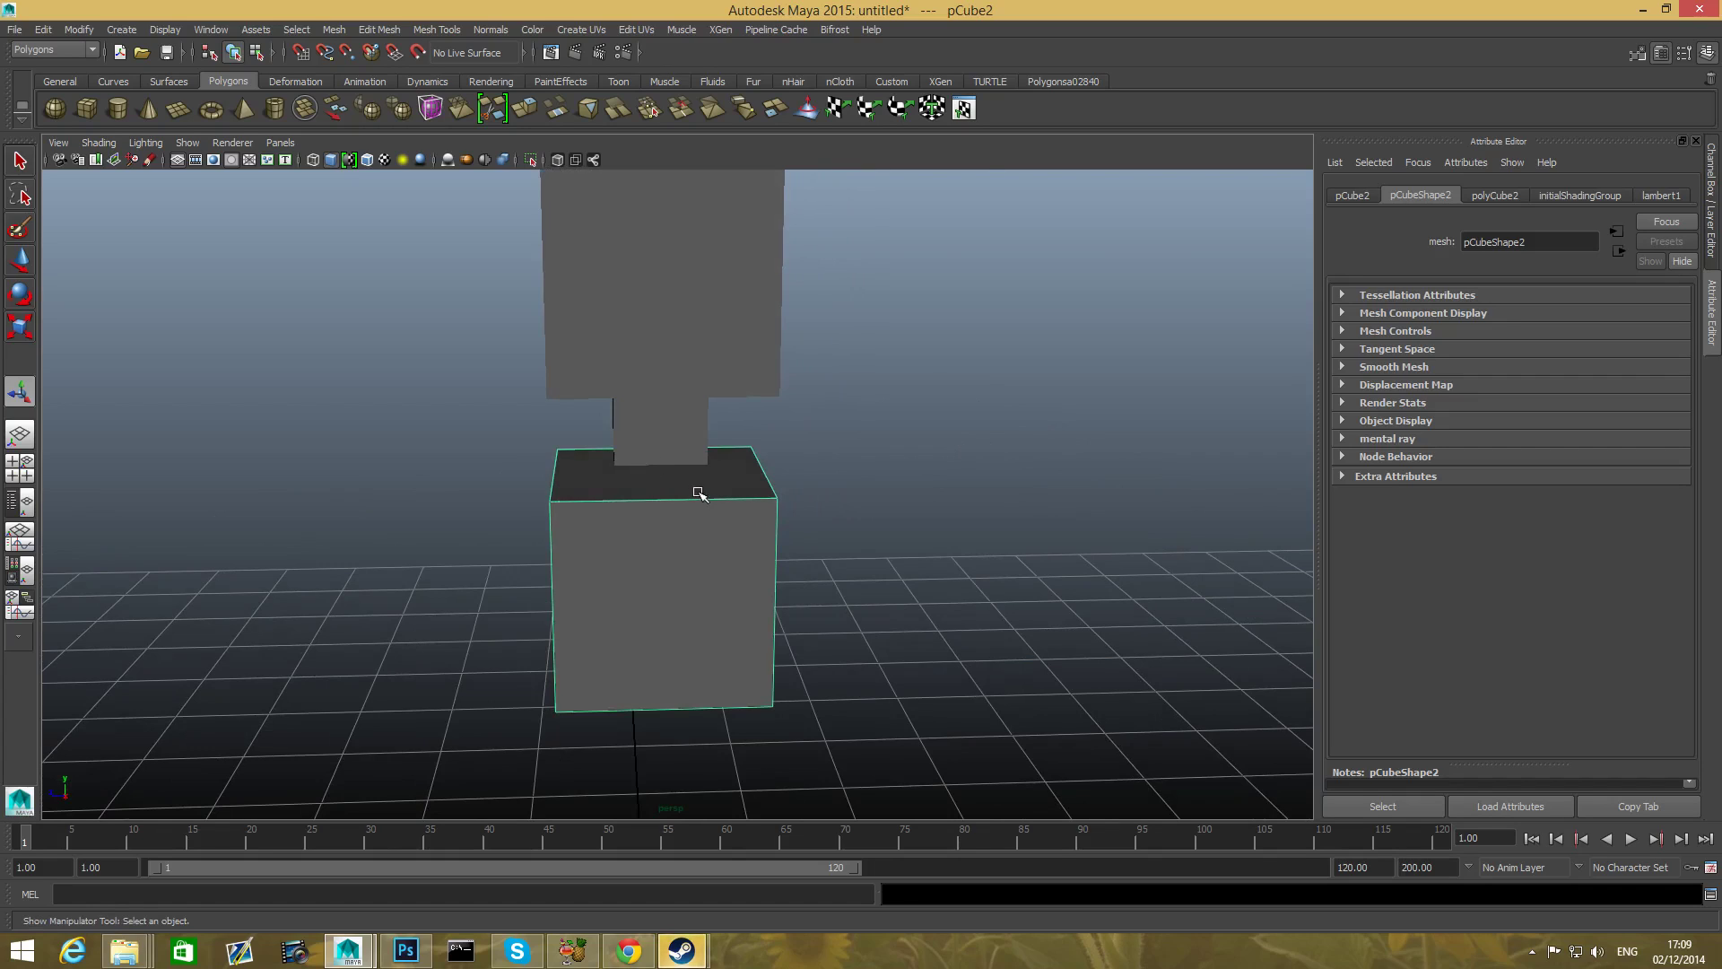
- Extrude the body cube's top face, scale it to about 0.417, and deselect
{"action": "right_click", "coordinate": [703, 499]}
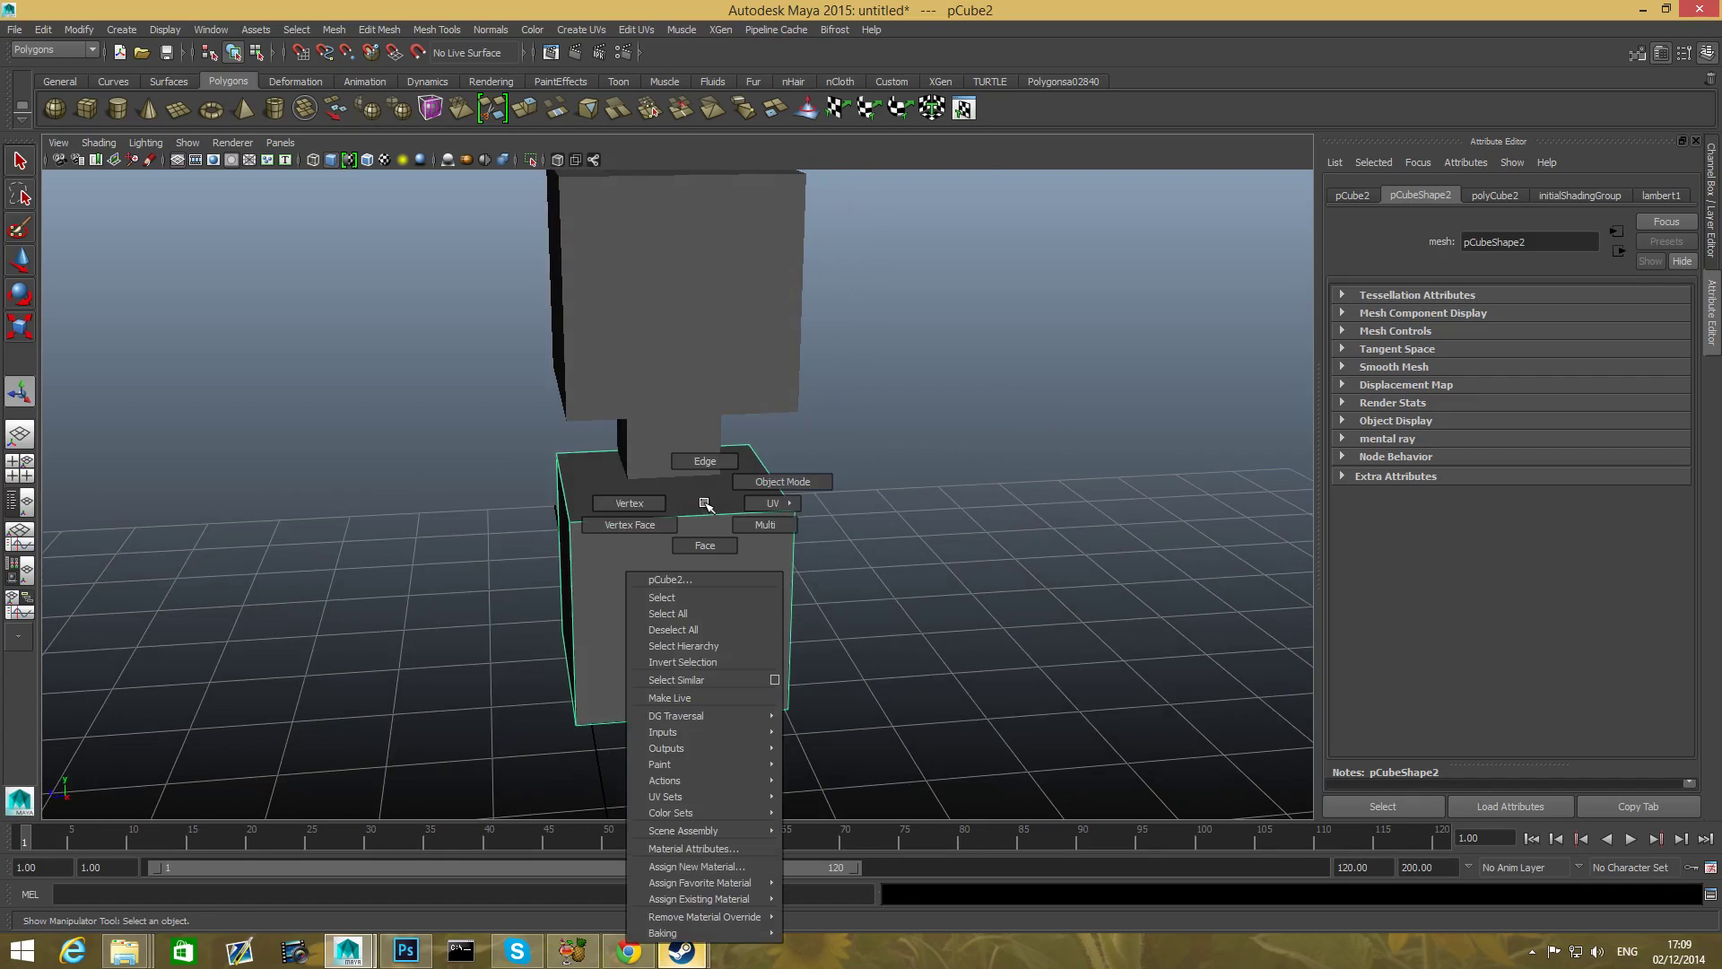
{"action": "left_click", "coordinate": [704, 544]}
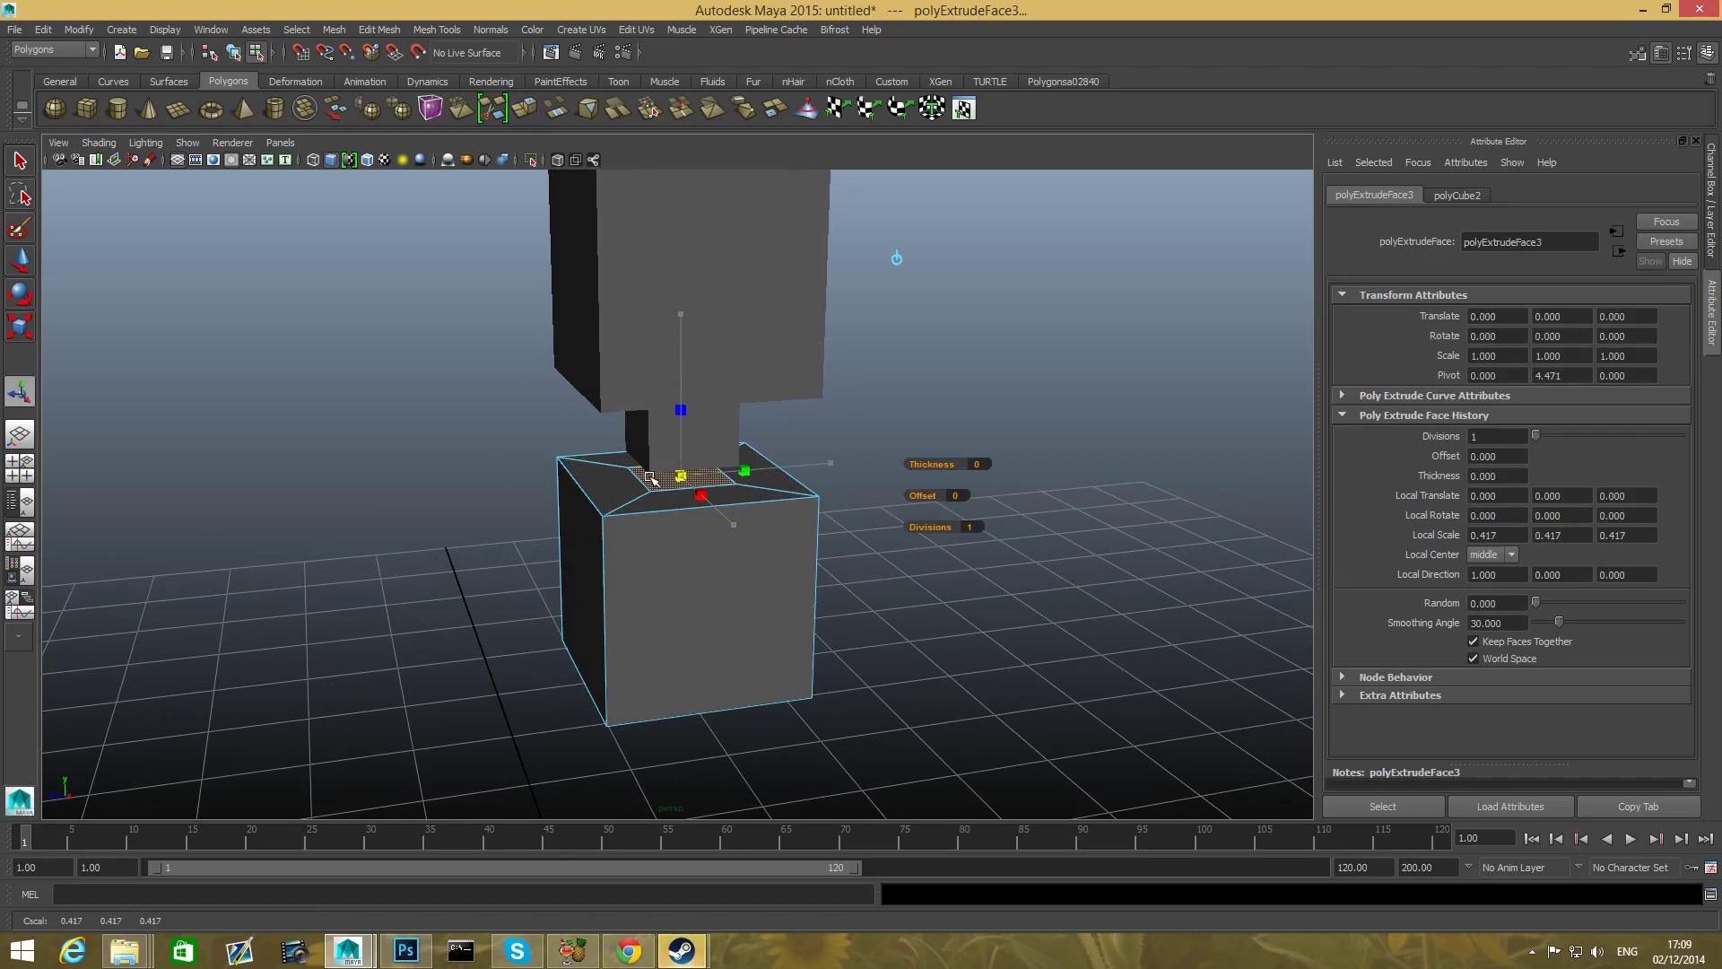
{"action": "left_click_drag", "start_coordinate": [659, 494], "coordinate": [648, 489]}
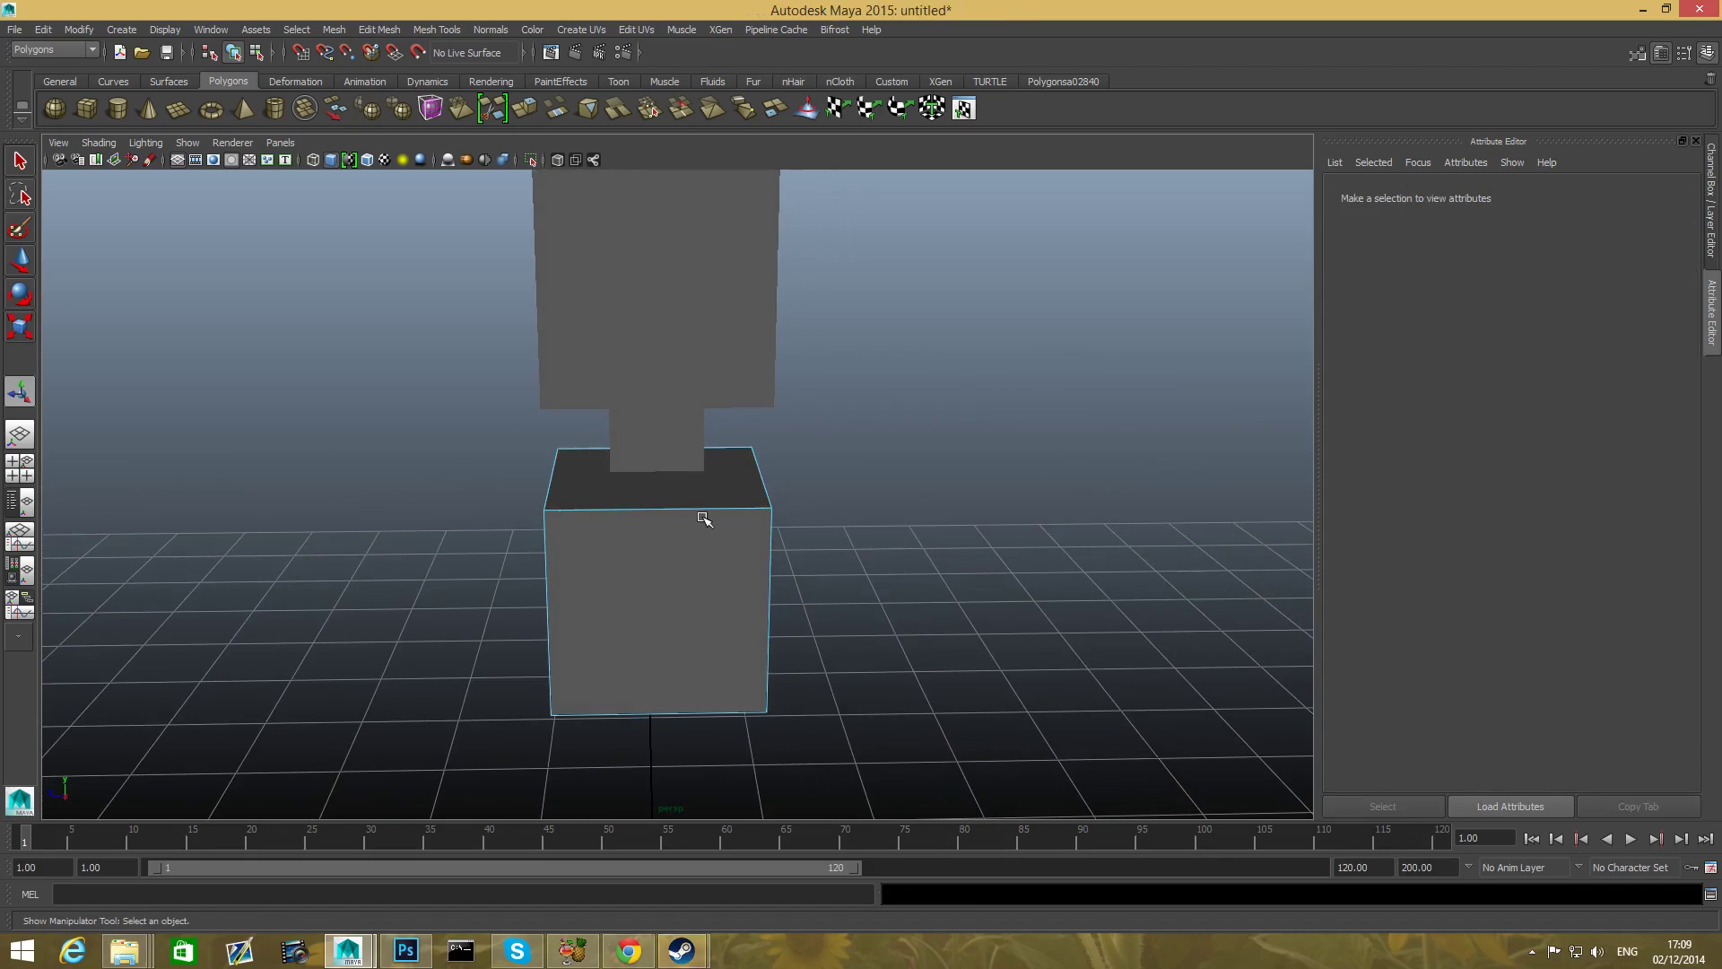
{"action": "left_click", "coordinate": [710, 508]}
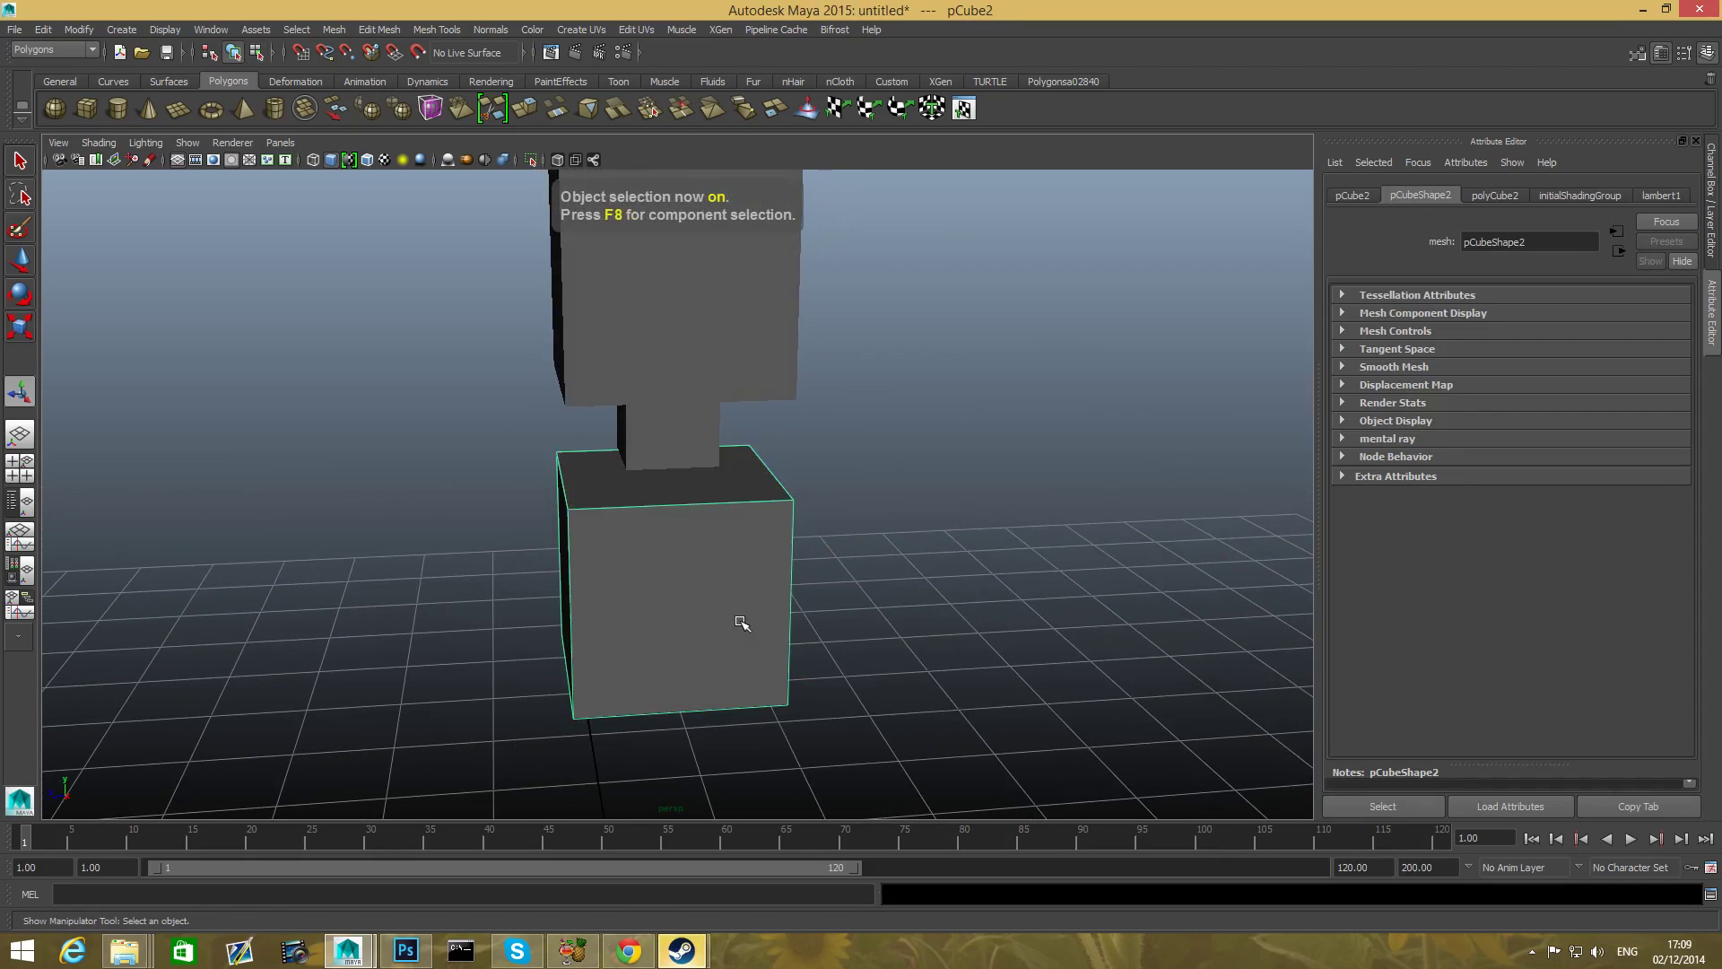
{"action": "mouse_move", "coordinate": [545, 516]}
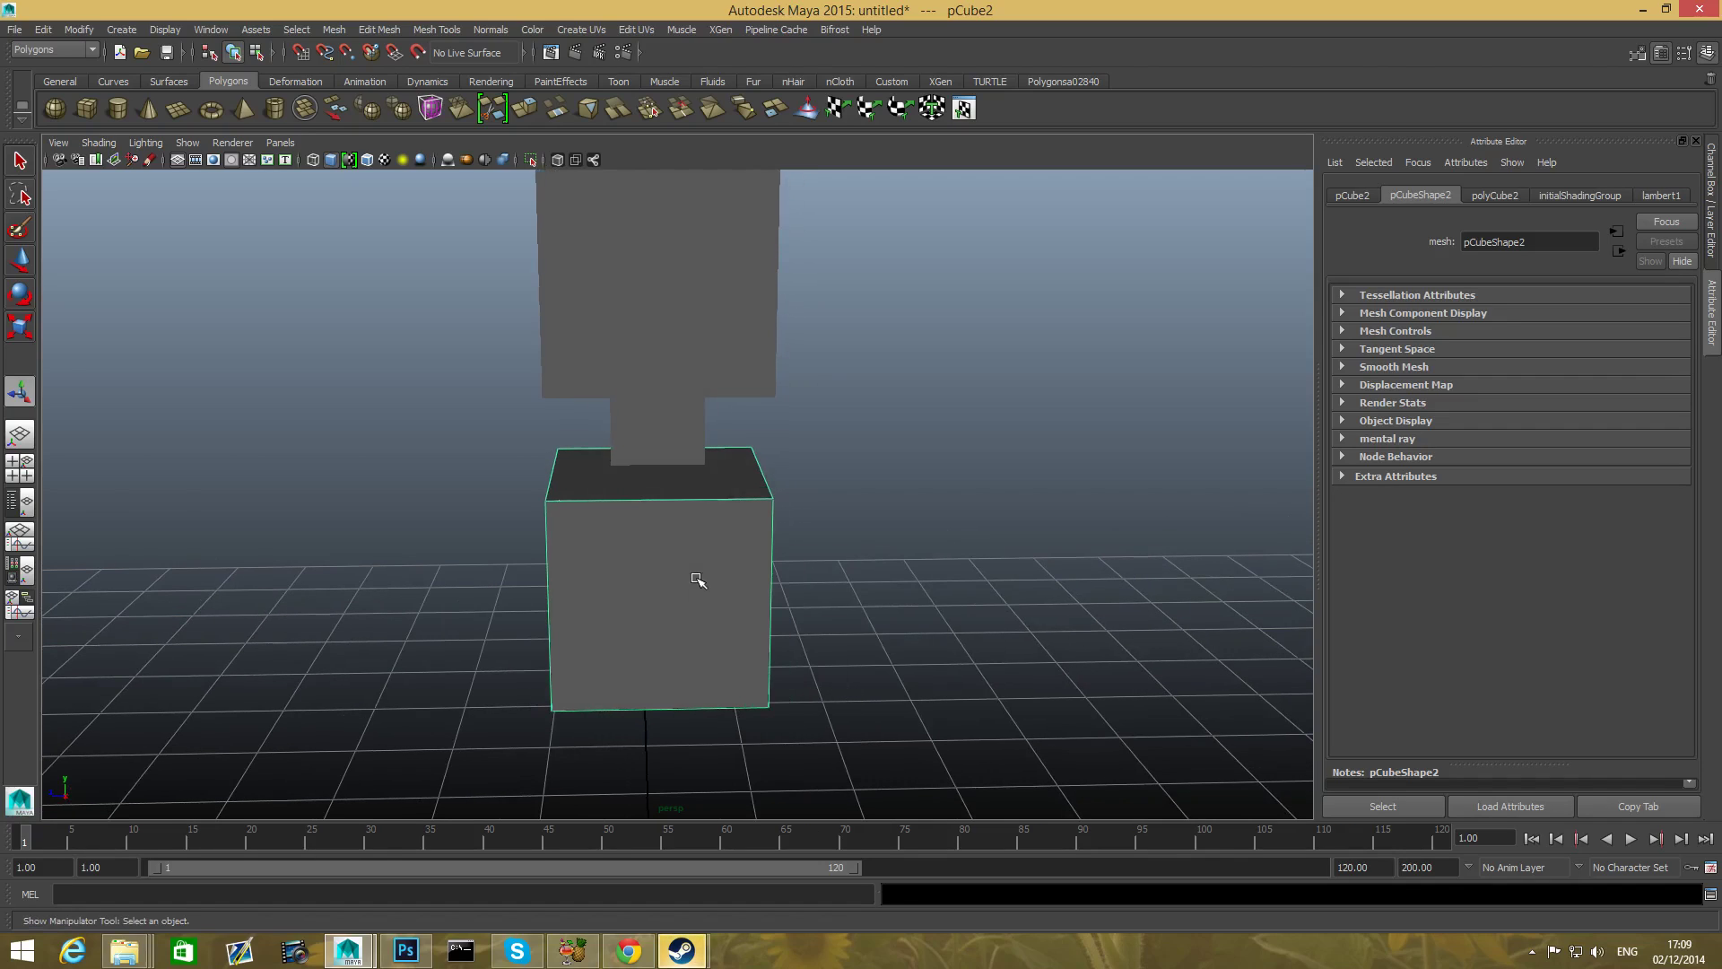
{"action": "mouse_move", "coordinate": [679, 545]}
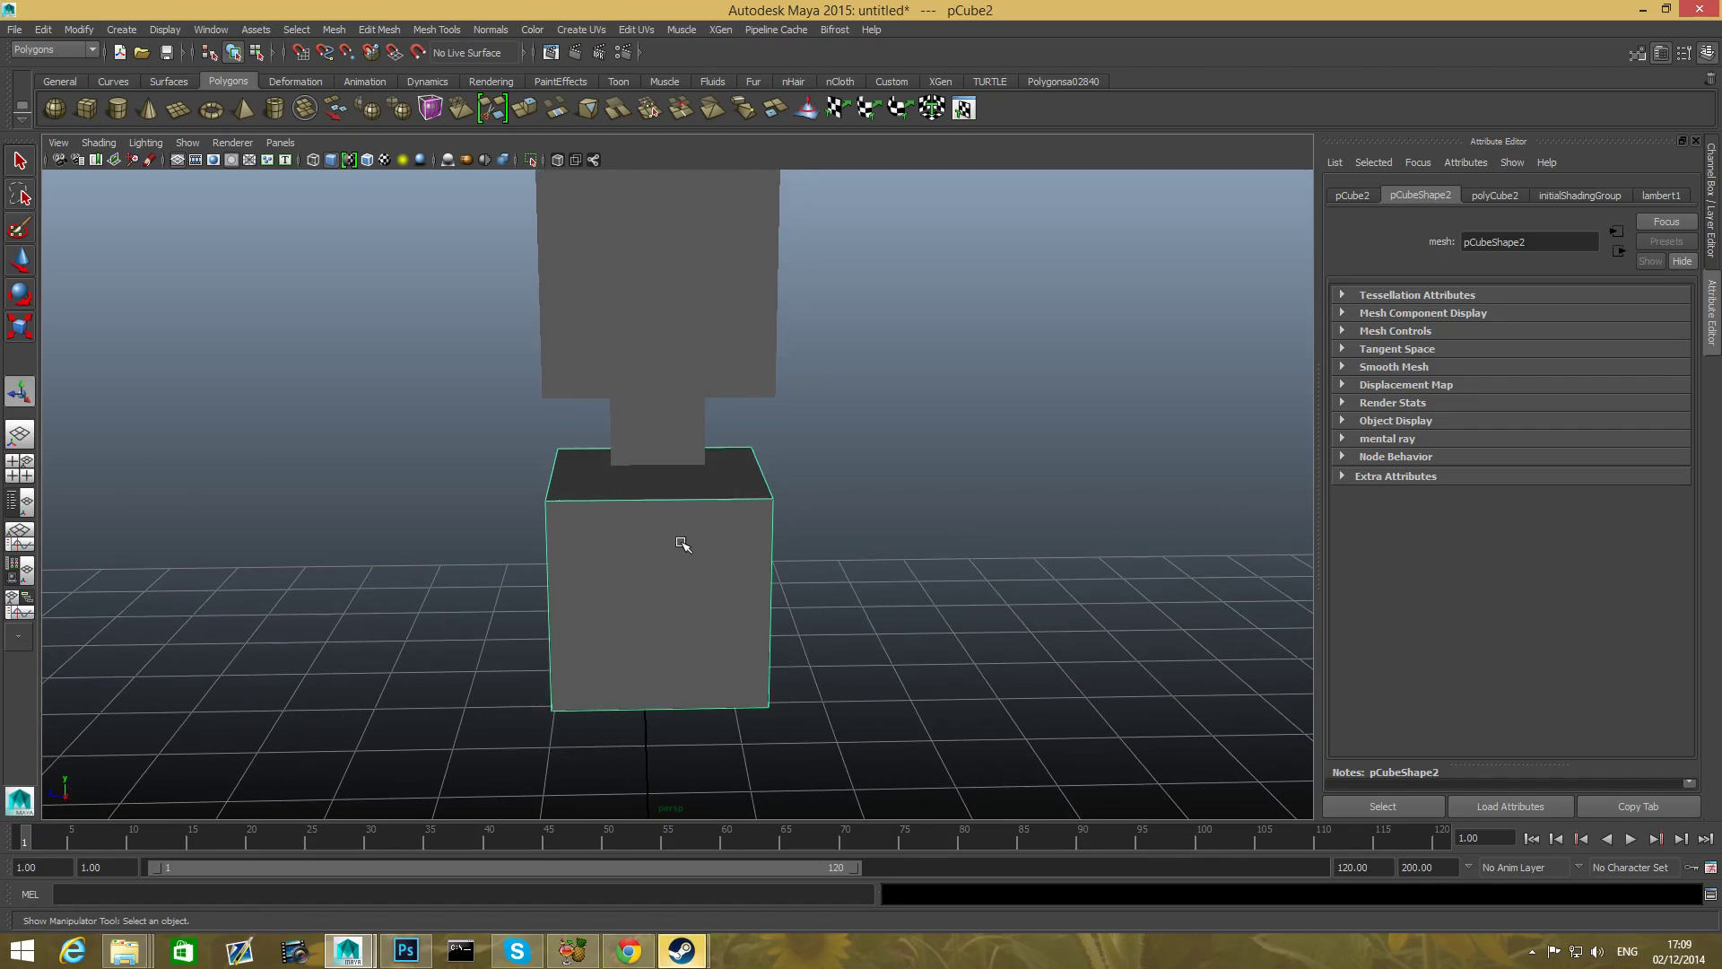
- Activate the Insert Edge Loop Tool on the body cube pCube2
{"action": "right_click", "coordinate": [682, 545]}
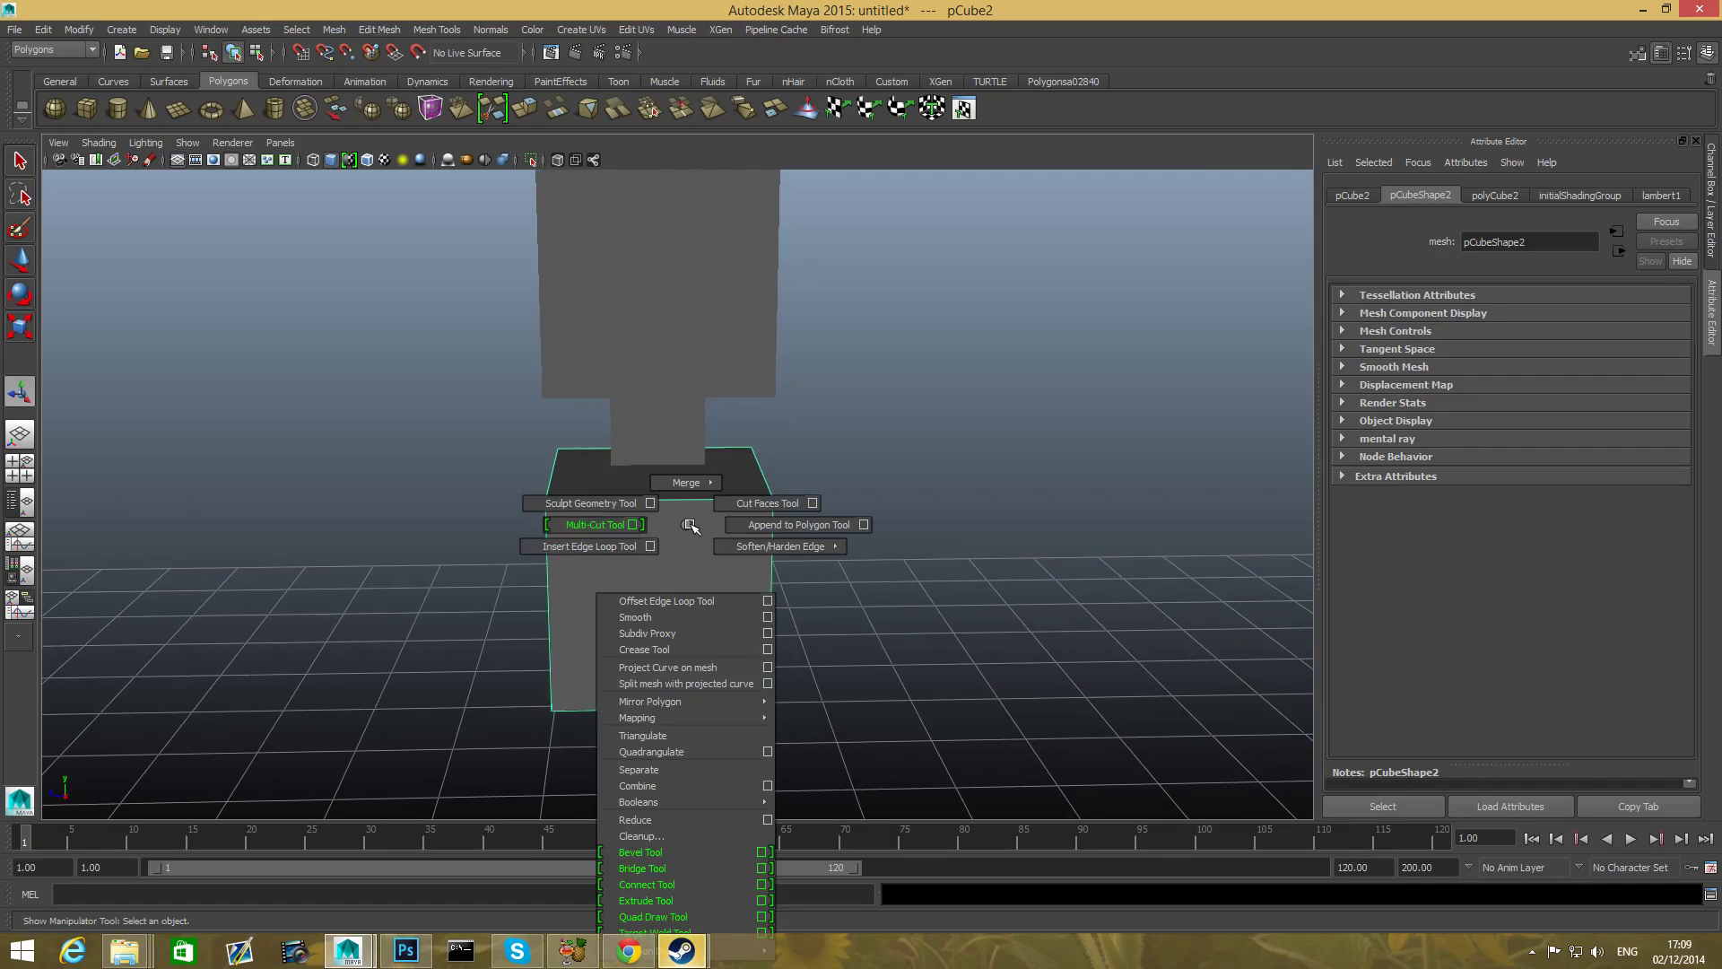
{"action": "mouse_move", "coordinate": [588, 503]}
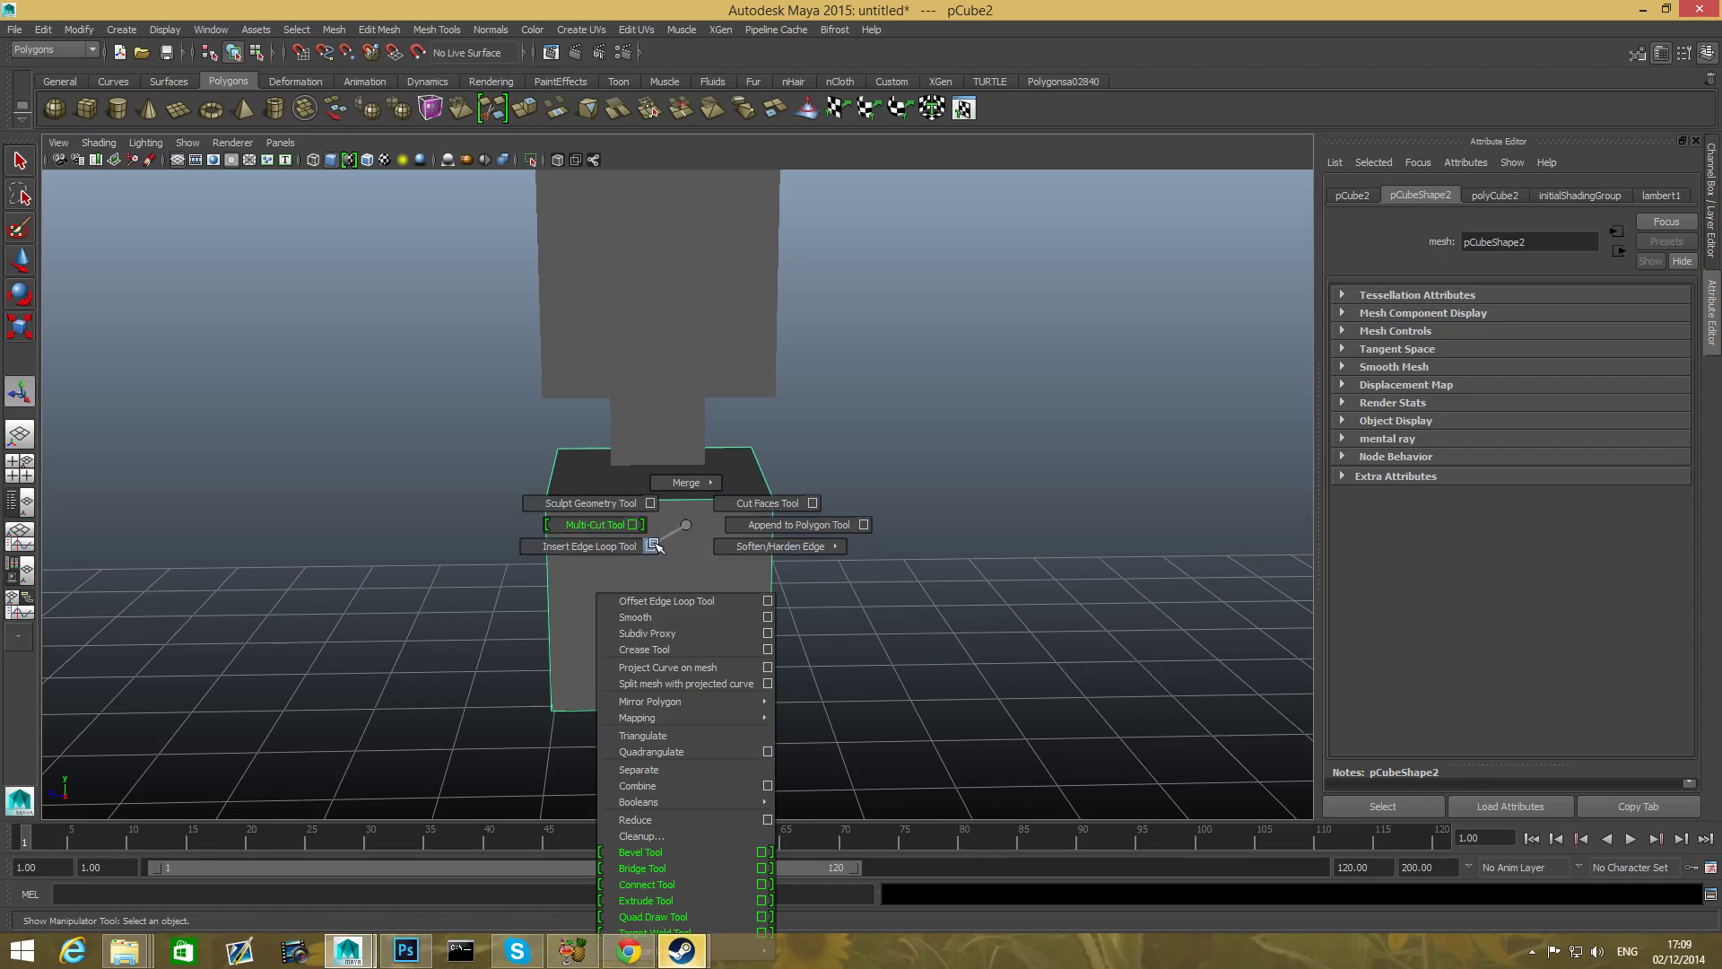
{"action": "mouse_move", "coordinate": [651, 550]}
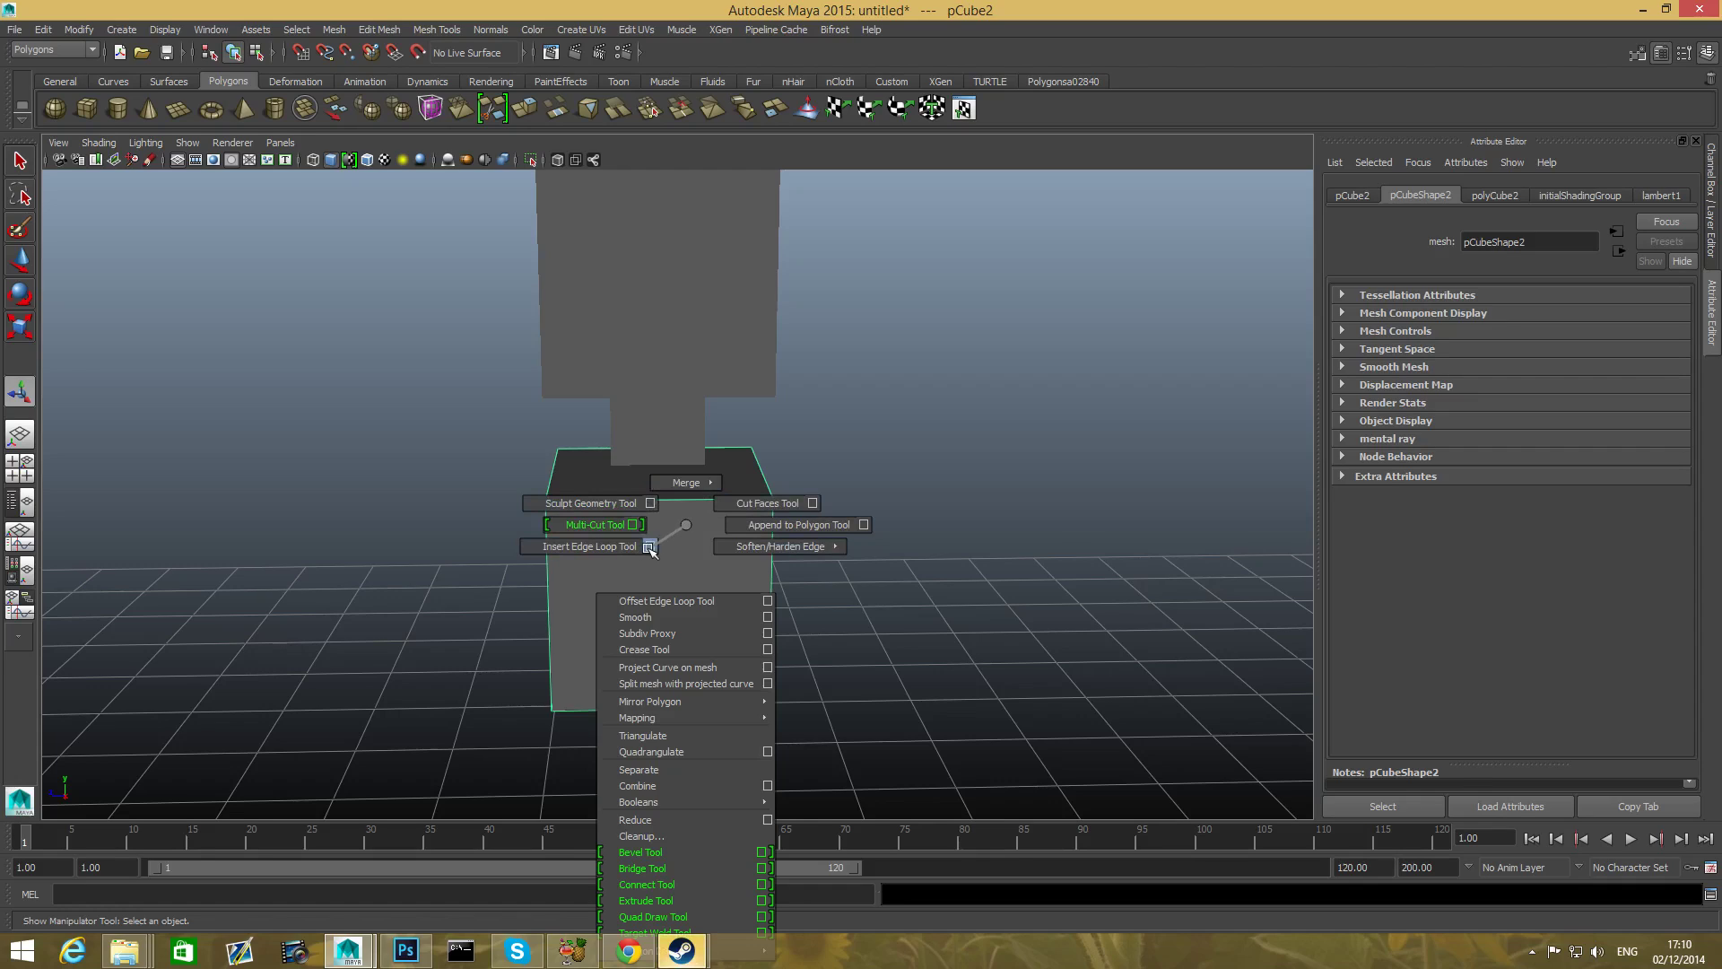
{"action": "mouse_move", "coordinate": [825, 526]}
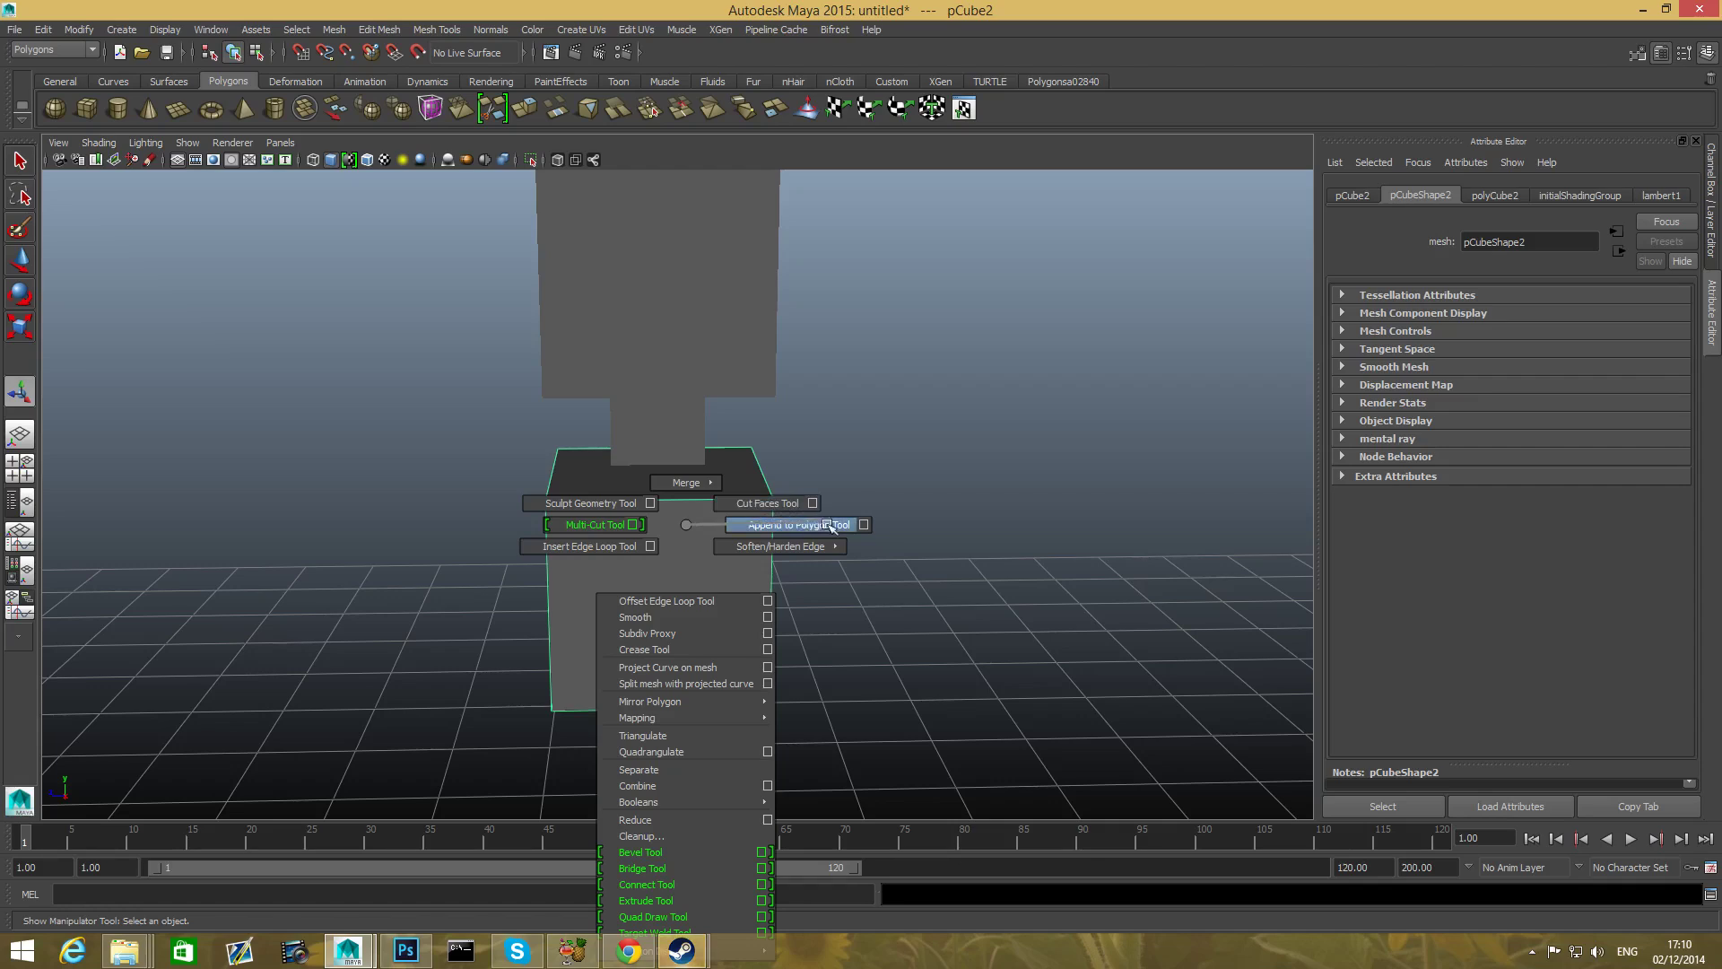
{"action": "mouse_move", "coordinate": [649, 547]}
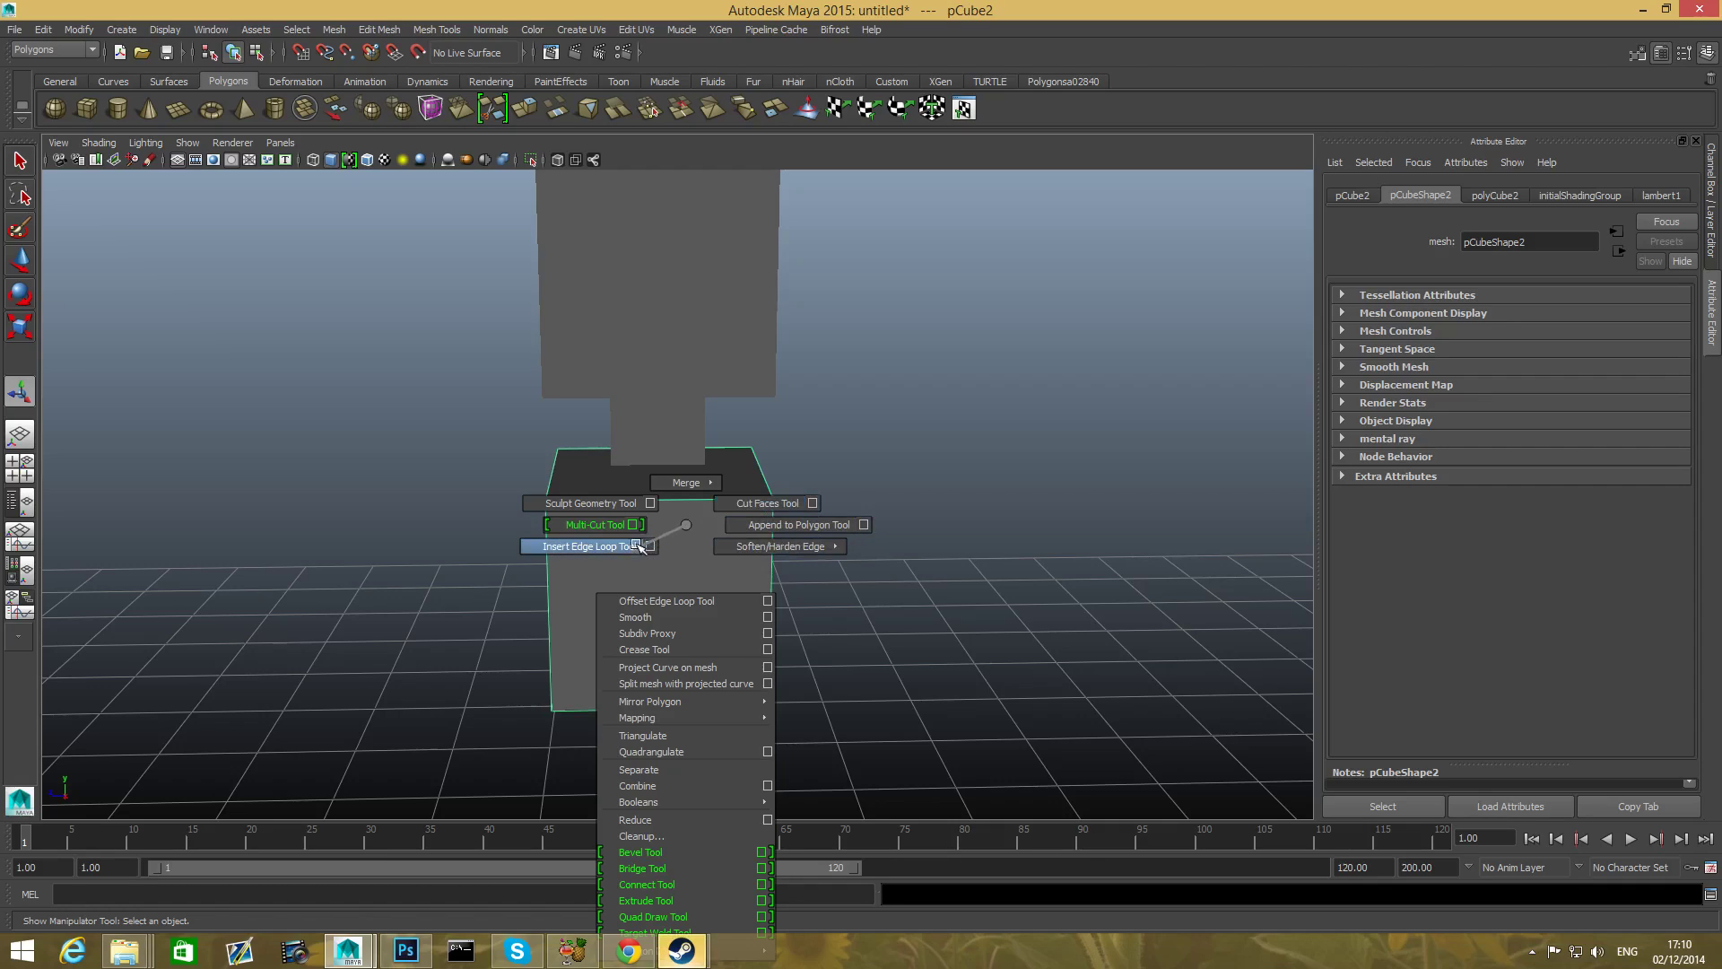
{"action": "mouse_move", "coordinate": [826, 525]}
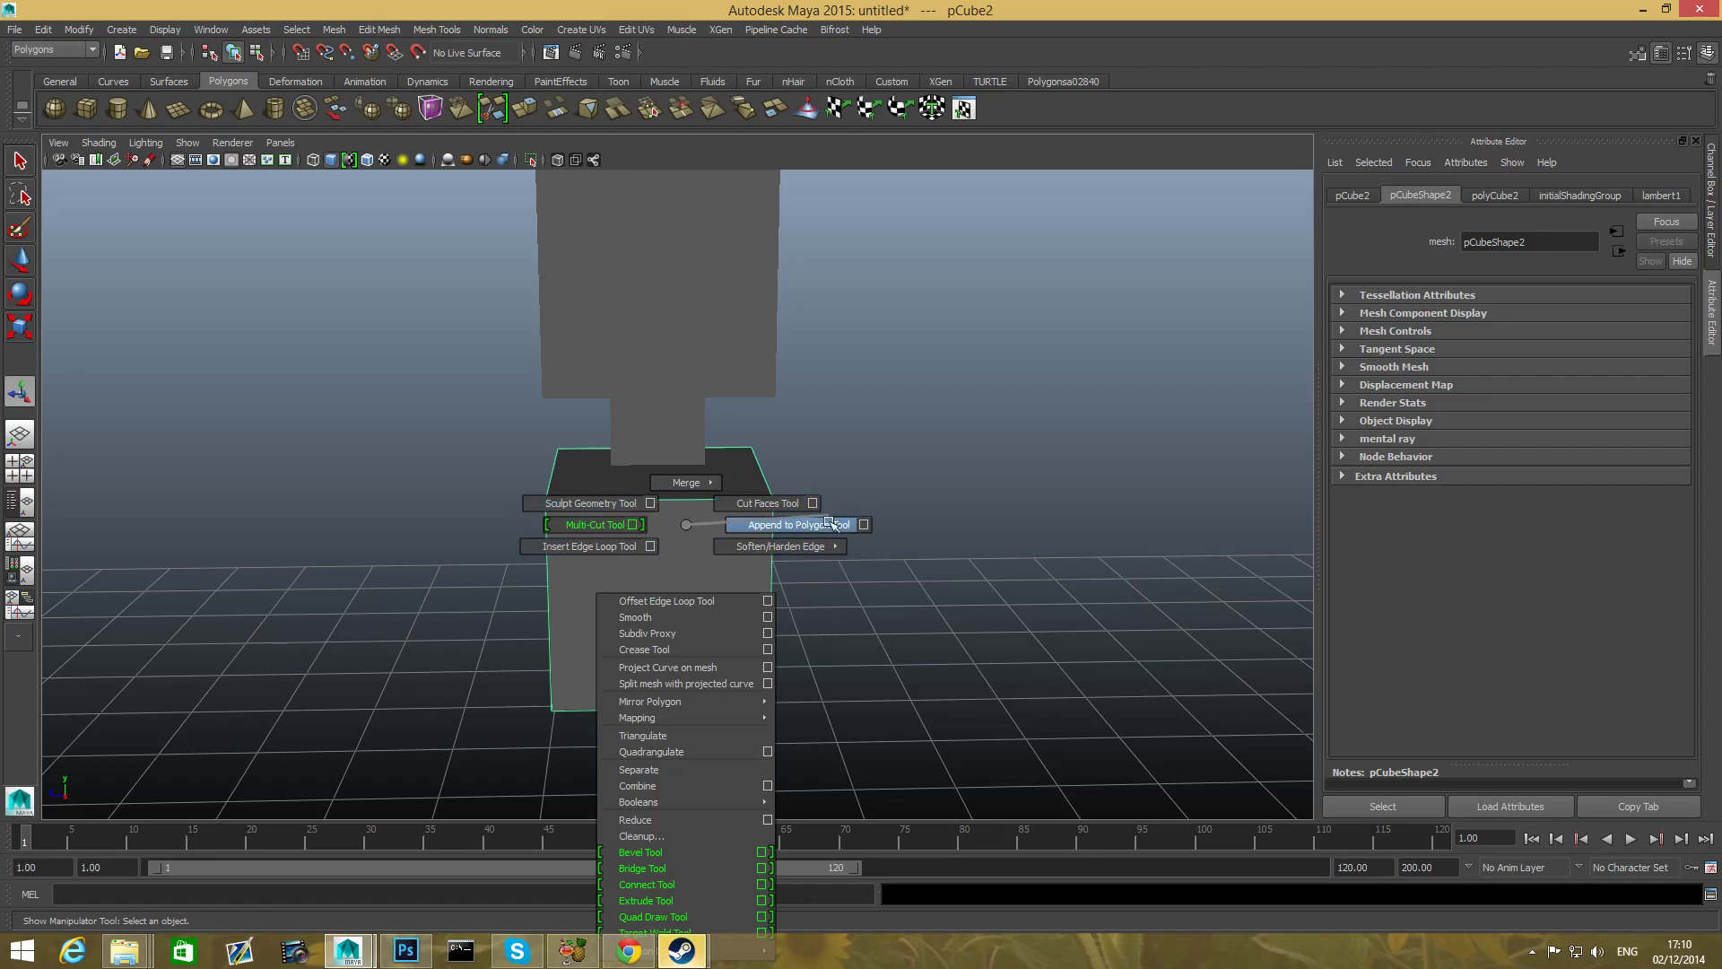
{"action": "mouse_move", "coordinate": [769, 503]}
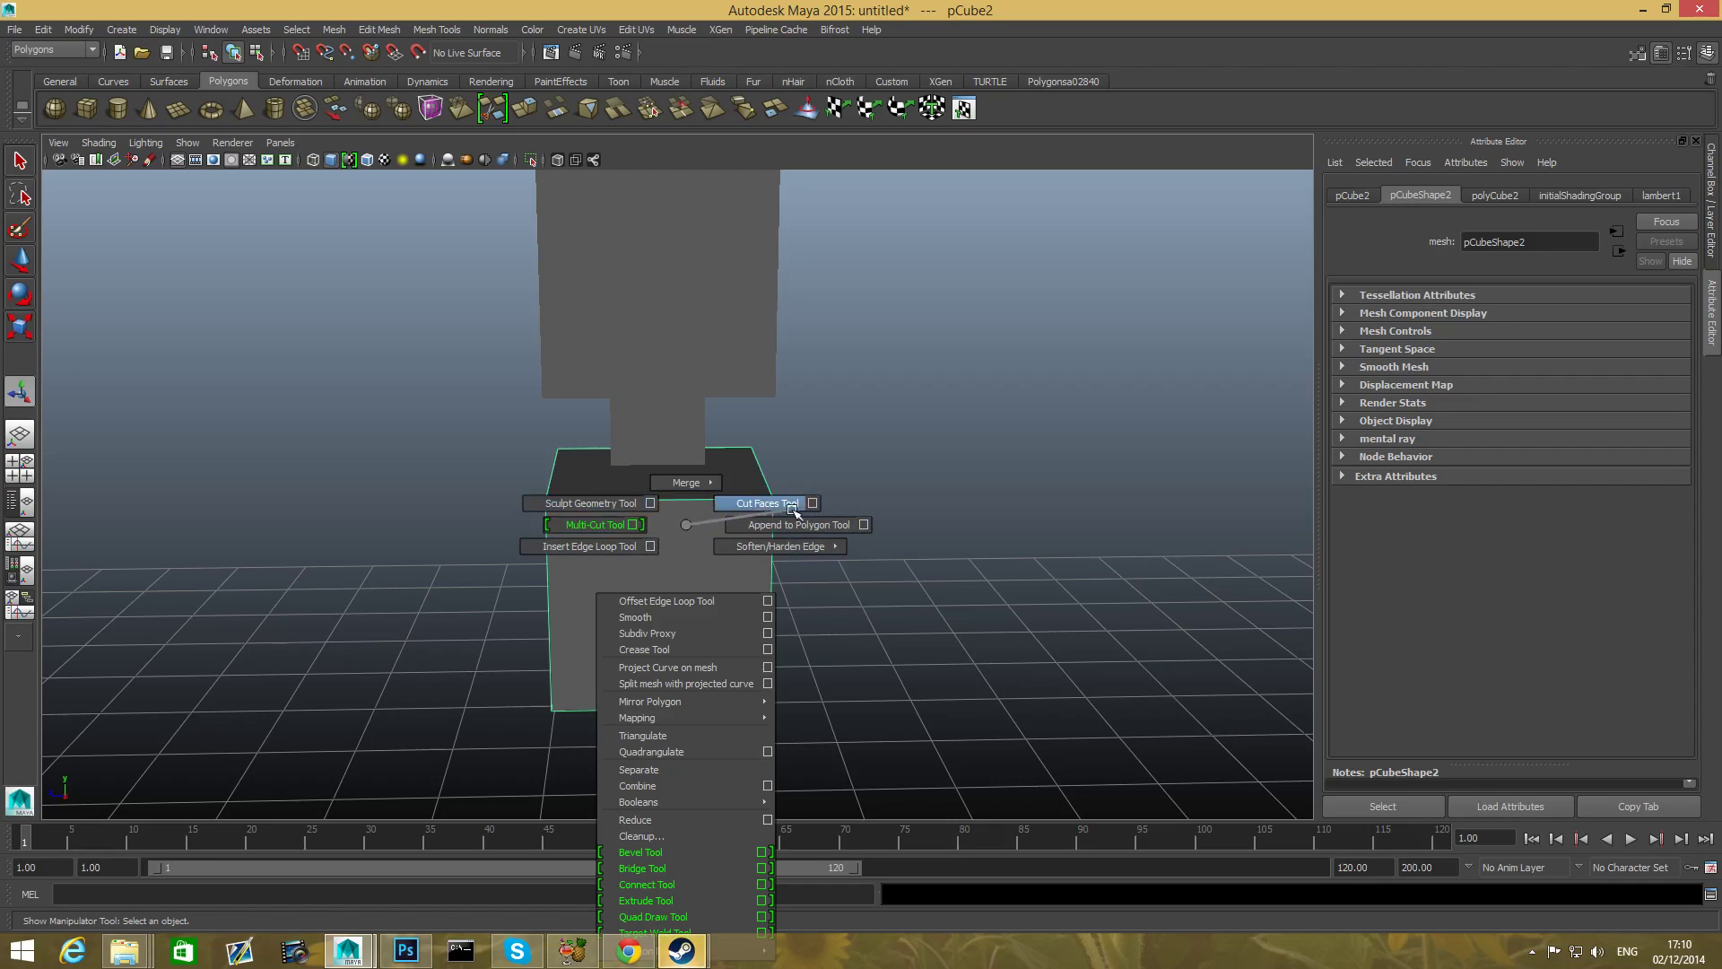
{"action": "mouse_move", "coordinate": [654, 546]}
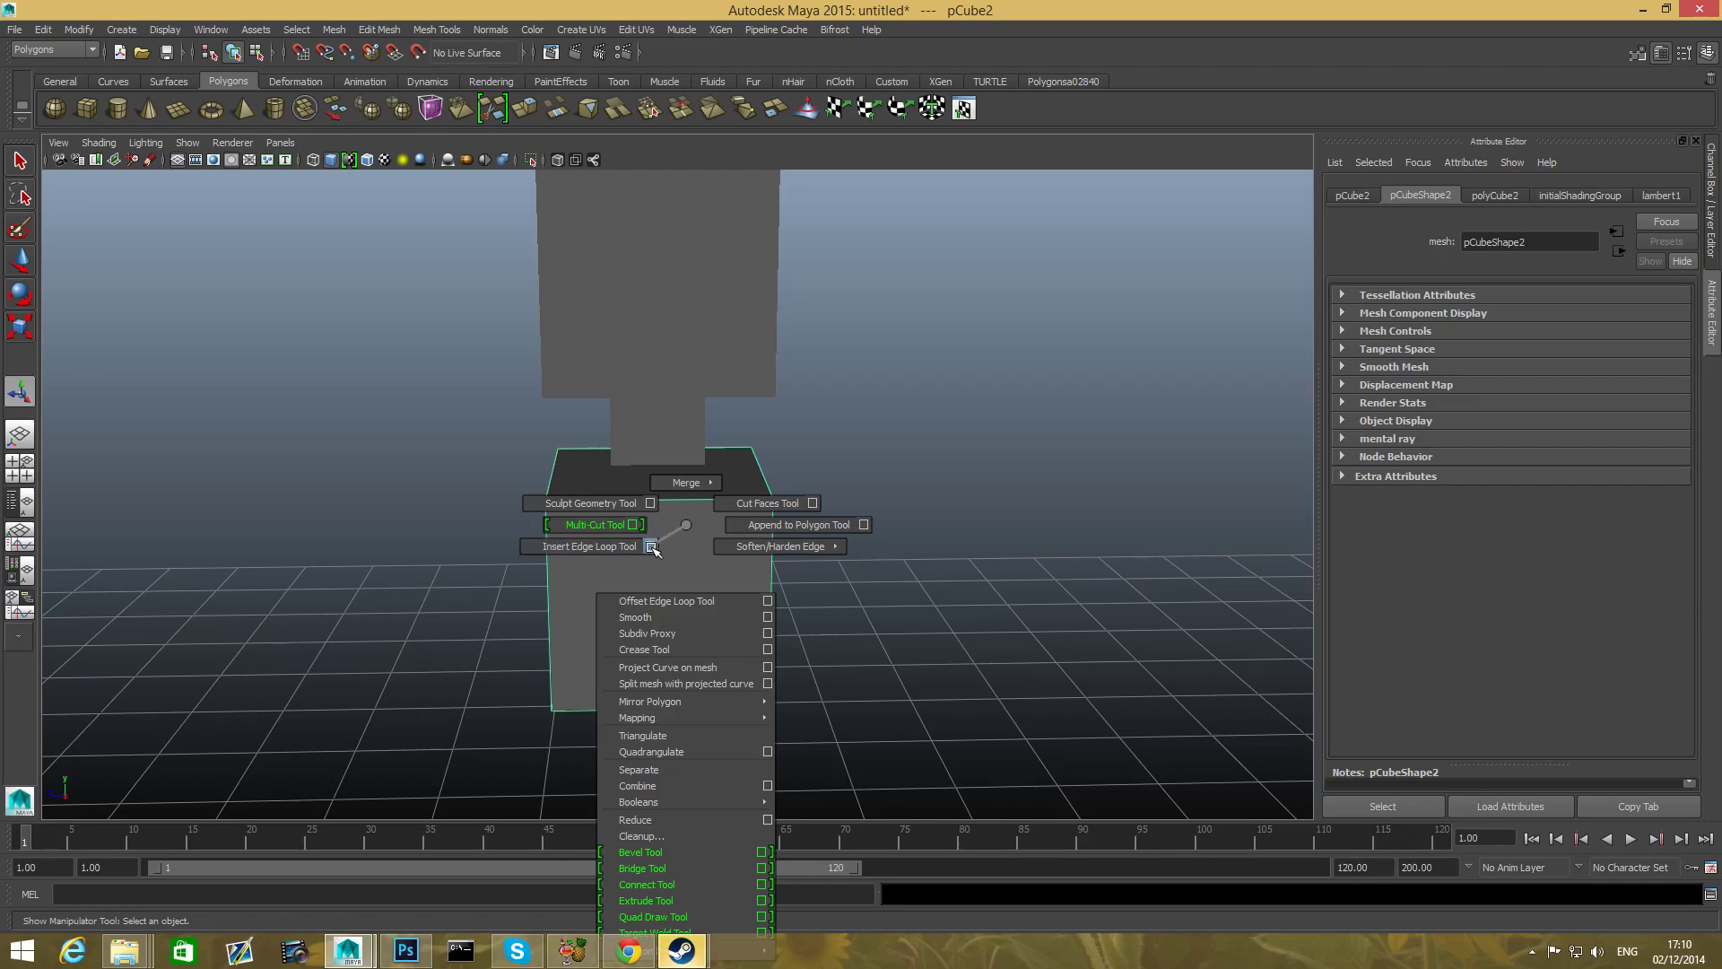
{"action": "mouse_move", "coordinate": [590, 546]}
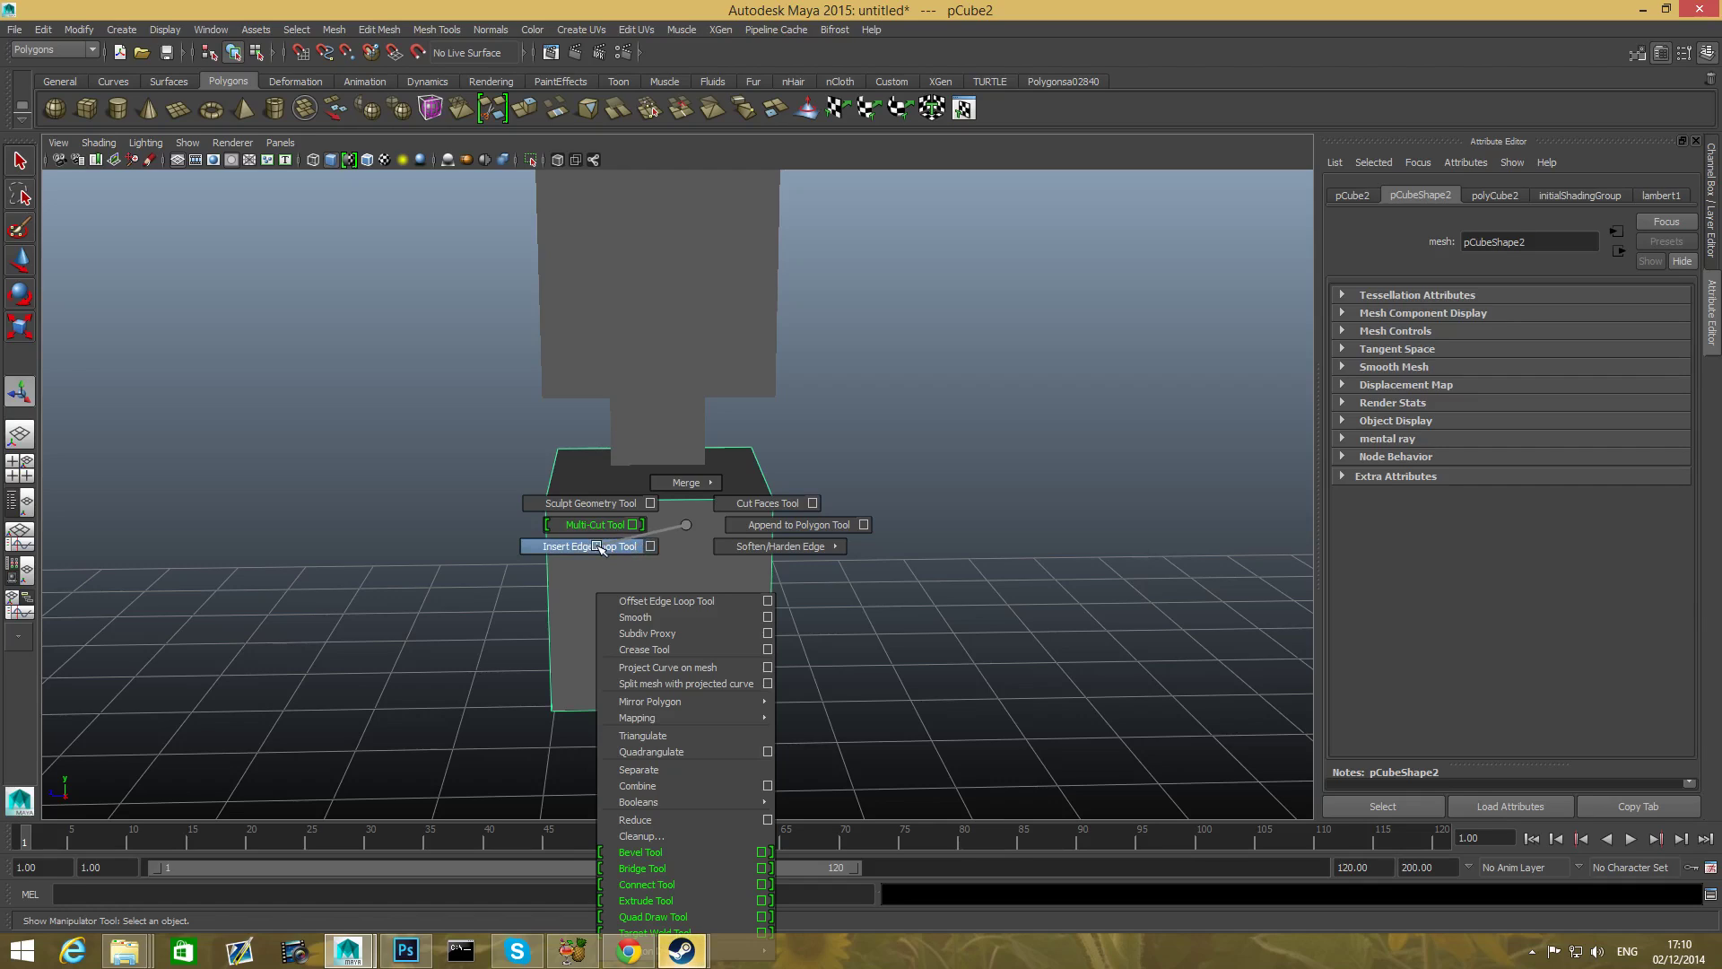
{"action": "left_click", "coordinate": [584, 545]}
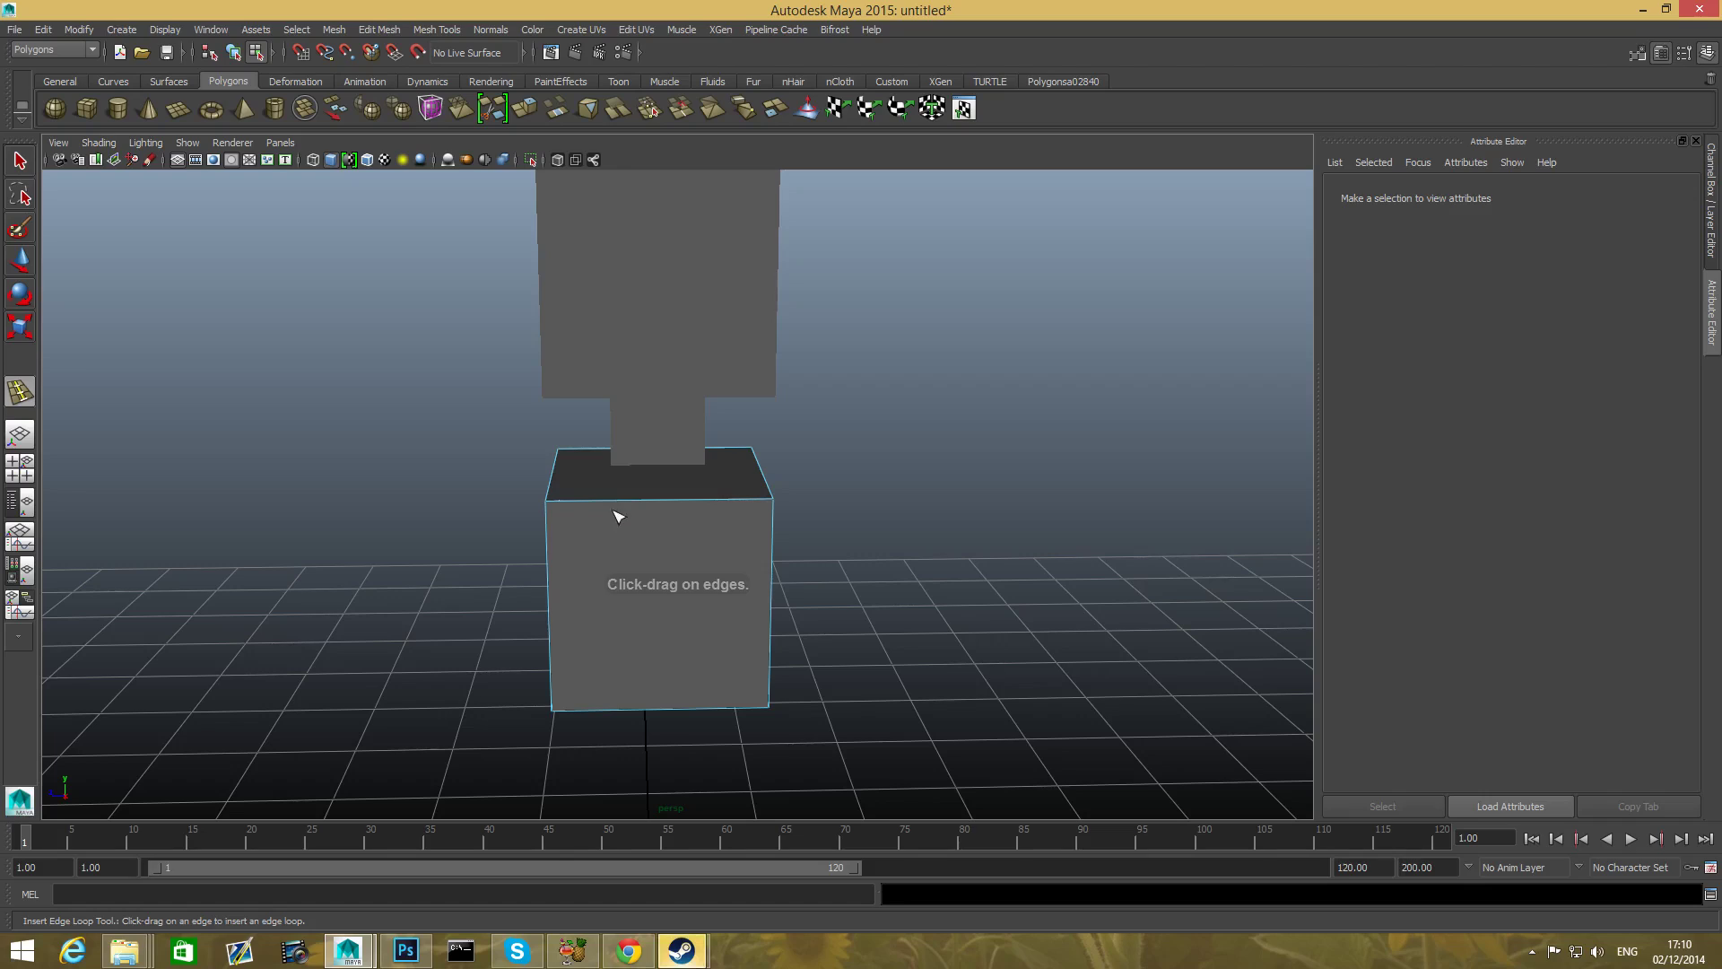
{"action": "mouse_move", "coordinate": [594, 487]}
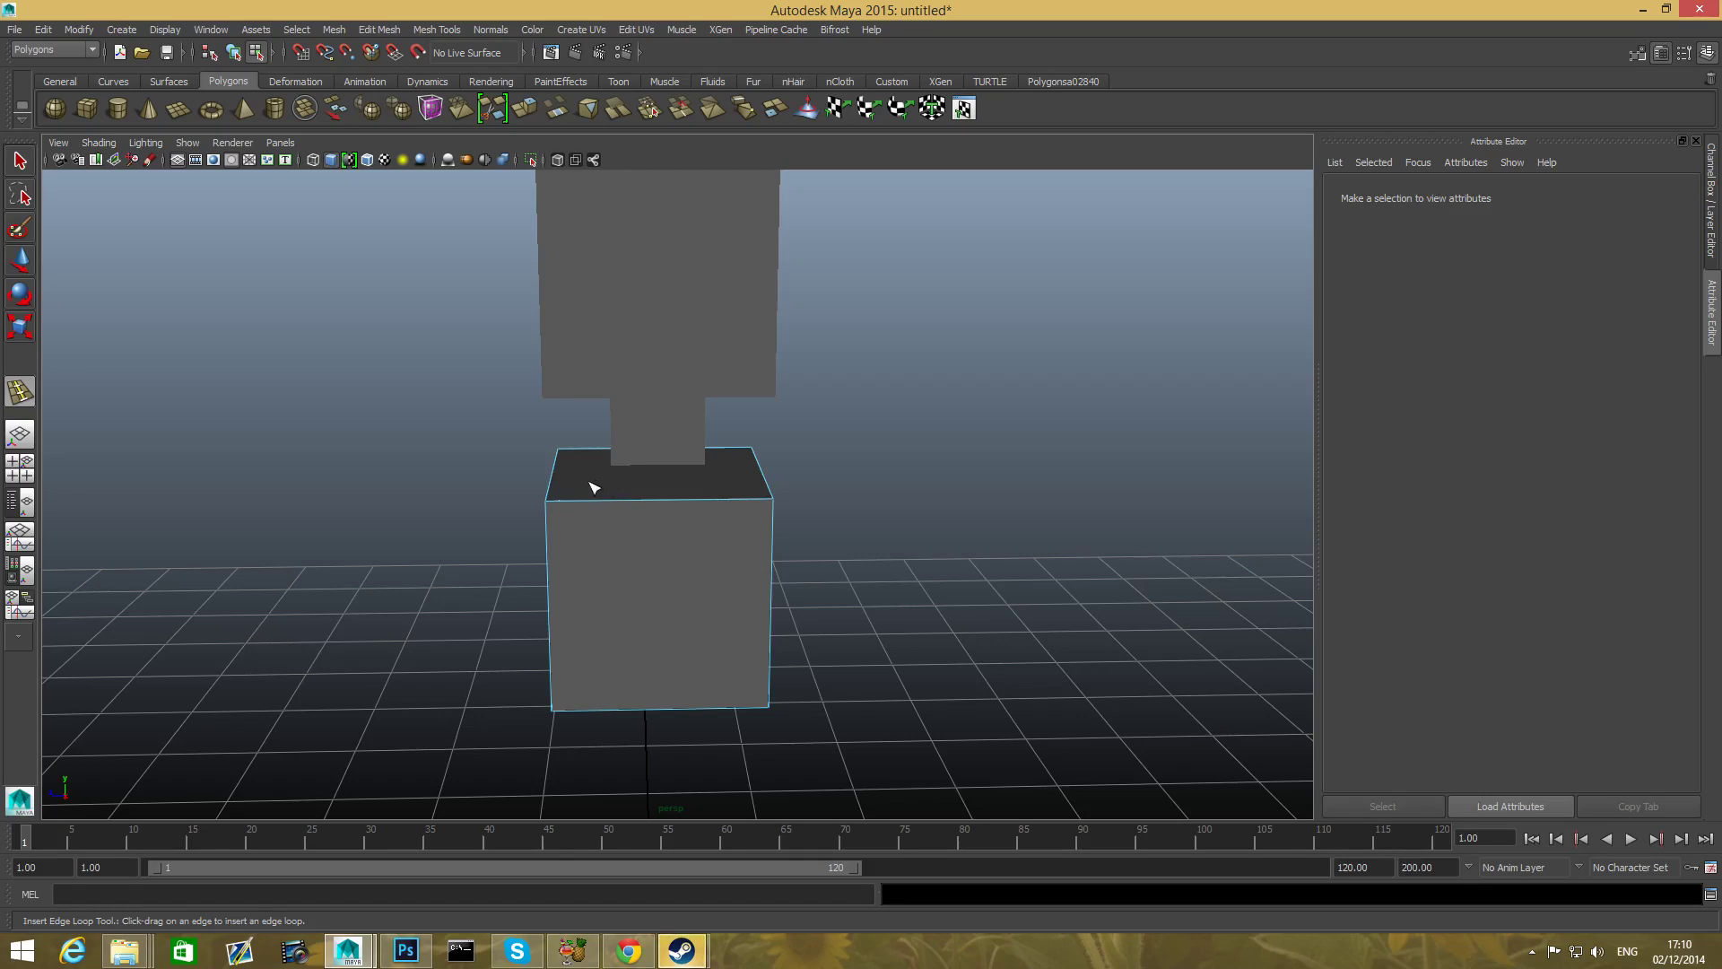
{"action": "mouse_move", "coordinate": [608, 571]}
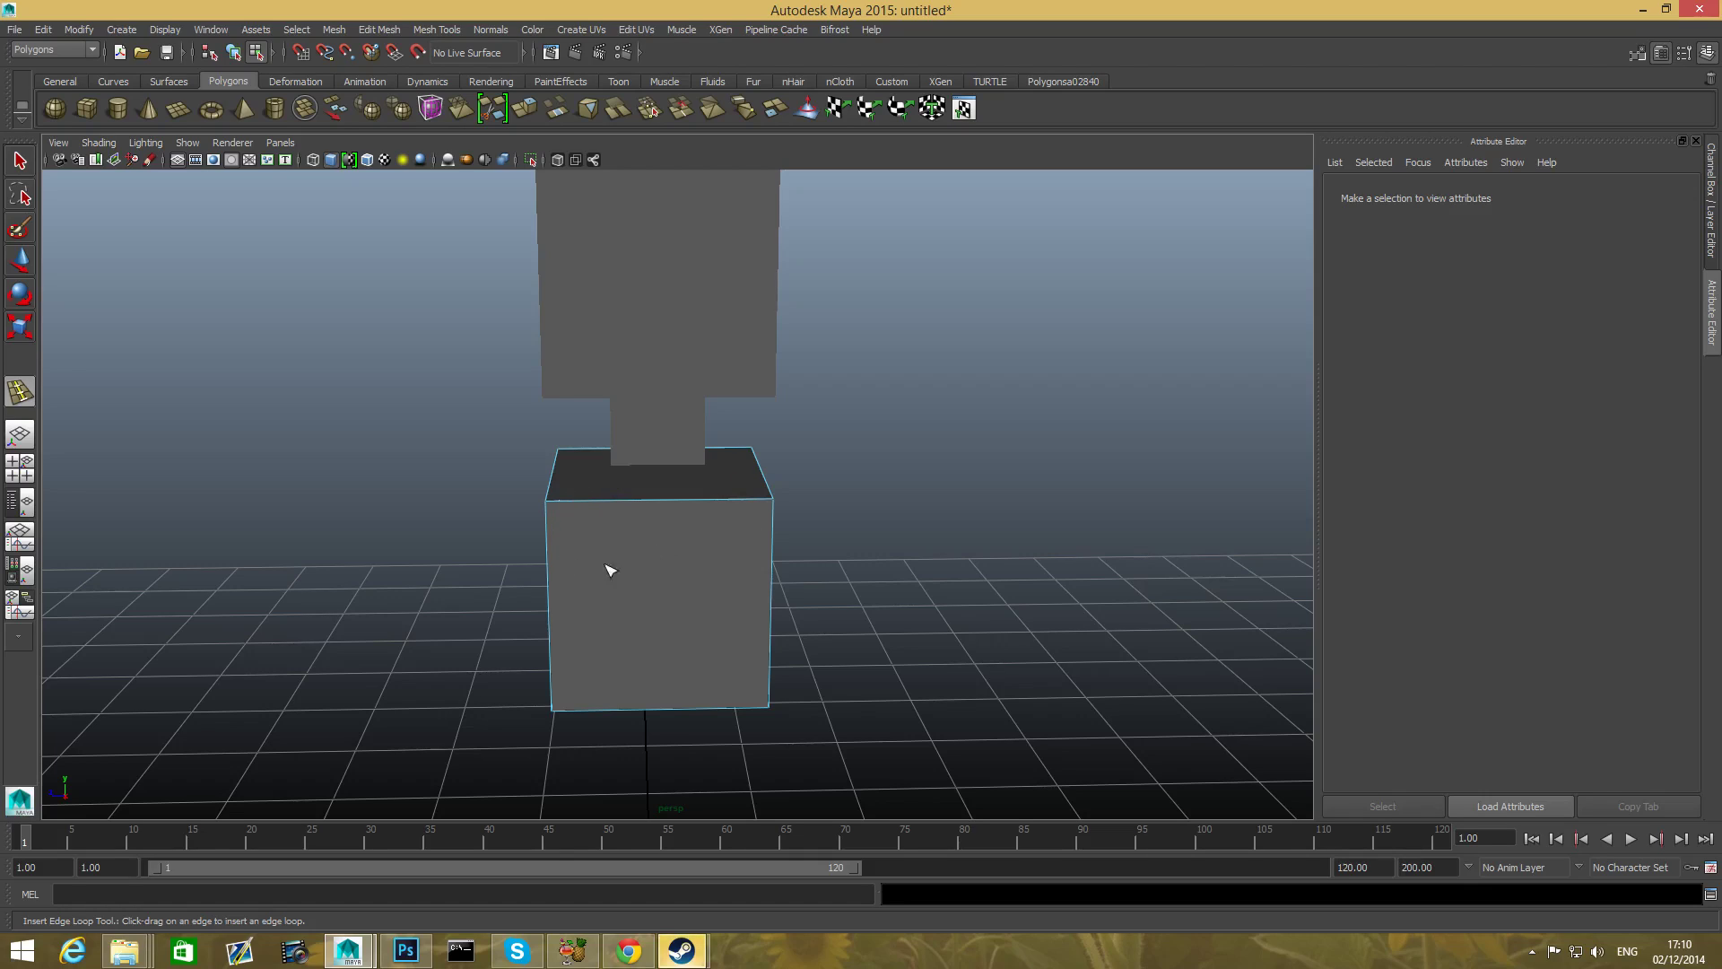
- Insert two vertical edge loops and one loop near the top of the torso cube
{"action": "left_click_drag", "start_coordinate": [610, 569], "coordinate": [641, 559]}
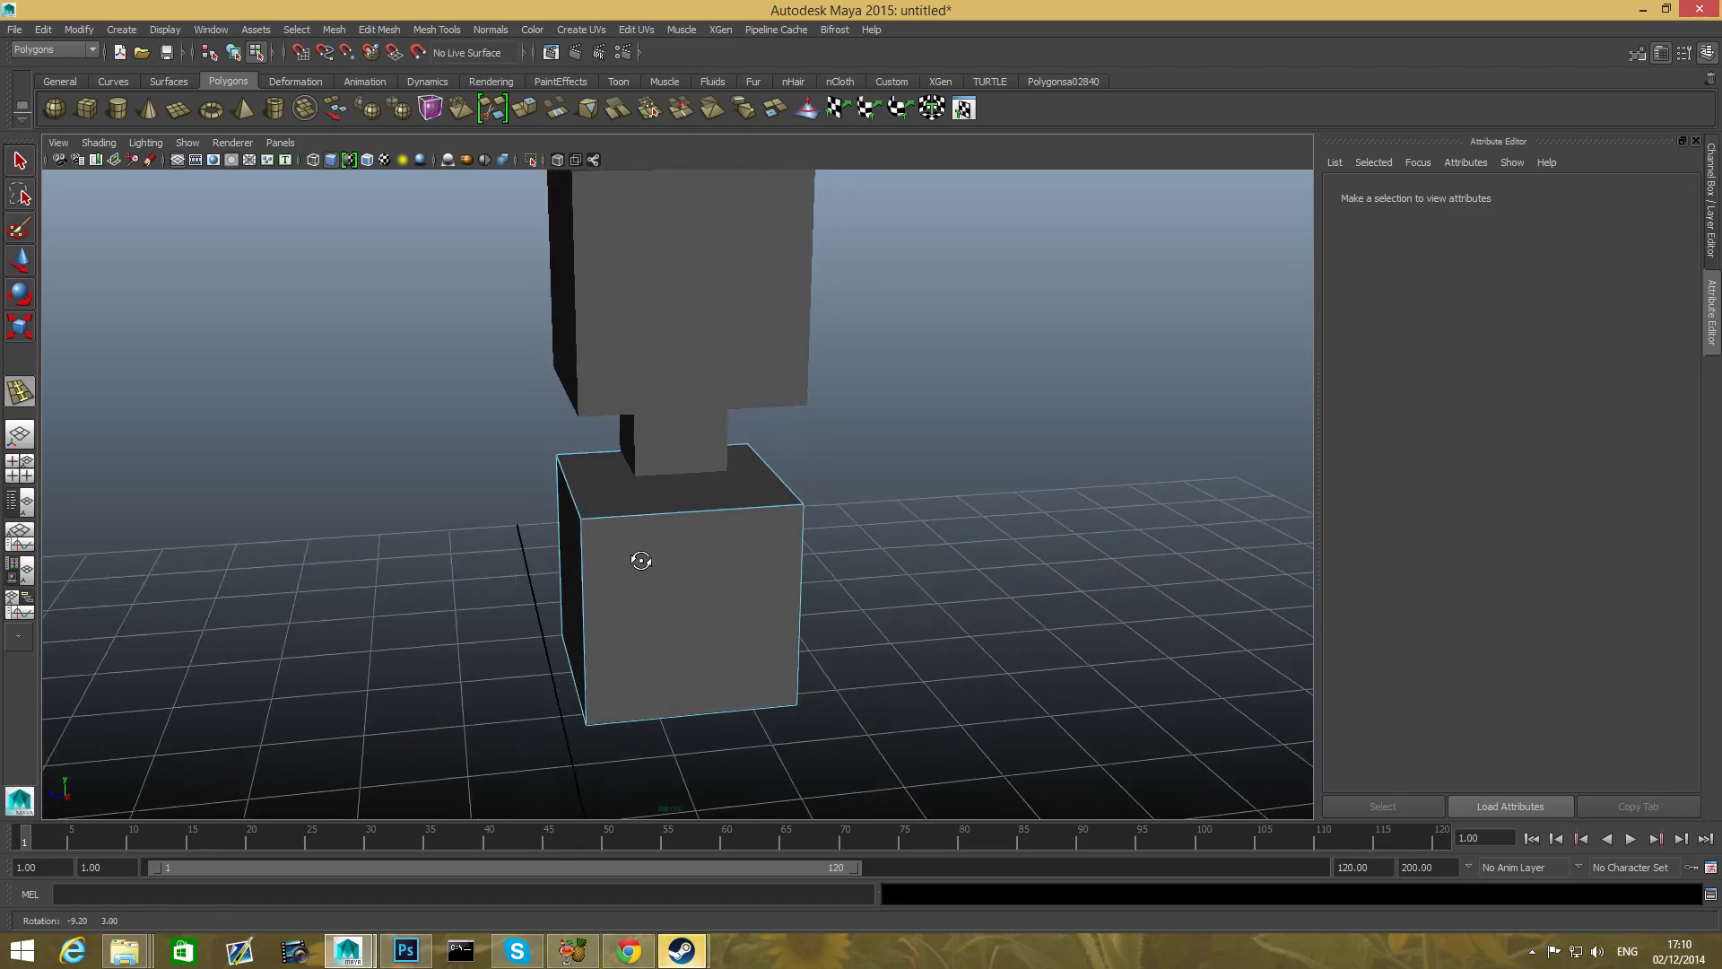
{"action": "left_click_drag", "start_coordinate": [640, 560], "coordinate": [618, 556]}
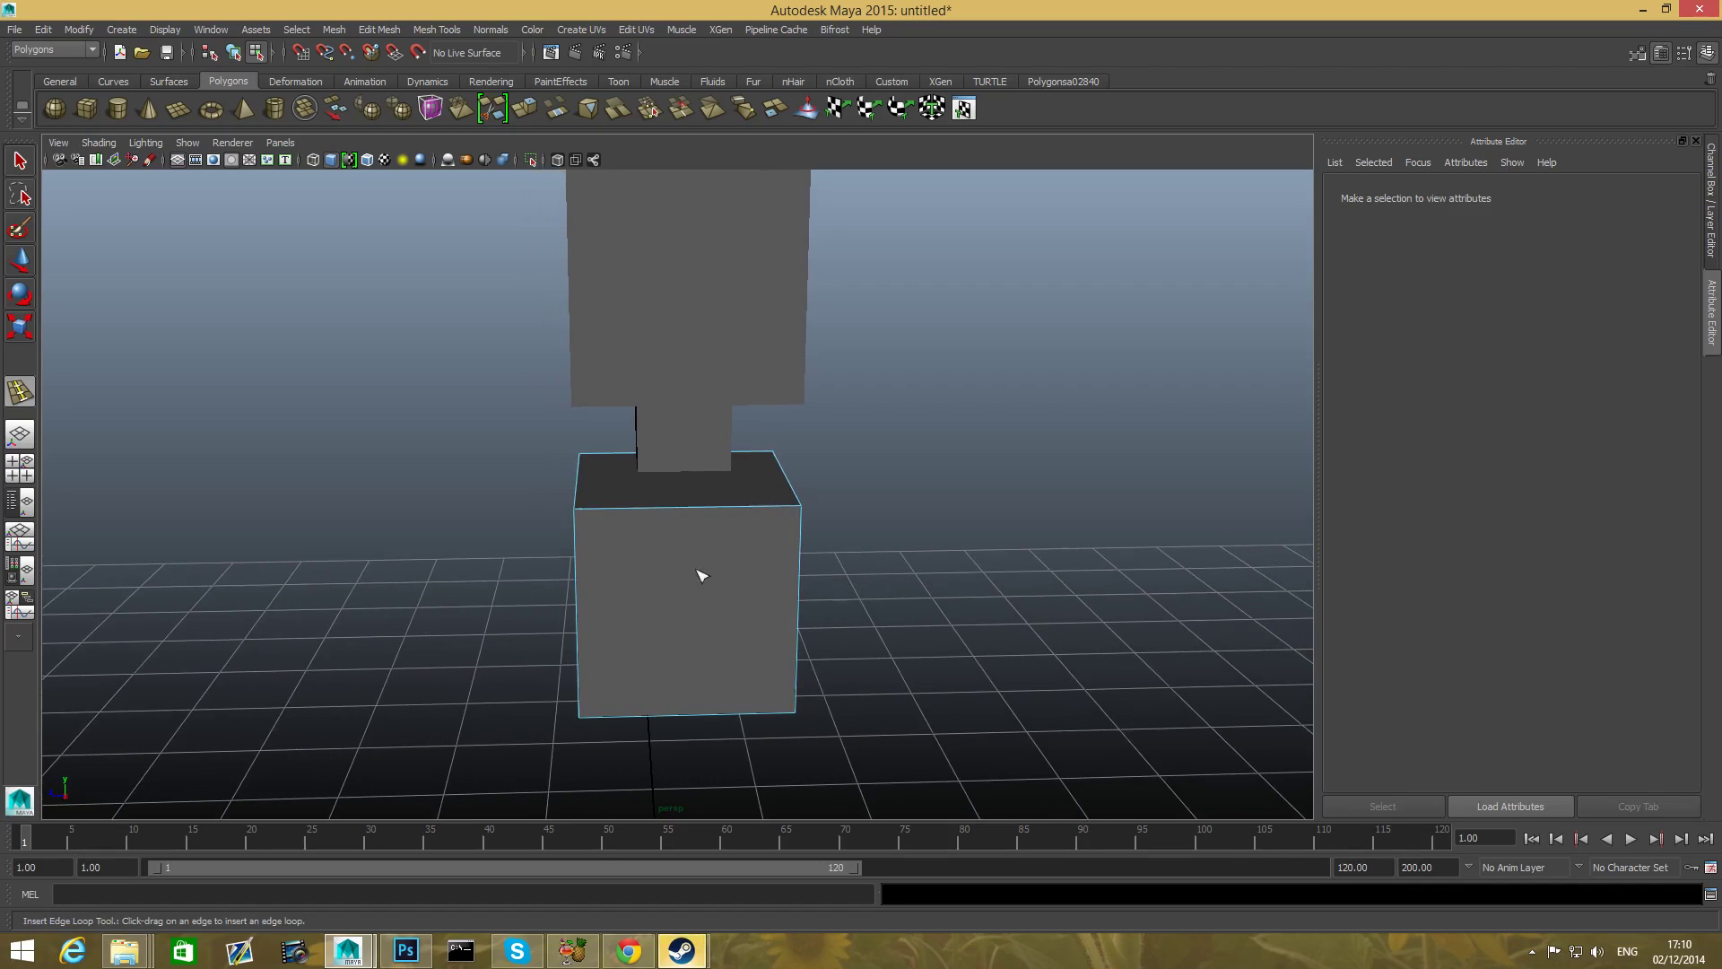
{"action": "left_click_drag", "start_coordinate": [703, 577], "coordinate": [618, 508]}
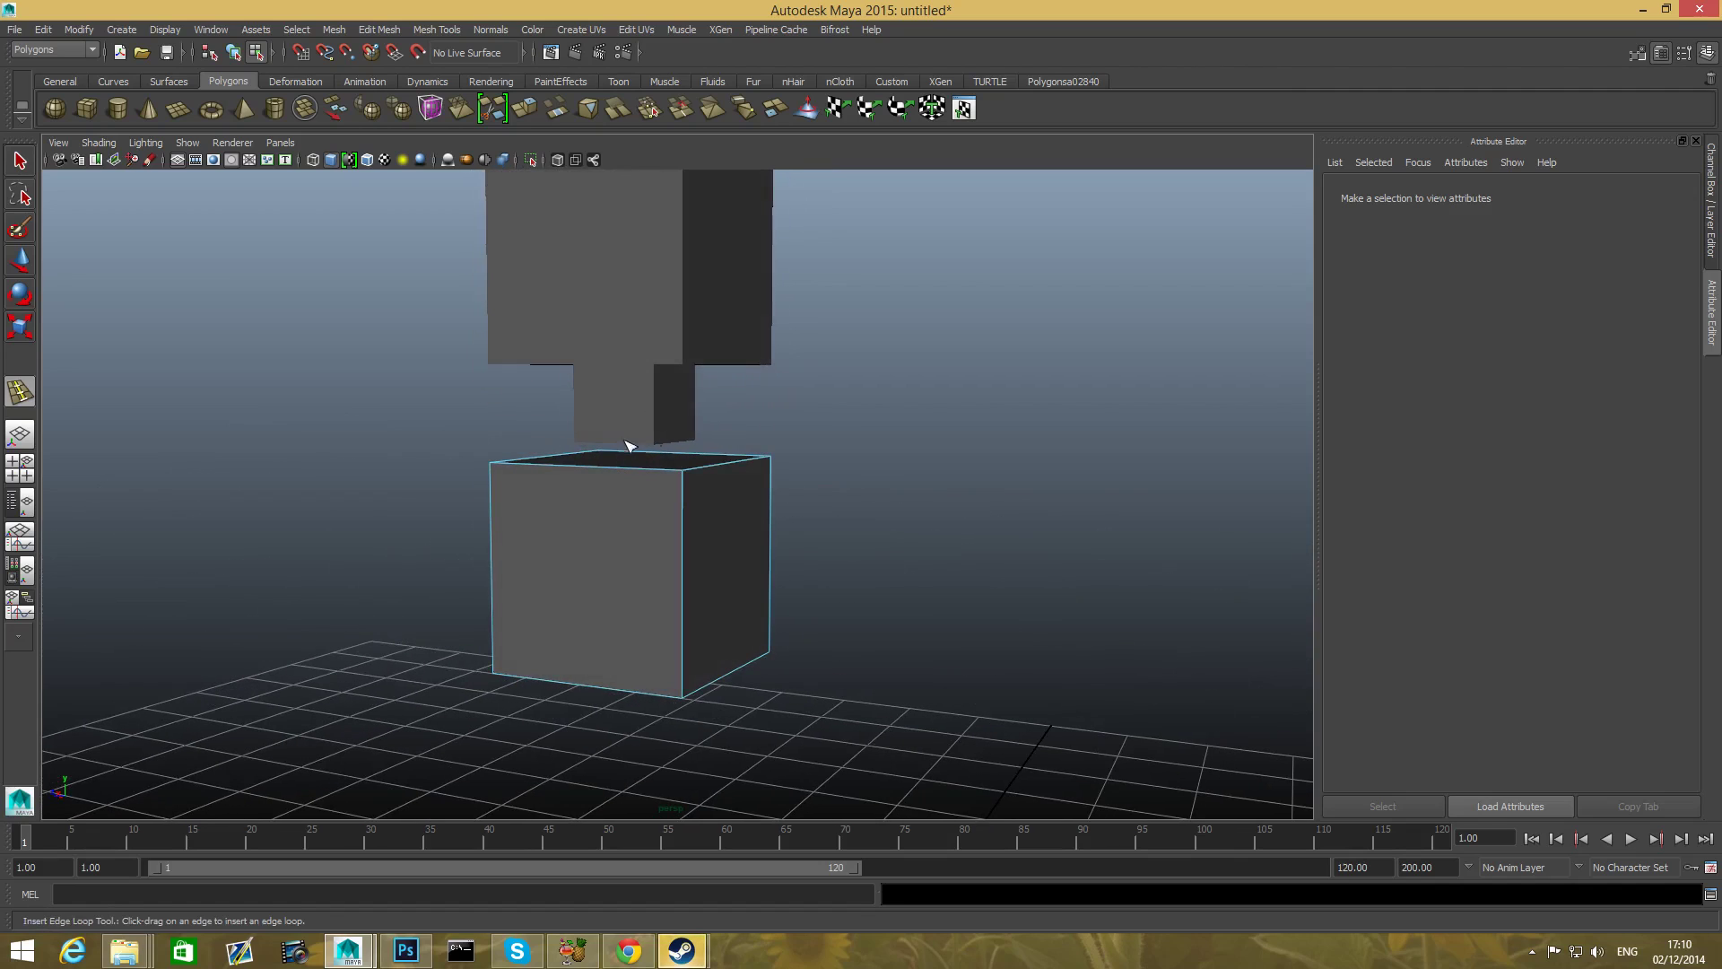
{"action": "left_click_drag", "start_coordinate": [626, 445], "coordinate": [670, 457]}
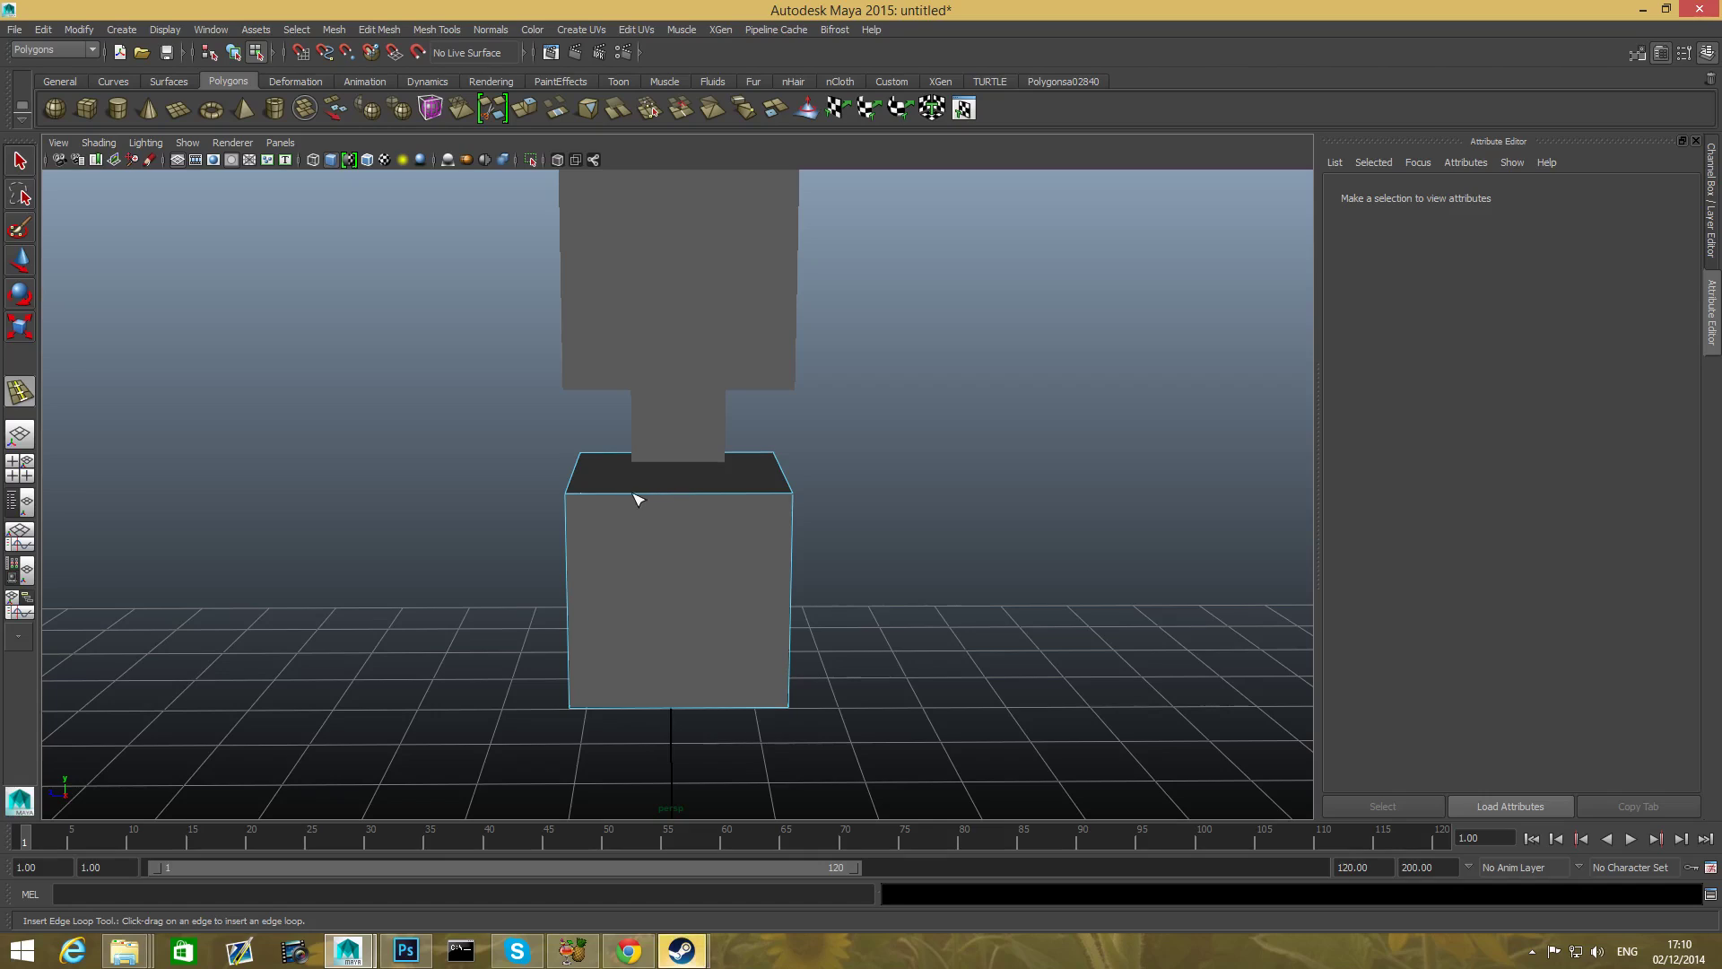
{"action": "mouse_move", "coordinate": [630, 498]}
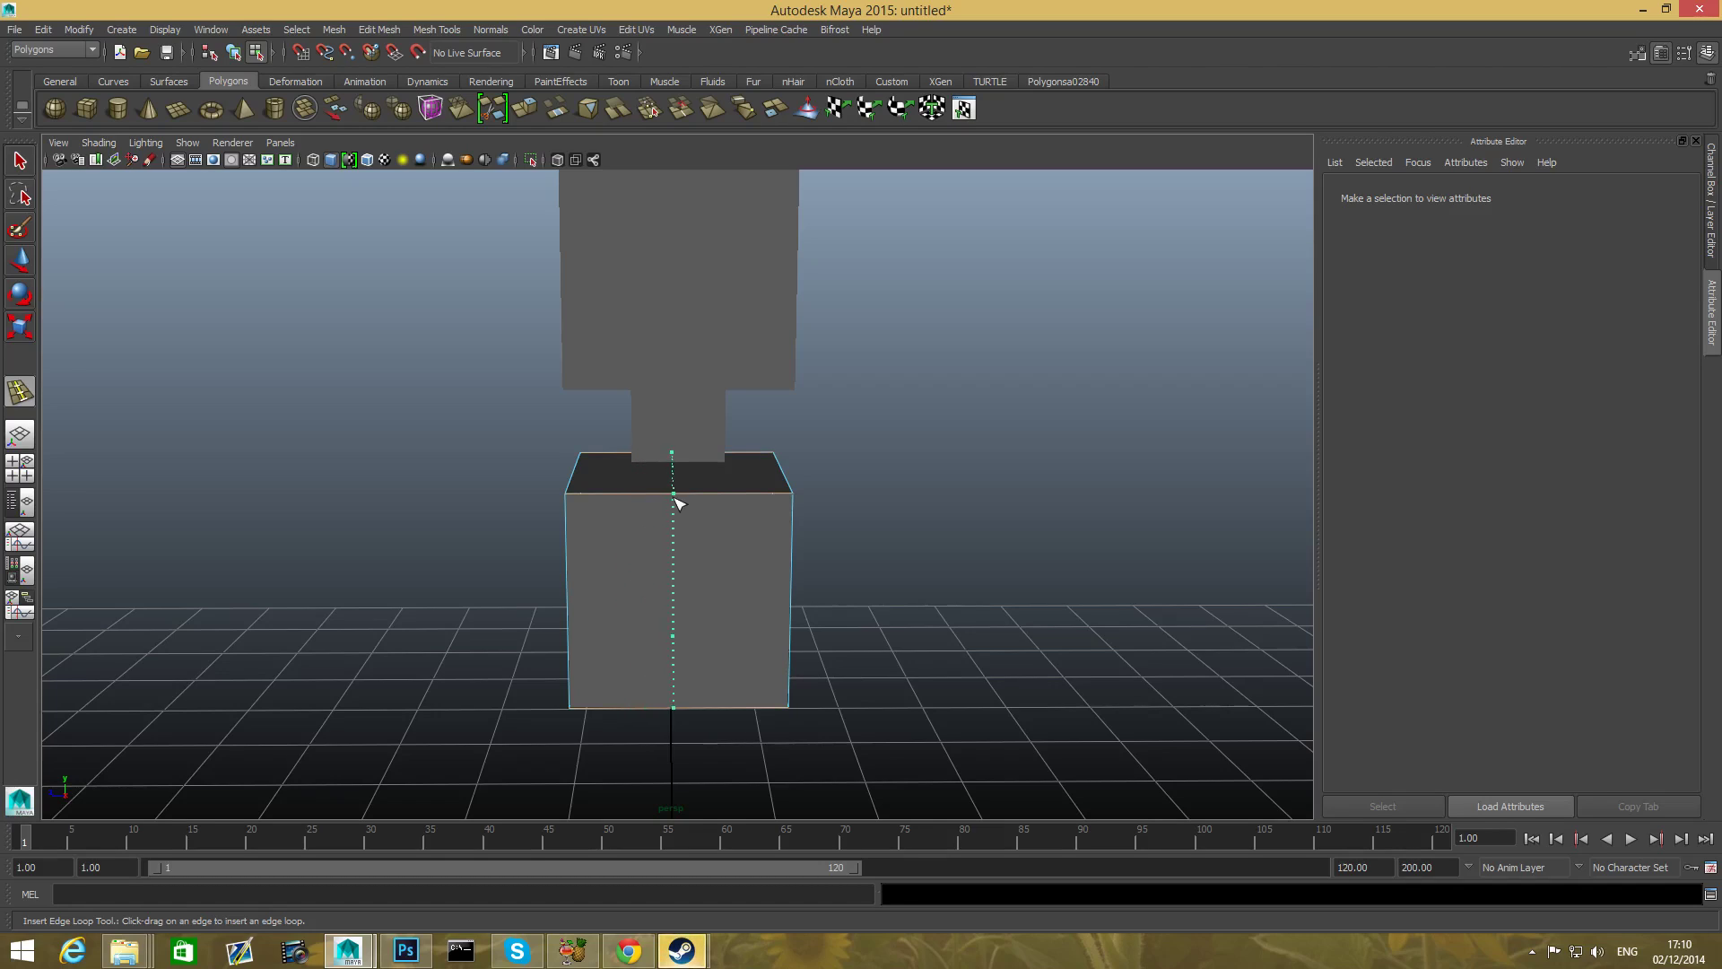
{"action": "left_click", "coordinate": [676, 505]}
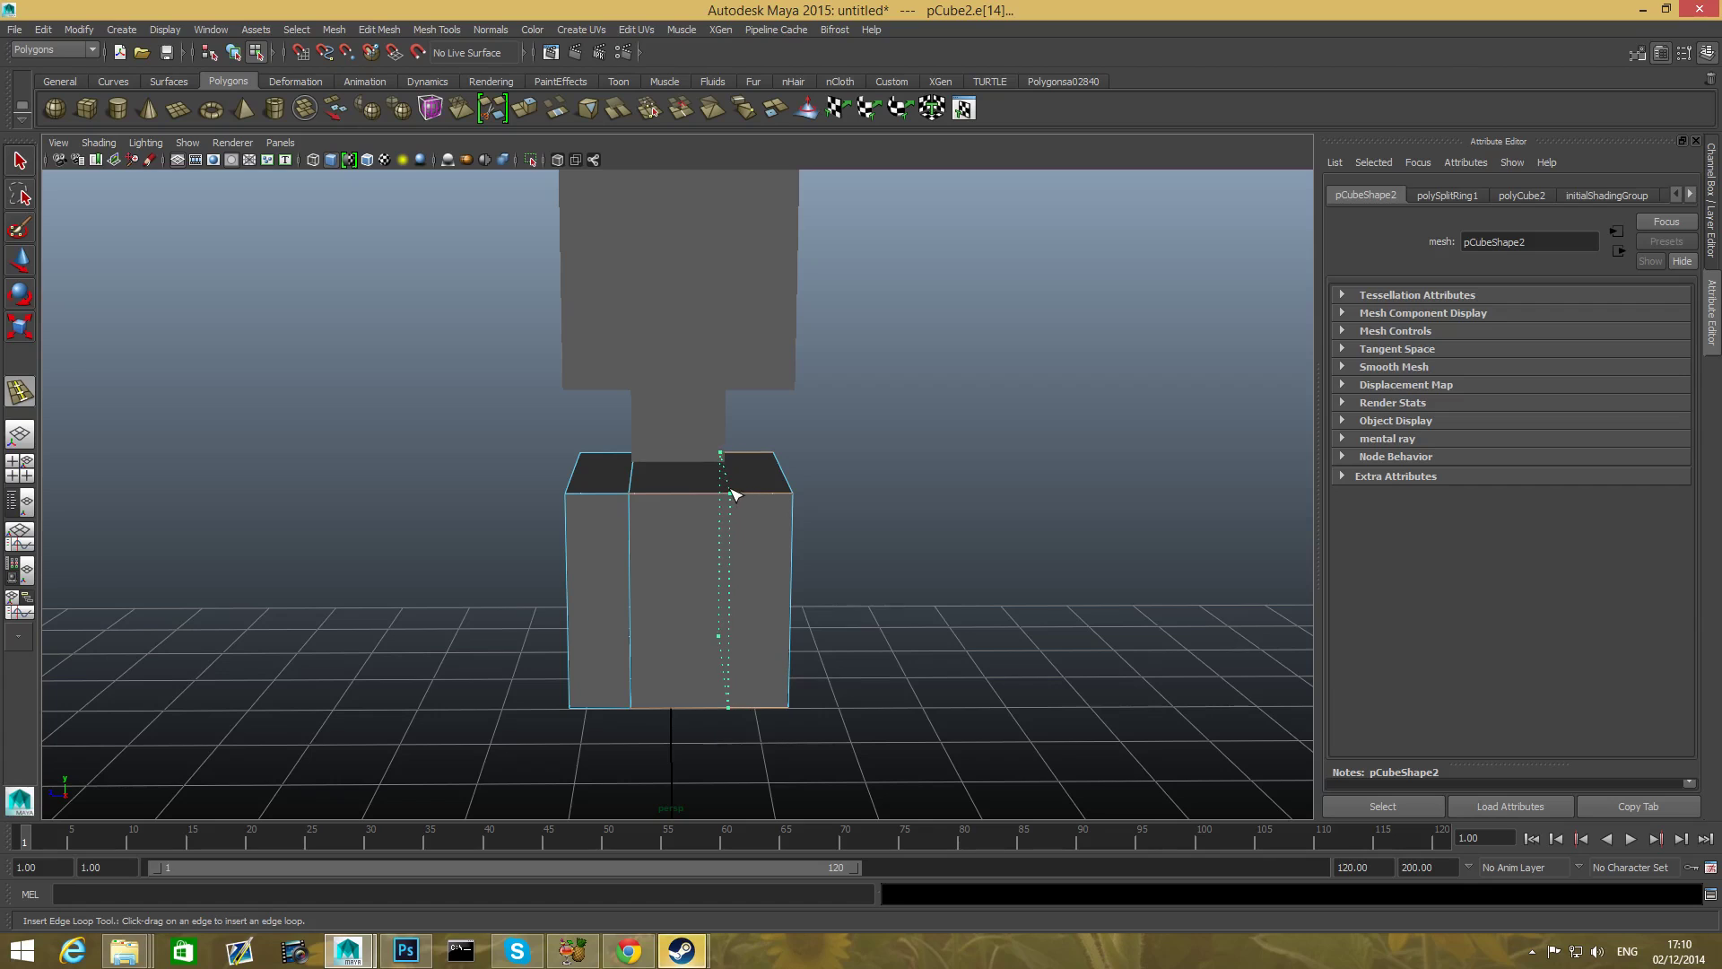
{"action": "left_click_drag", "start_coordinate": [725, 495], "coordinate": [703, 568]}
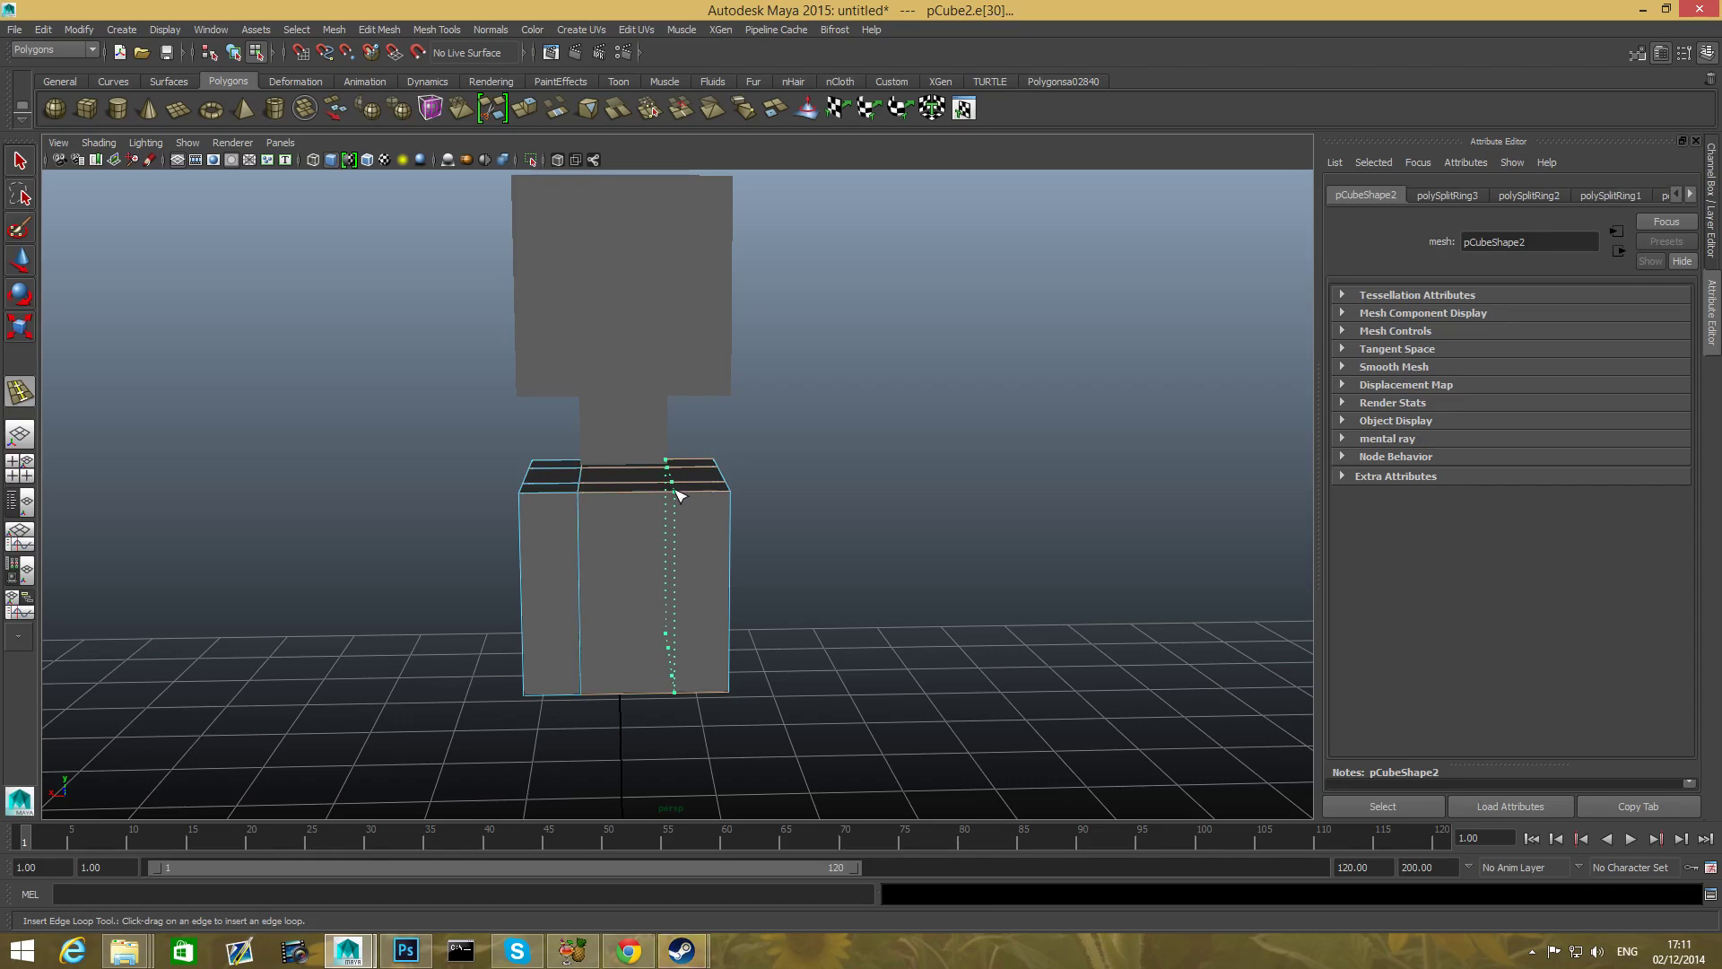
{"action": "left_click_drag", "start_coordinate": [678, 496], "coordinate": [828, 632]}
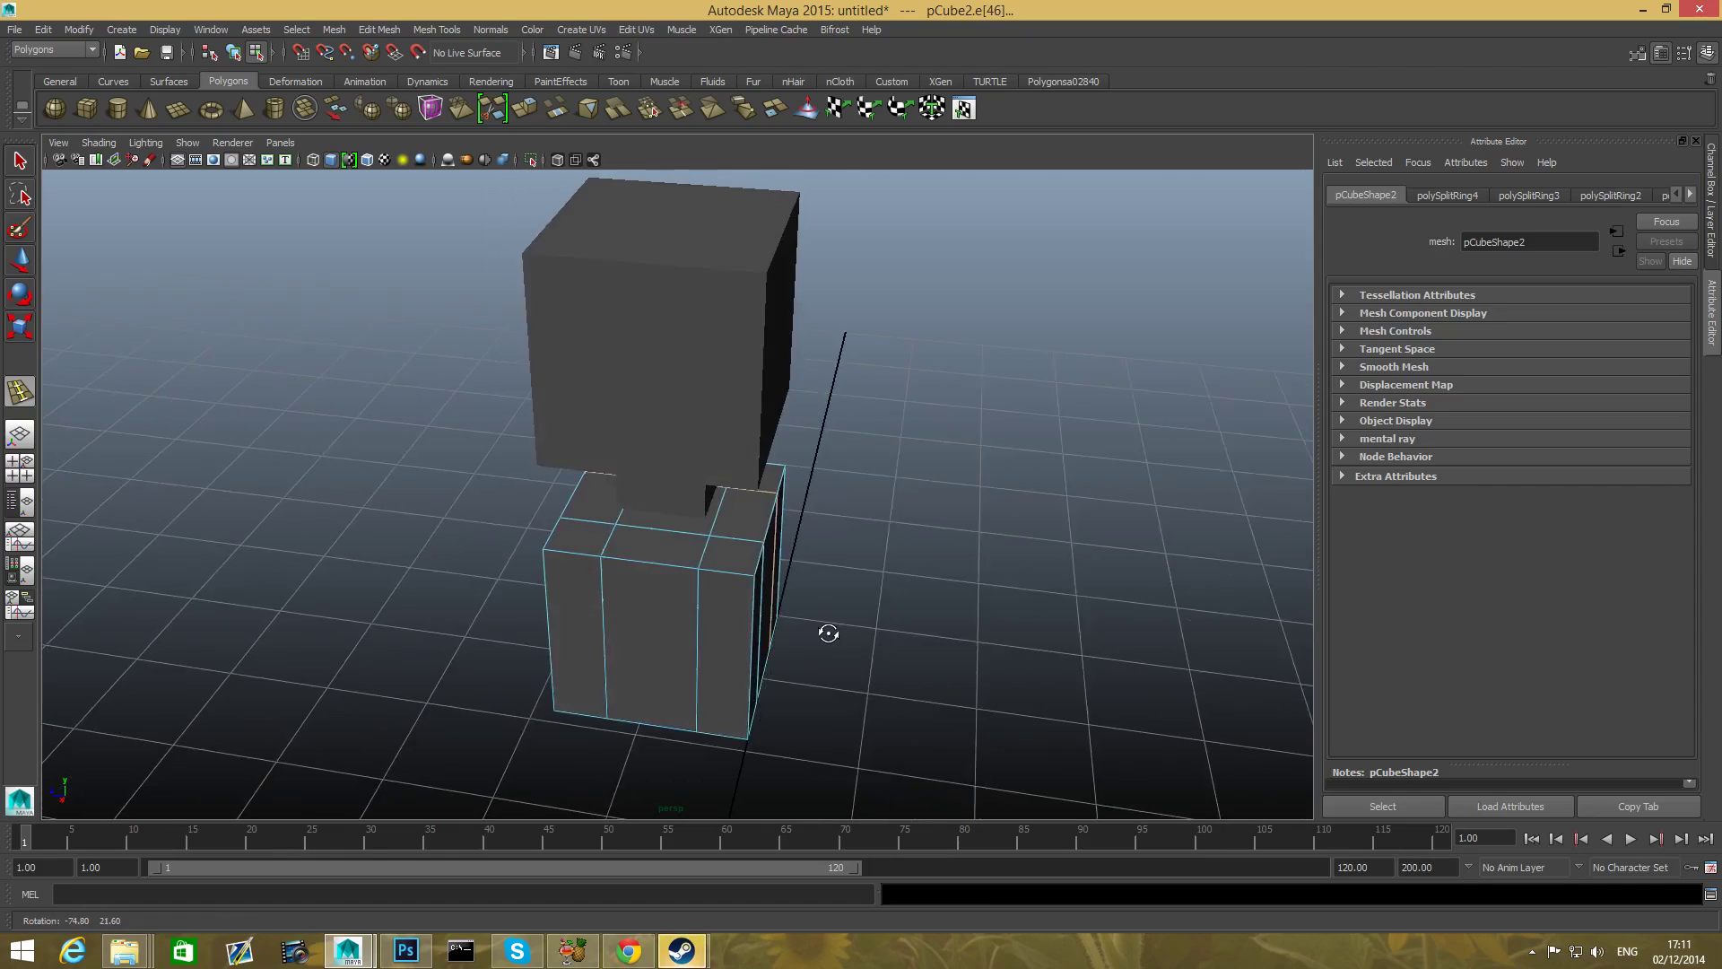
{"action": "left_click_drag", "start_coordinate": [829, 632], "coordinate": [693, 495]}
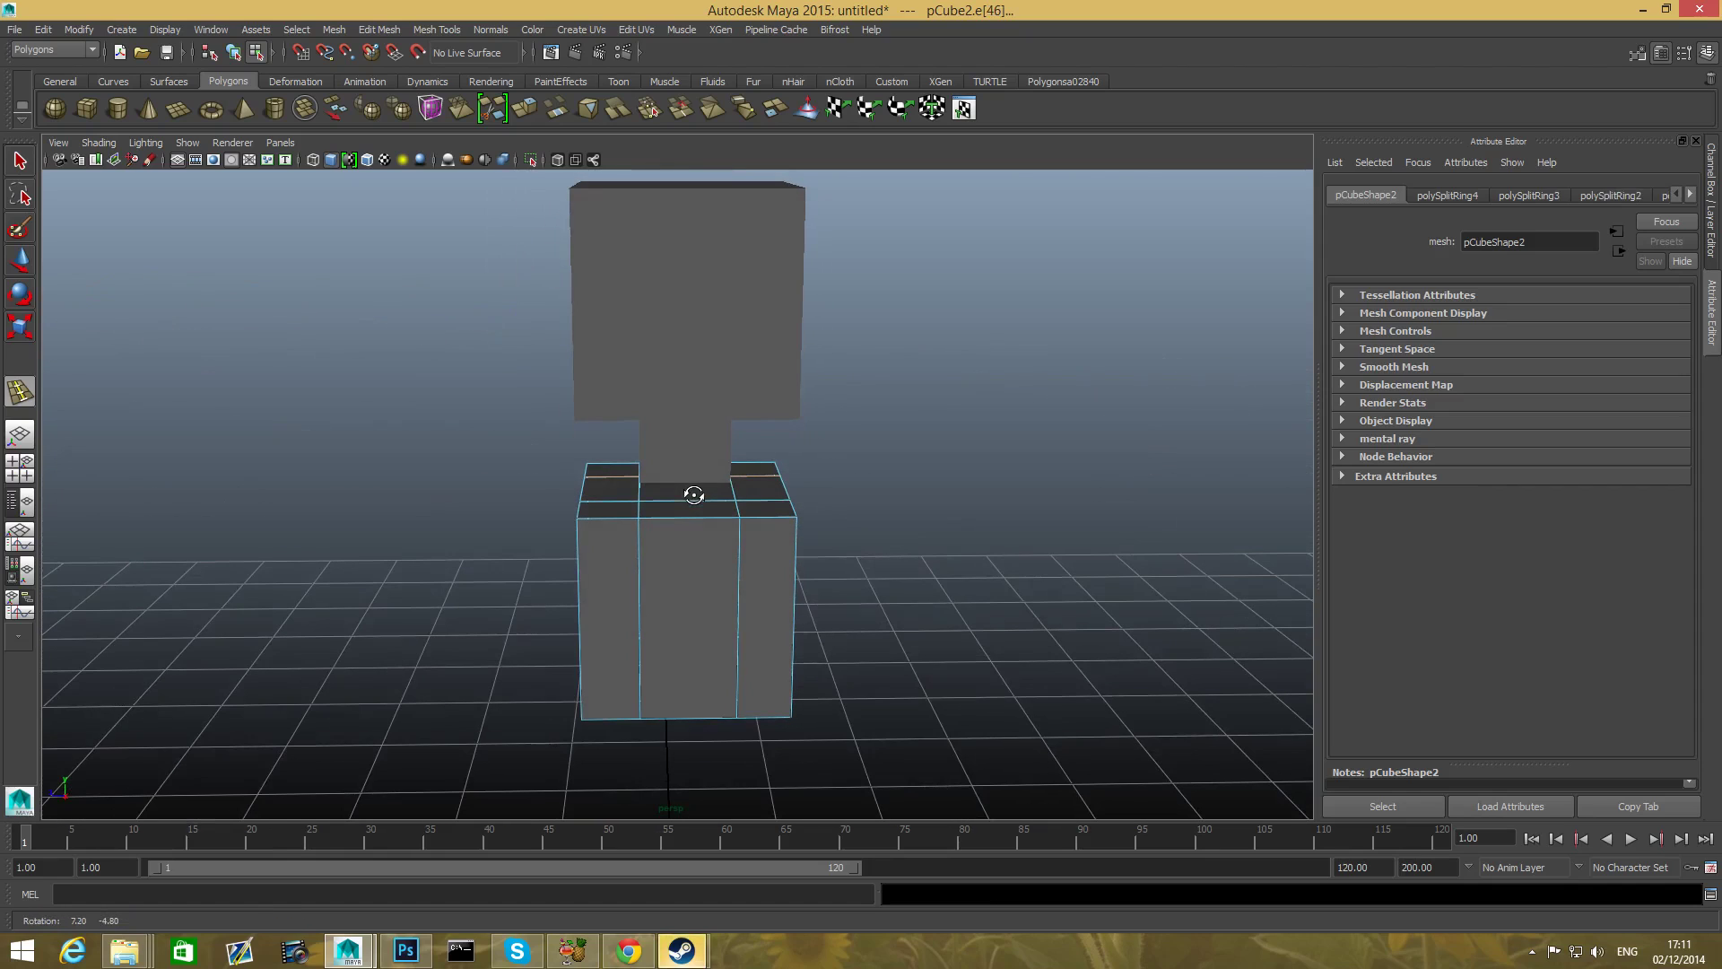
{"action": "left_click_drag", "start_coordinate": [694, 494], "coordinate": [580, 519]}
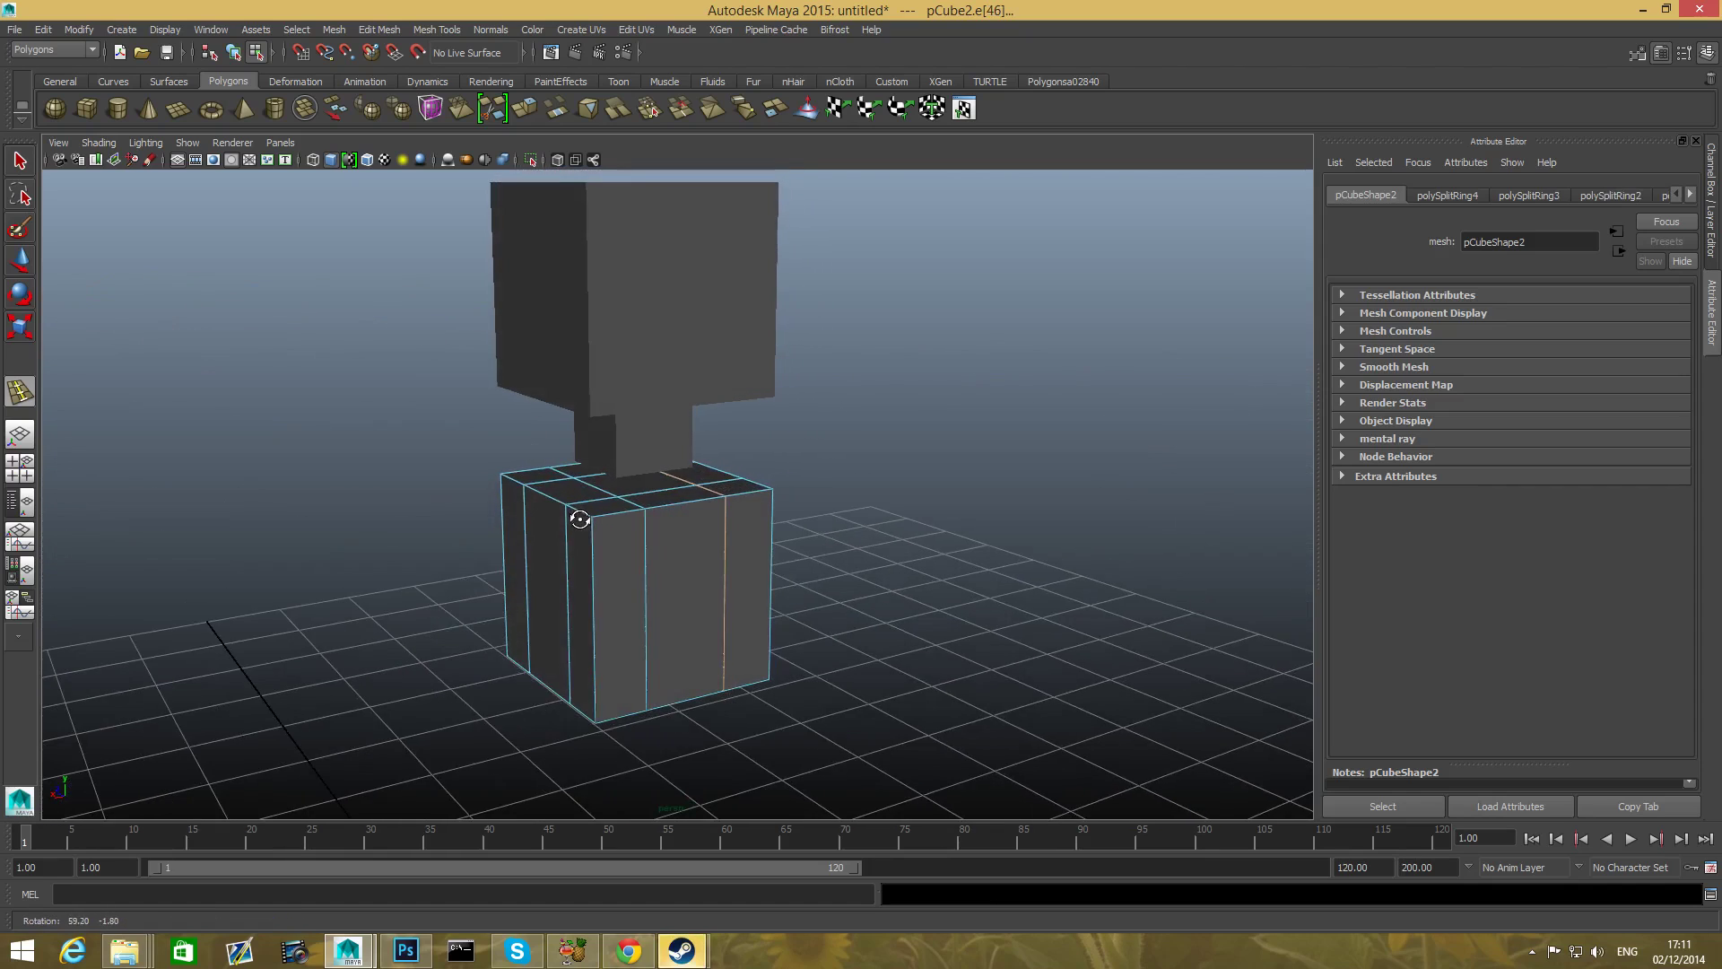
{"action": "left_click_drag", "start_coordinate": [580, 520], "coordinate": [745, 508]}
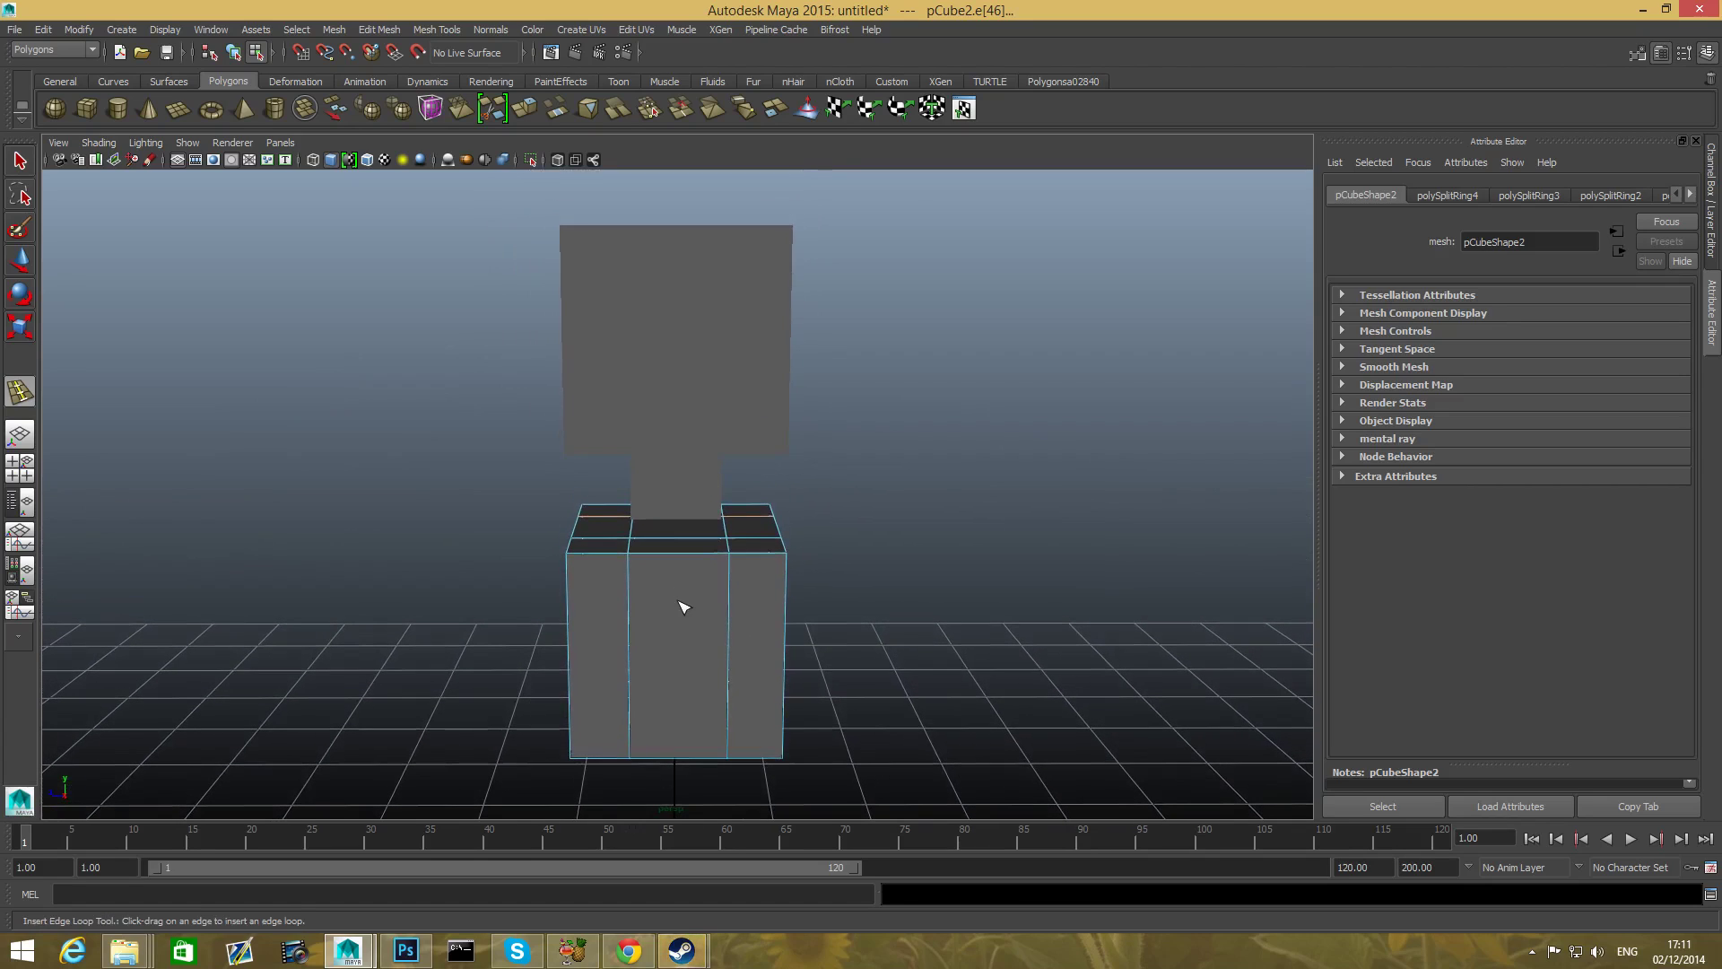
{"action": "left_click_drag", "start_coordinate": [681, 608], "coordinate": [679, 596]}
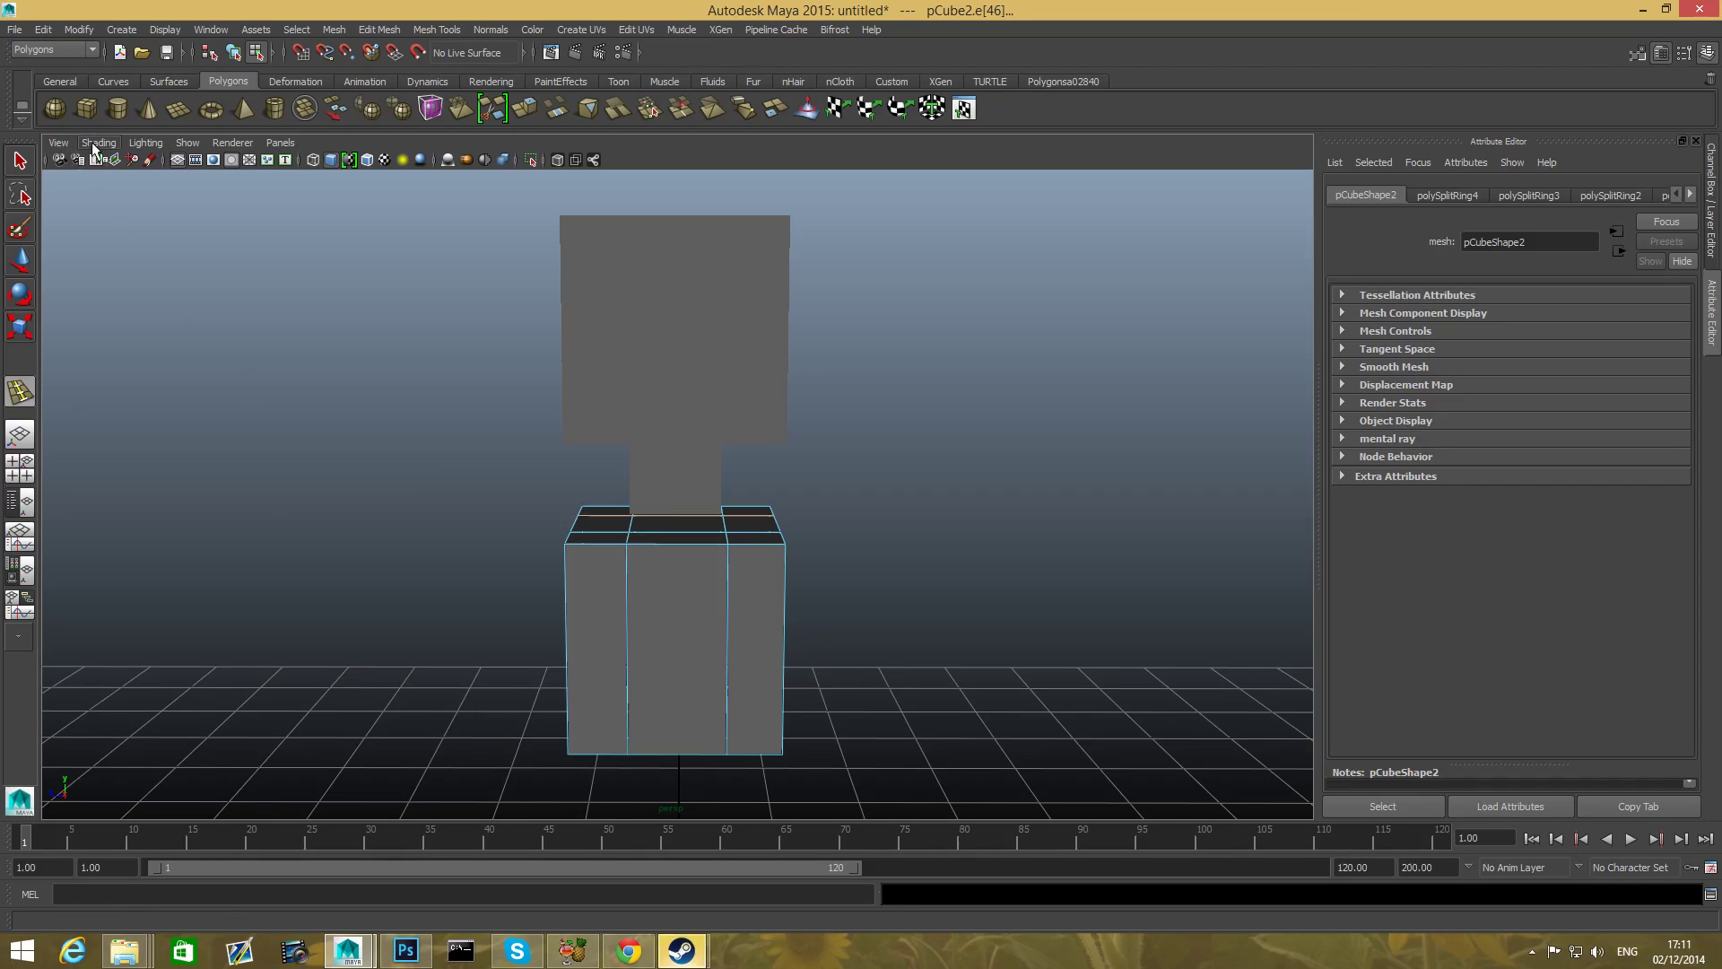
- Turn on Wireframe on Shaded and orbit to view the figure's mesh edges
{"action": "left_click", "coordinate": [99, 142]}
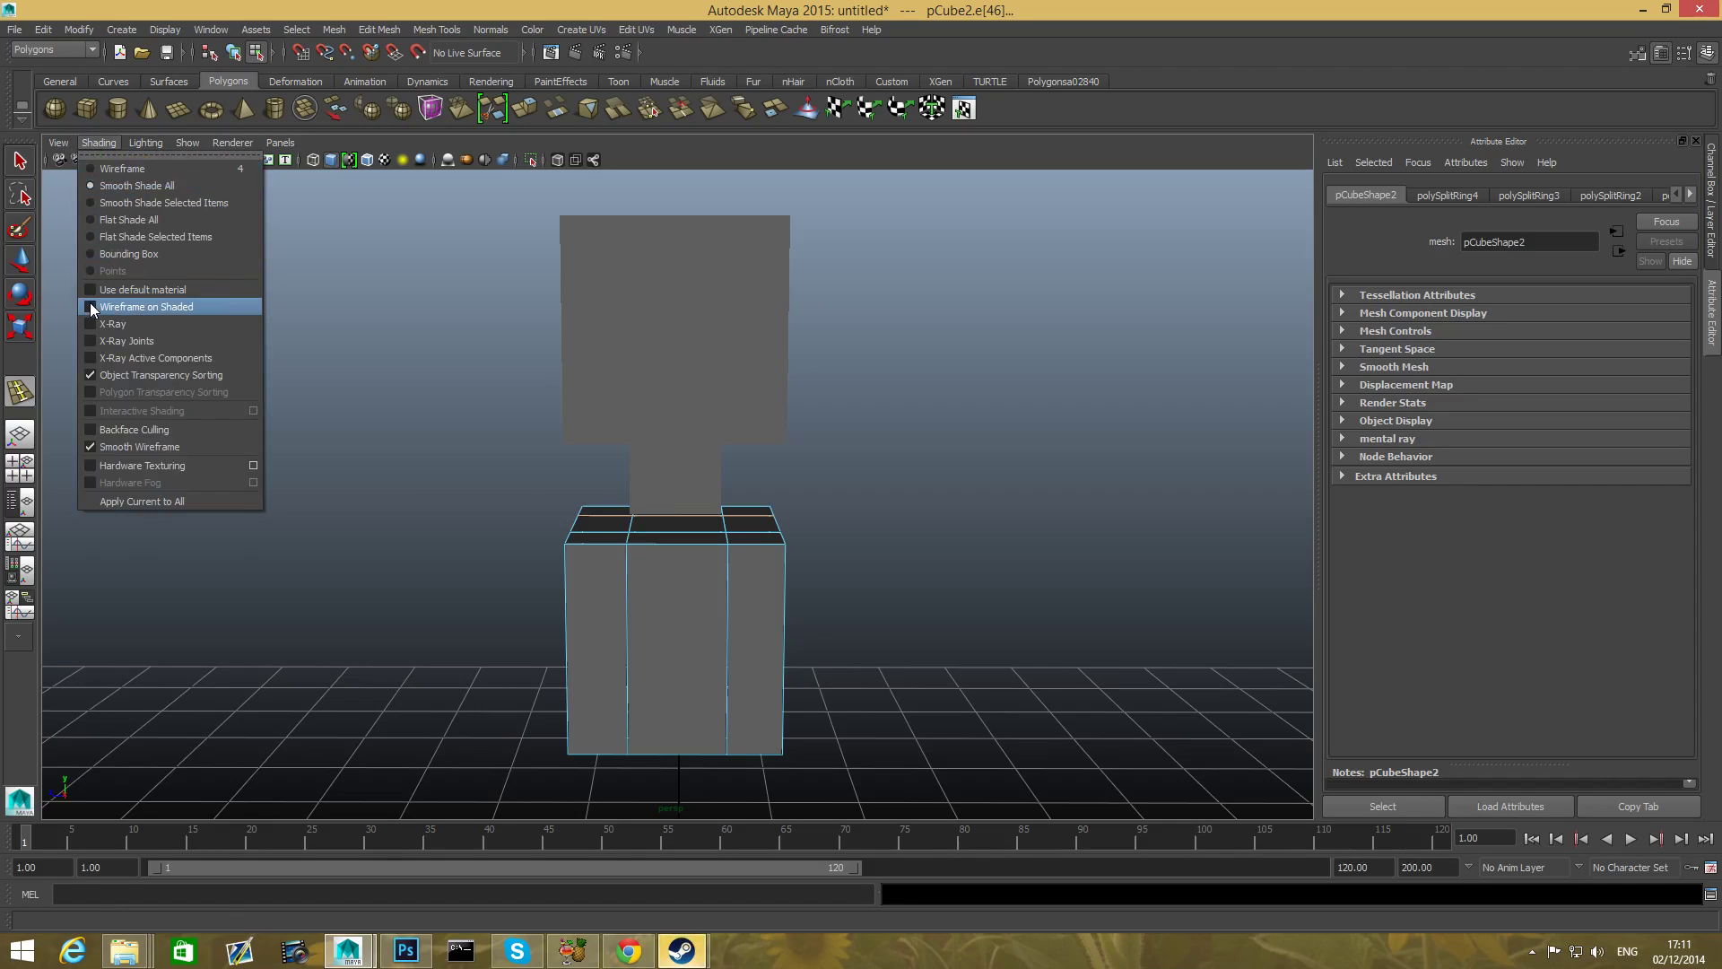
{"action": "left_click", "coordinate": [147, 306]}
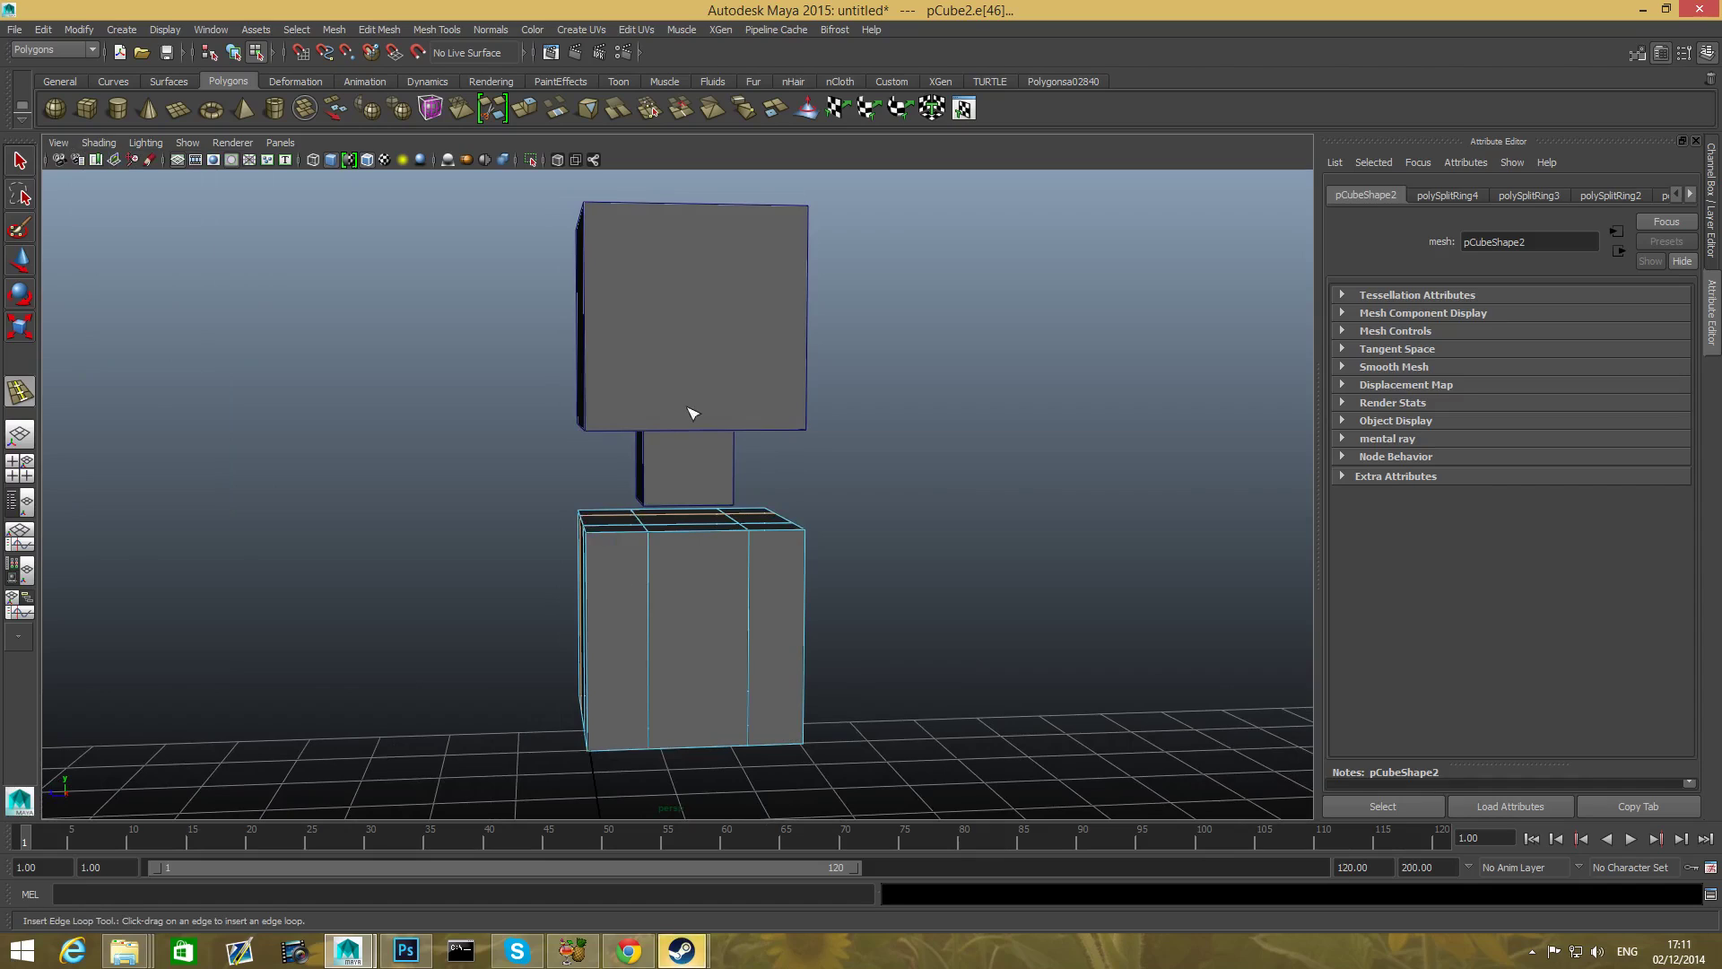
{"action": "left_click_drag", "start_coordinate": [692, 412], "coordinate": [660, 486]}
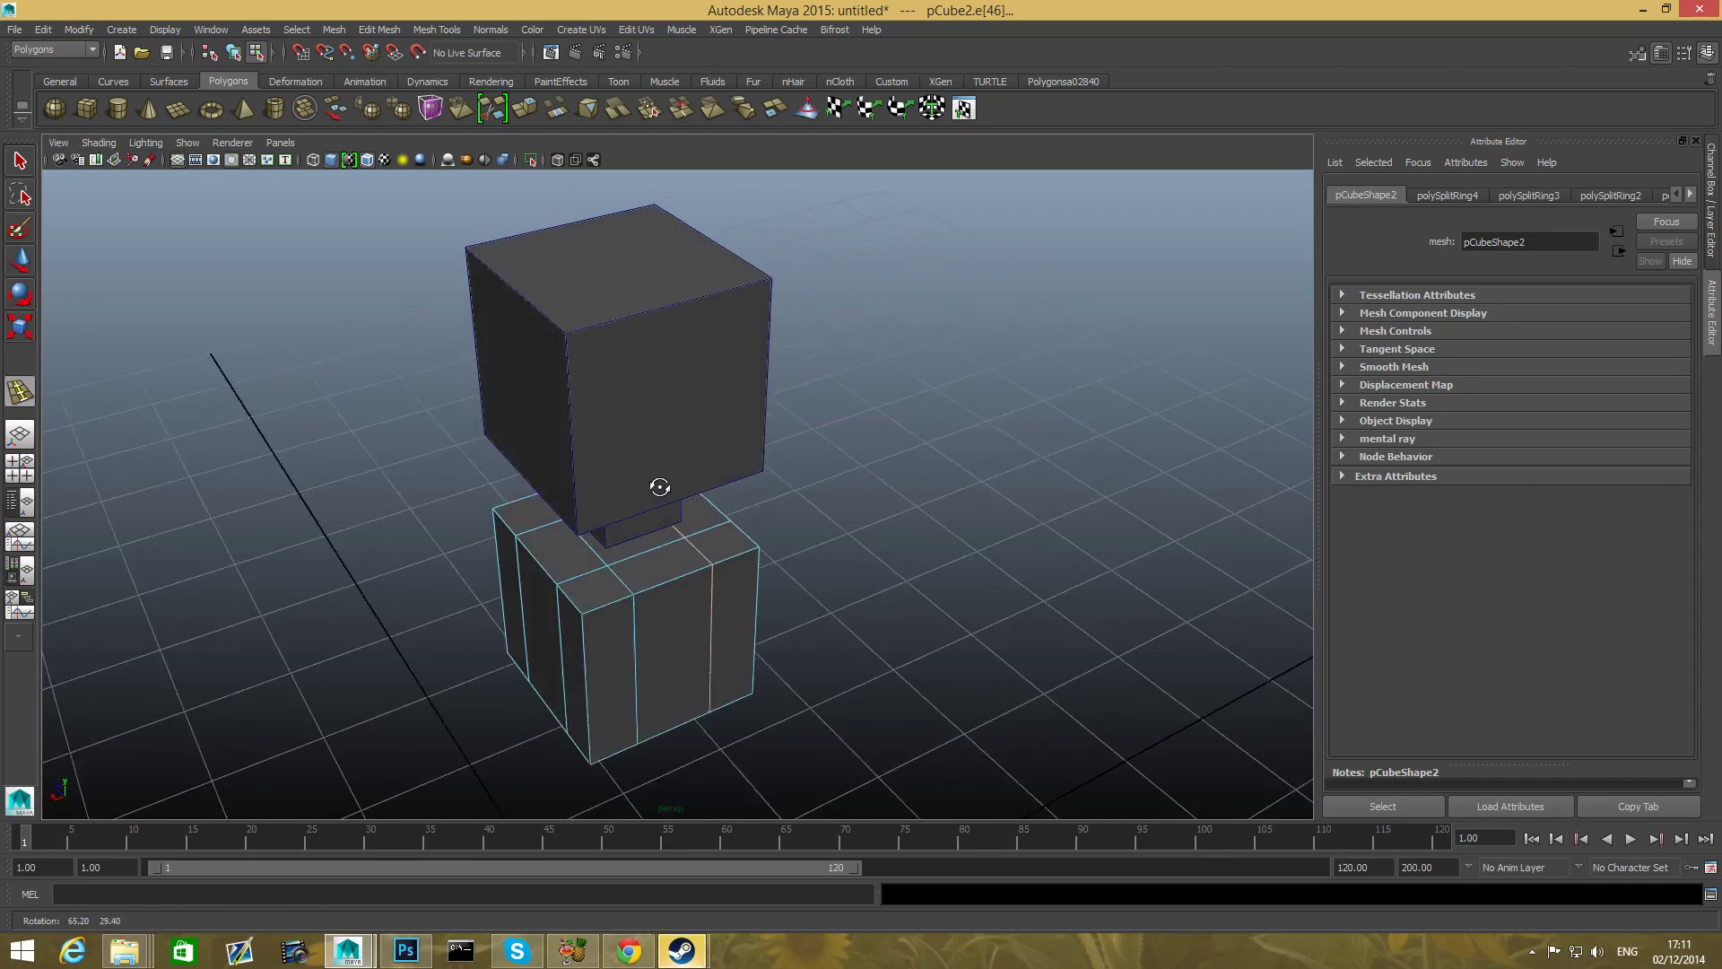
{"action": "left_click_drag", "start_coordinate": [659, 486], "coordinate": [796, 447]}
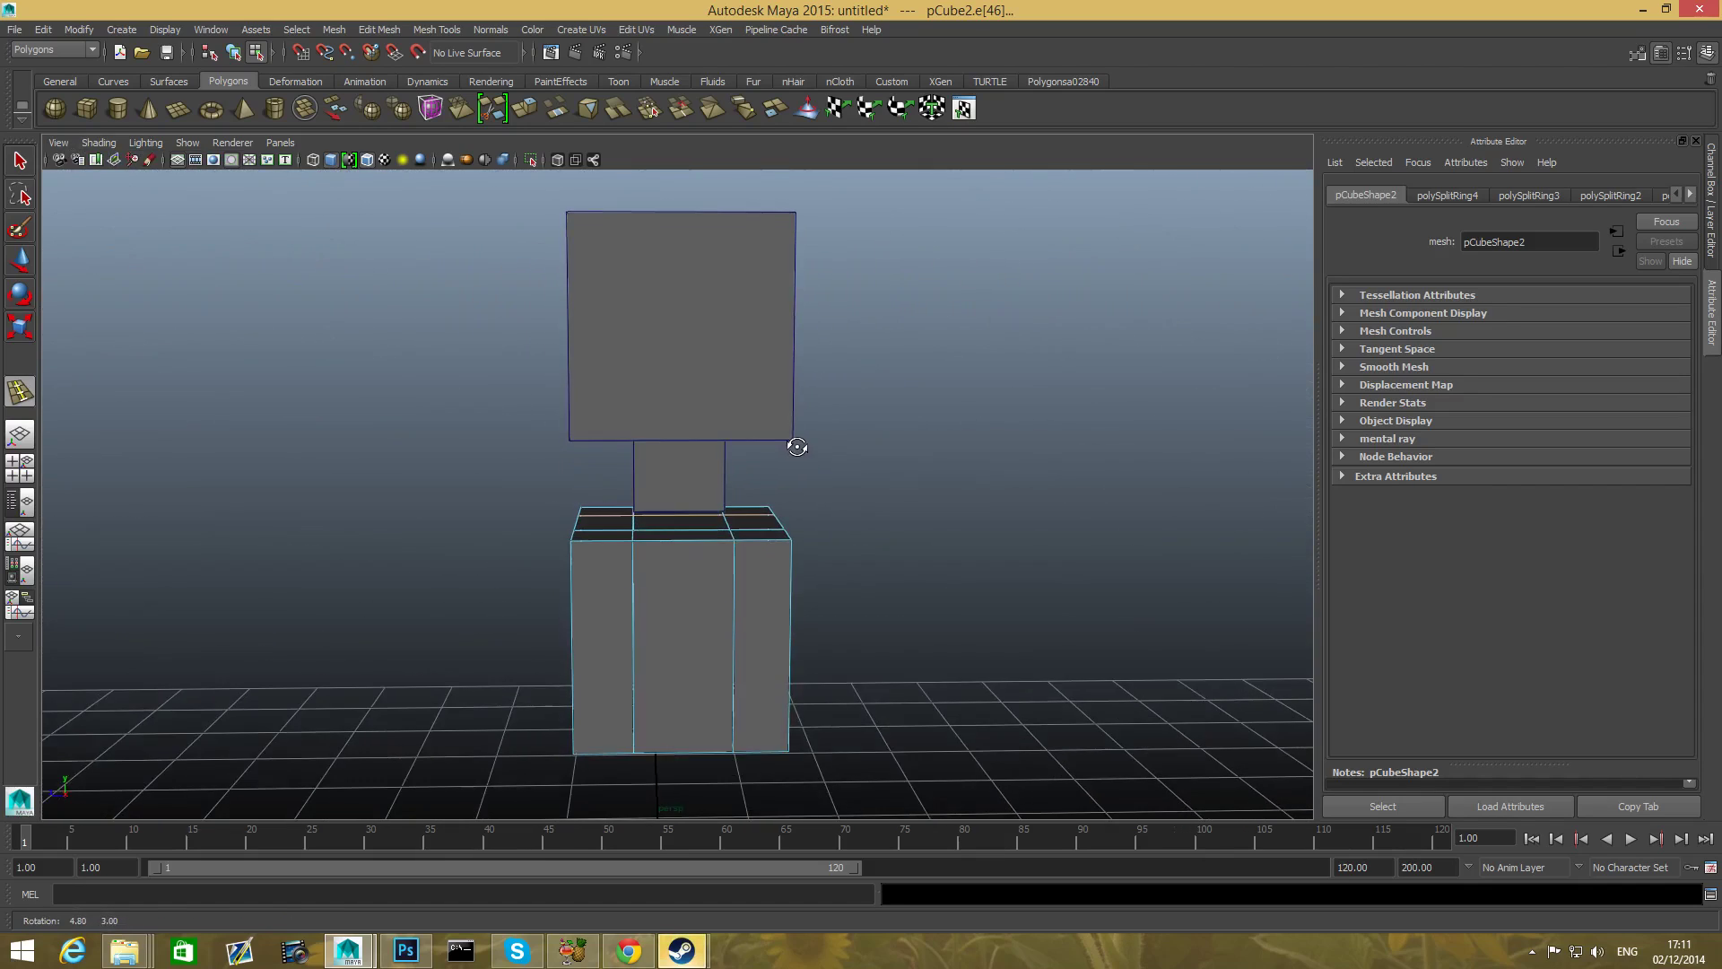
- Select the torso's left vertical edge loop and orbit around to inspect it
{"action": "left_click", "coordinate": [631, 645]}
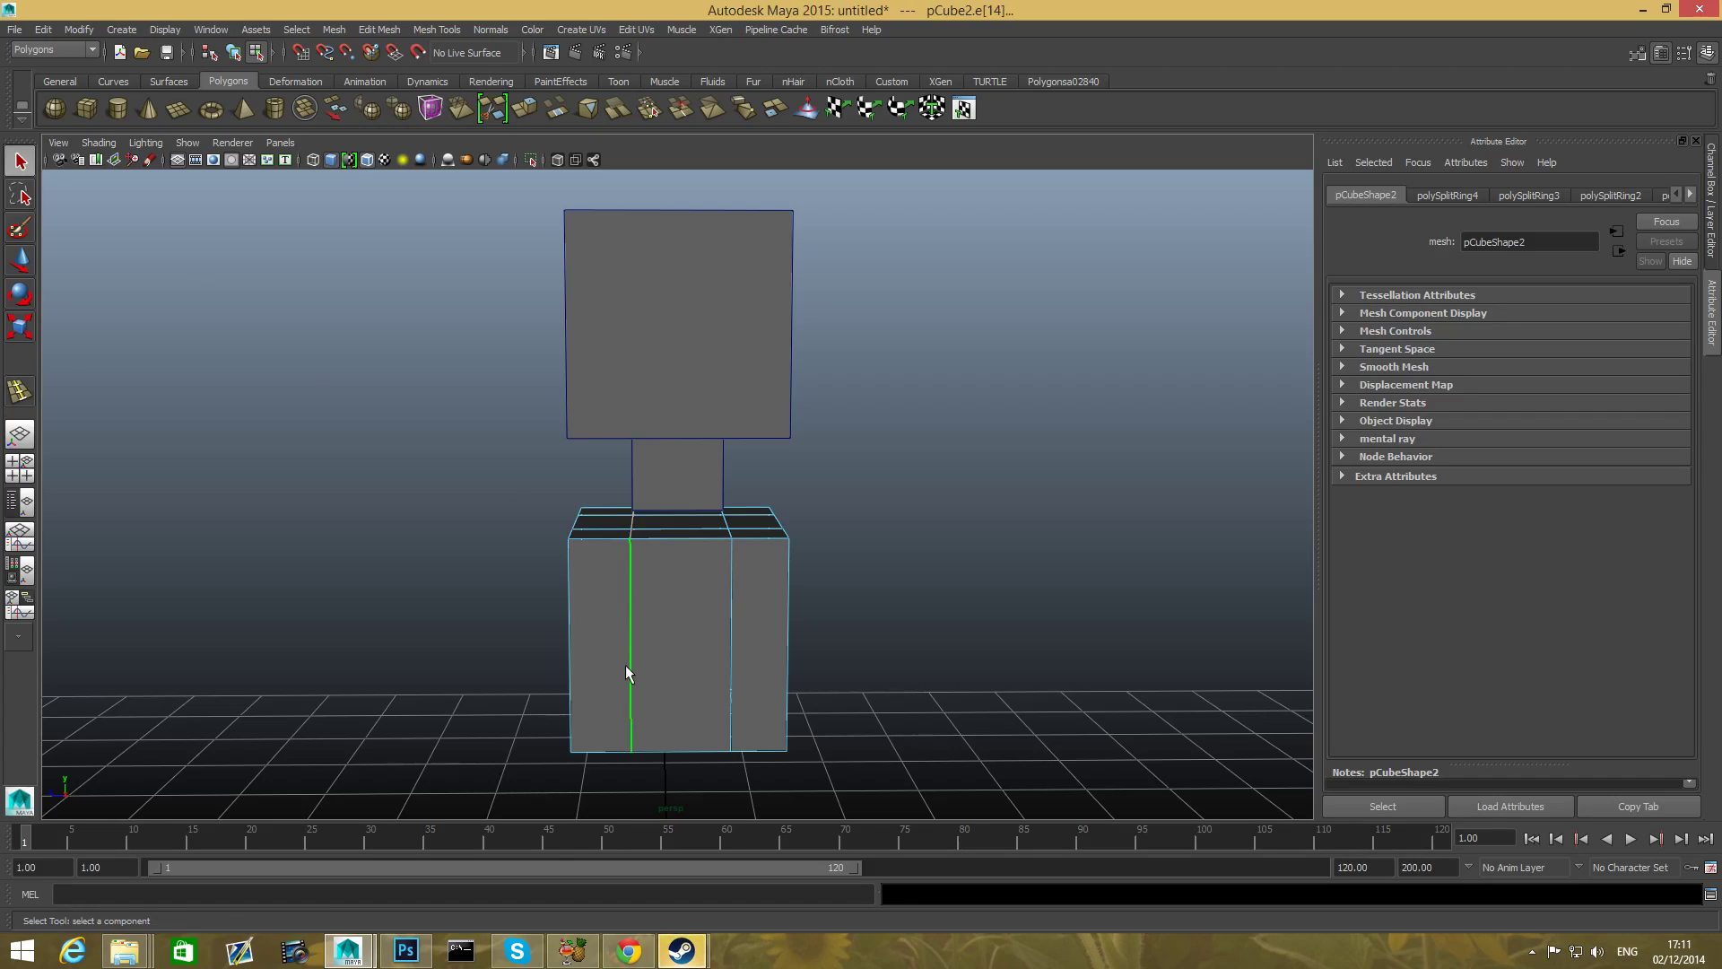
{"action": "left_click_drag", "start_coordinate": [626, 673], "coordinate": [659, 582]}
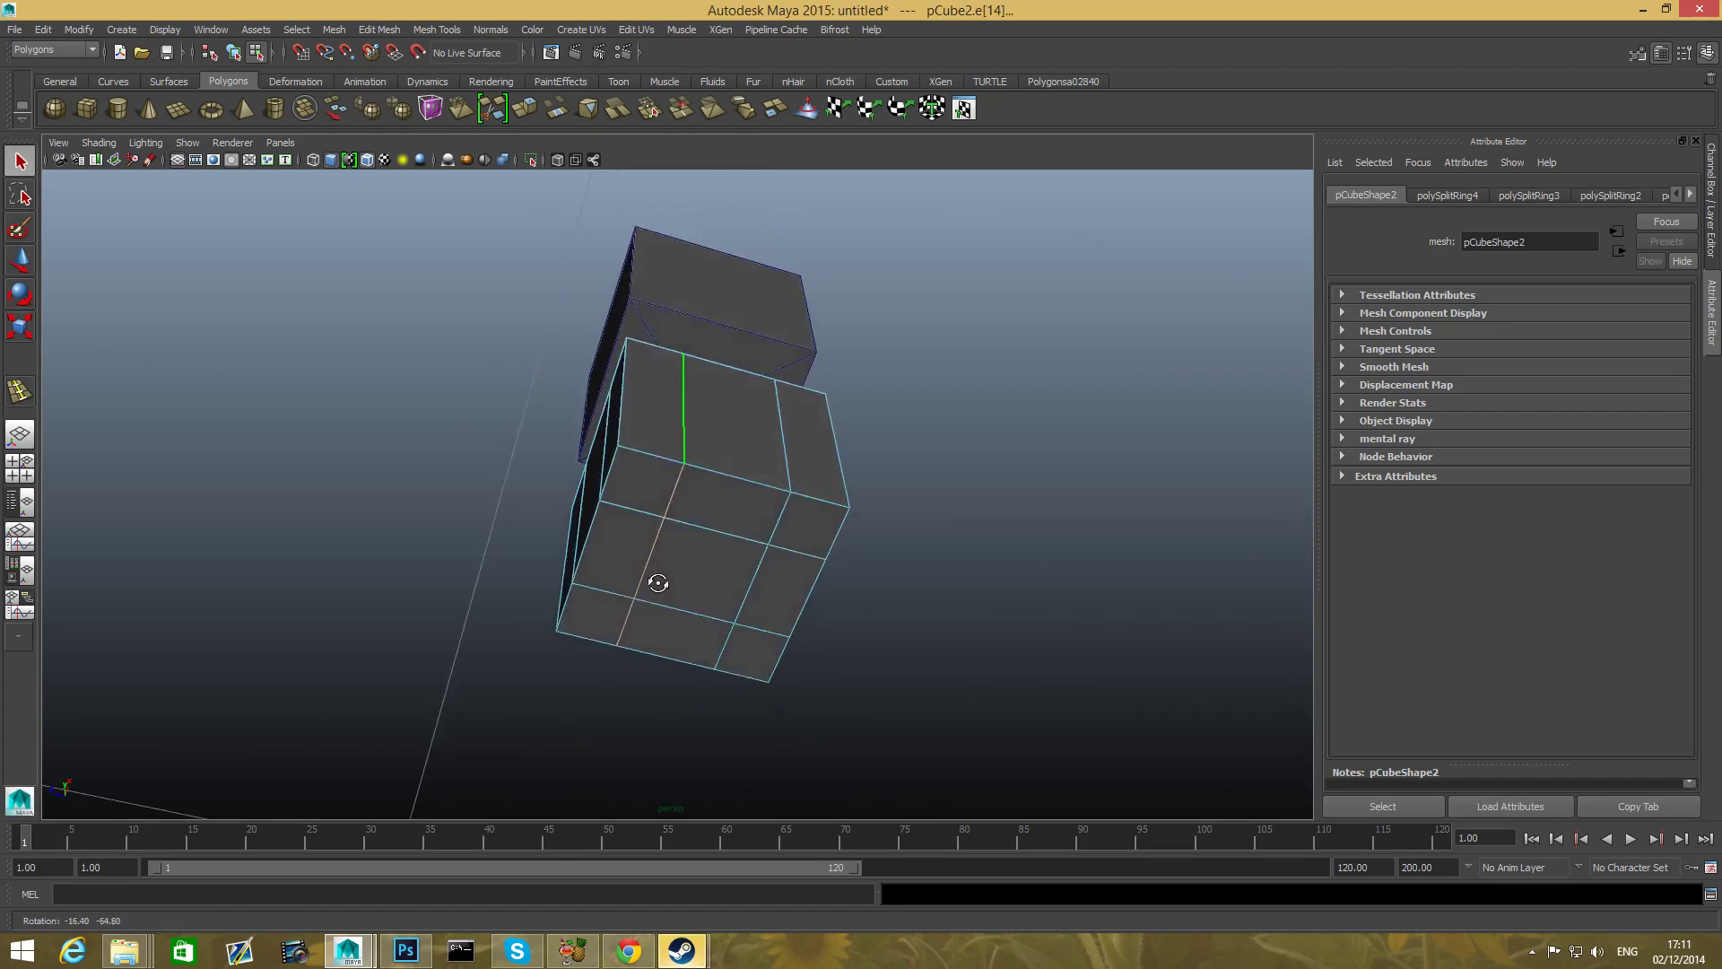
{"action": "left_click_drag", "start_coordinate": [657, 583], "coordinate": [629, 679]}
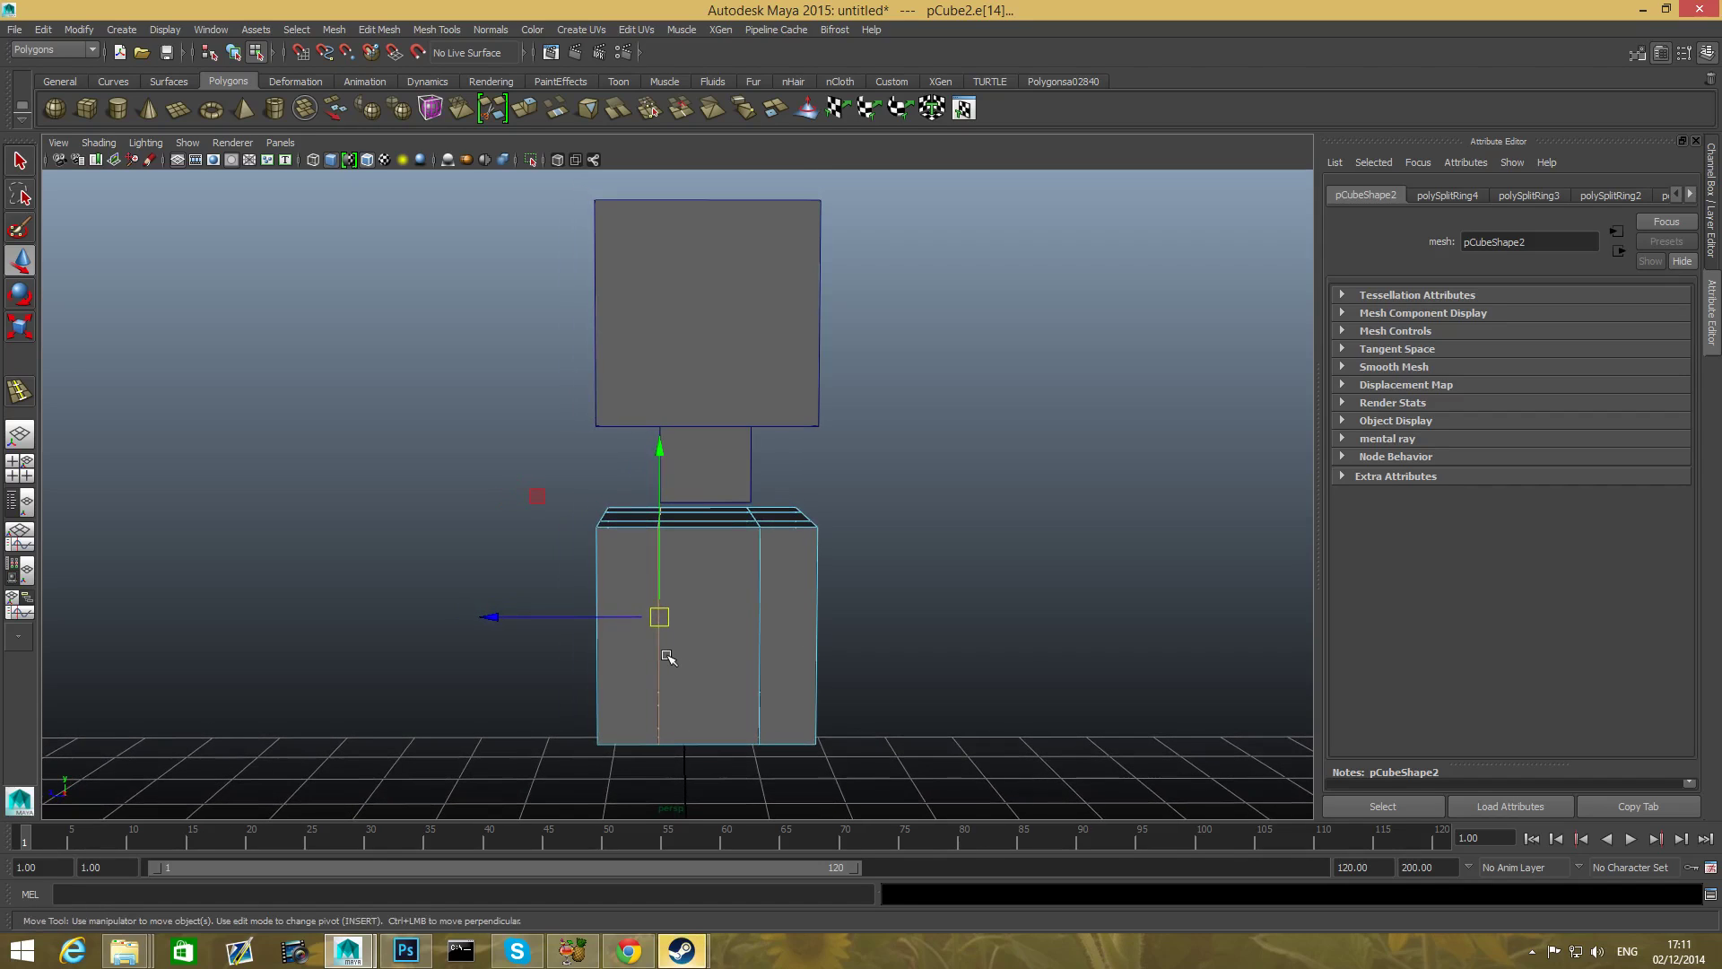
{"action": "left_click_drag", "start_coordinate": [670, 656], "coordinate": [724, 554]}
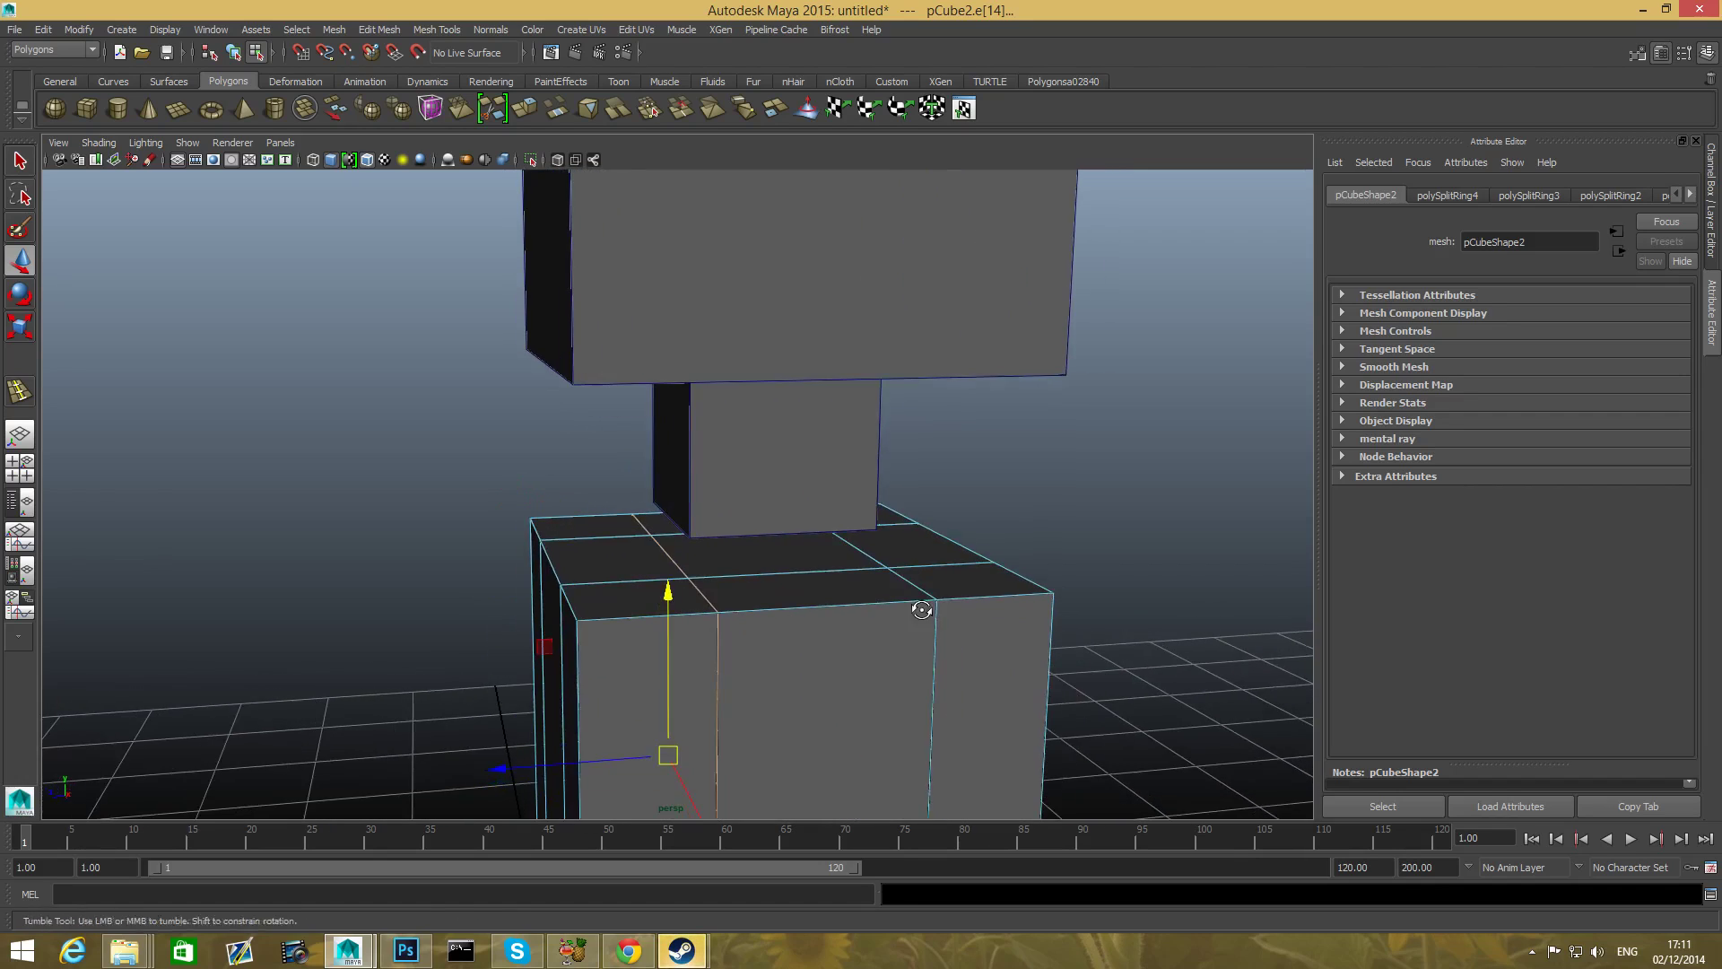
{"action": "left_click_drag", "start_coordinate": [921, 610], "coordinate": [649, 405]}
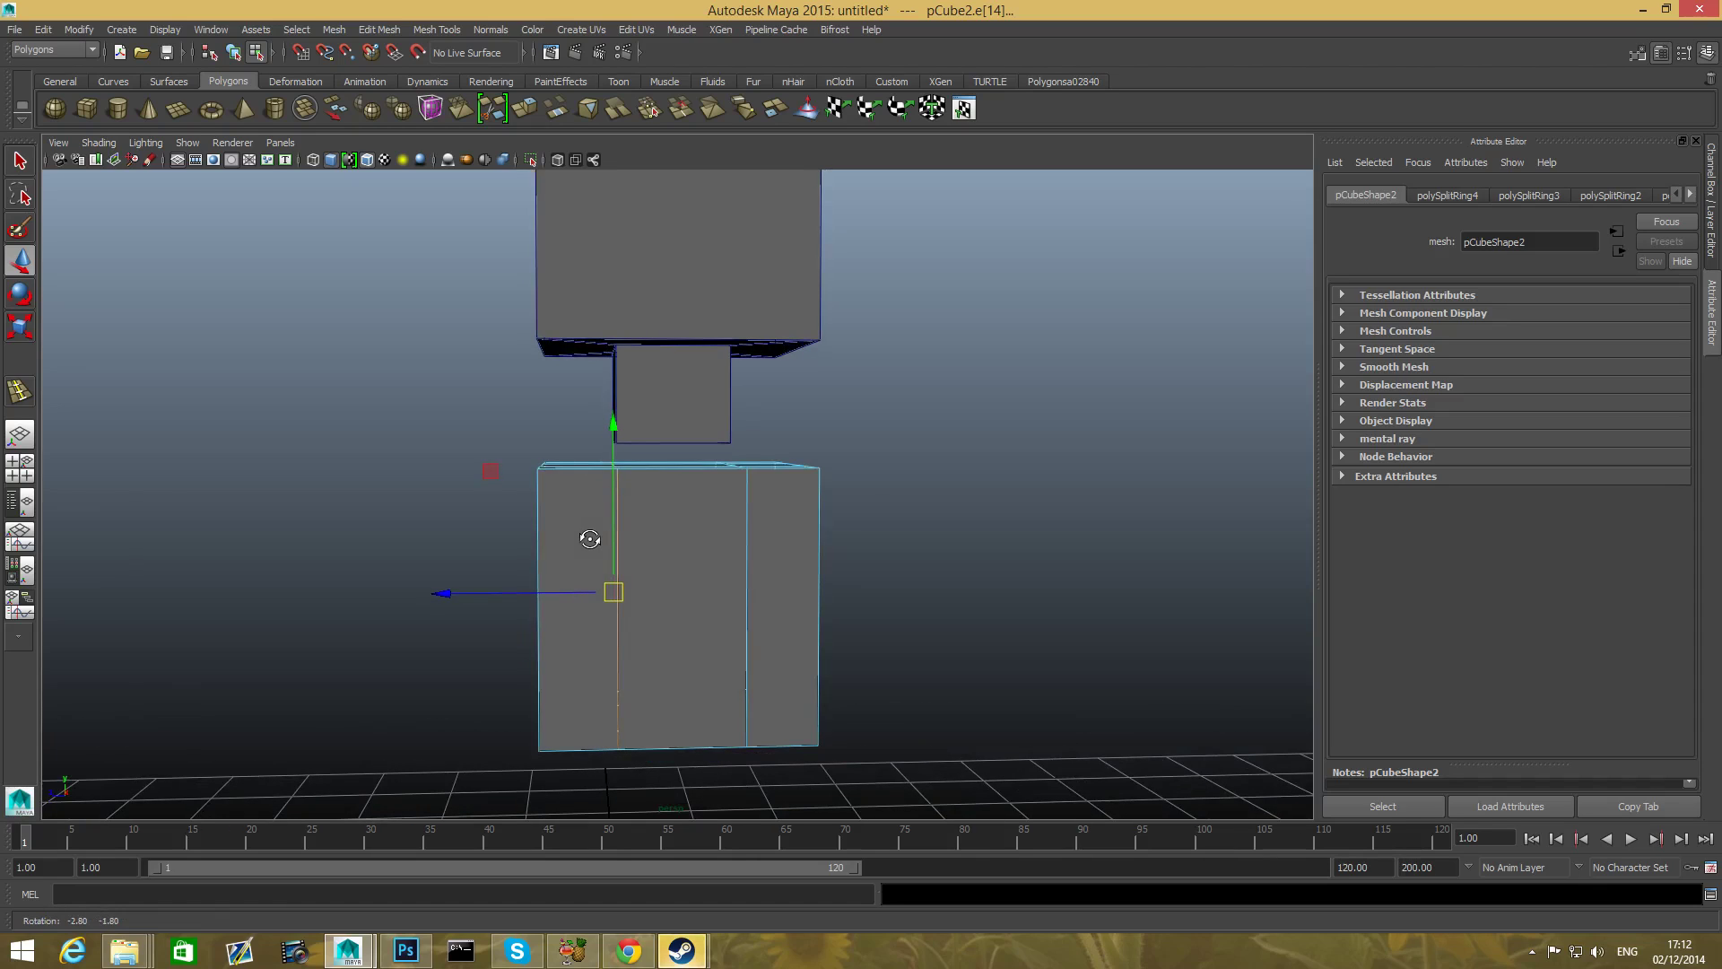
- Move the left and right vertical edge loops to X ±0.215, under the neck's sides
{"action": "left_click_drag", "start_coordinate": [590, 538], "coordinate": [647, 577]}
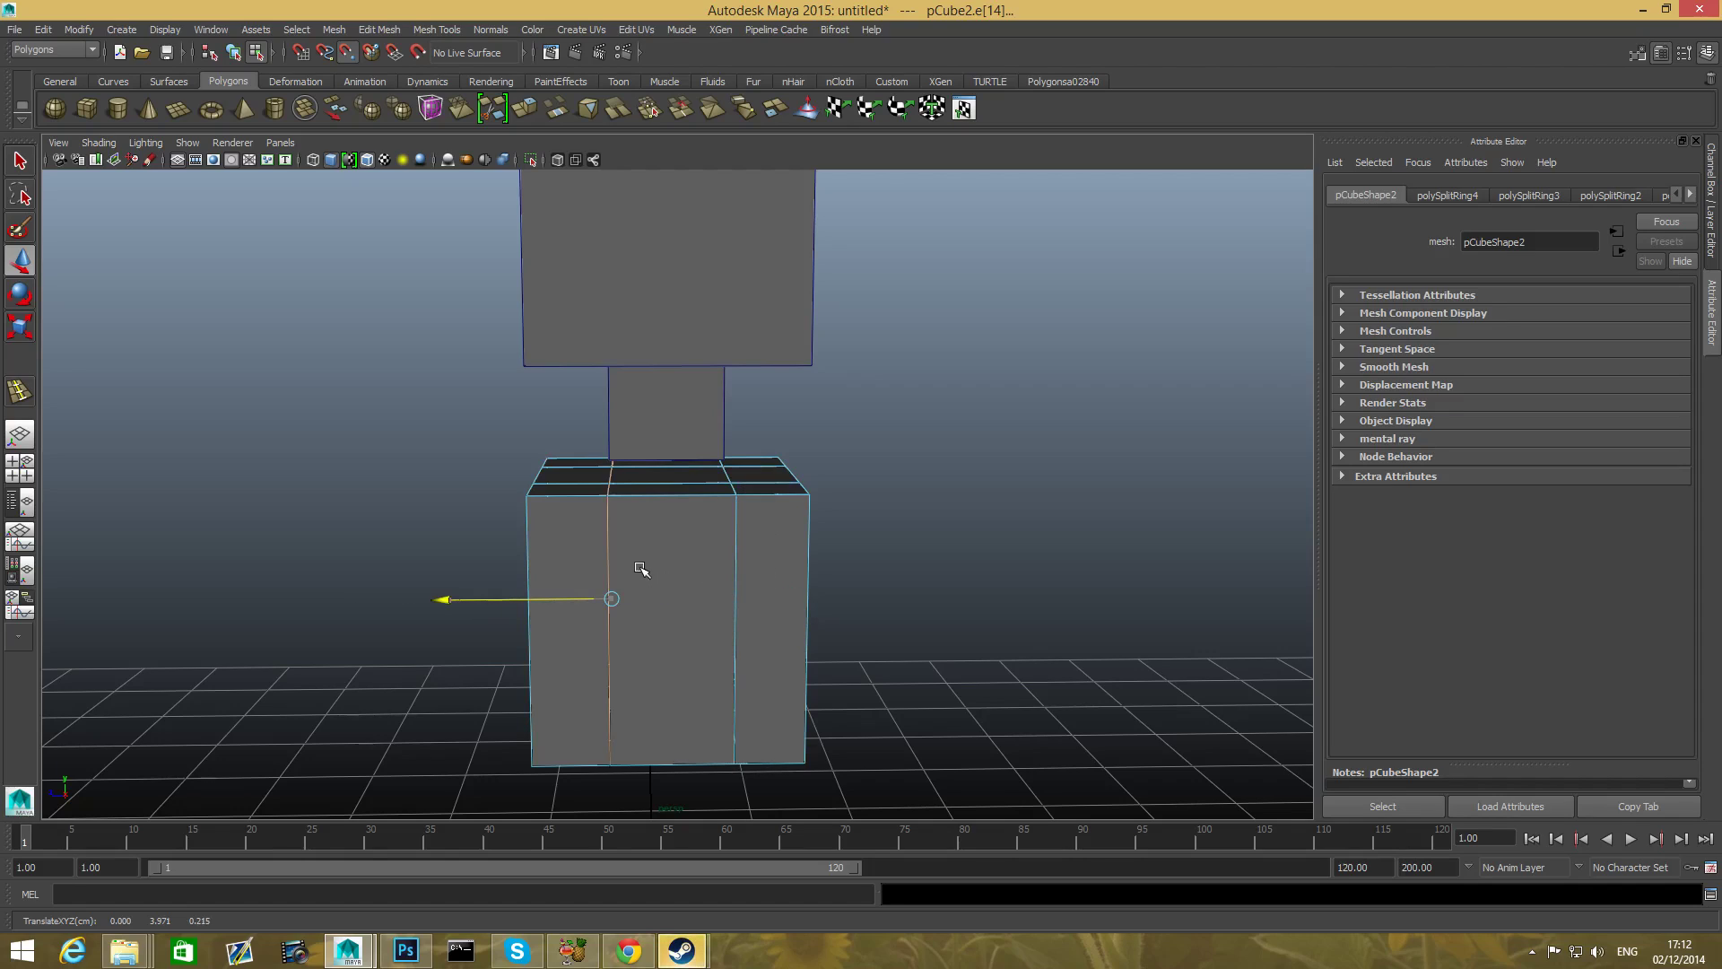
{"action": "mouse_move", "coordinate": [636, 567]}
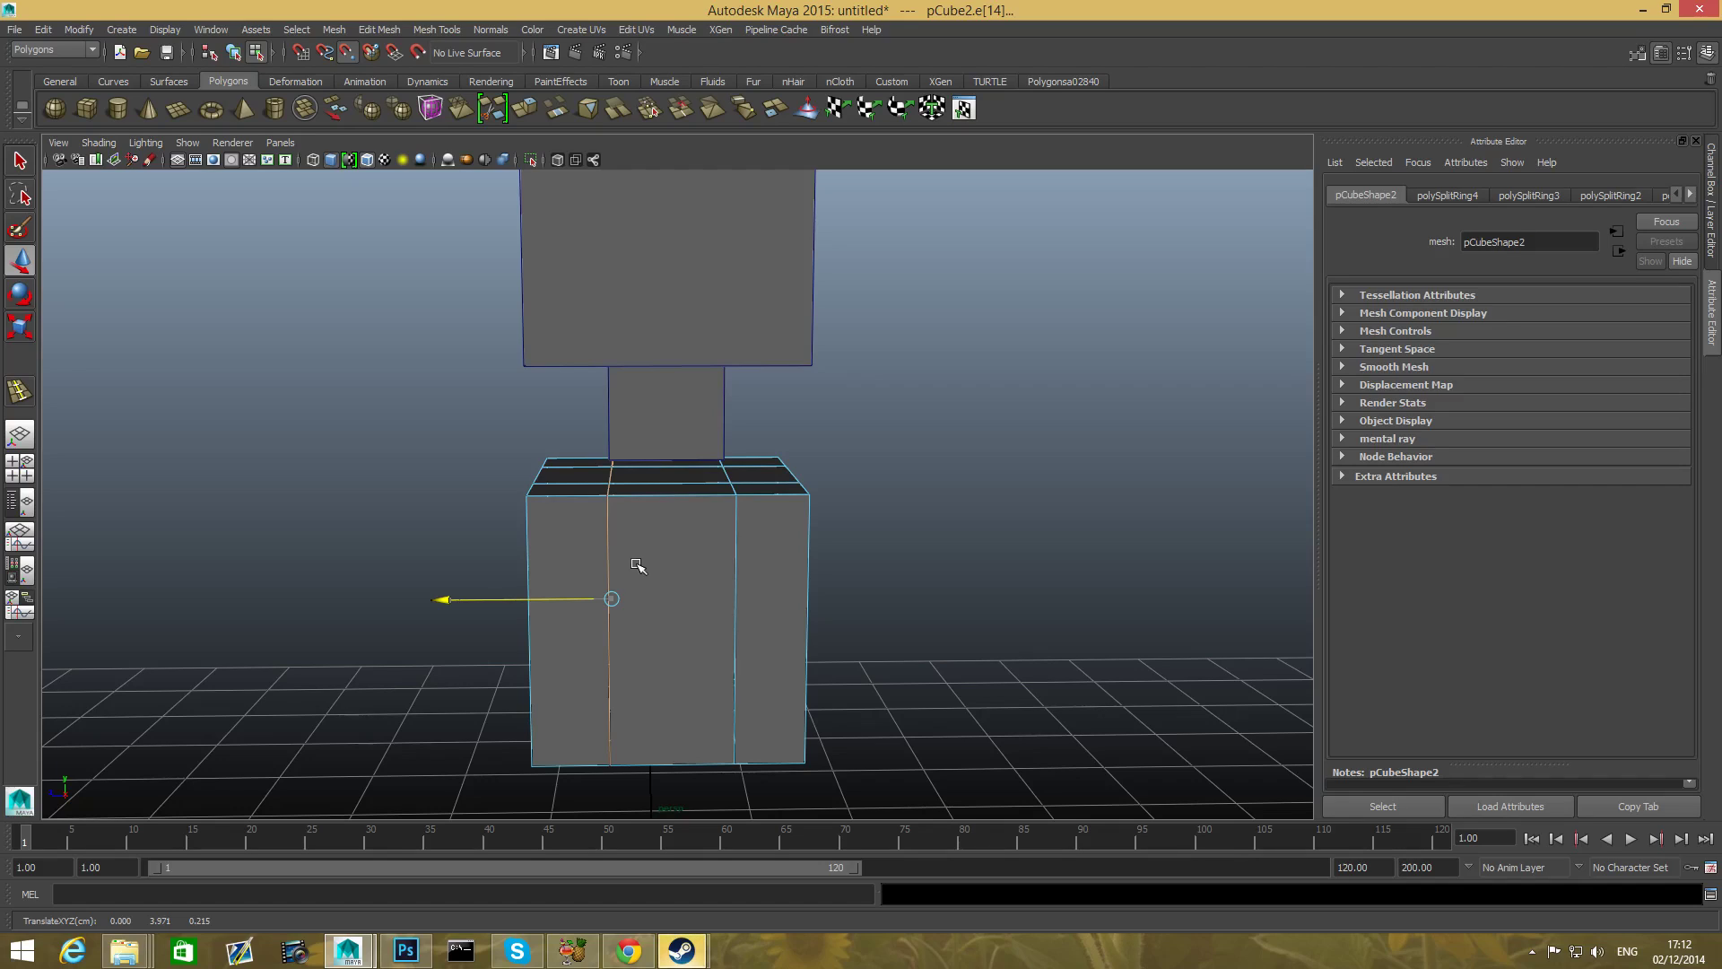
{"action": "mouse_move", "coordinate": [634, 581]}
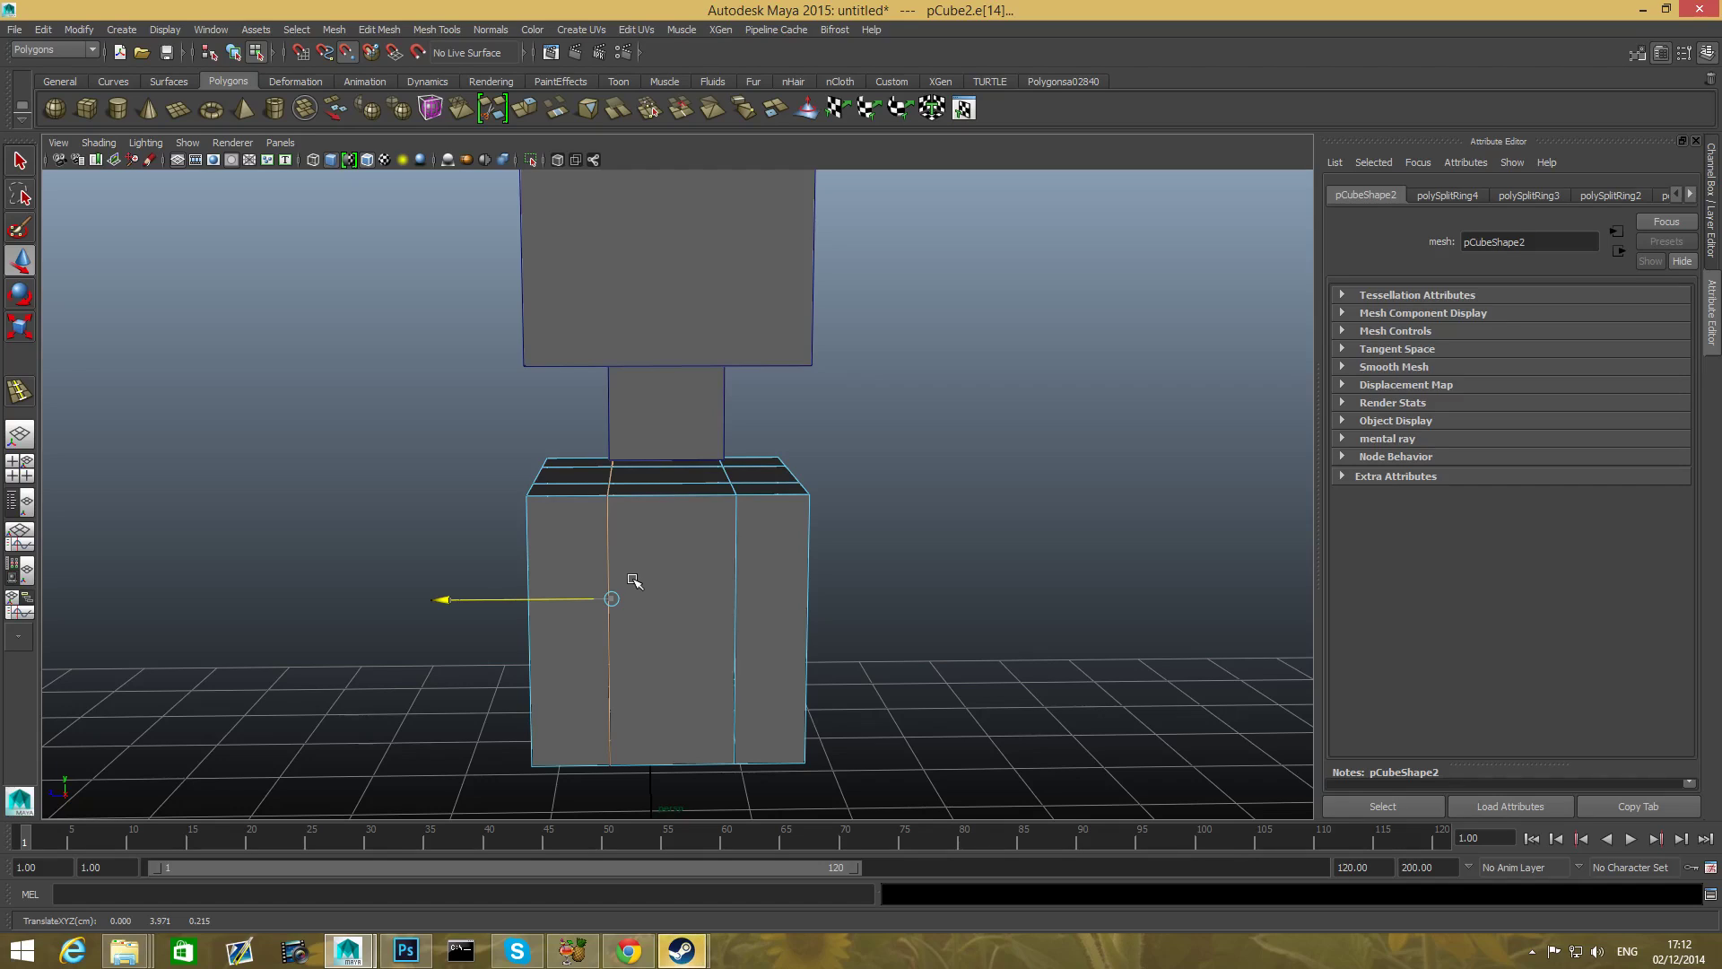
{"action": "left_click_drag", "start_coordinate": [610, 599], "coordinate": [539, 598]}
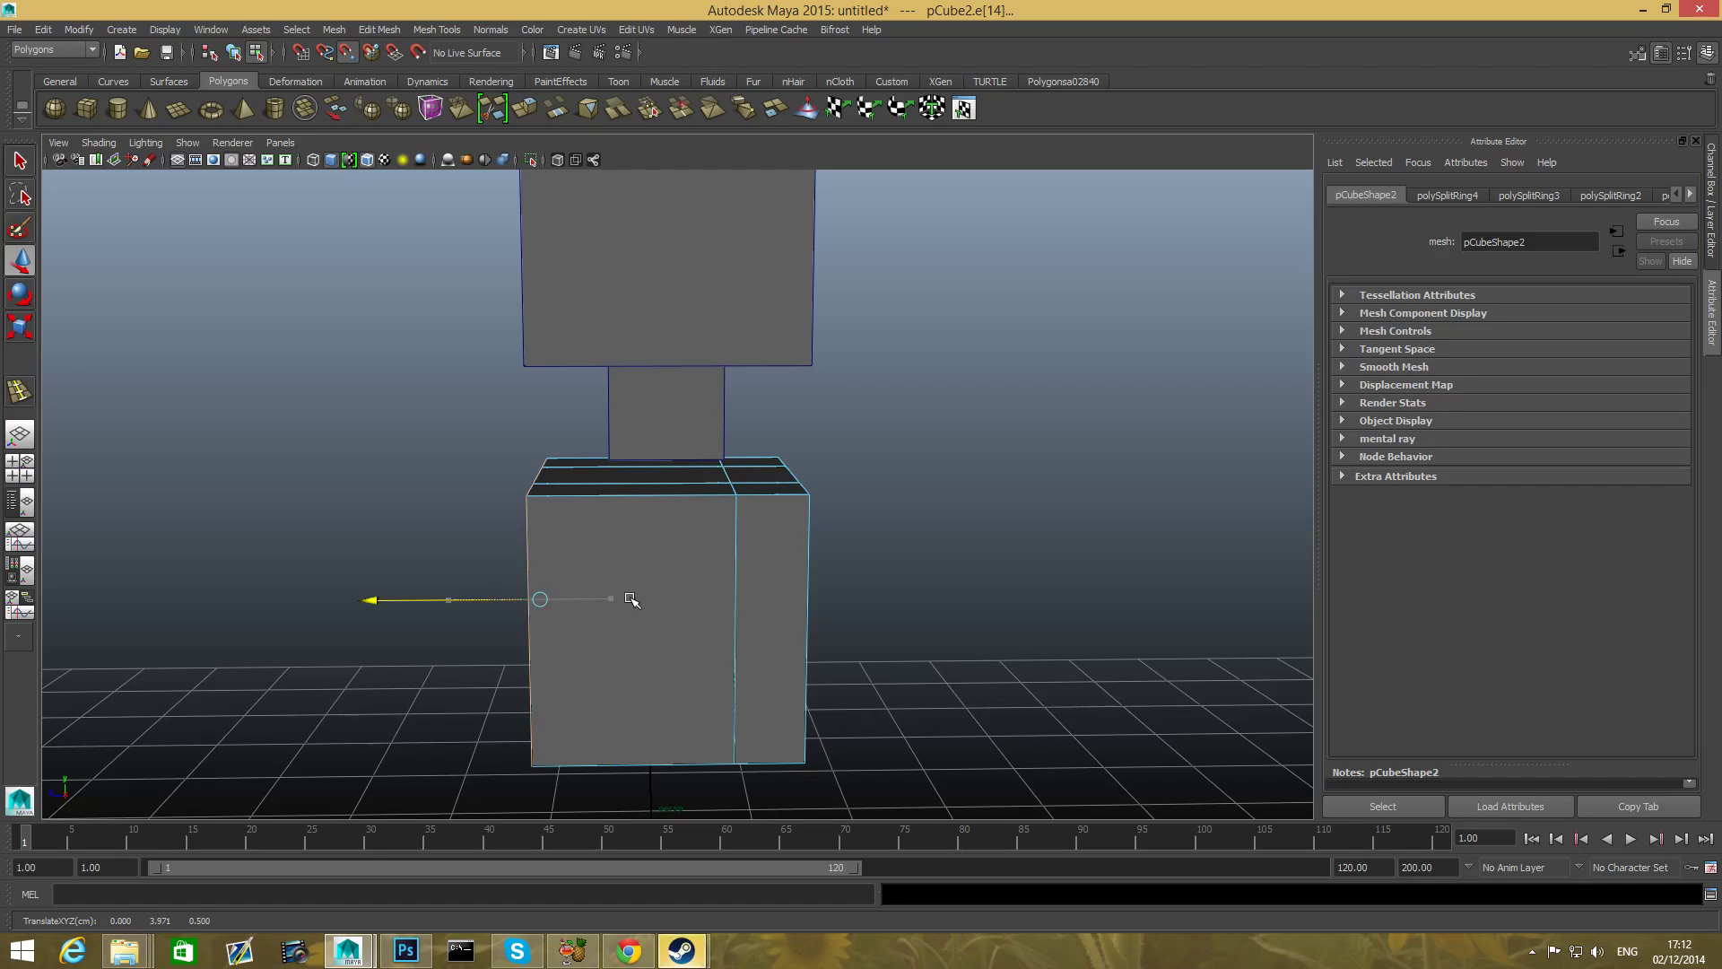
{"action": "left_click_drag", "start_coordinate": [538, 599], "coordinate": [610, 599]}
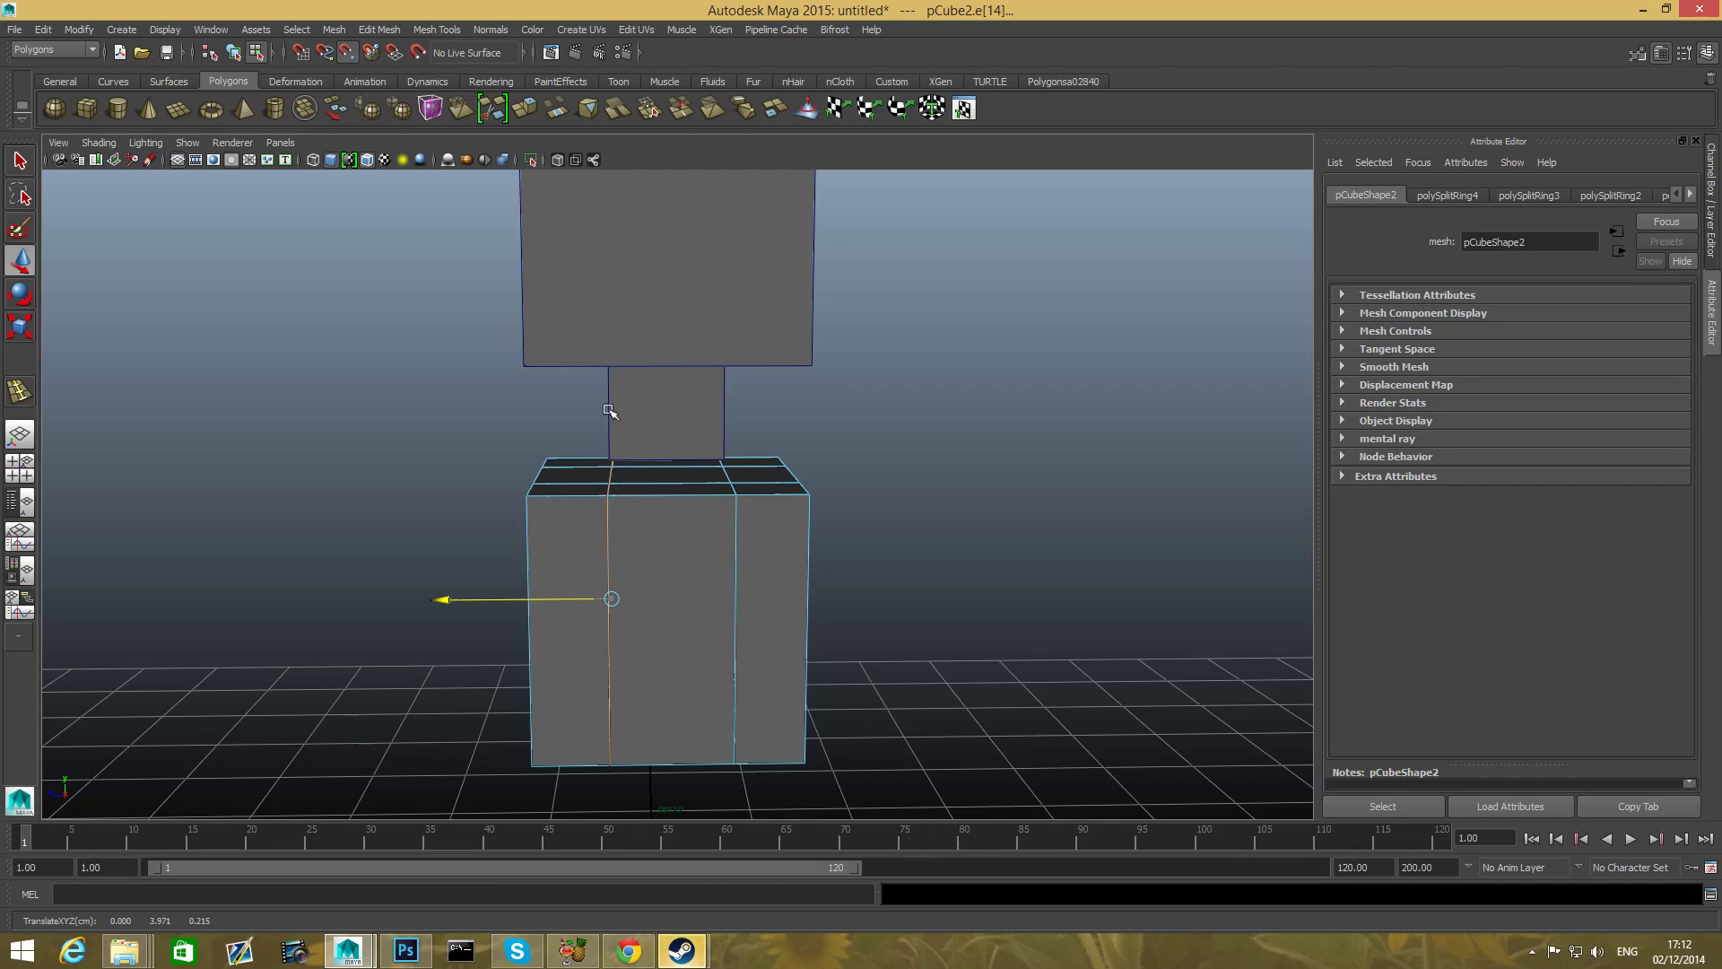
{"action": "mouse_move", "coordinate": [618, 570]}
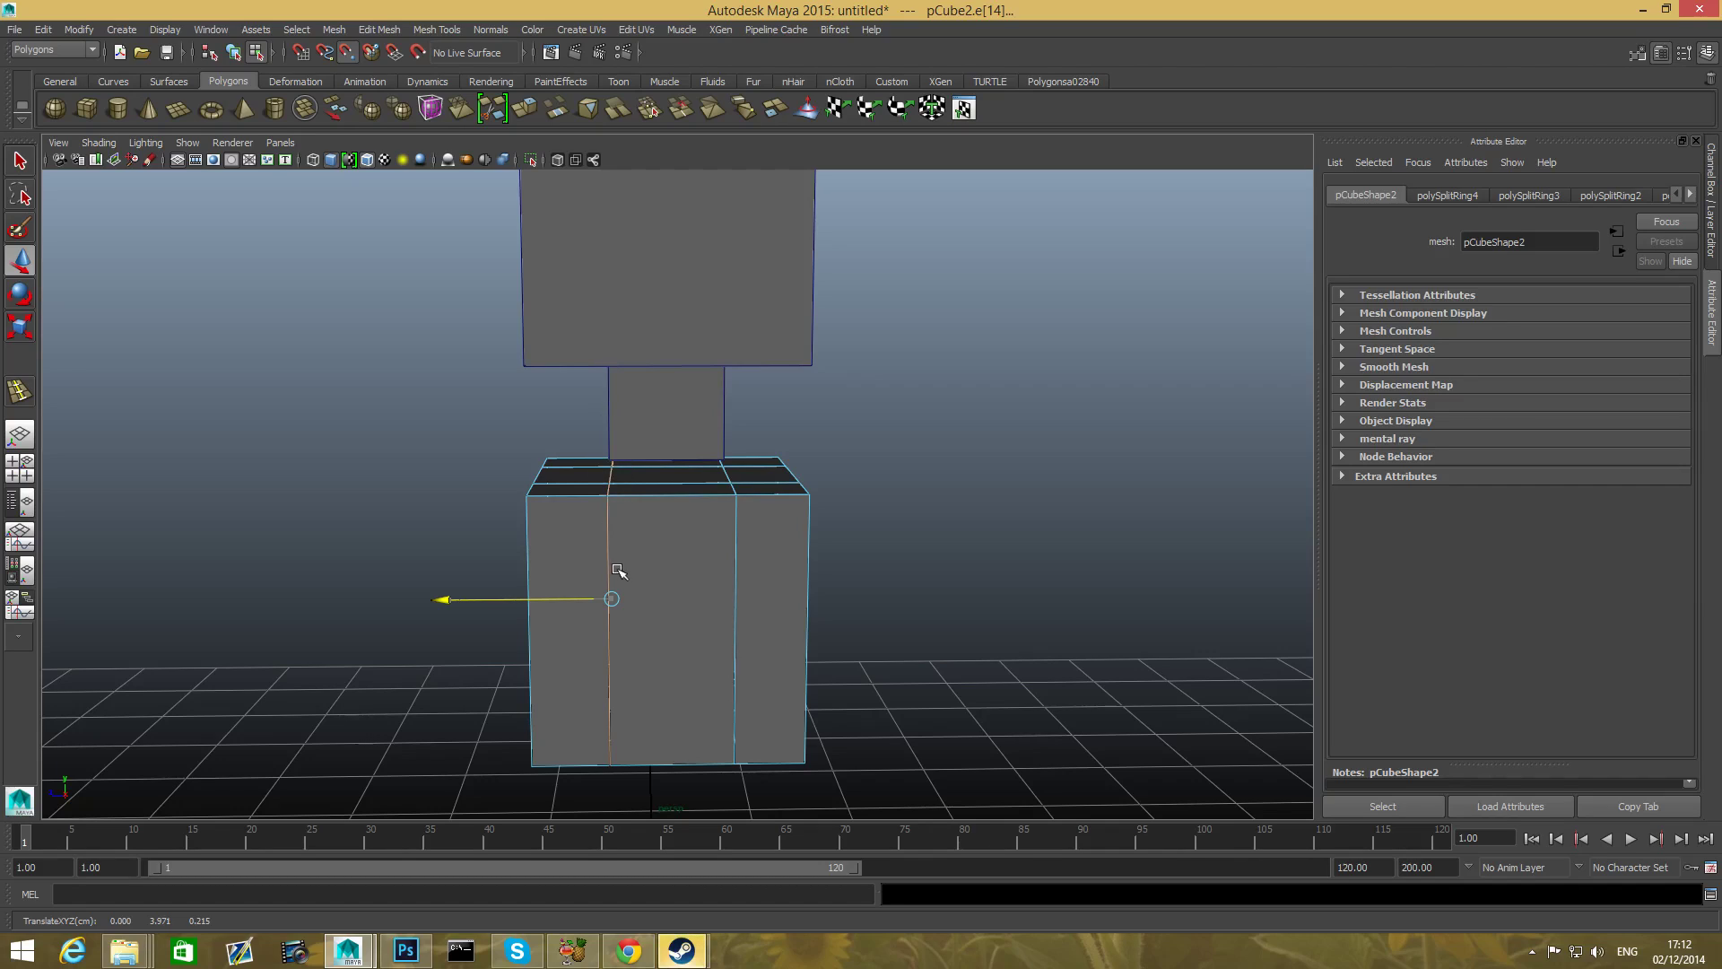
{"action": "mouse_move", "coordinate": [621, 567]}
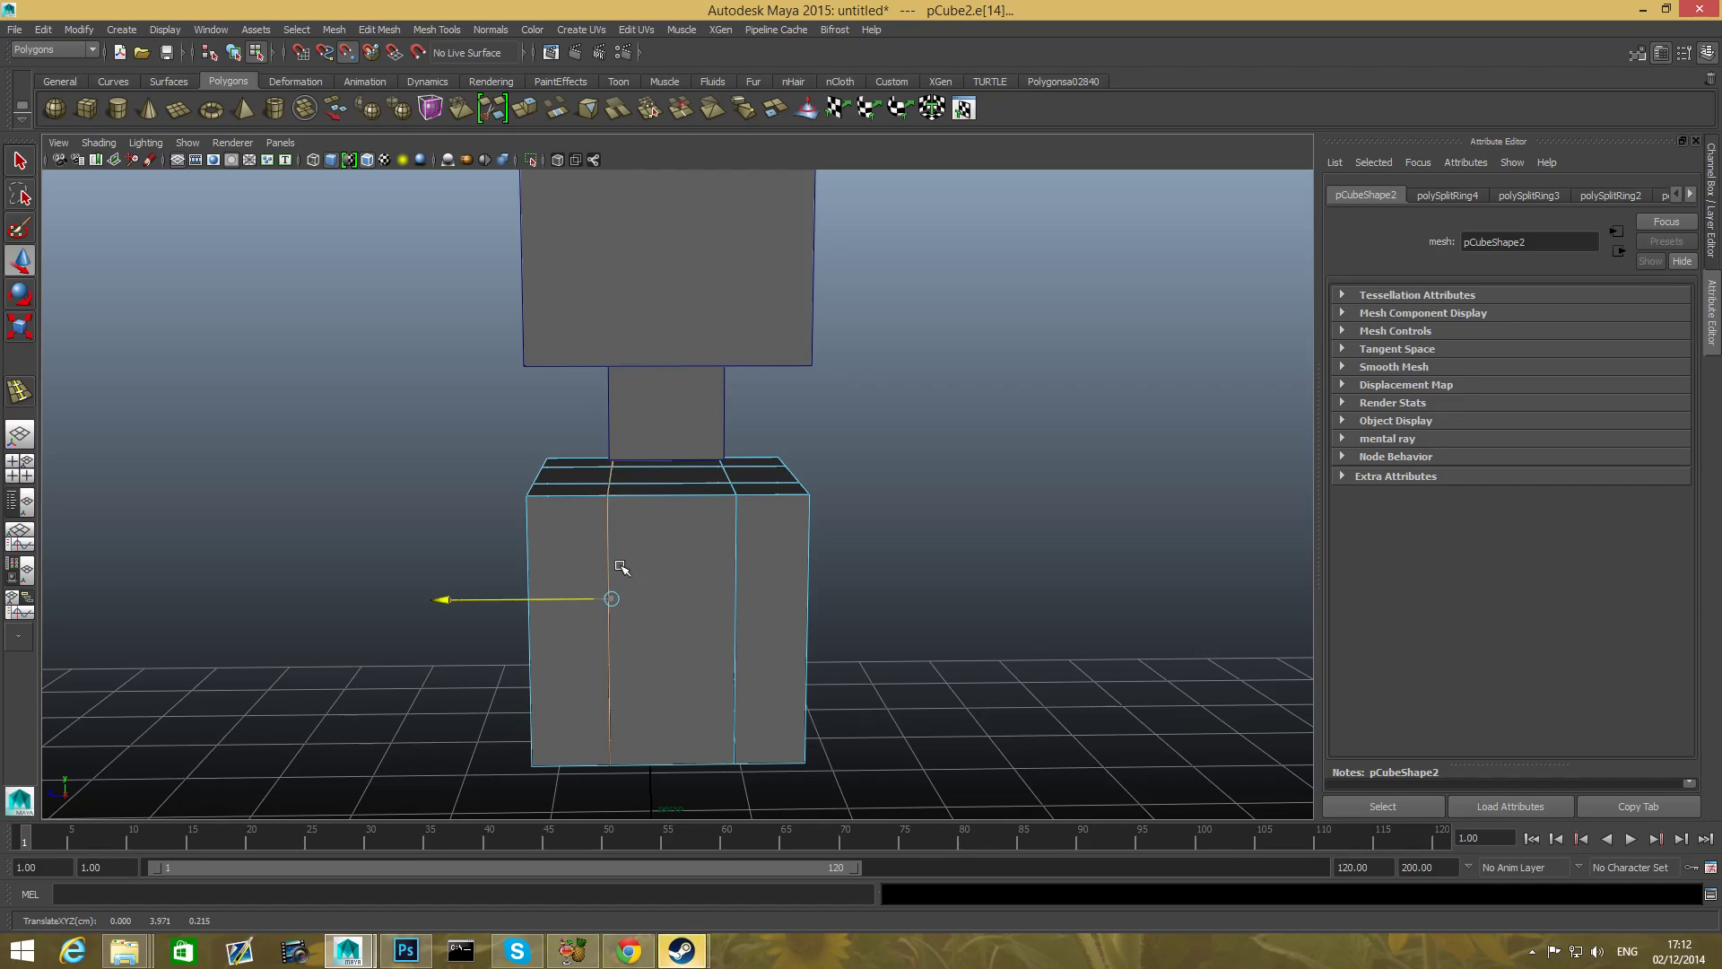
{"action": "left_click_drag", "start_coordinate": [611, 597], "coordinate": [538, 597]}
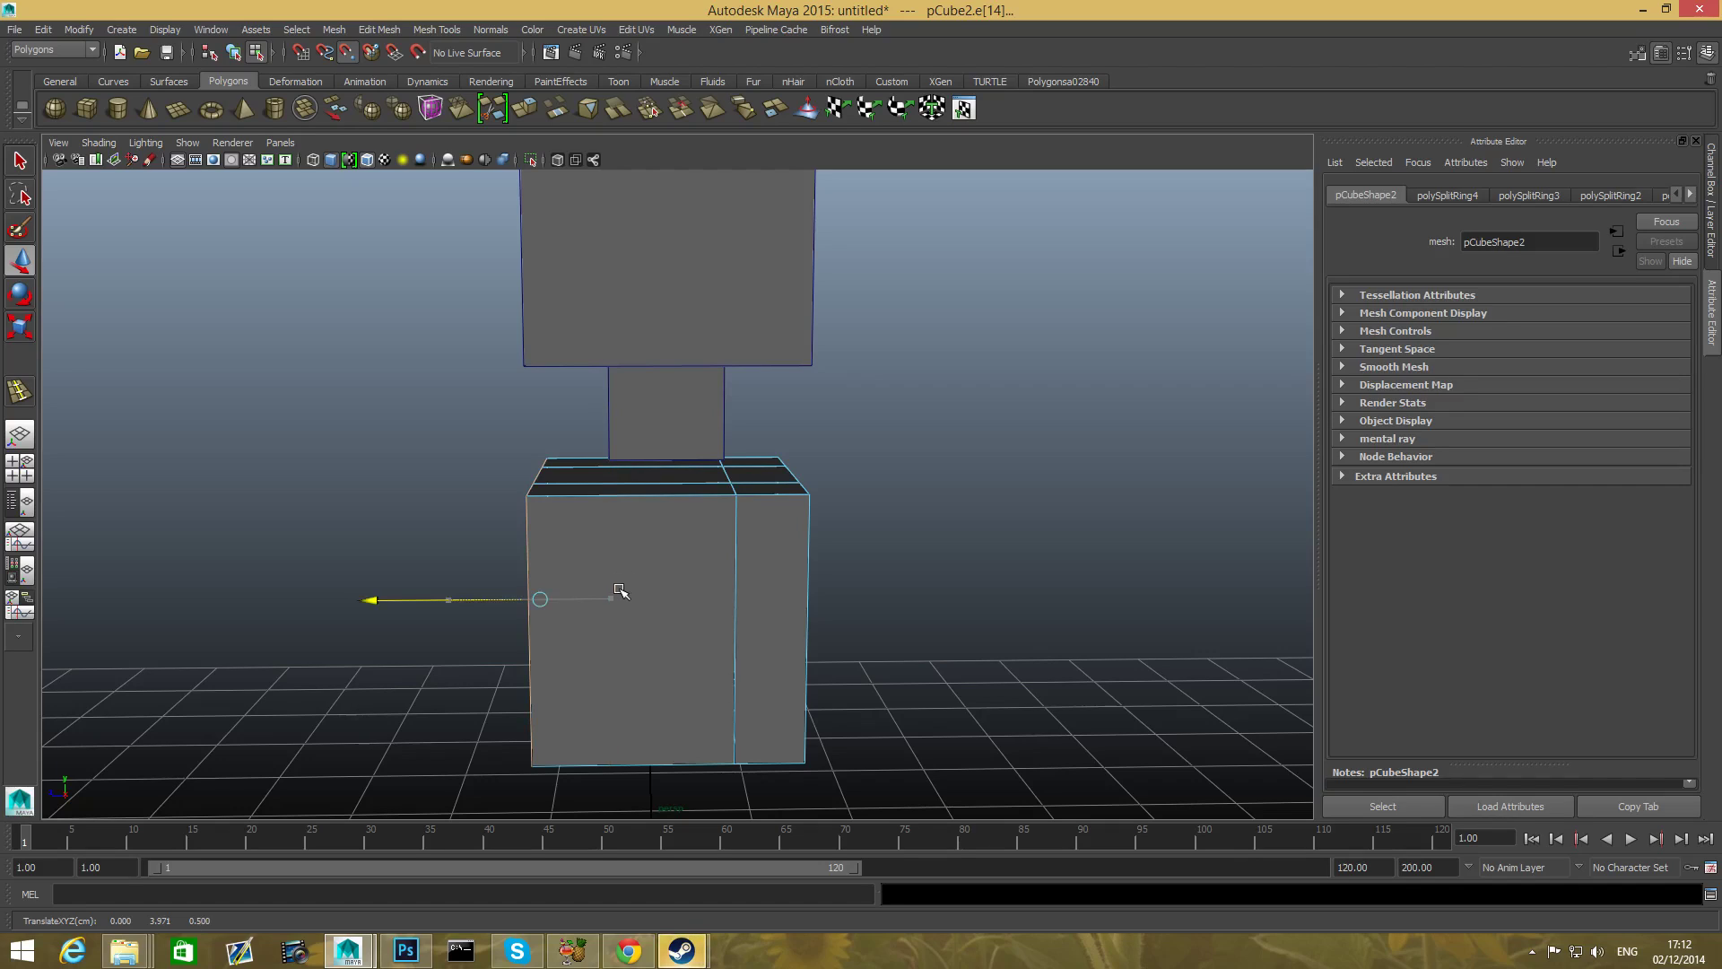
{"action": "left_click_drag", "start_coordinate": [539, 598], "coordinate": [610, 598]}
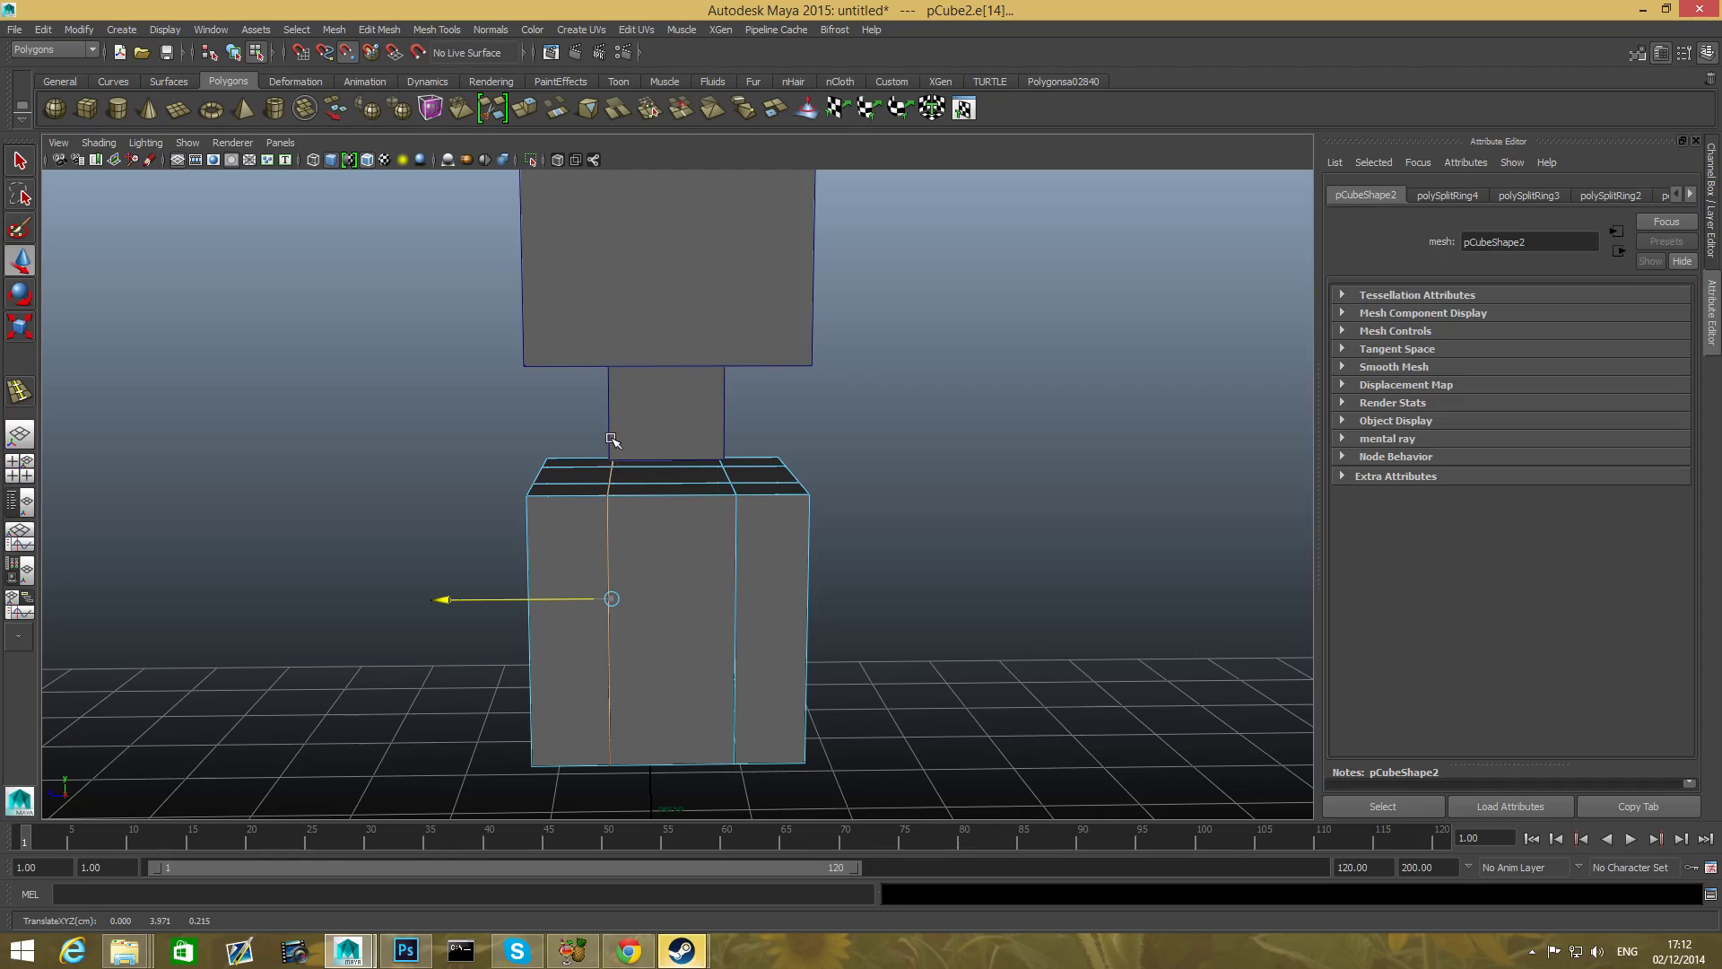
{"action": "mouse_move", "coordinate": [602, 469]}
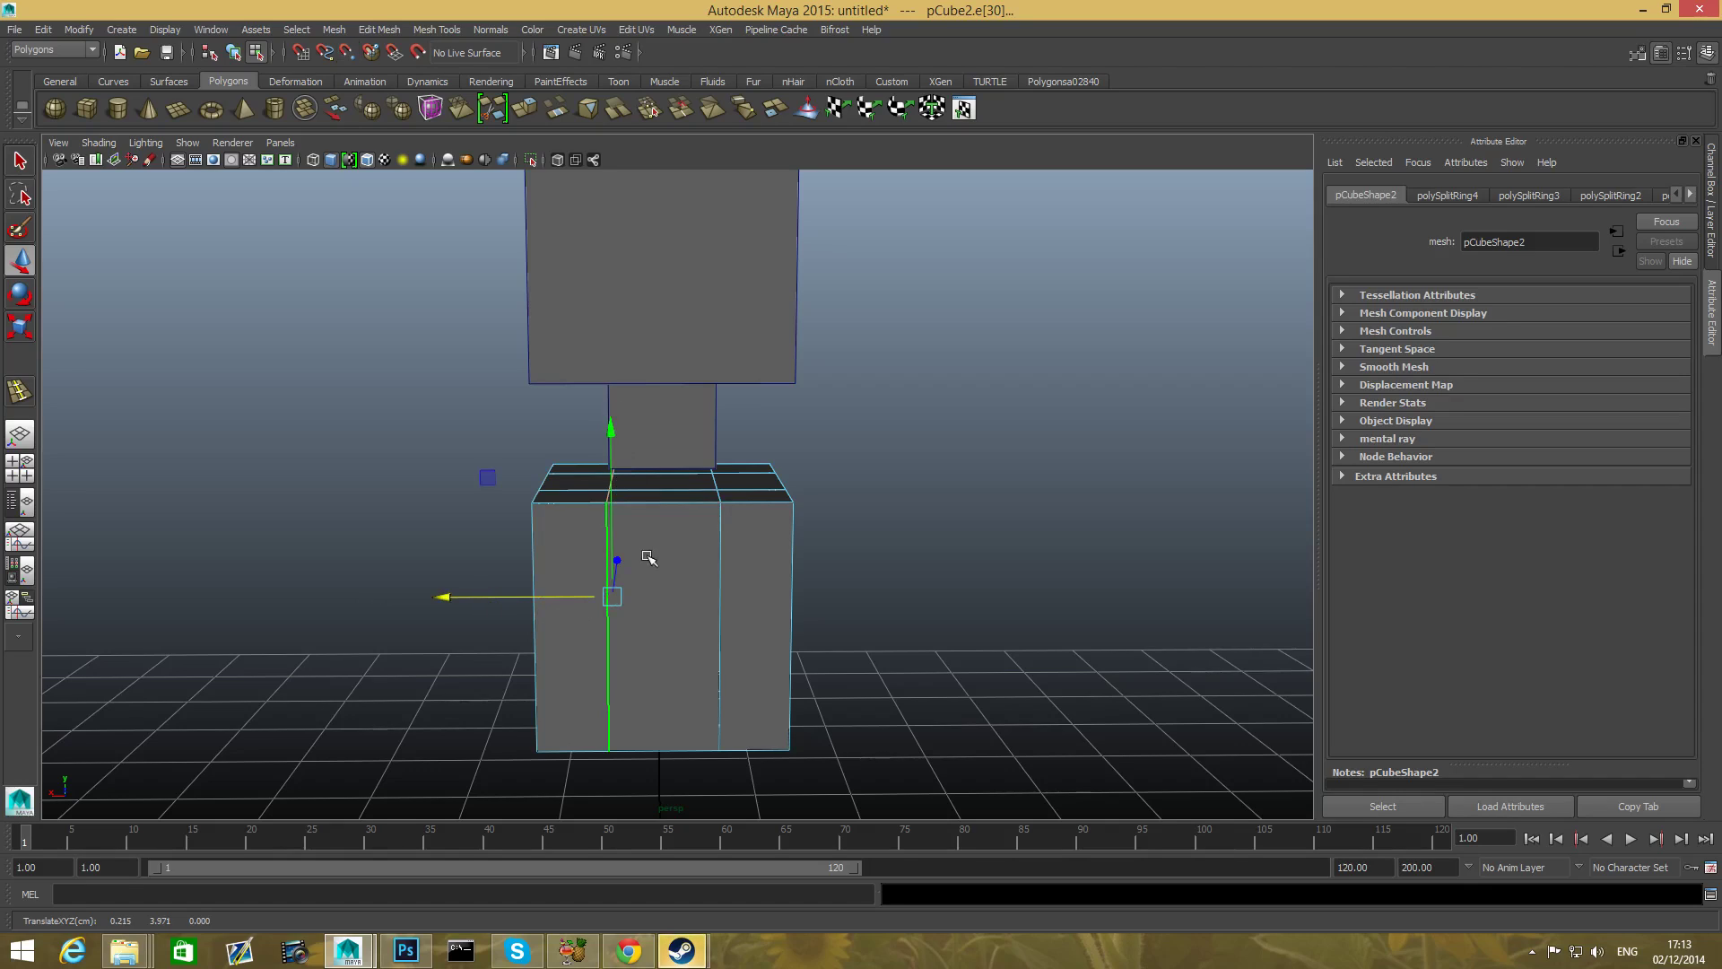
{"action": "left_click_drag", "start_coordinate": [612, 596], "coordinate": [711, 596]}
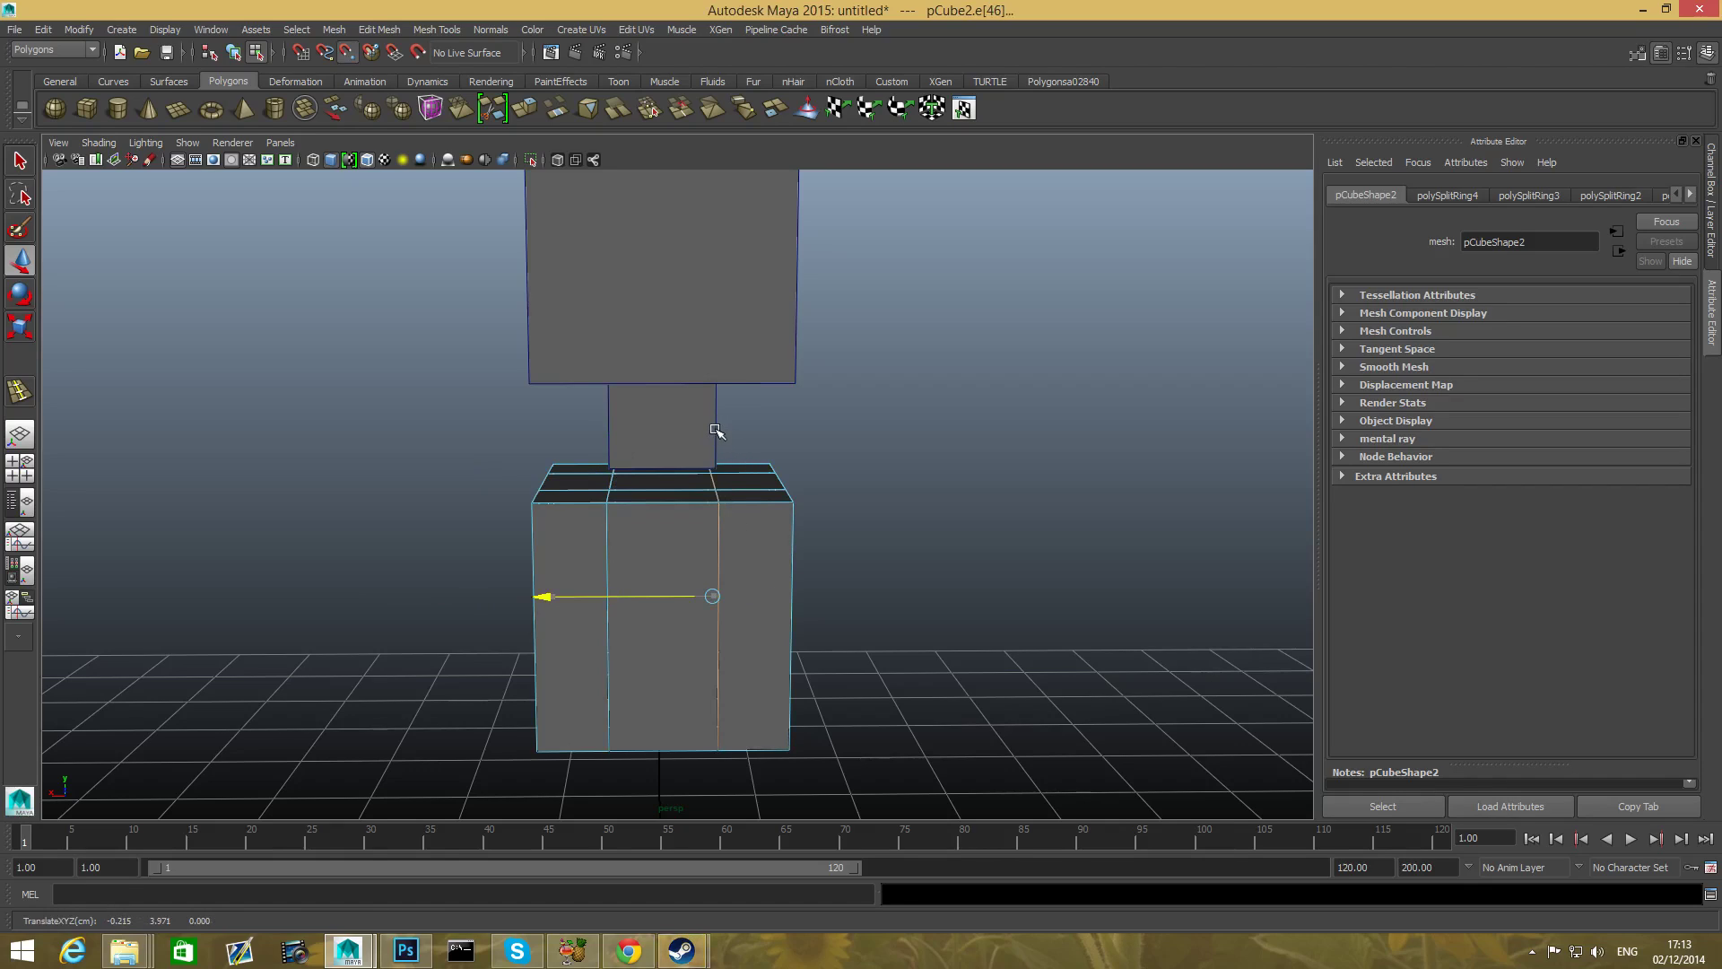
{"action": "left_click_drag", "start_coordinate": [715, 430], "coordinate": [689, 721]}
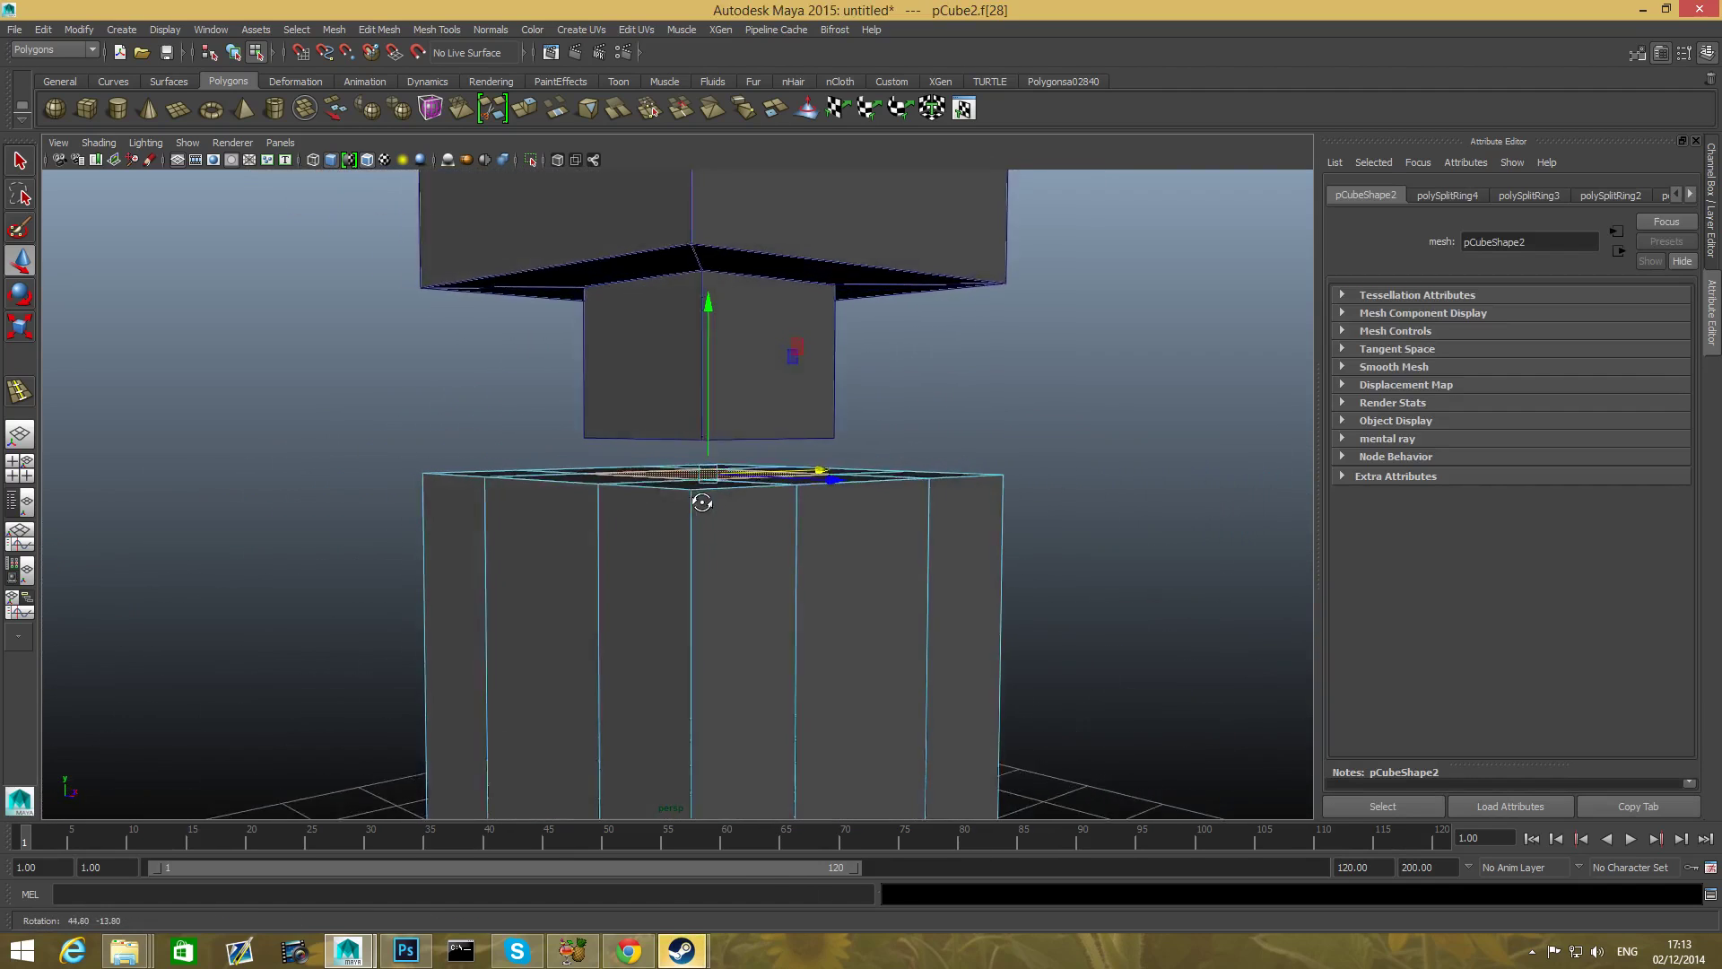
- Delete the torso's top middle face, then isolate the neck and delete its bottom face
{"action": "left_click_drag", "start_coordinate": [702, 503], "coordinate": [900, 548]}
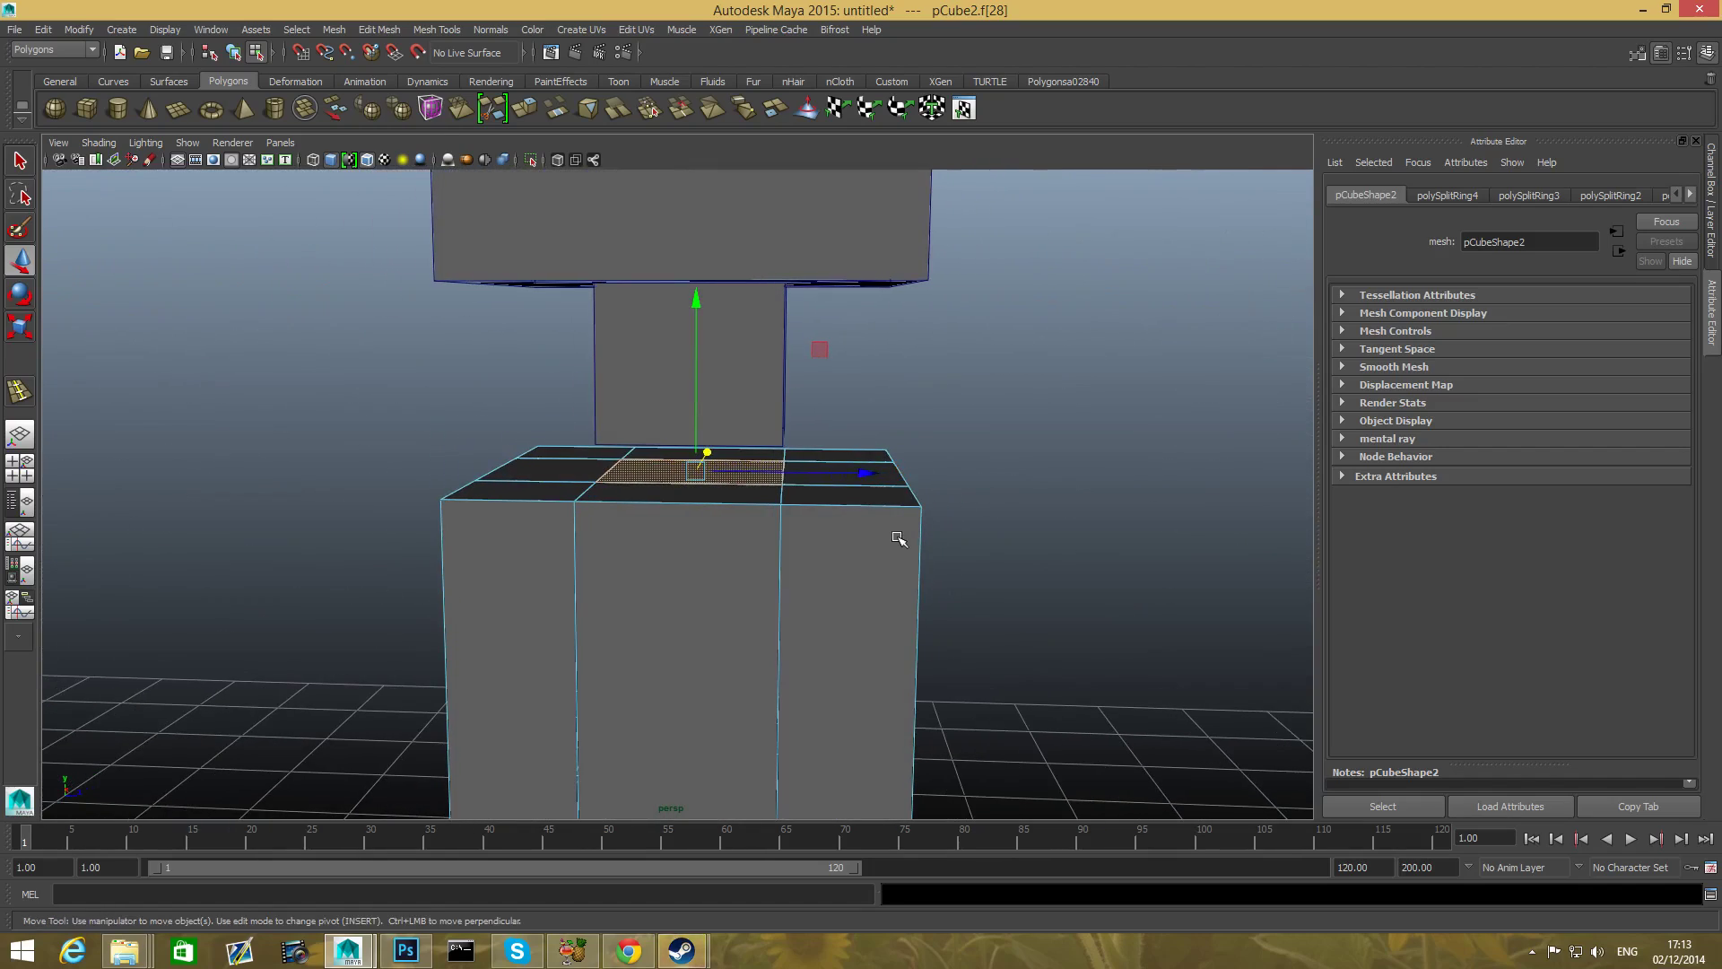
{"action": "key", "text": "F8"}
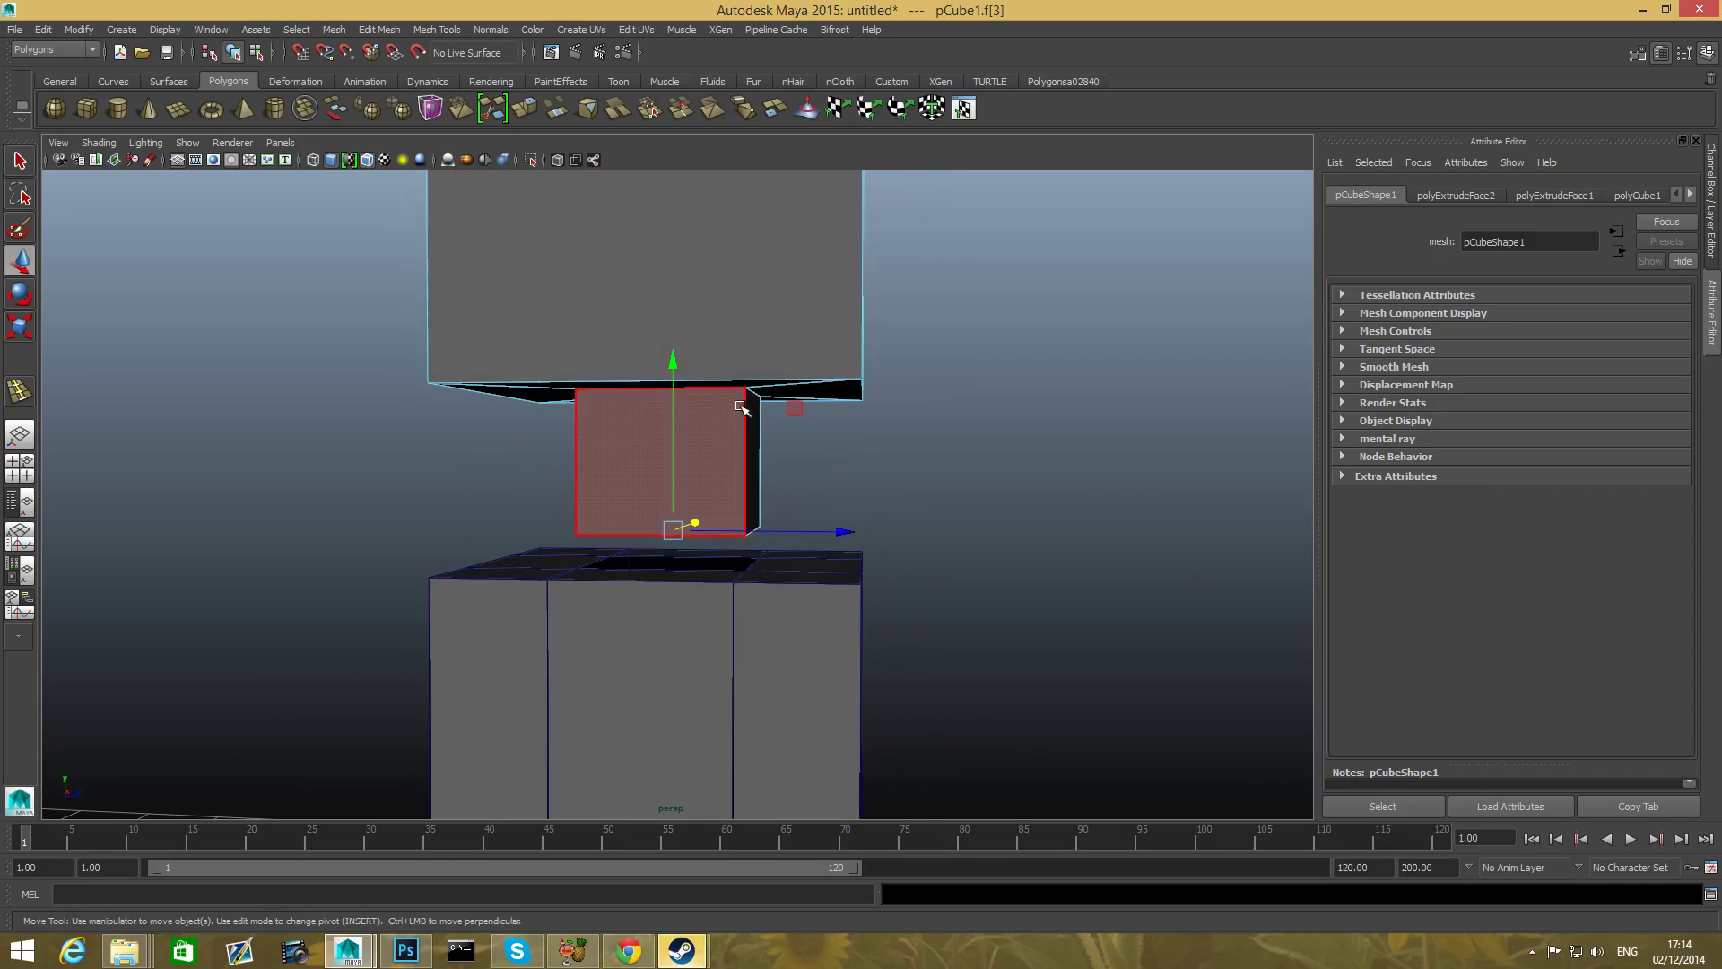
{"action": "mouse_move", "coordinate": [689, 429]}
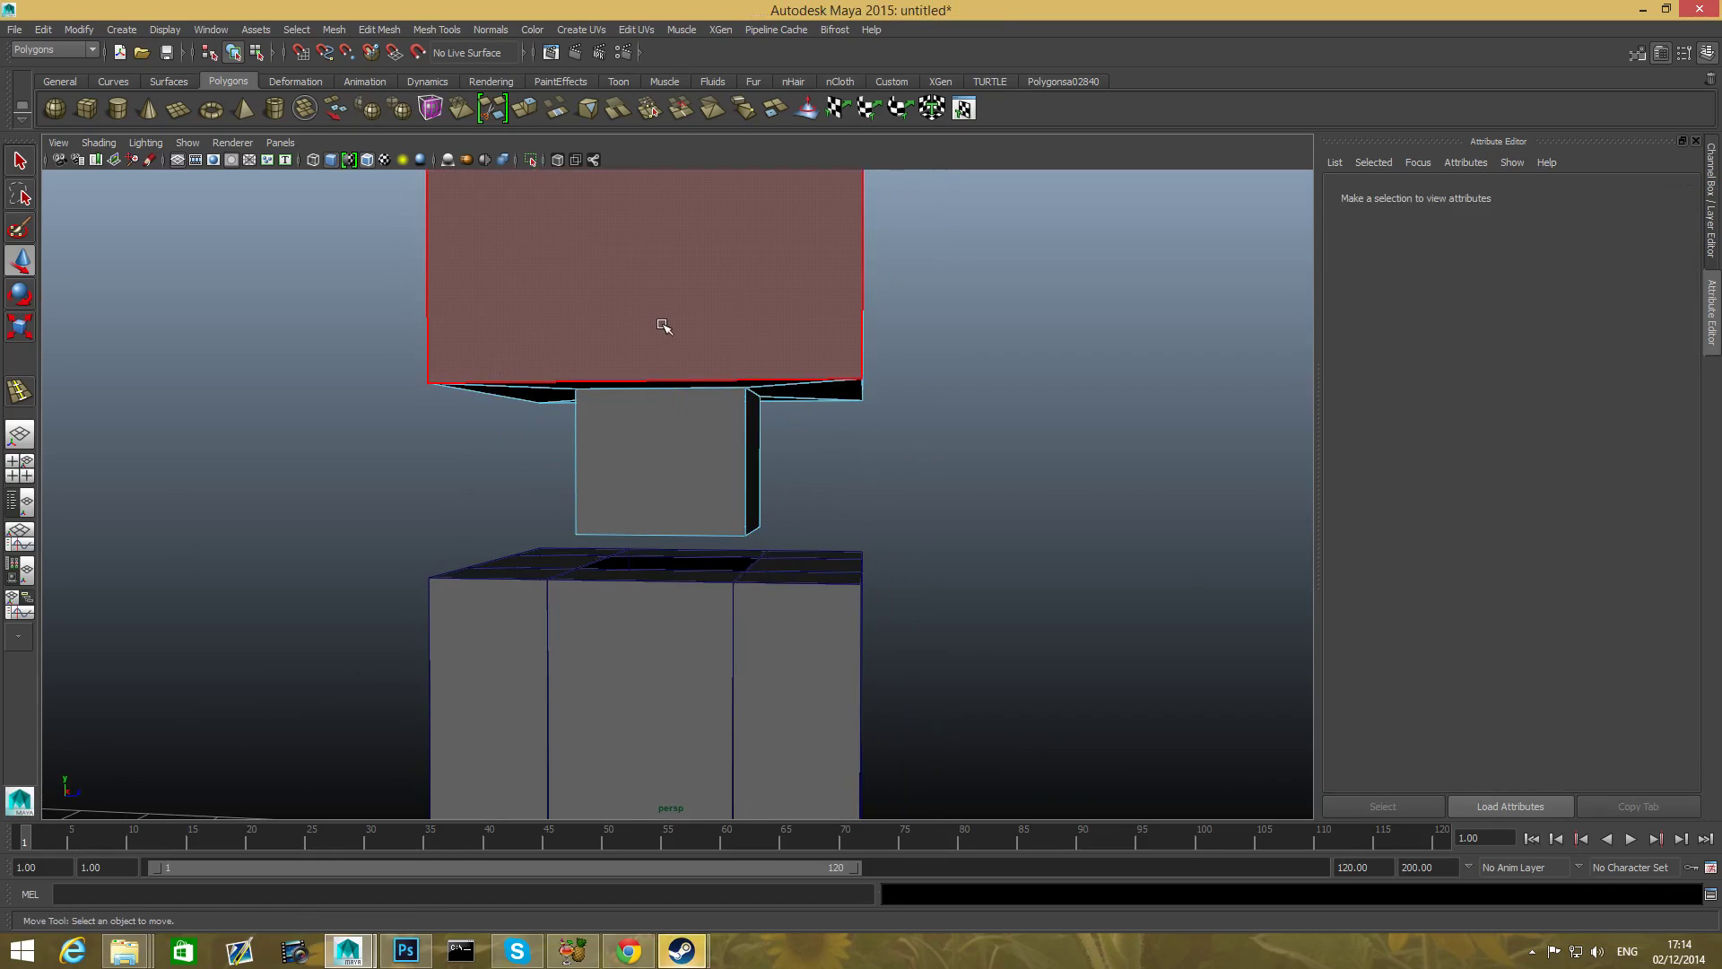
{"action": "left_click", "coordinate": [662, 325]}
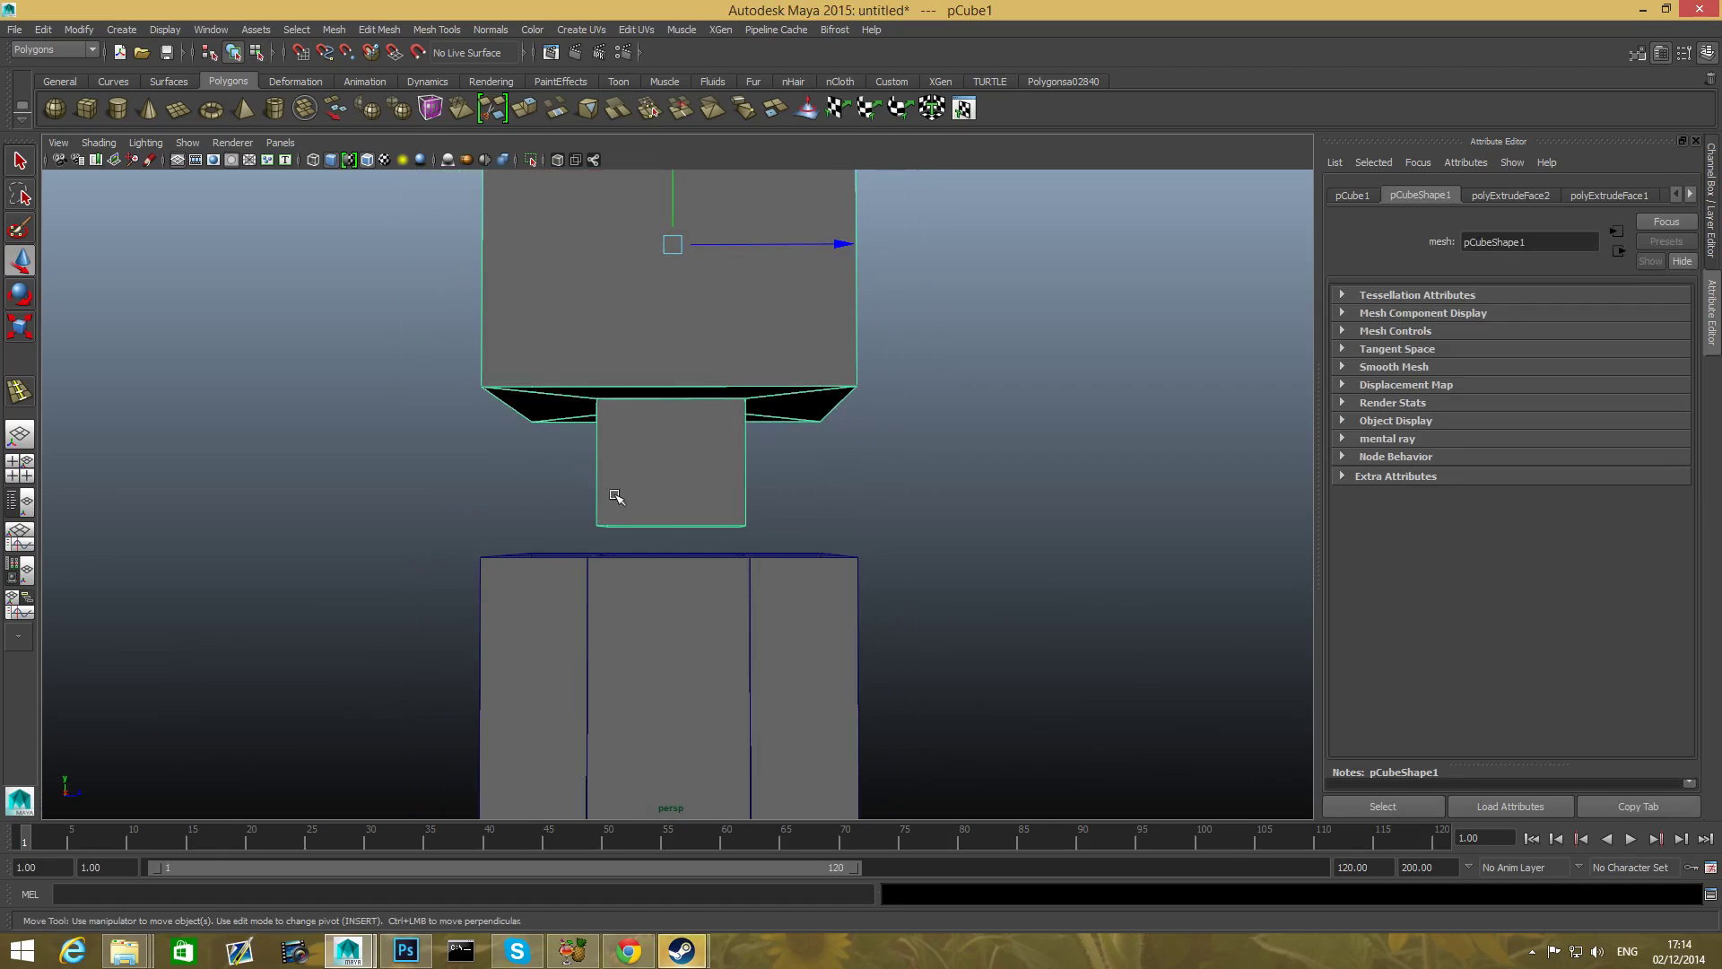
{"action": "mouse_move", "coordinate": [655, 240]}
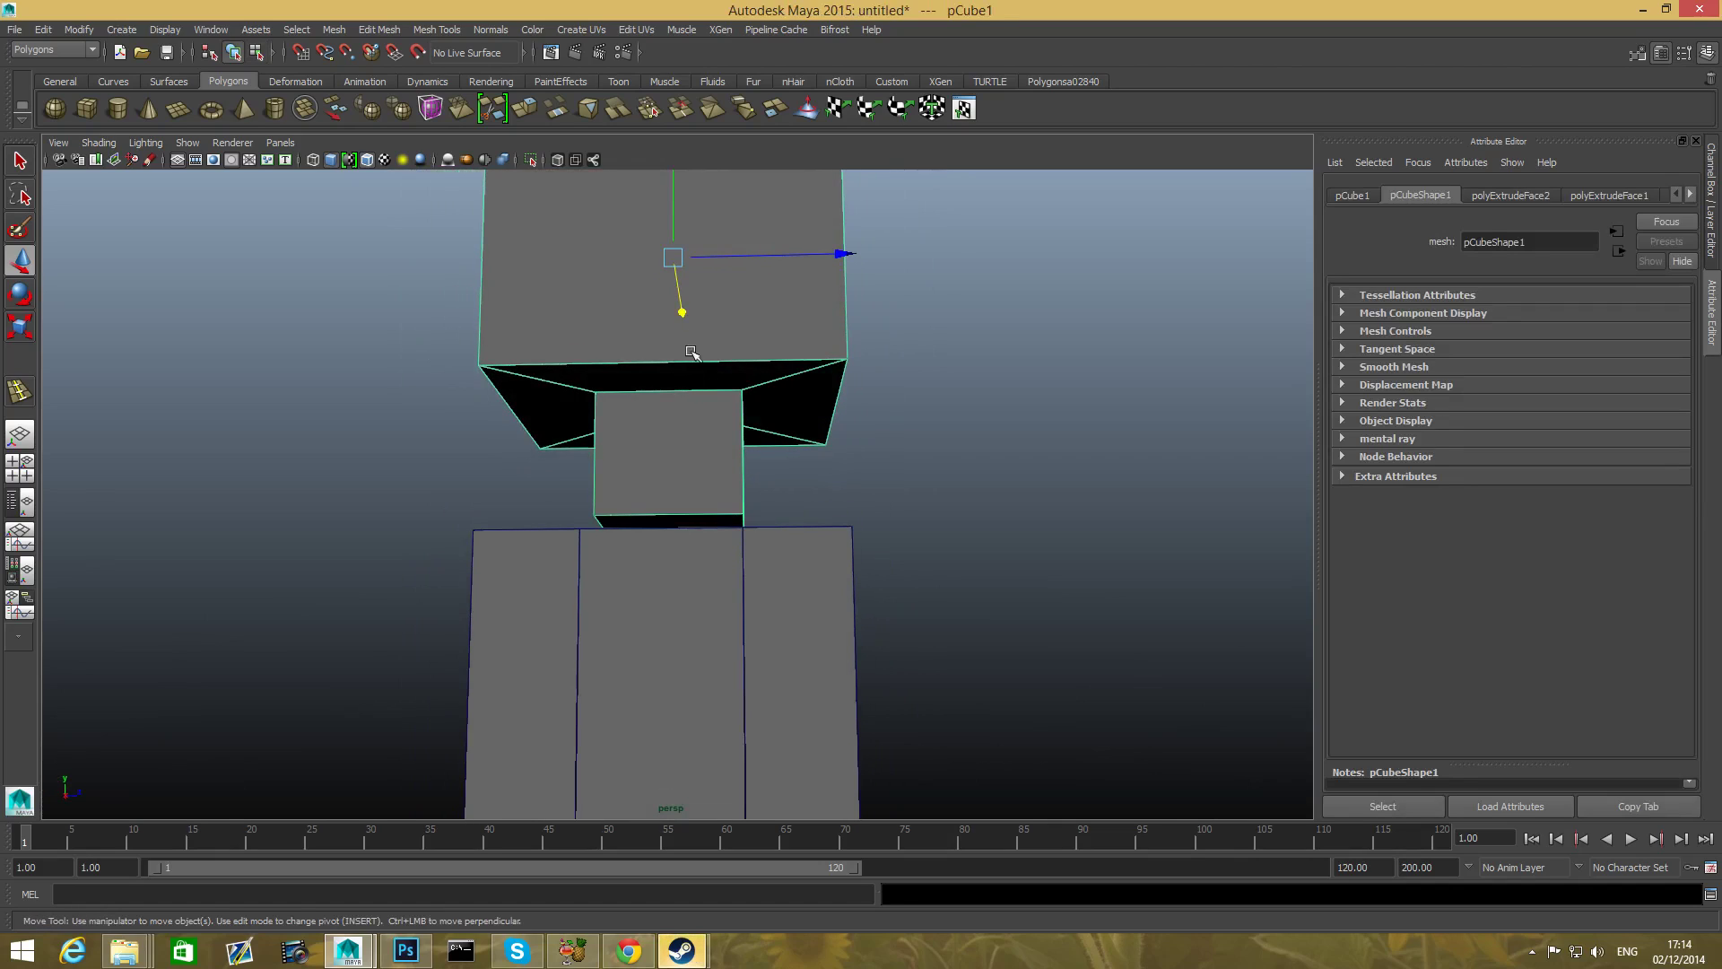
{"action": "left_click", "coordinate": [531, 159]}
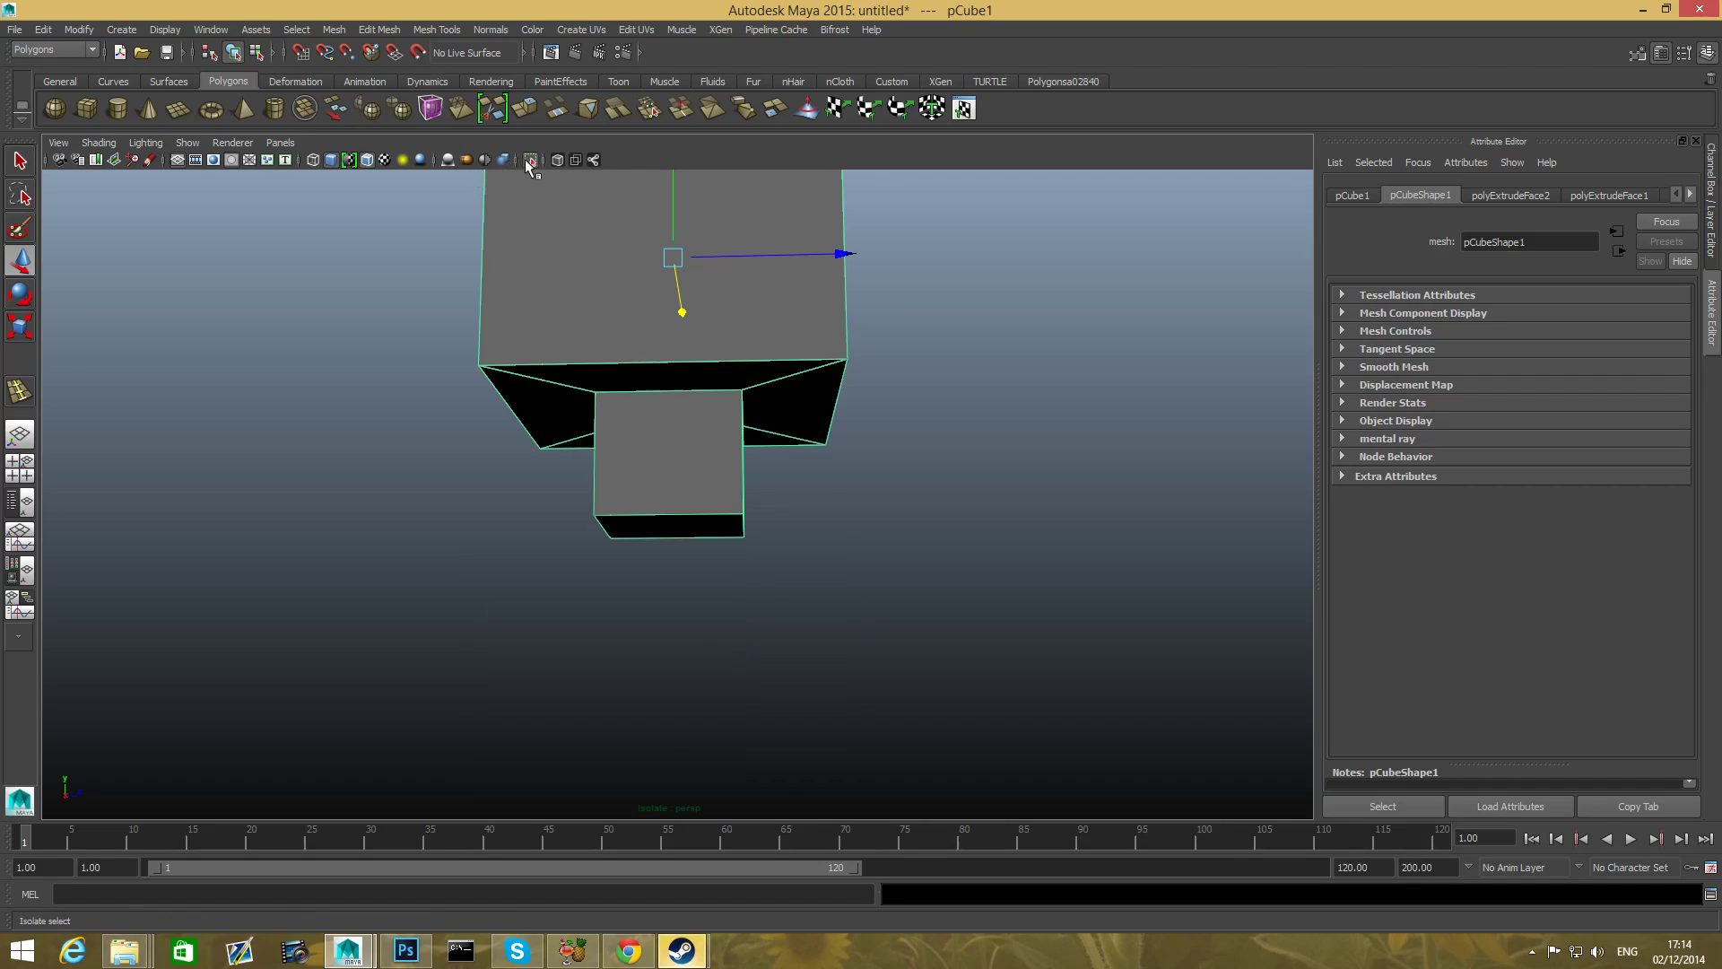
{"action": "left_click", "coordinate": [652, 507]}
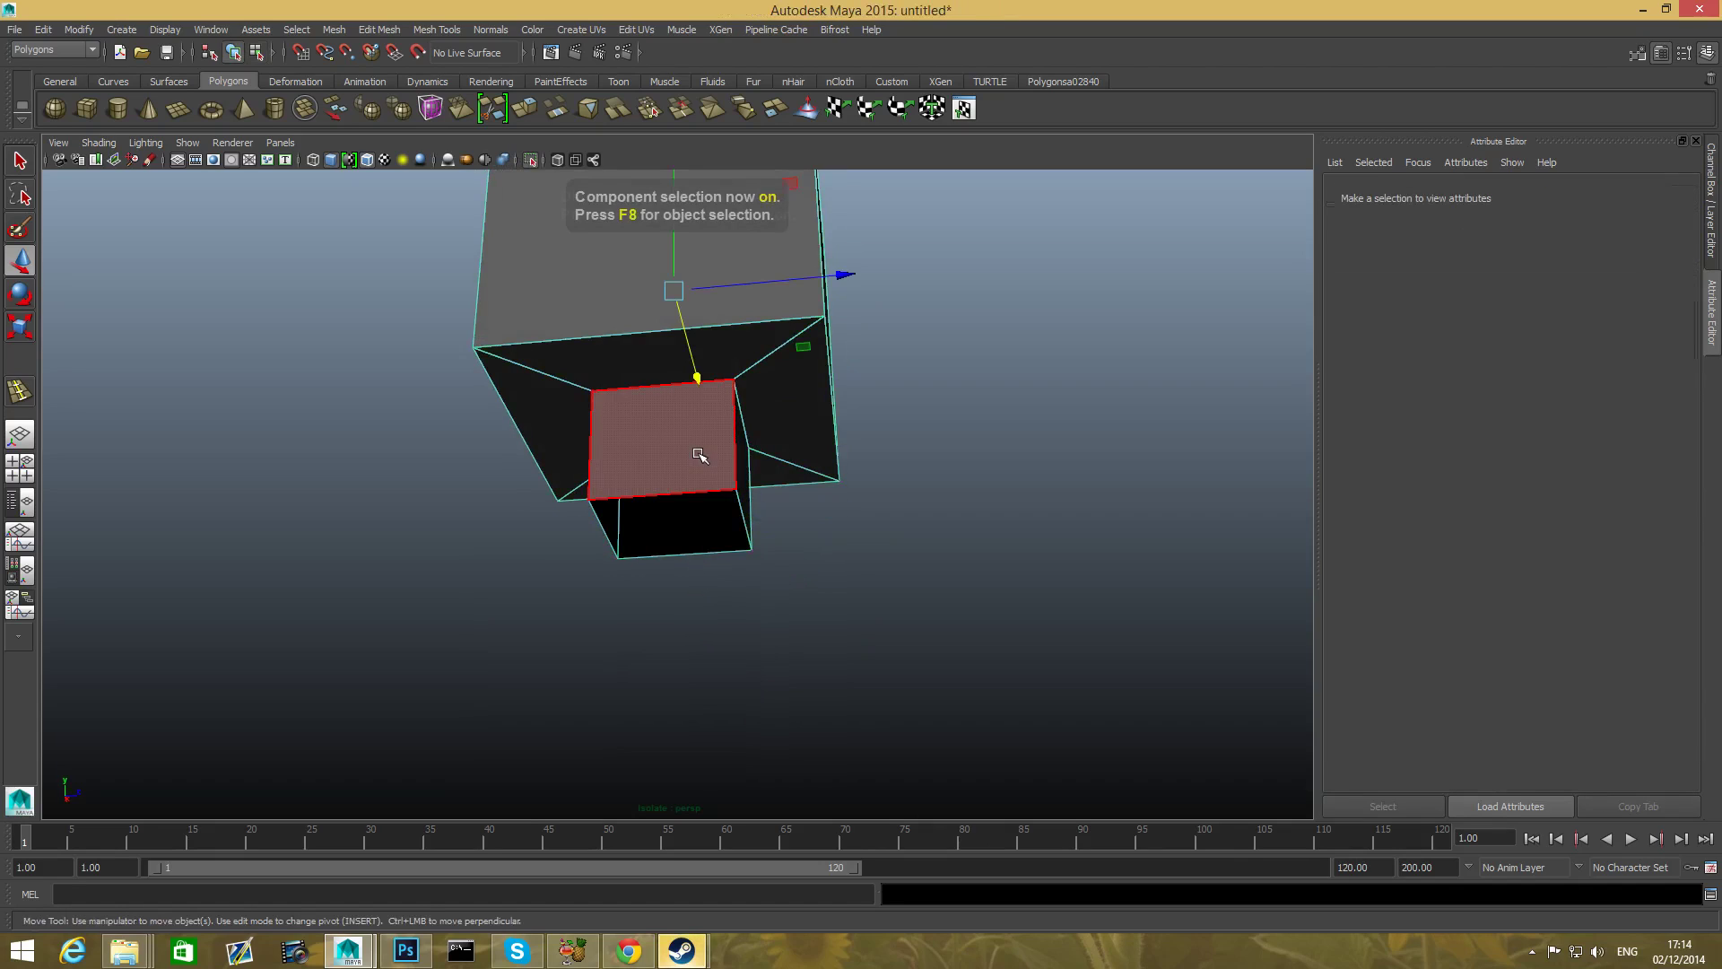
{"action": "key", "text": "F8"}
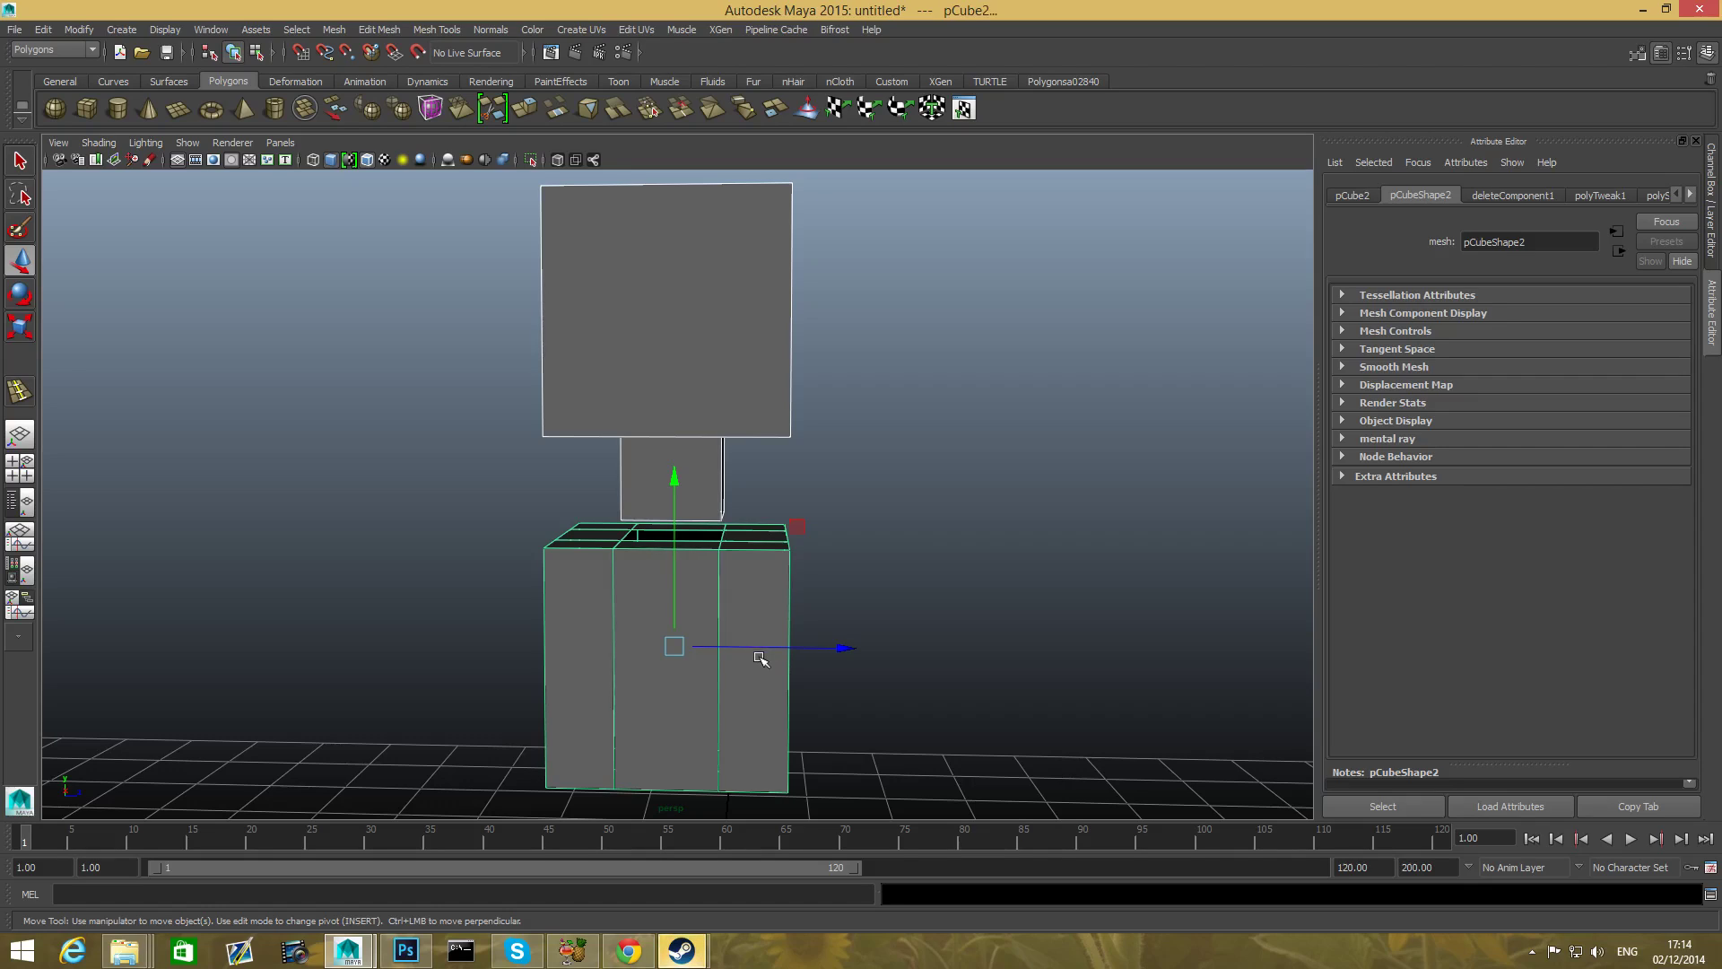
{"action": "mouse_move", "coordinate": [774, 613]}
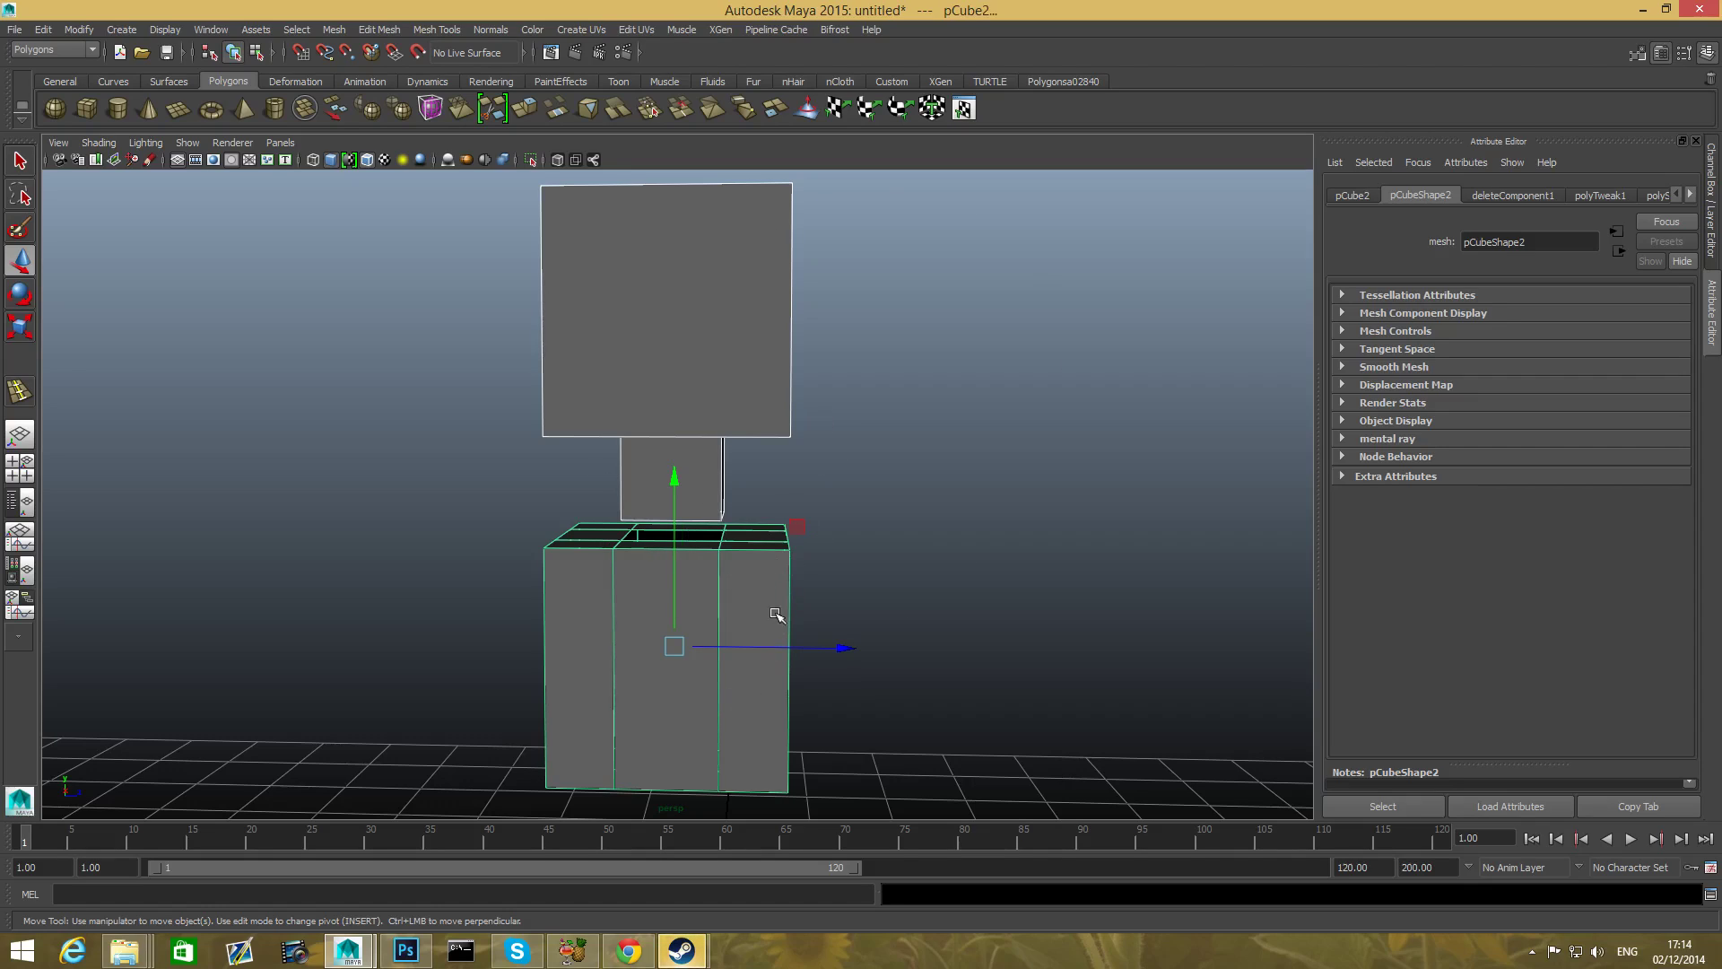
{"action": "mouse_move", "coordinate": [617, 533]}
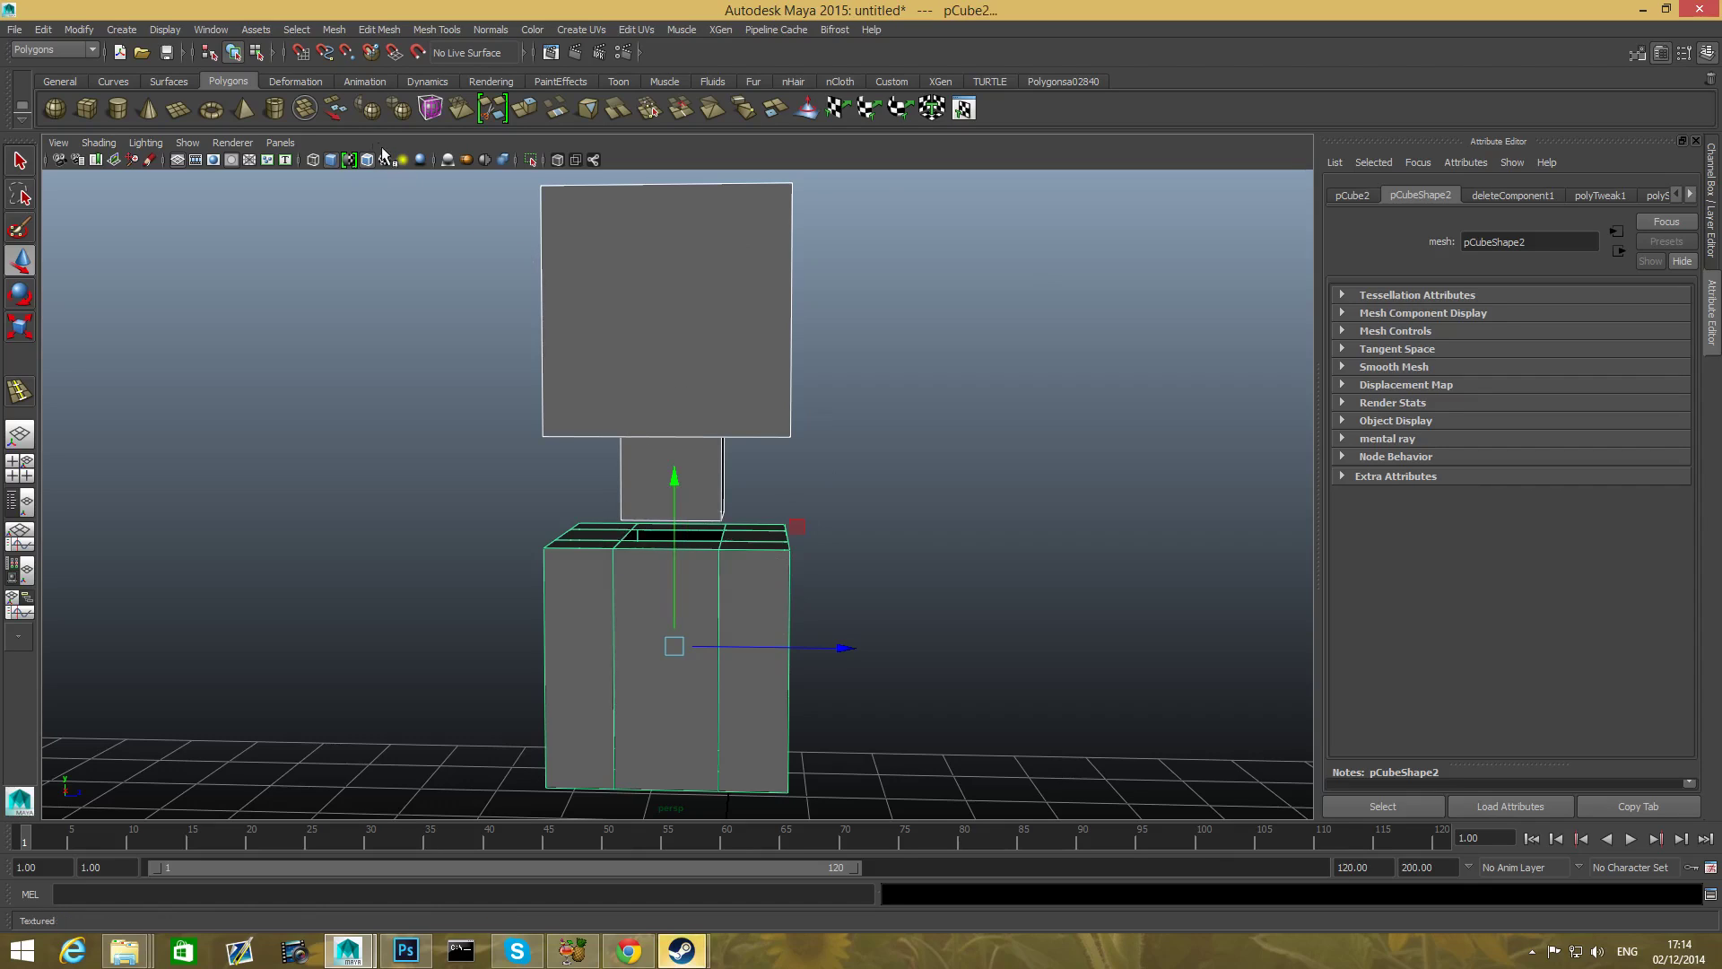
{"action": "left_click", "coordinate": [333, 29]}
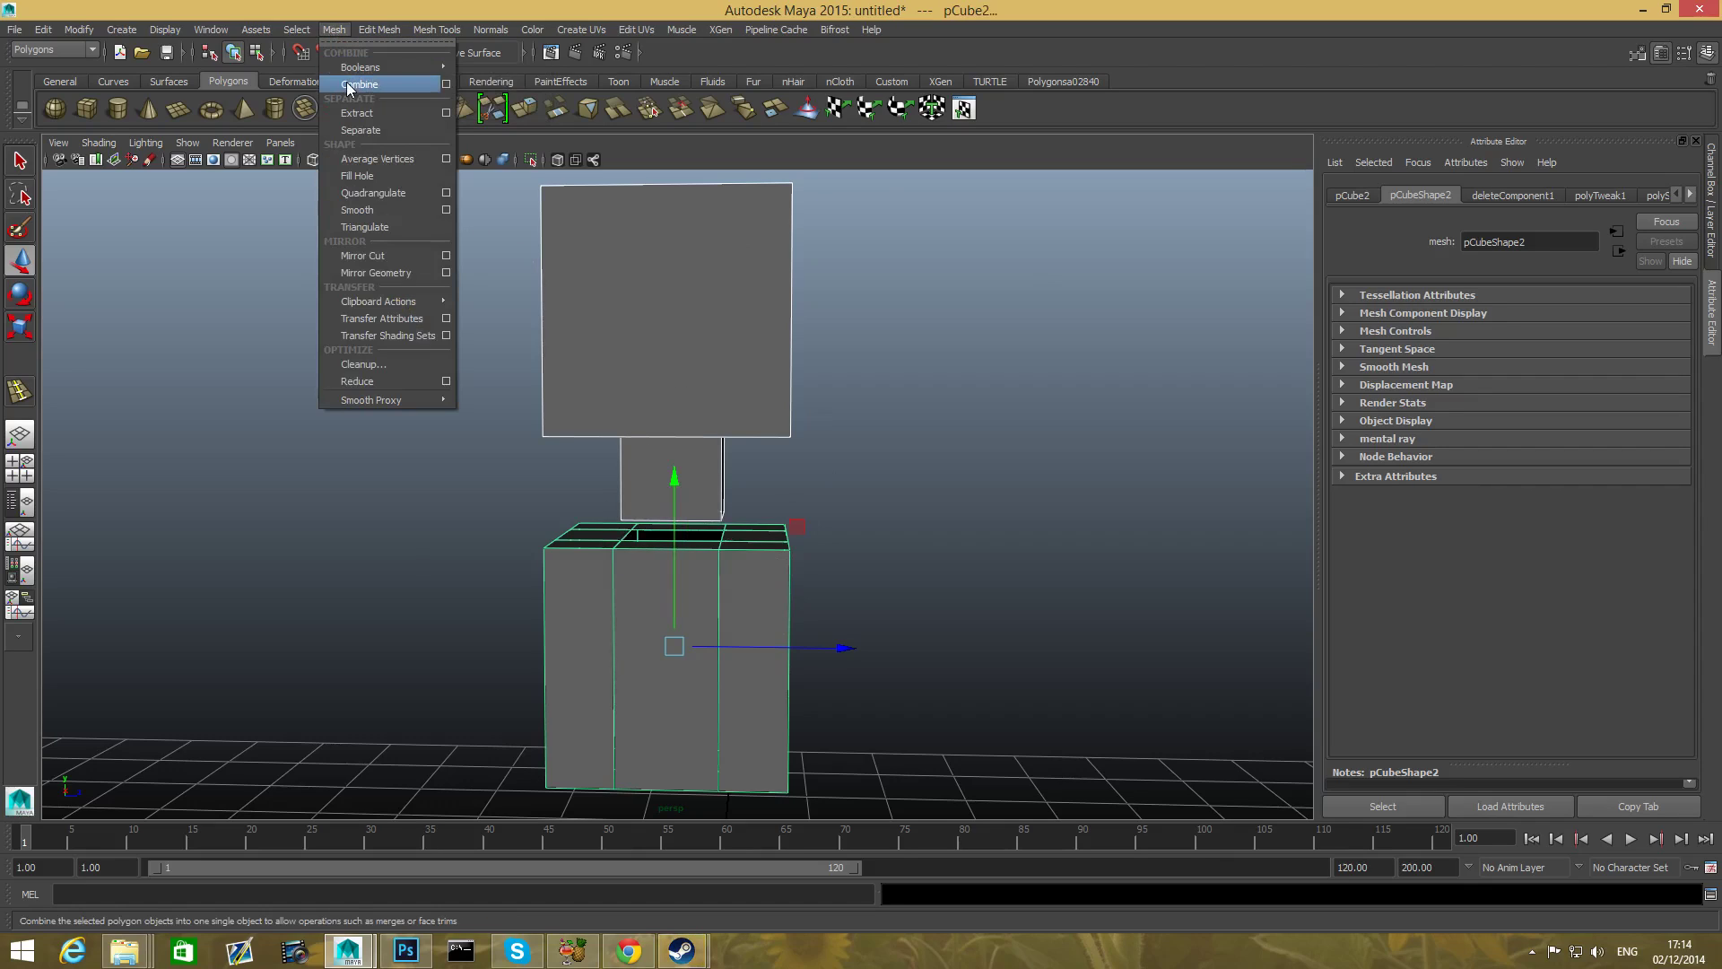
{"action": "left_click", "coordinate": [362, 84]}
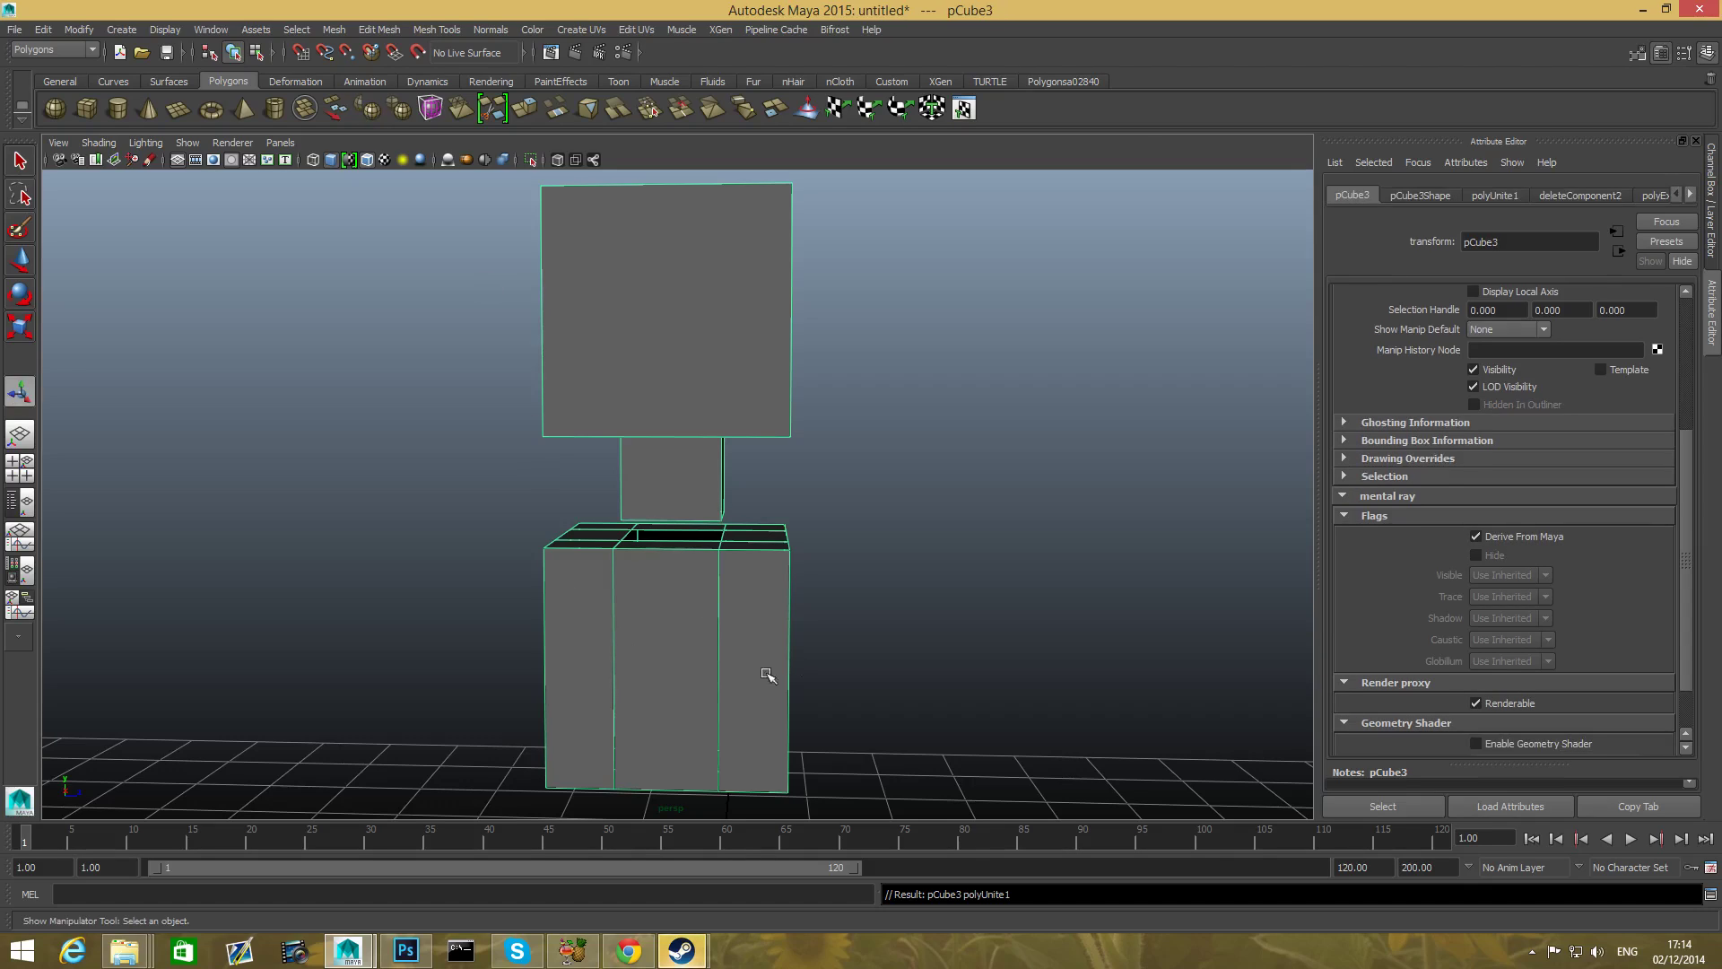
{"action": "mouse_move", "coordinate": [536, 666]}
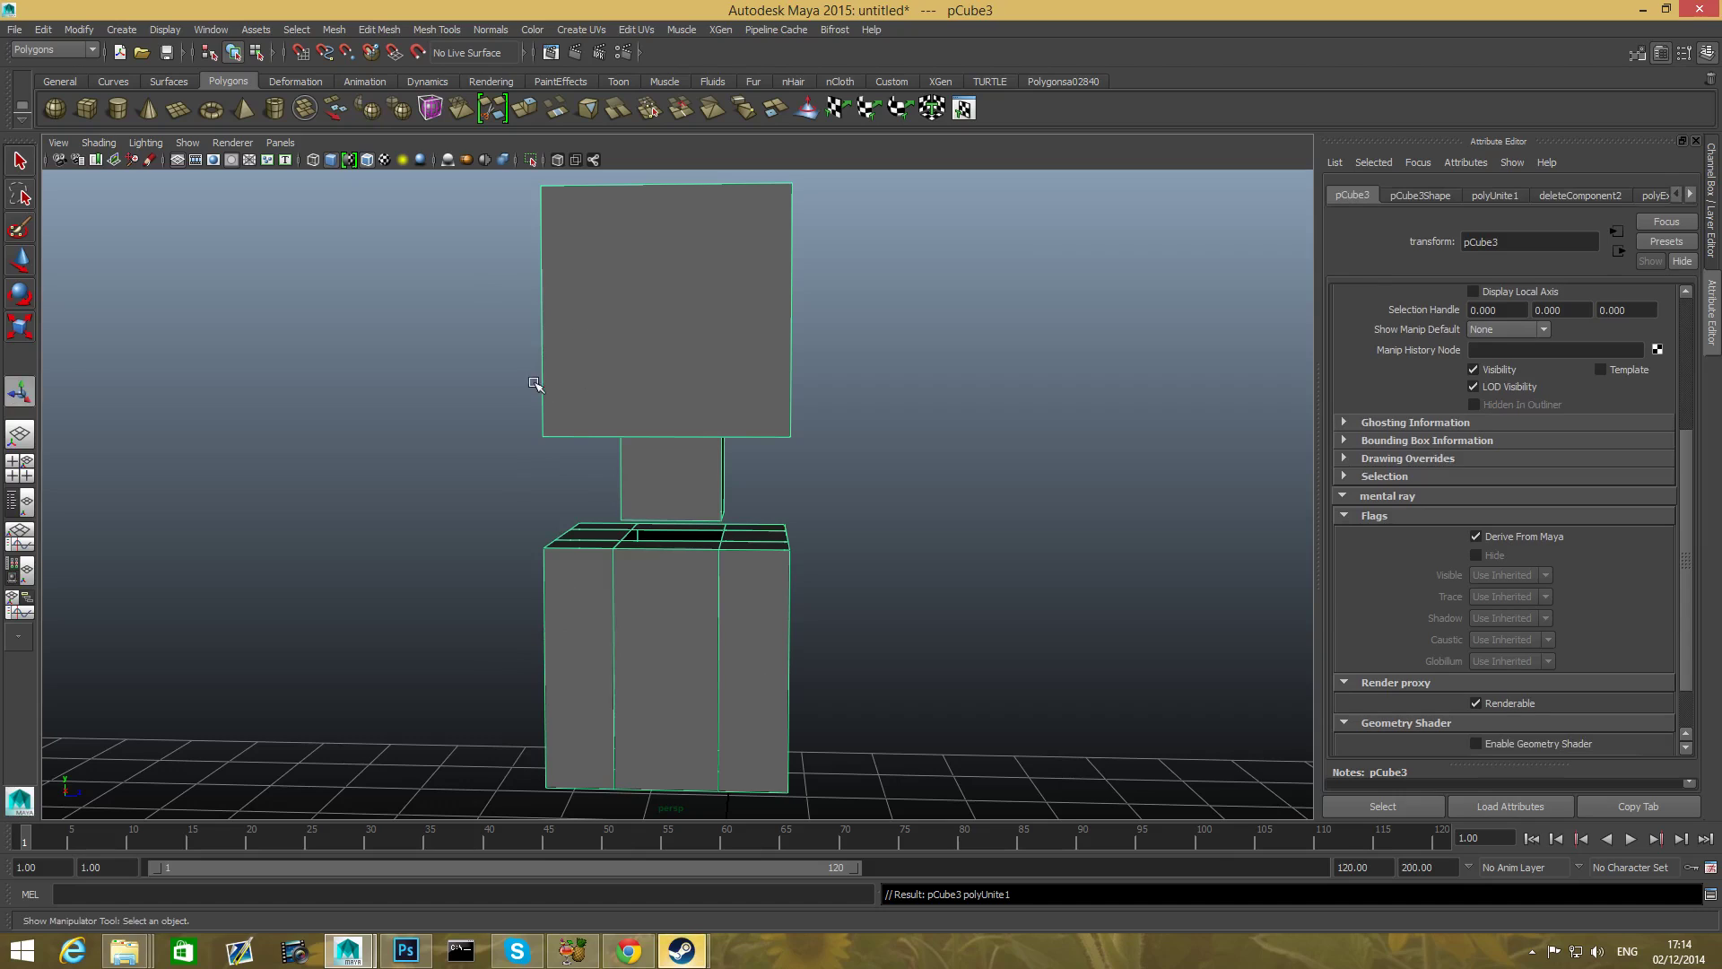
{"action": "mouse_move", "coordinate": [561, 377]}
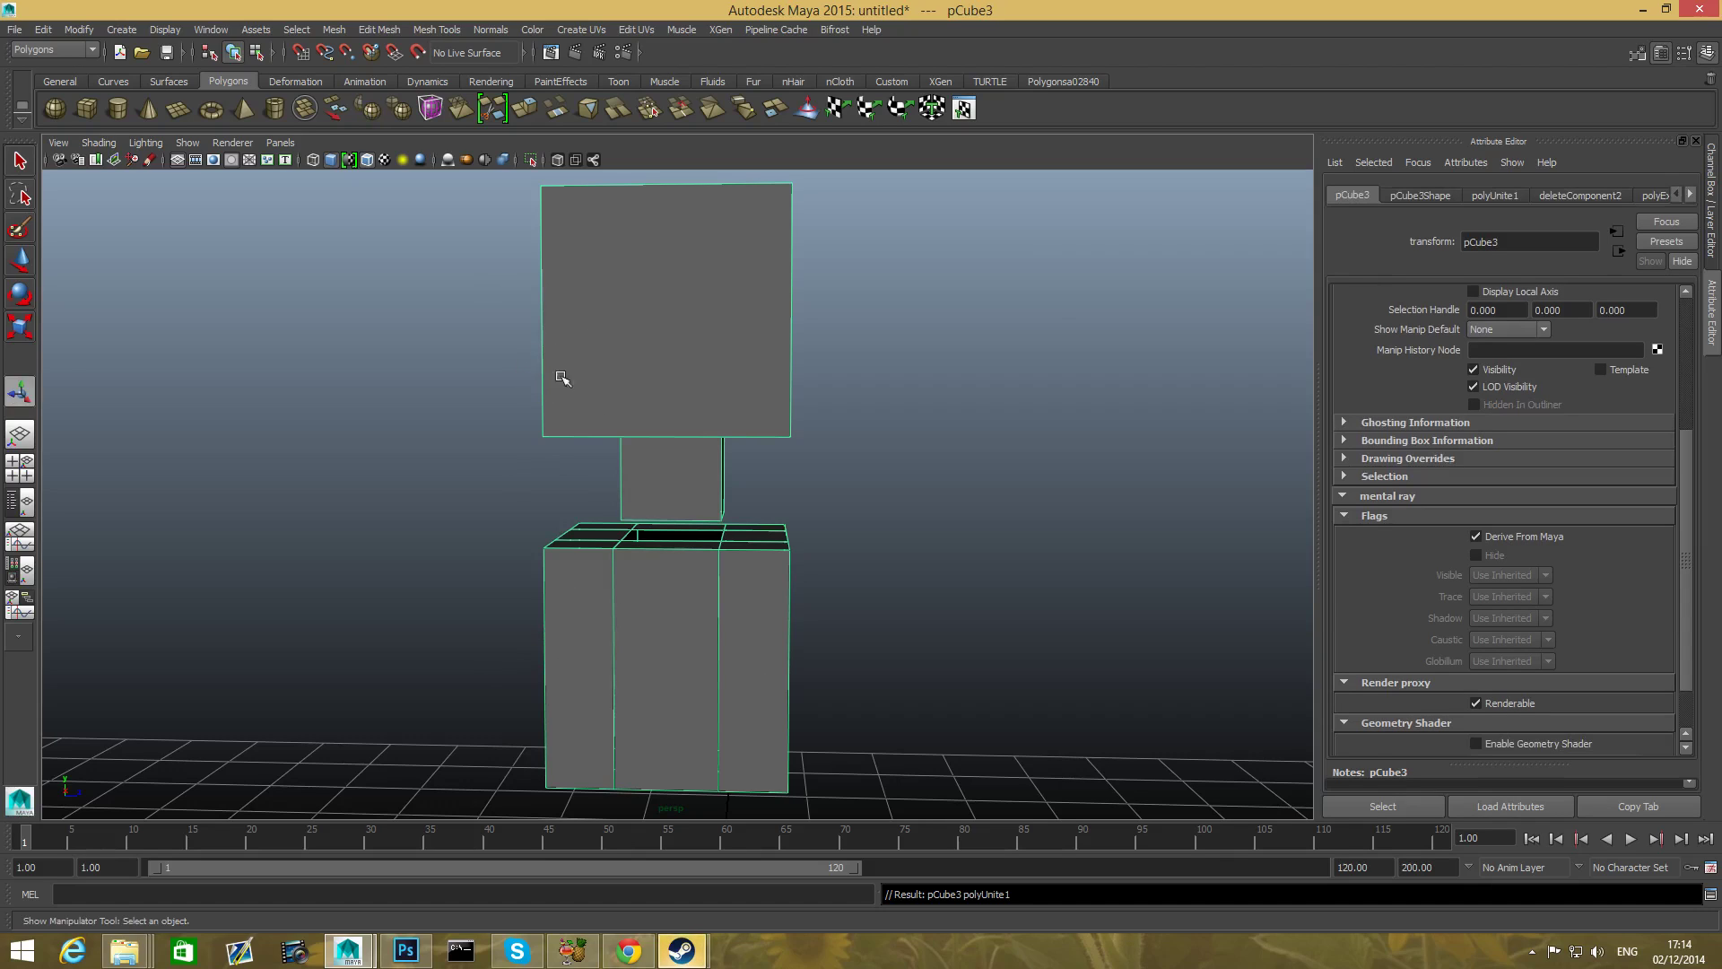
{"action": "left_click_drag", "start_coordinate": [562, 378], "coordinate": [721, 459]}
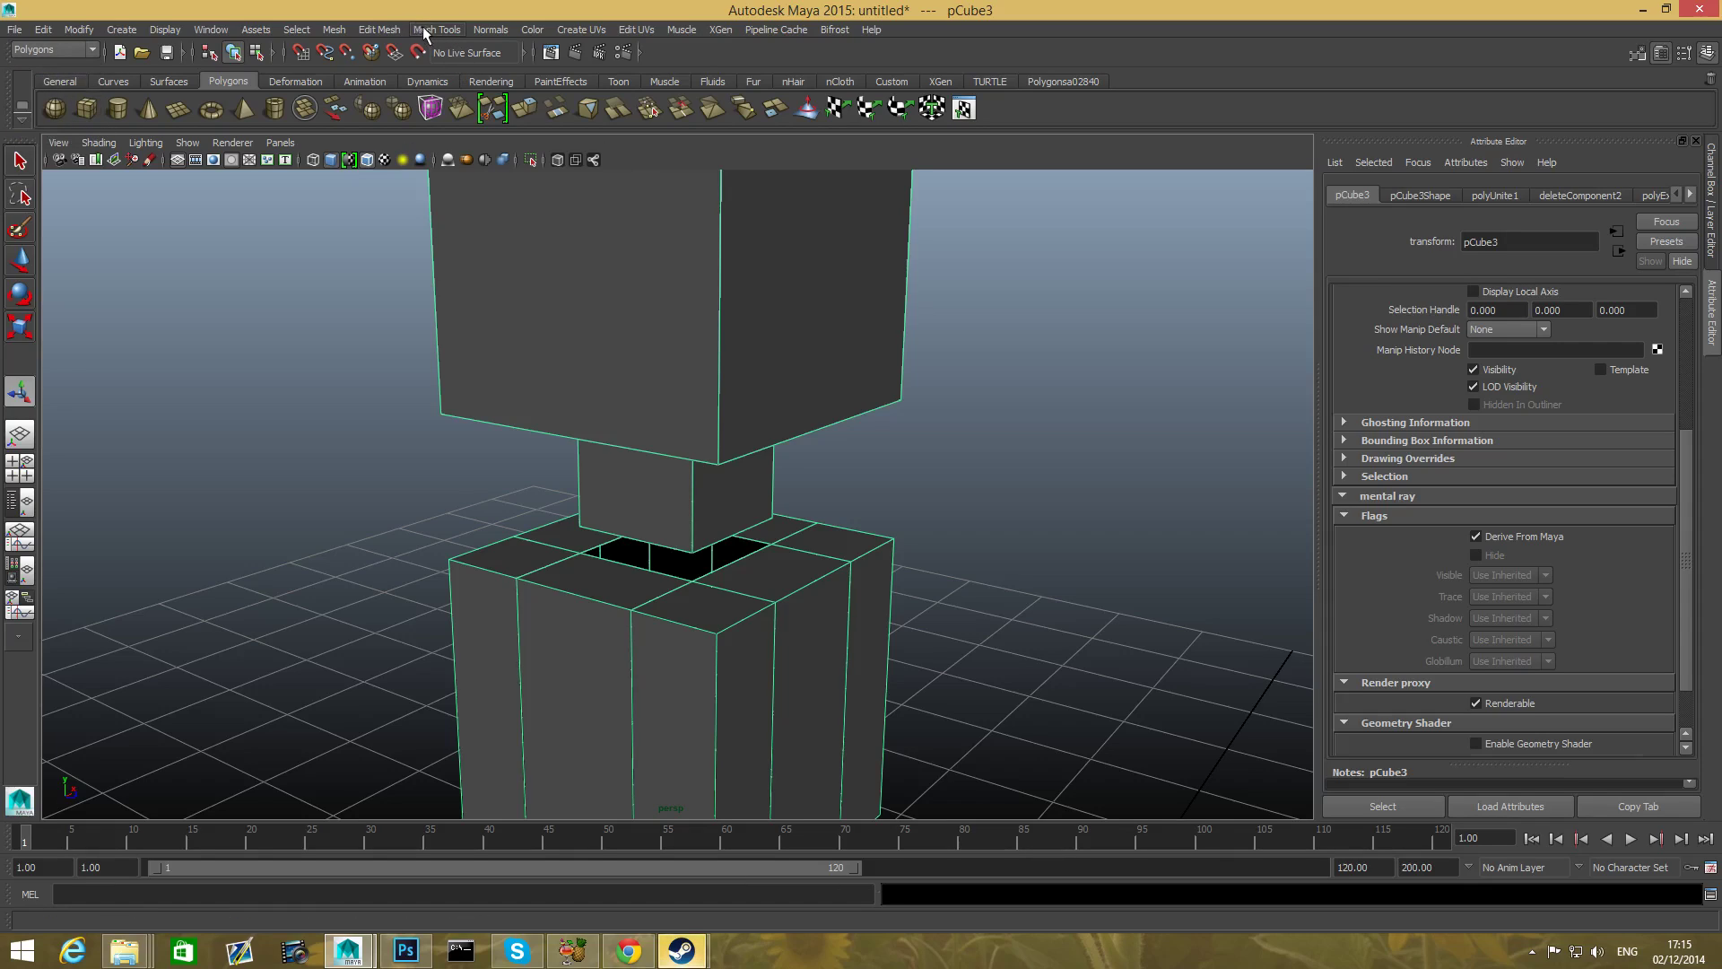
- Activate the Merge Vertex Tool and zoom in on the torso's top opening
{"action": "left_click", "coordinate": [436, 28]}
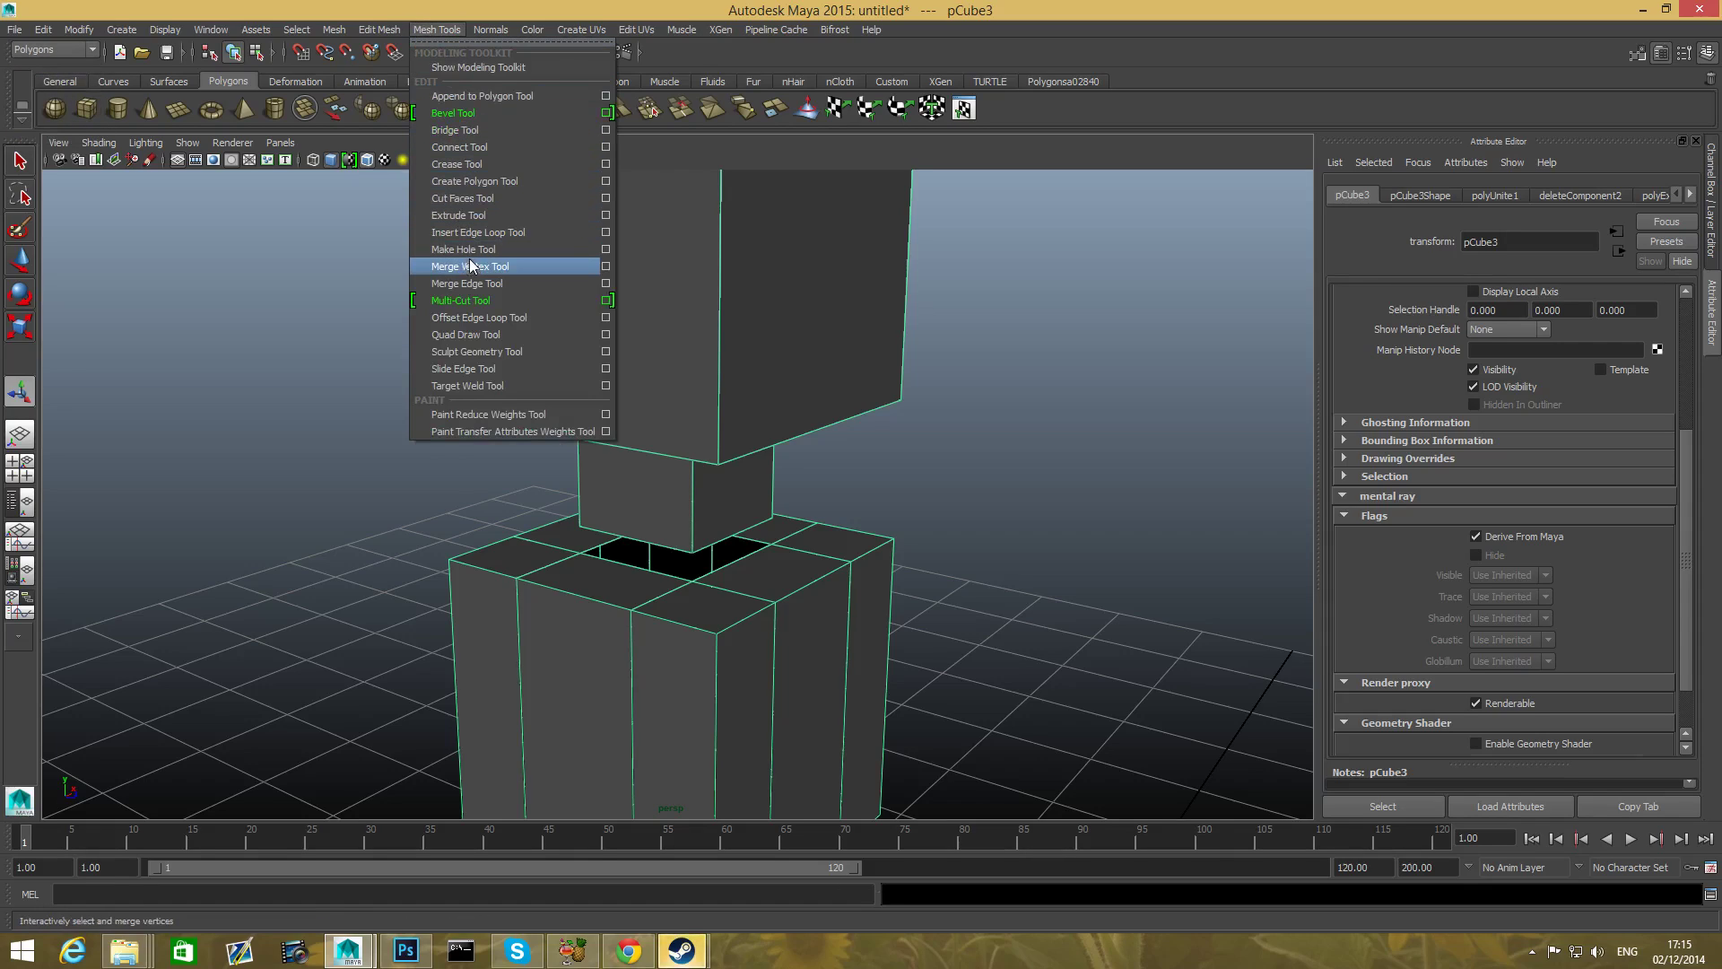
{"action": "mouse_move", "coordinate": [509, 278]}
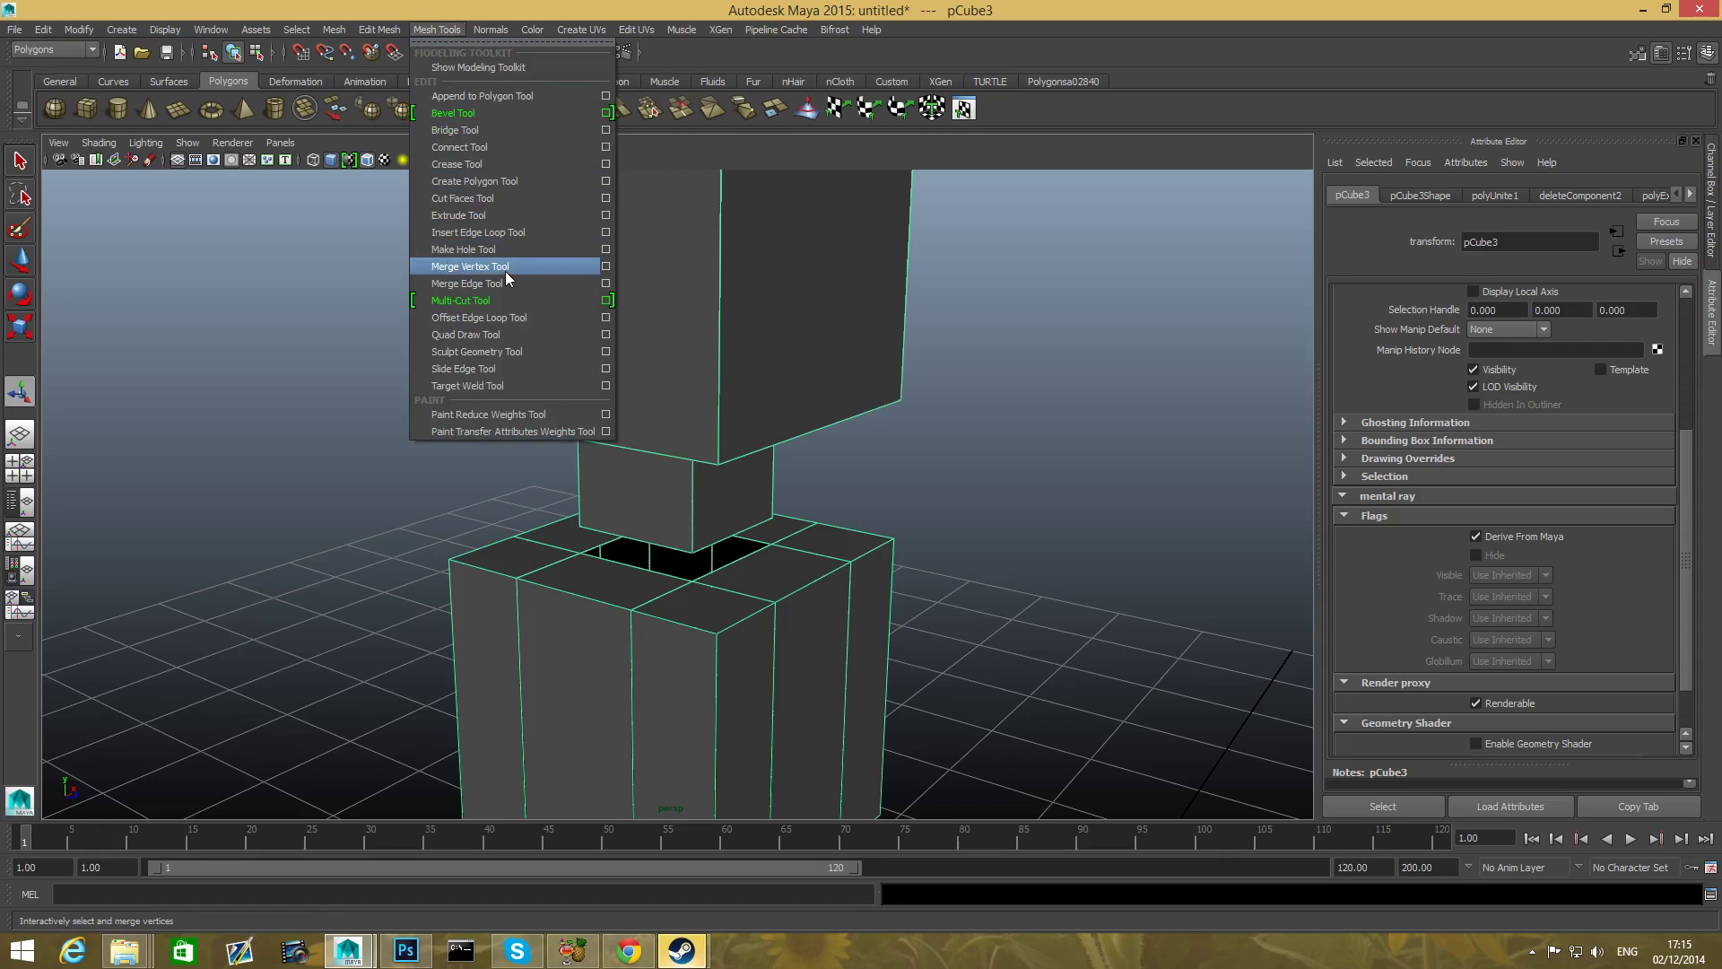
{"action": "left_click", "coordinate": [468, 265]}
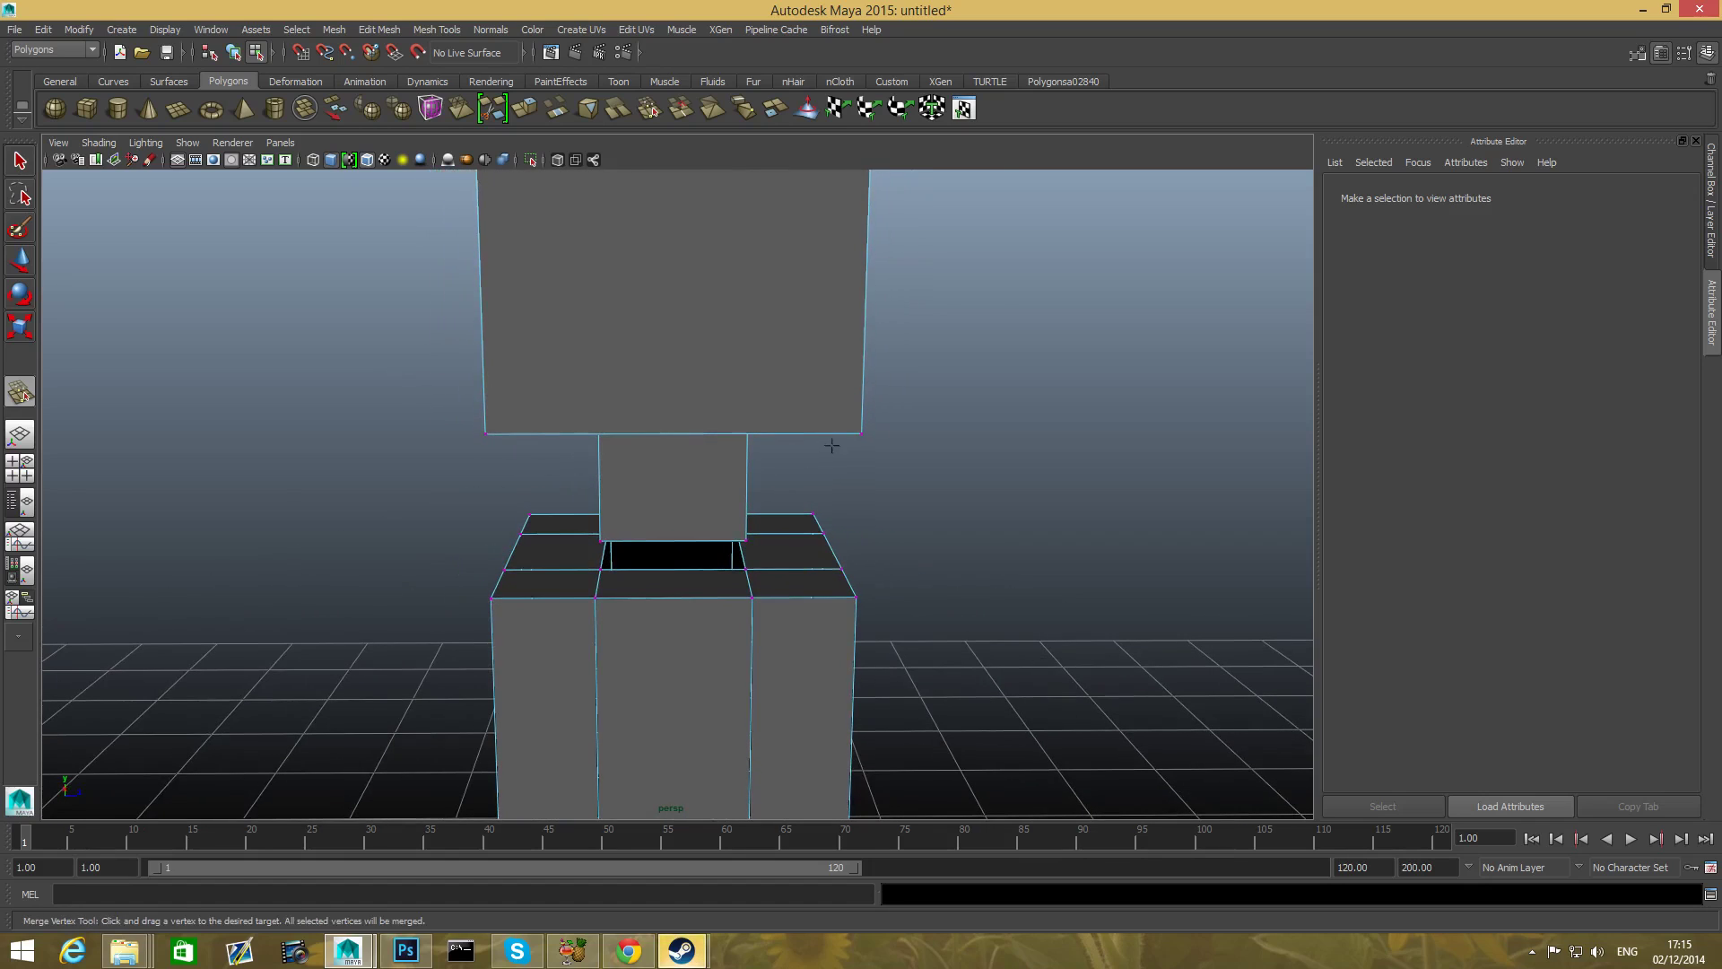
{"action": "scroll", "scroll_direction": "down", "scroll_amount": 3}
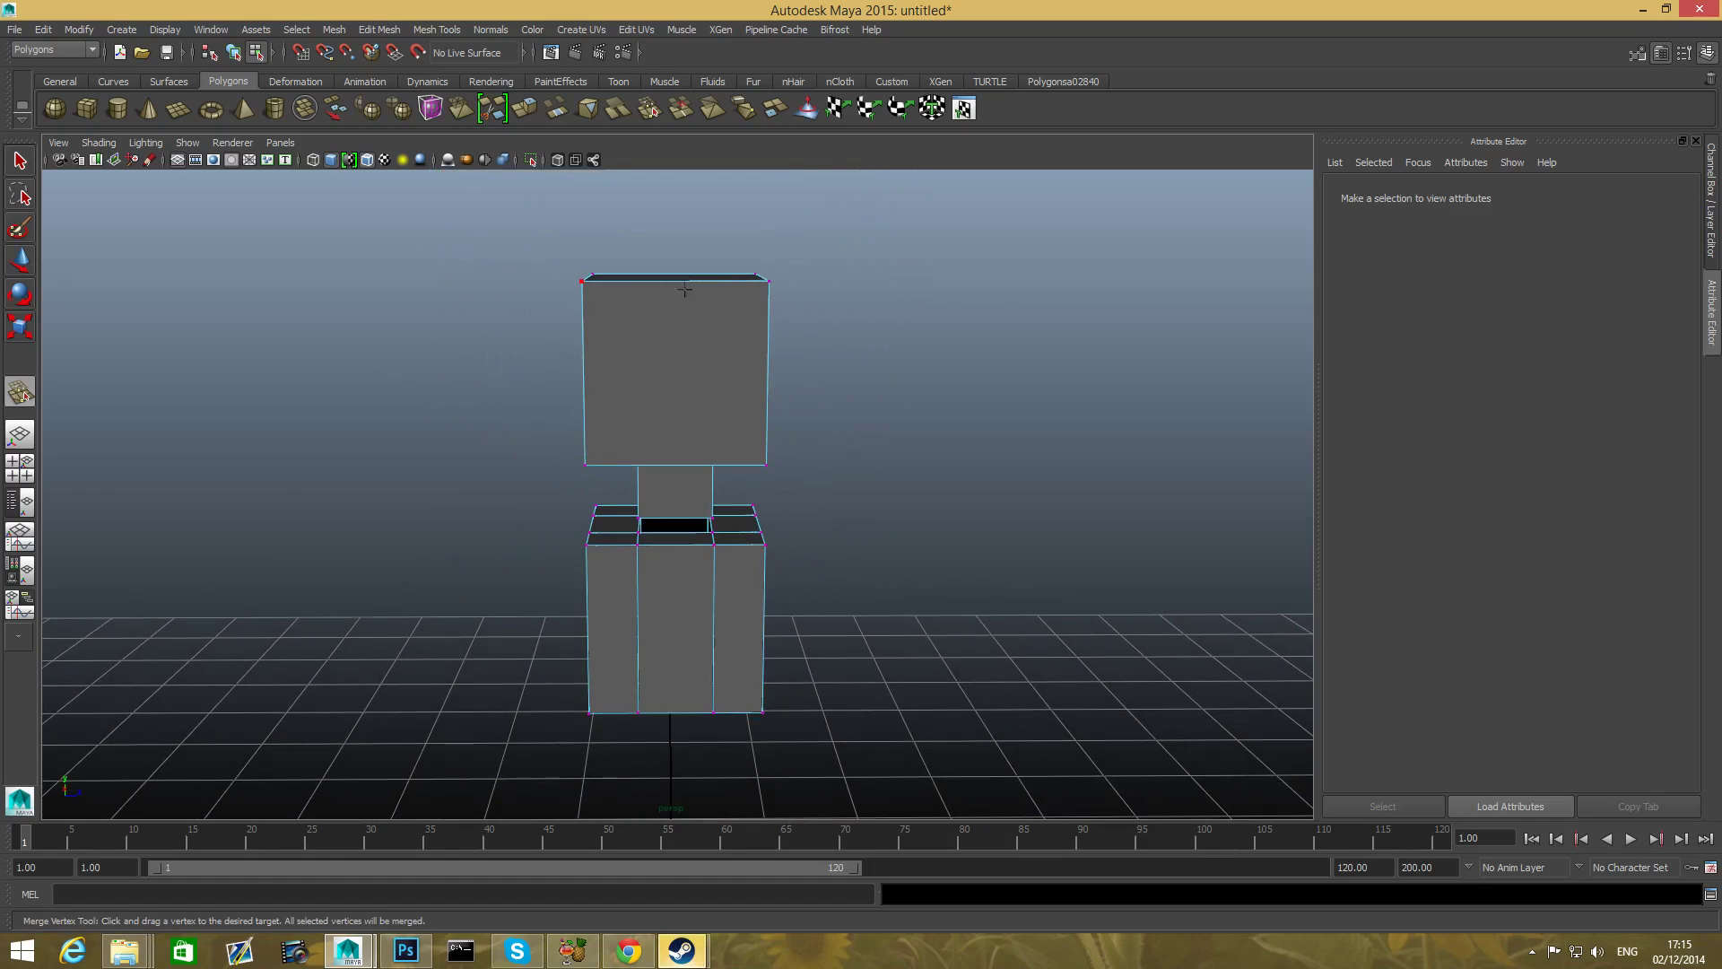
{"action": "left_click_drag", "start_coordinate": [685, 440], "coordinate": [1012, 701]}
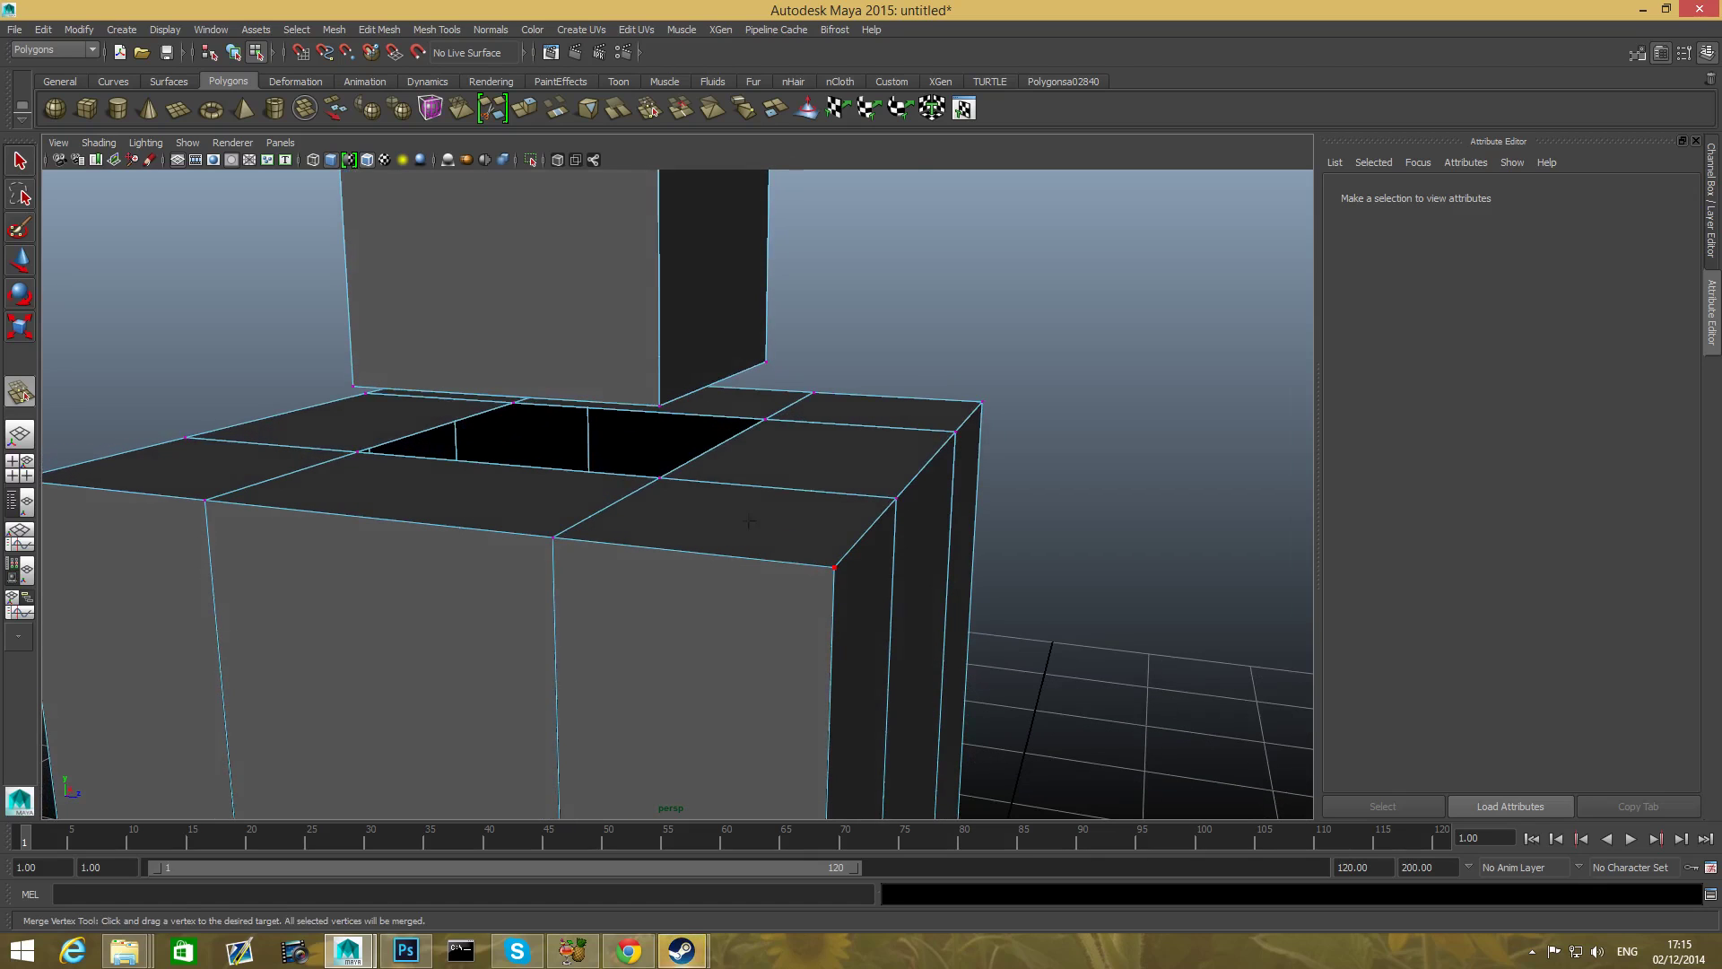
- Merge a neck bottom corner vertex onto the matching corner of the torso opening
{"action": "left_click_drag", "start_coordinate": [747, 522], "coordinate": [598, 463]}
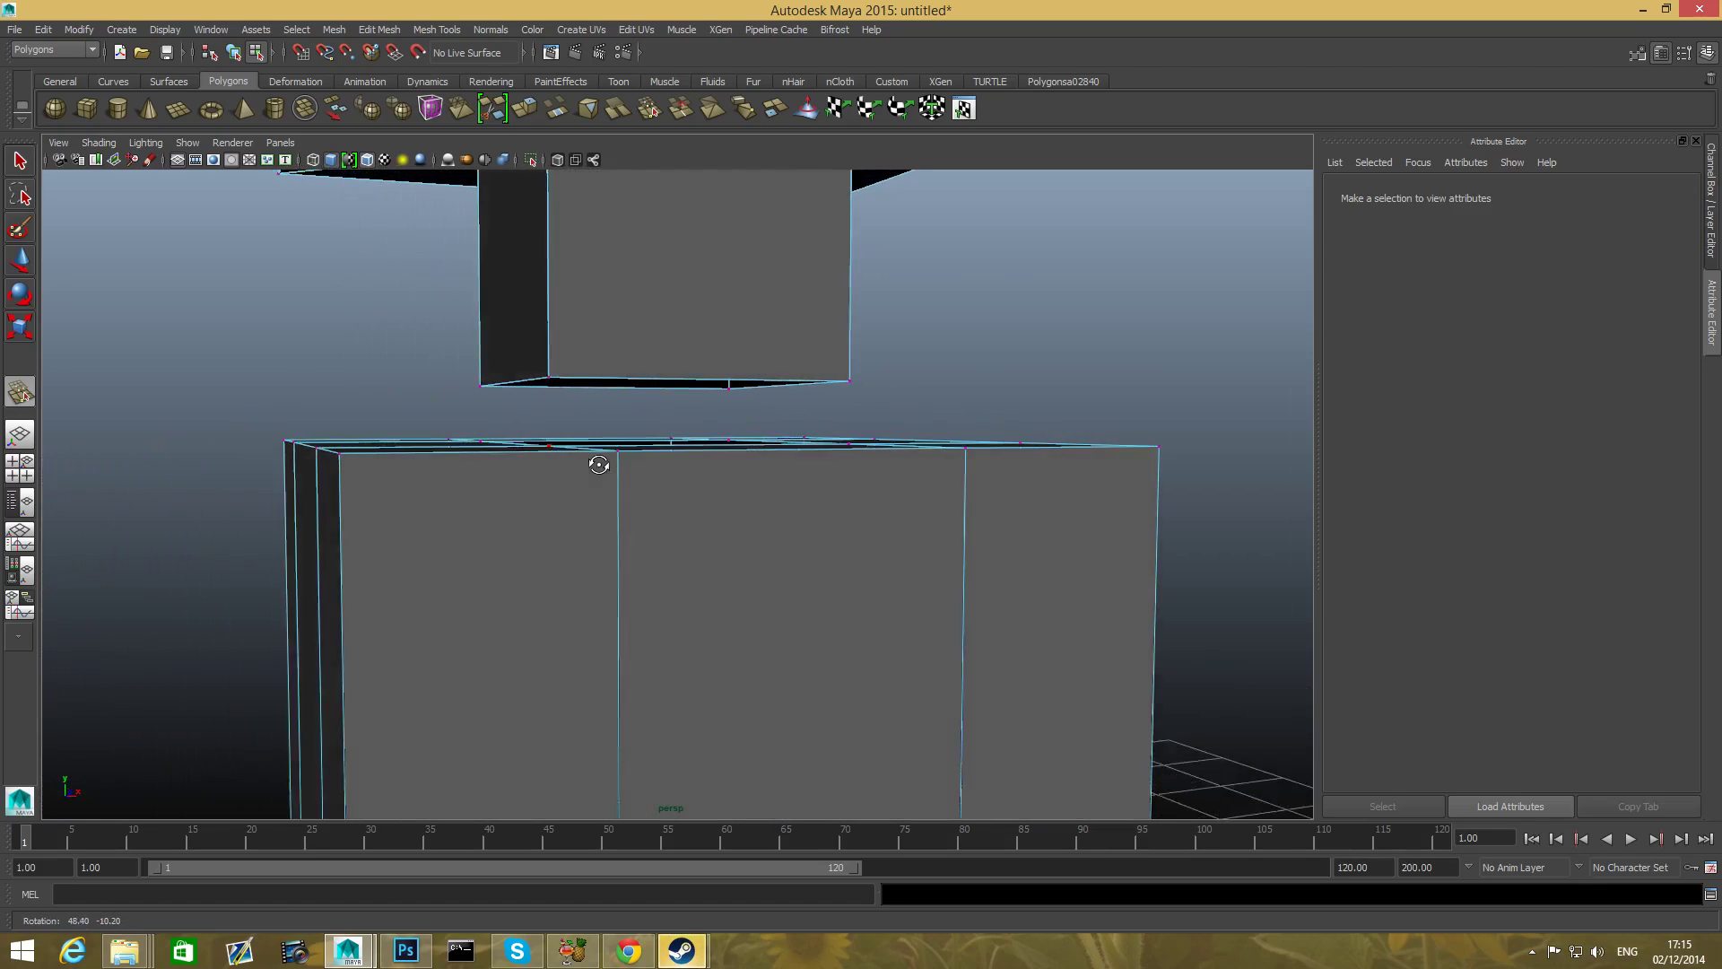
{"action": "left_click_drag", "start_coordinate": [598, 464], "coordinate": [765, 475]}
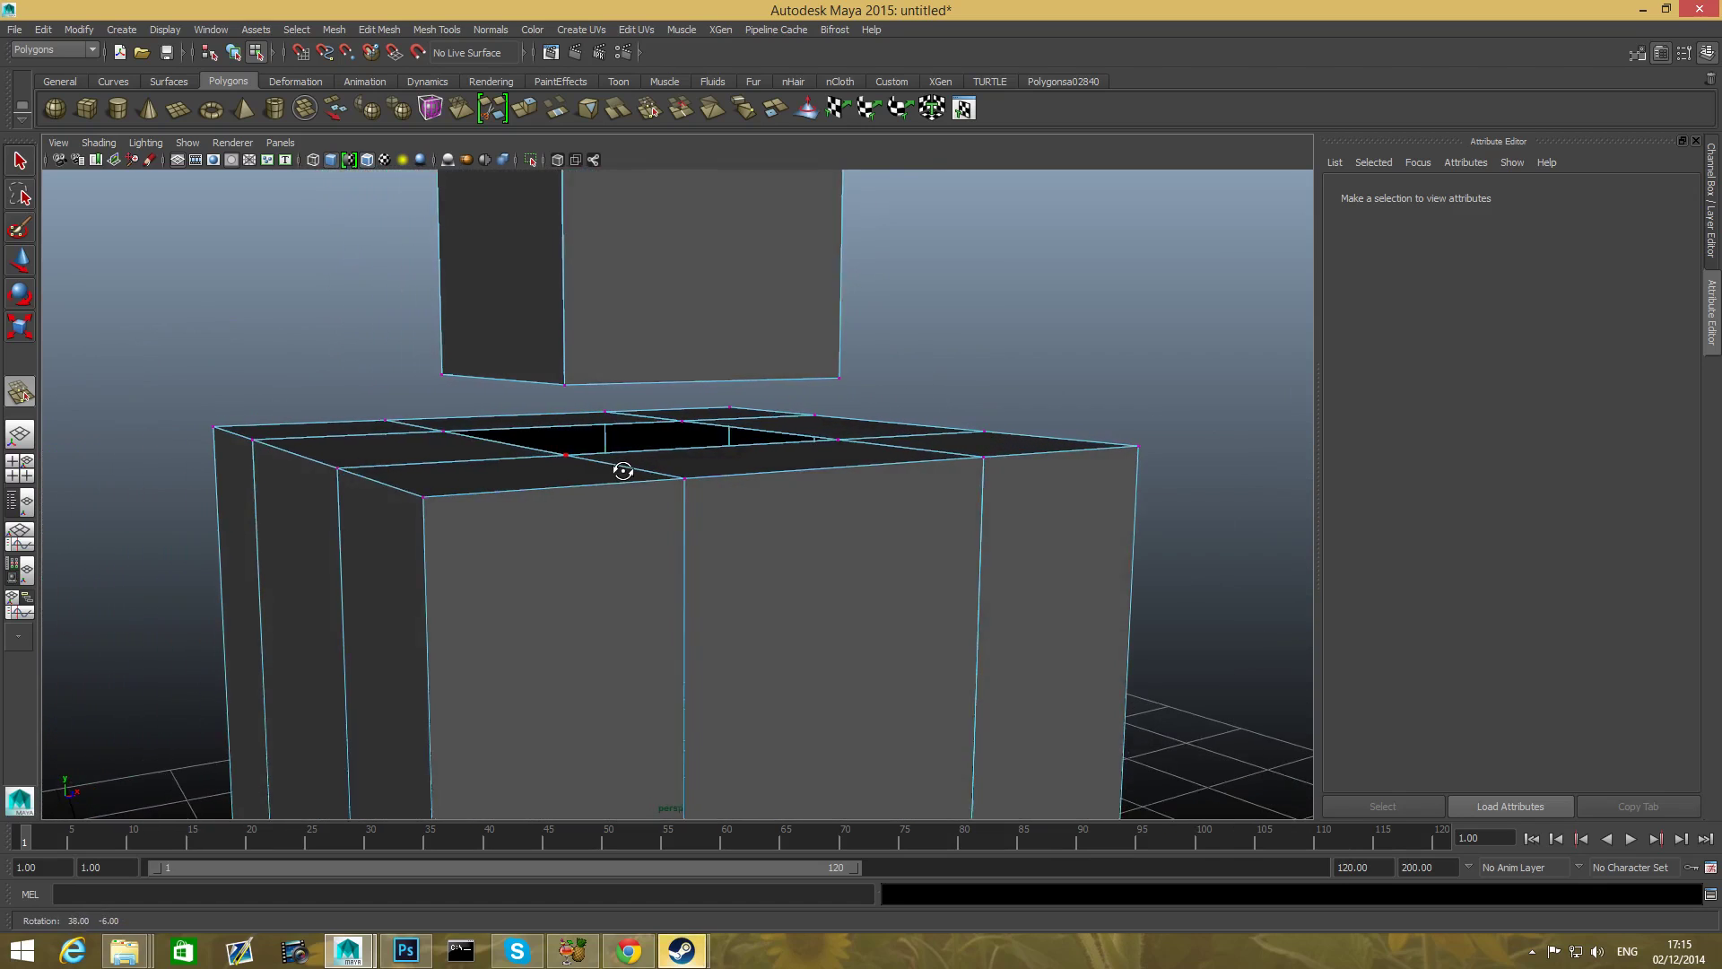
{"action": "left_click_drag", "start_coordinate": [622, 470], "coordinate": [685, 476]}
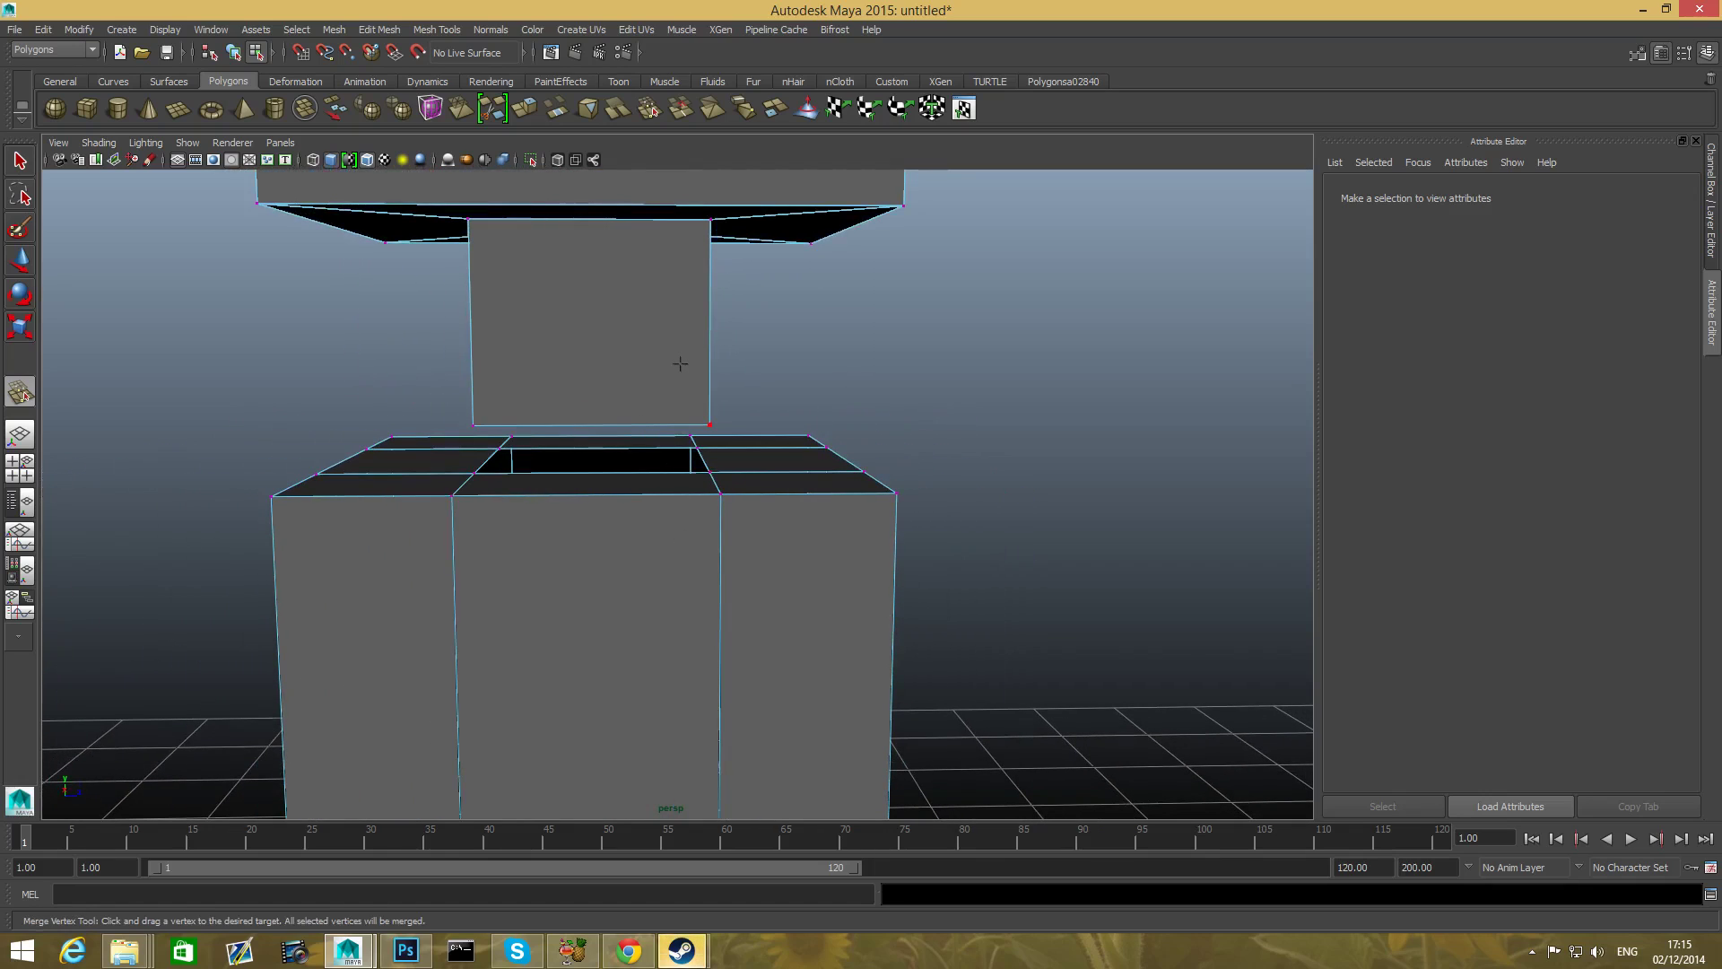
{"action": "left_click_drag", "start_coordinate": [679, 363], "coordinate": [655, 582]}
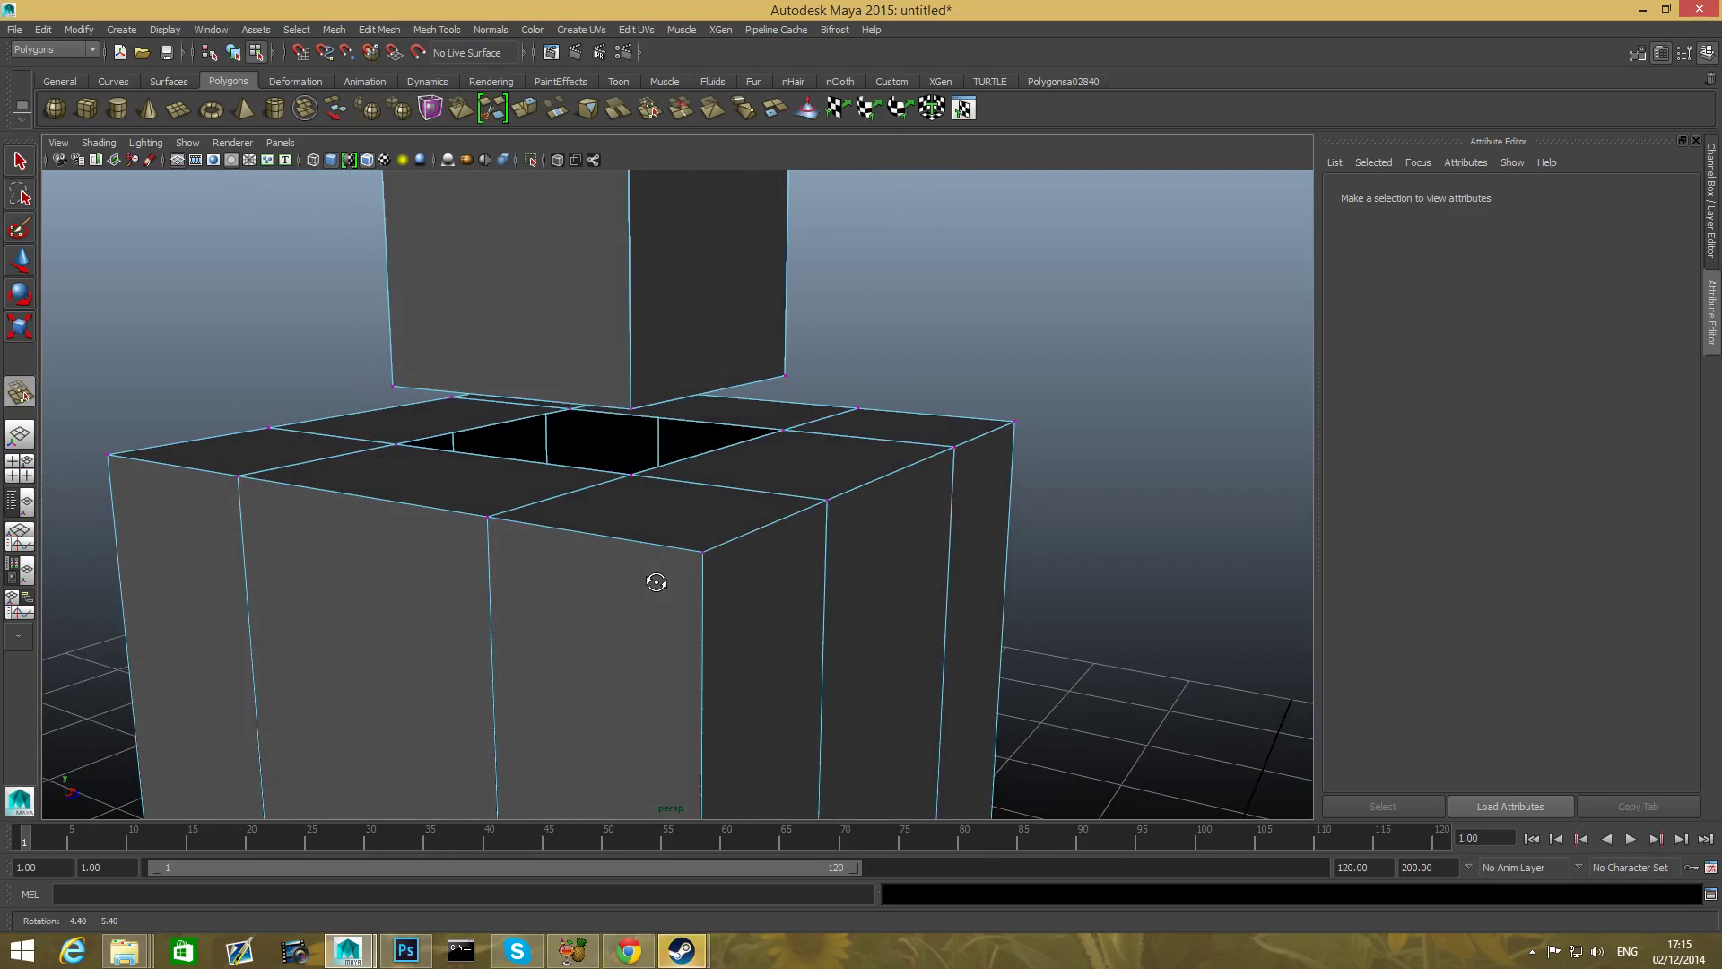
{"action": "left_click_drag", "start_coordinate": [656, 582], "coordinate": [641, 475]}
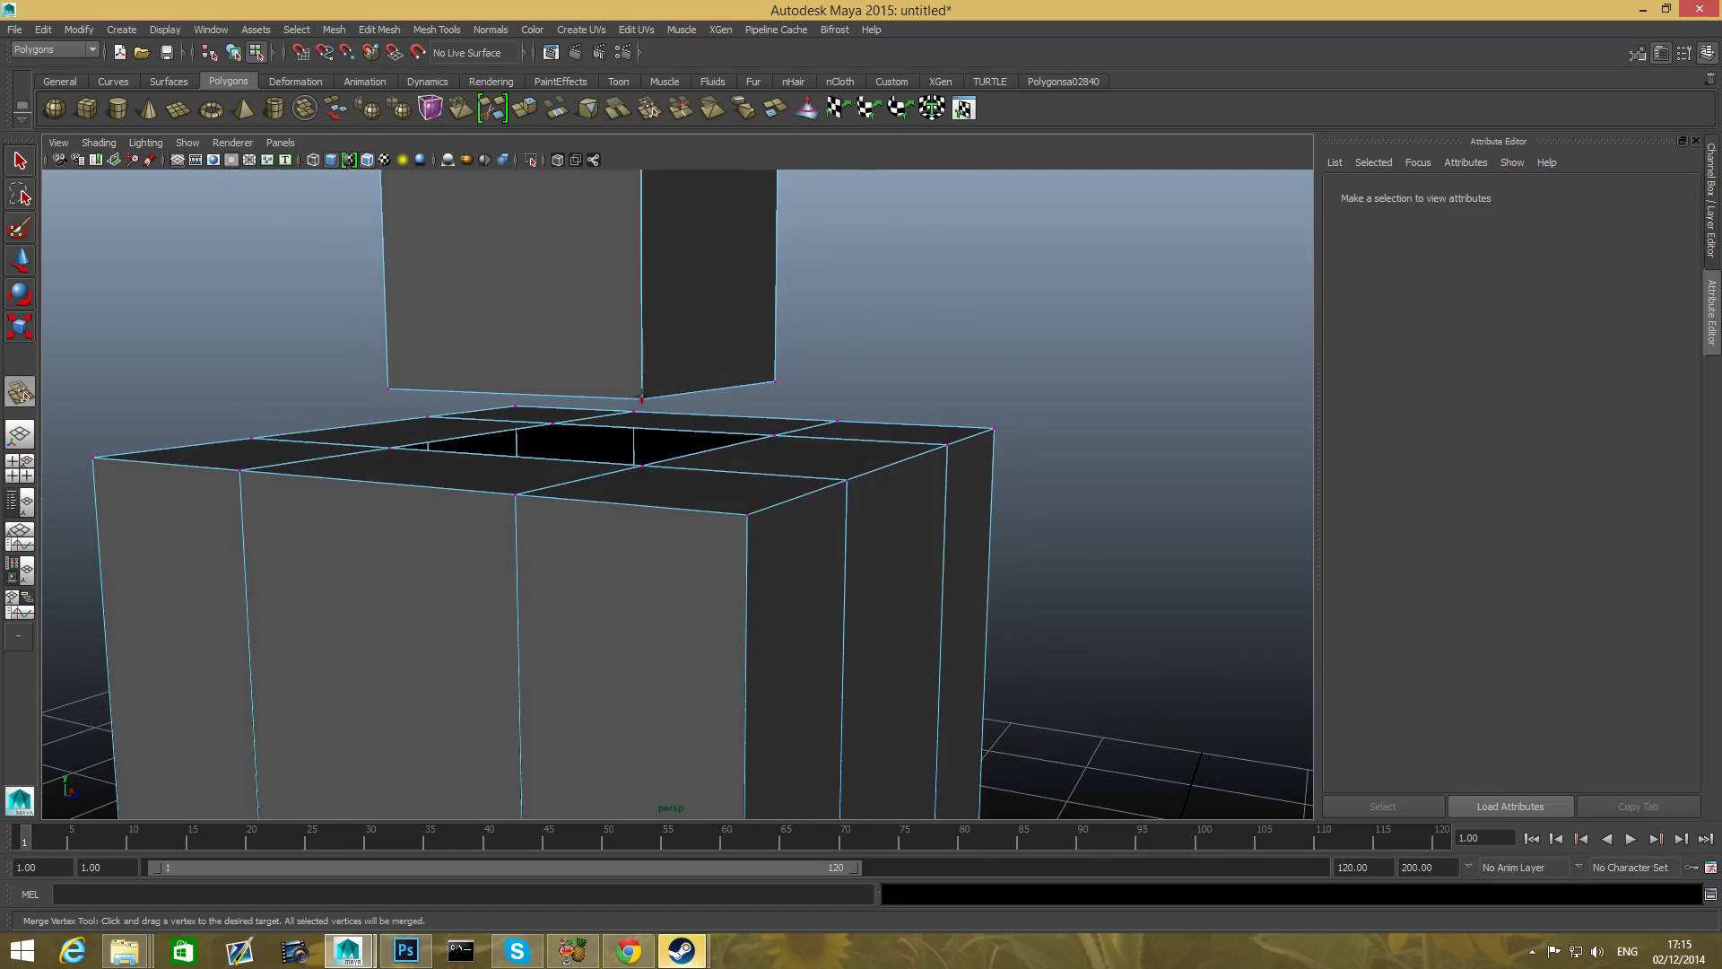
{"action": "left_click", "coordinate": [640, 398]}
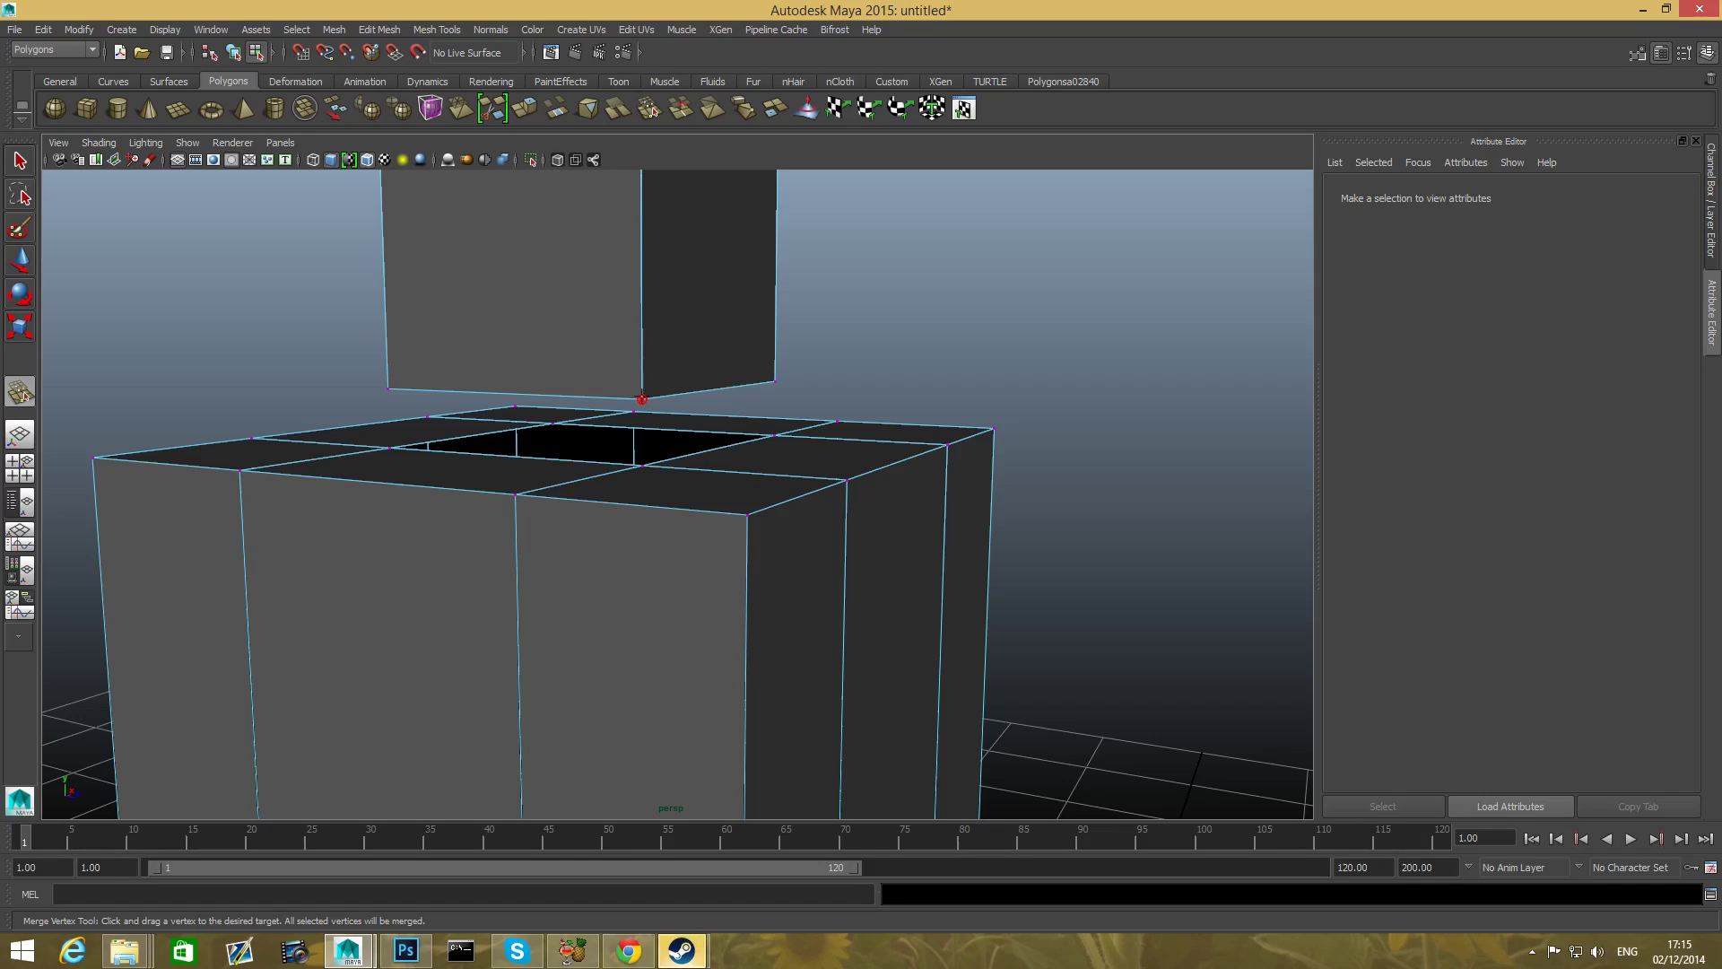
{"action": "left_click_drag", "start_coordinate": [640, 397], "coordinate": [640, 466]}
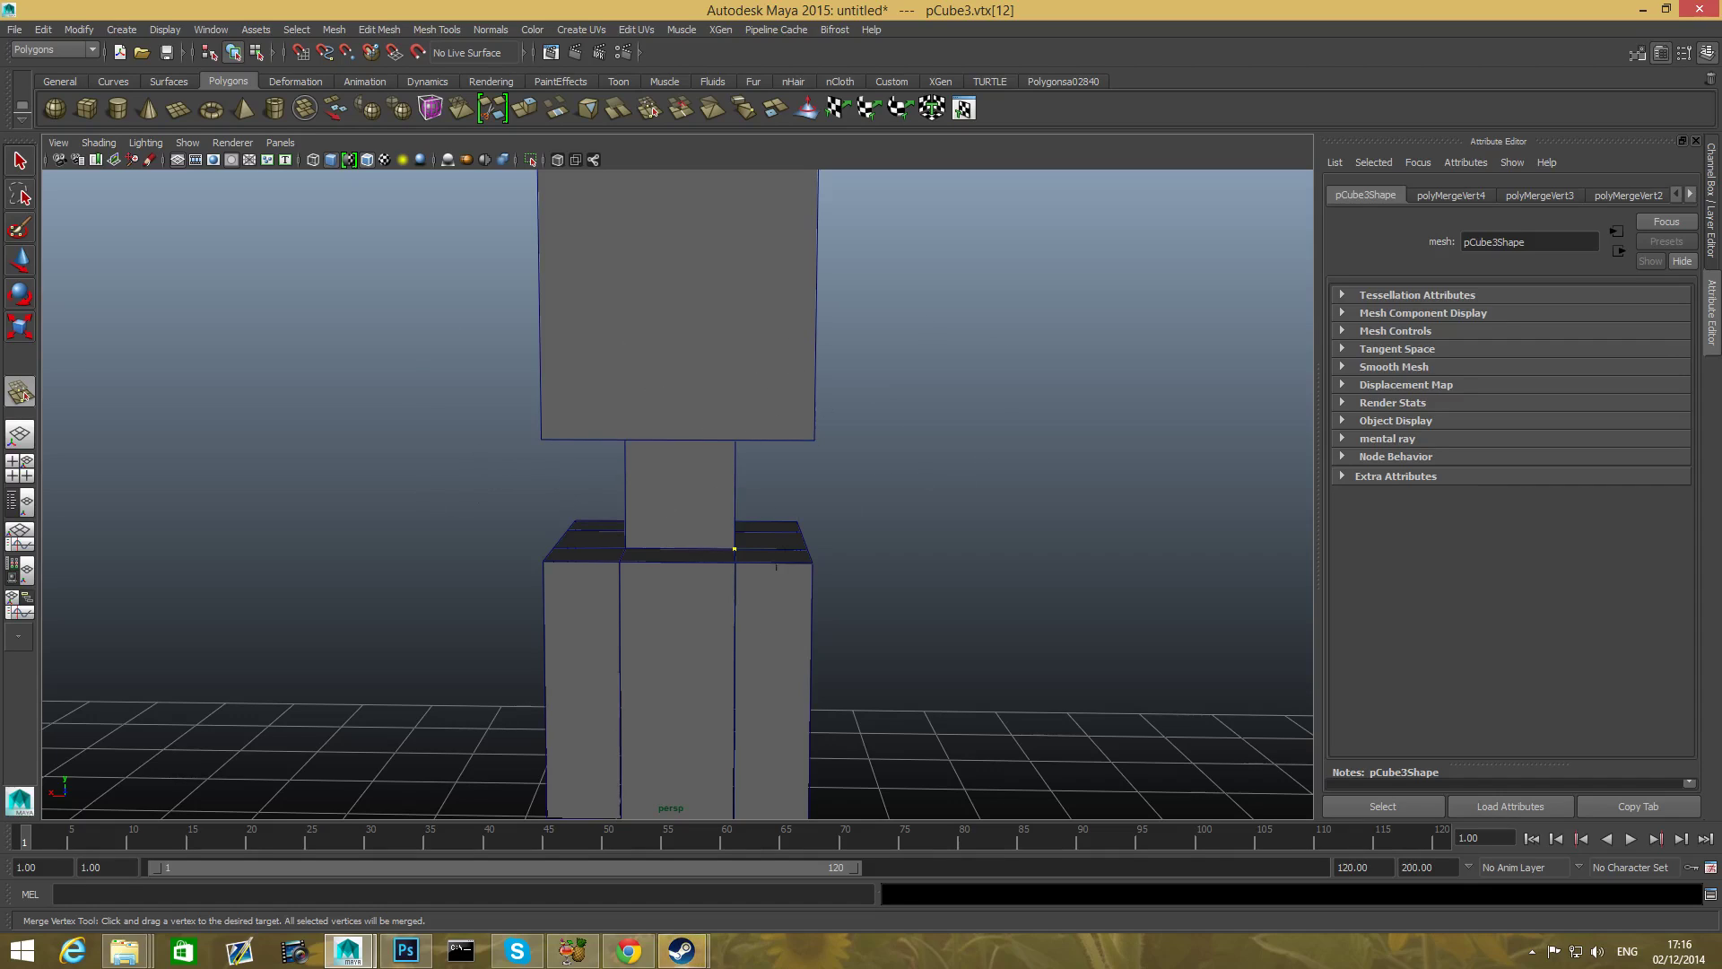
{"action": "mouse_move", "coordinate": [602, 411]}
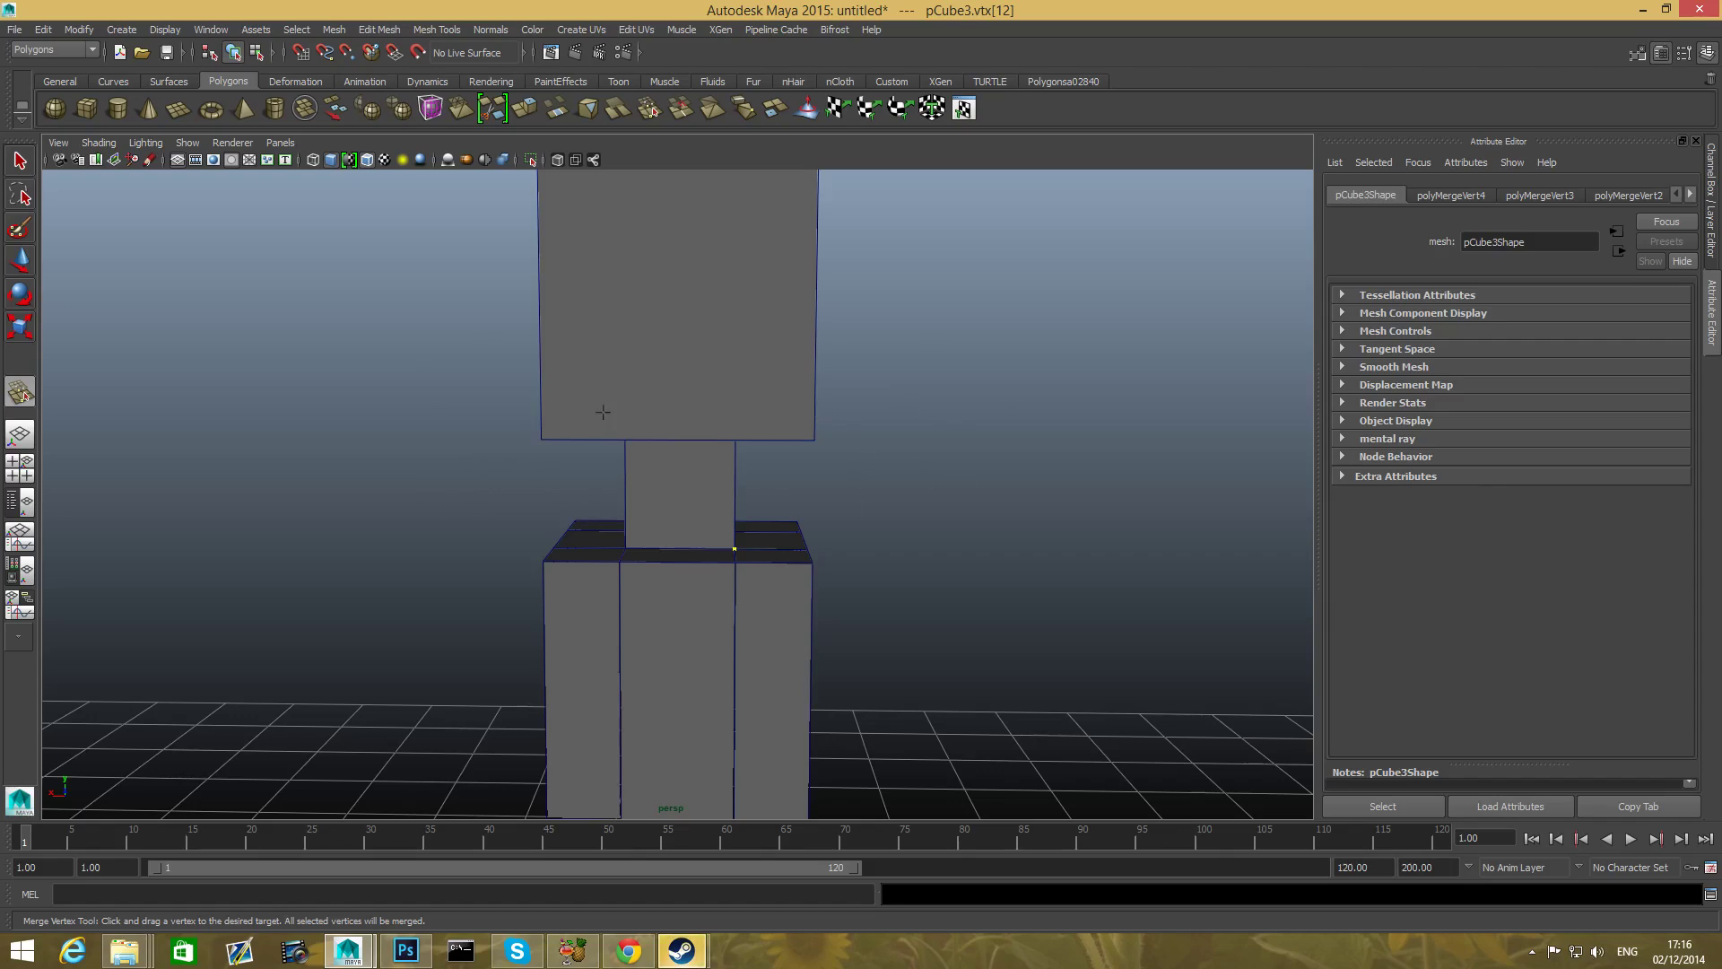
{"action": "mouse_move", "coordinate": [773, 346]}
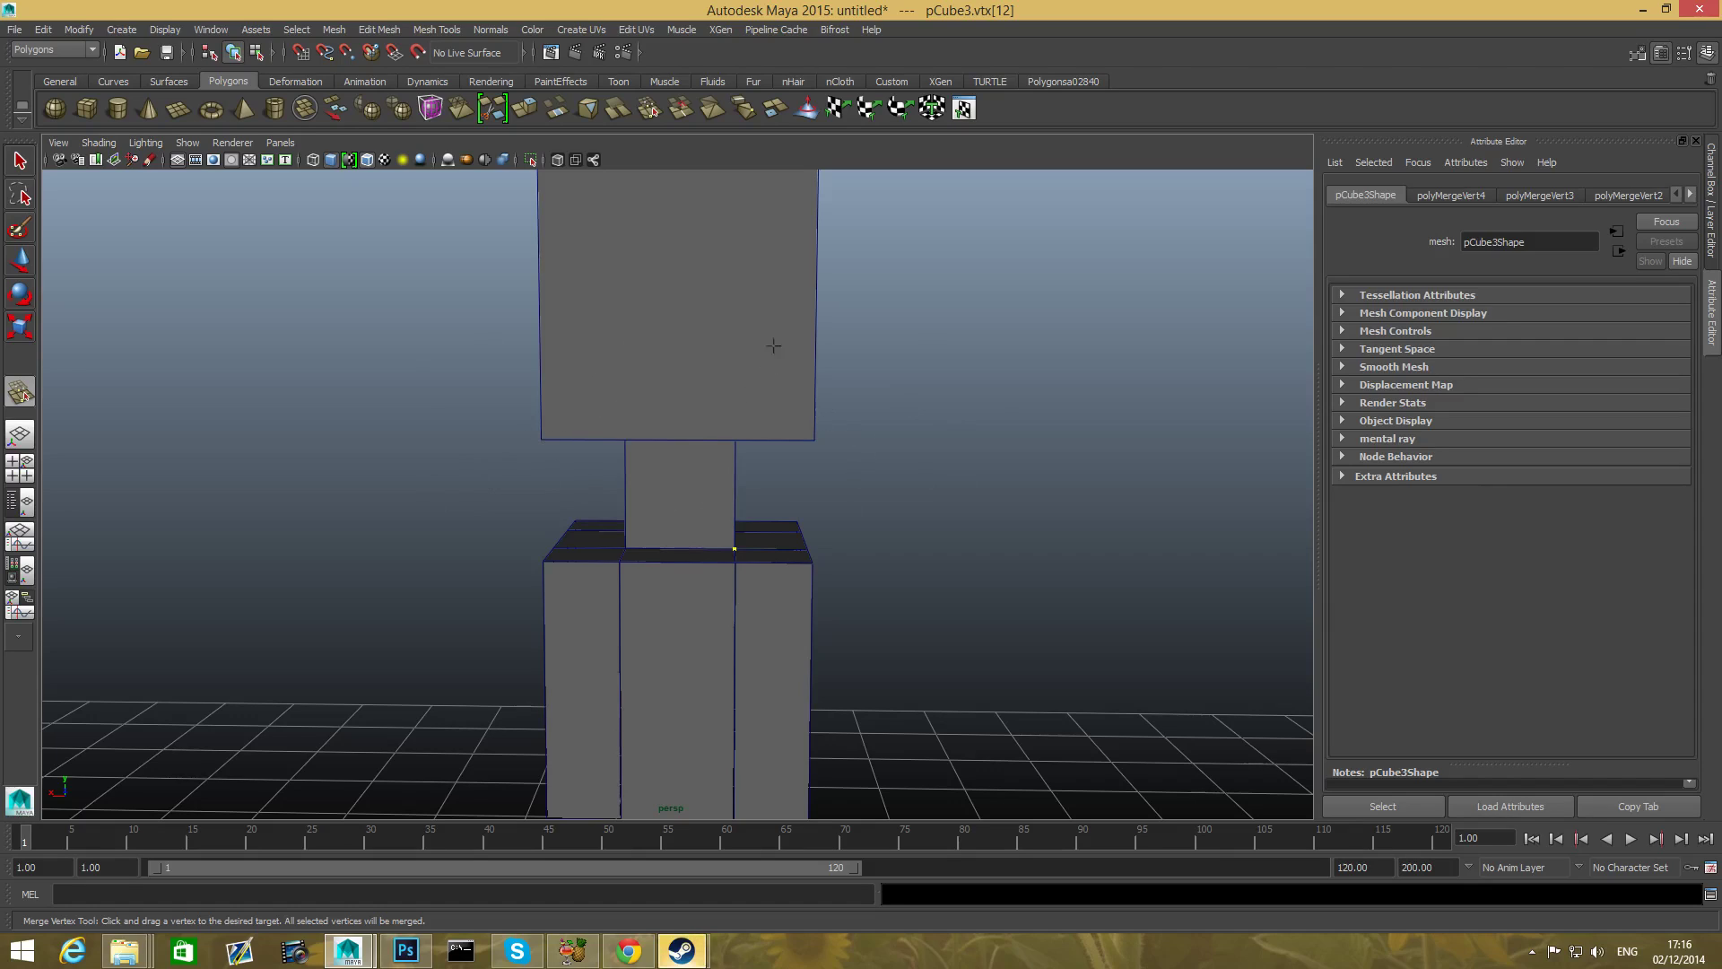
{"action": "mouse_move", "coordinate": [402, 398]}
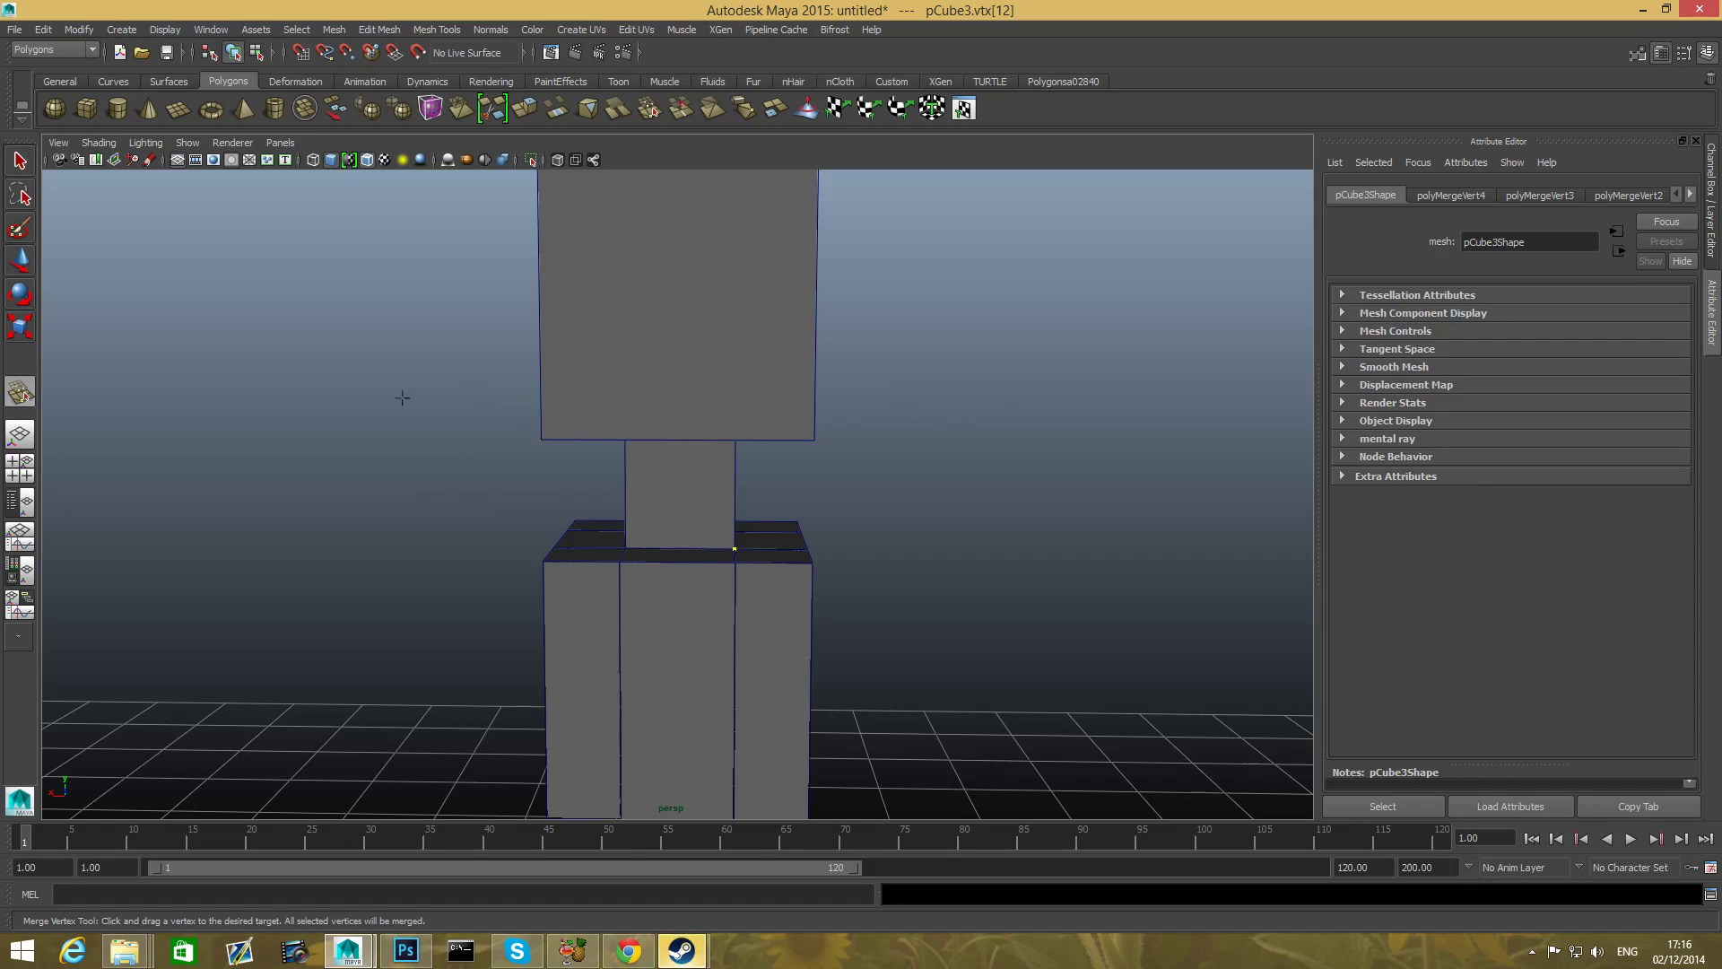
{"action": "mouse_move", "coordinate": [479, 426]}
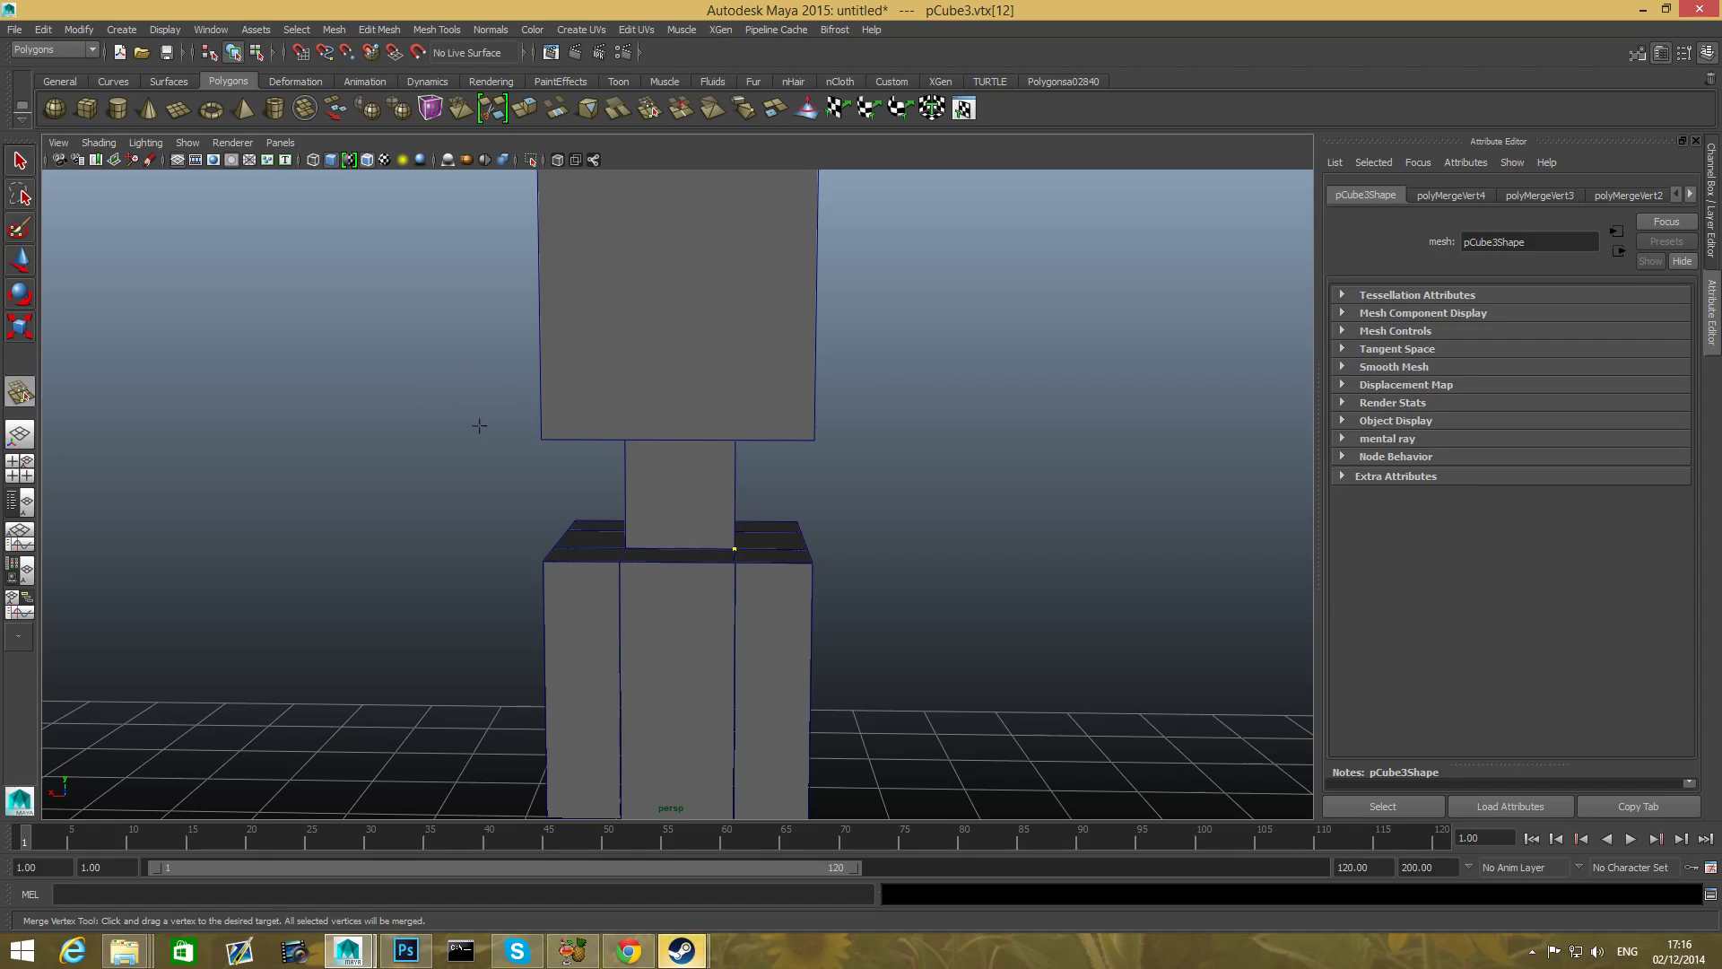
{"action": "mouse_move", "coordinate": [371, 472]}
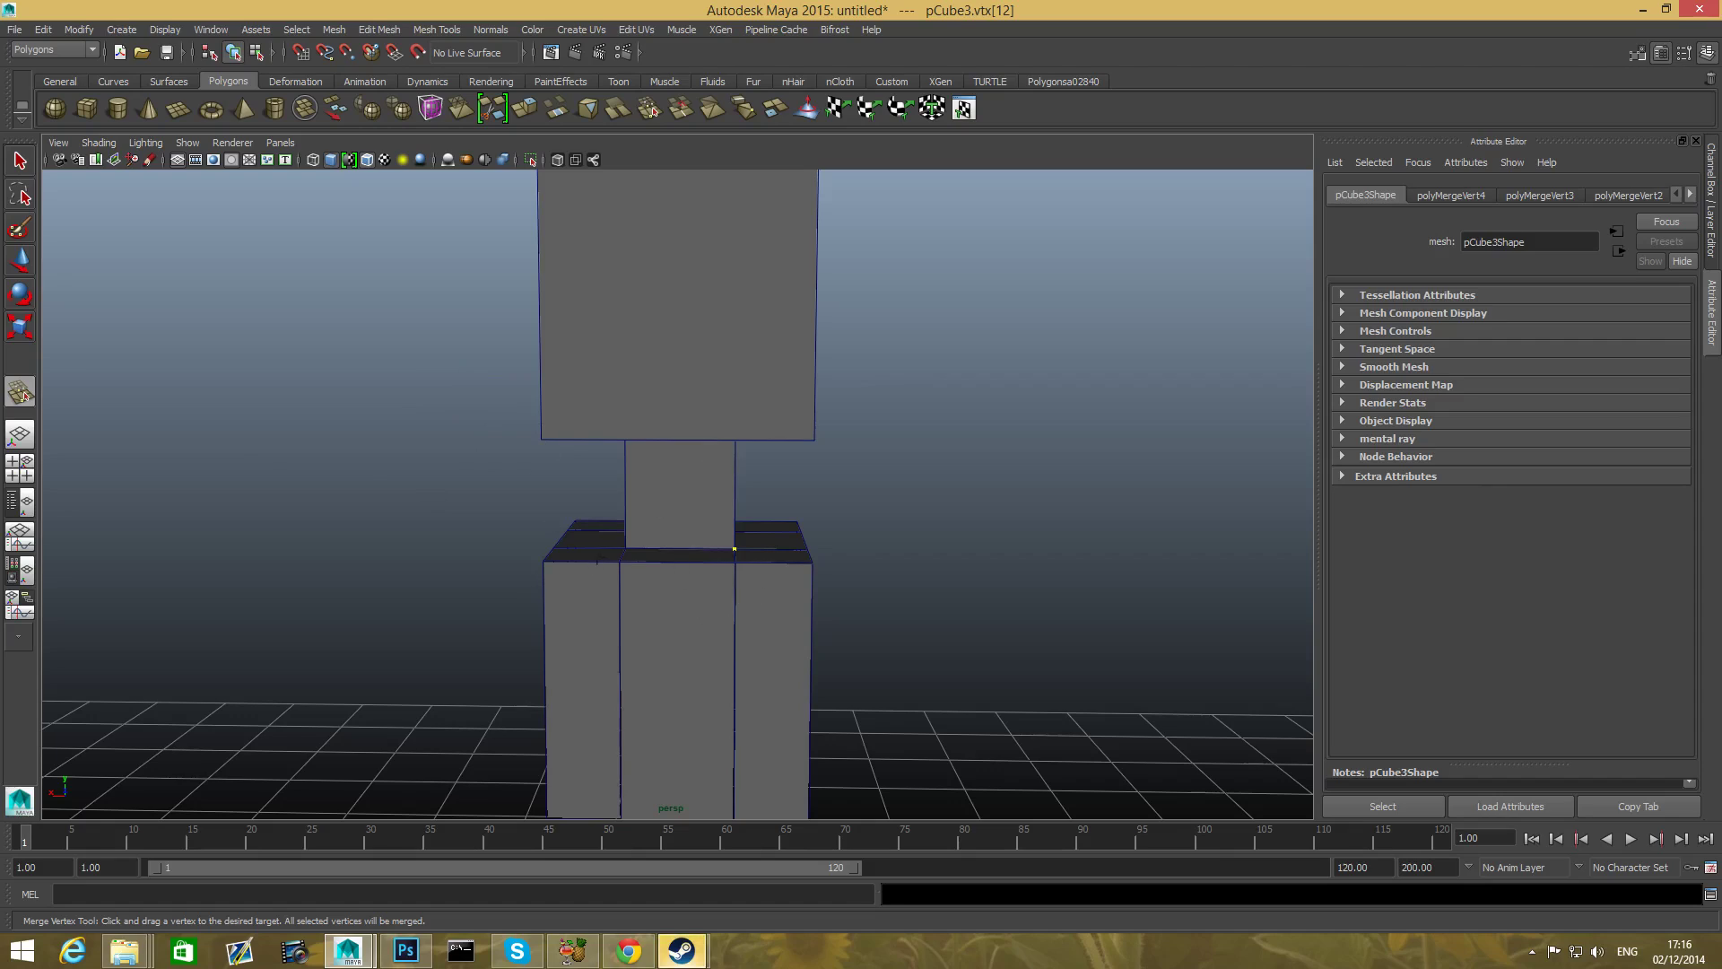
{"action": "mouse_move", "coordinate": [576, 337]}
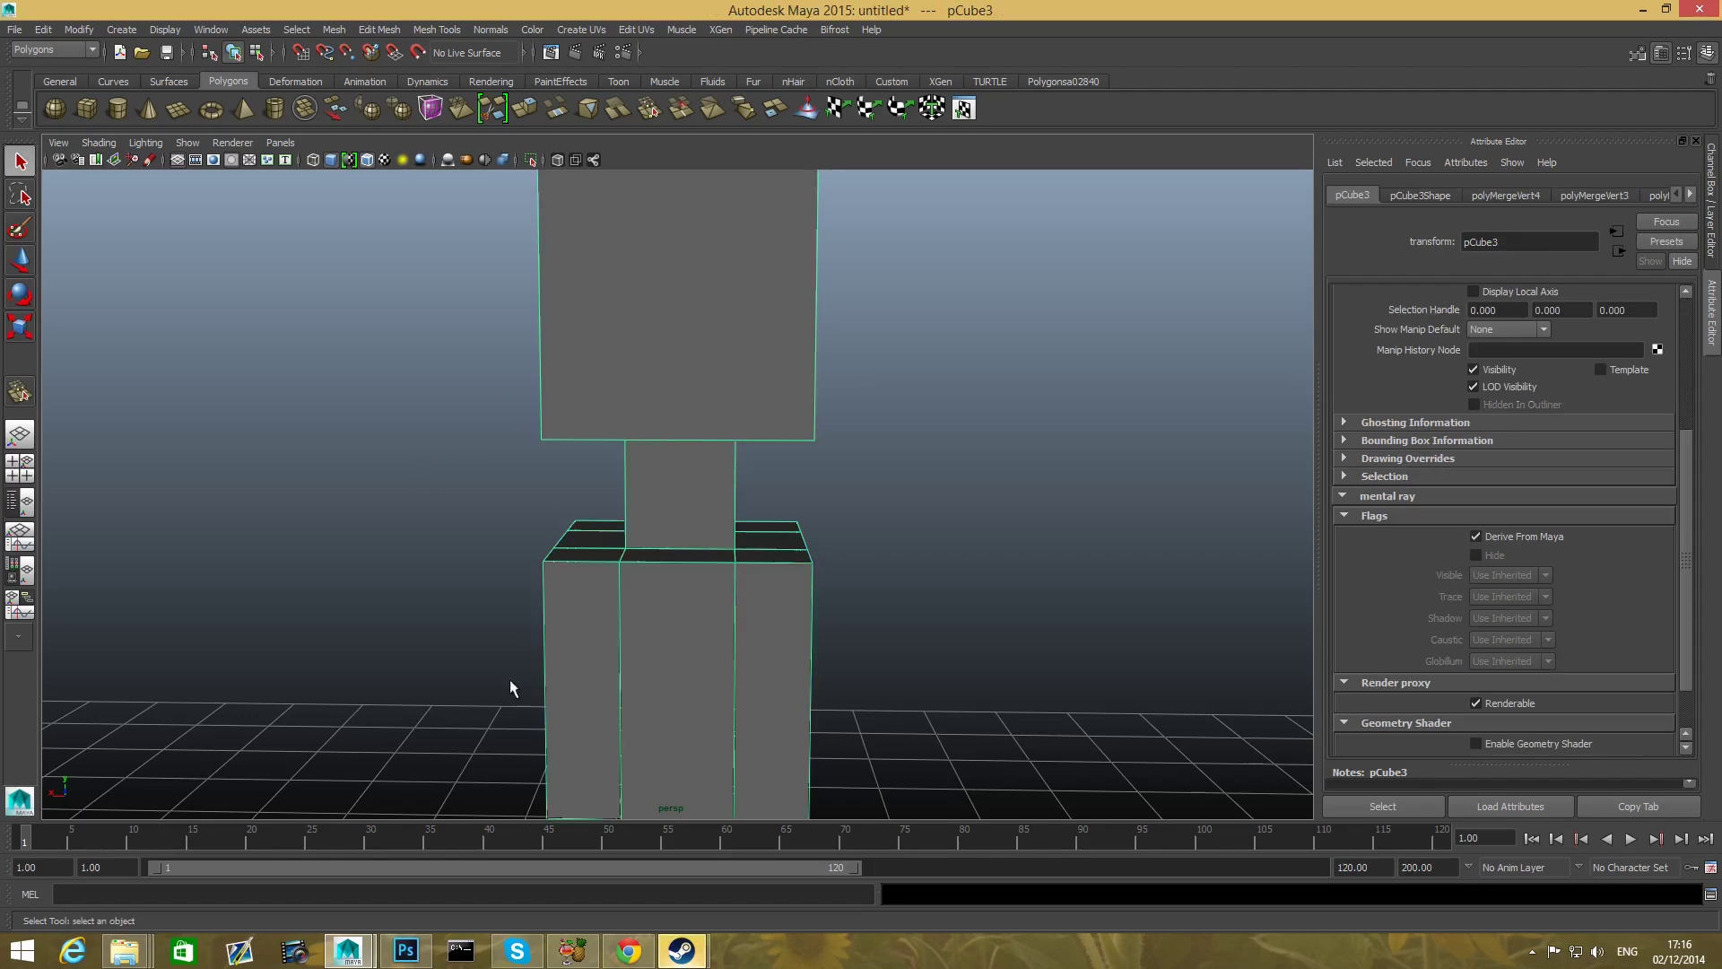
{"action": "left_click_drag", "start_coordinate": [510, 686], "coordinate": [815, 625]}
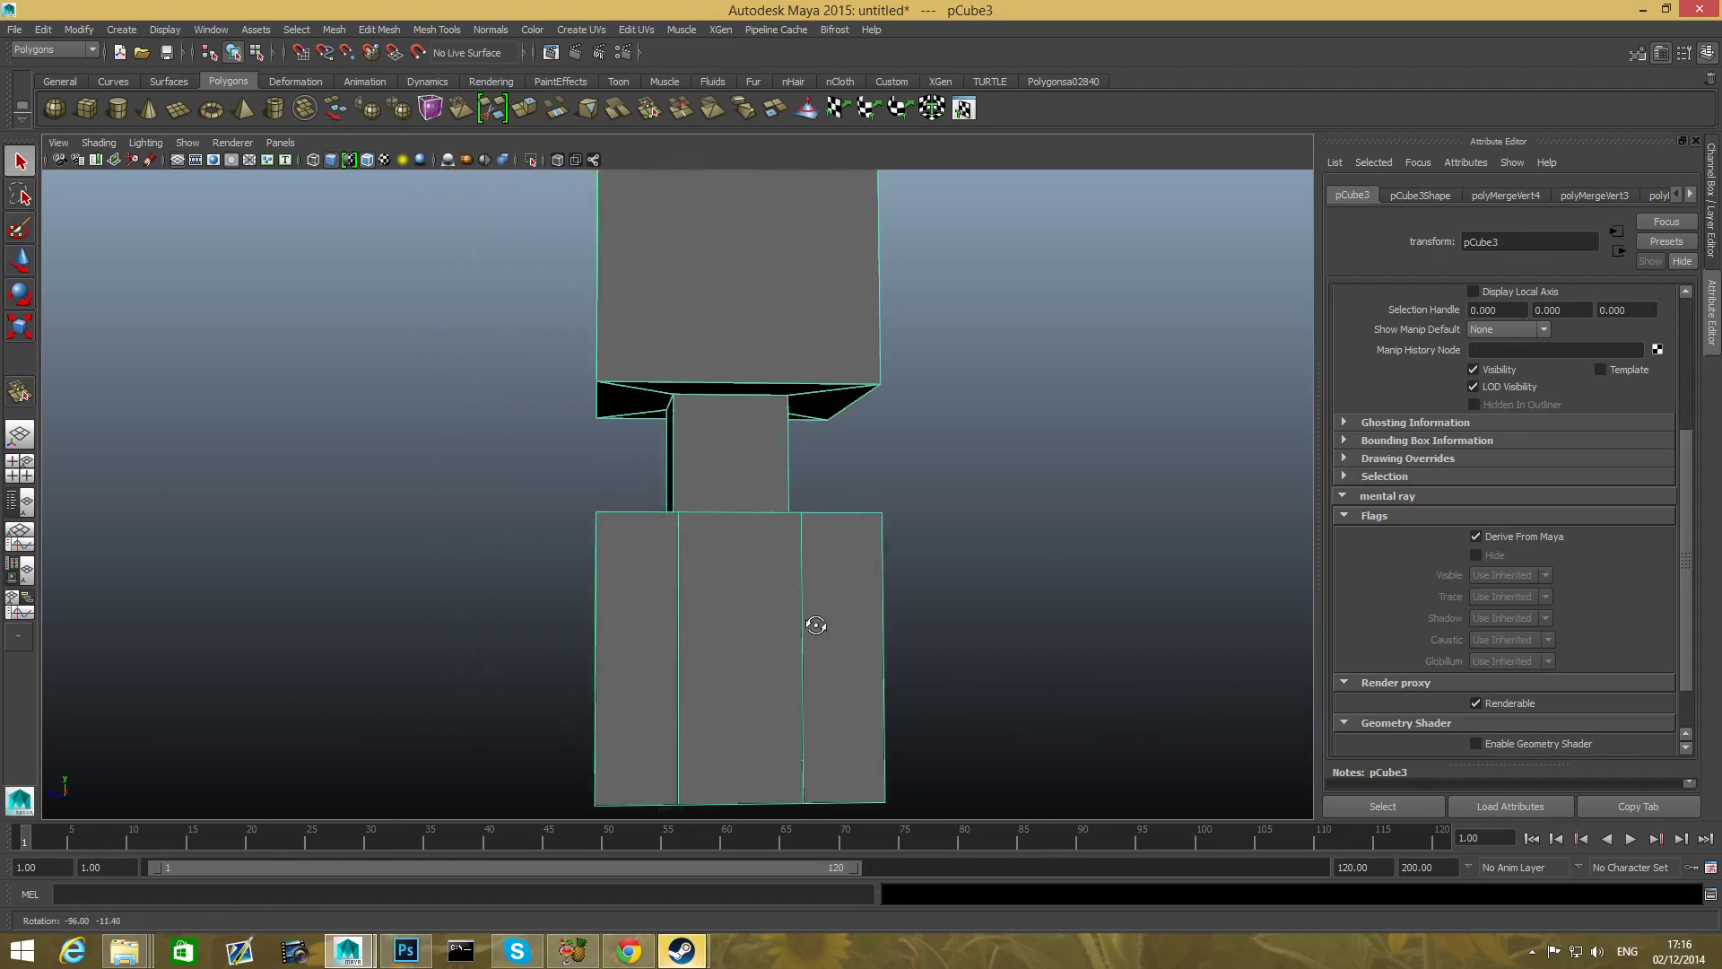
{"action": "left_click_drag", "start_coordinate": [815, 626], "coordinate": [808, 631]}
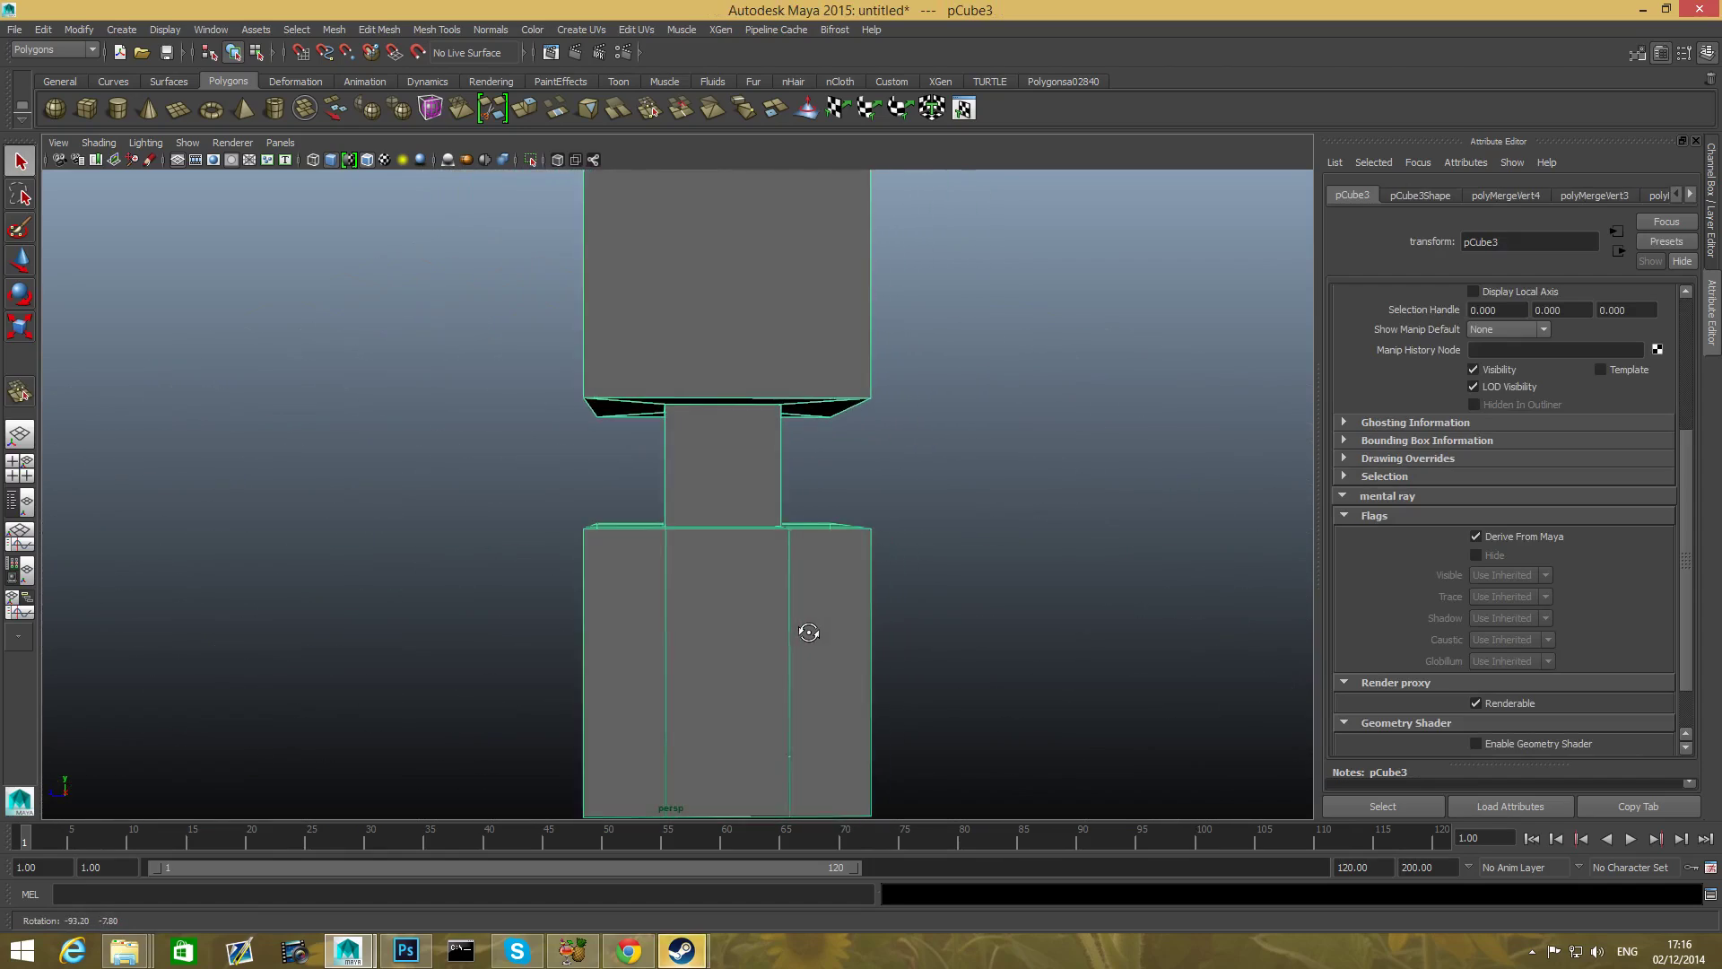
{"action": "left_click_drag", "start_coordinate": [808, 632], "coordinate": [556, 660]}
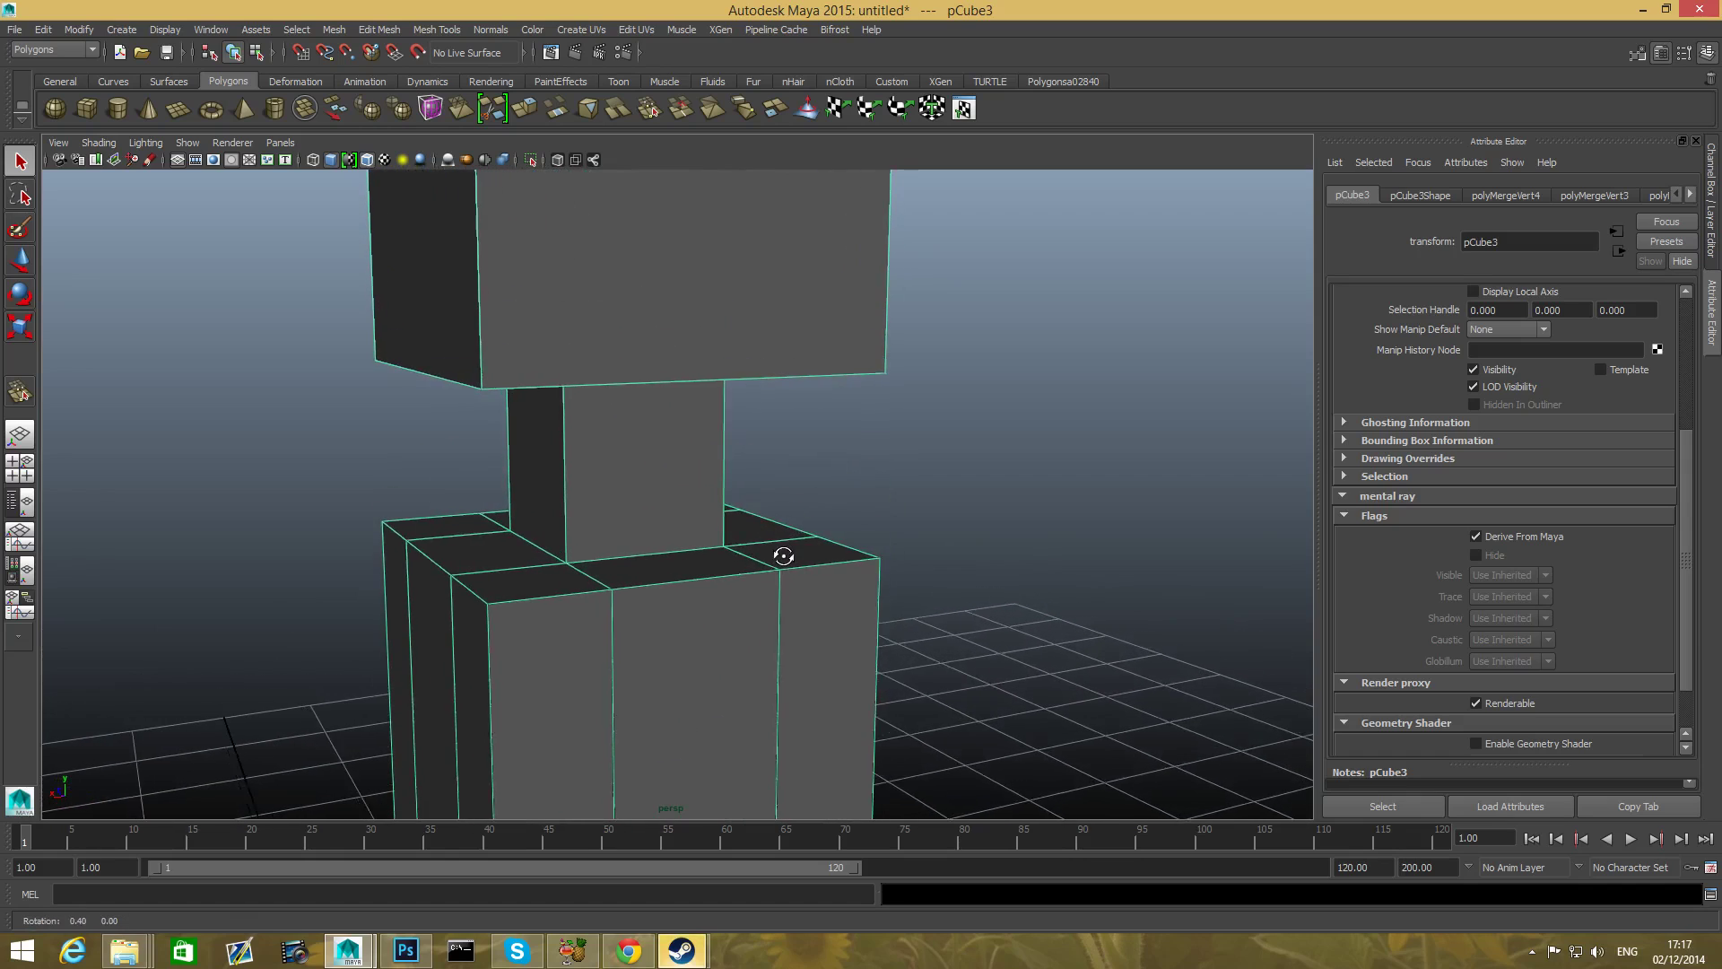
{"action": "left_click_drag", "start_coordinate": [783, 554], "coordinate": [749, 550]}
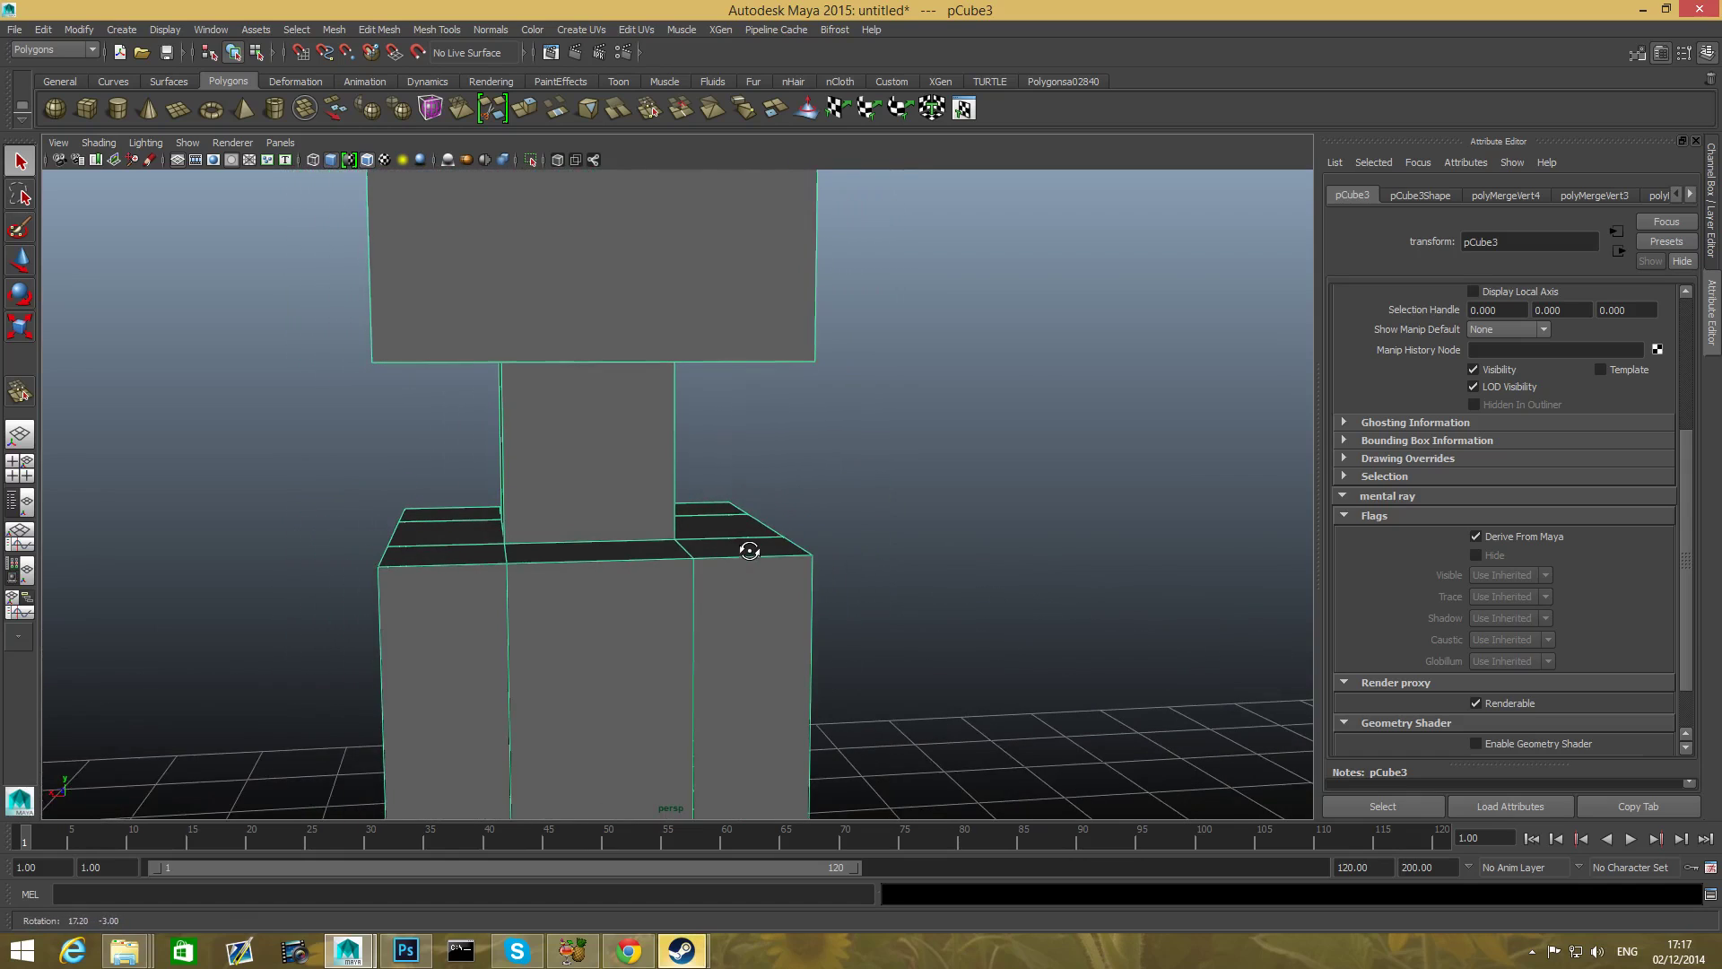
{"action": "left_click_drag", "start_coordinate": [750, 550], "coordinate": [549, 549]}
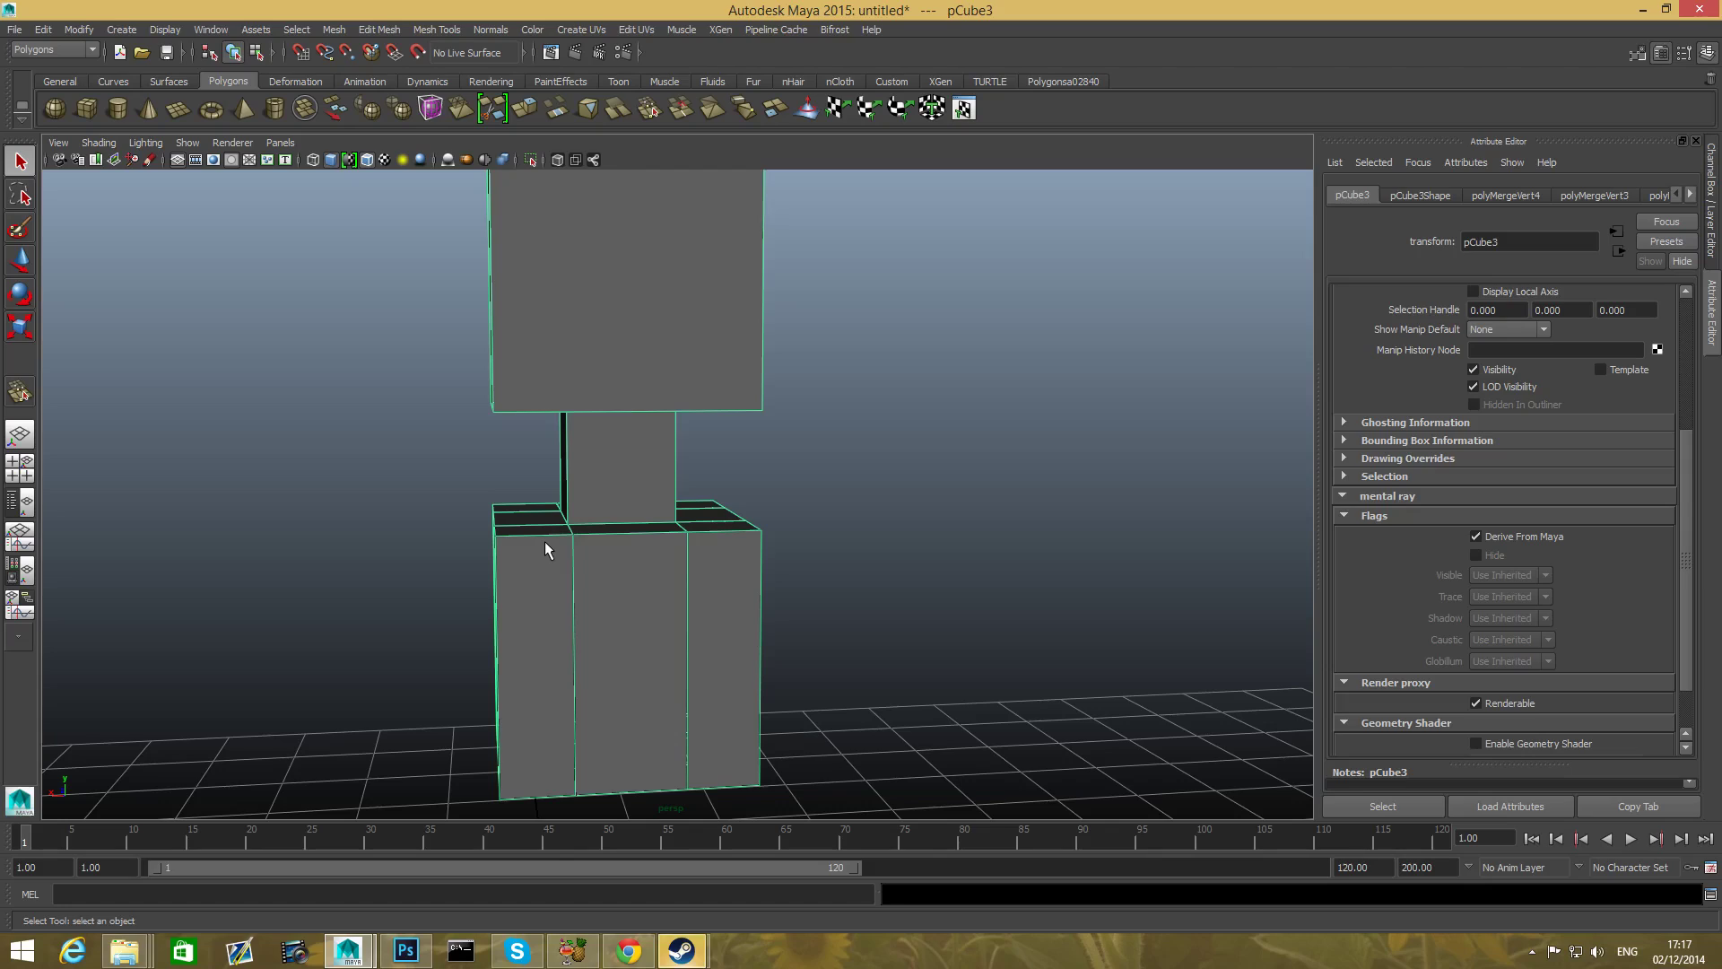
{"action": "mouse_move", "coordinate": [672, 576]}
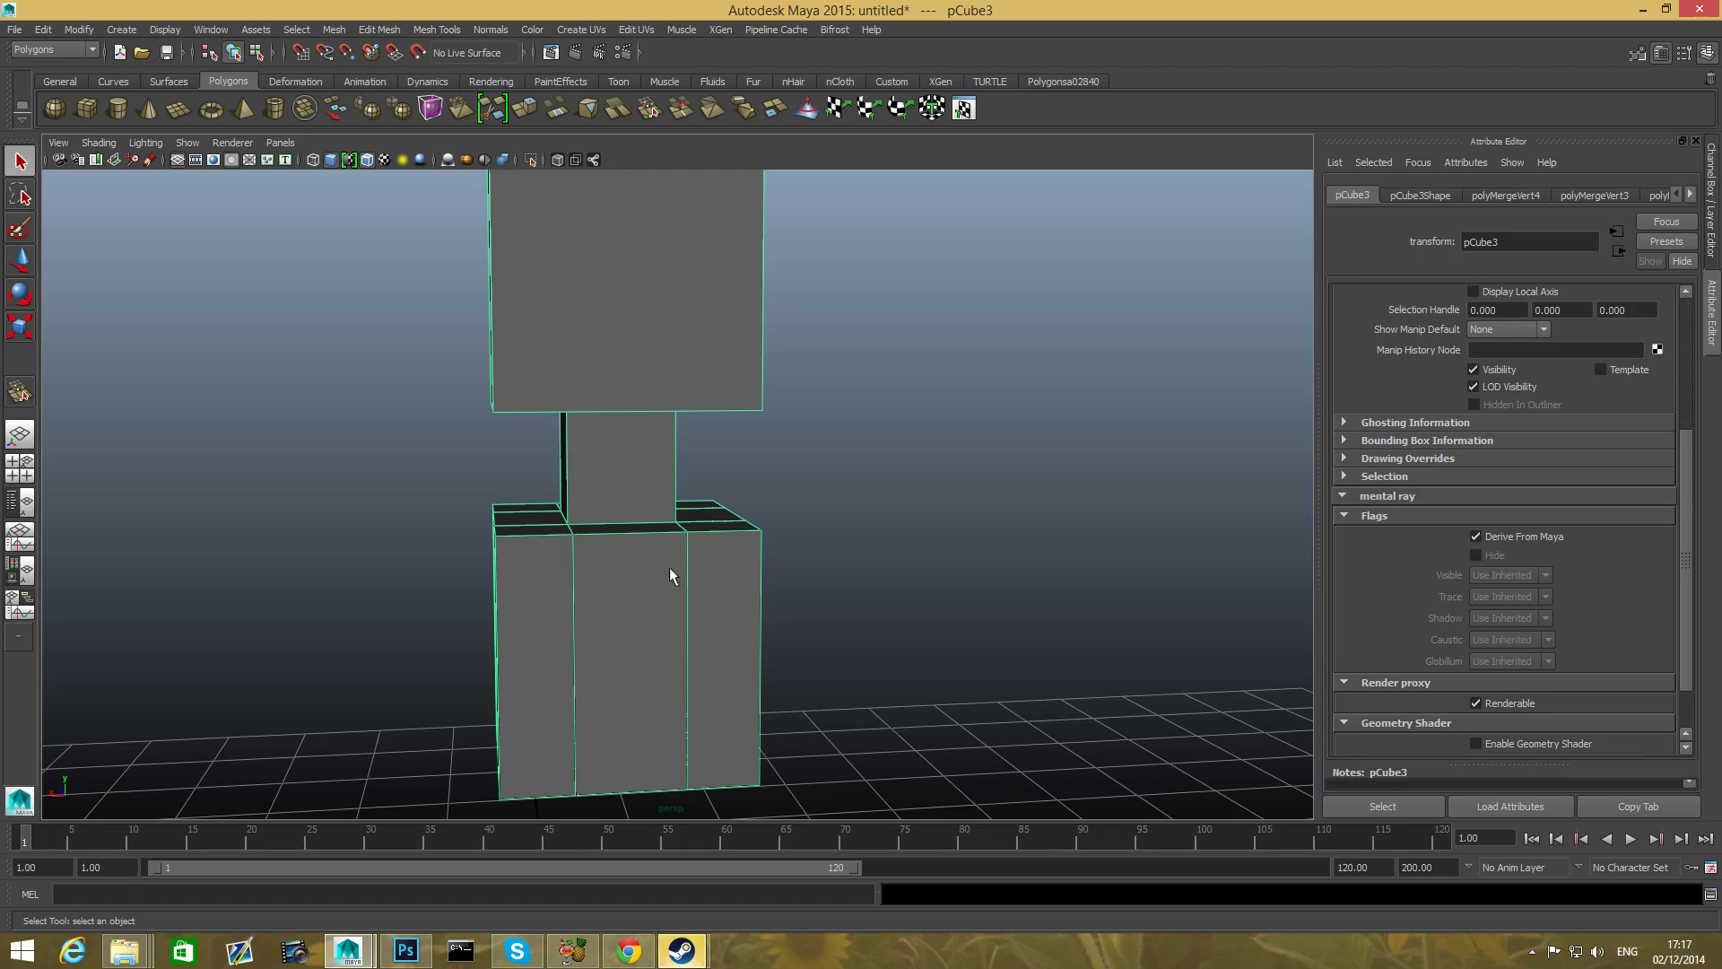
{"action": "mouse_move", "coordinate": [583, 555]}
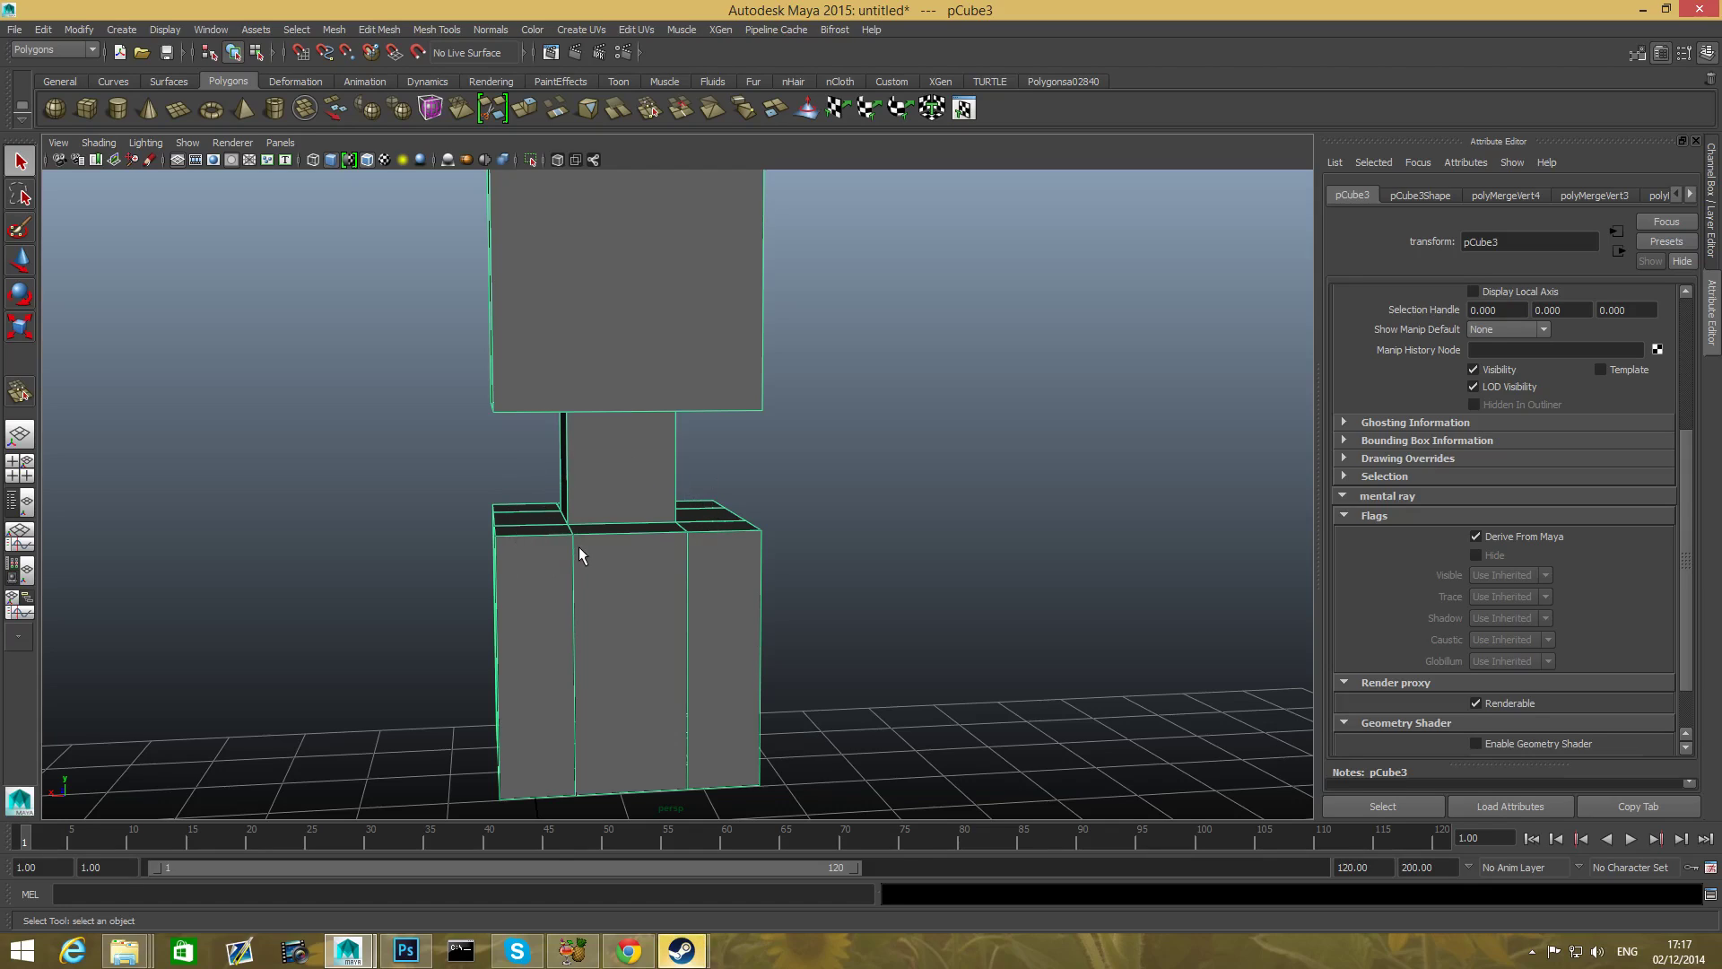
{"action": "mouse_move", "coordinate": [513, 685]}
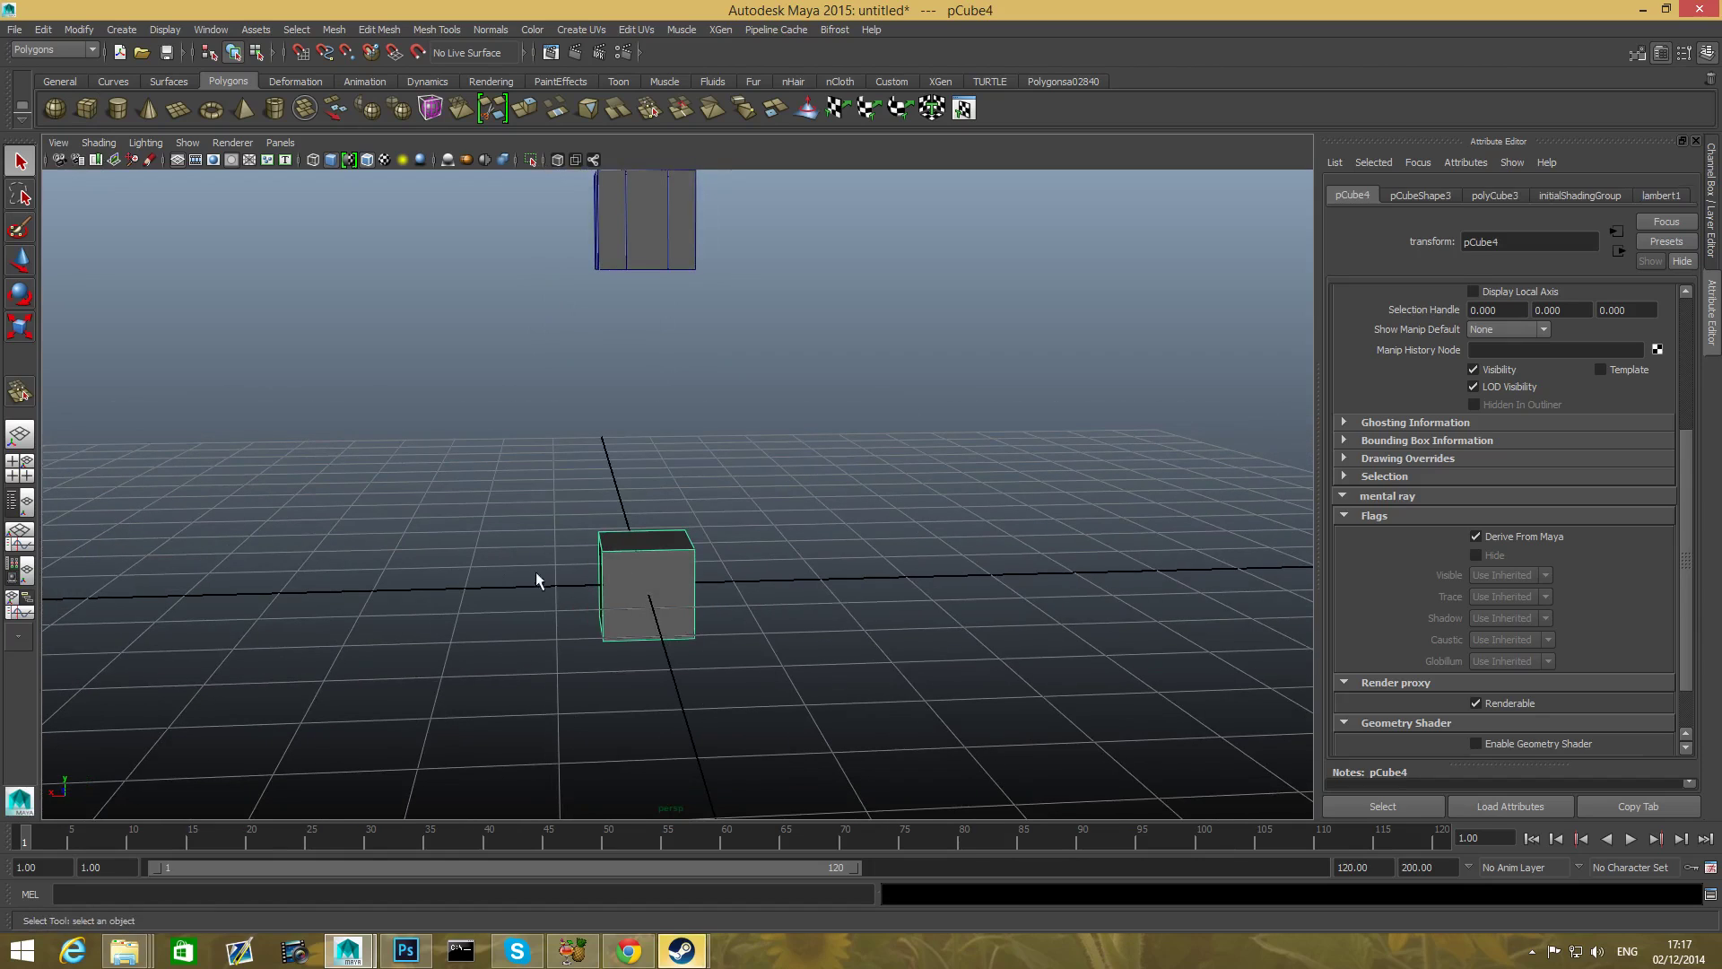
{"action": "mouse_move", "coordinate": [776, 631]}
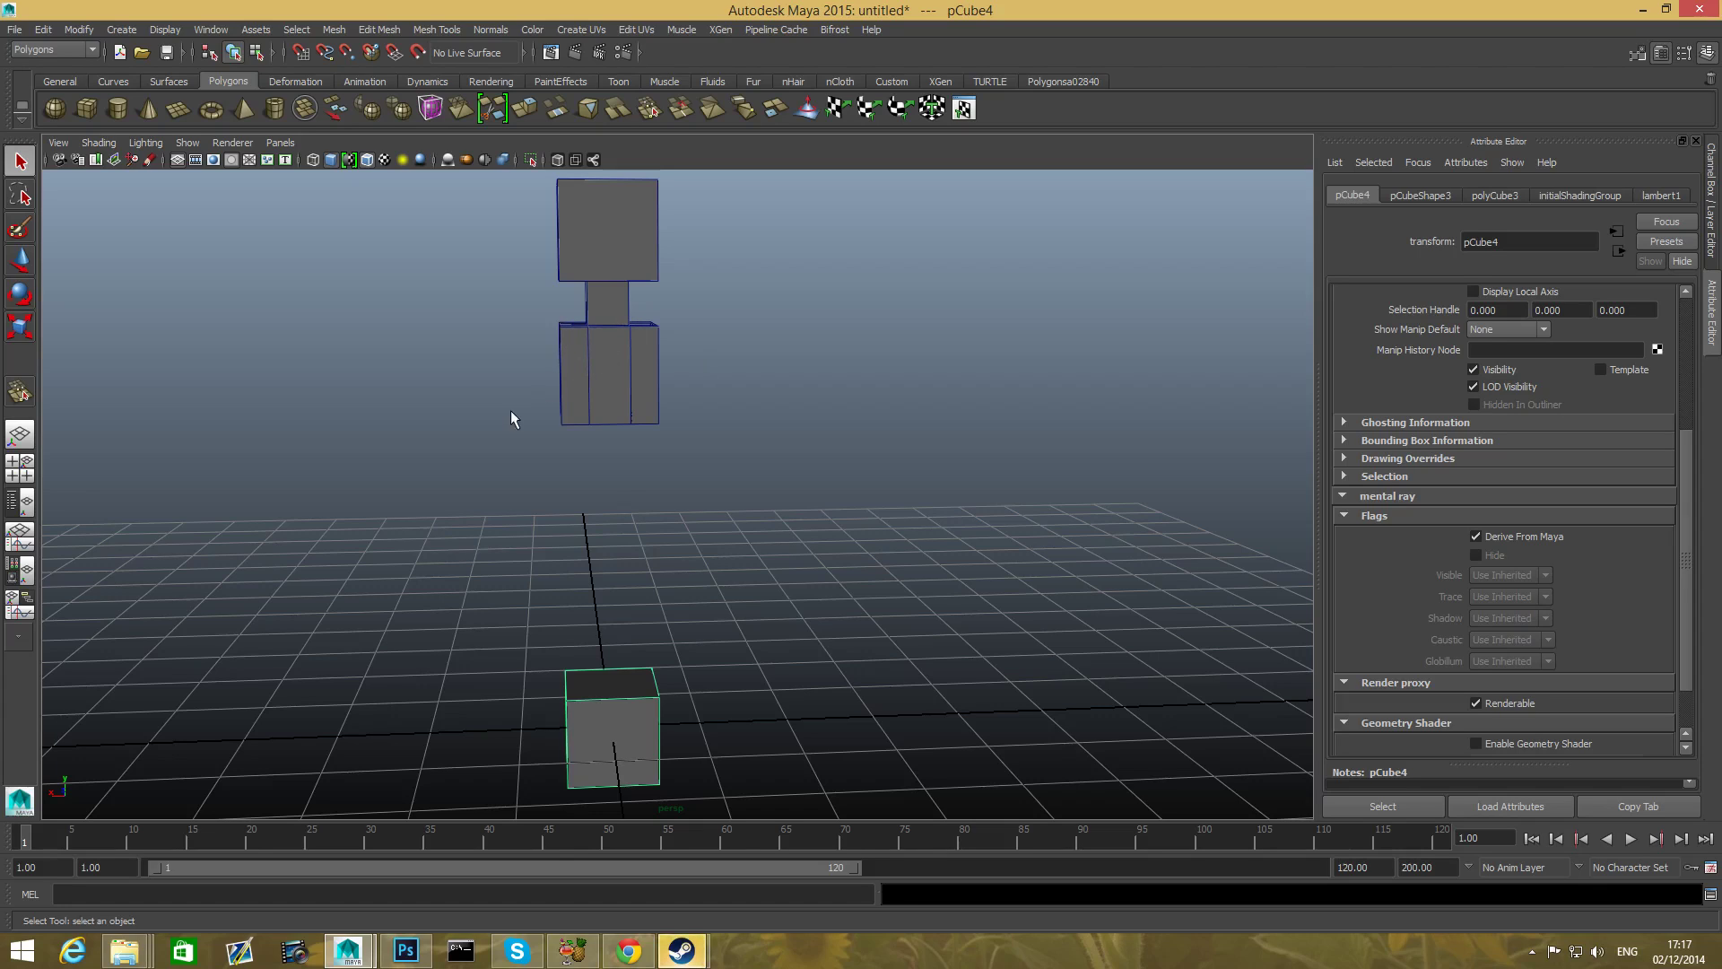
{"action": "mouse_move", "coordinate": [597, 848]}
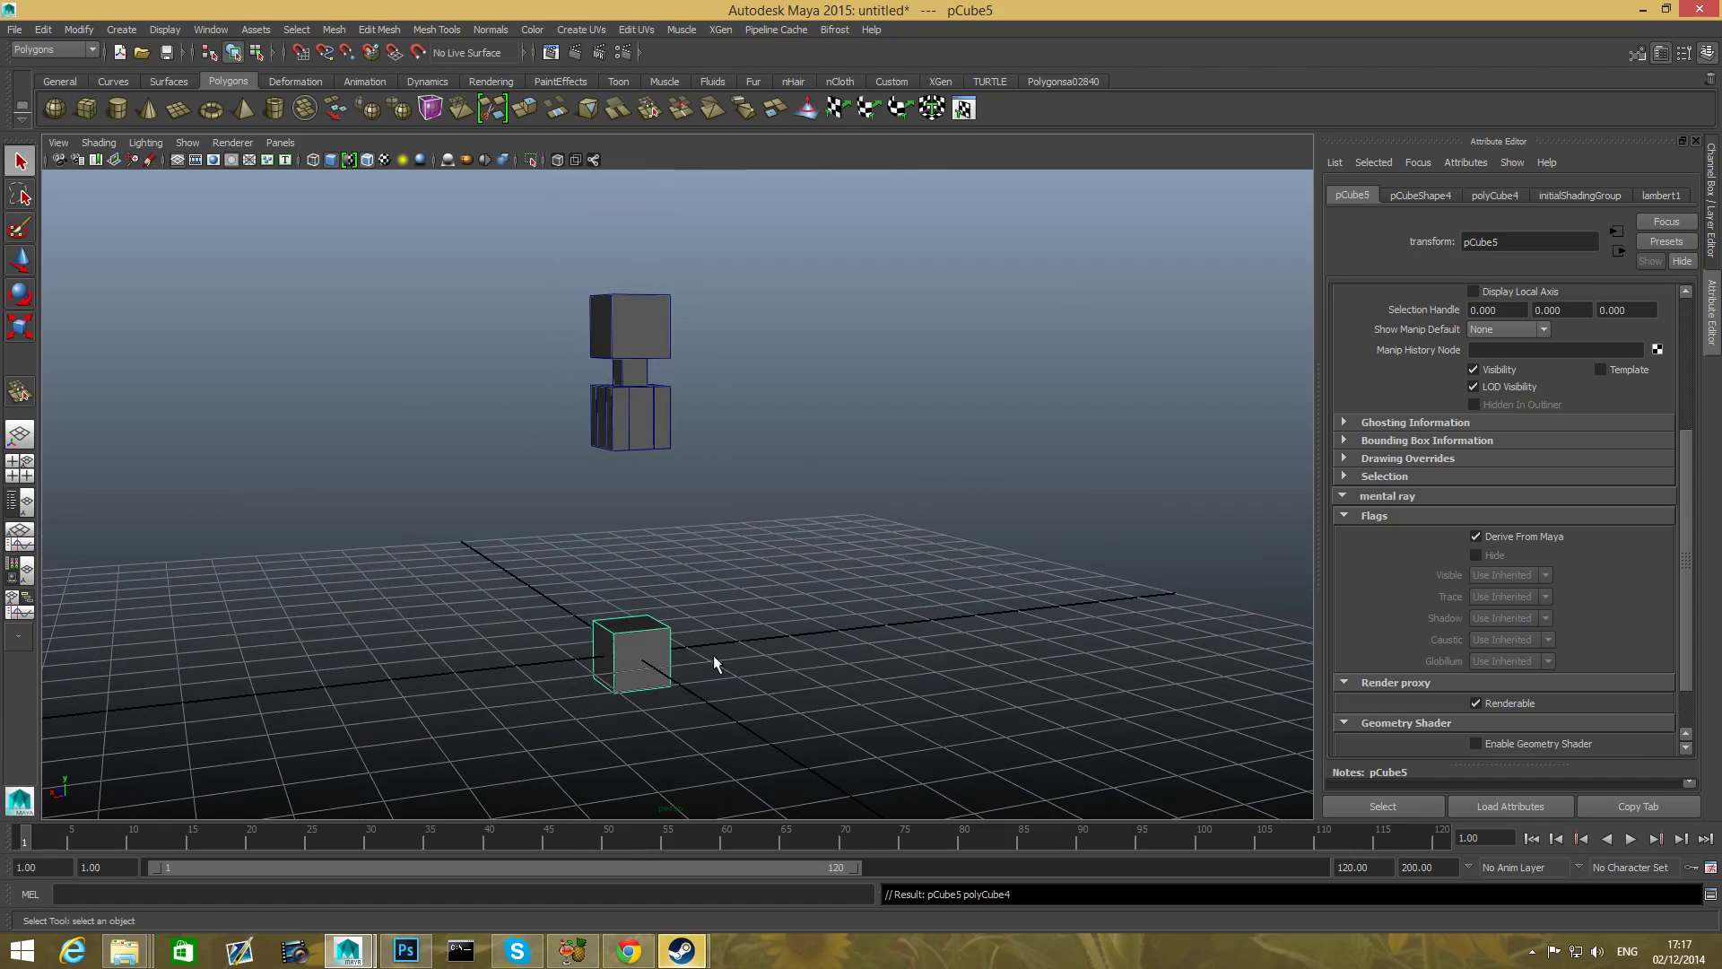
- Slide the duplicated cube left beside the original and shift the pair sideways
{"action": "left_click_drag", "start_coordinate": [631, 654], "coordinate": [539, 664]}
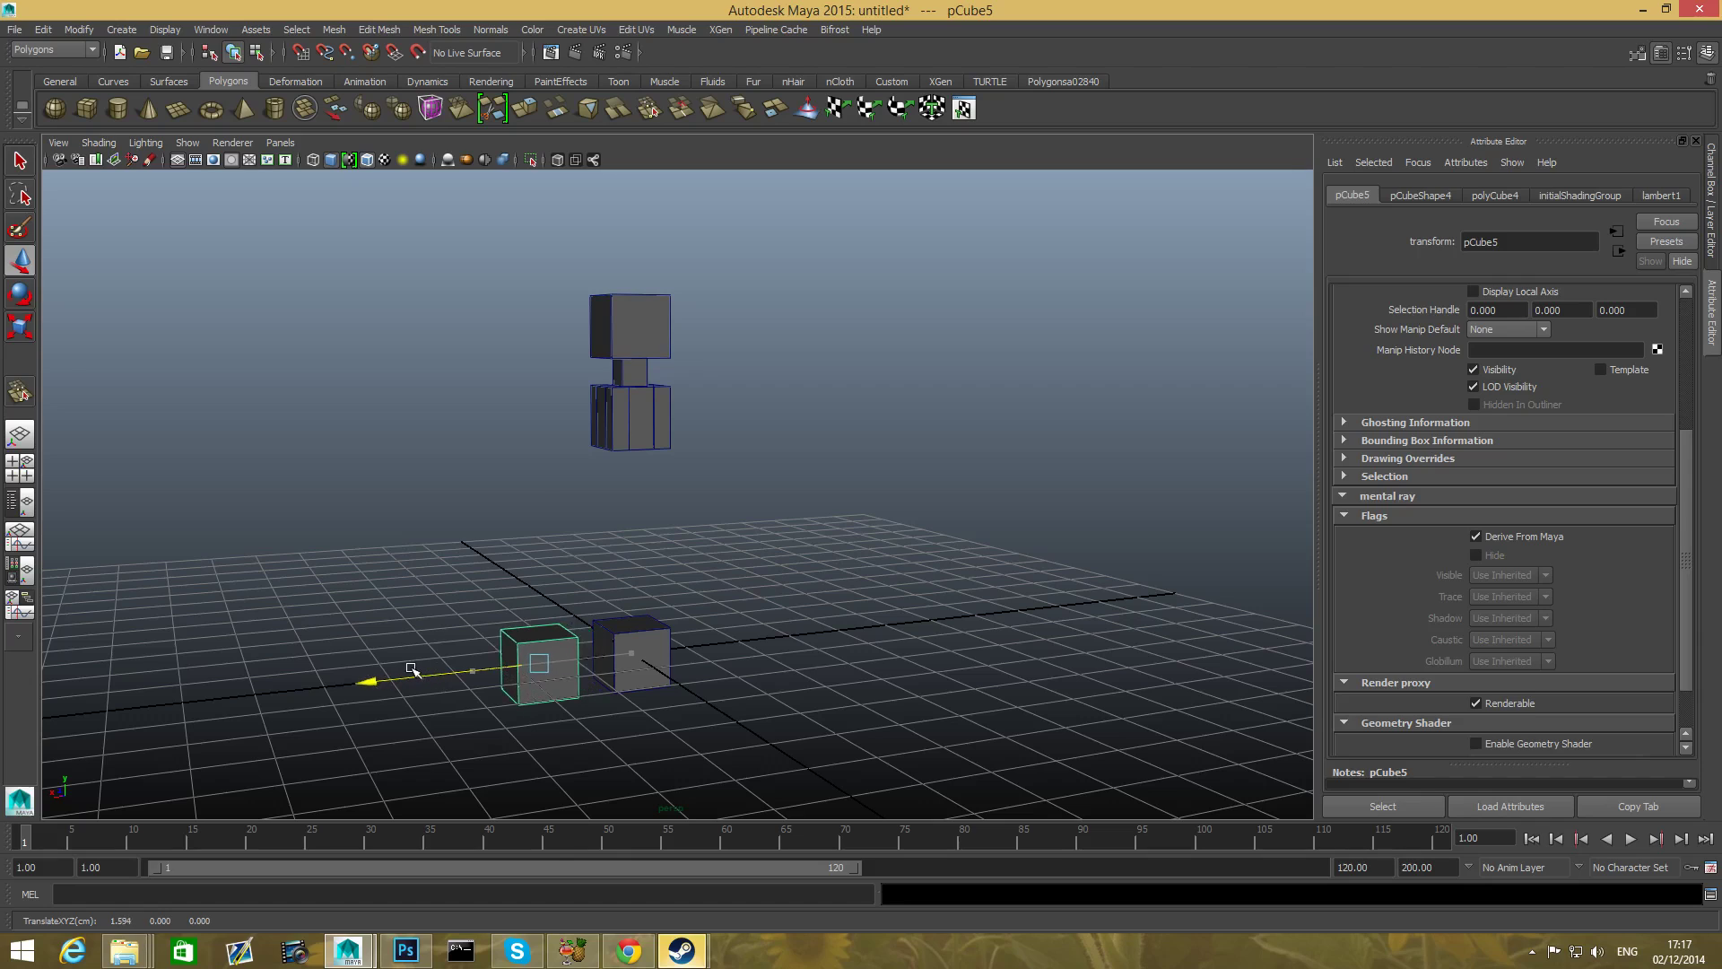
{"action": "left_click", "coordinate": [633, 653]}
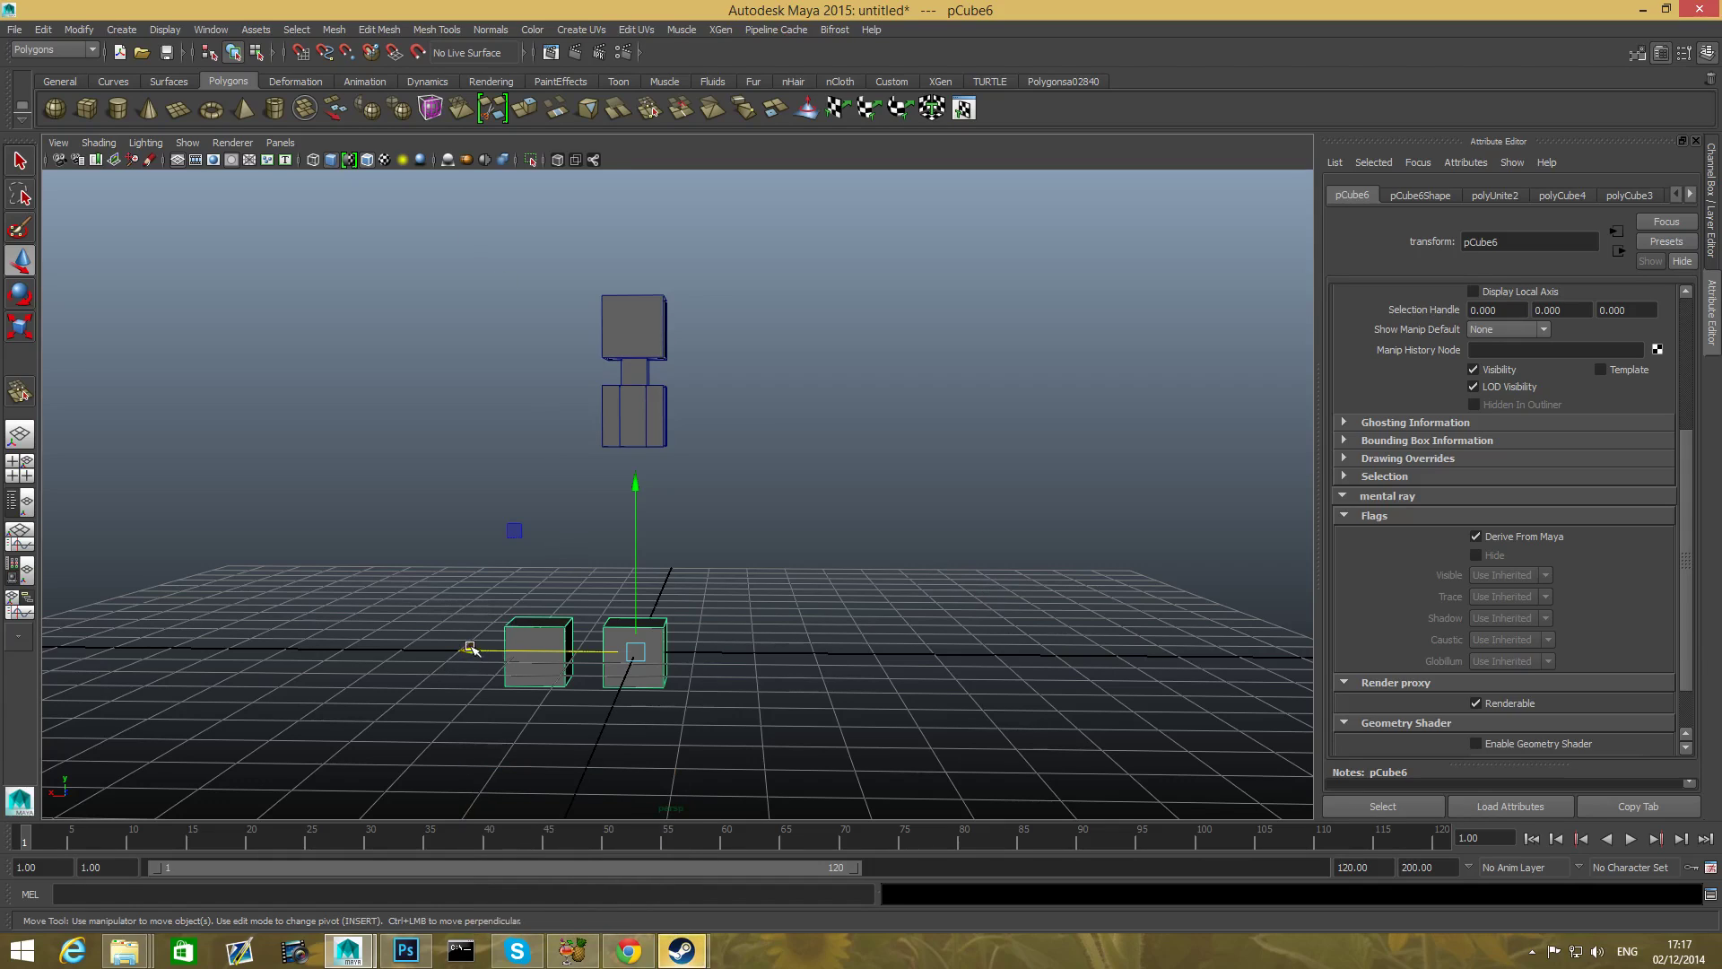
{"action": "left_click_drag", "start_coordinate": [470, 647], "coordinate": [548, 656]}
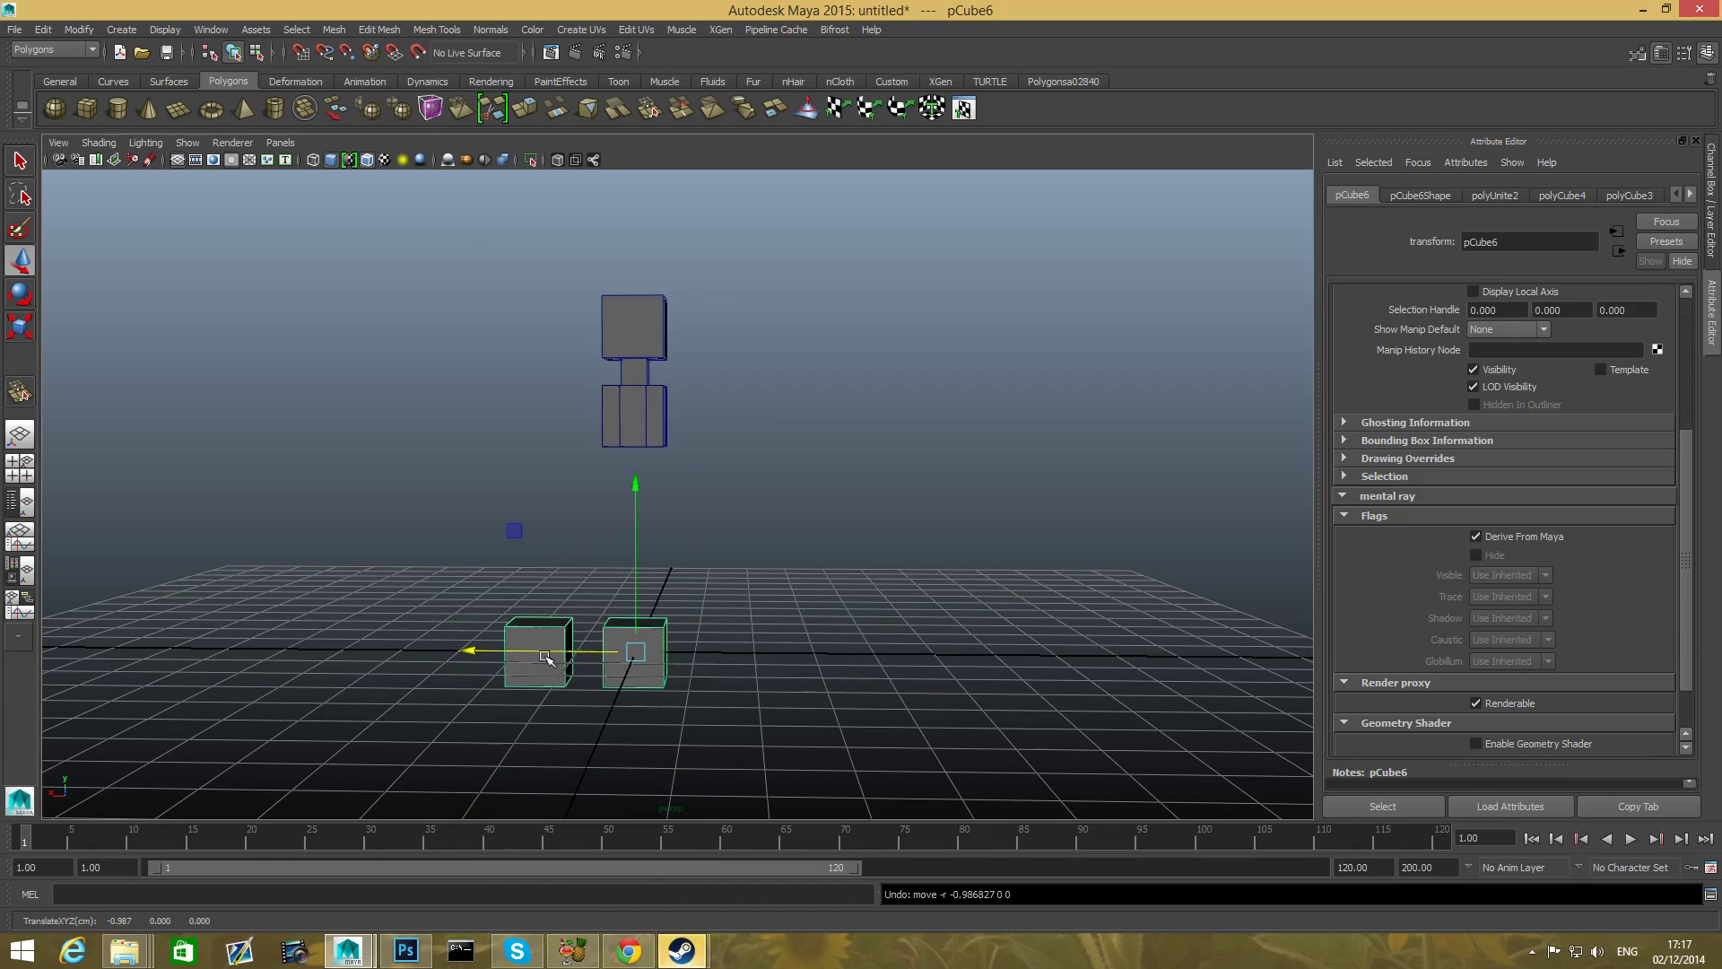
- Select the blocky figure and raise it higher above the cubes
{"action": "left_click", "coordinate": [634, 650]}
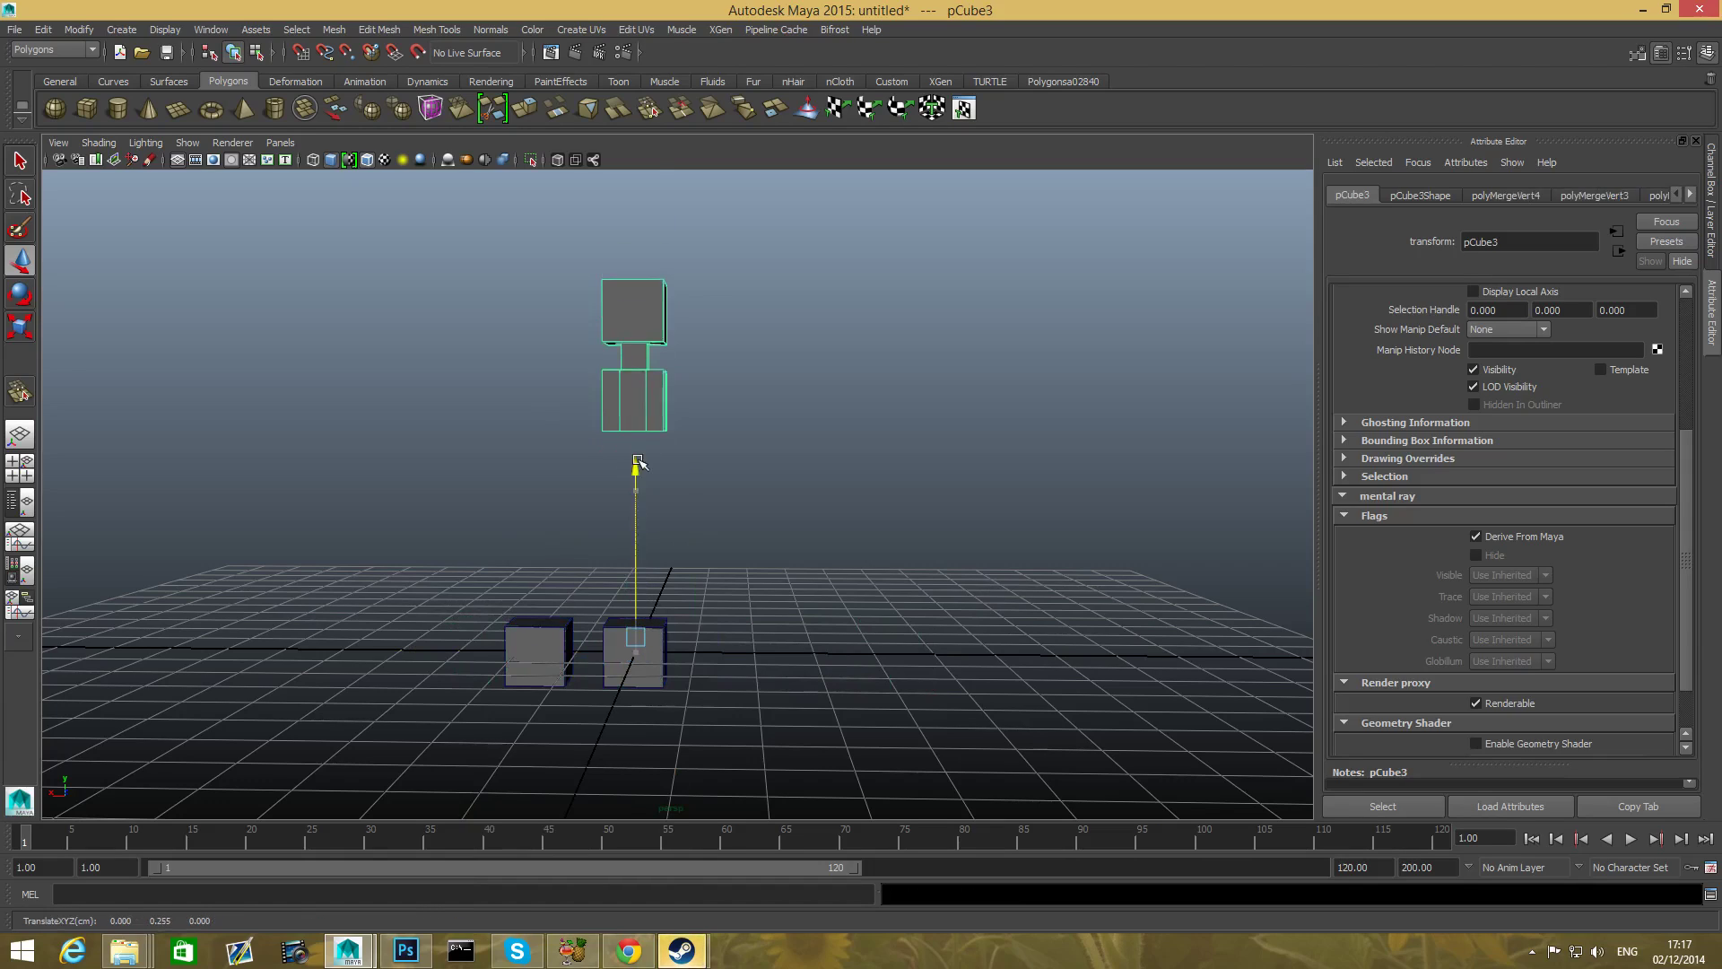
{"action": "left_click_drag", "start_coordinate": [635, 466], "coordinate": [635, 341]}
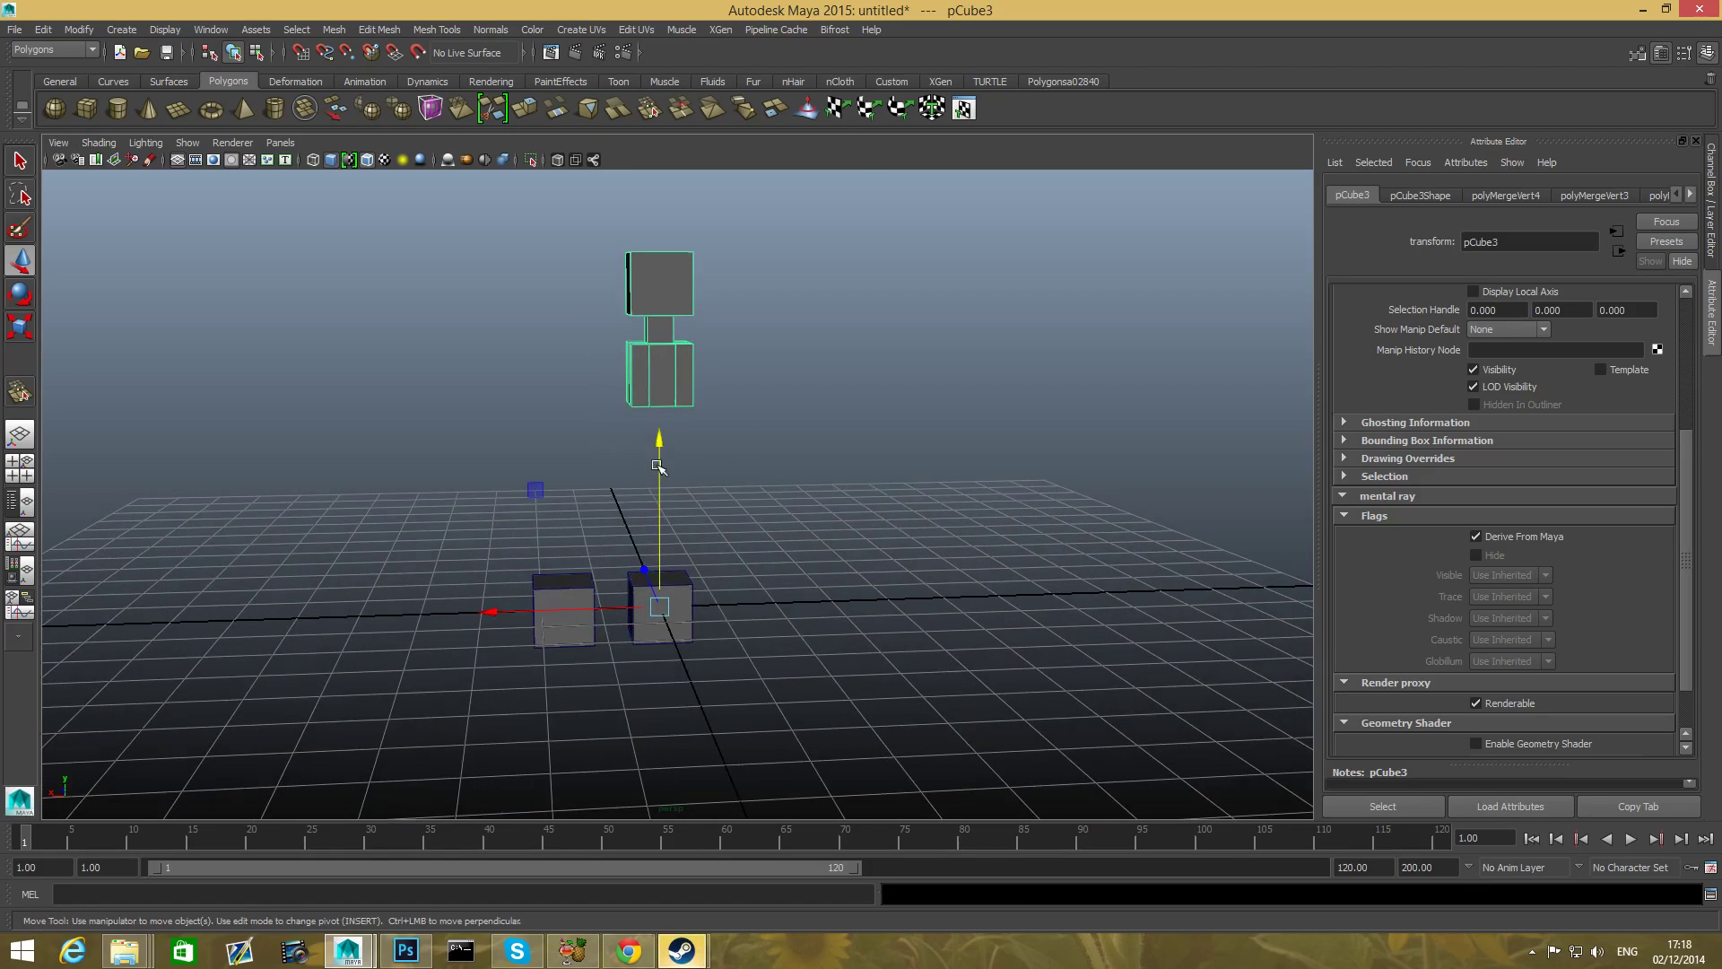
{"action": "left_click_drag", "start_coordinate": [659, 494], "coordinate": [615, 571]}
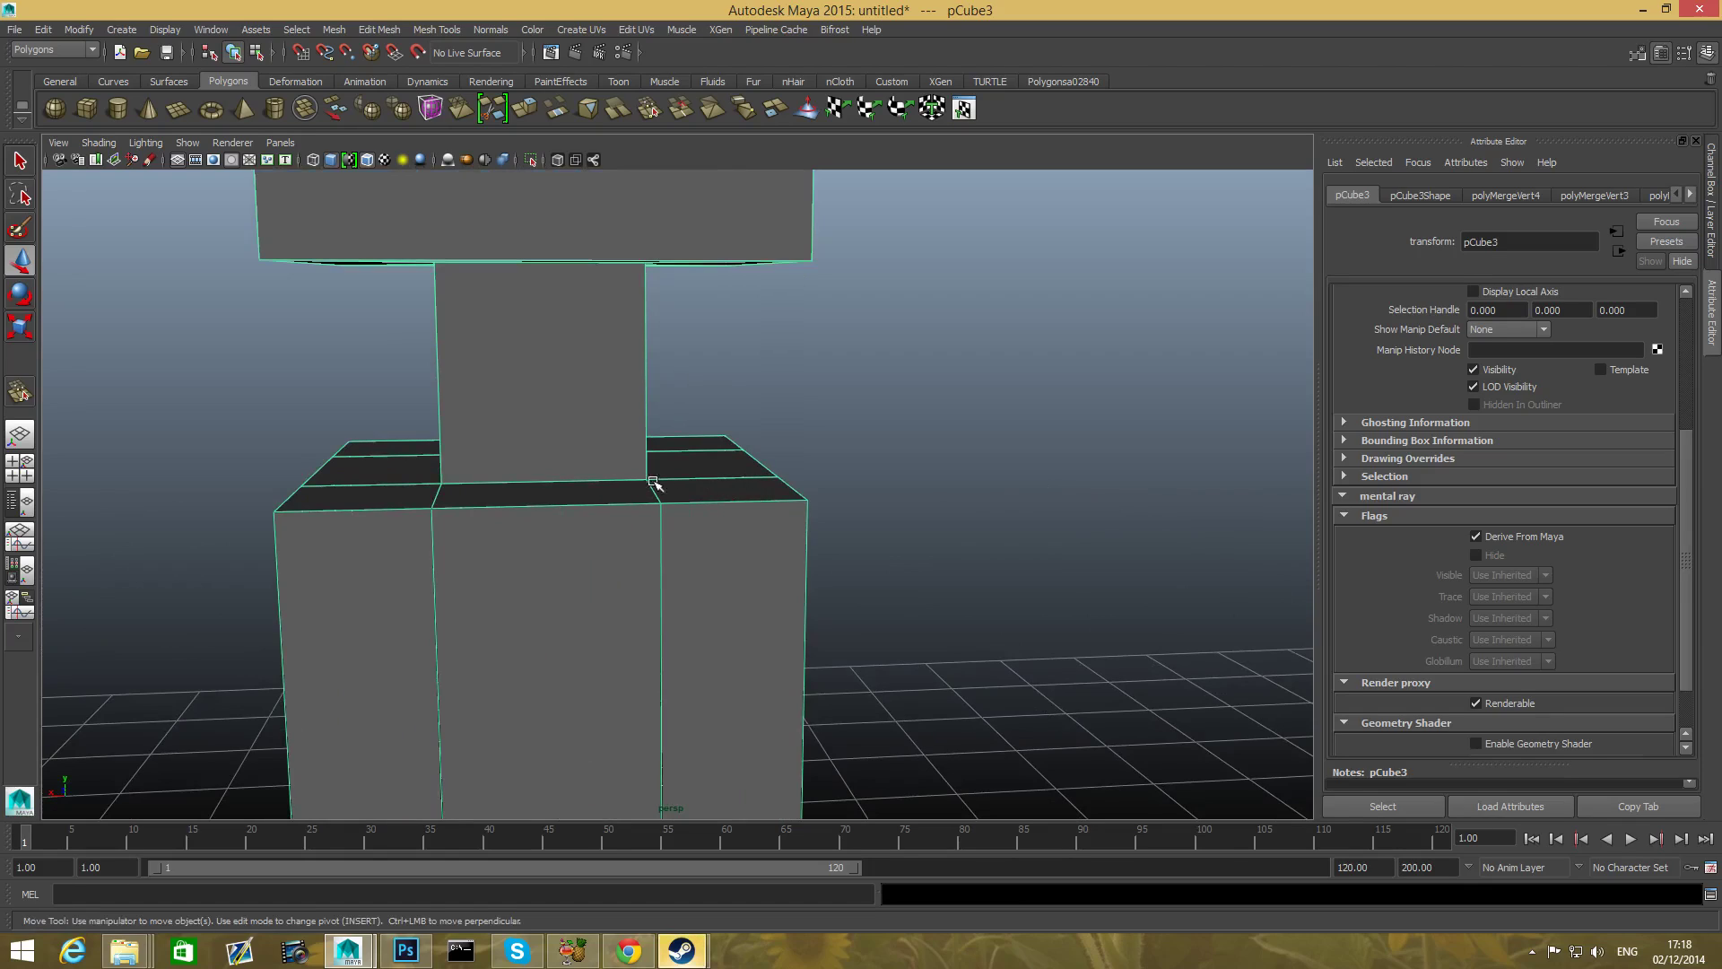
{"action": "mouse_move", "coordinate": [636, 481]}
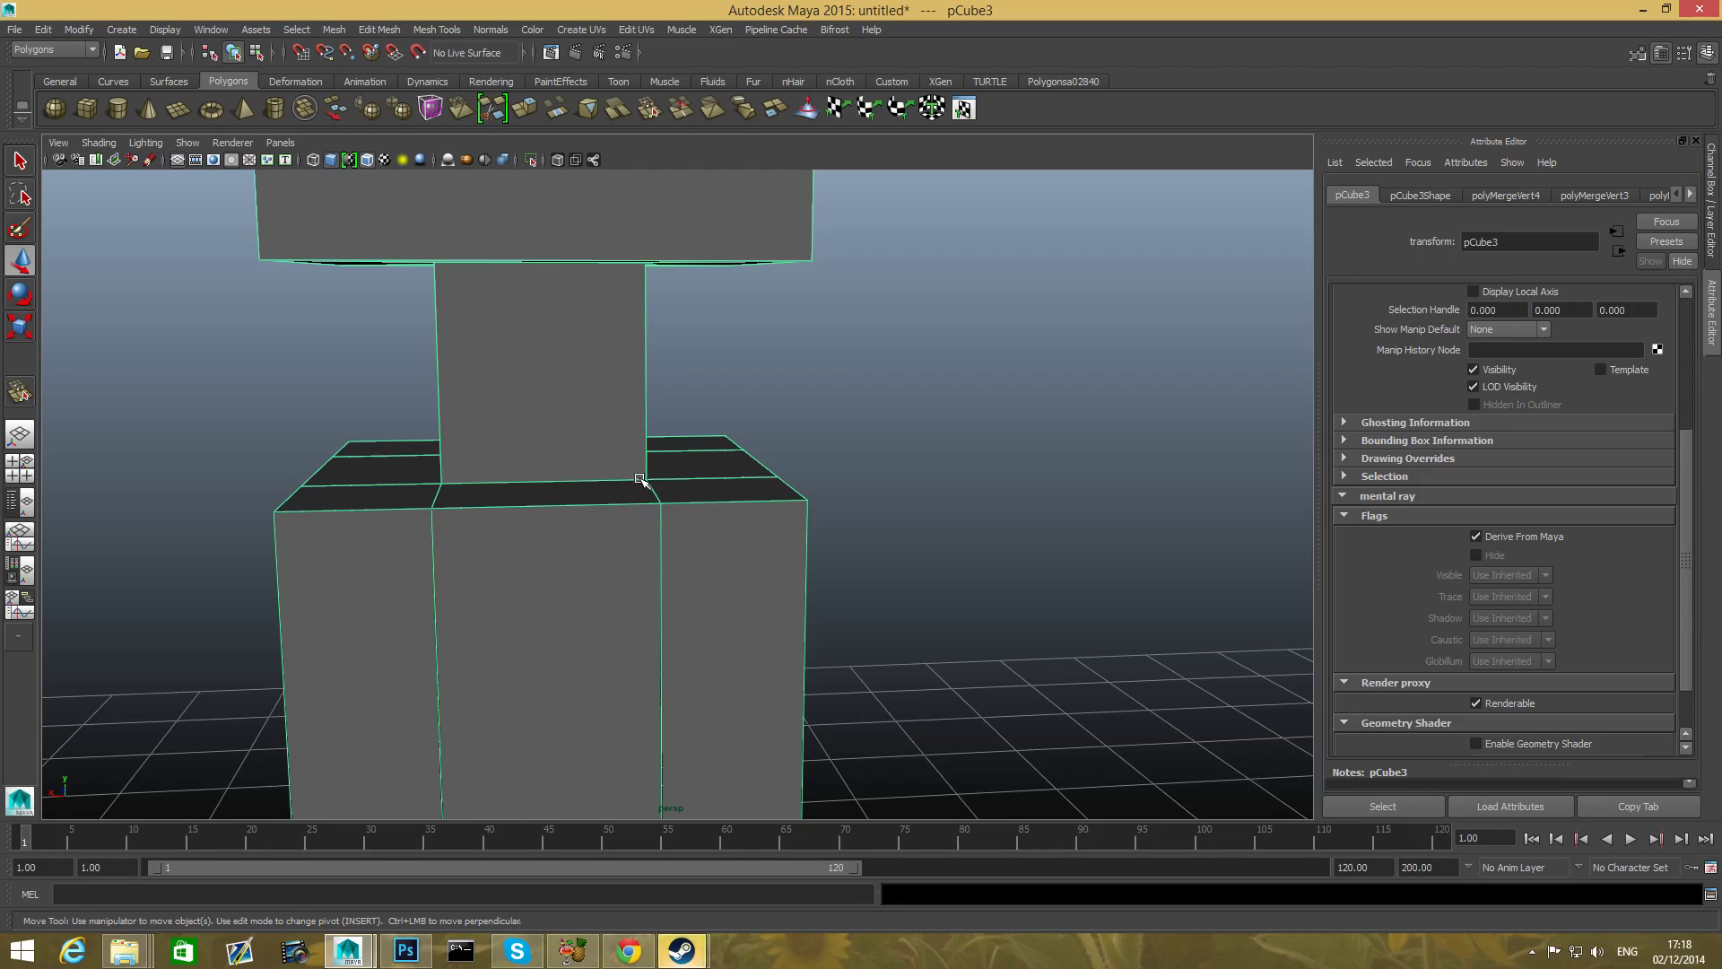
{"action": "mouse_move", "coordinate": [633, 468]}
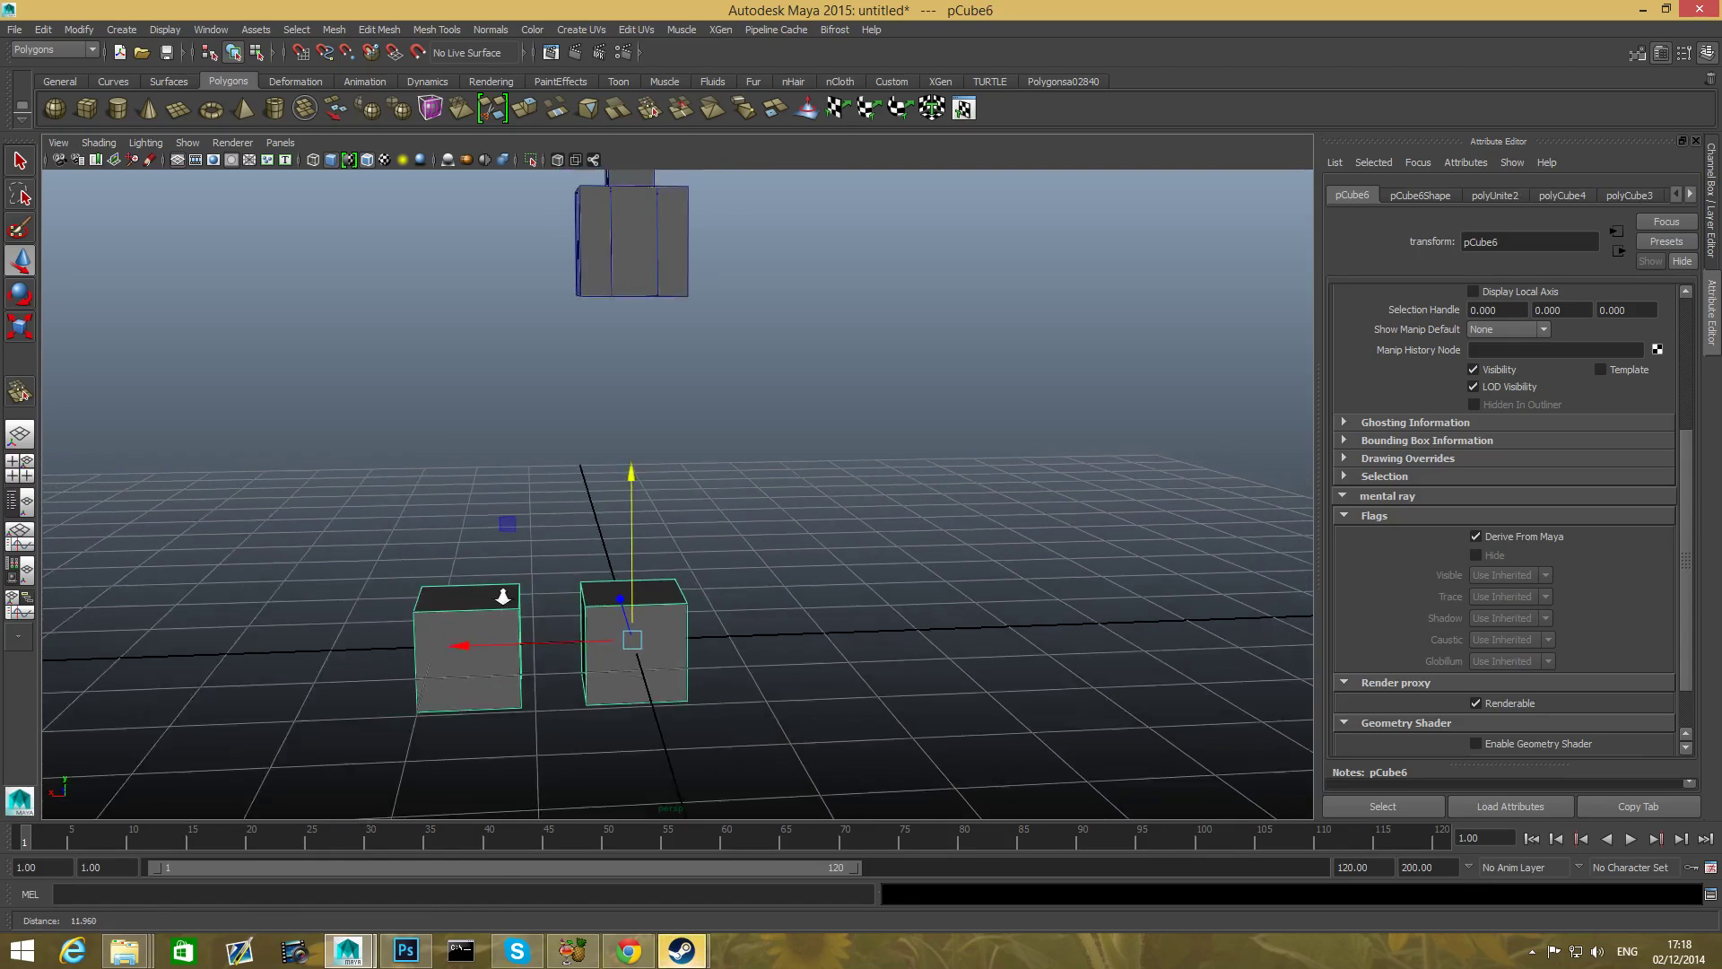
- Separate the combined cubes, select the left cube, and reframe the view on the figure
{"action": "left_click", "coordinate": [333, 29]}
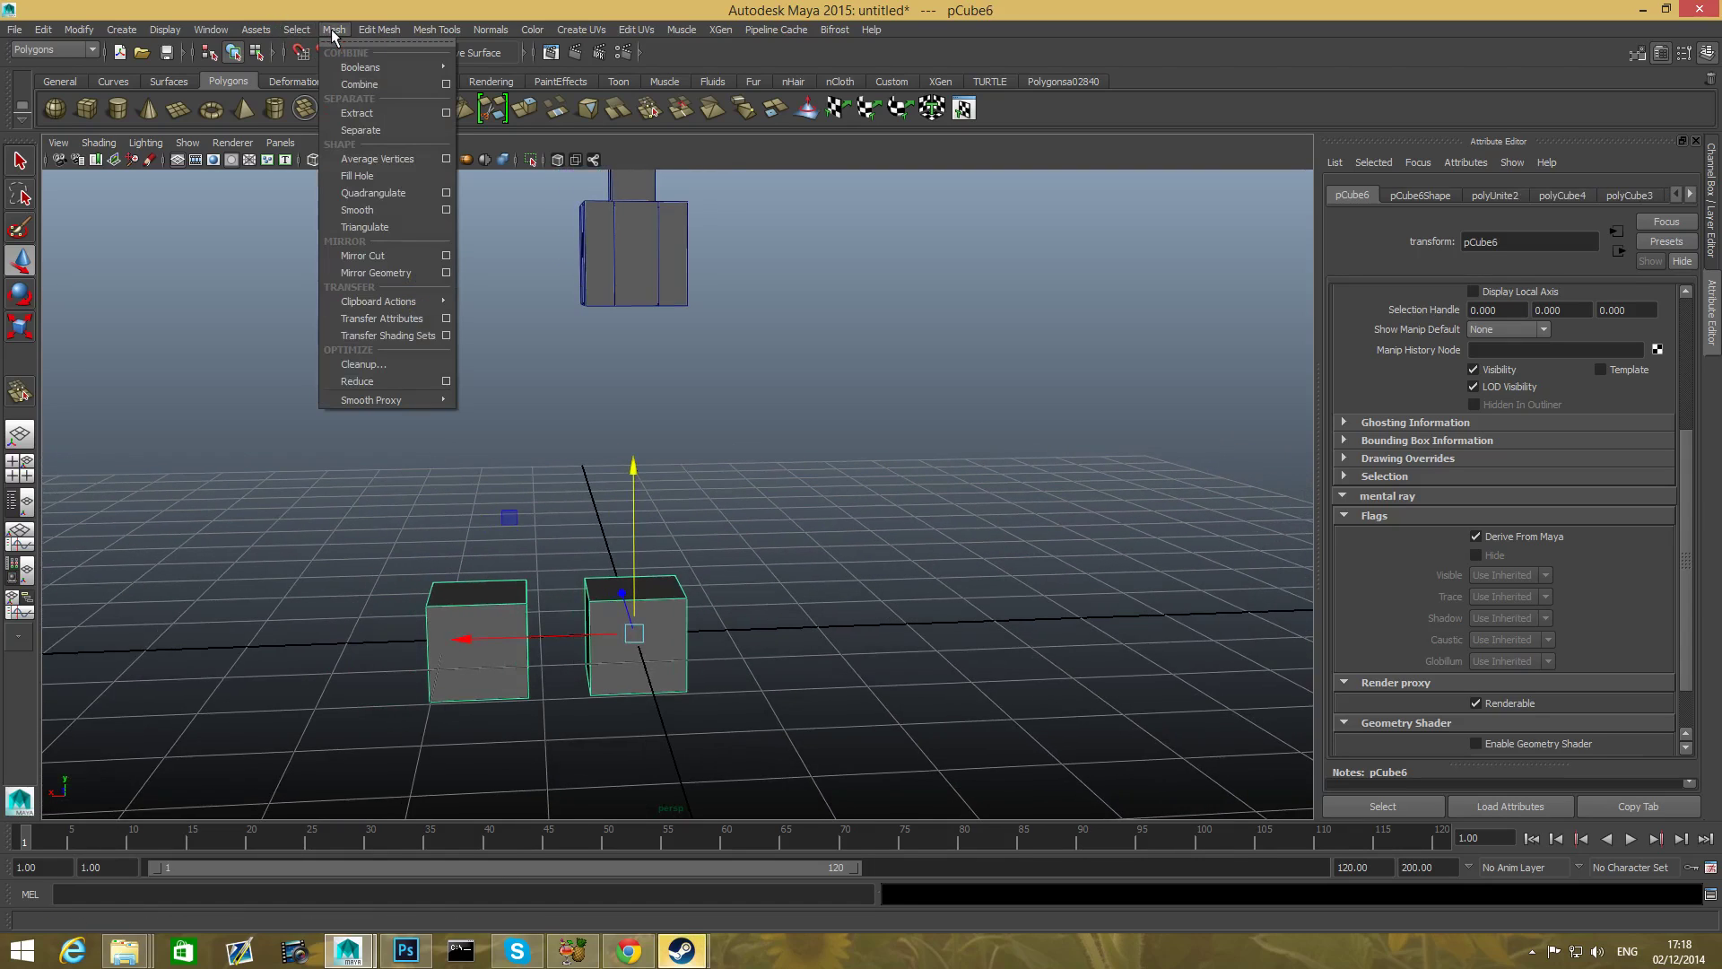
{"action": "left_click", "coordinate": [361, 129]}
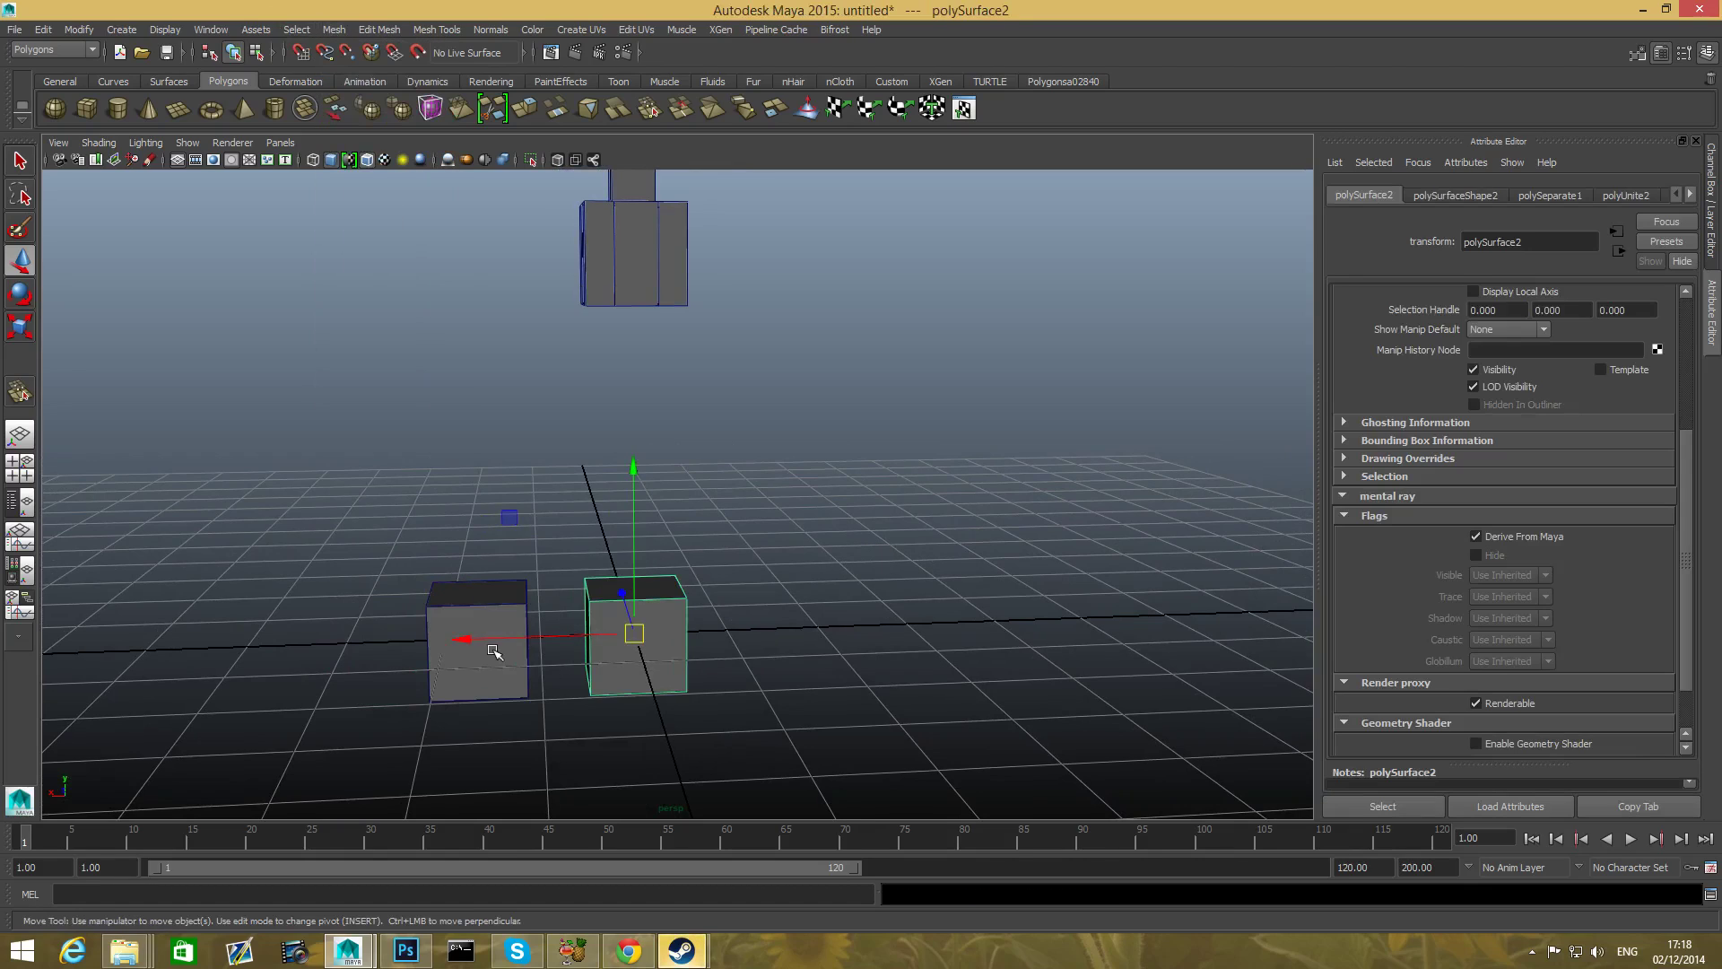
{"action": "left_click", "coordinate": [492, 650]}
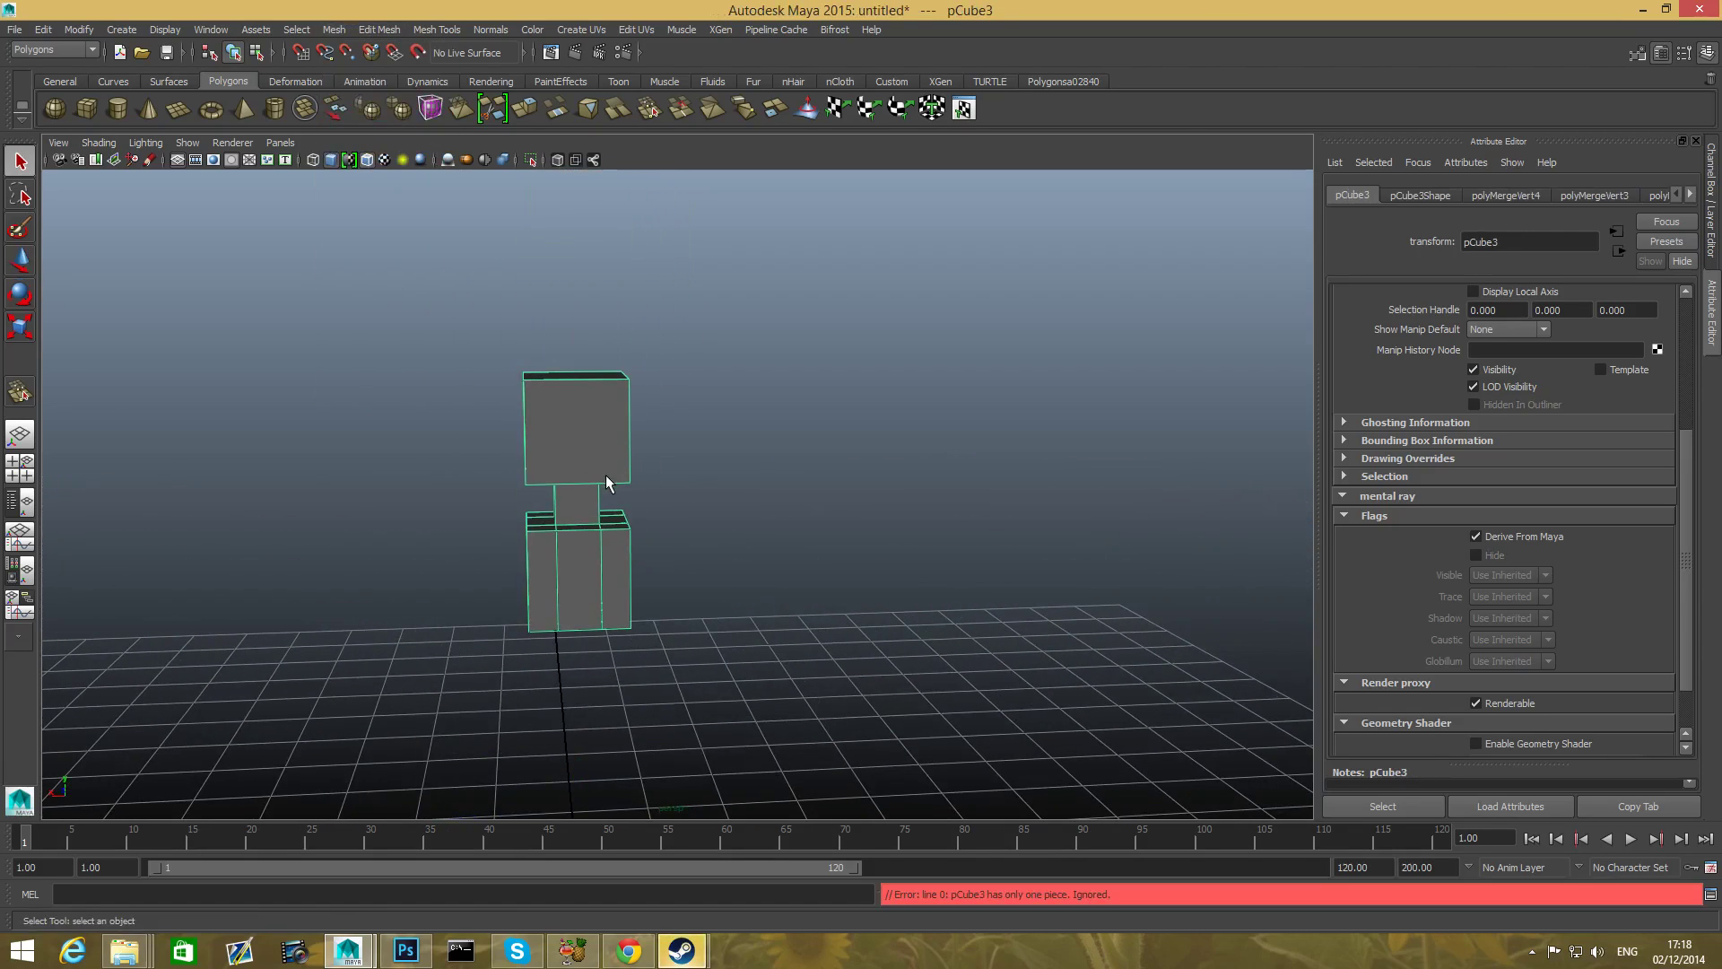
{"action": "mouse_move", "coordinate": [986, 910]}
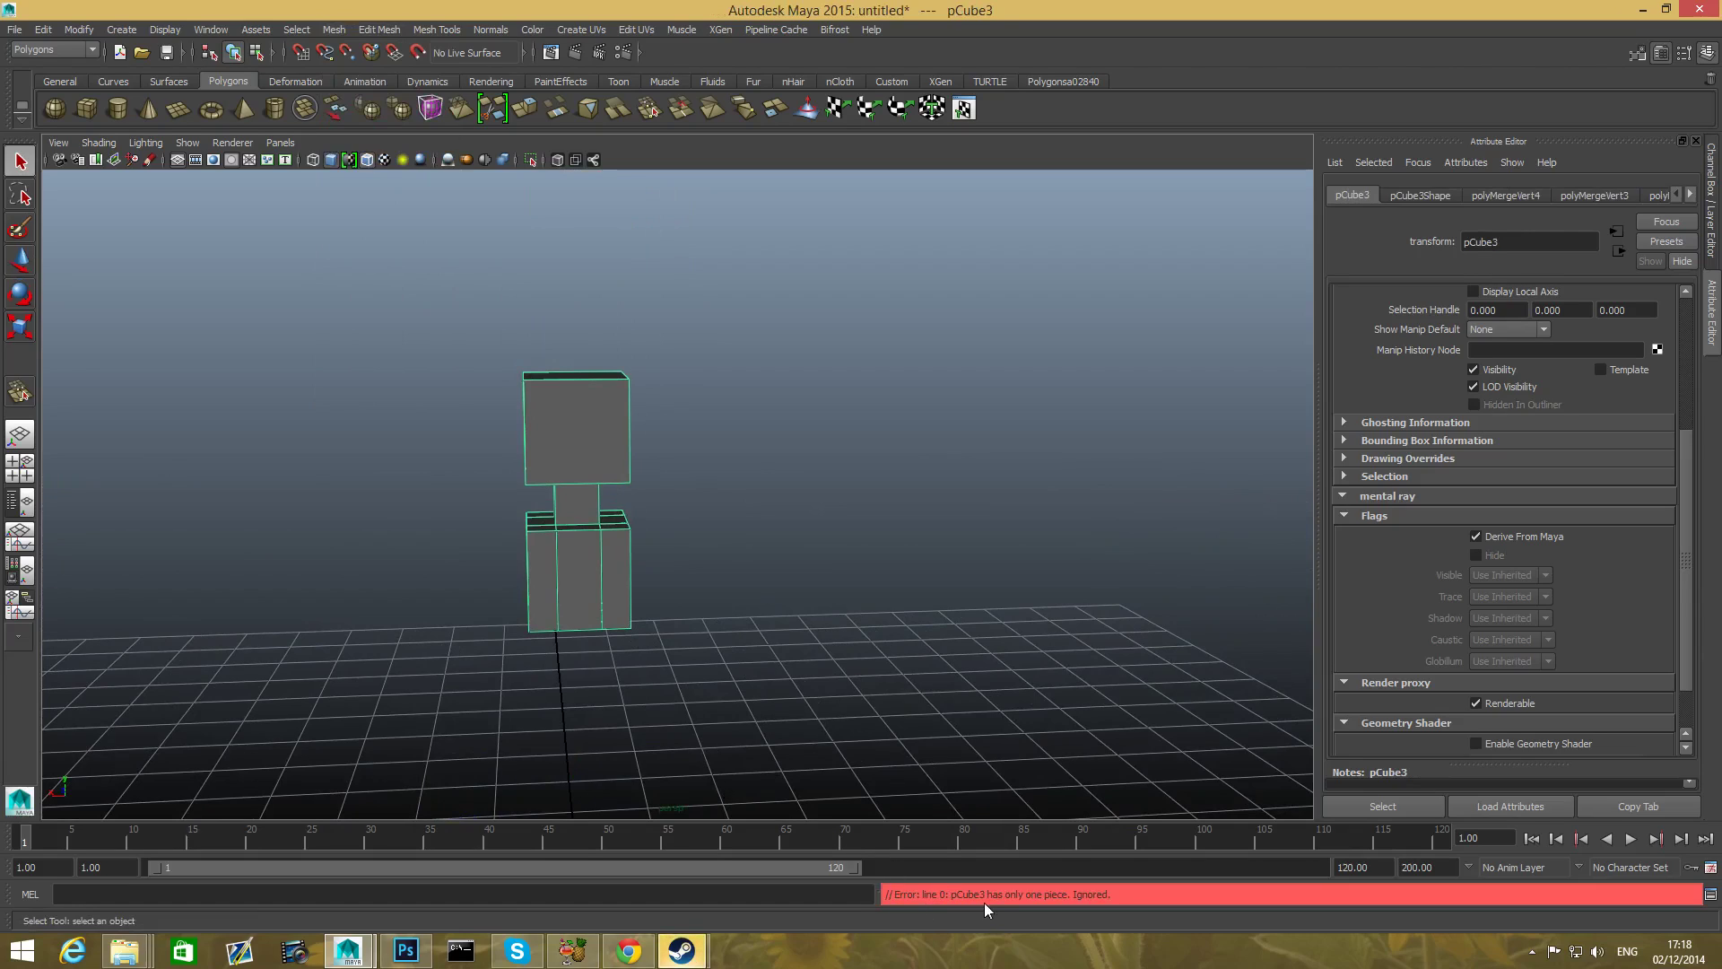
{"action": "mouse_move", "coordinate": [987, 909]}
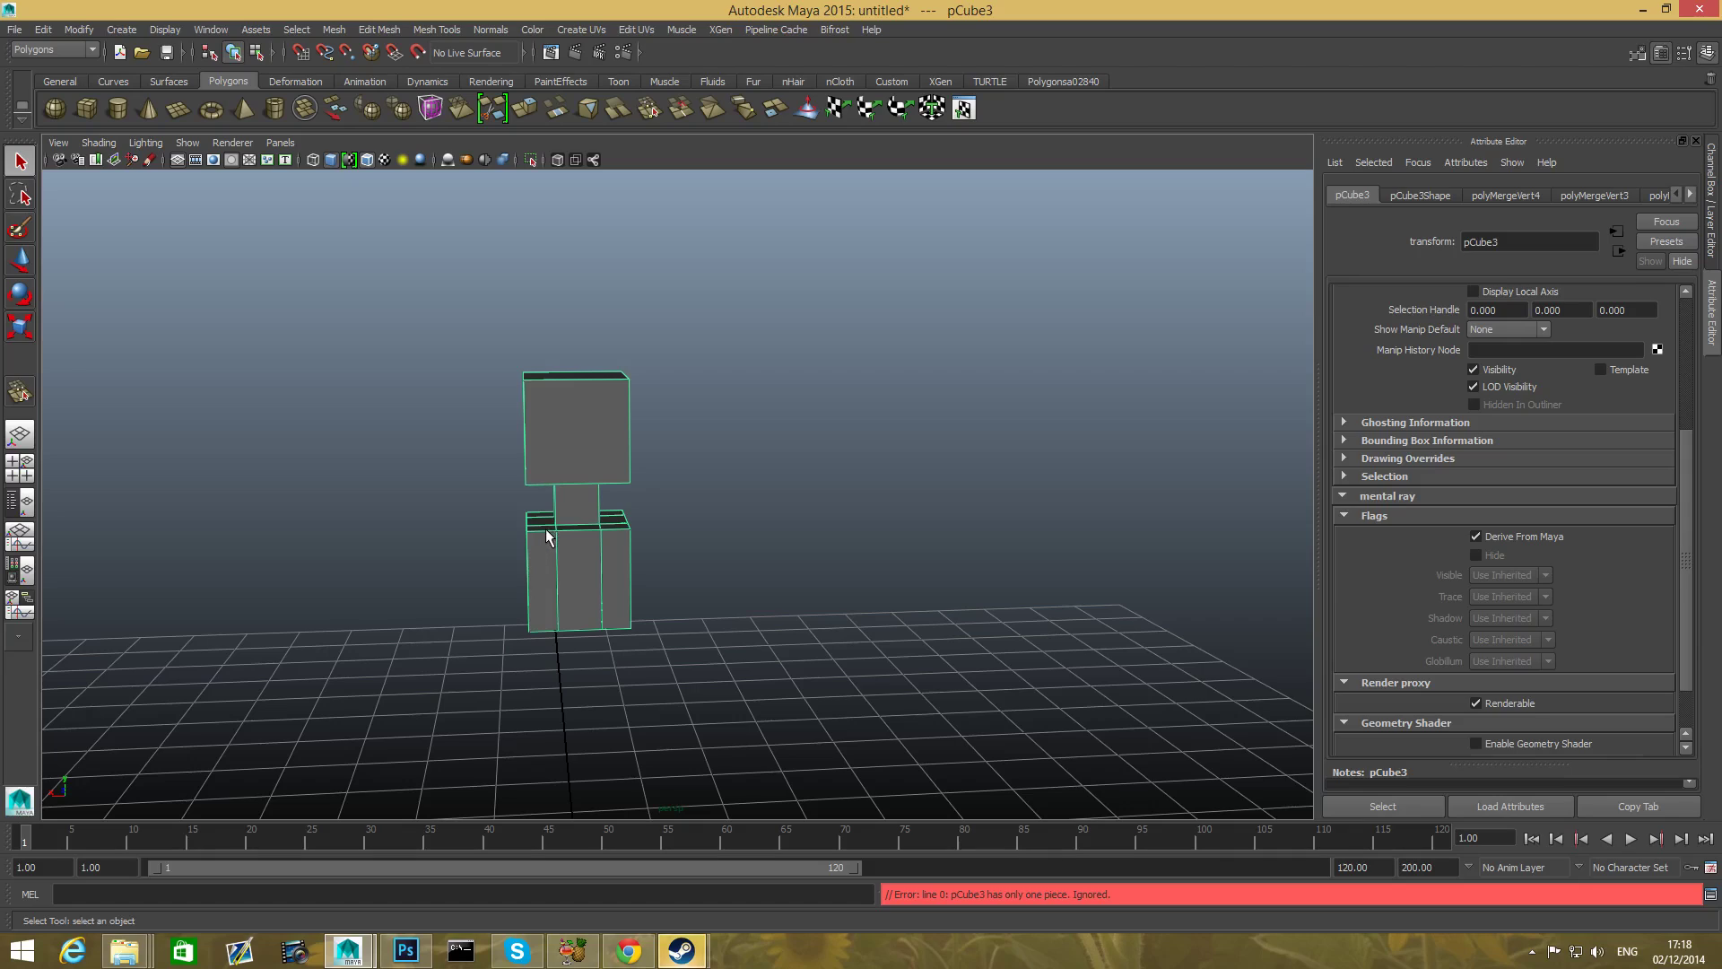
{"action": "mouse_move", "coordinate": [509, 568]}
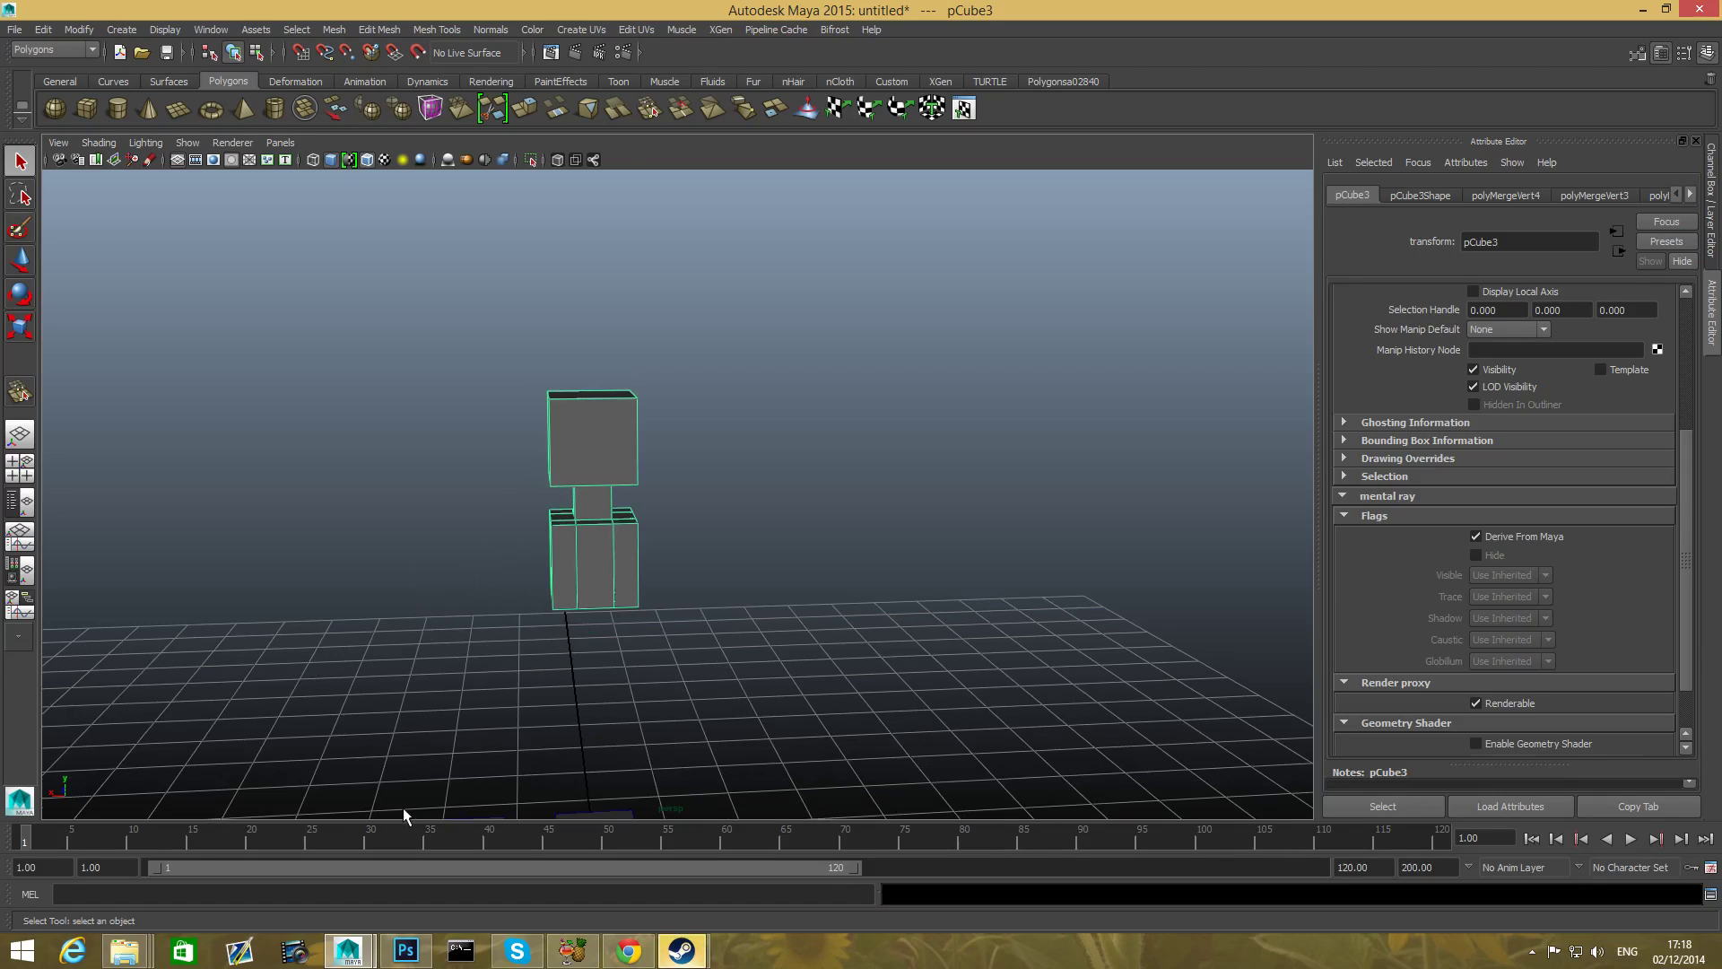
{"action": "left_click_drag", "start_coordinate": [406, 815], "coordinate": [569, 530]}
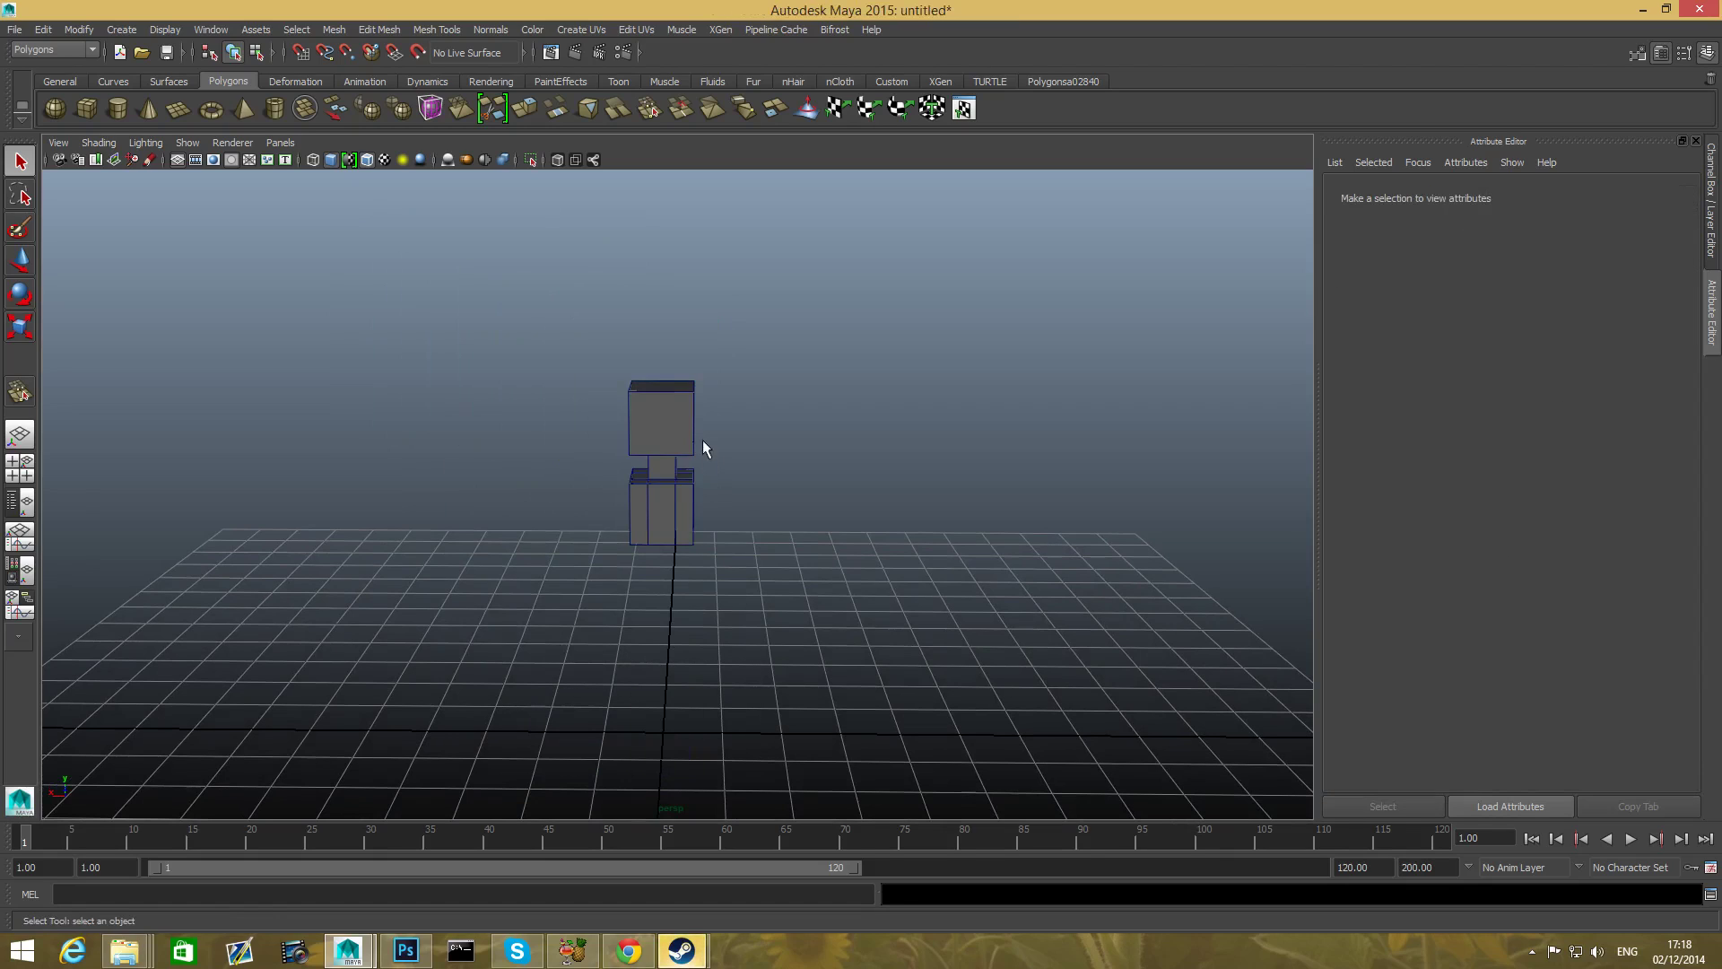
- Save the scene as human2.mb in the project's scenes folder
{"action": "left_click", "coordinate": [661, 430]}
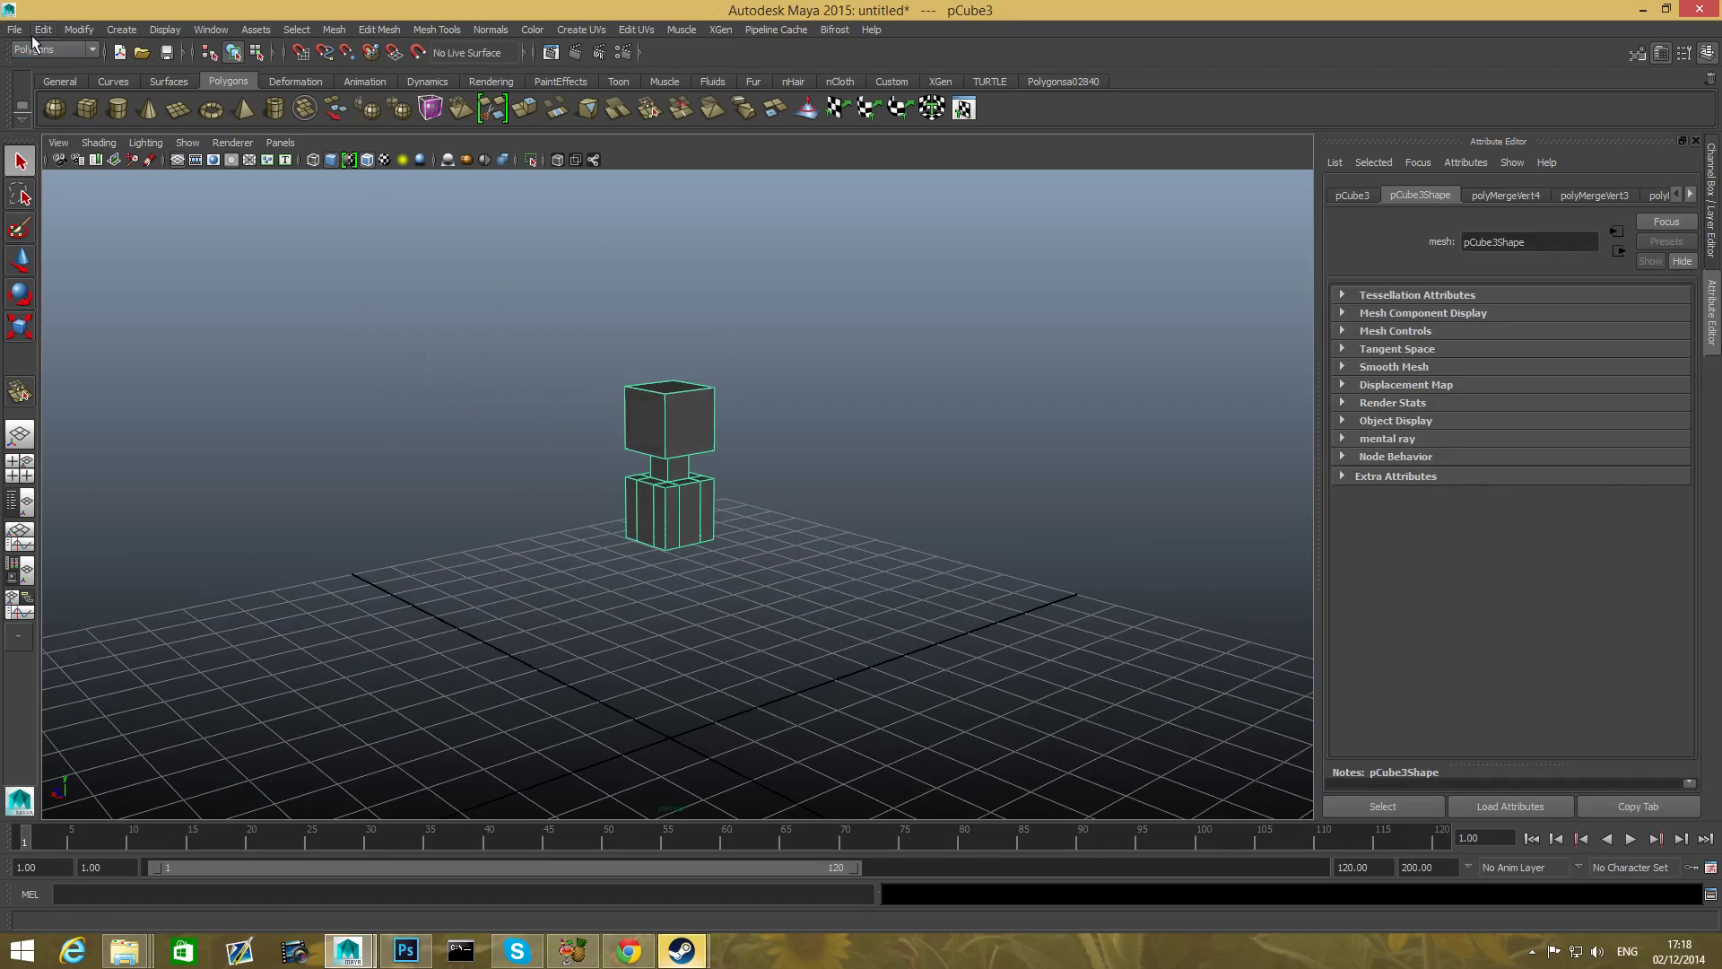
{"action": "left_click", "coordinate": [12, 30]}
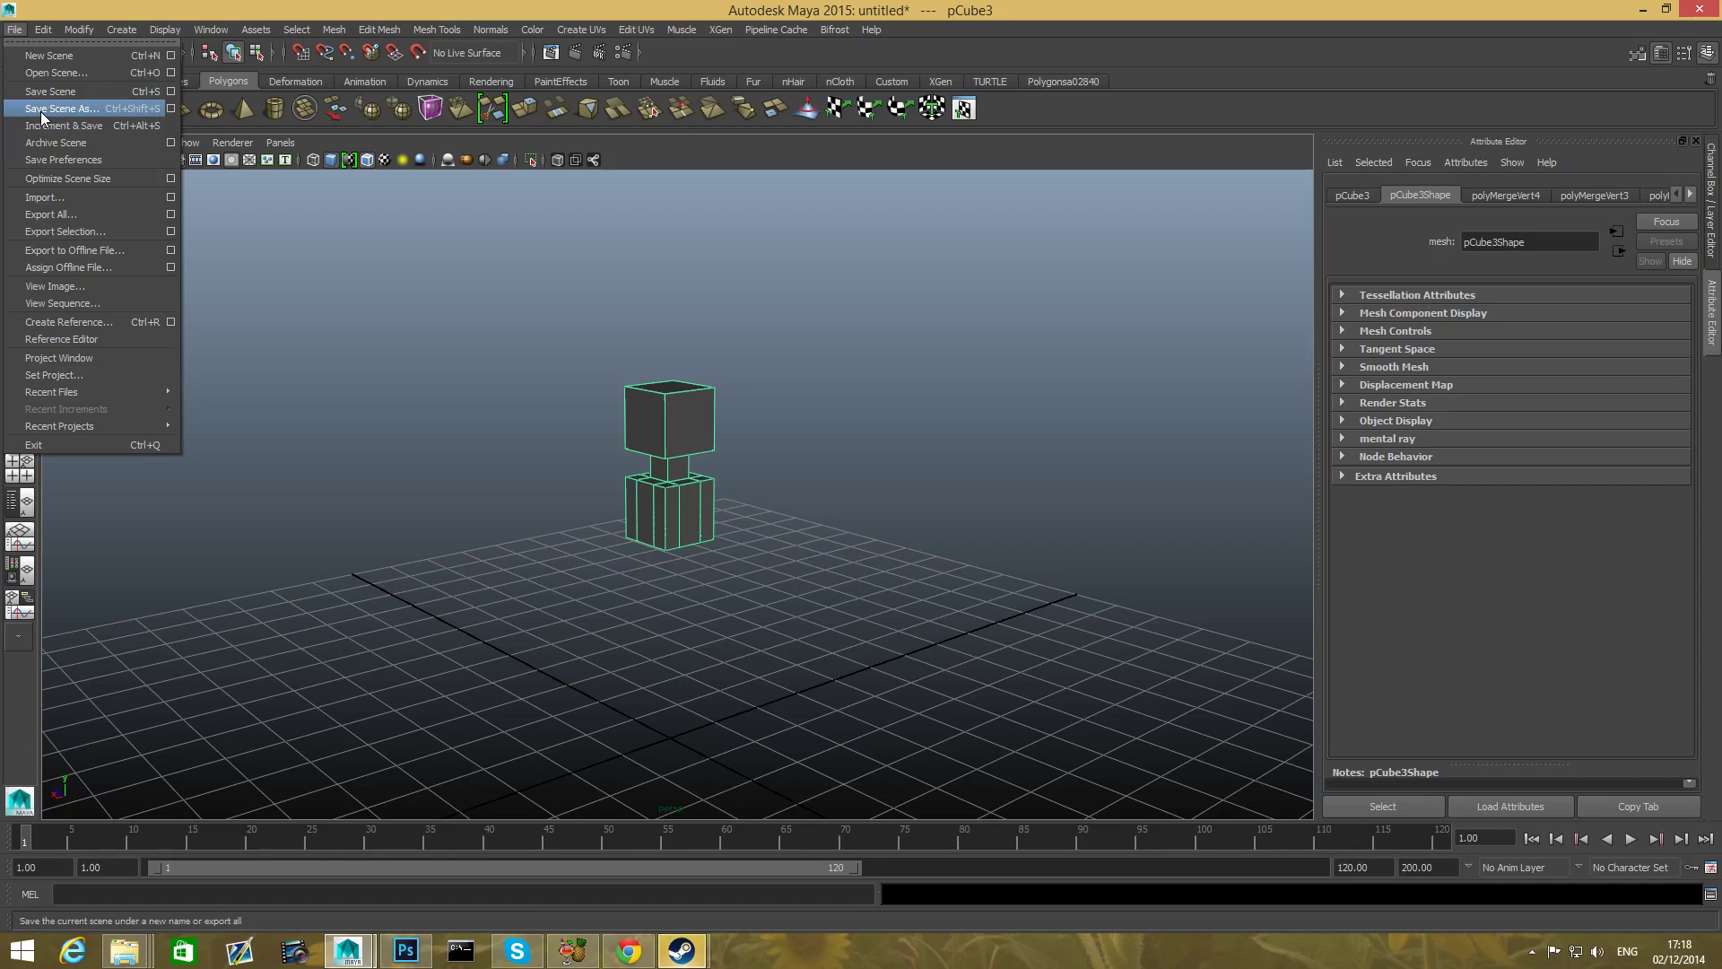
{"action": "left_click", "coordinate": [52, 108]}
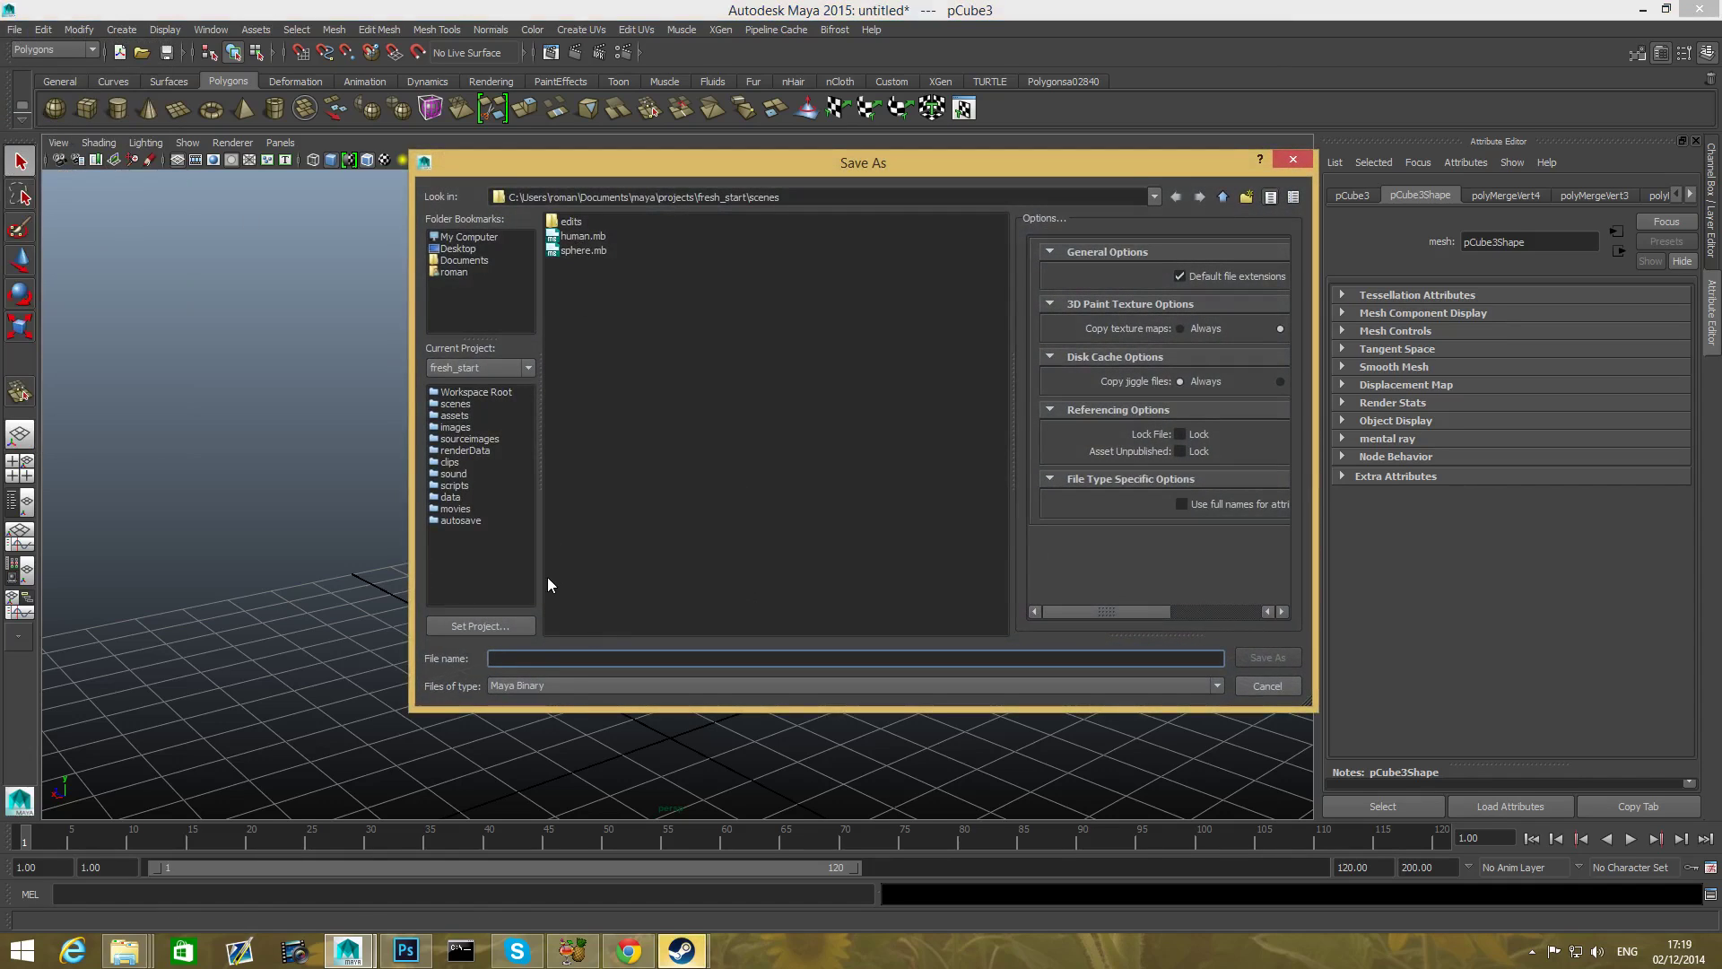
{"action": "left_click", "coordinate": [535, 658]}
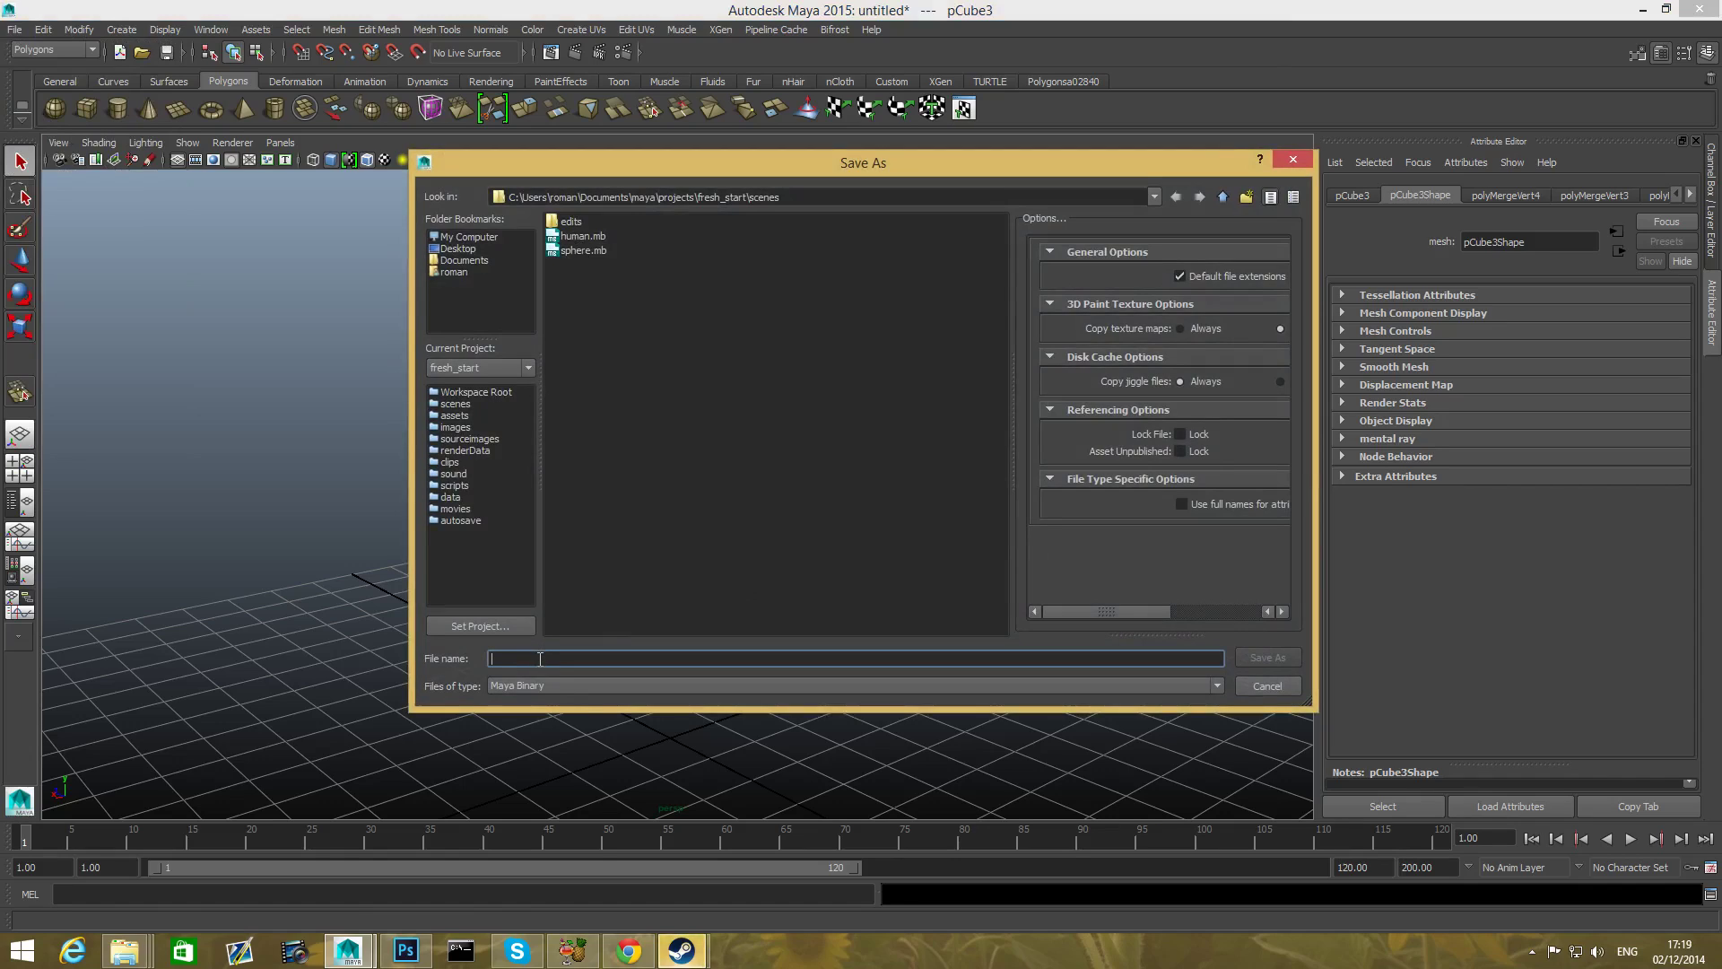
{"action": "type", "text": "huma"}
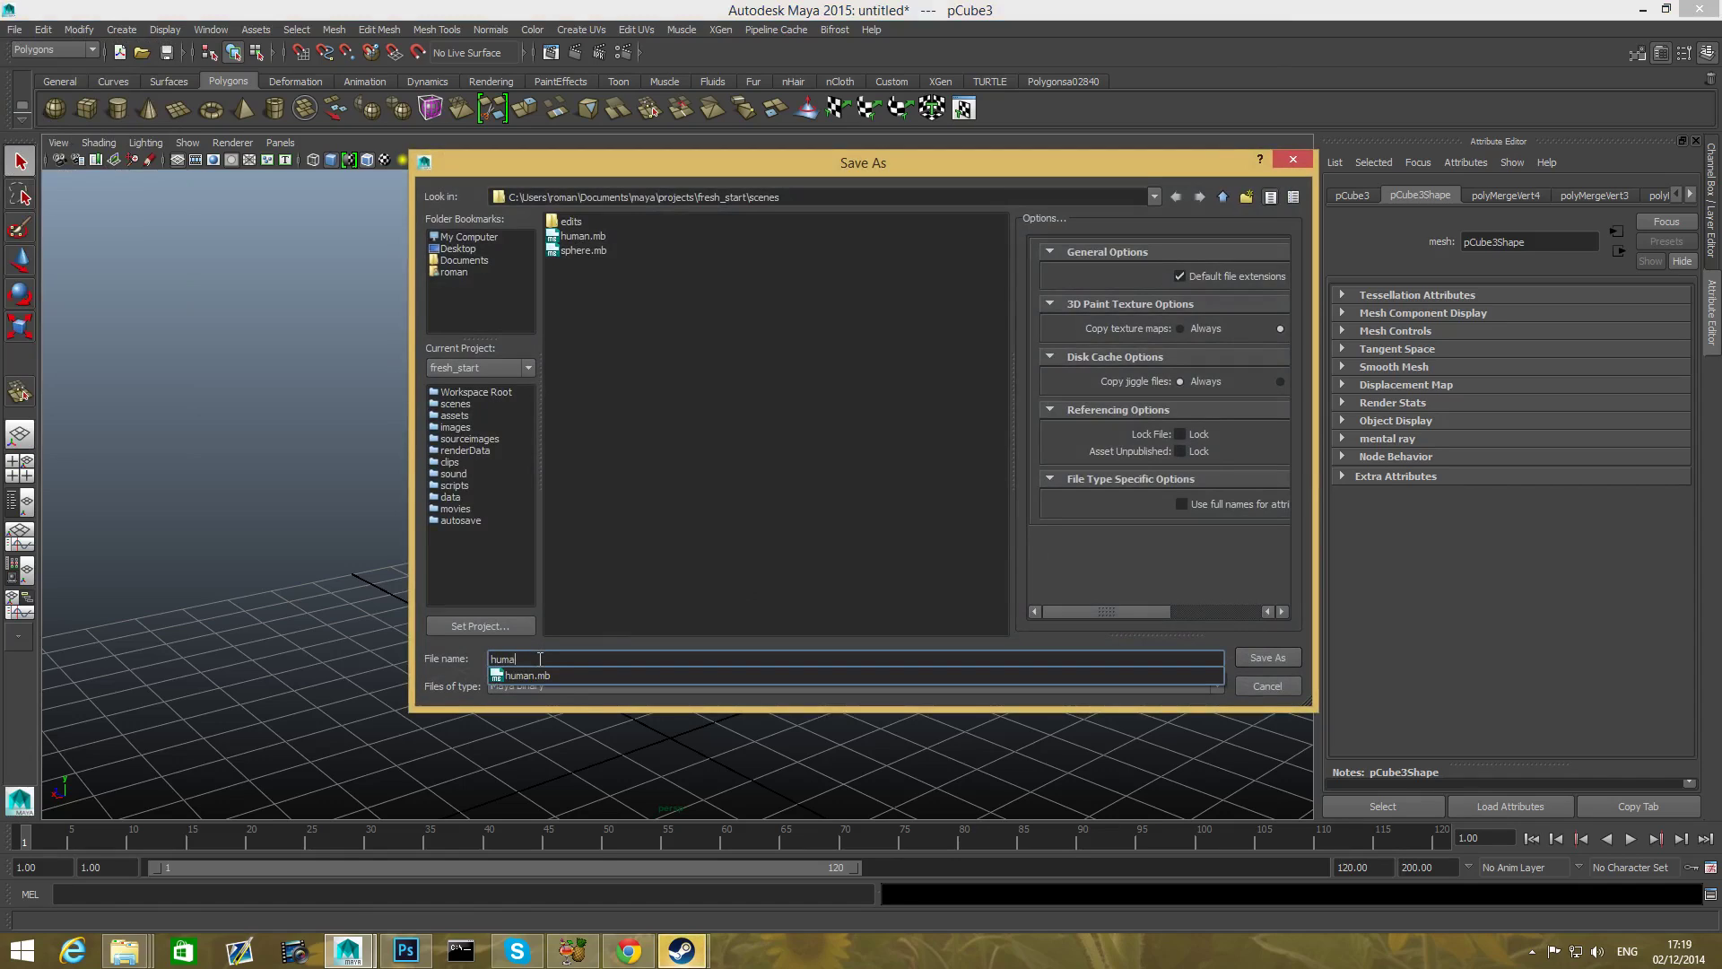
{"action": "left_click", "coordinate": [583, 235]}
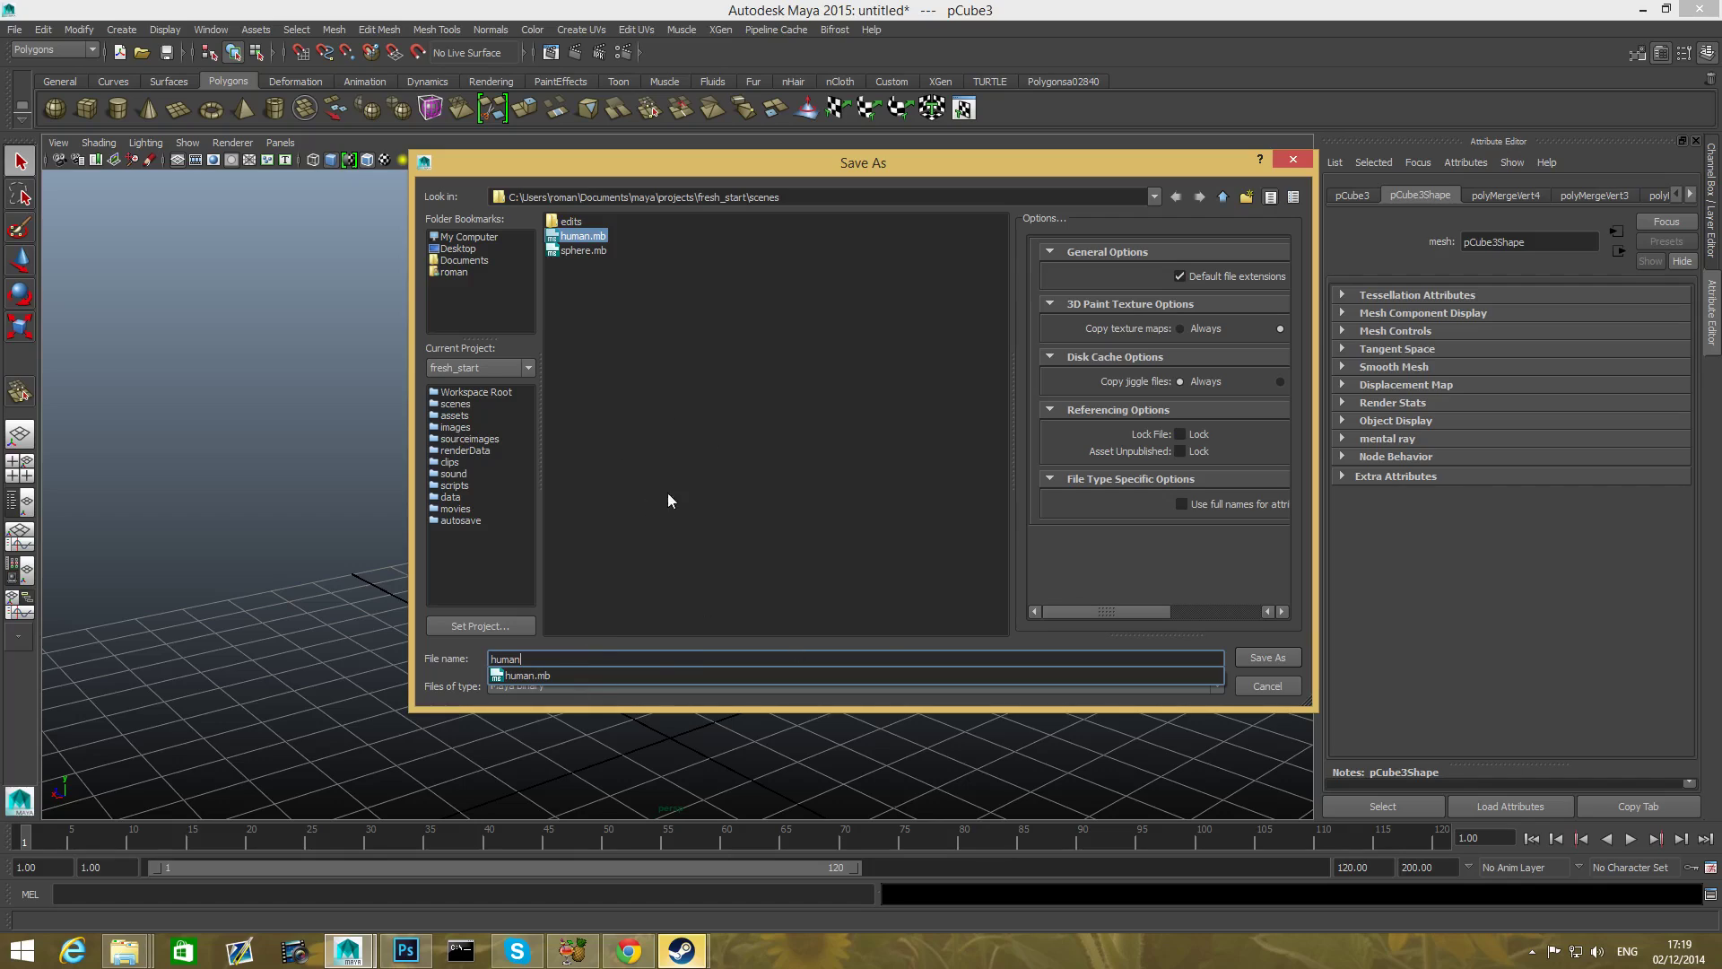
{"action": "mouse_move", "coordinate": [1281, 657]}
{"action": "type", "text": "2"}
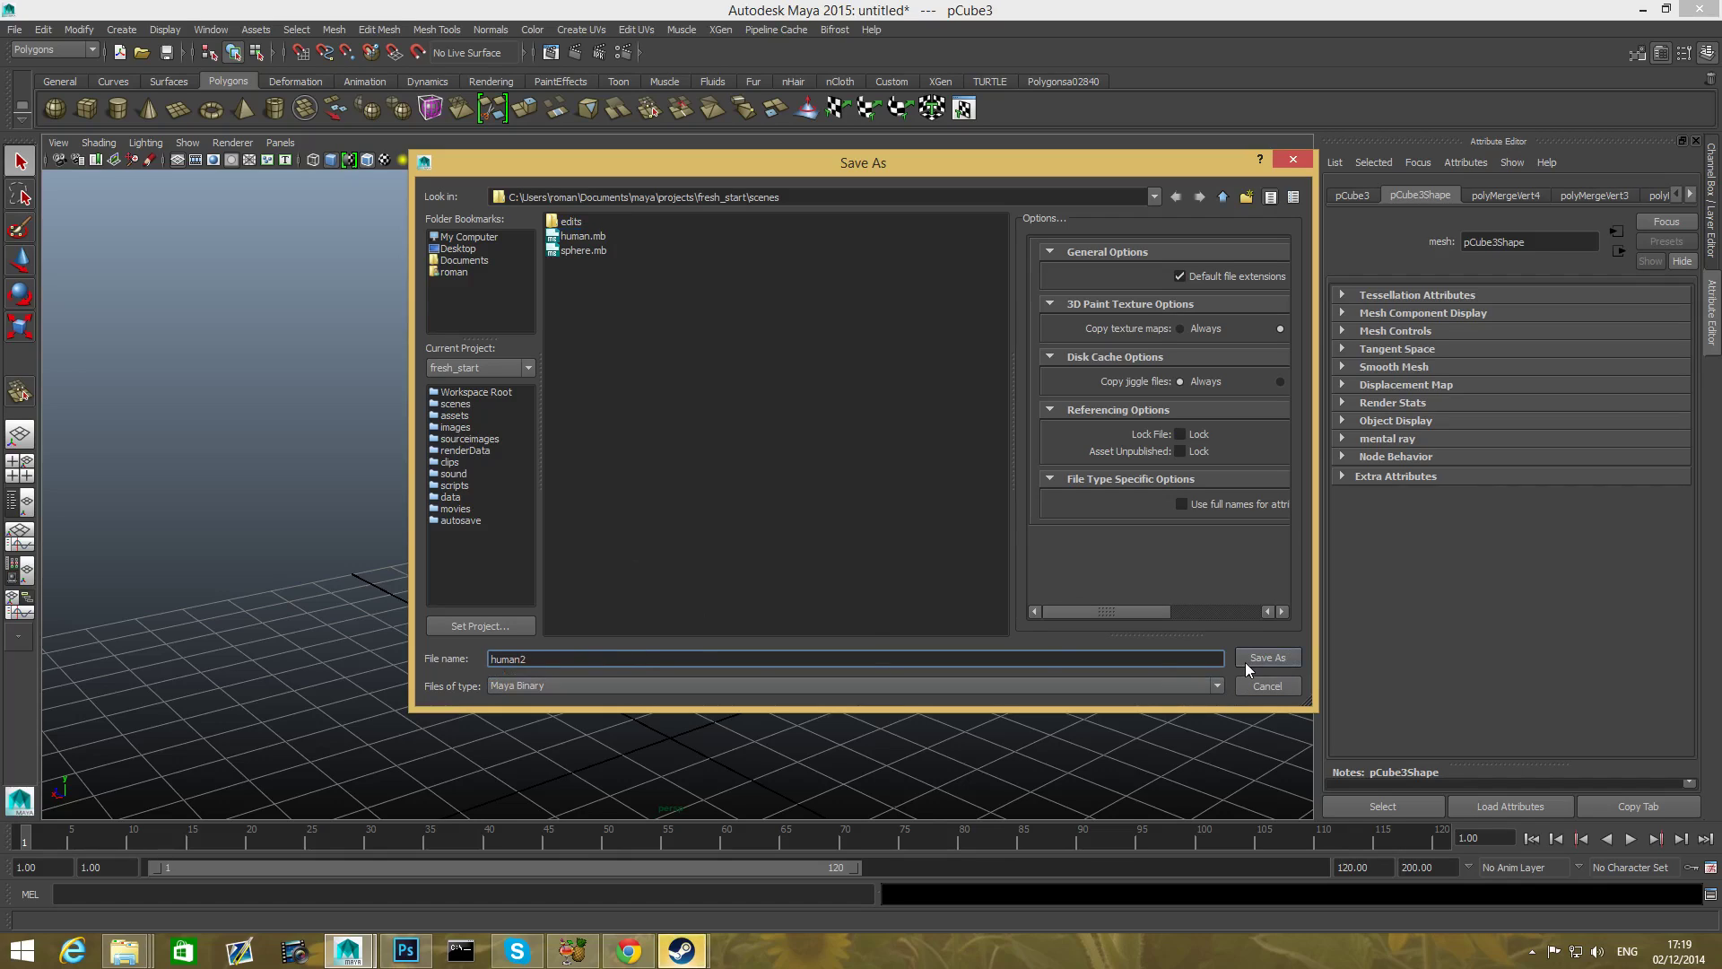
{"action": "left_click", "coordinate": [813, 197]}
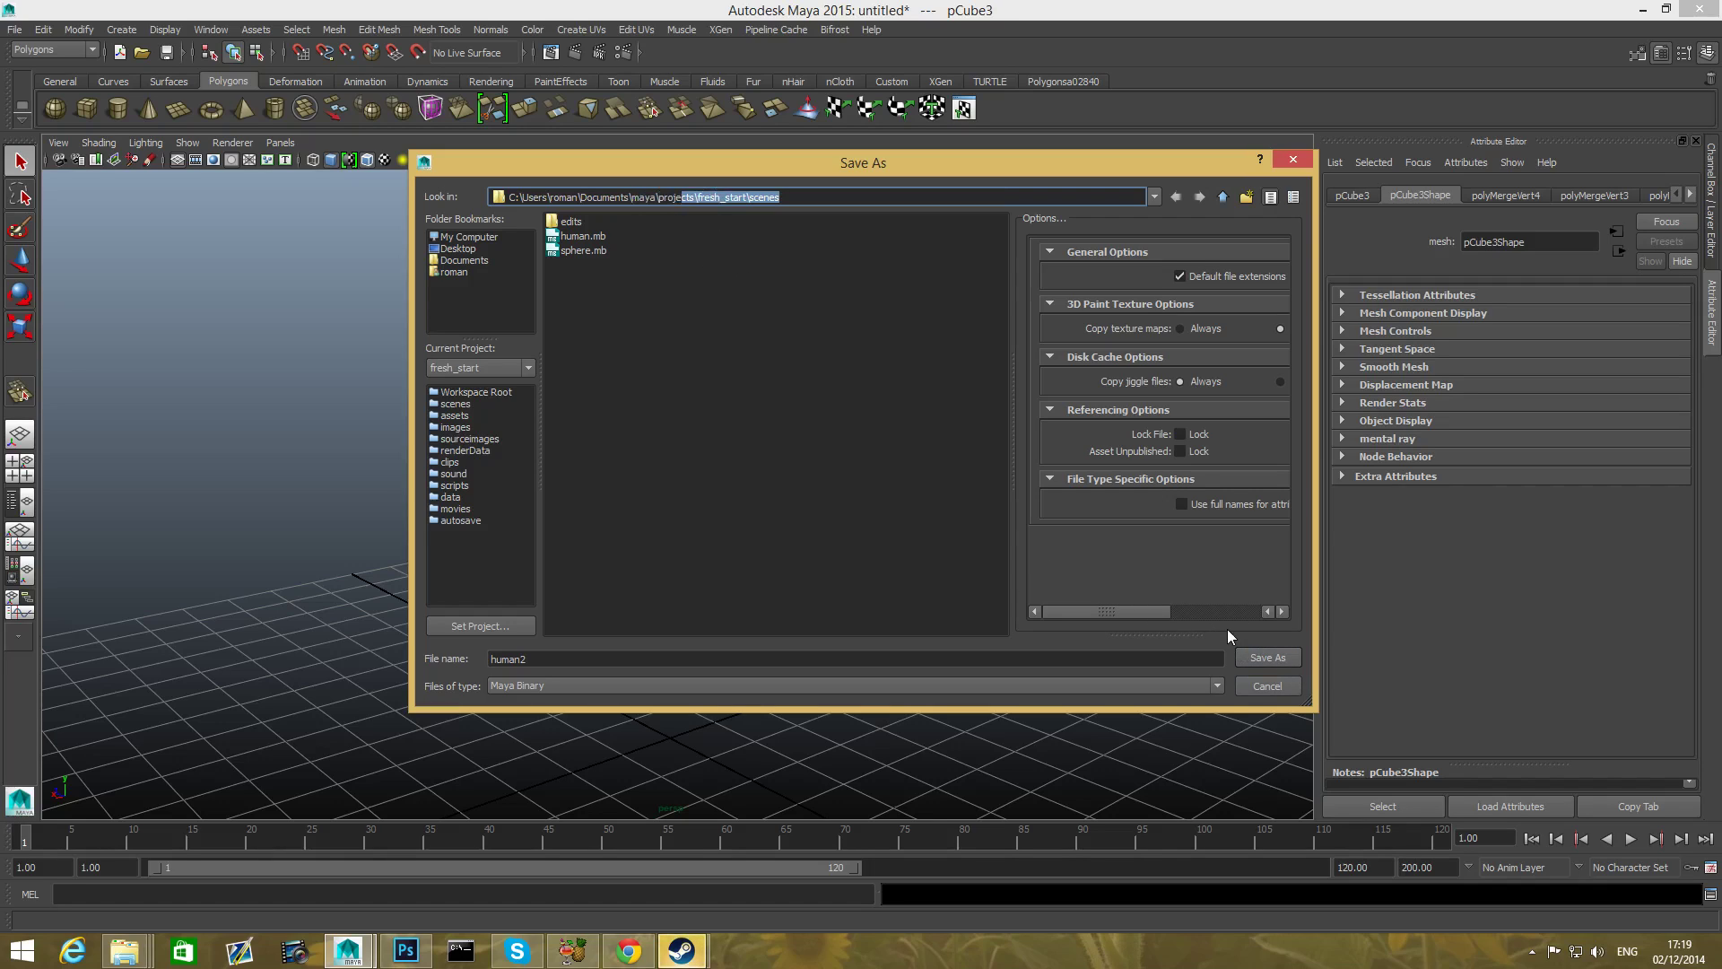
{"action": "left_click", "coordinate": [1267, 658]}
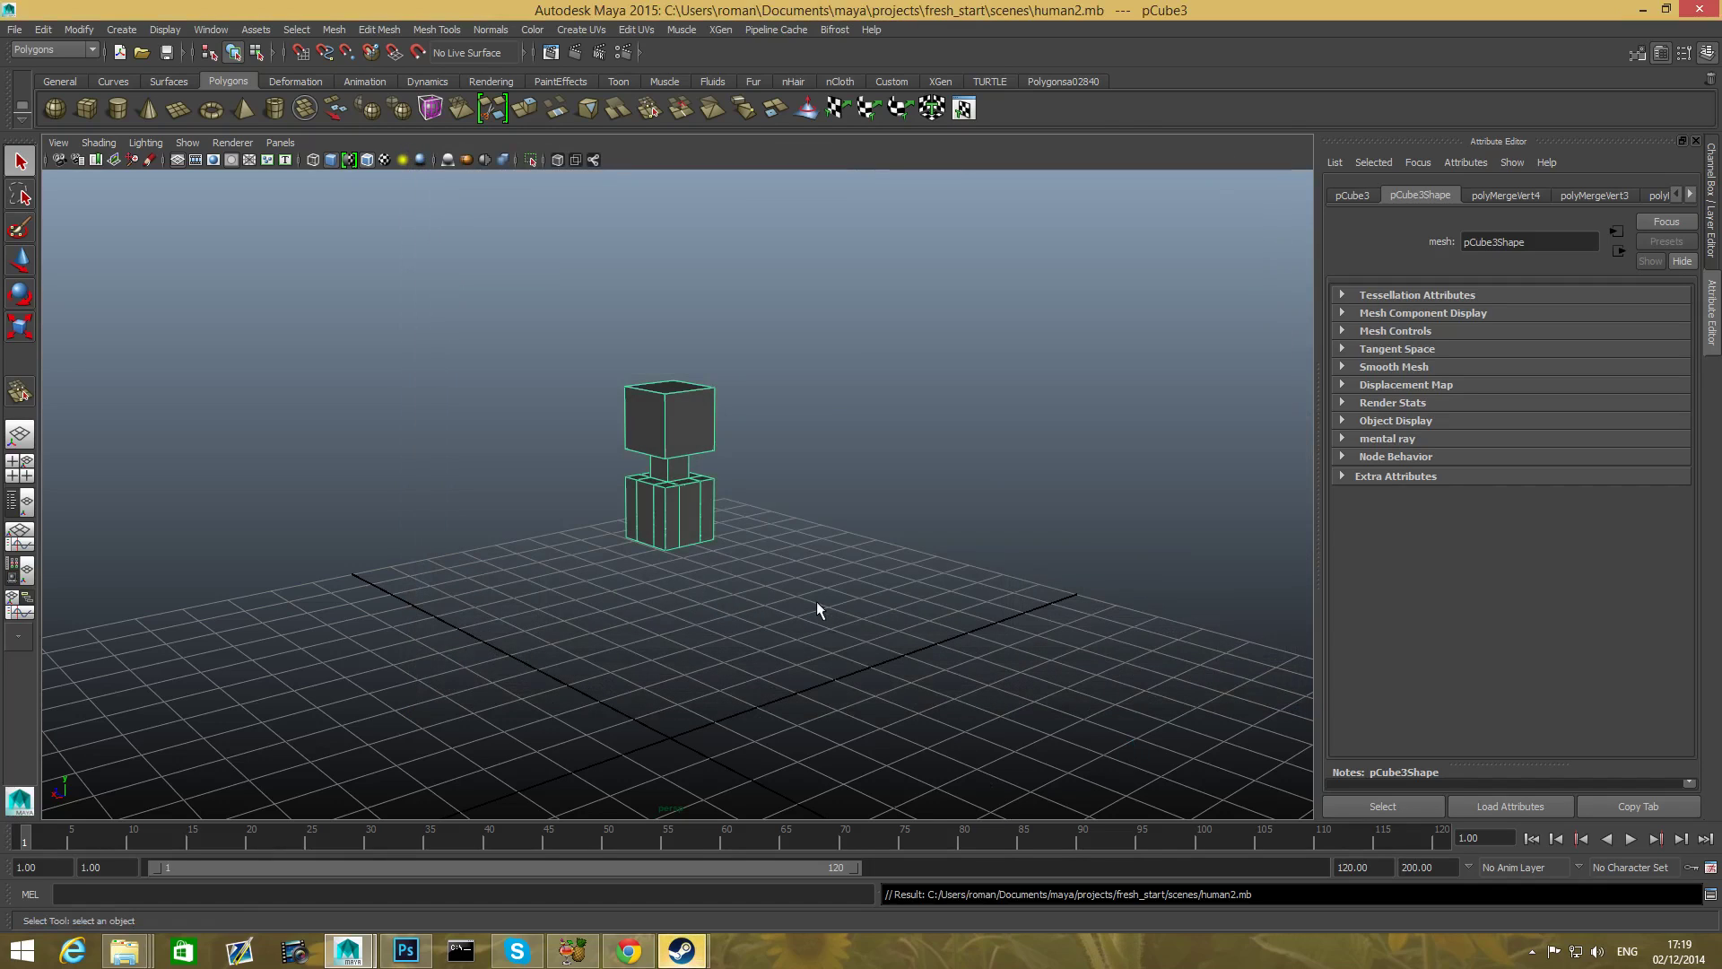
{"action": "mouse_move", "coordinate": [676, 577]}
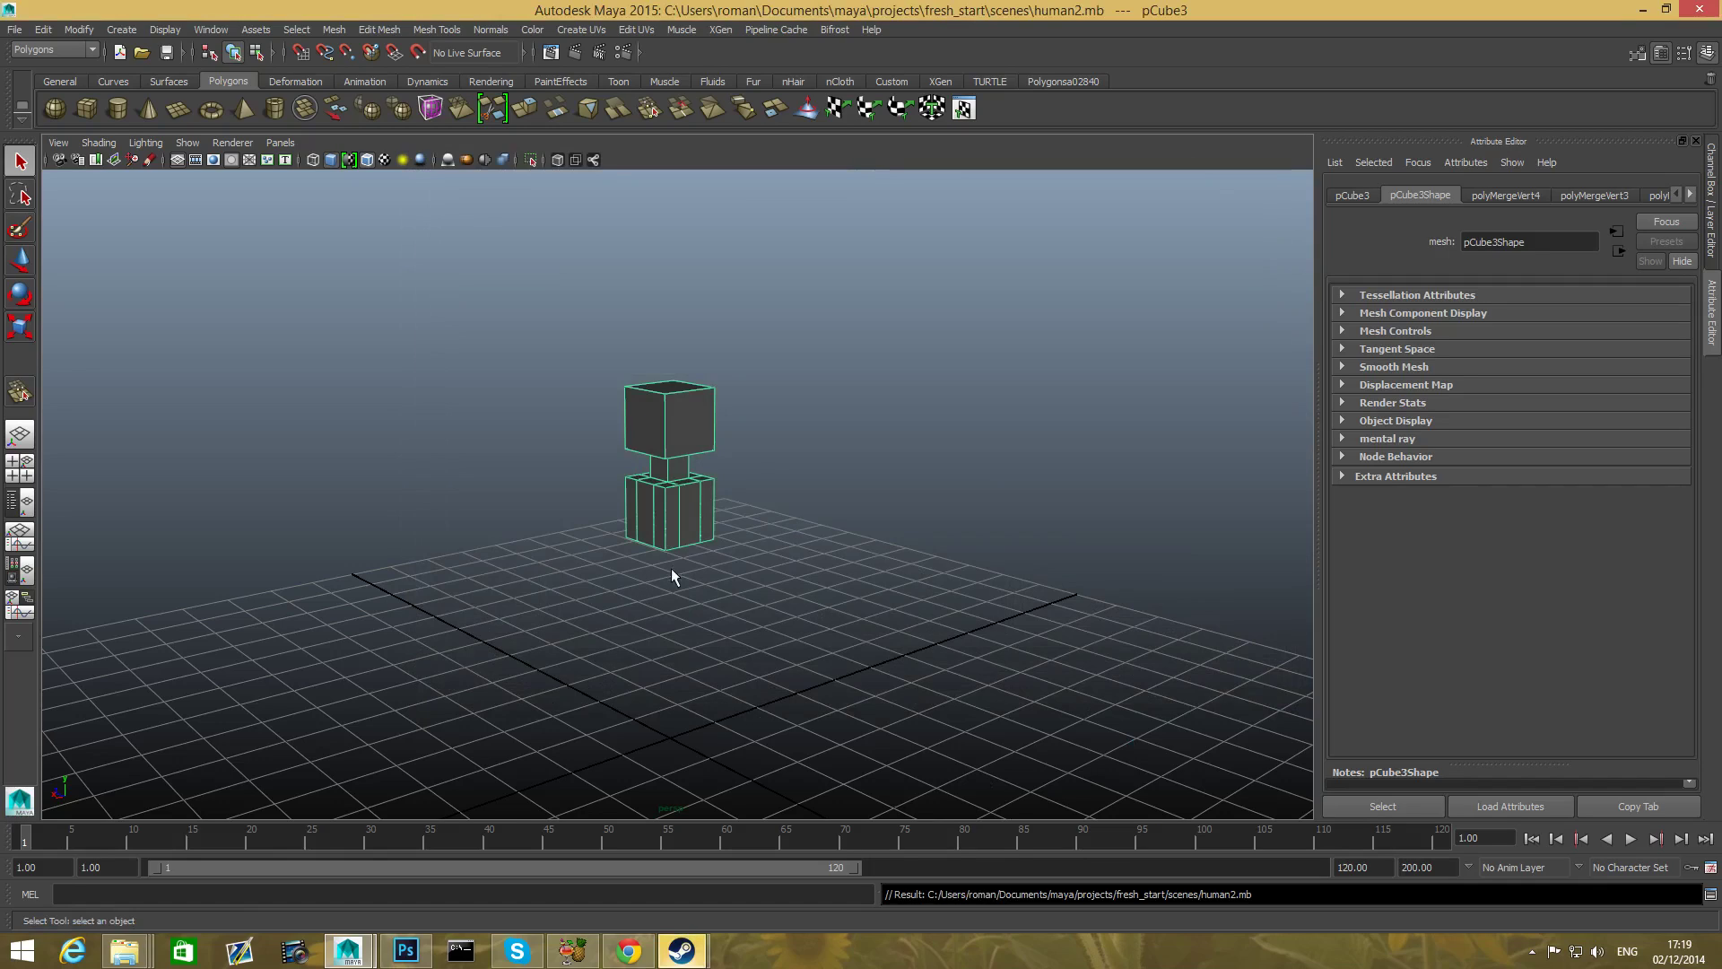
{"action": "mouse_move", "coordinate": [716, 646]}
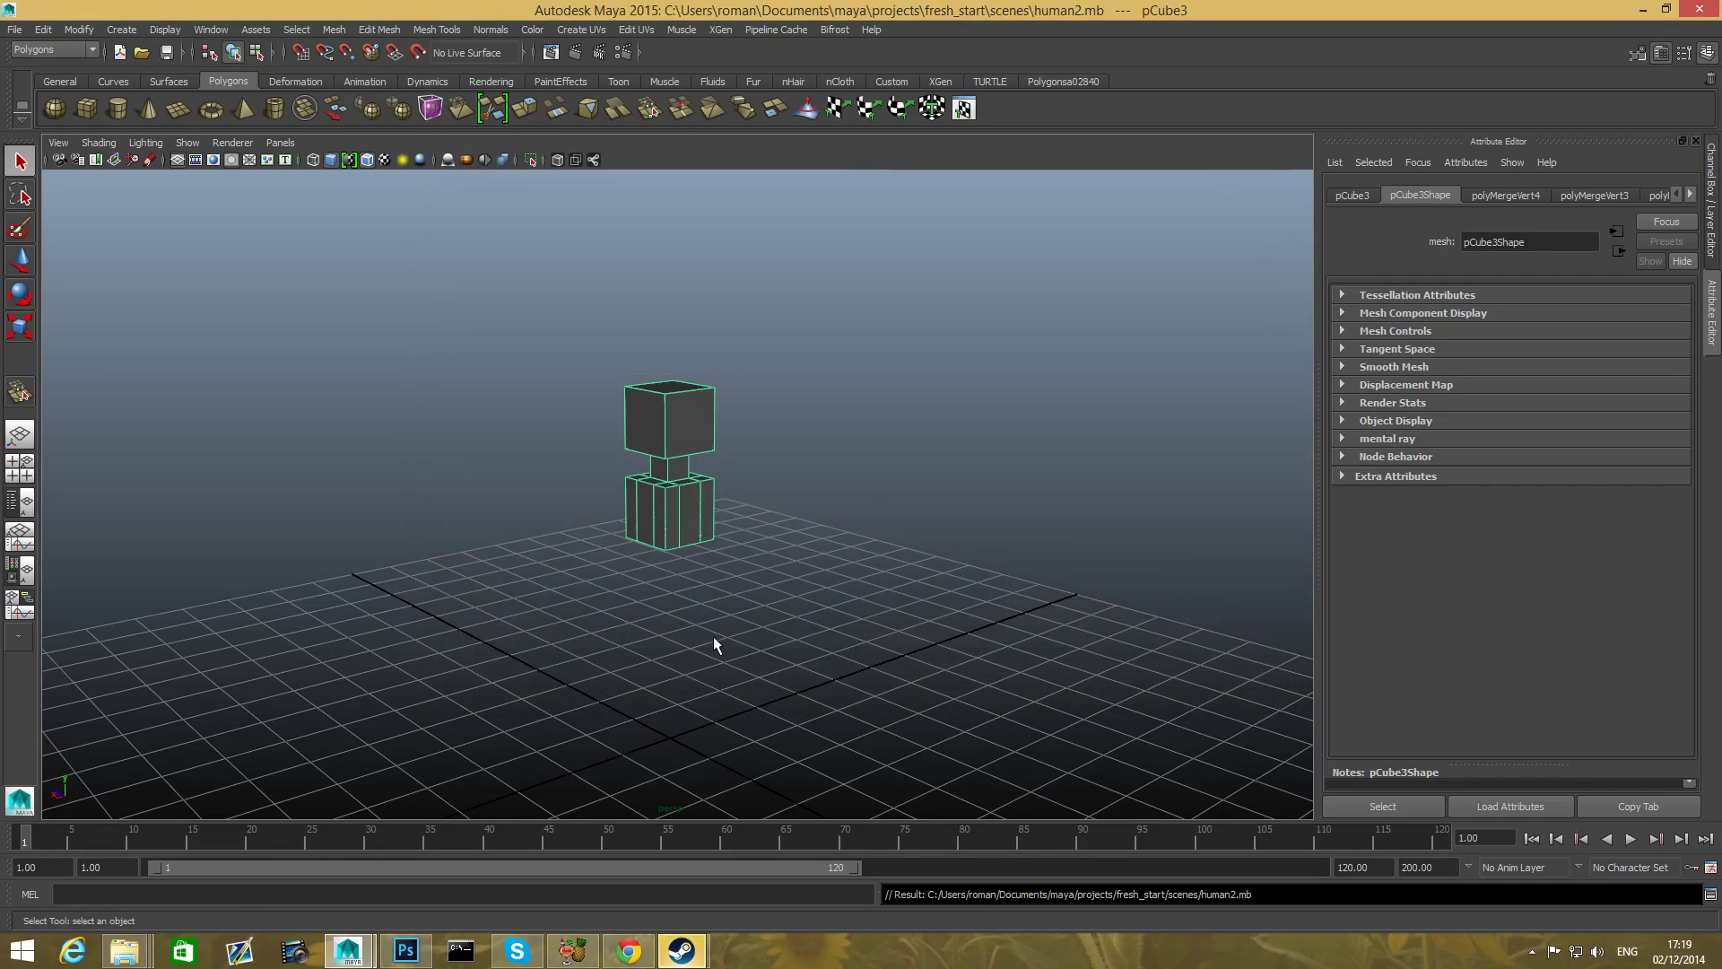